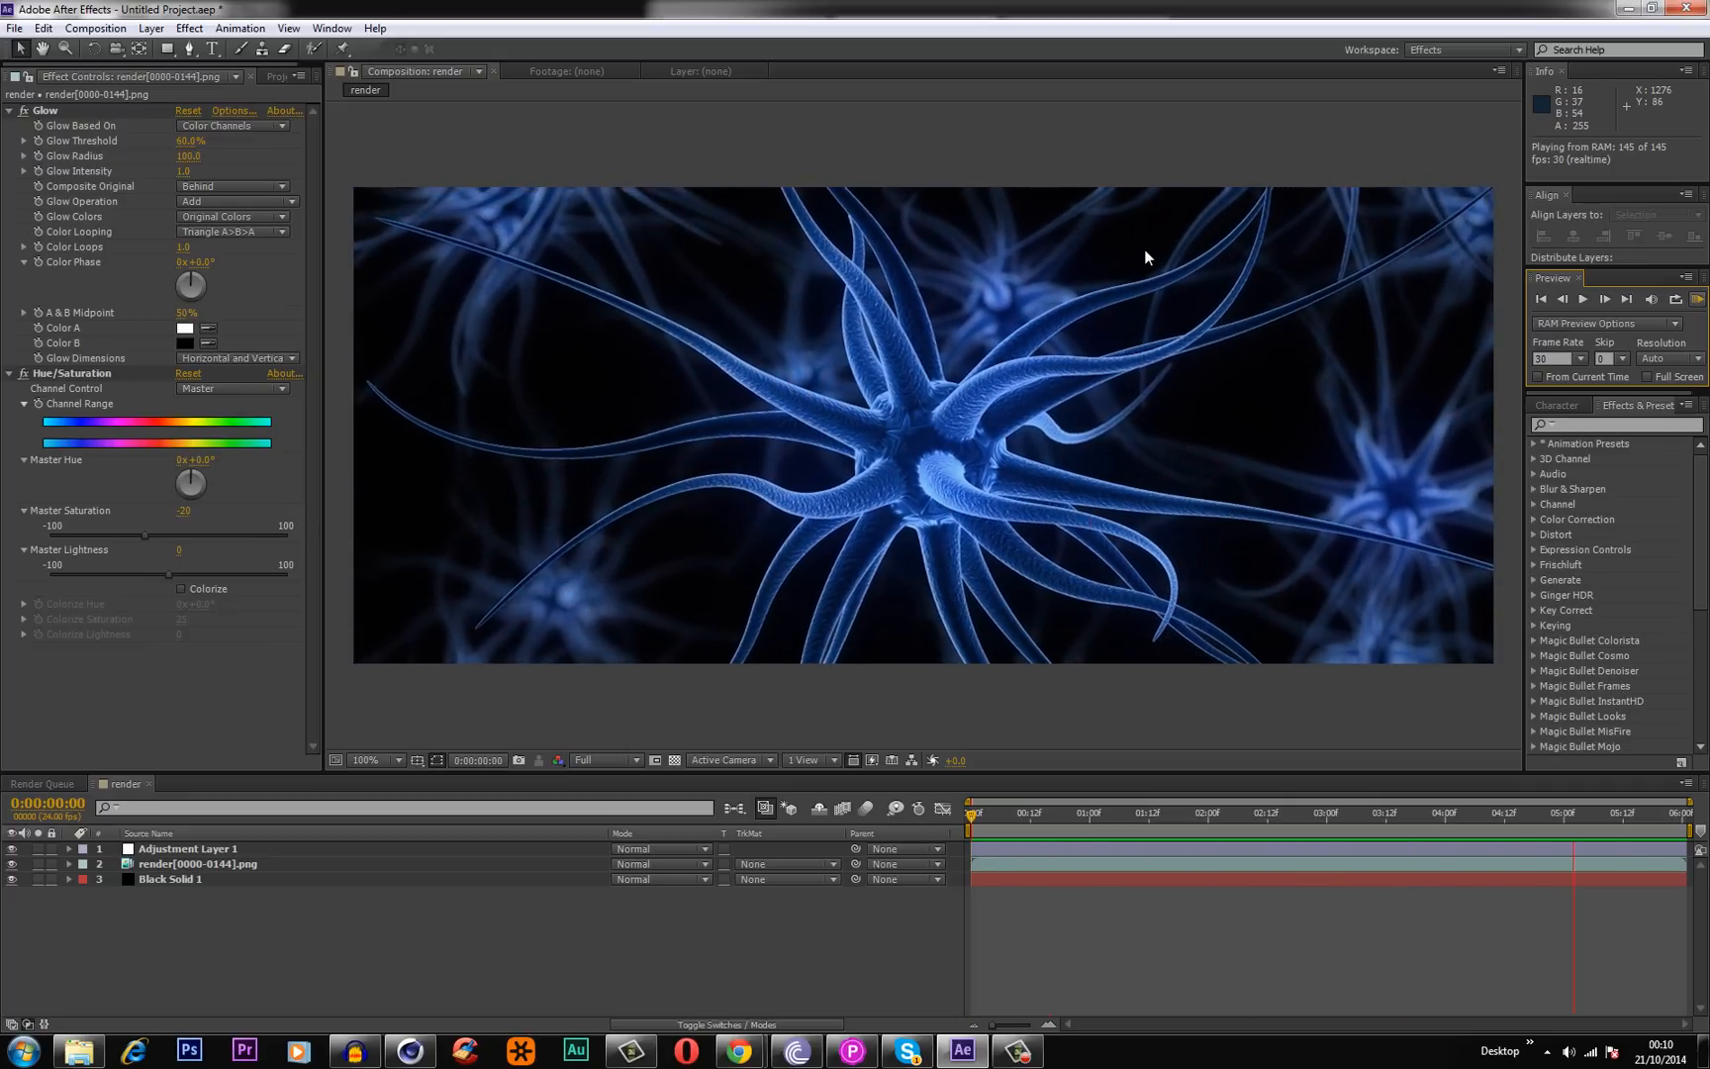
# Play the neuron animation from the red-pulse frame, stop it, and show the blue Mat material.
pyautogui.click(1585, 282)
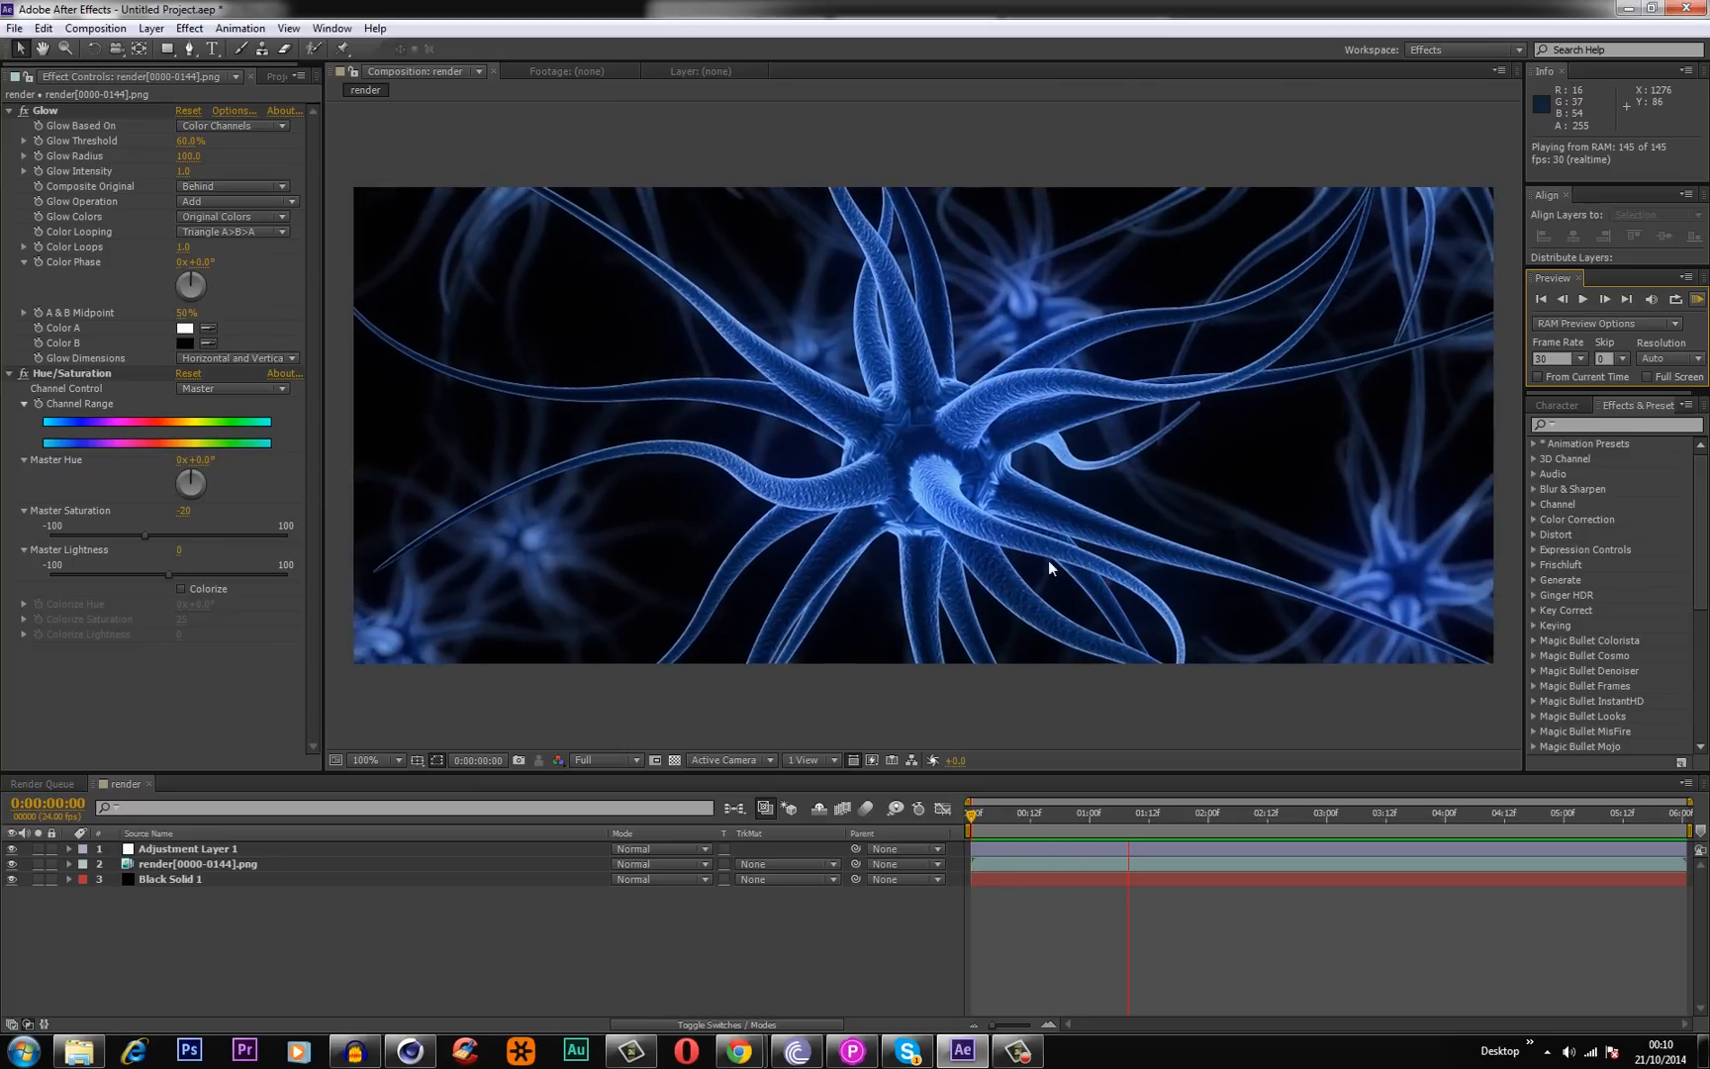
pyautogui.click(1247, 813)
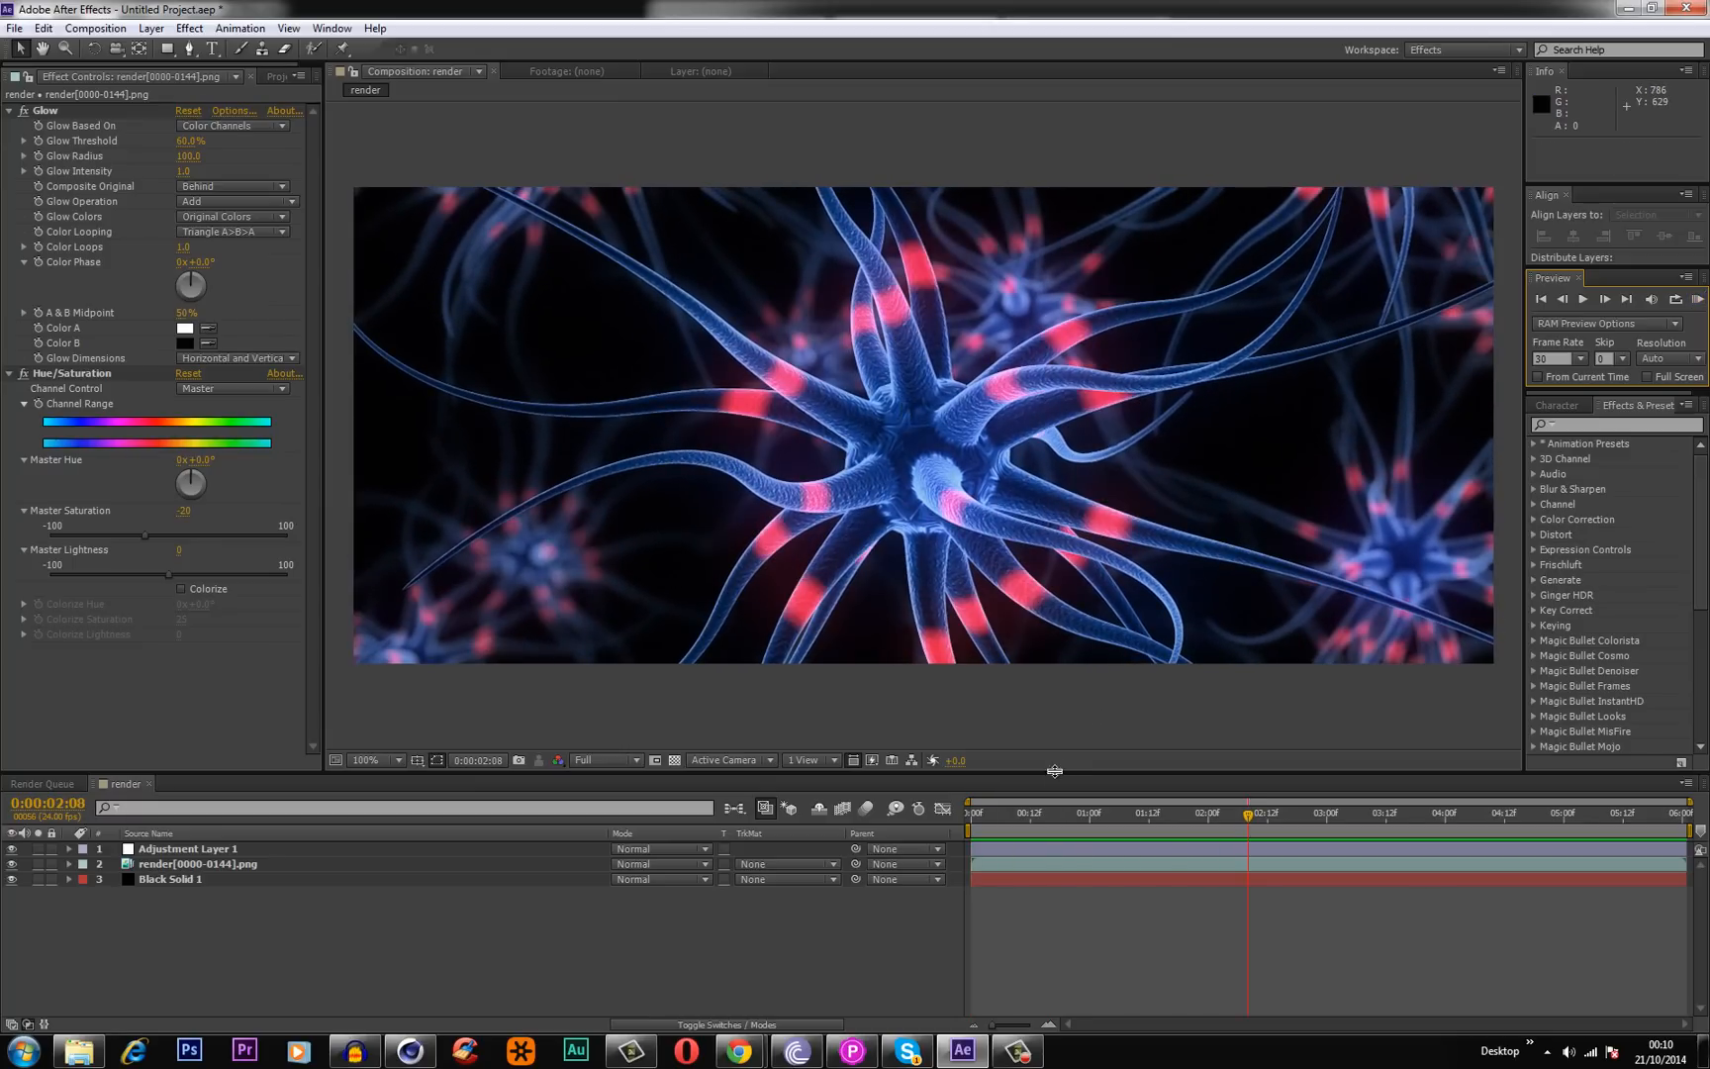
pyautogui.click(972, 814)
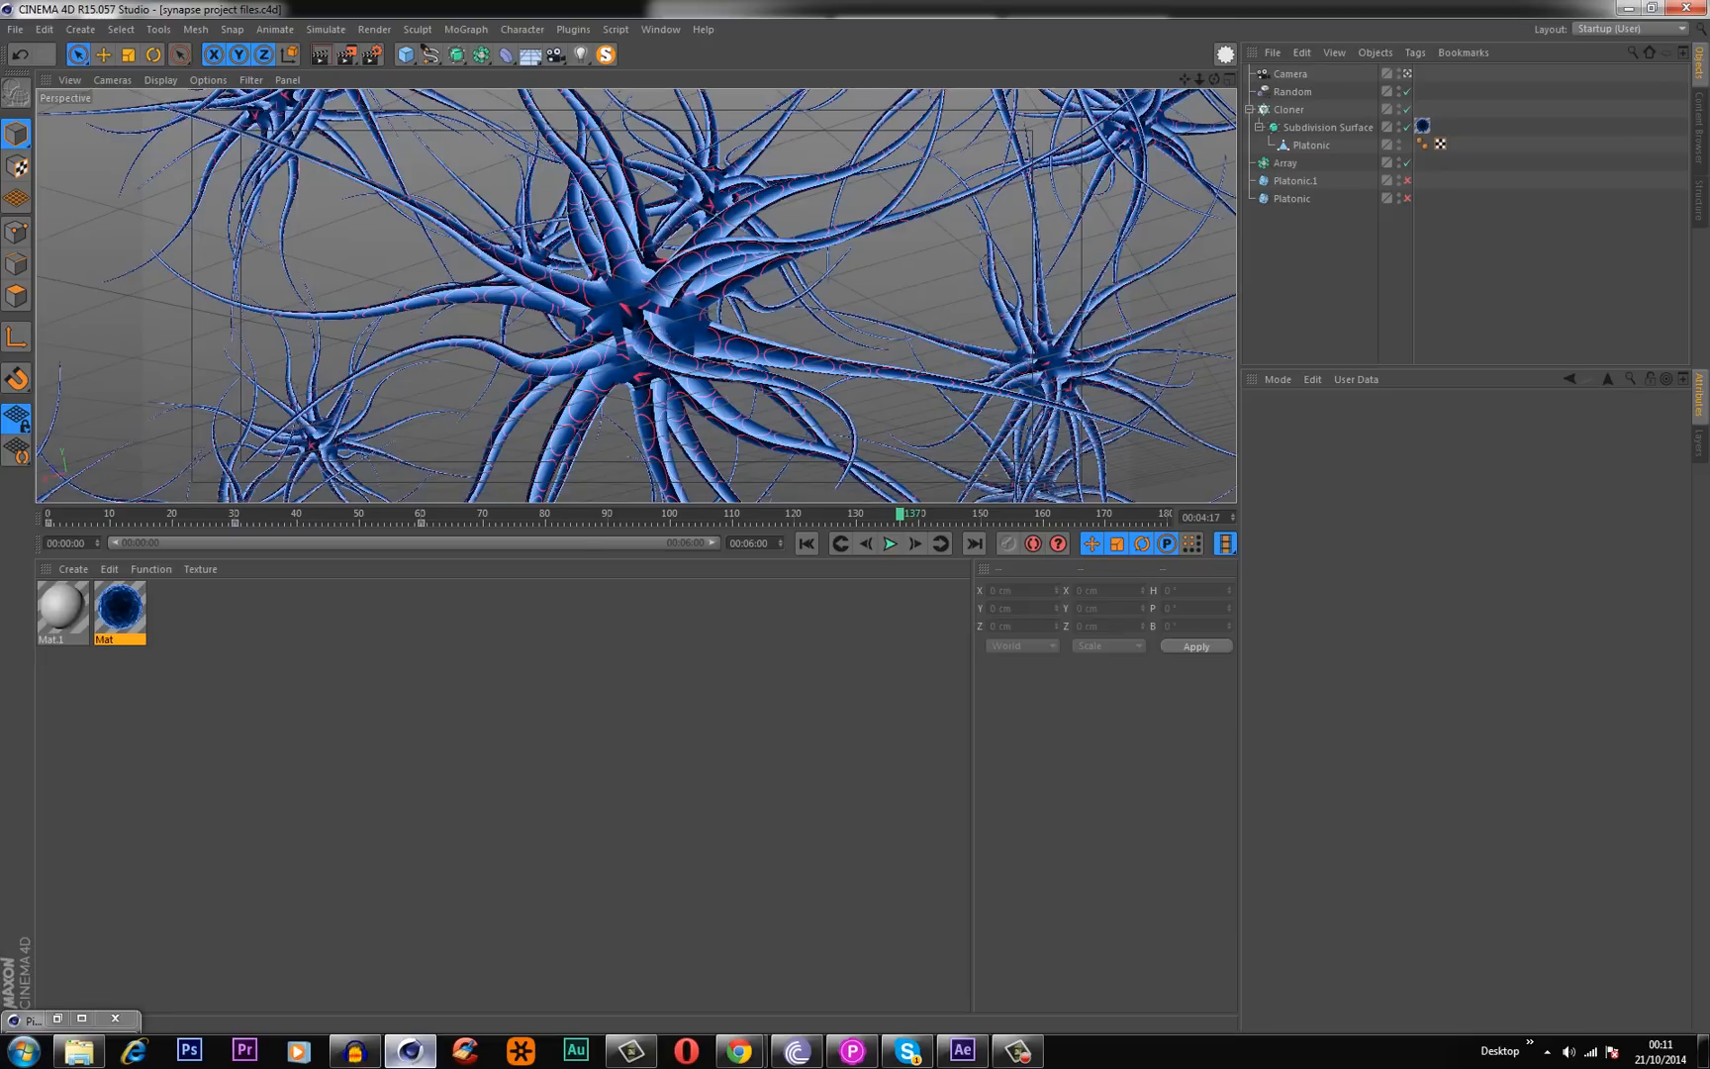
pyautogui.moveTo(660, 504)
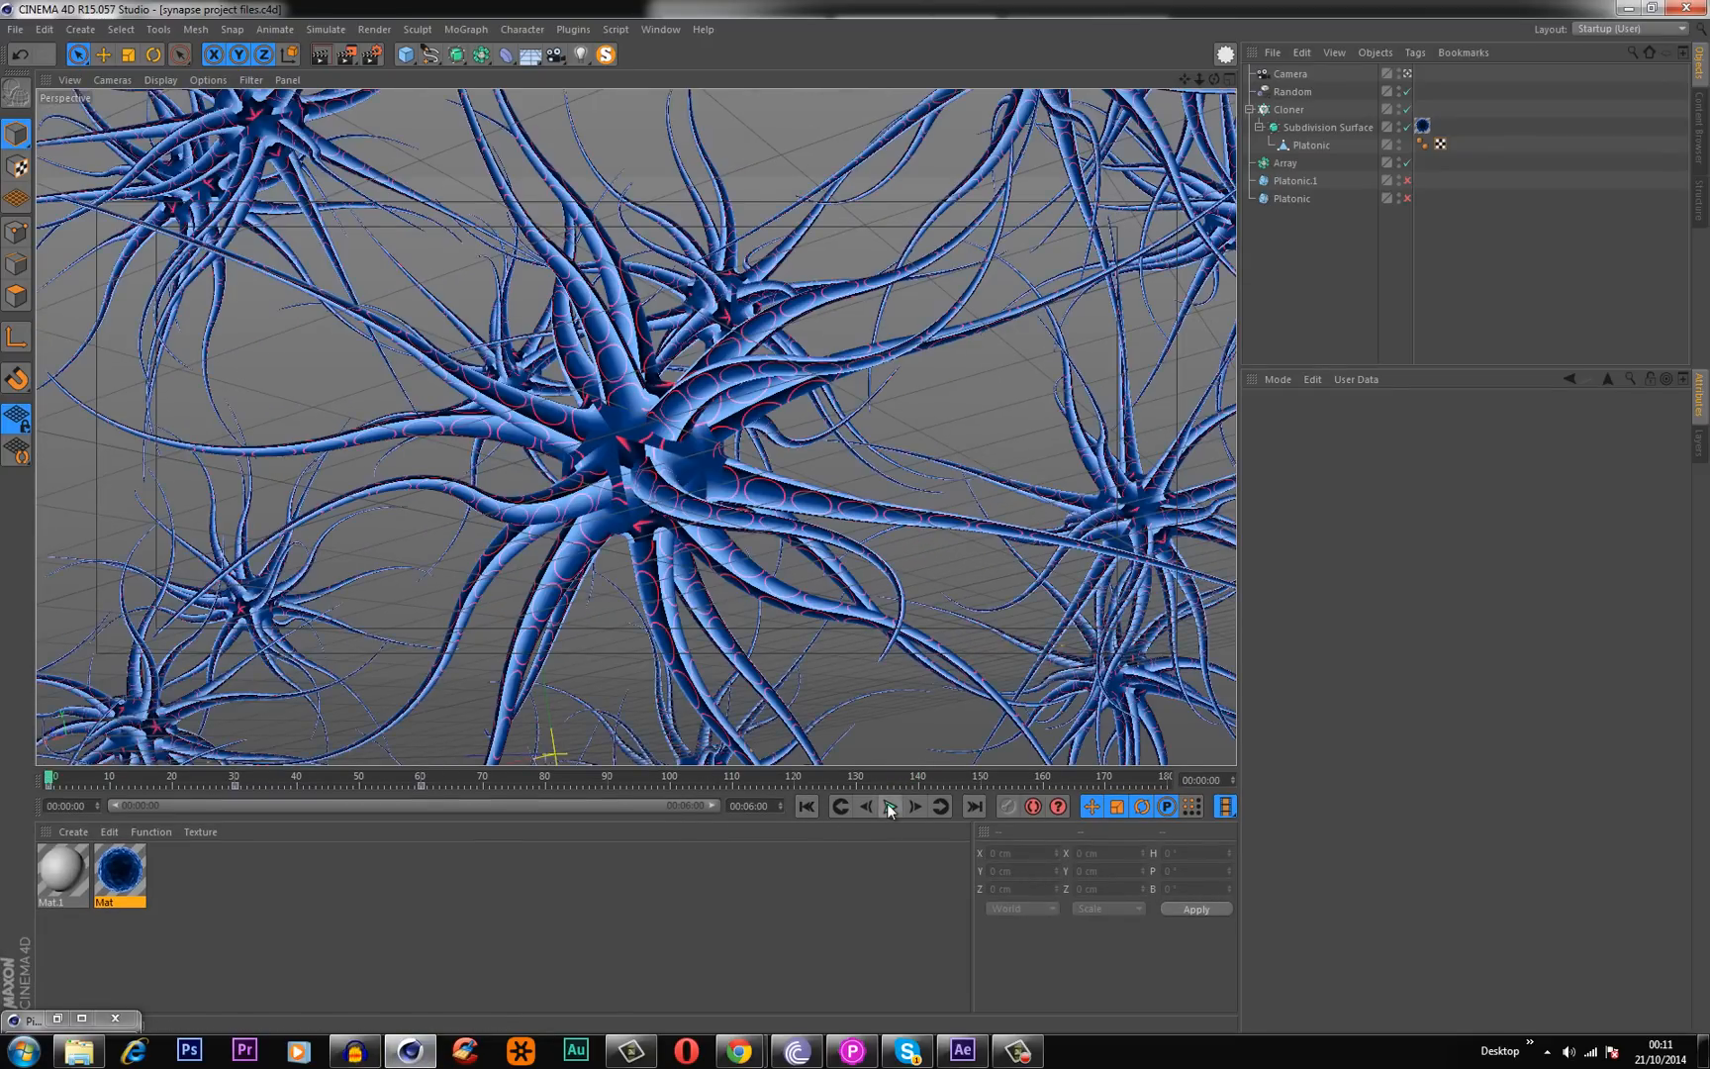
pyautogui.click(890, 805)
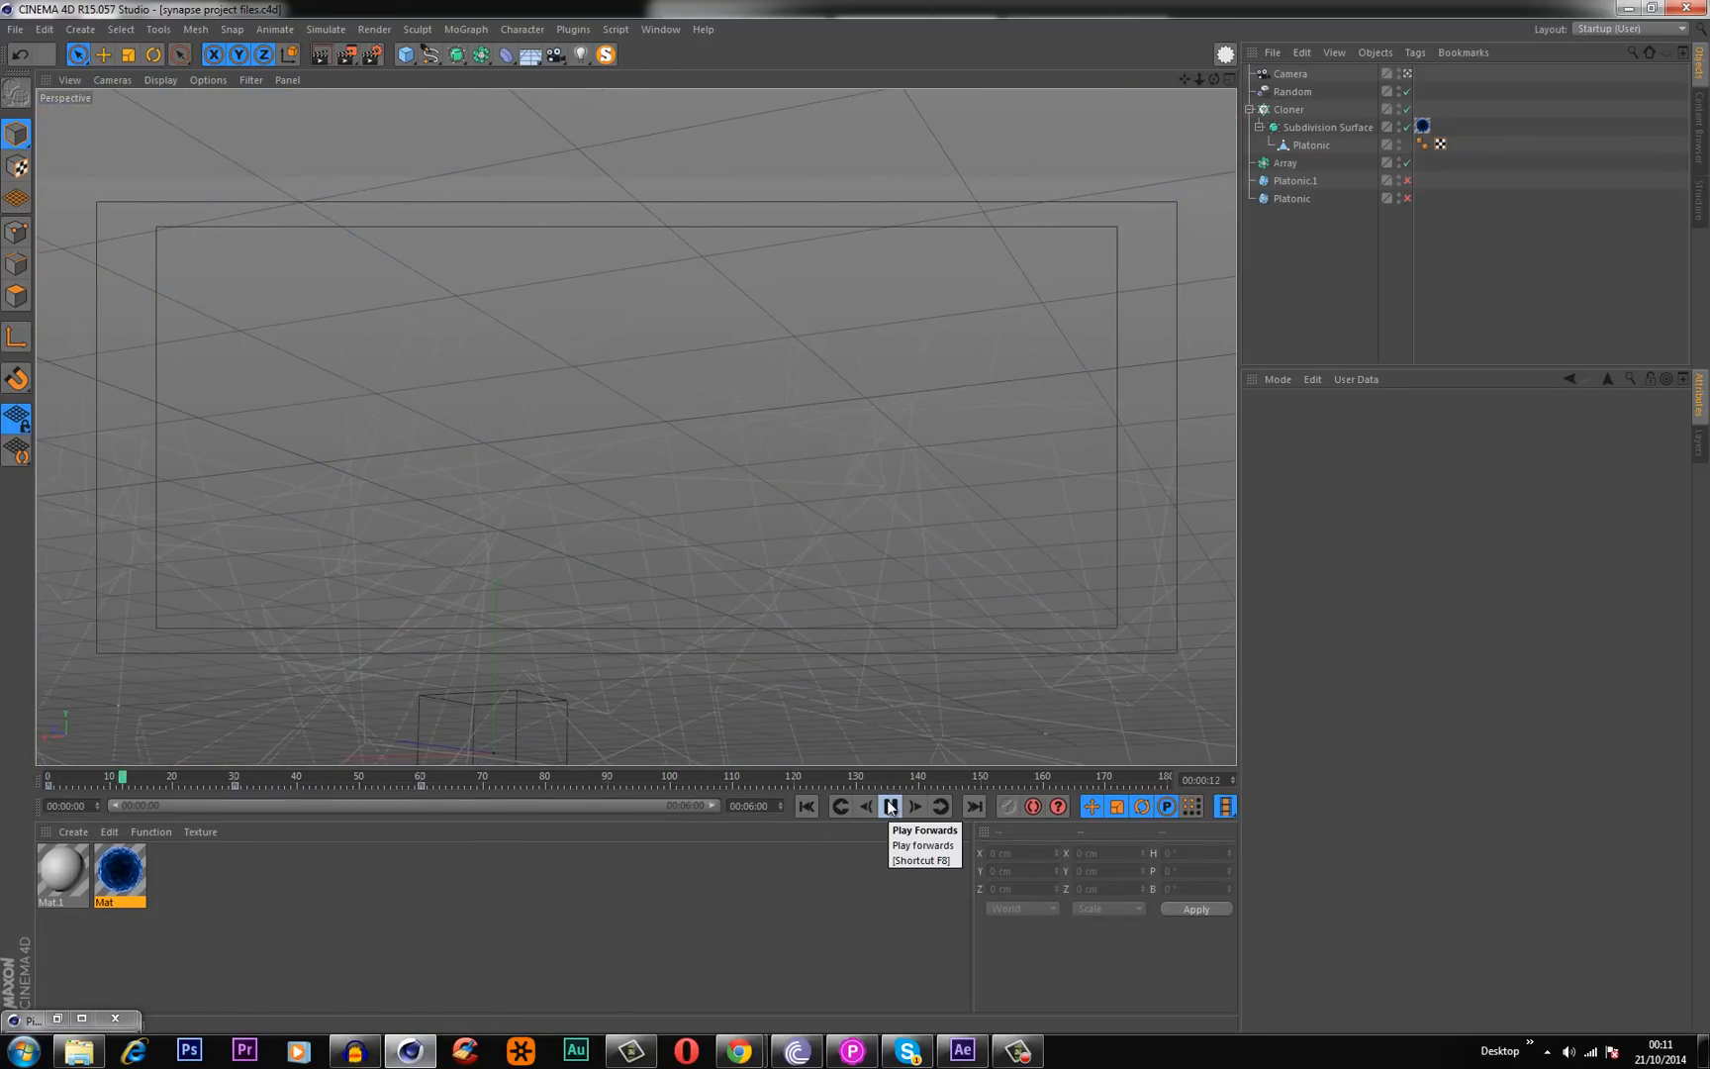
pyautogui.click(890, 806)
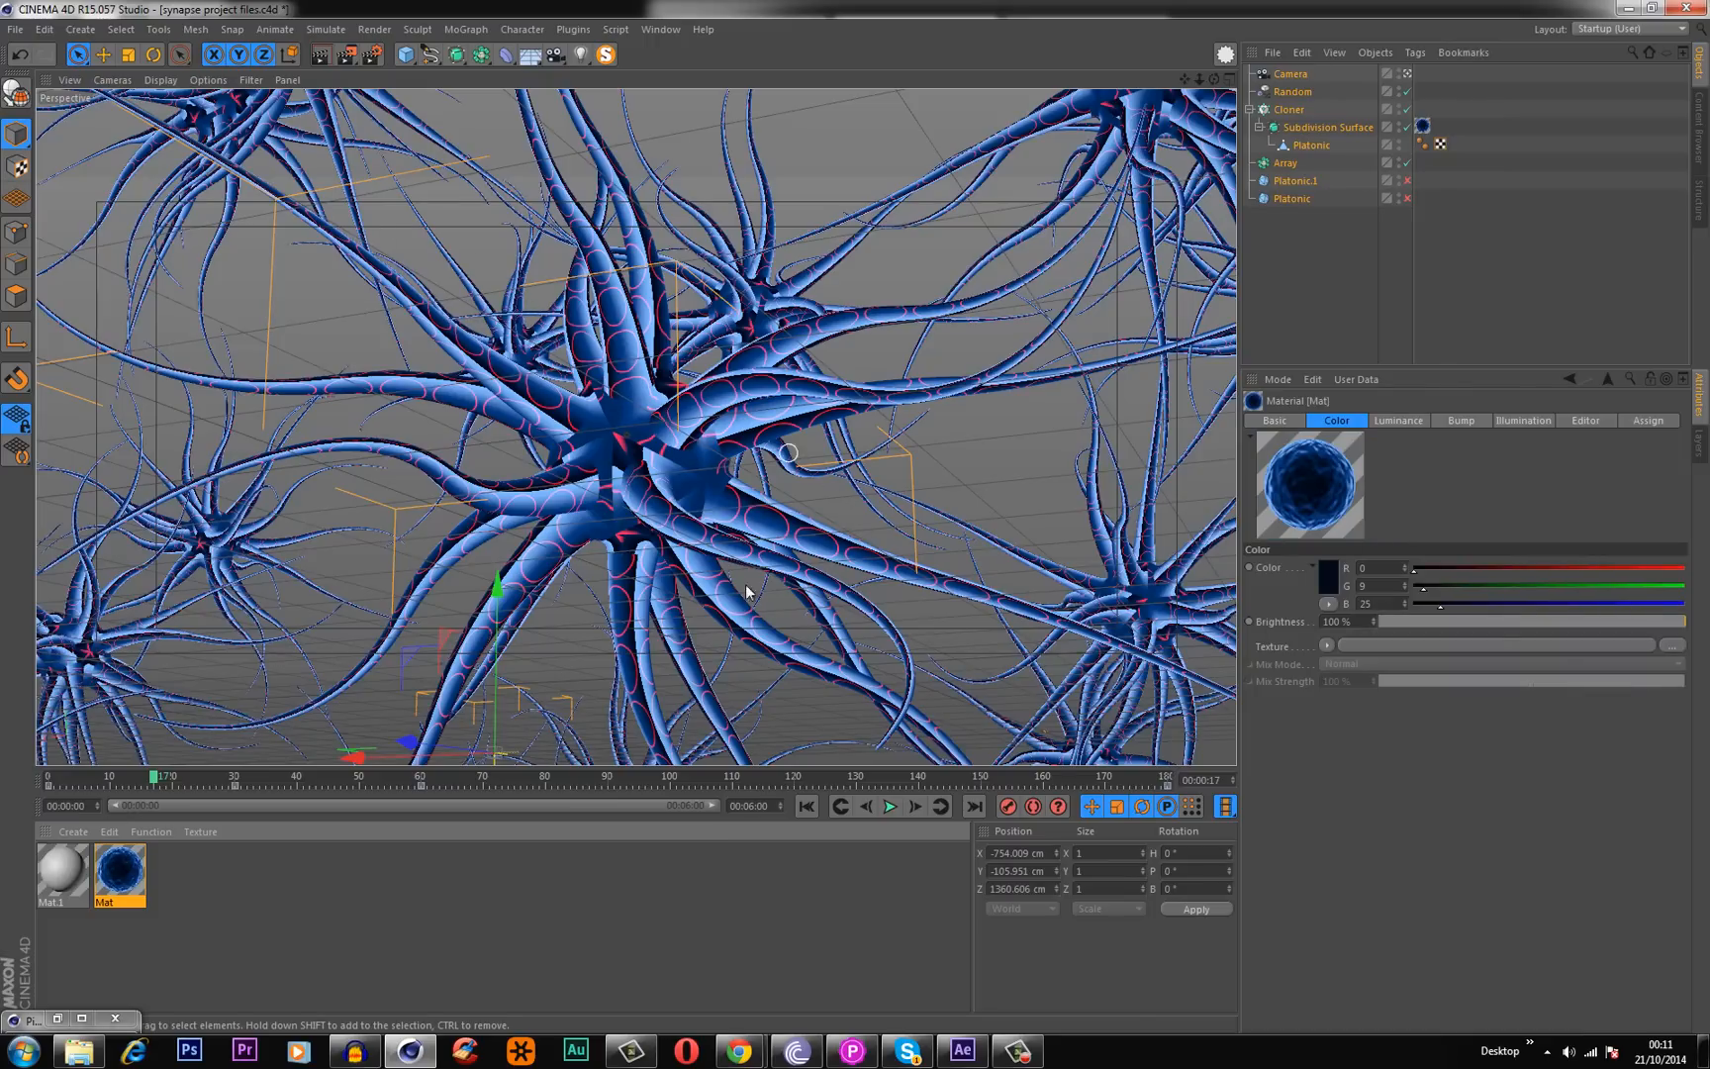
pyautogui.moveTo(624, 766)
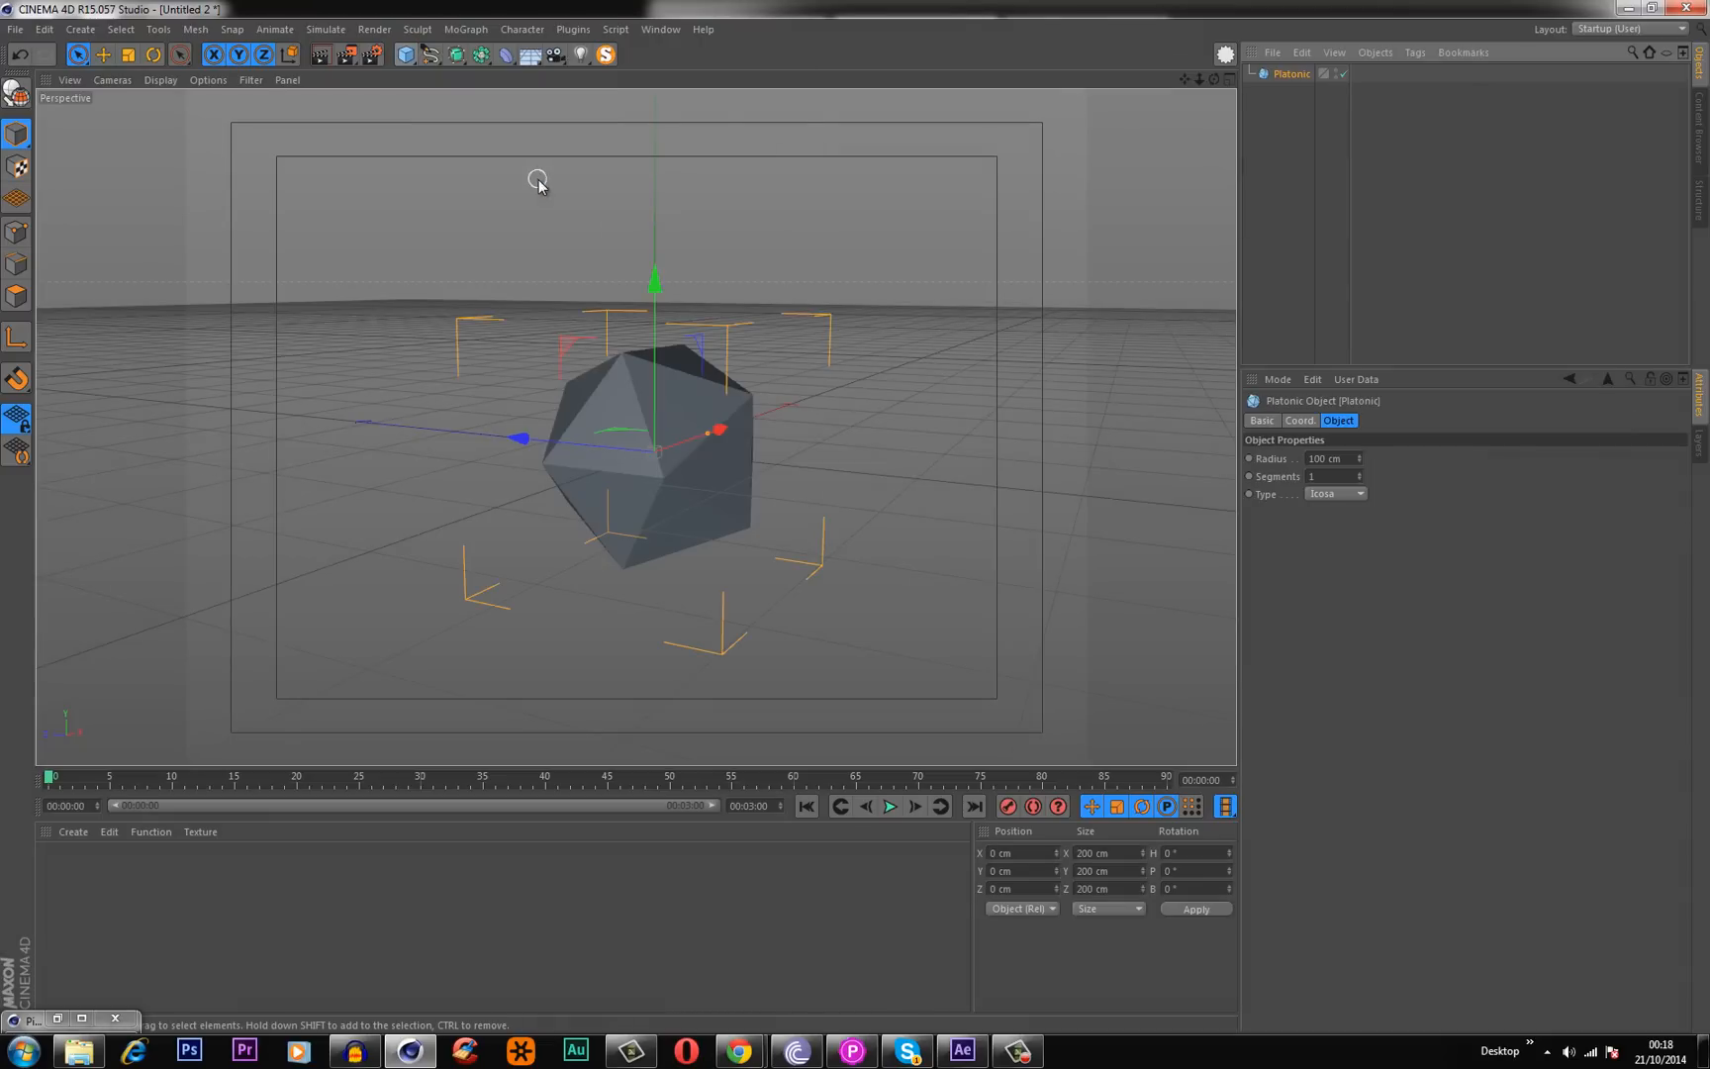
pyautogui.moveTo(1296, 82)
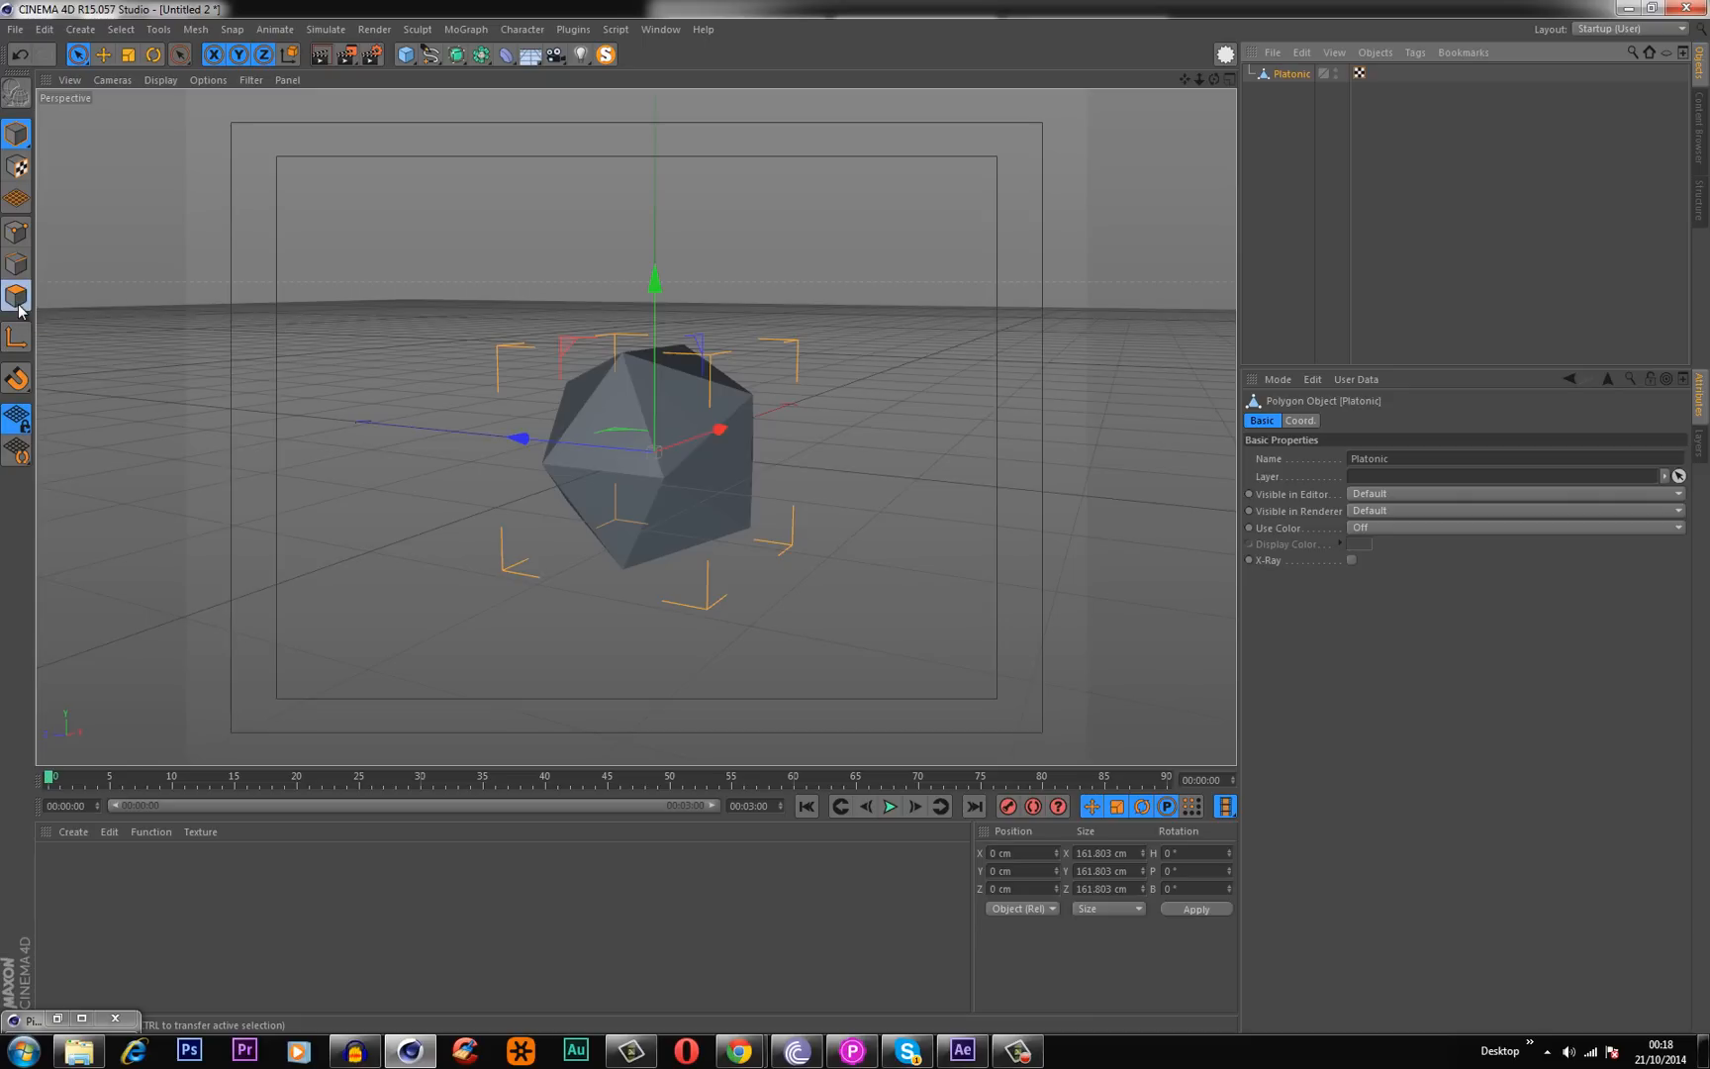
# Apply Extrude Inner to all of the editable icosahedron's faces in Polygon mode.
pyautogui.click(19, 296)
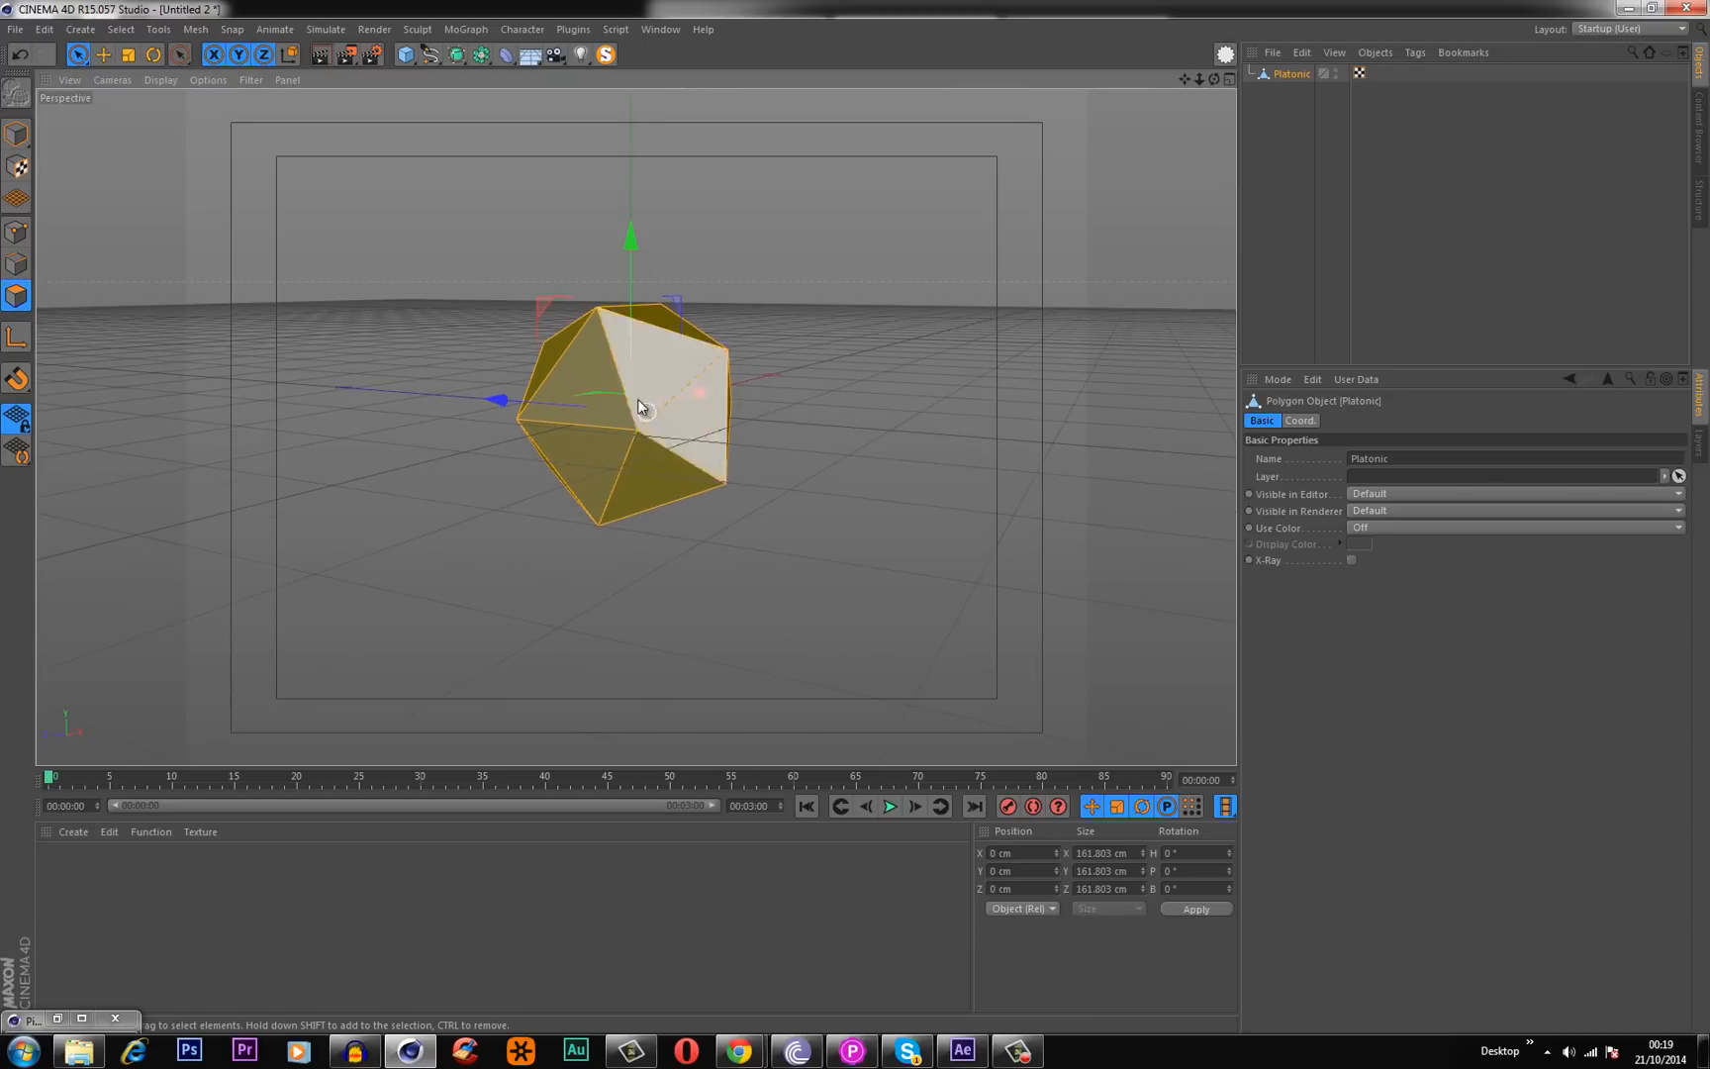
pyautogui.rightClick(639, 407)
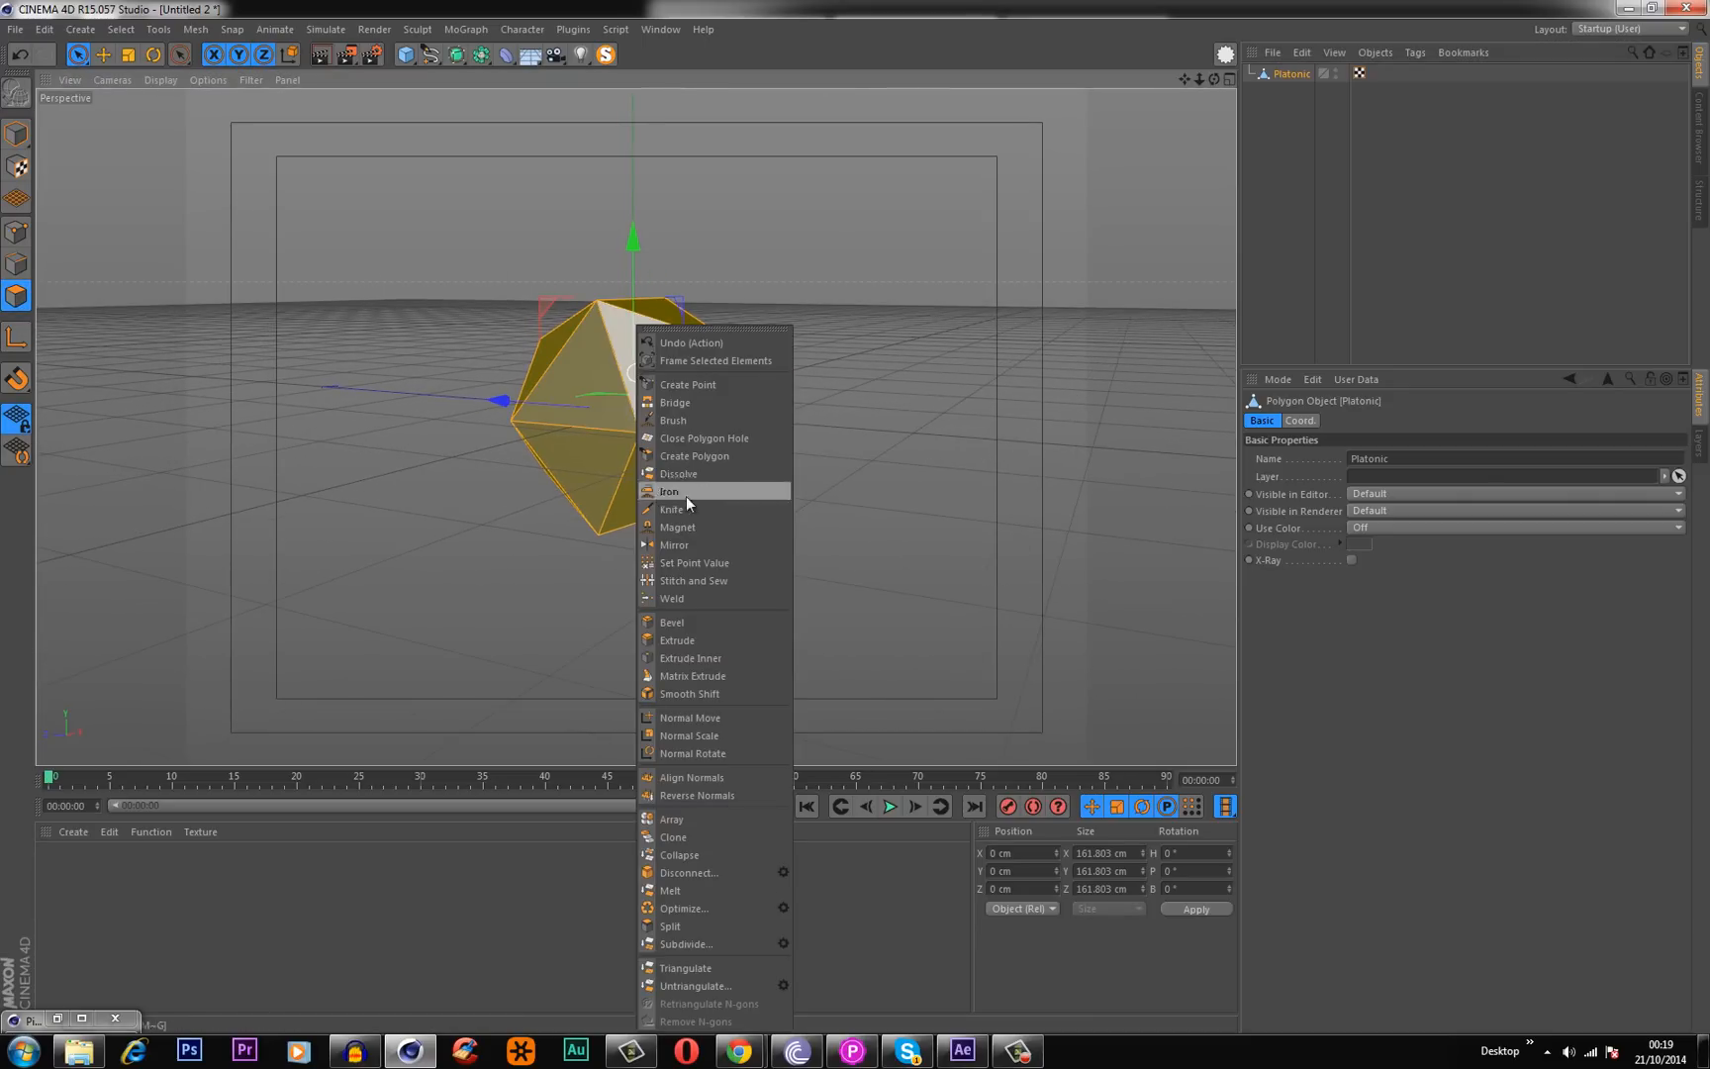
pyautogui.click(691, 658)
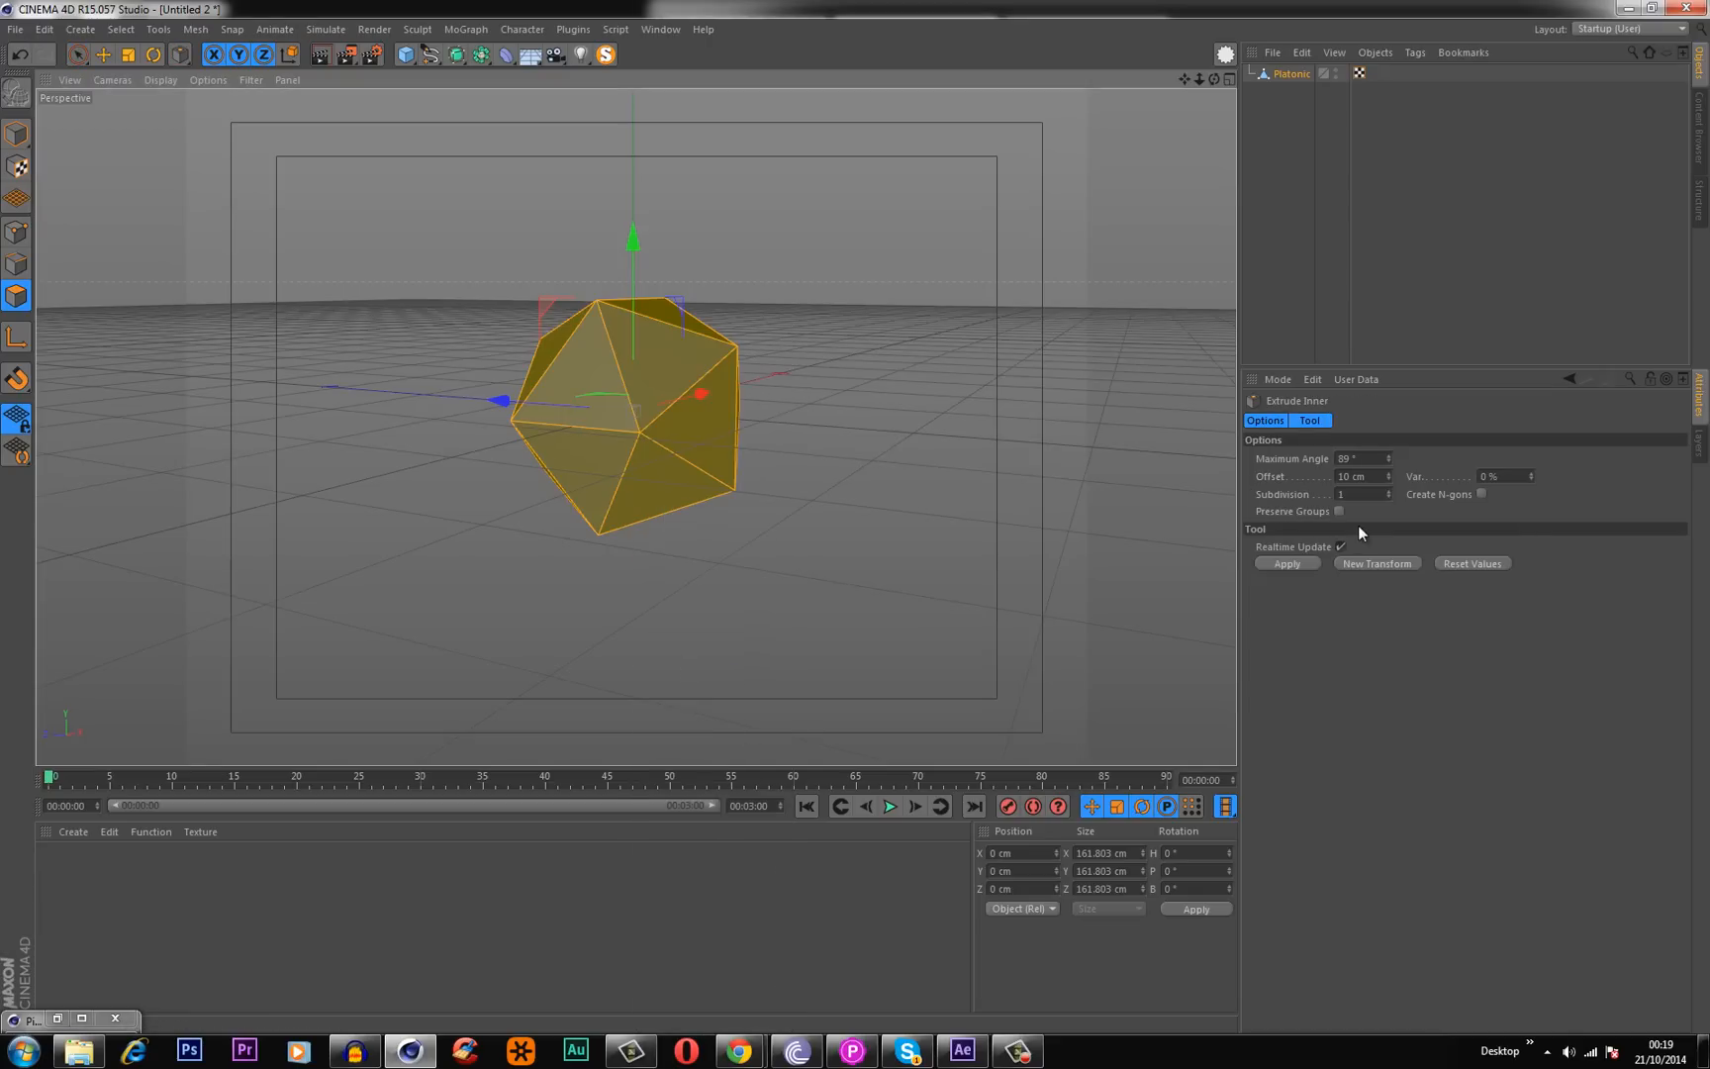
pyautogui.moveTo(1291, 521)
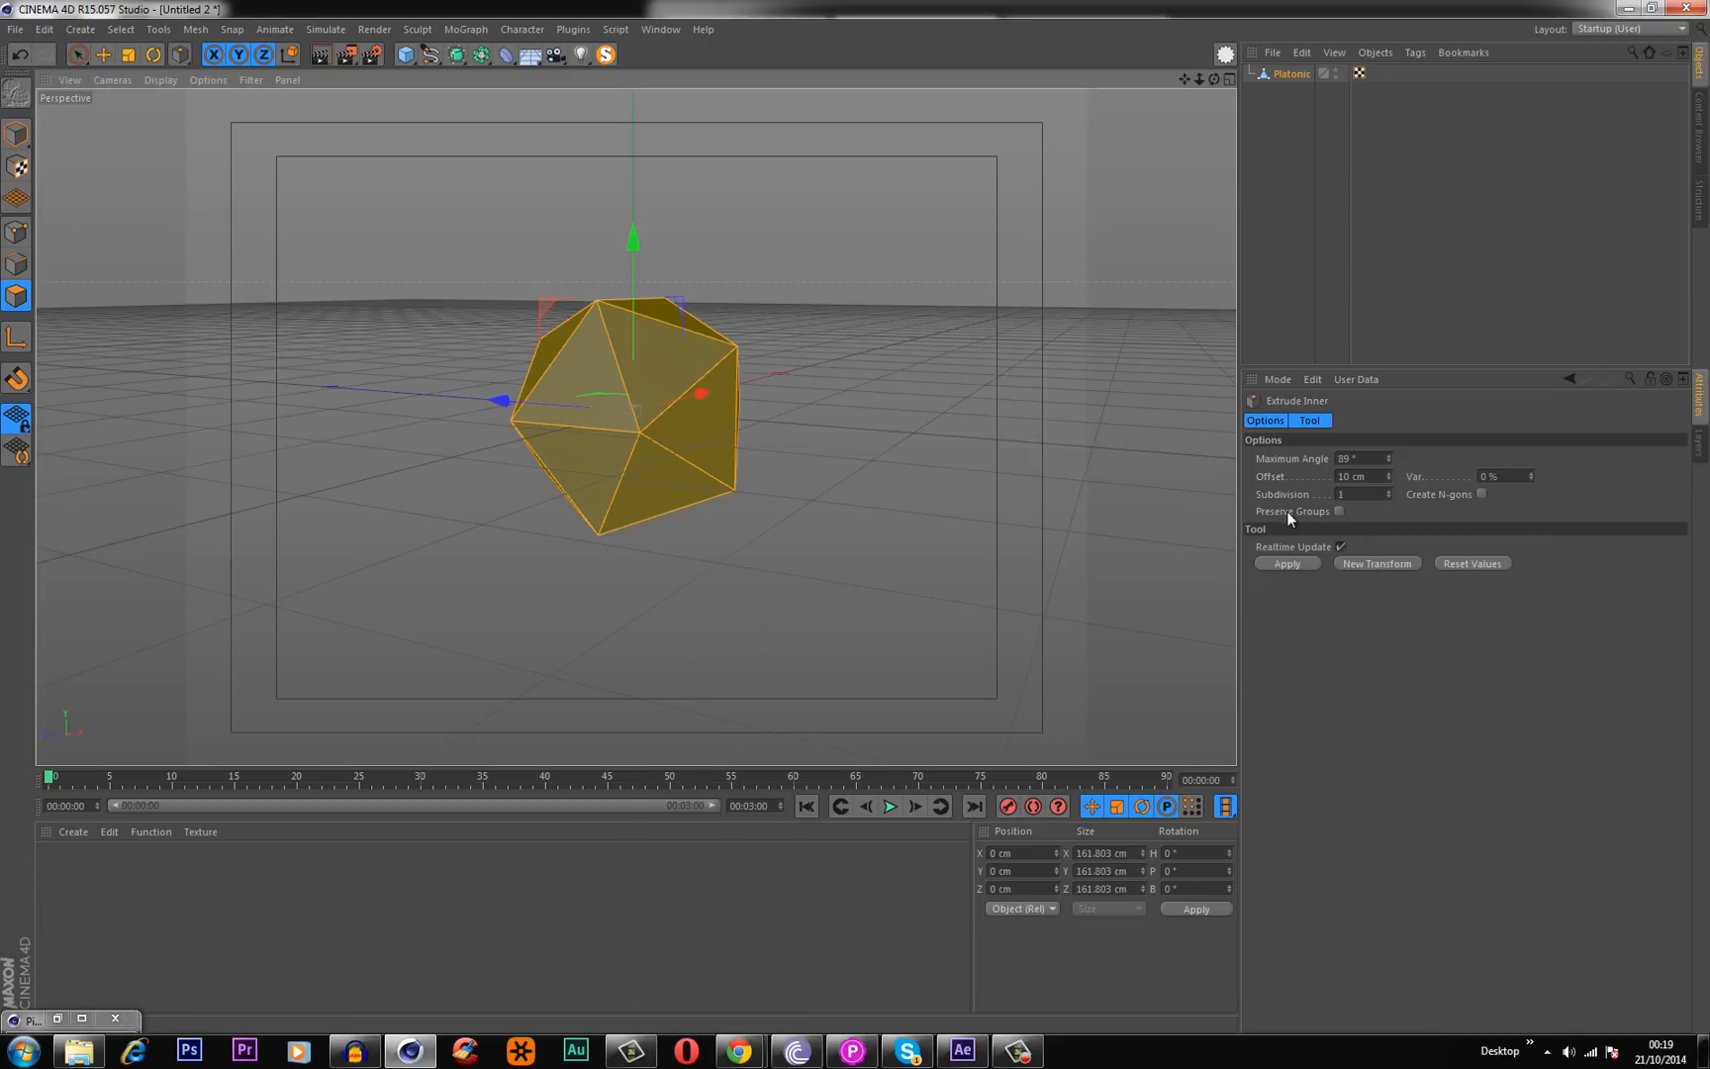
pyautogui.moveTo(1344, 524)
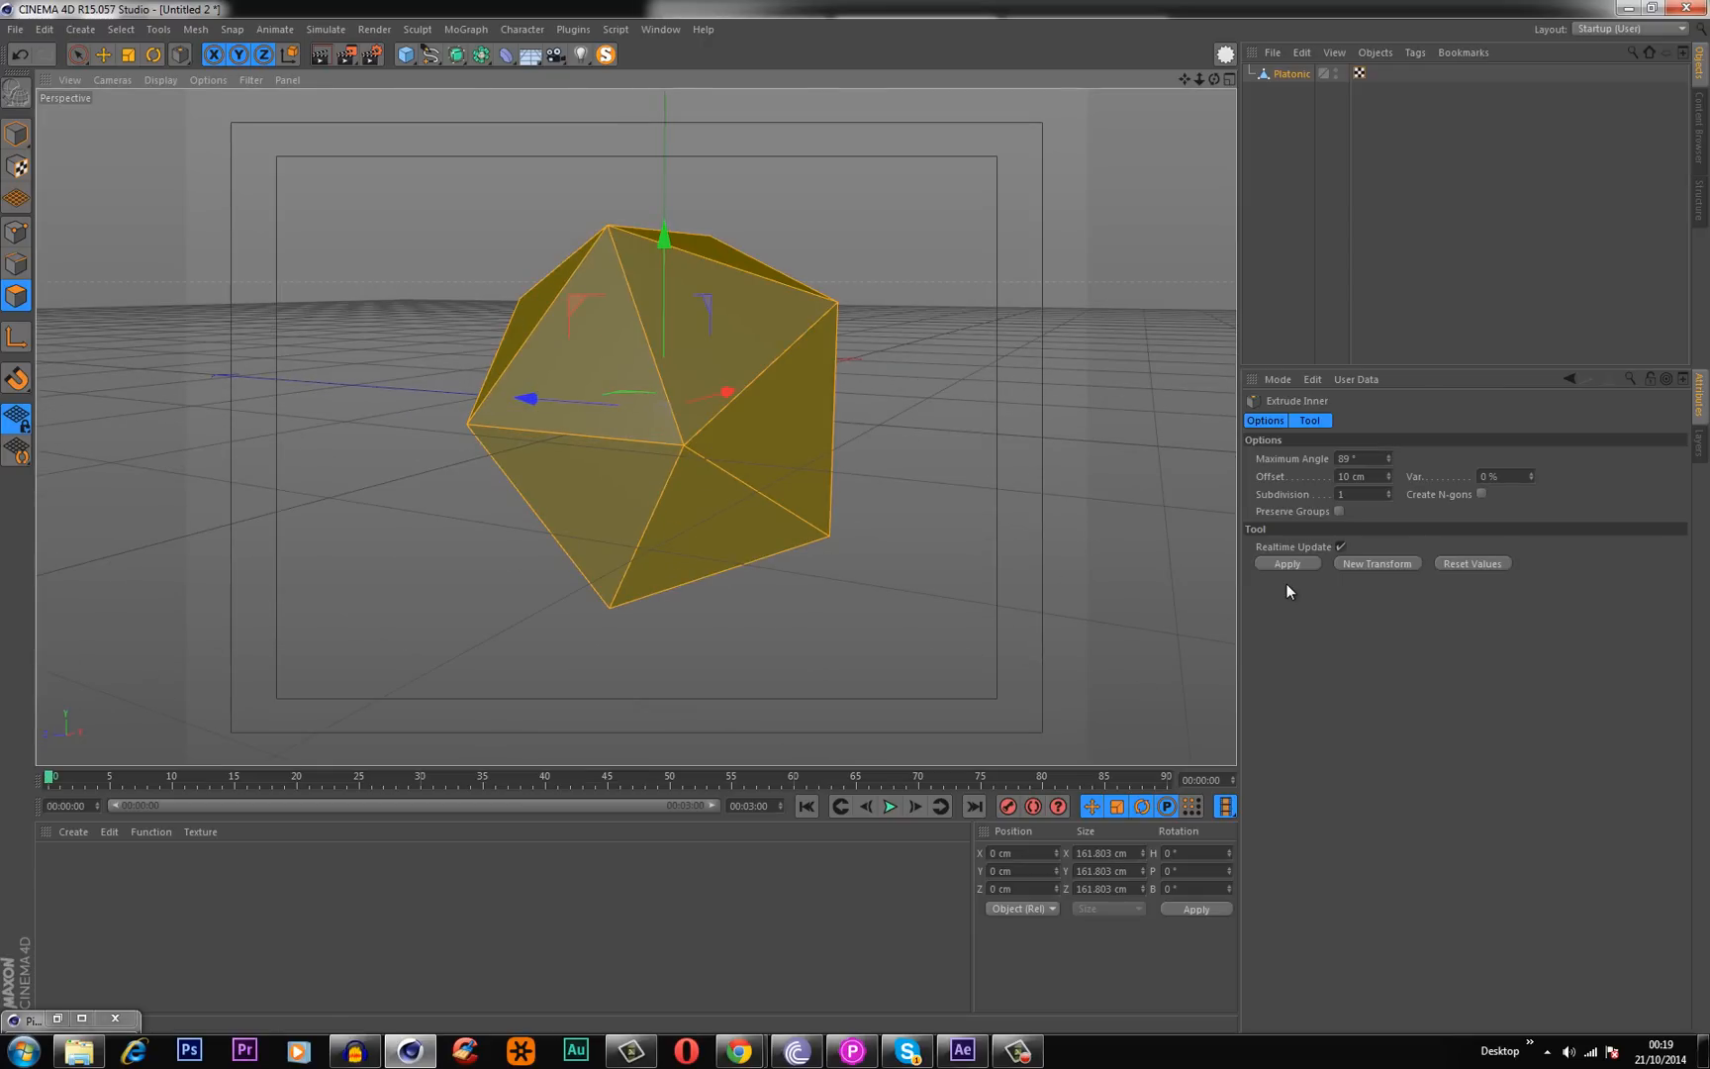
pyautogui.click(1286, 563)
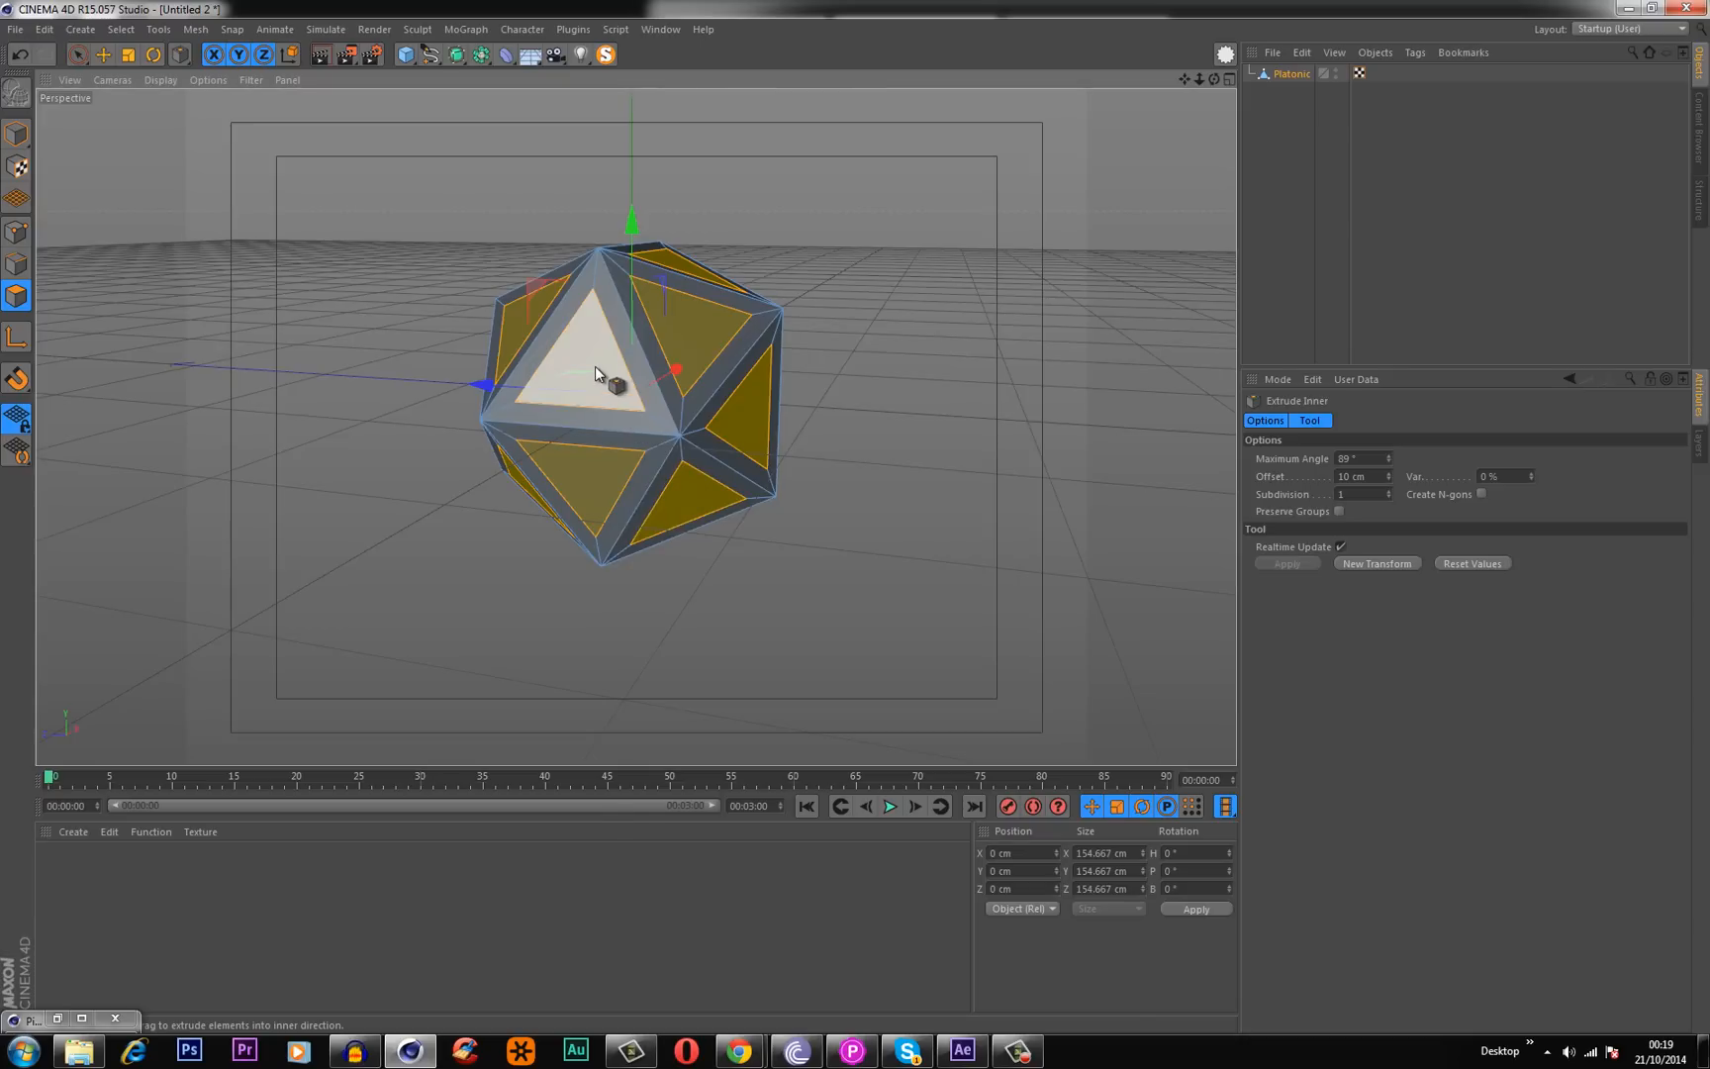
# Matrix Extrude the inset faces with 8 steps, 80% scale and 10° rotation.
pyautogui.rightClick(595, 374)
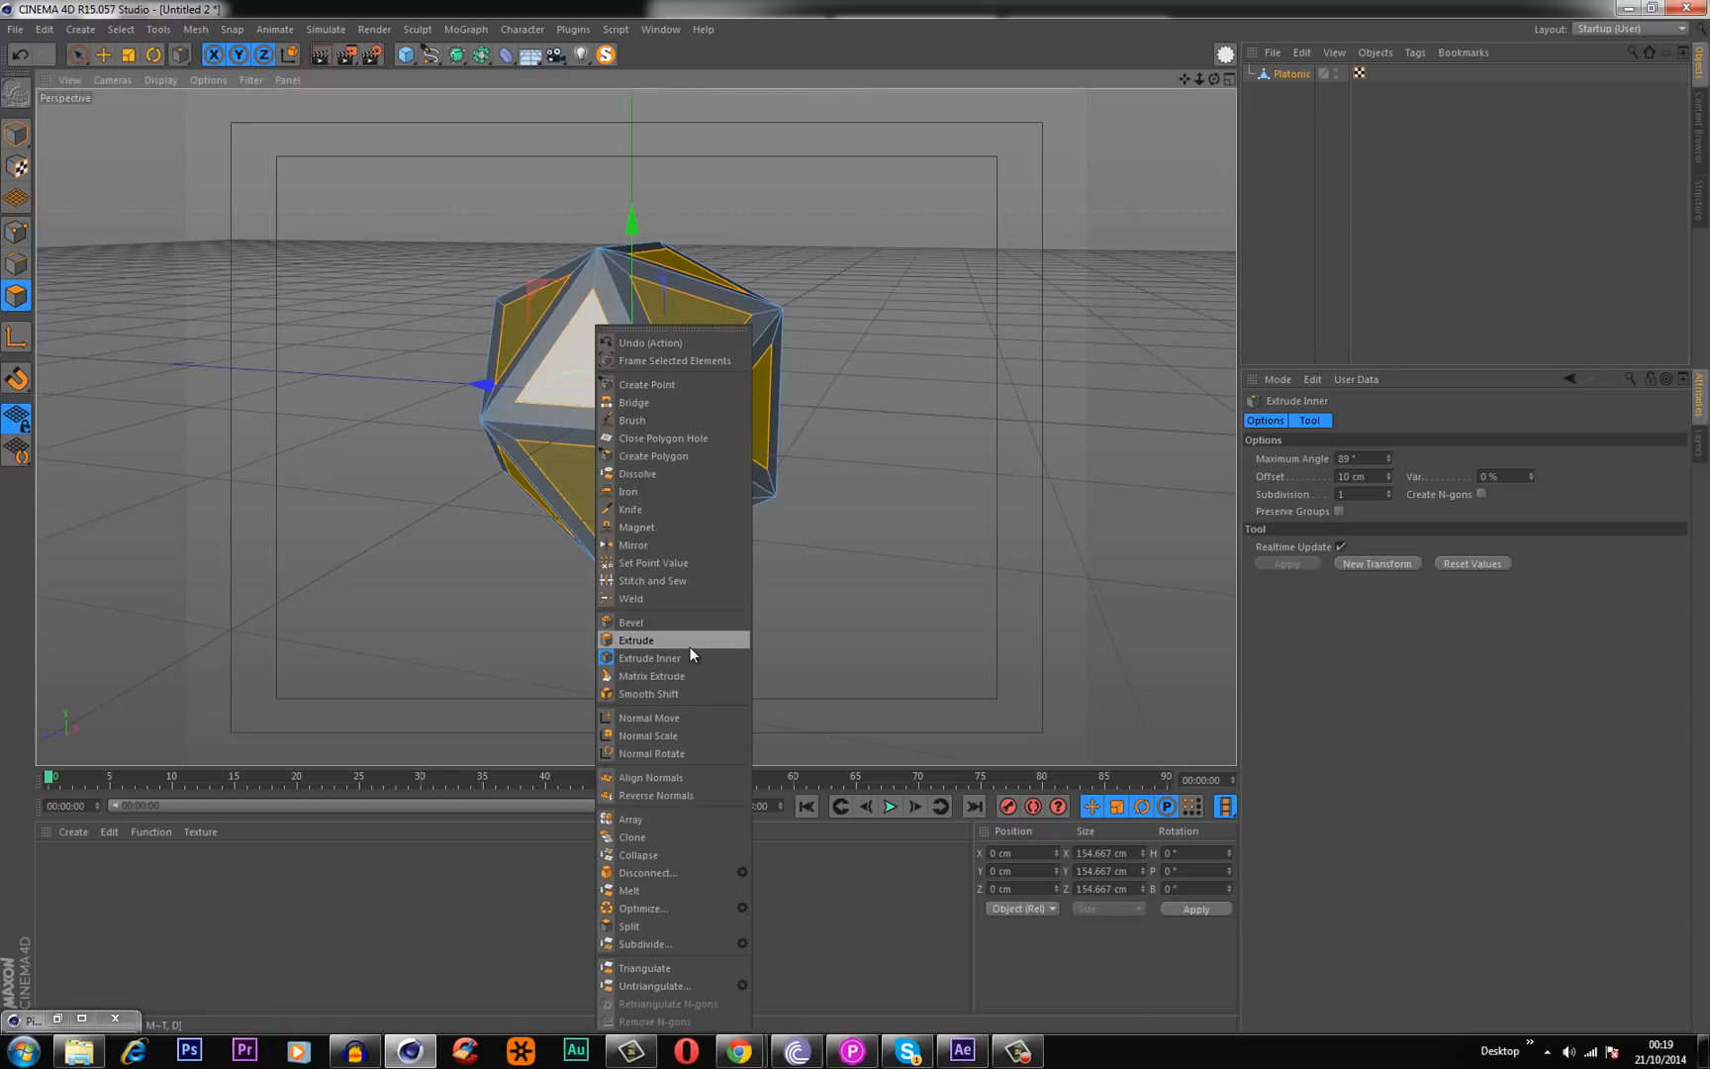
pyautogui.moveTo(673, 675)
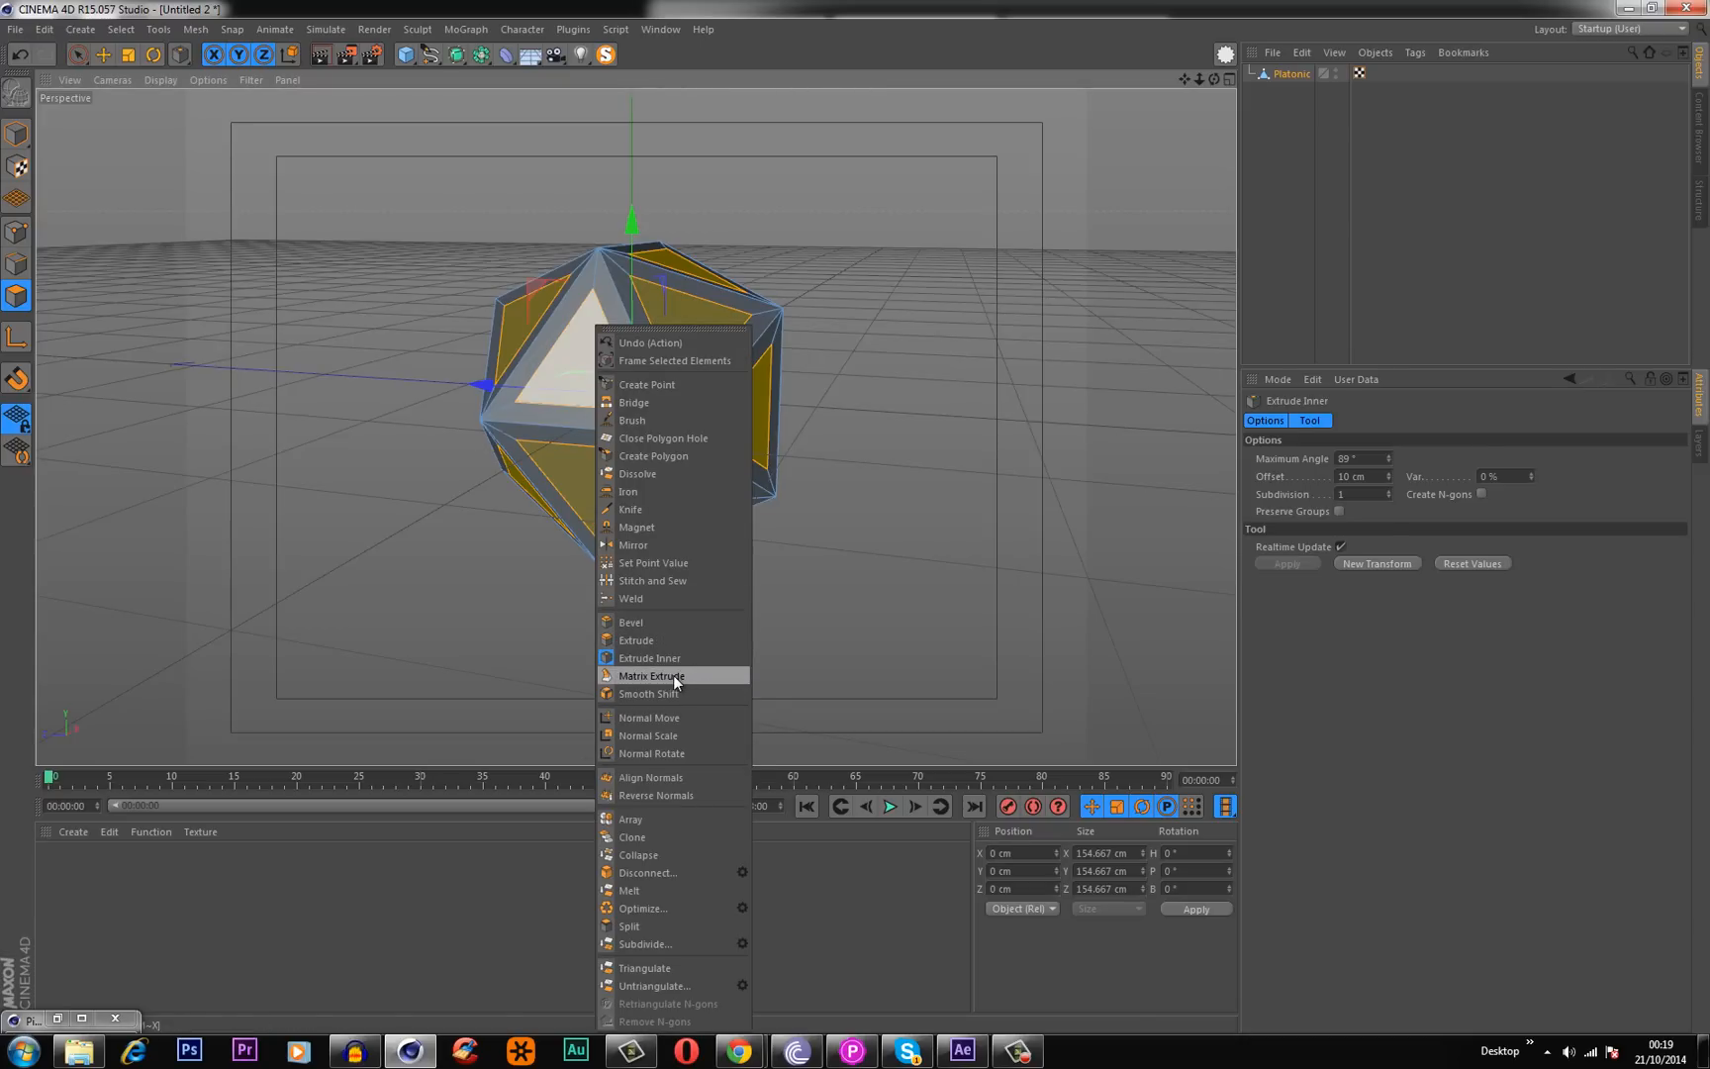
pyautogui.click(651, 676)
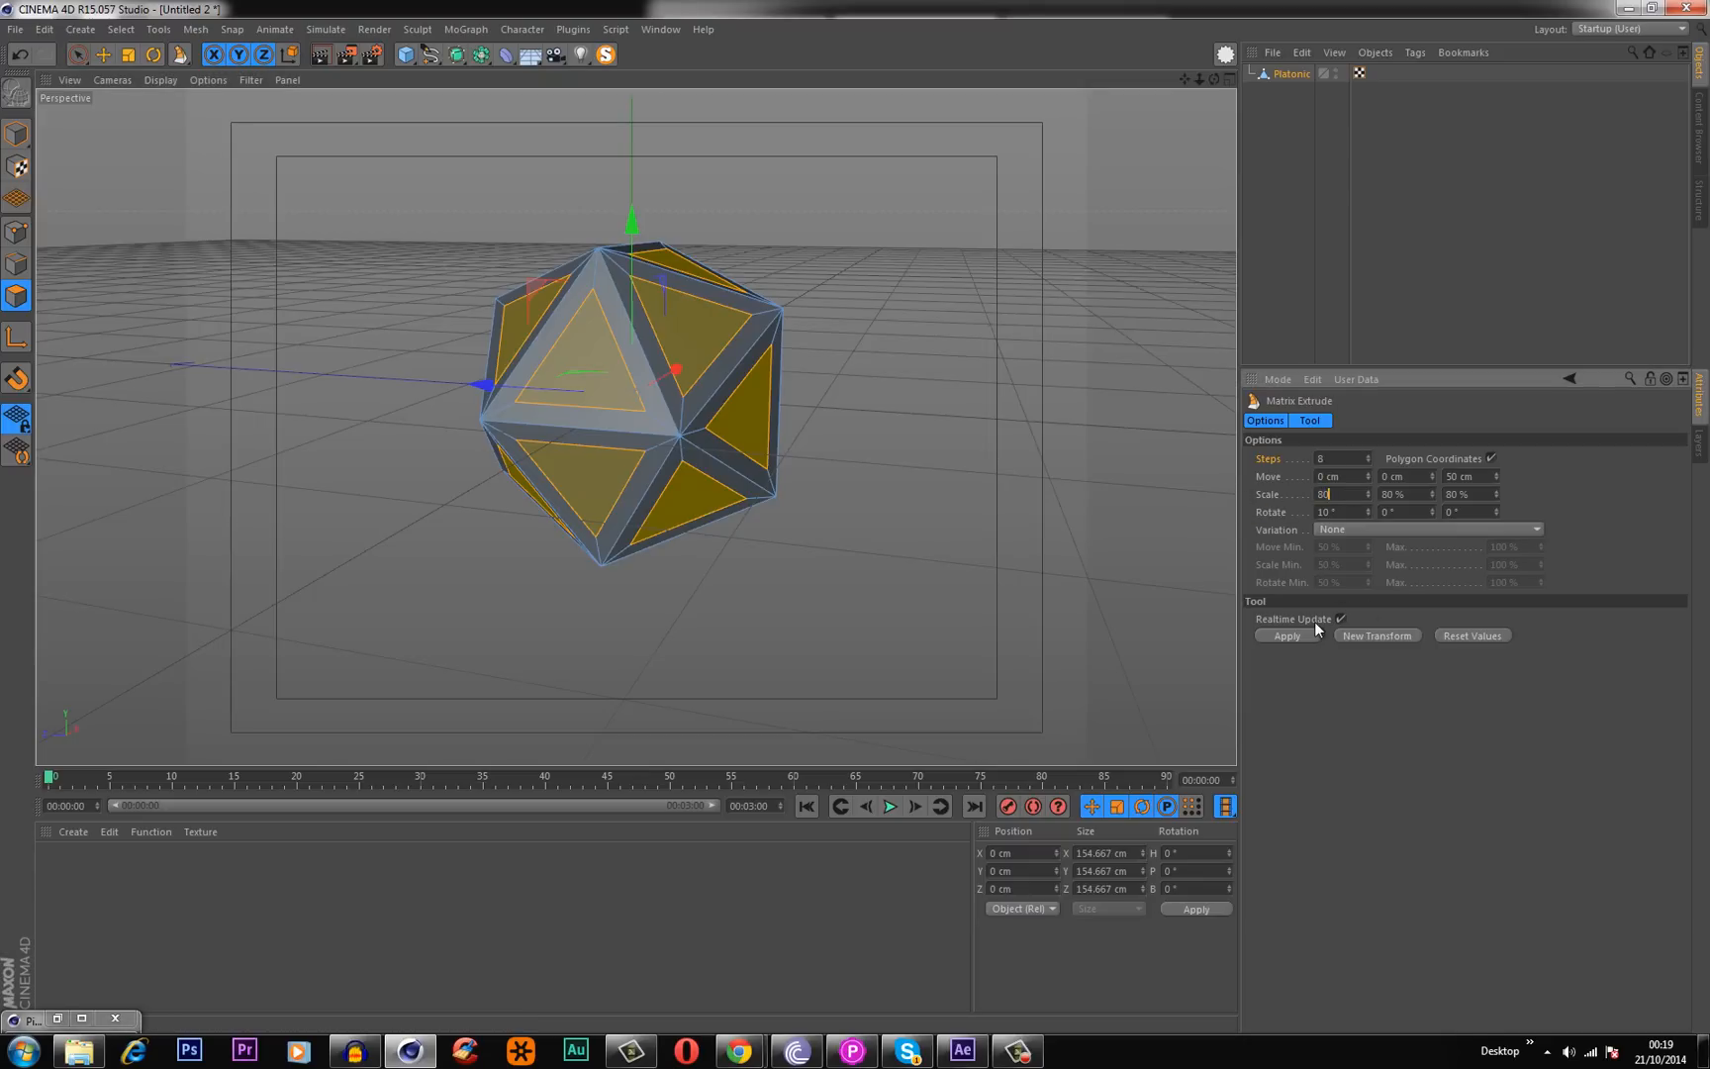
pyautogui.click(1284, 636)
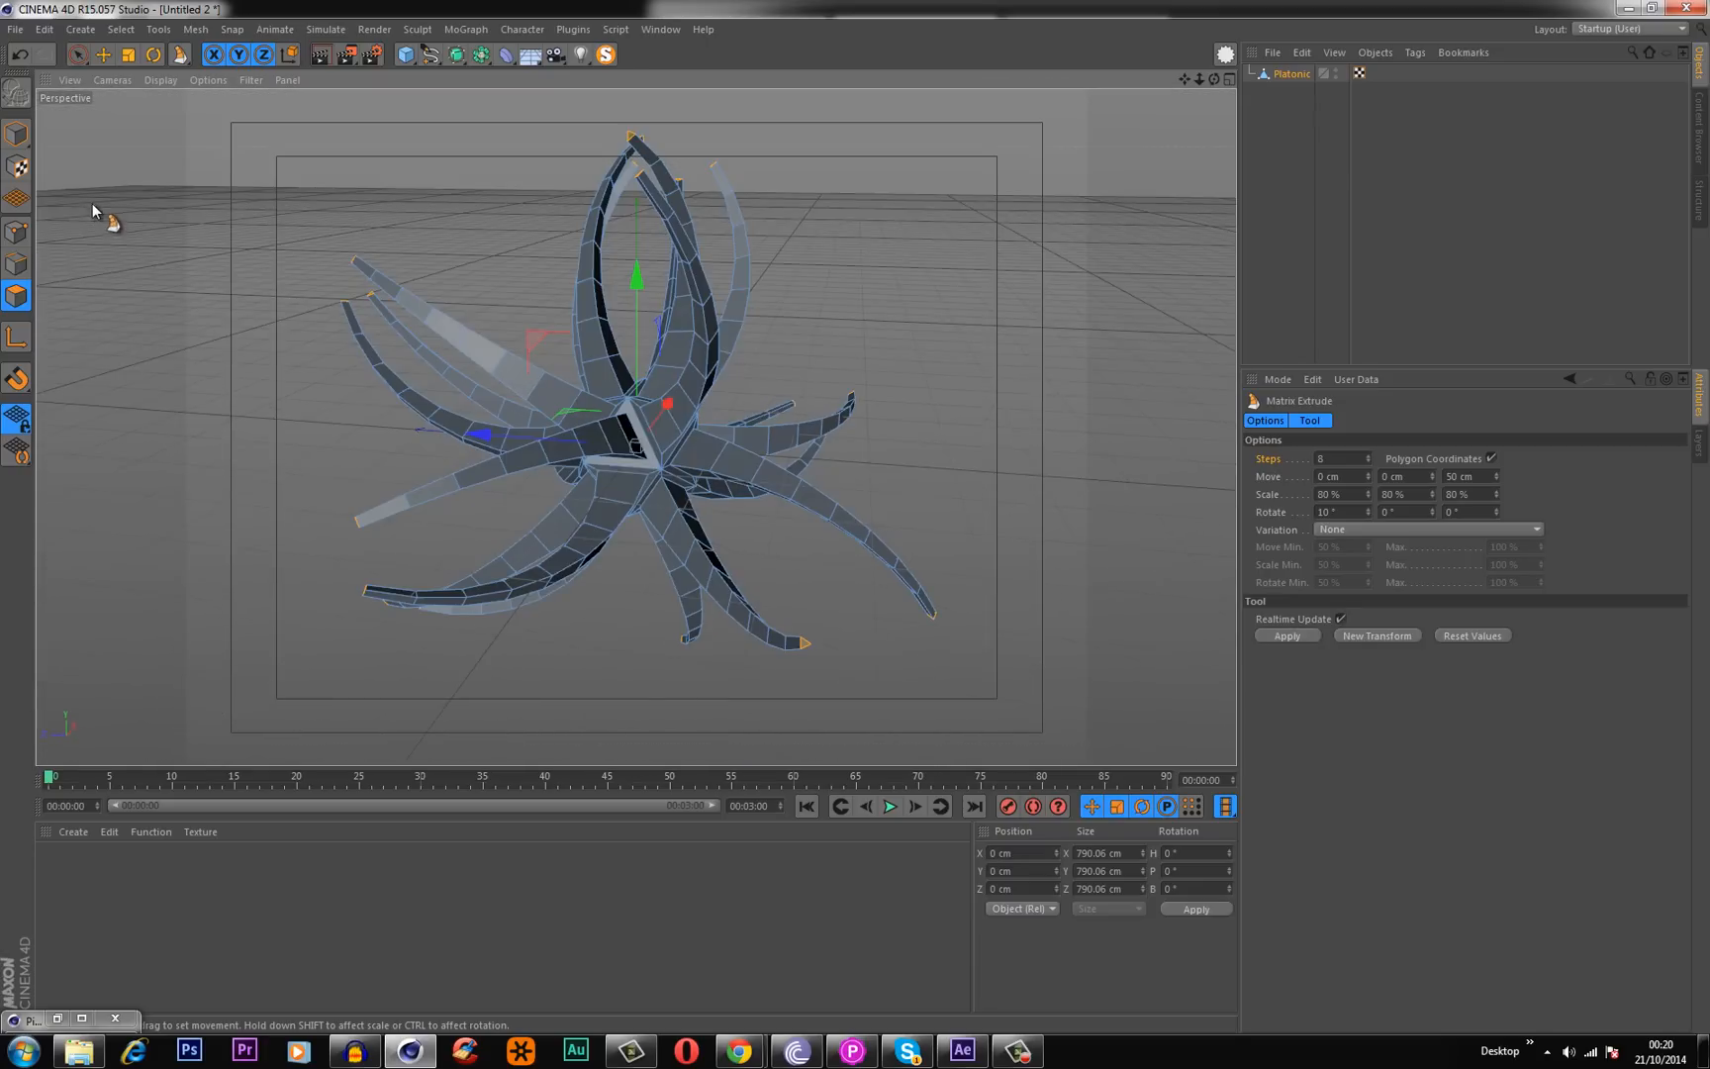
pyautogui.click(16, 132)
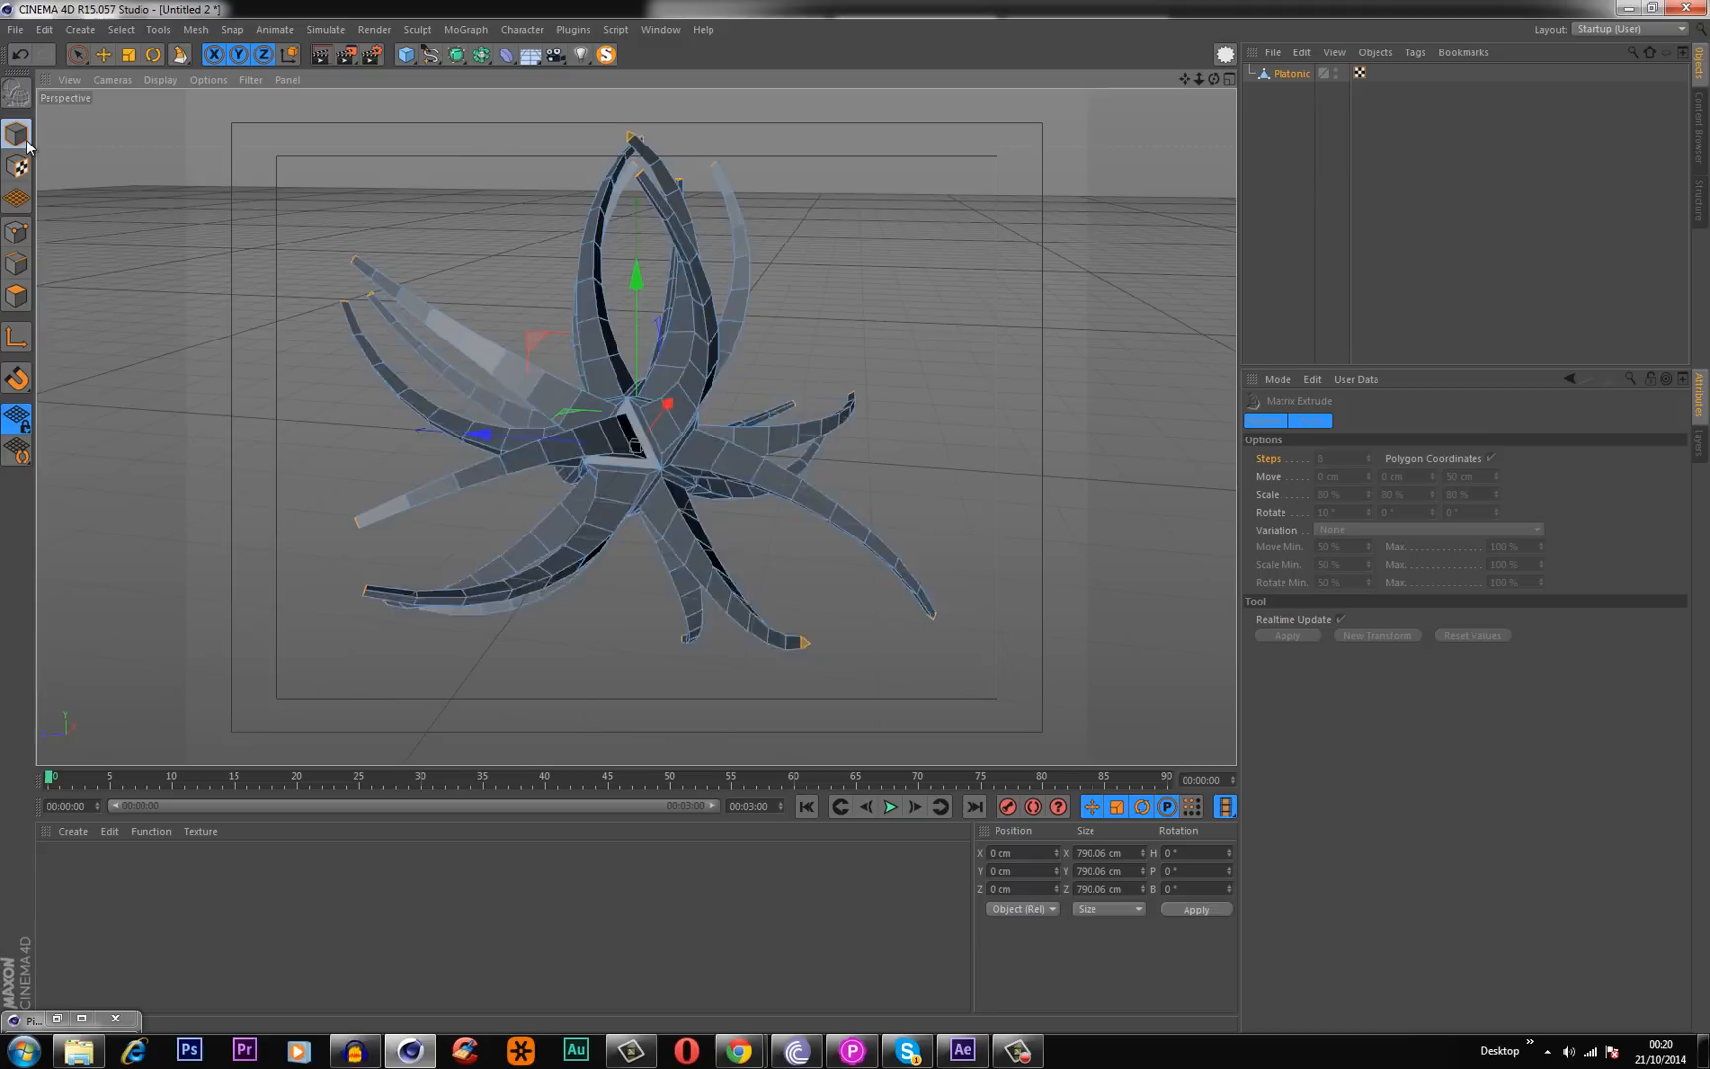
# Nest the tentacled Platonic under a new Subdivision Surface and give it a Phong tag.
pyautogui.click(455, 54)
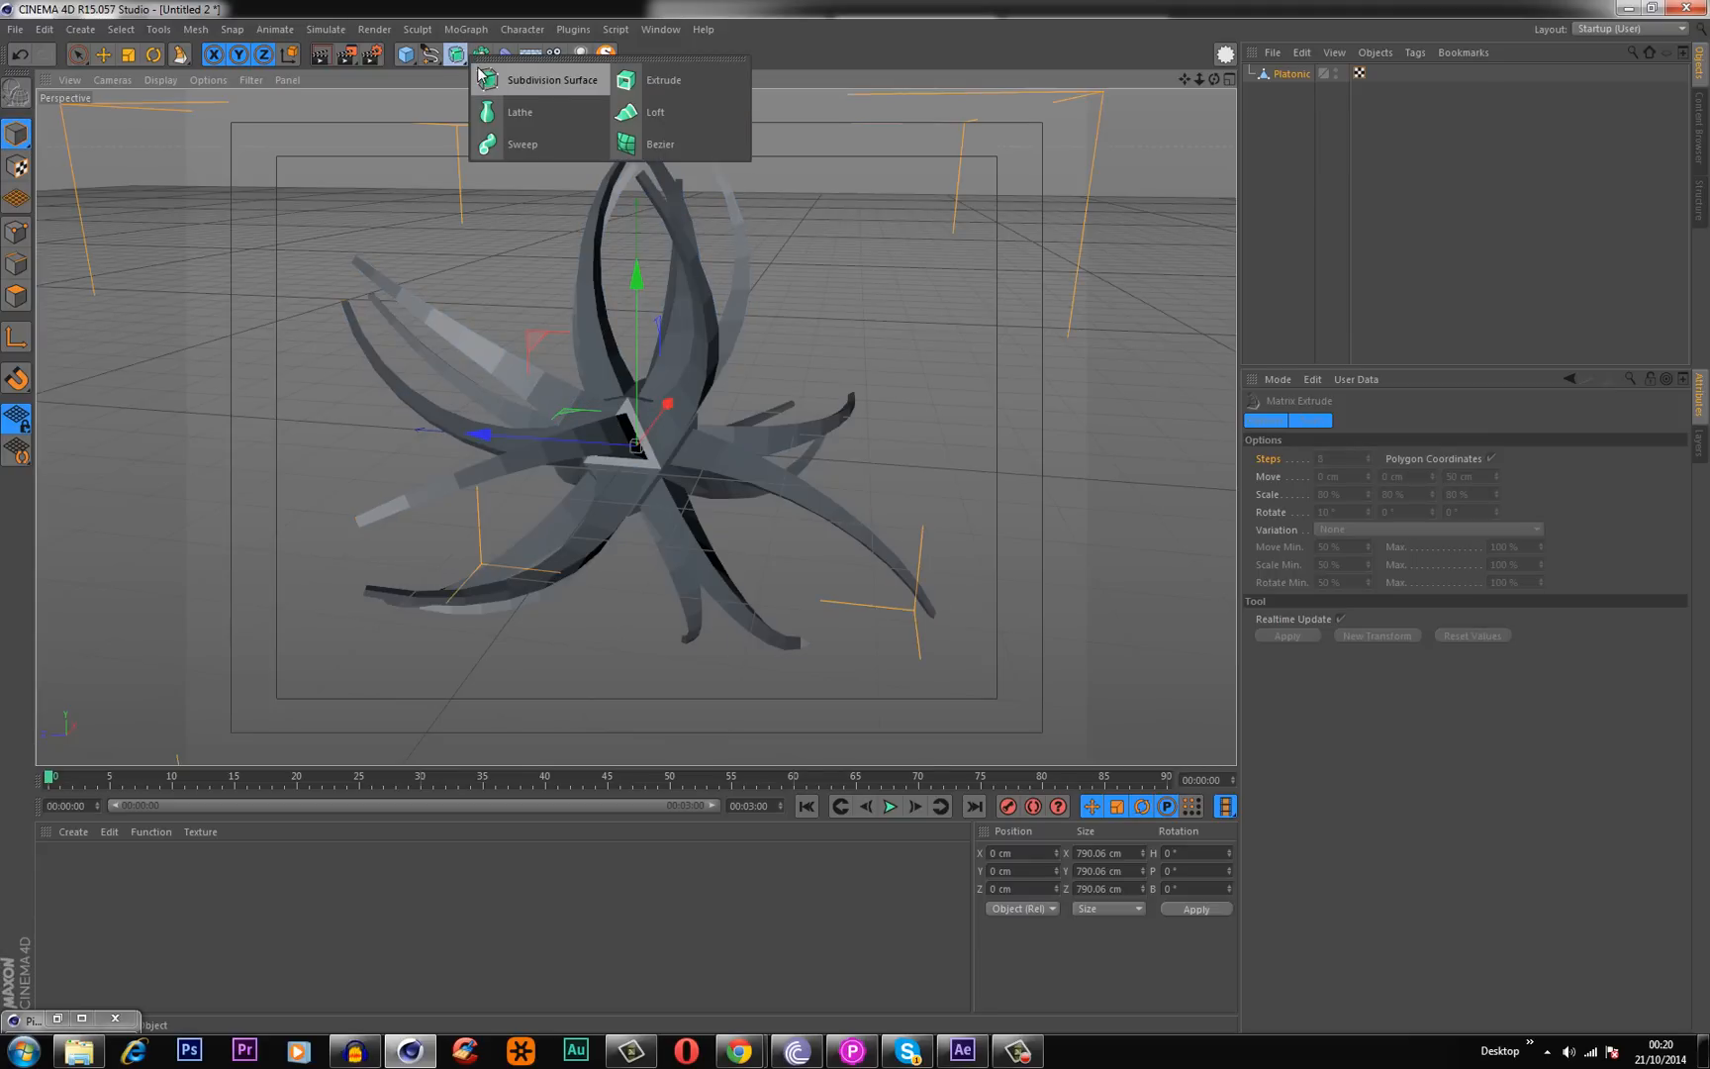
pyautogui.click(551, 78)
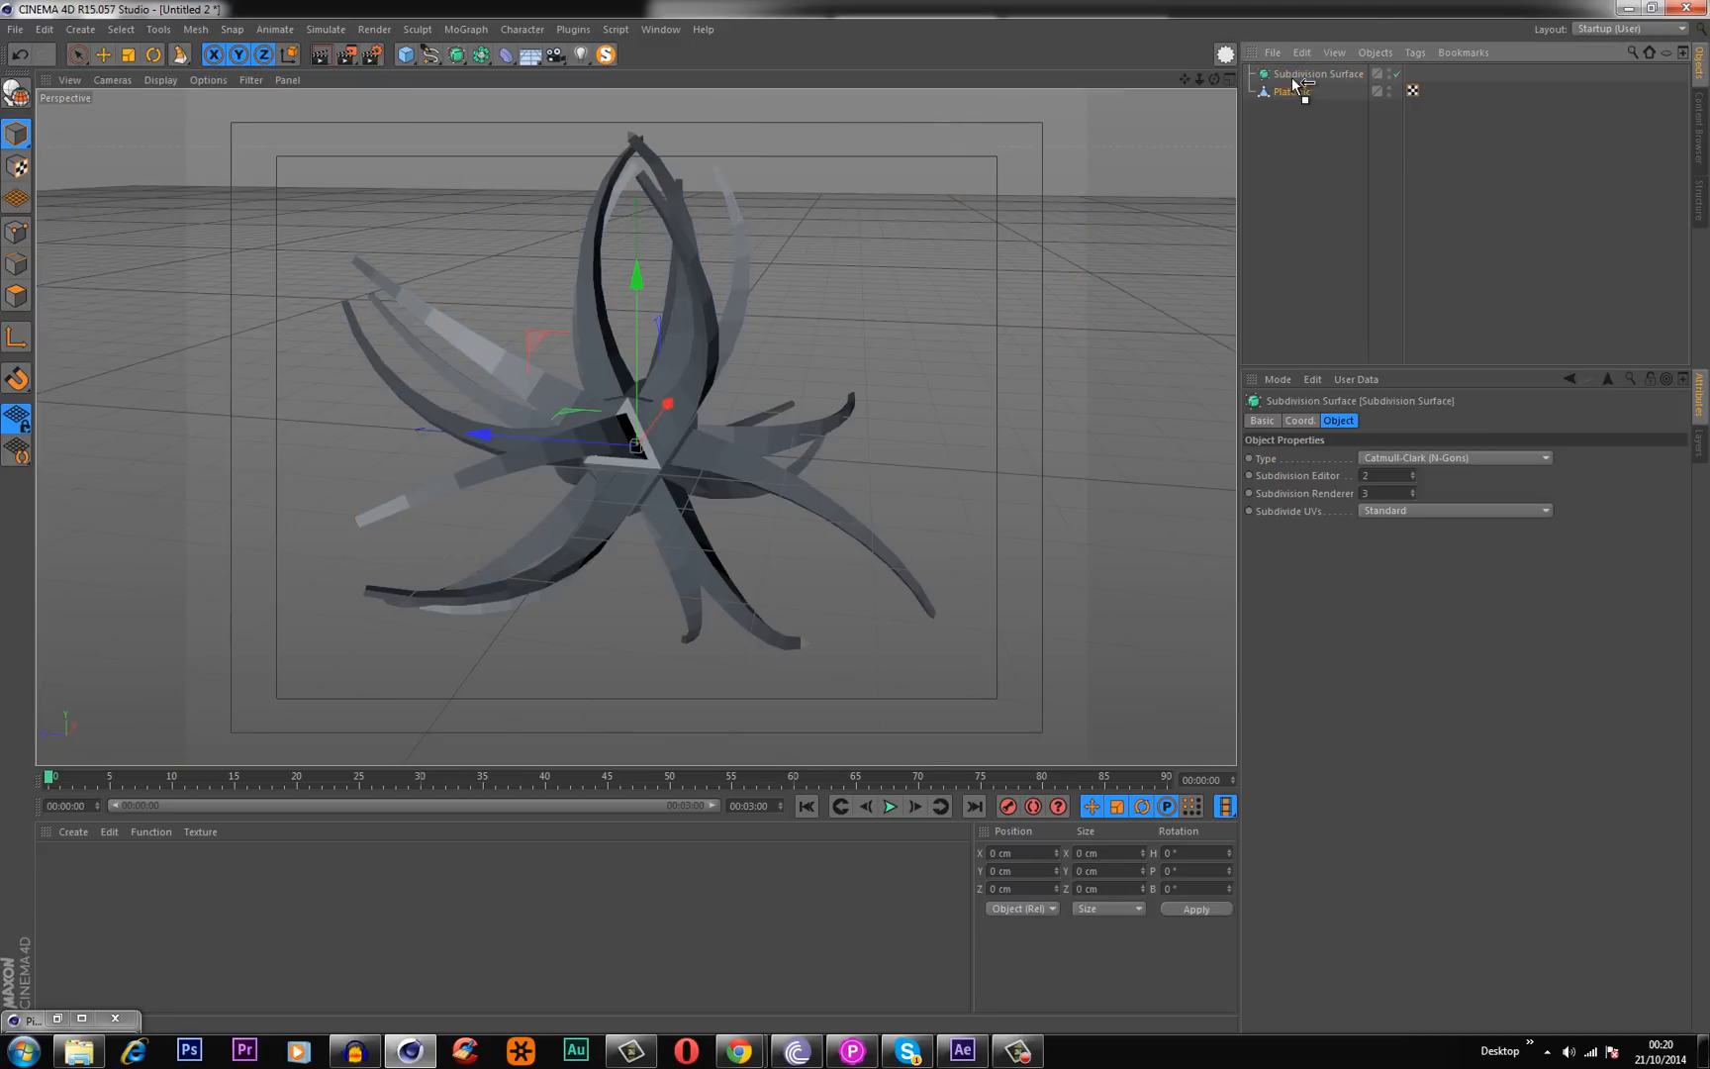
pyautogui.click(1302, 90)
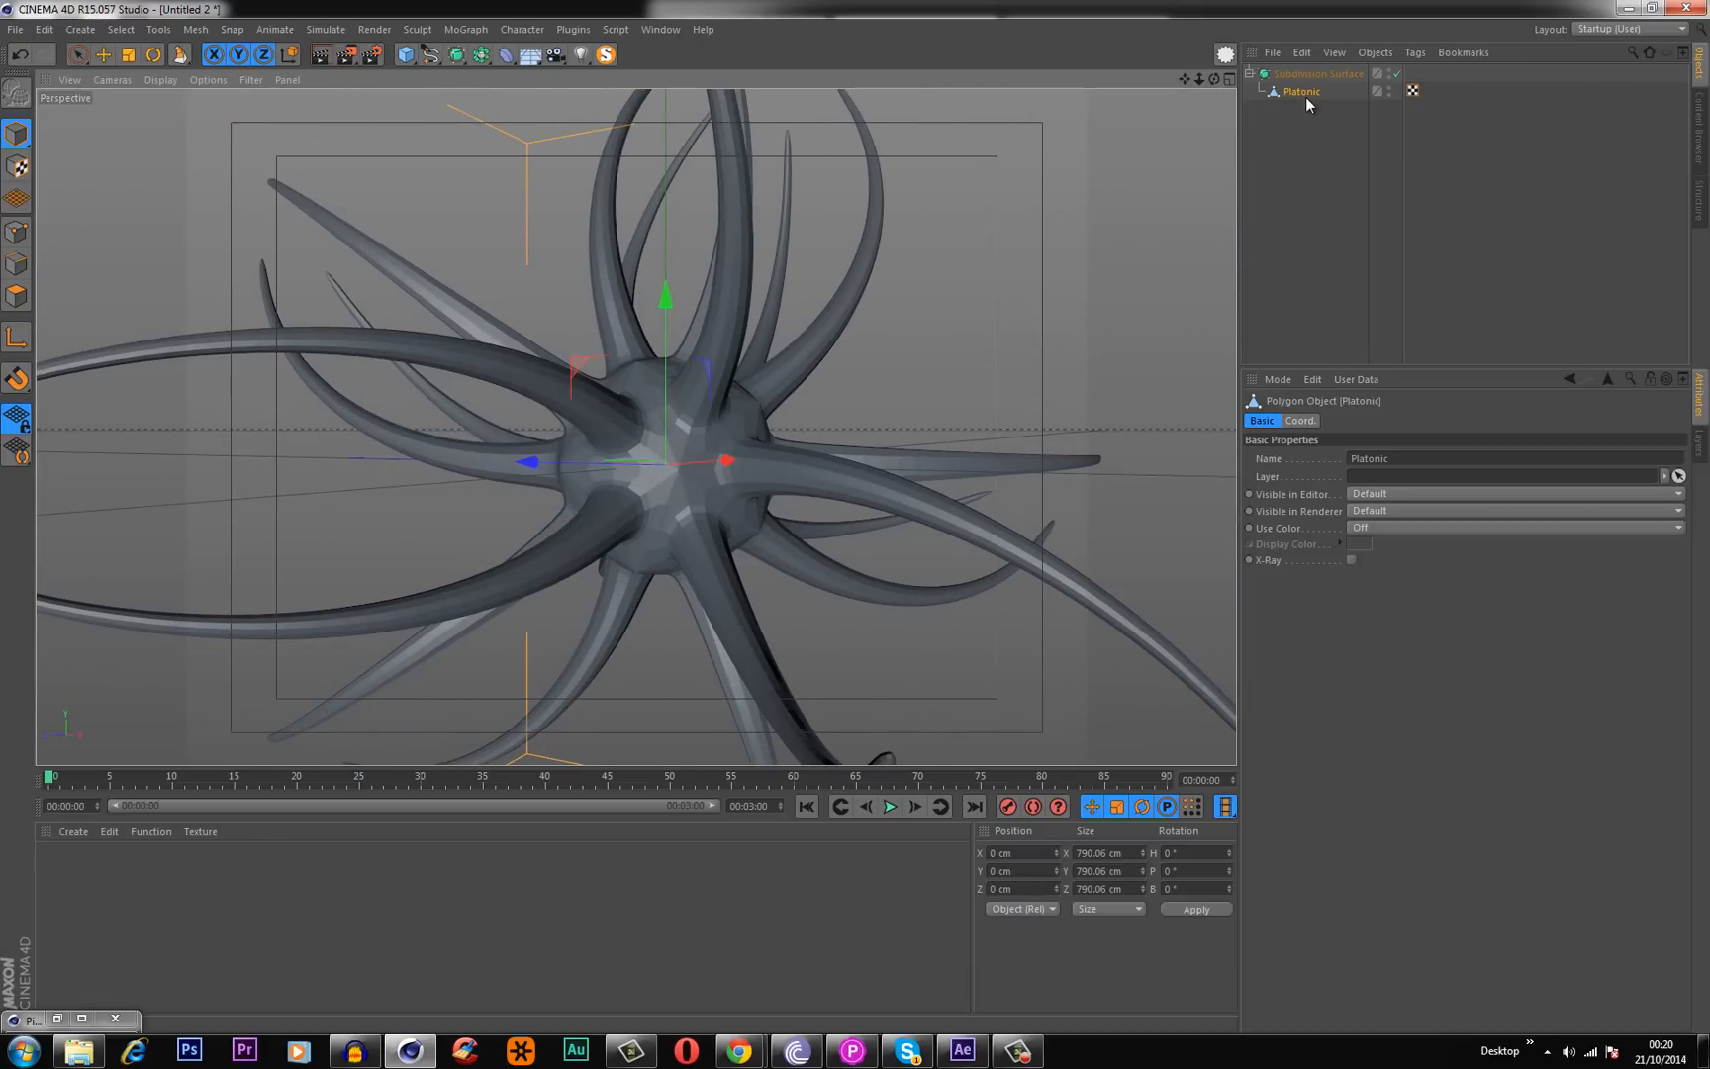
pyautogui.rightClick(1301, 92)
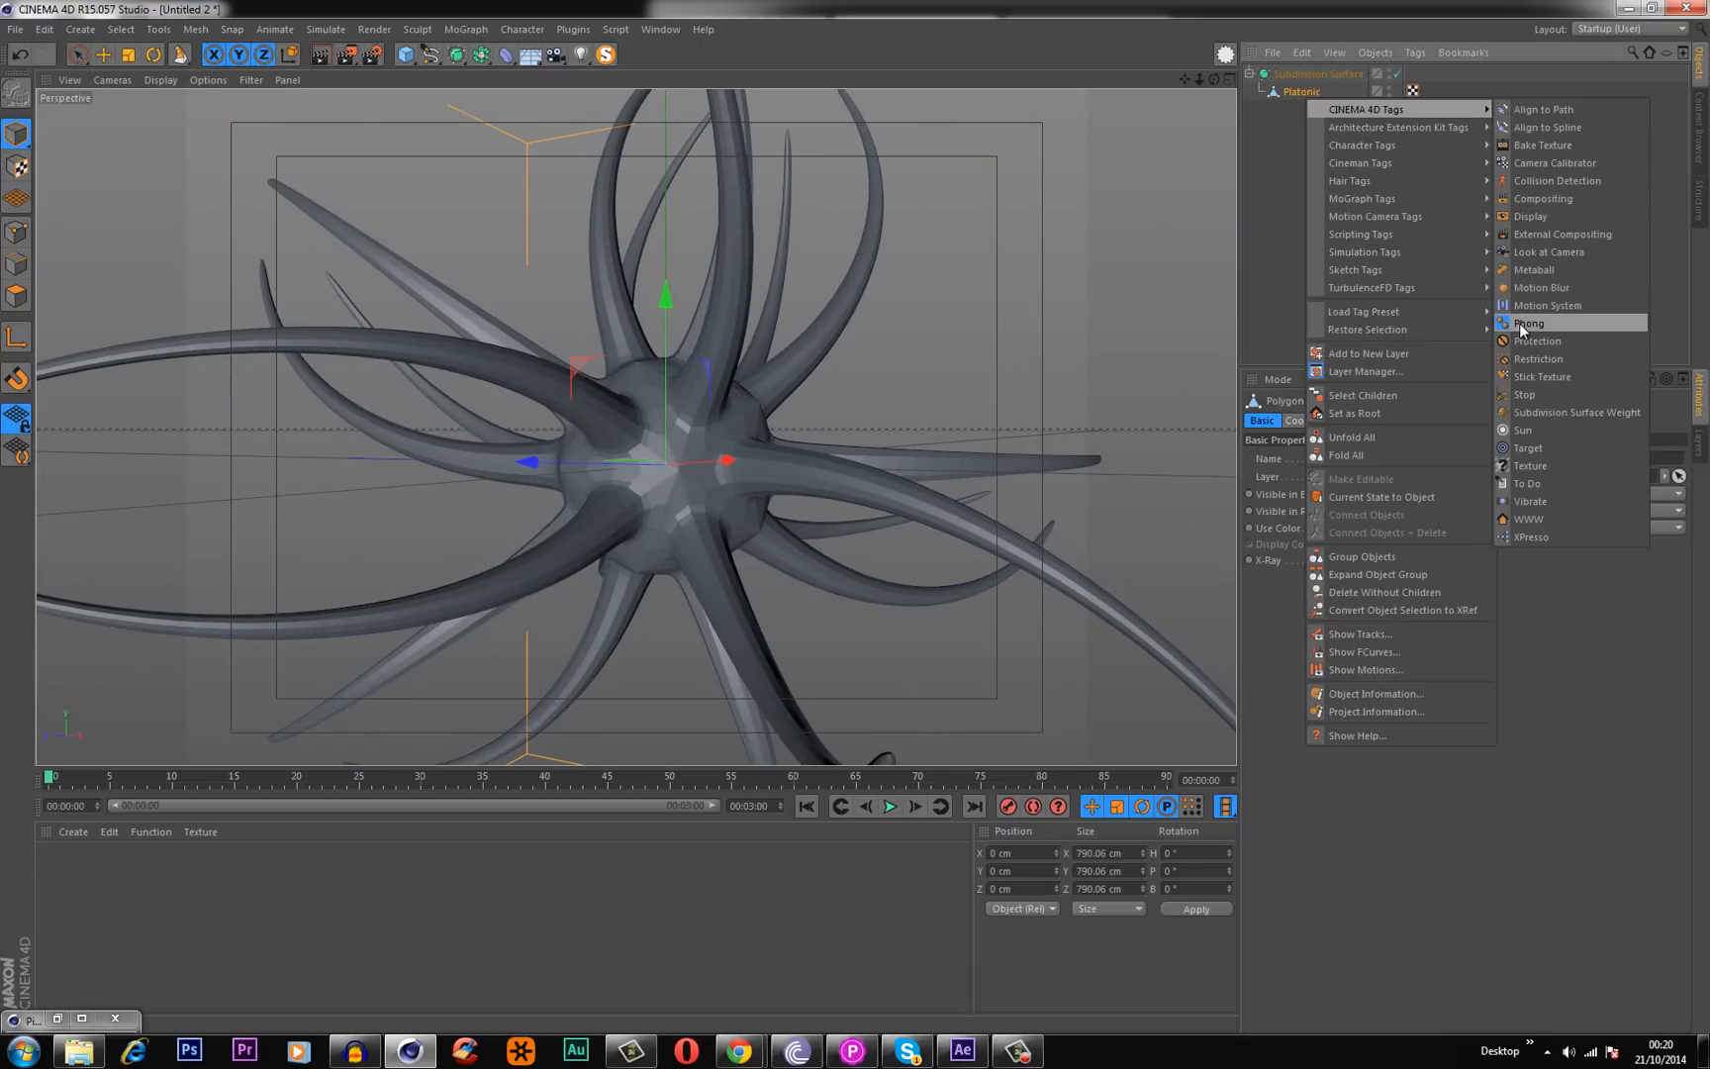
pyautogui.click(1528, 323)
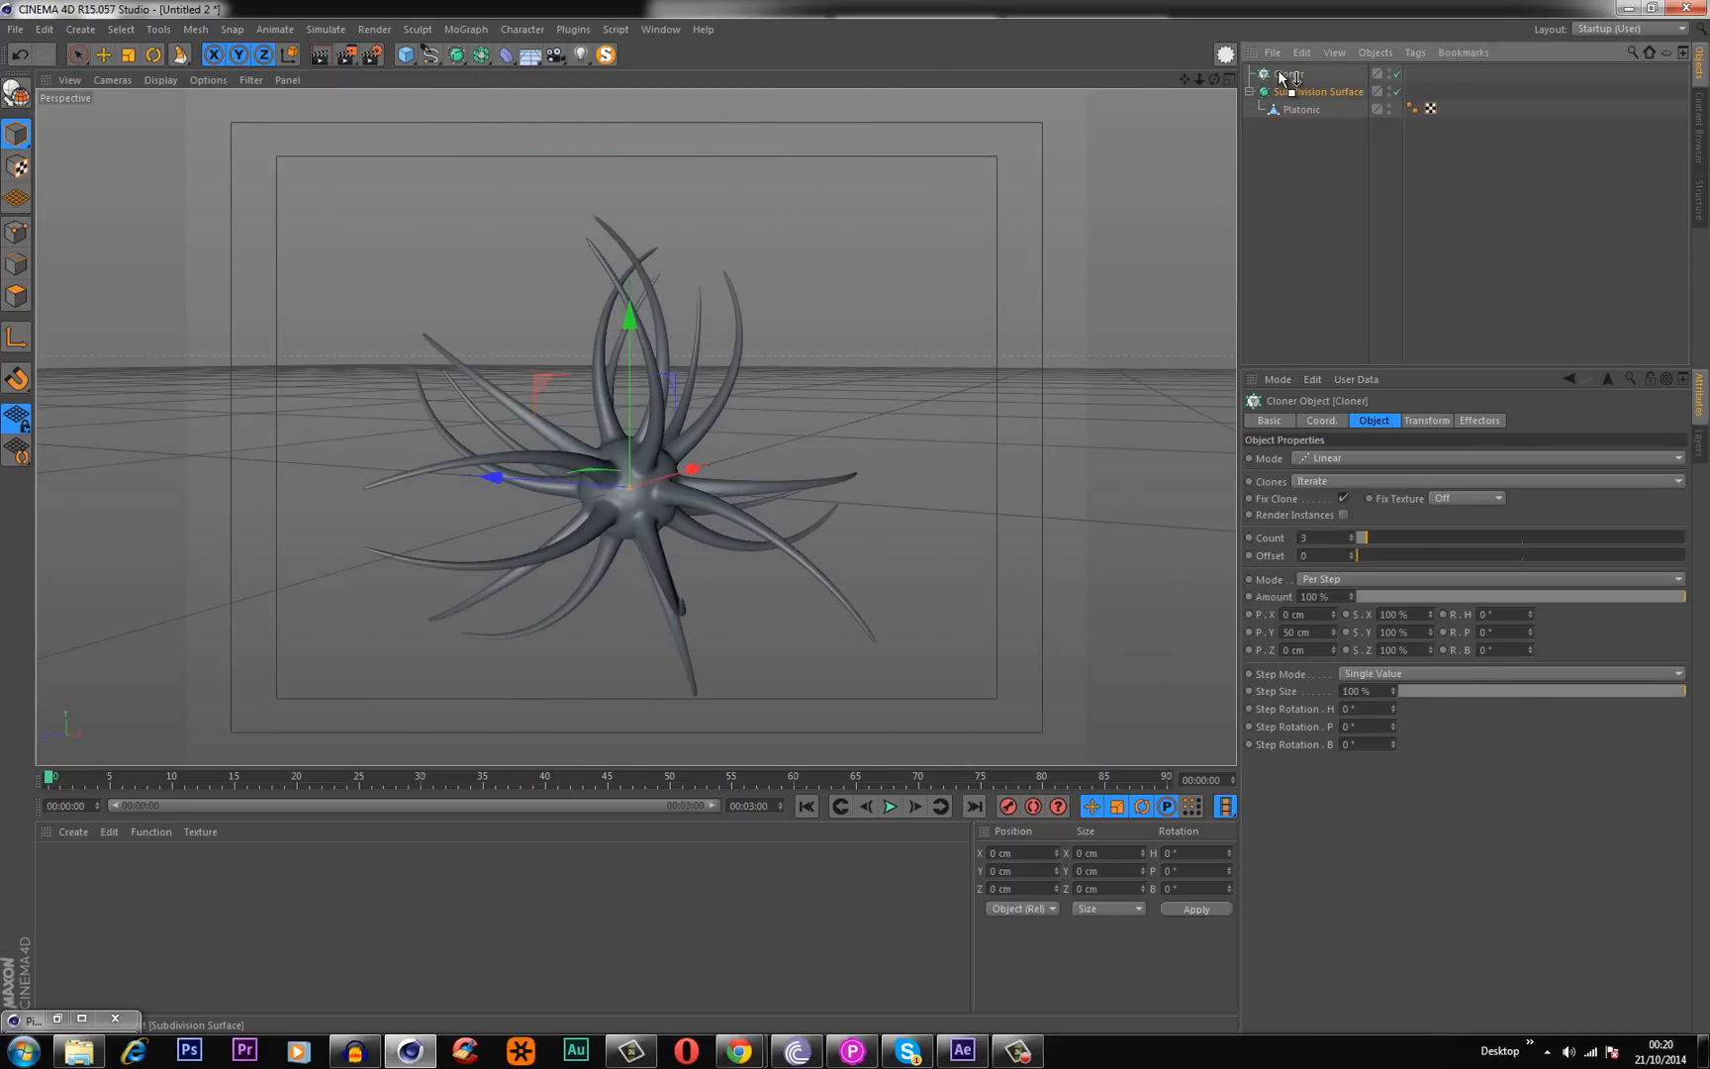
# Put the Subdivision Surface under the Cloner and arrange clones as a 3×3×3, 2000 cm Grid Array.
pyautogui.click(1326, 92)
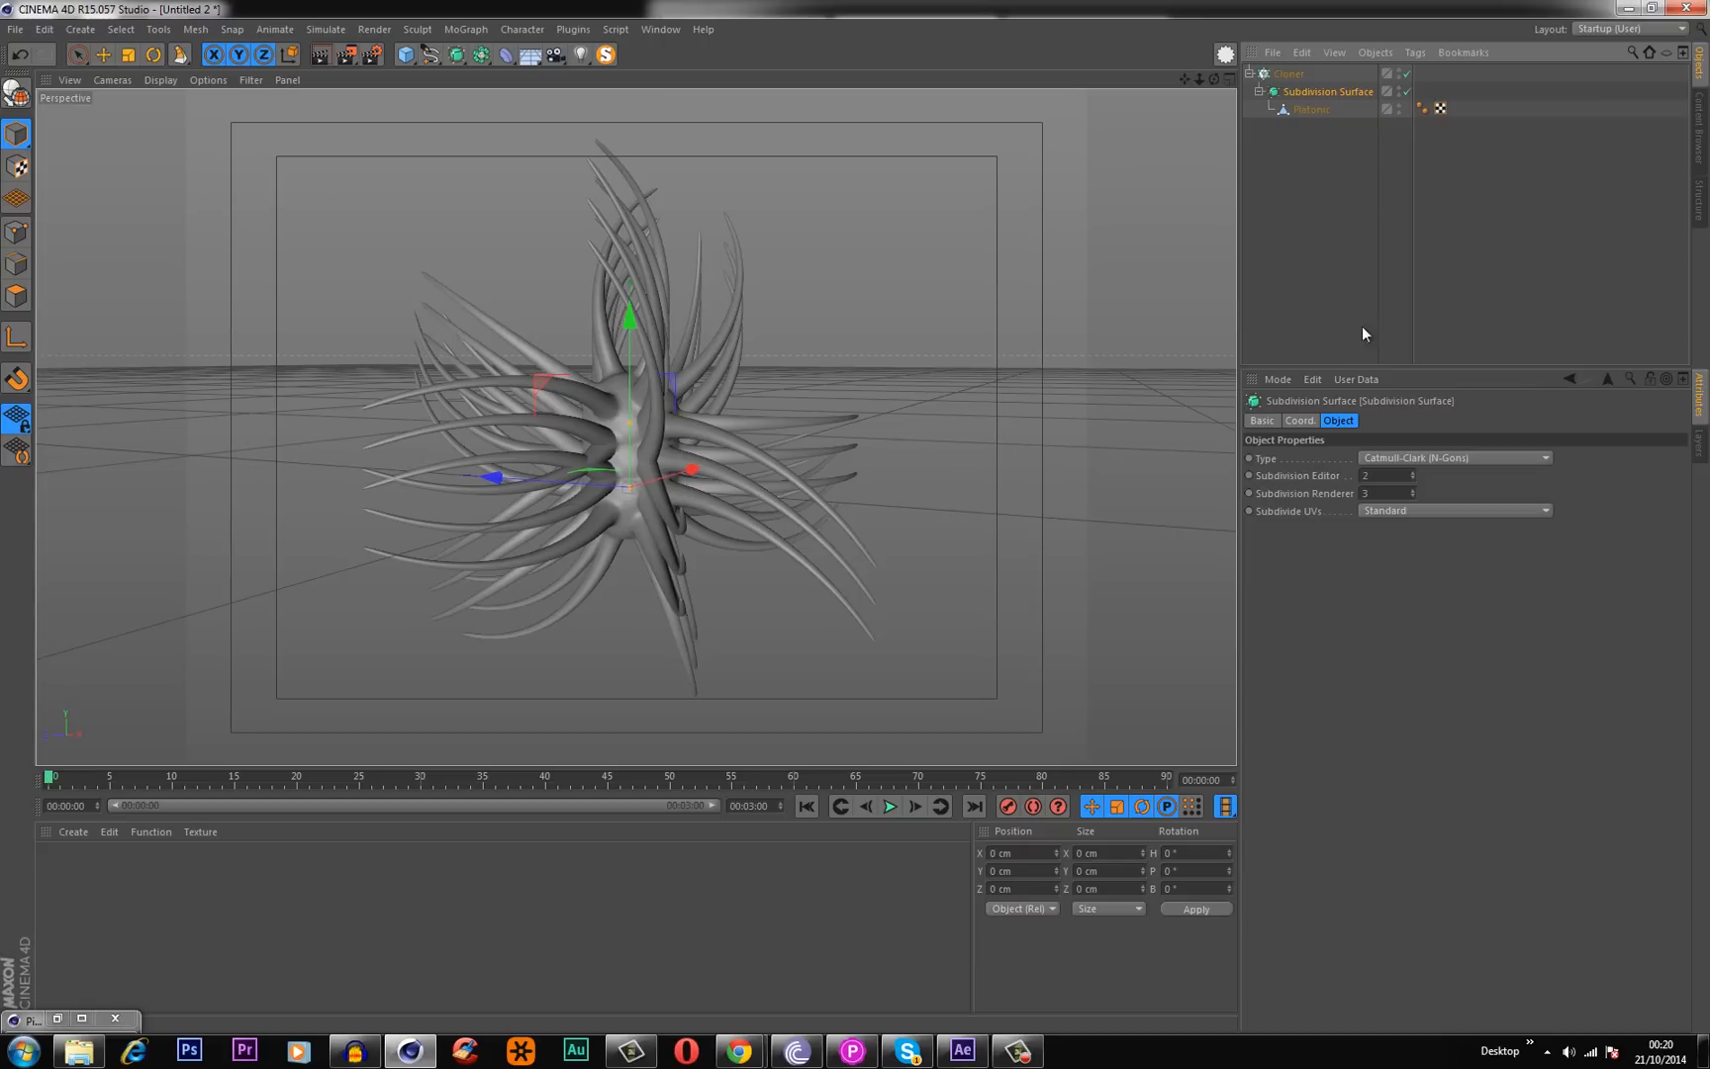
pyautogui.click(1289, 73)
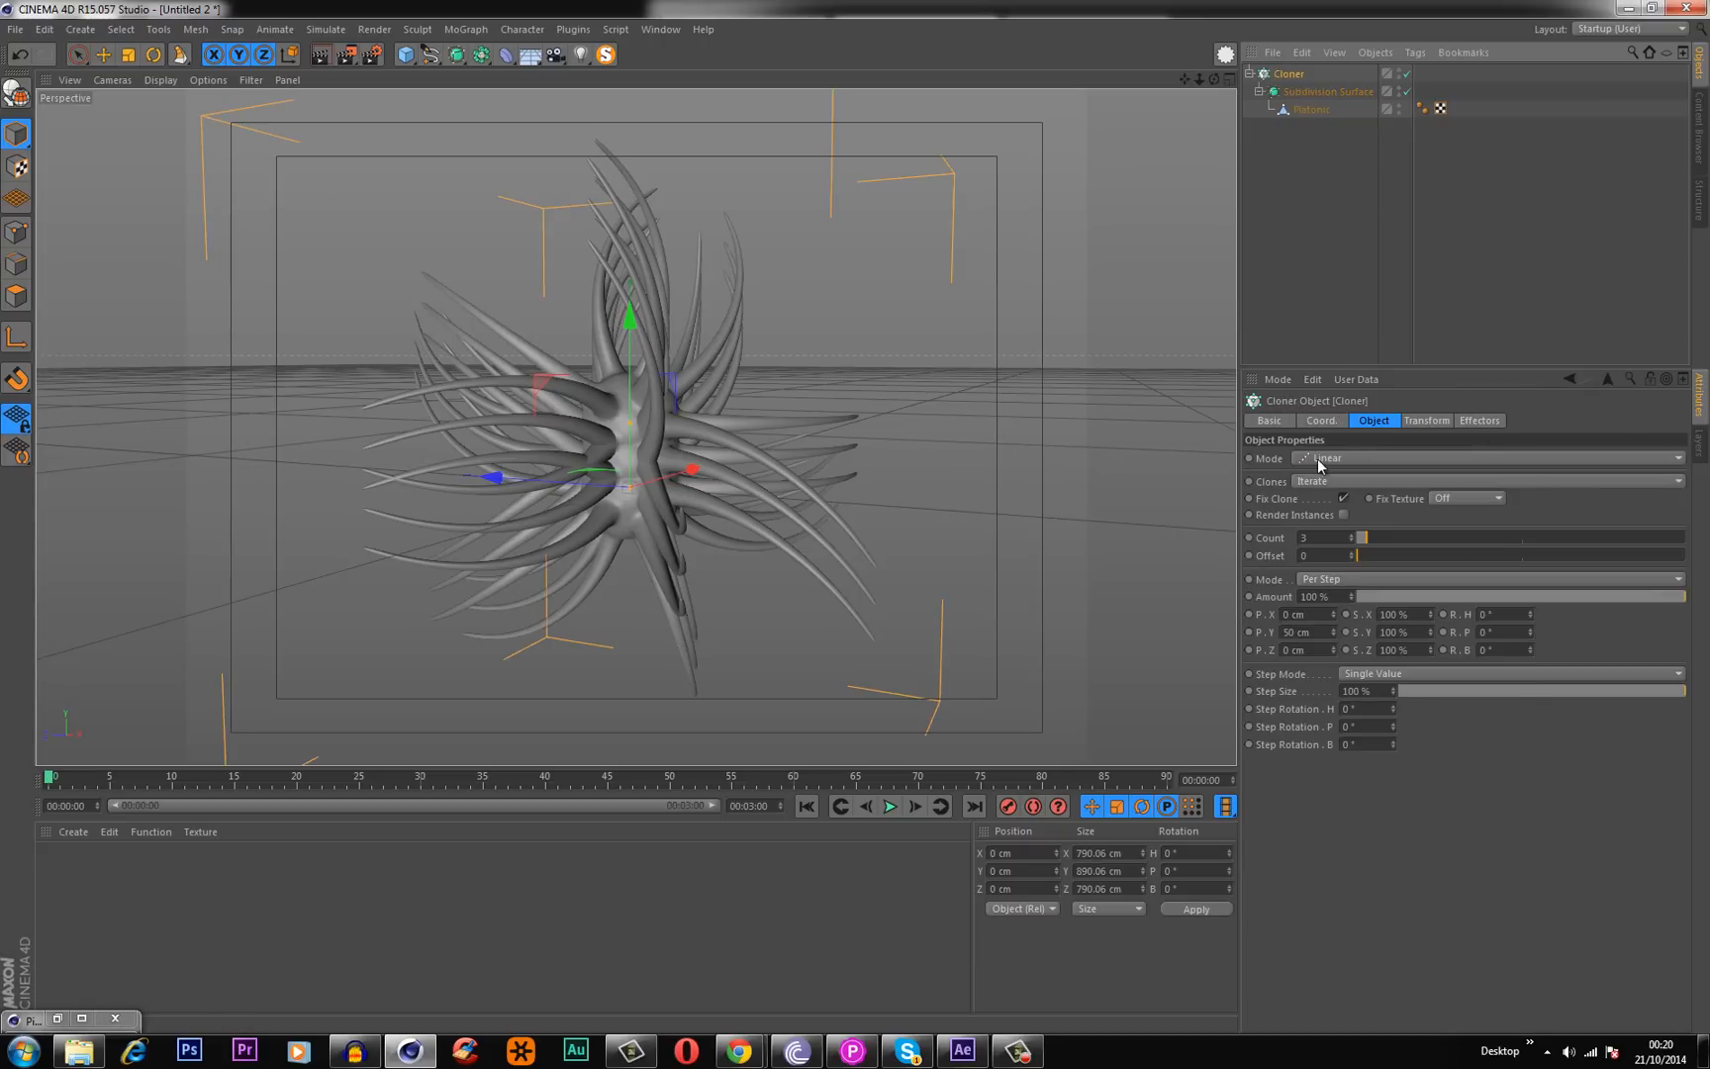
pyautogui.click(1483, 458)
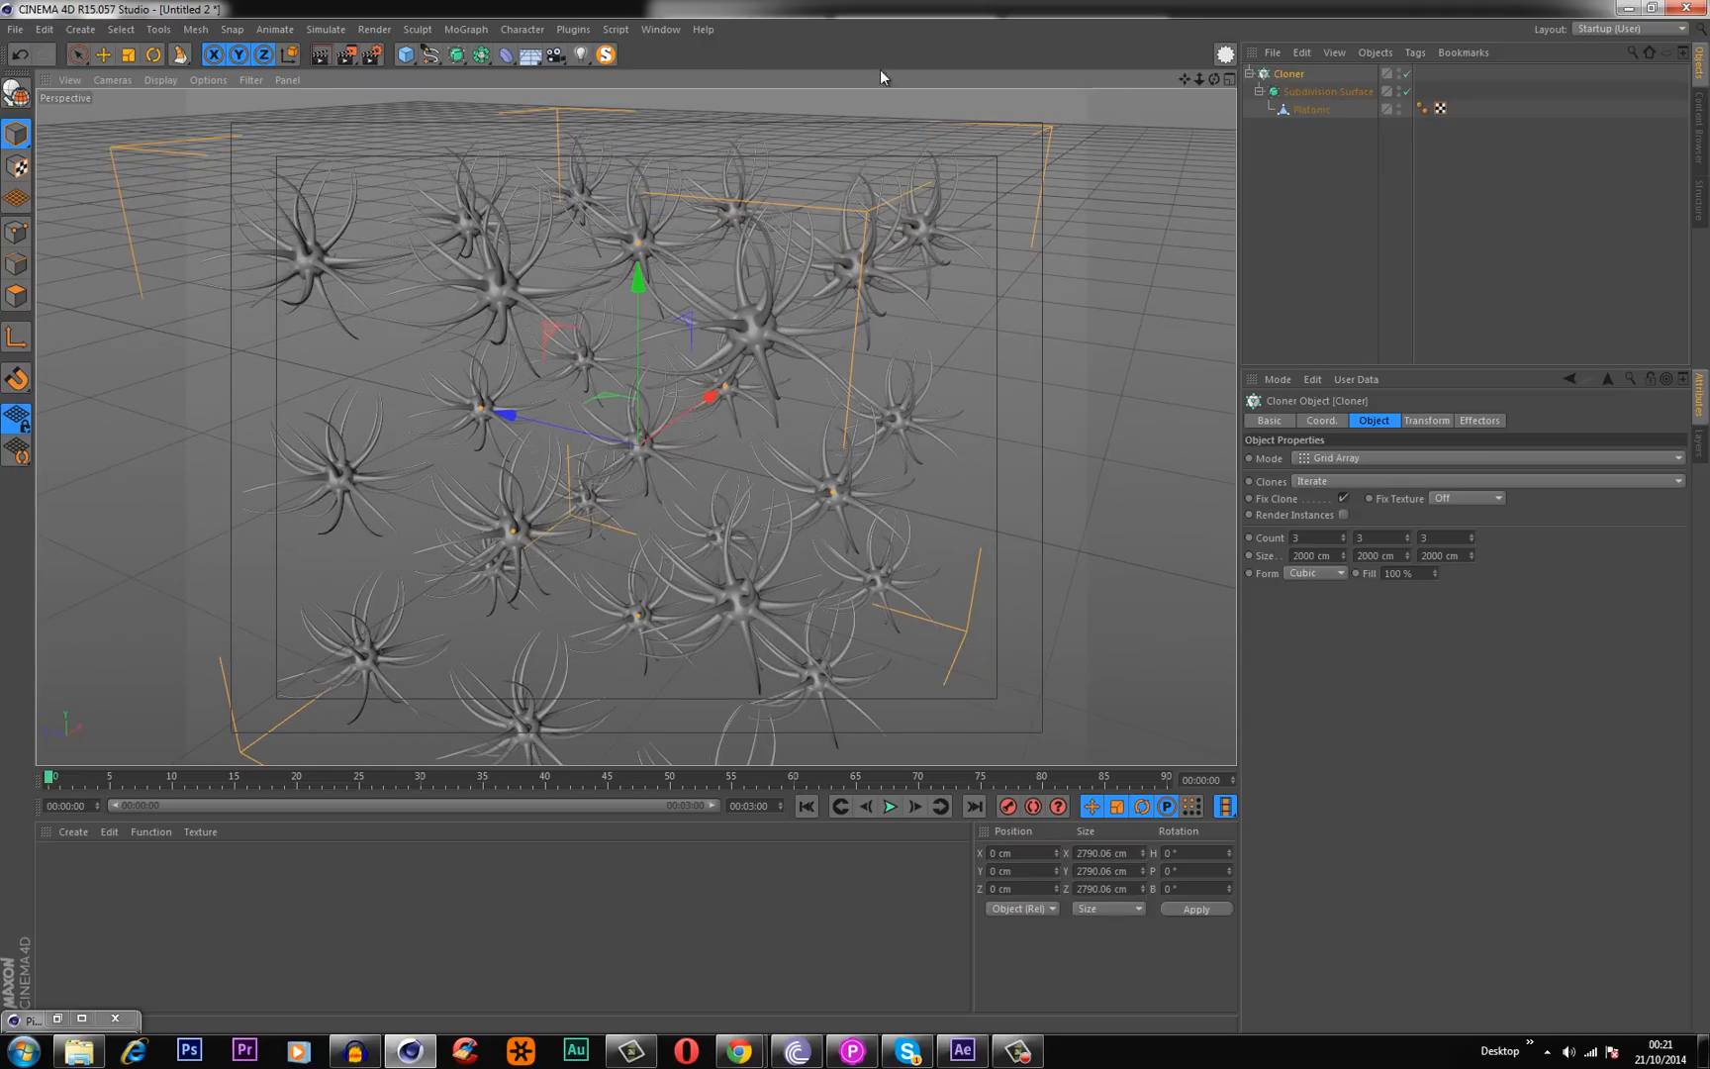
pyautogui.moveTo(466, 30)
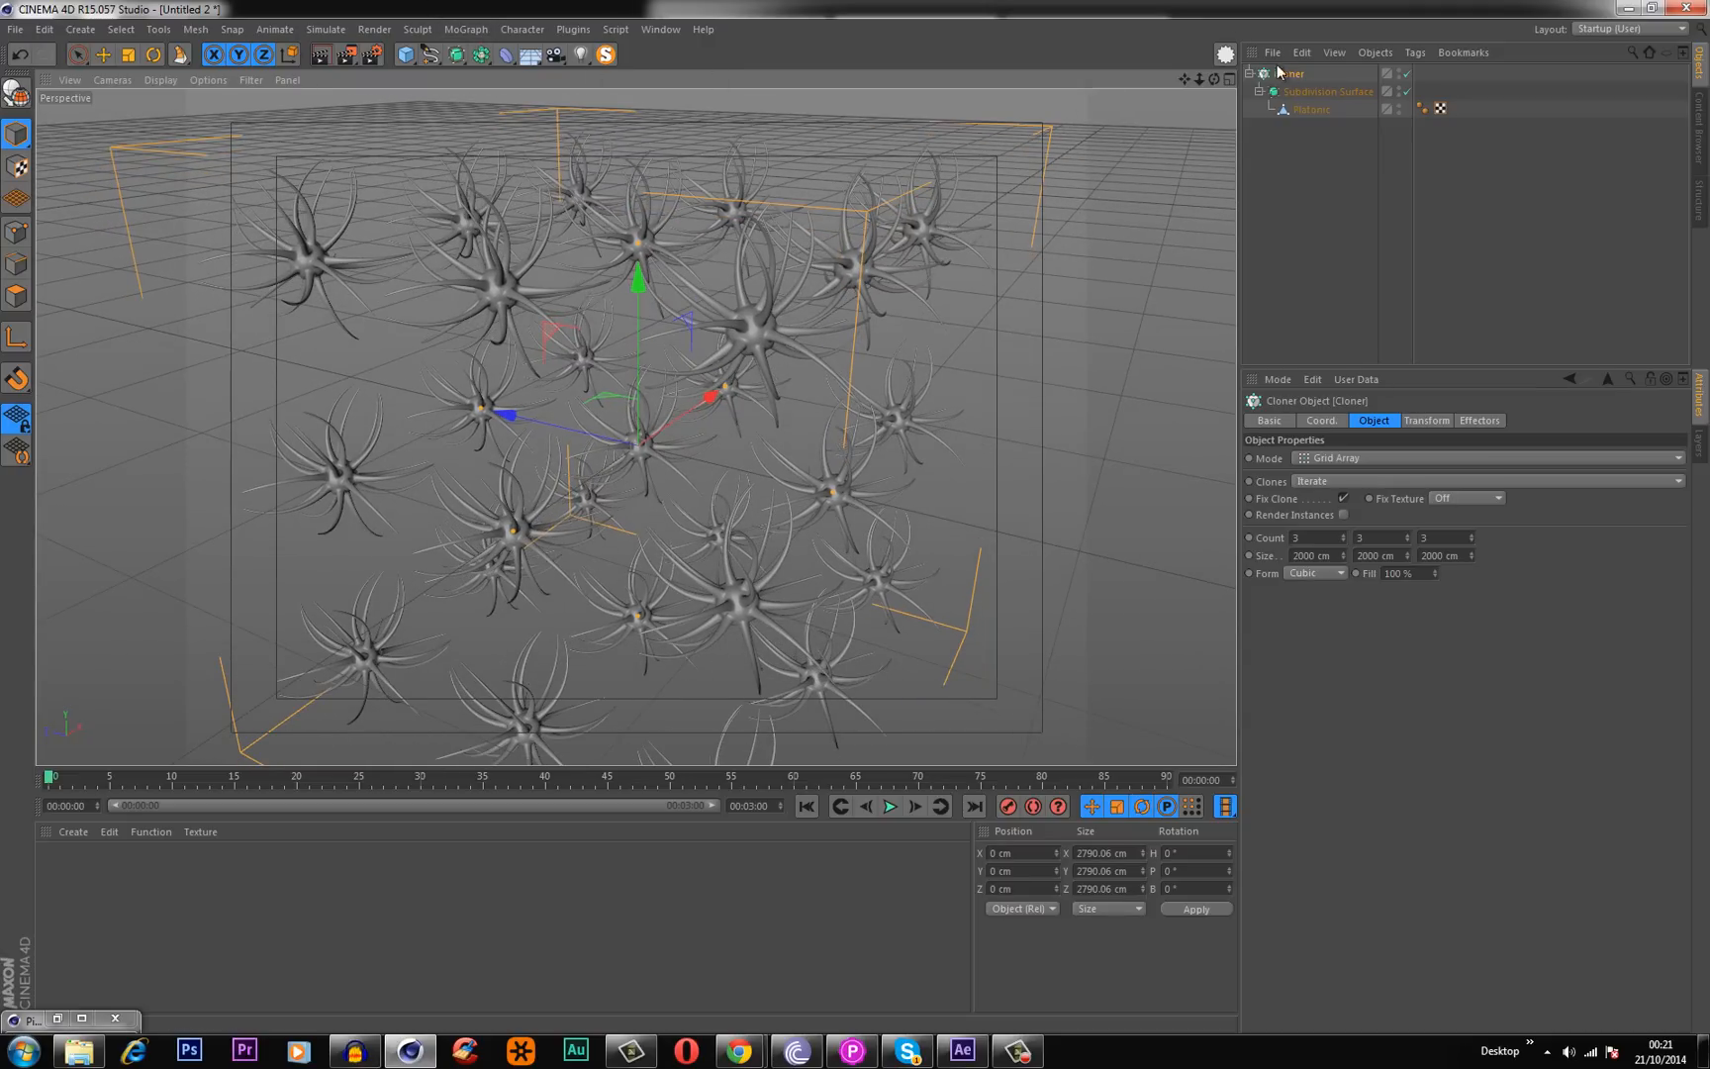
# Add a MoGraph Random effector to the Cloner with rotation randomization enabled.
pyautogui.click(464, 29)
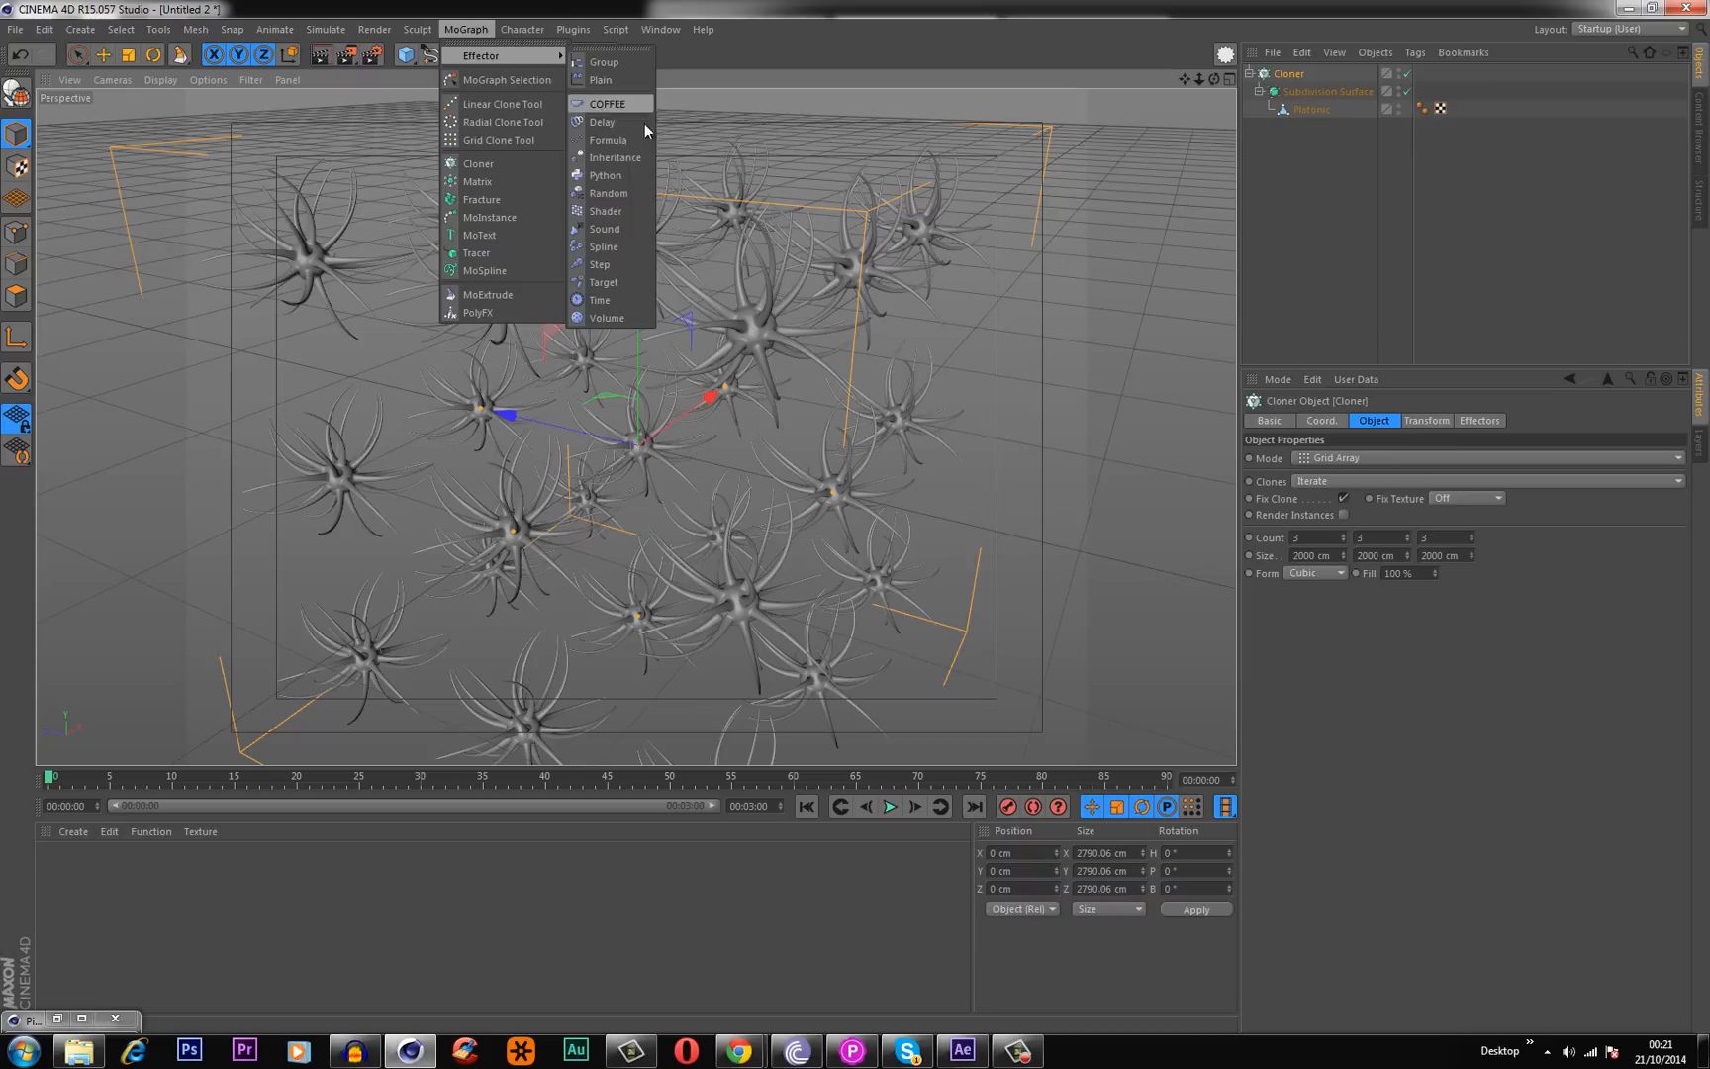
pyautogui.click(608, 193)
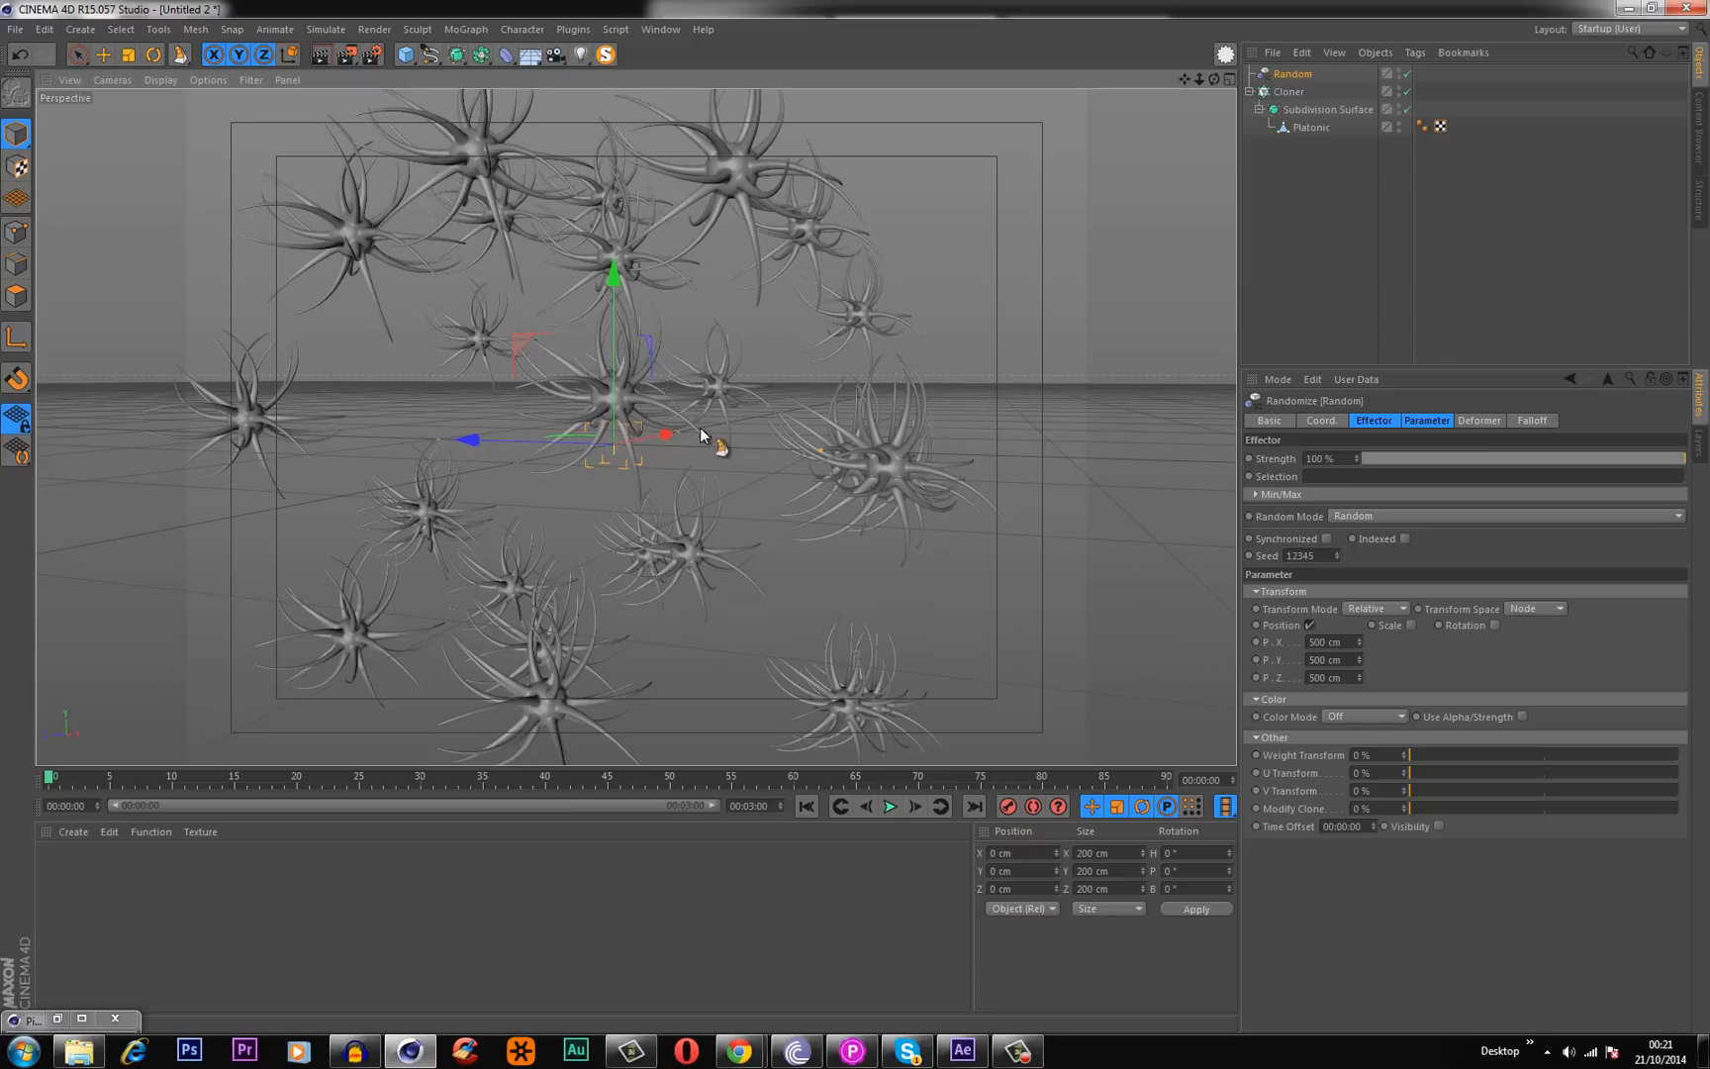
pyautogui.click(1495, 624)
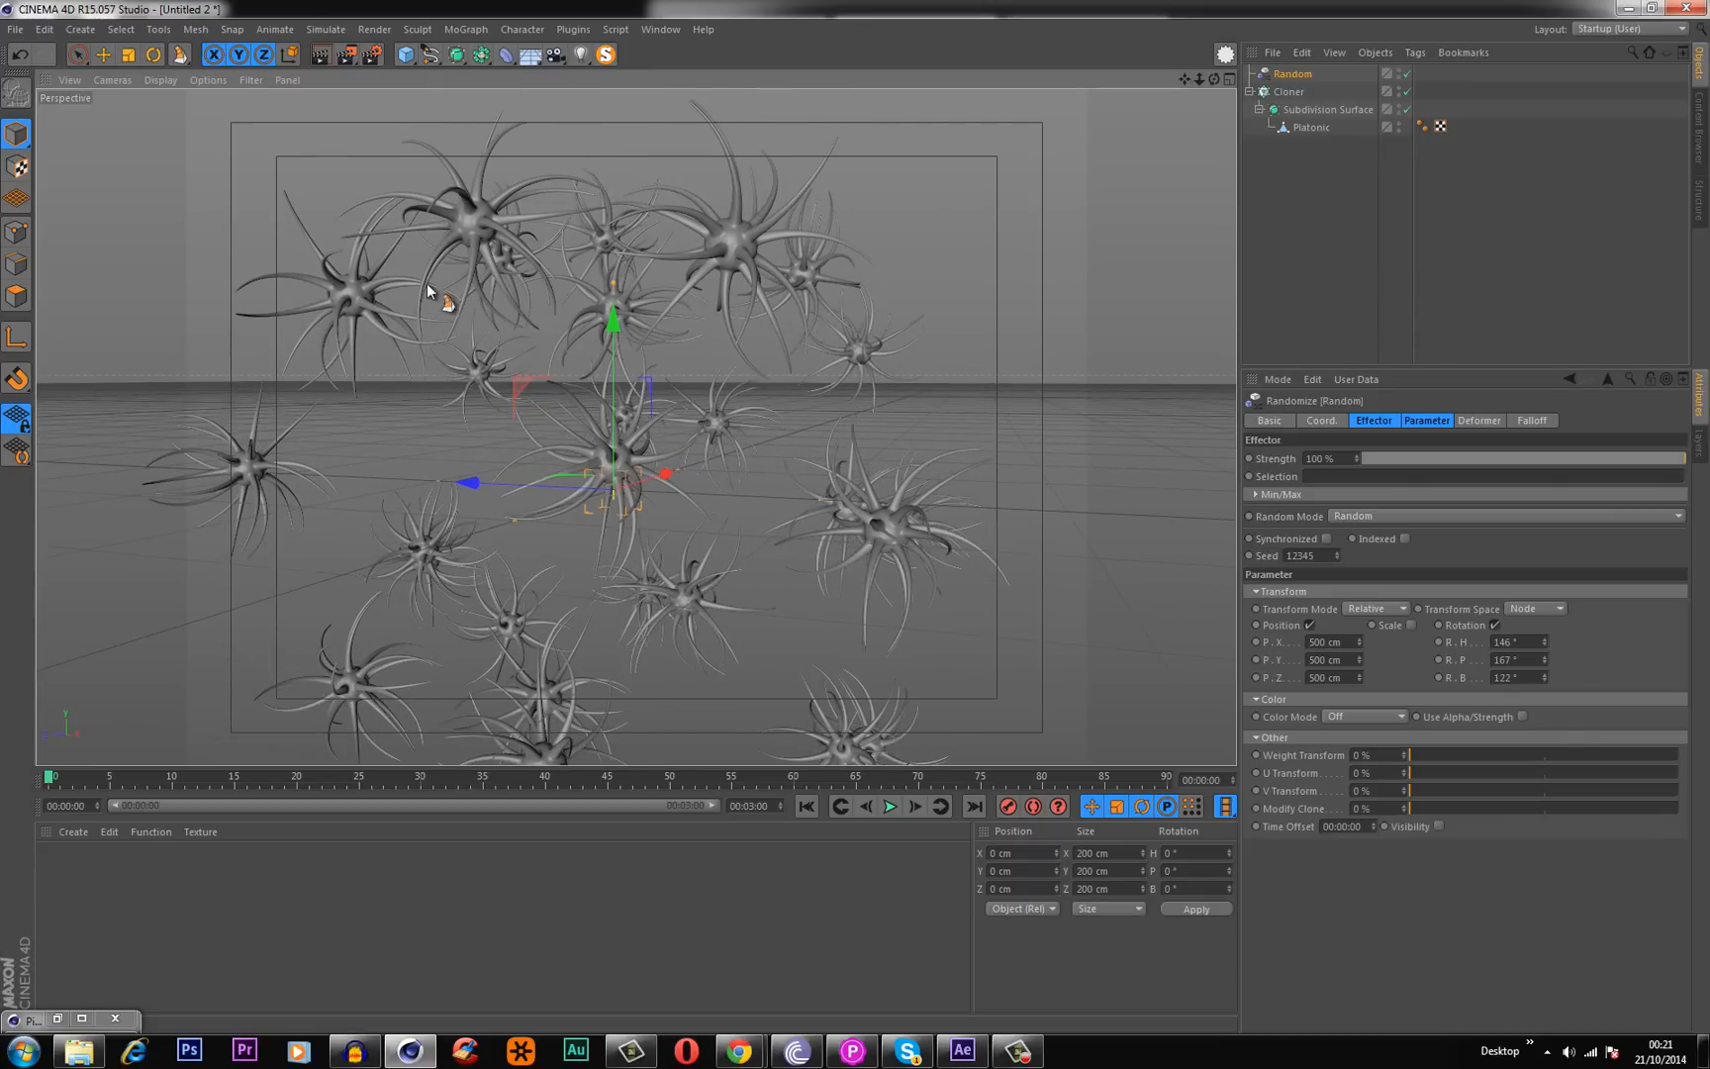
pyautogui.moveTo(756, 223)
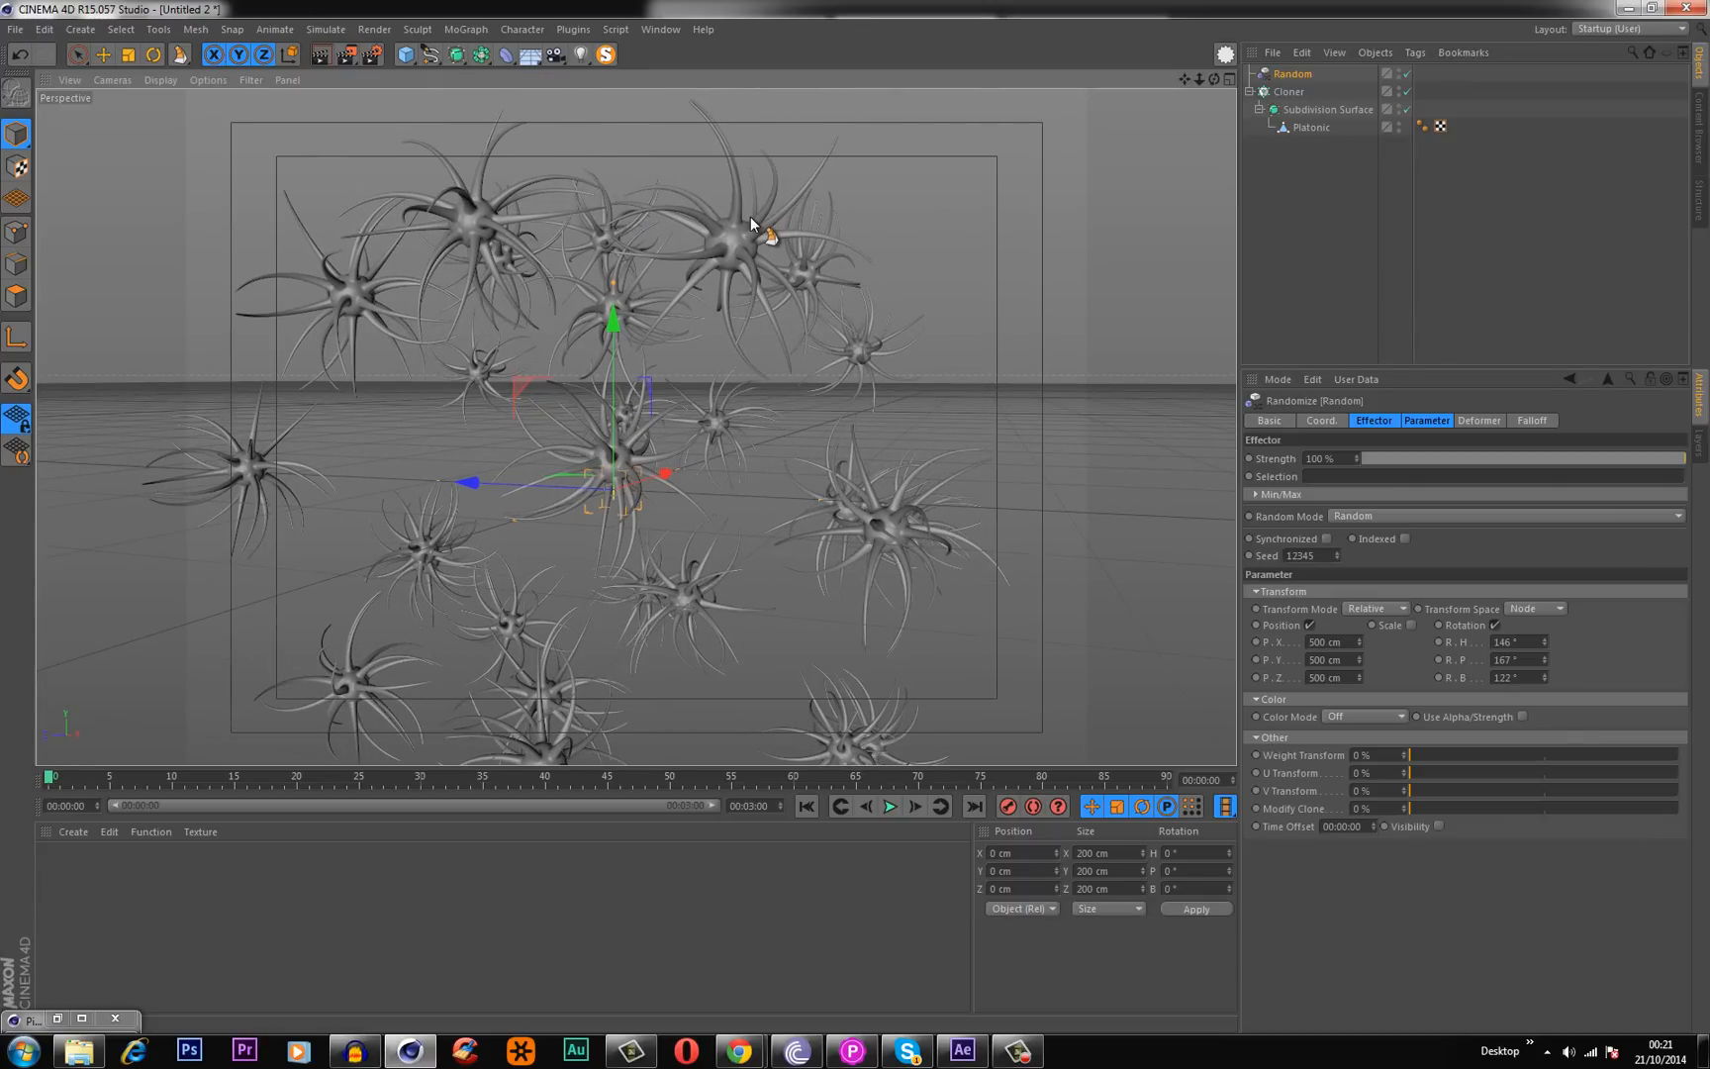
pyautogui.moveTo(816, 393)
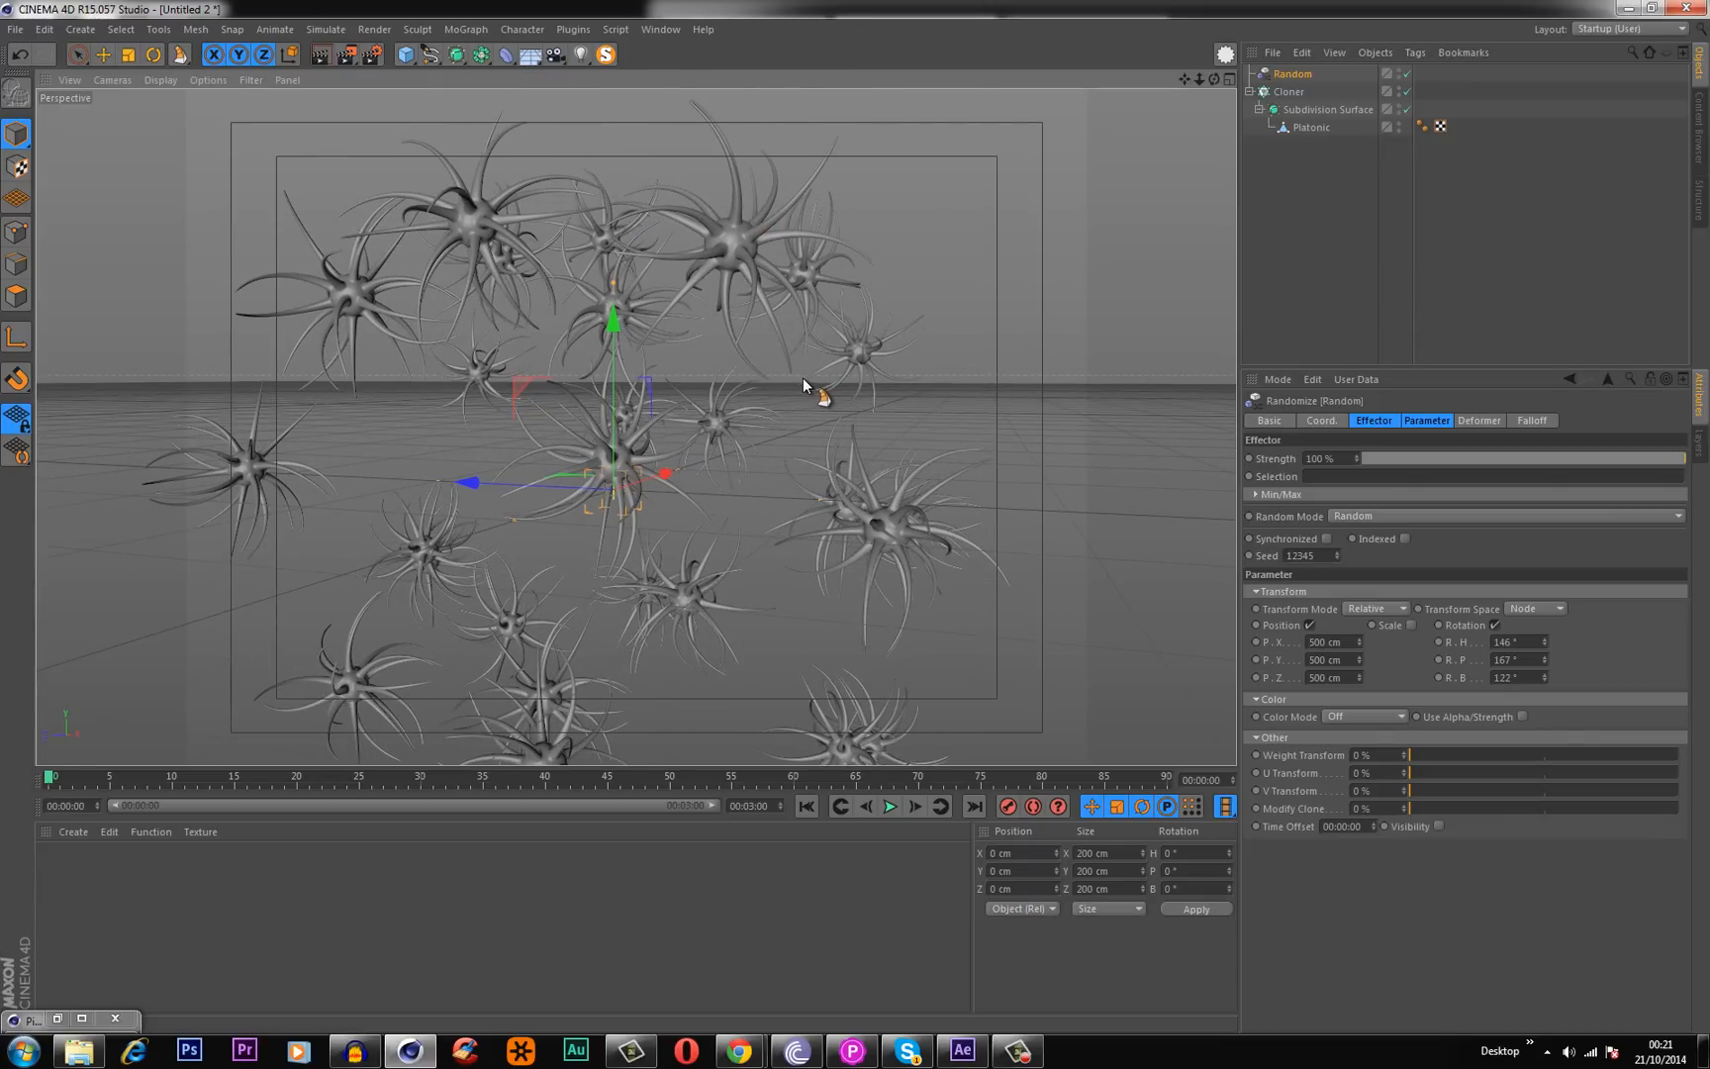
pyautogui.moveTo(703, 404)
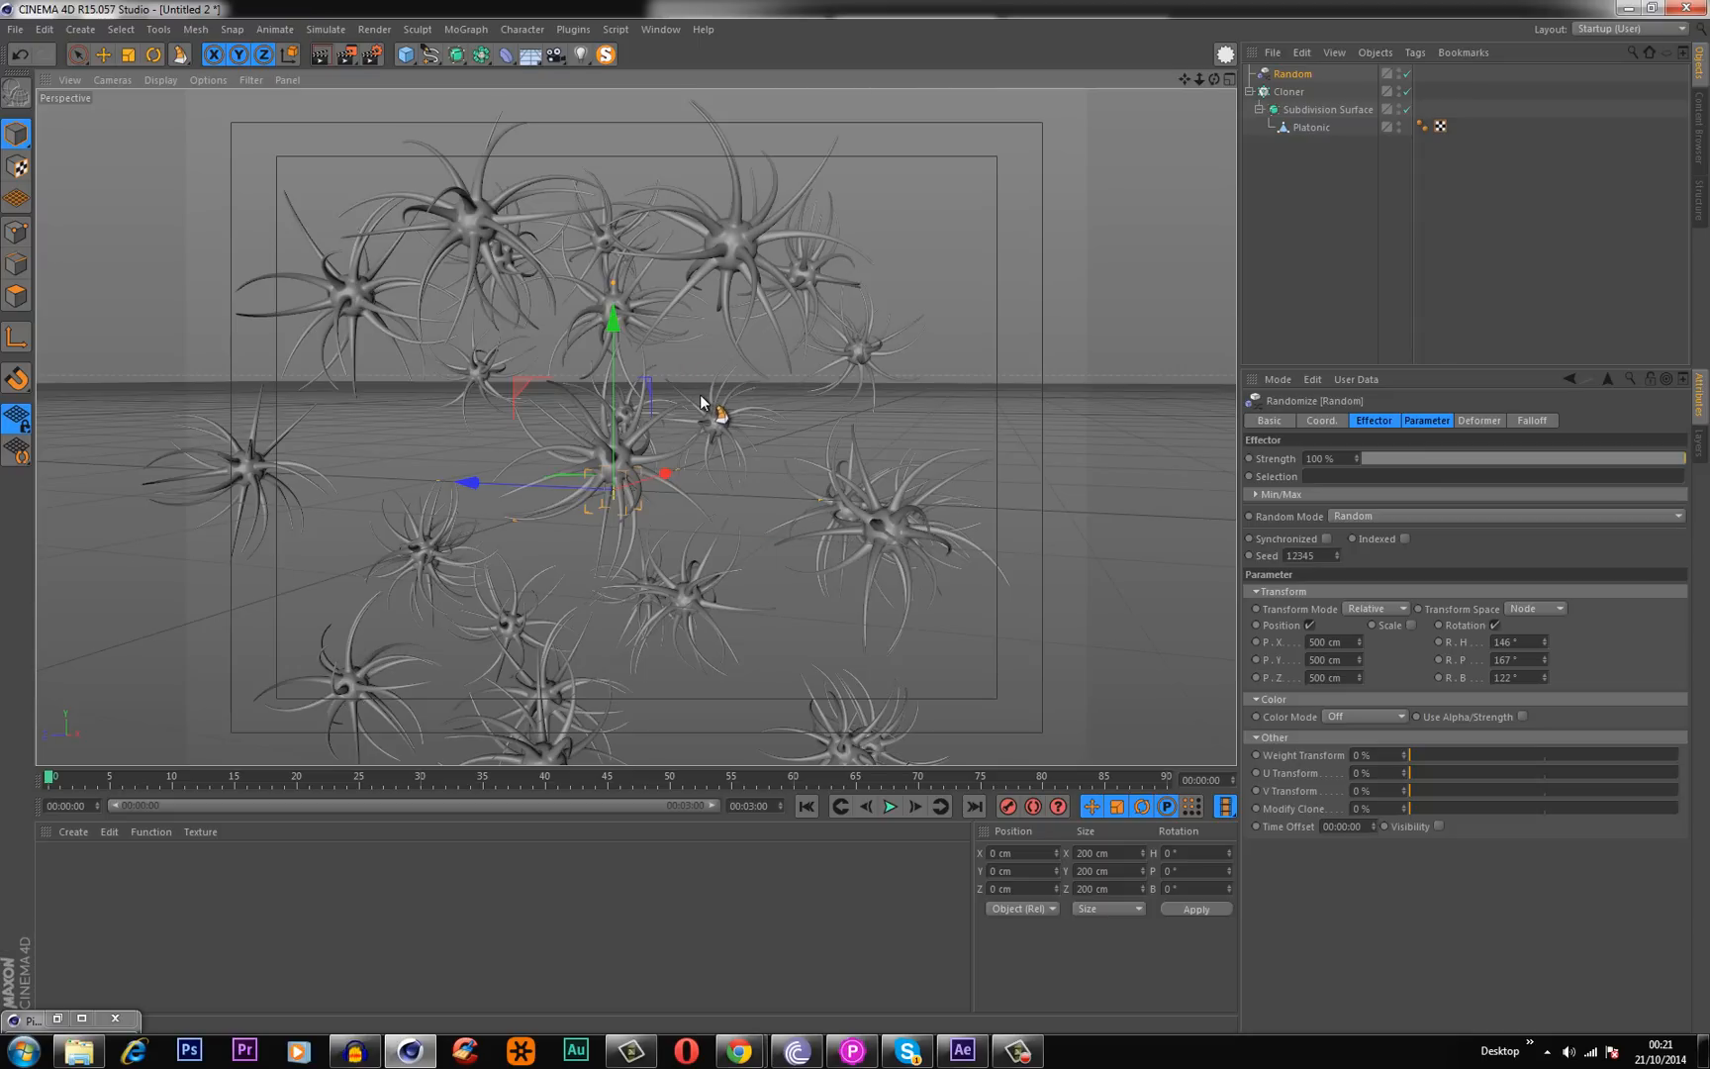
pyautogui.moveTo(805, 697)
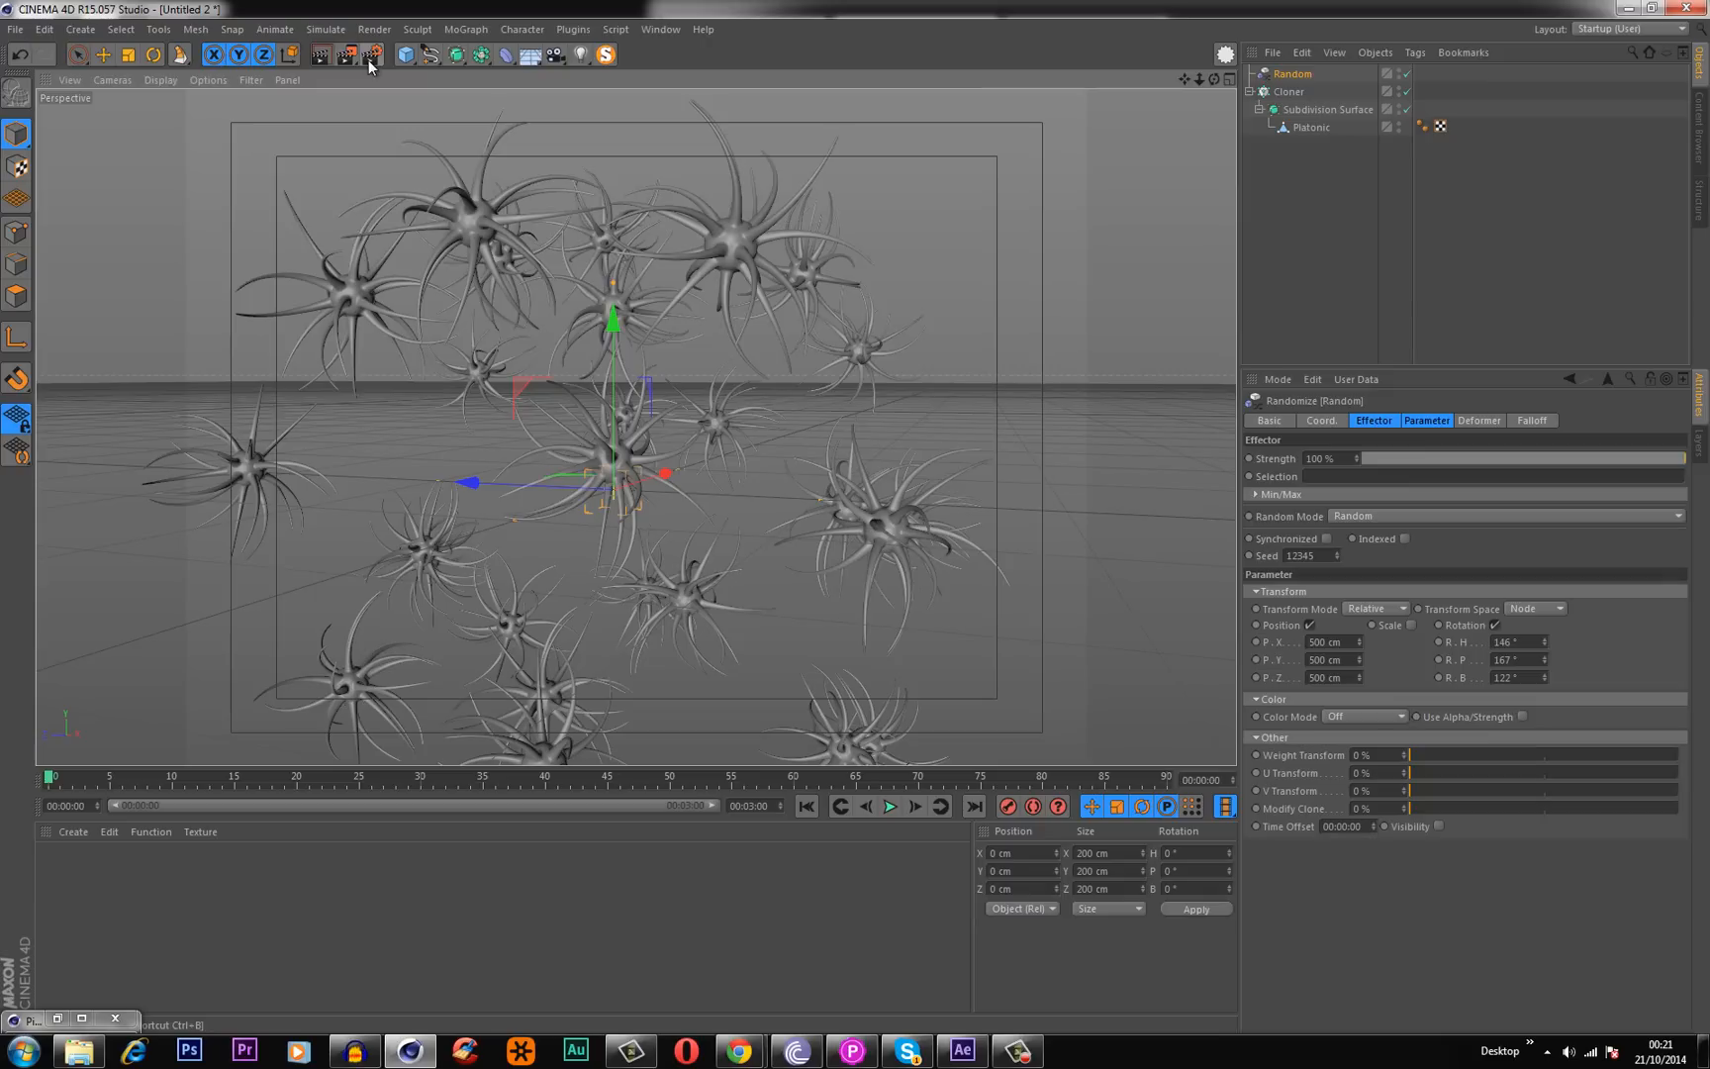
# Set render output to Panavision 2.39:1 aspect, 1280 pixels wide, at 24 fps.
pyautogui.click(372, 55)
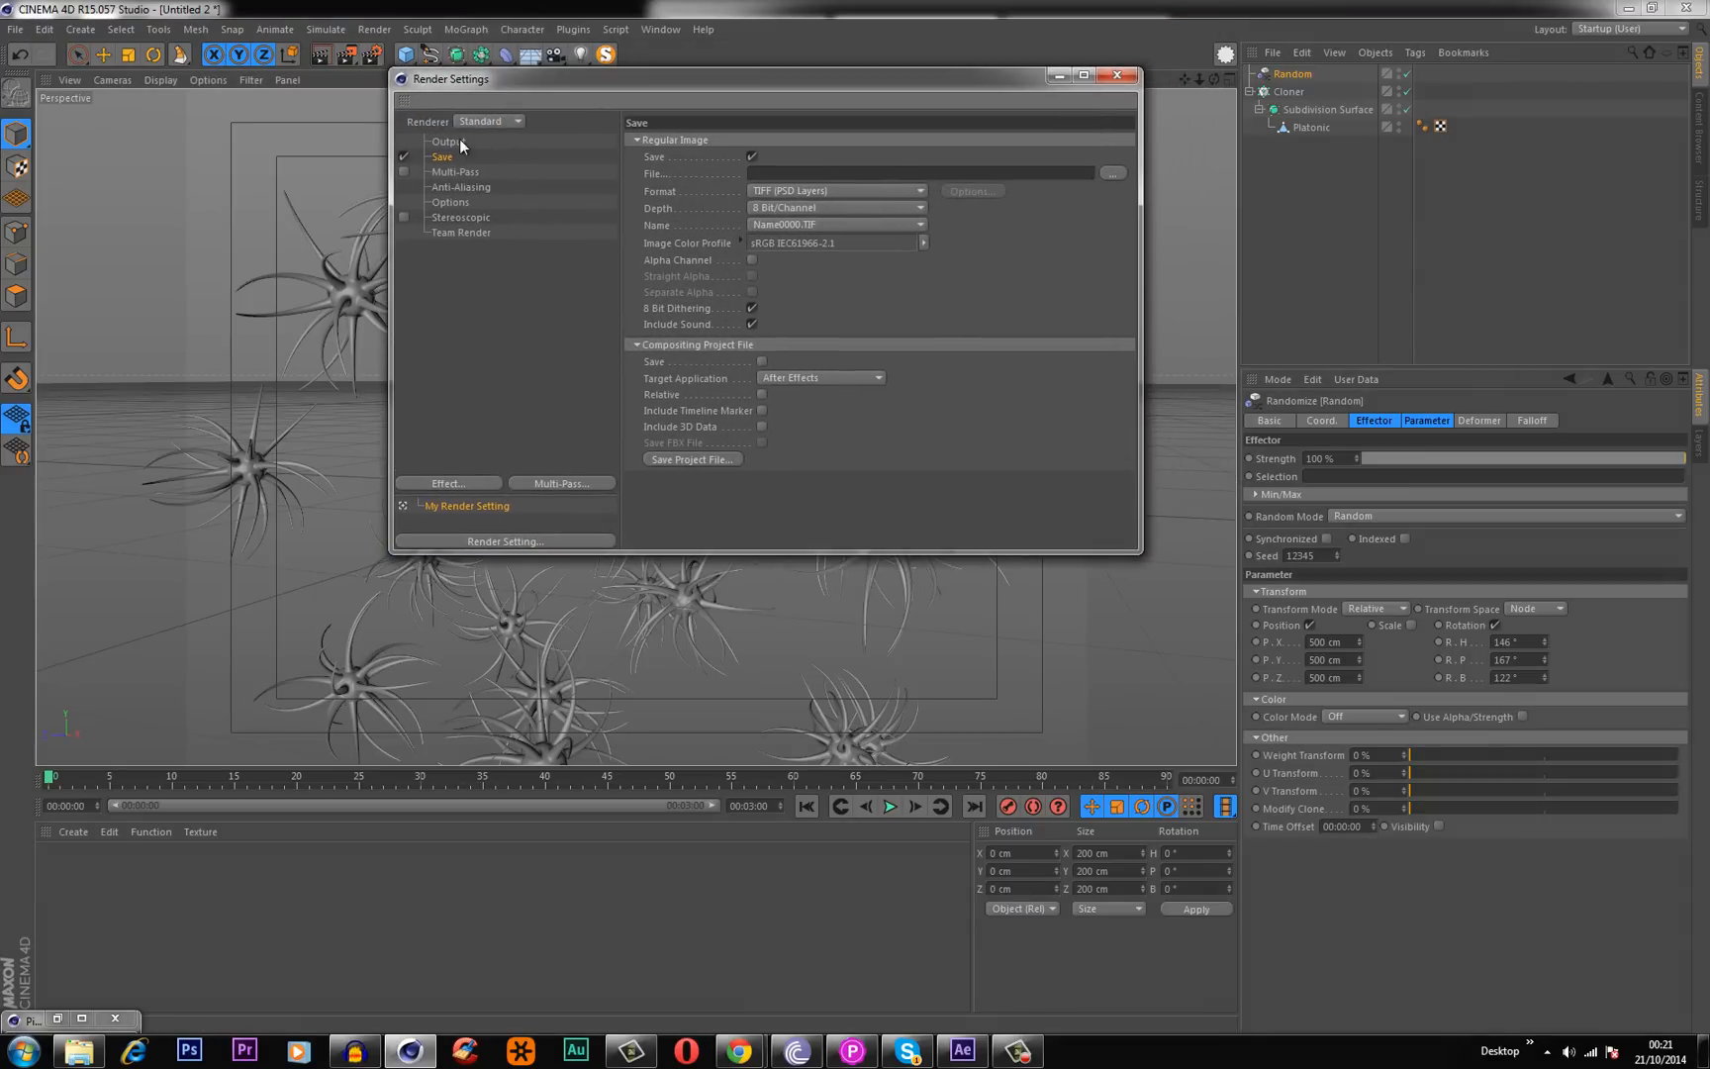
pyautogui.click(448, 142)
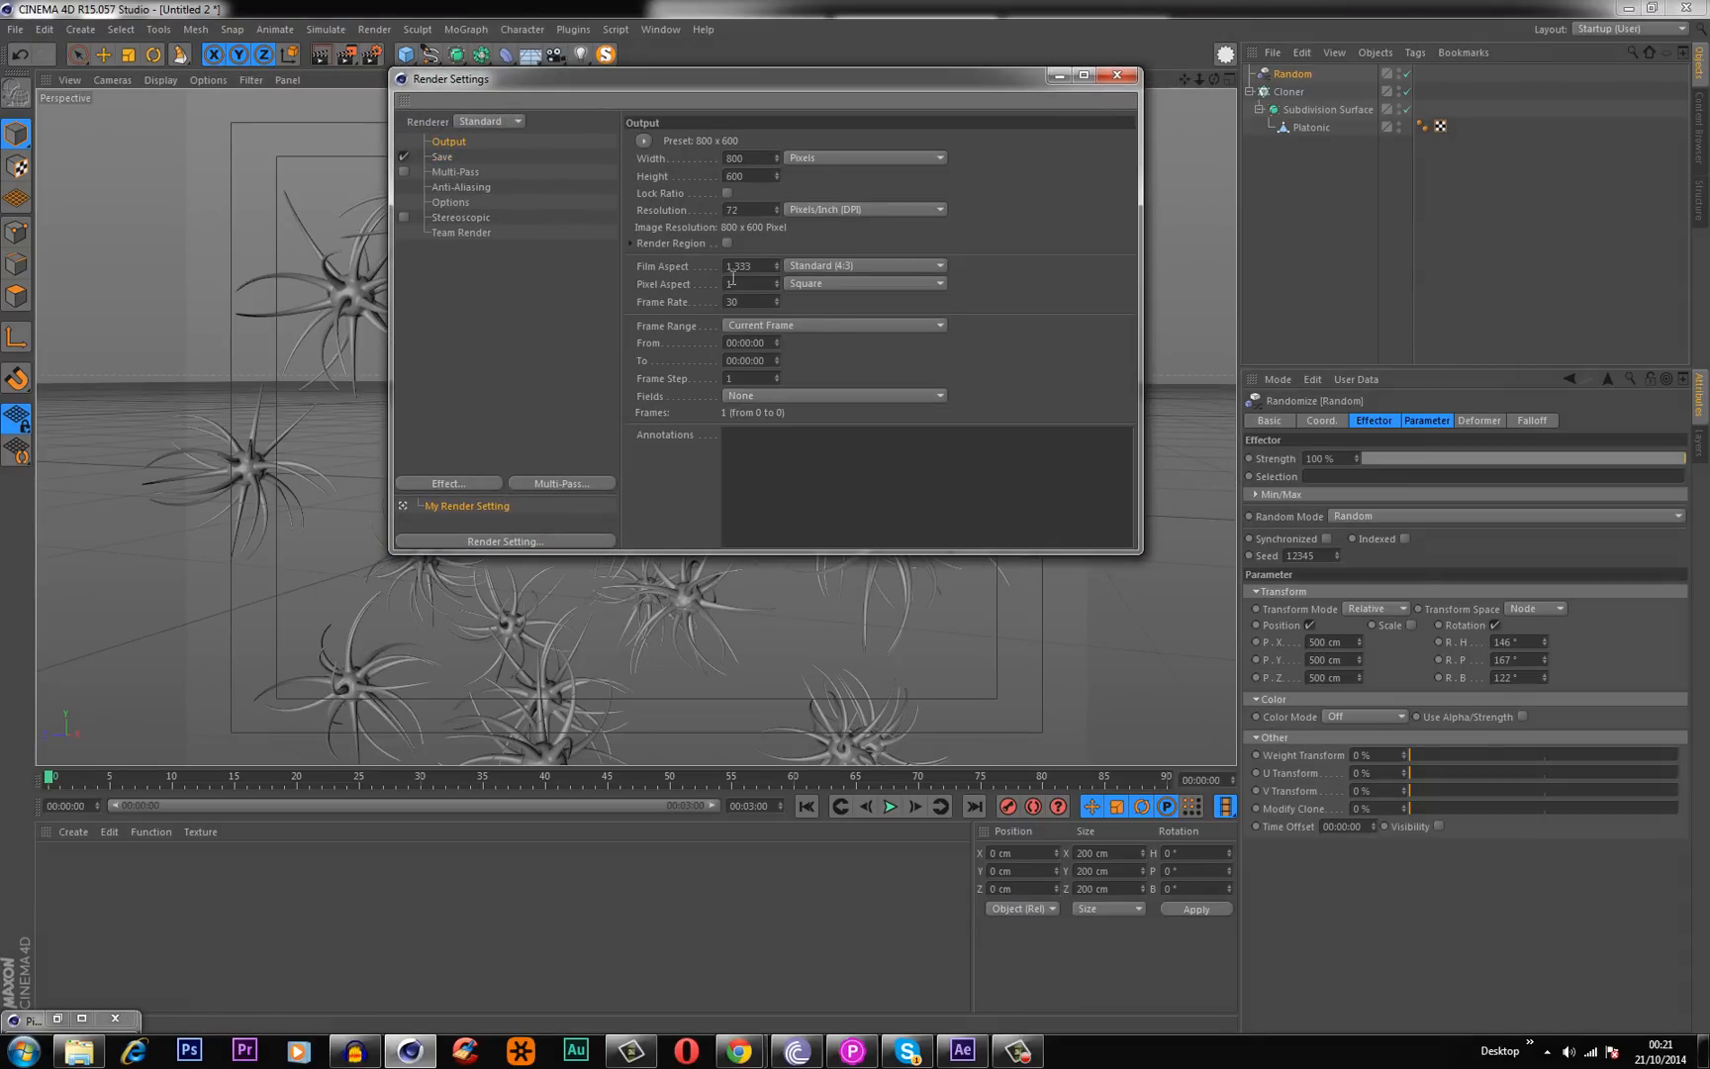
pyautogui.click(936, 265)
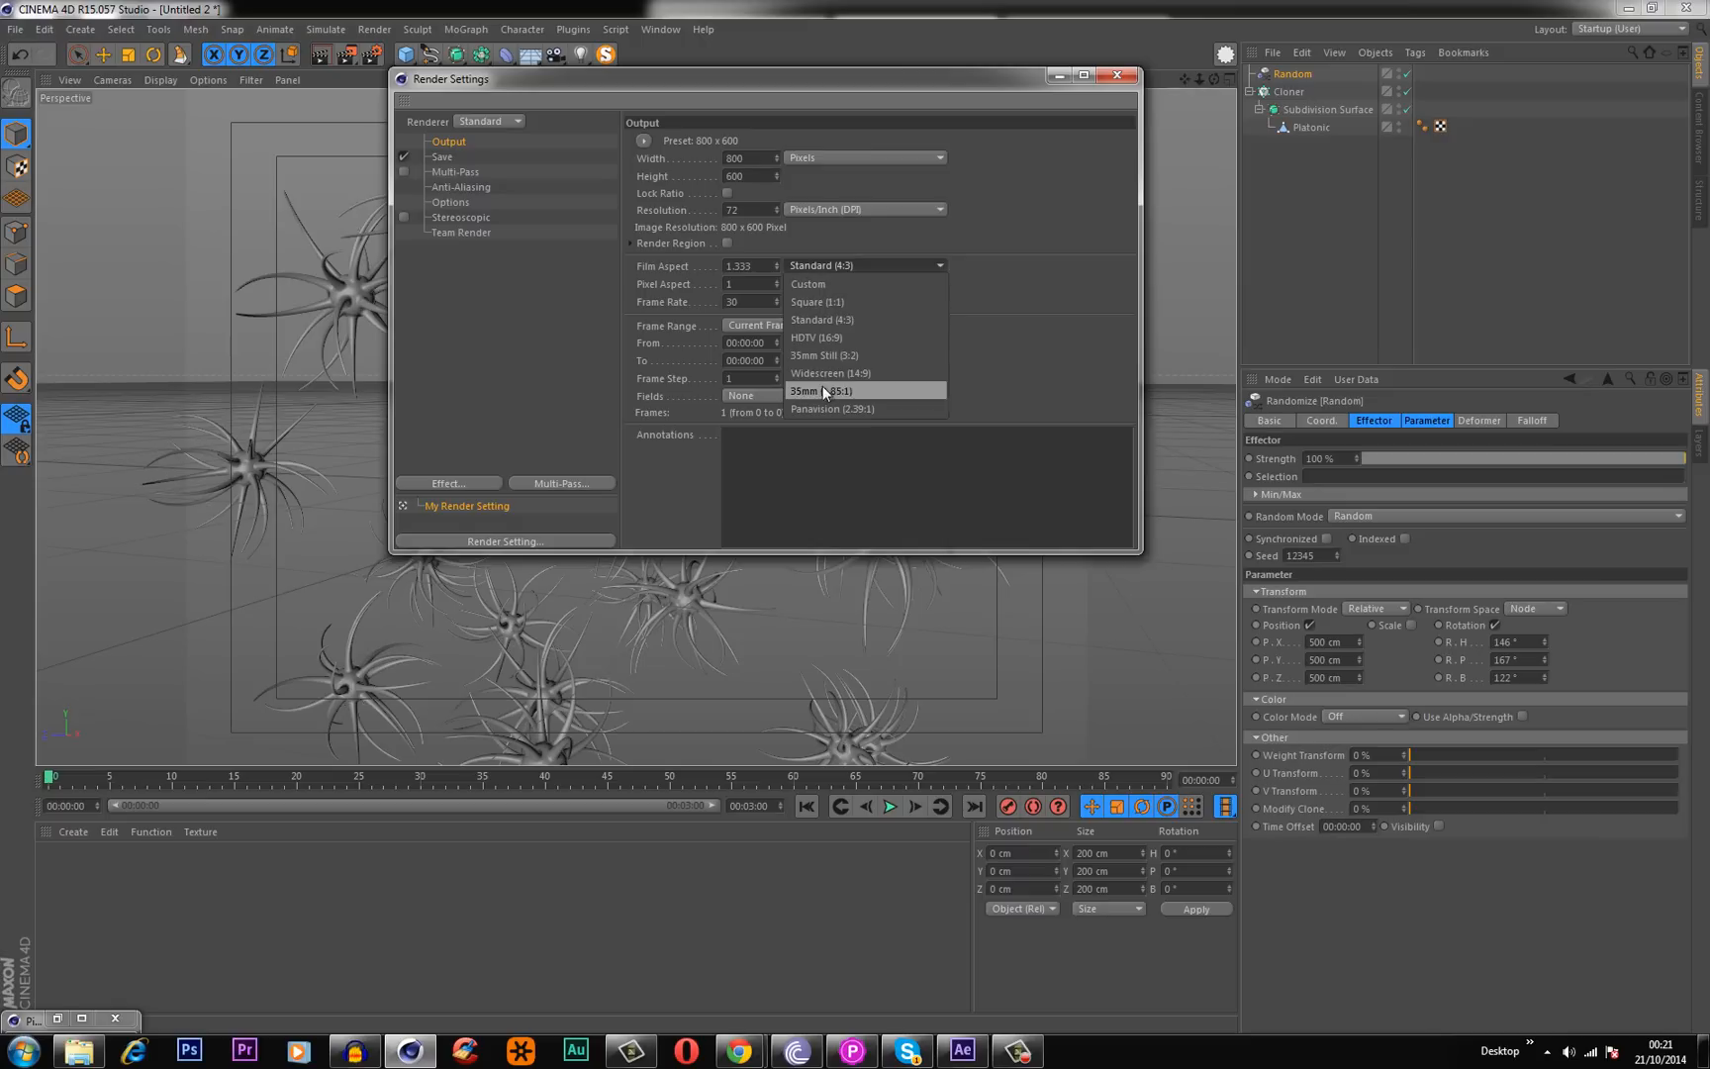
pyautogui.moveTo(820, 413)
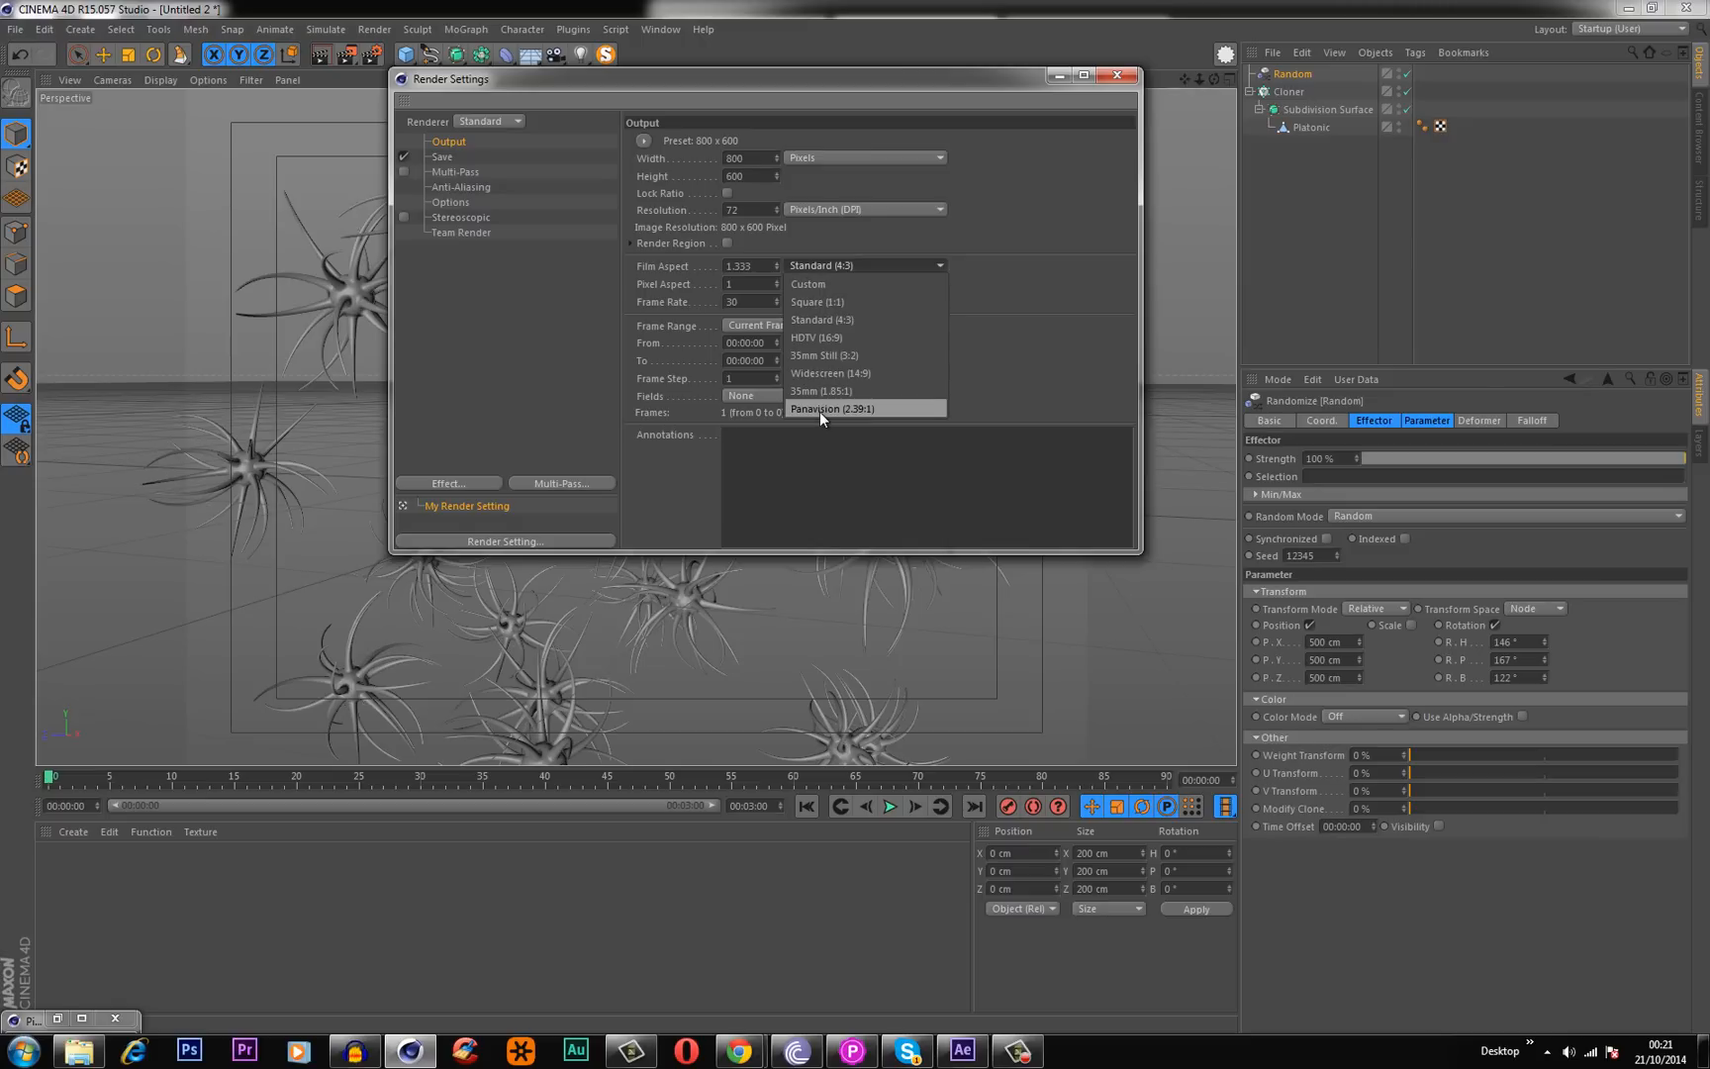
pyautogui.click(833, 408)
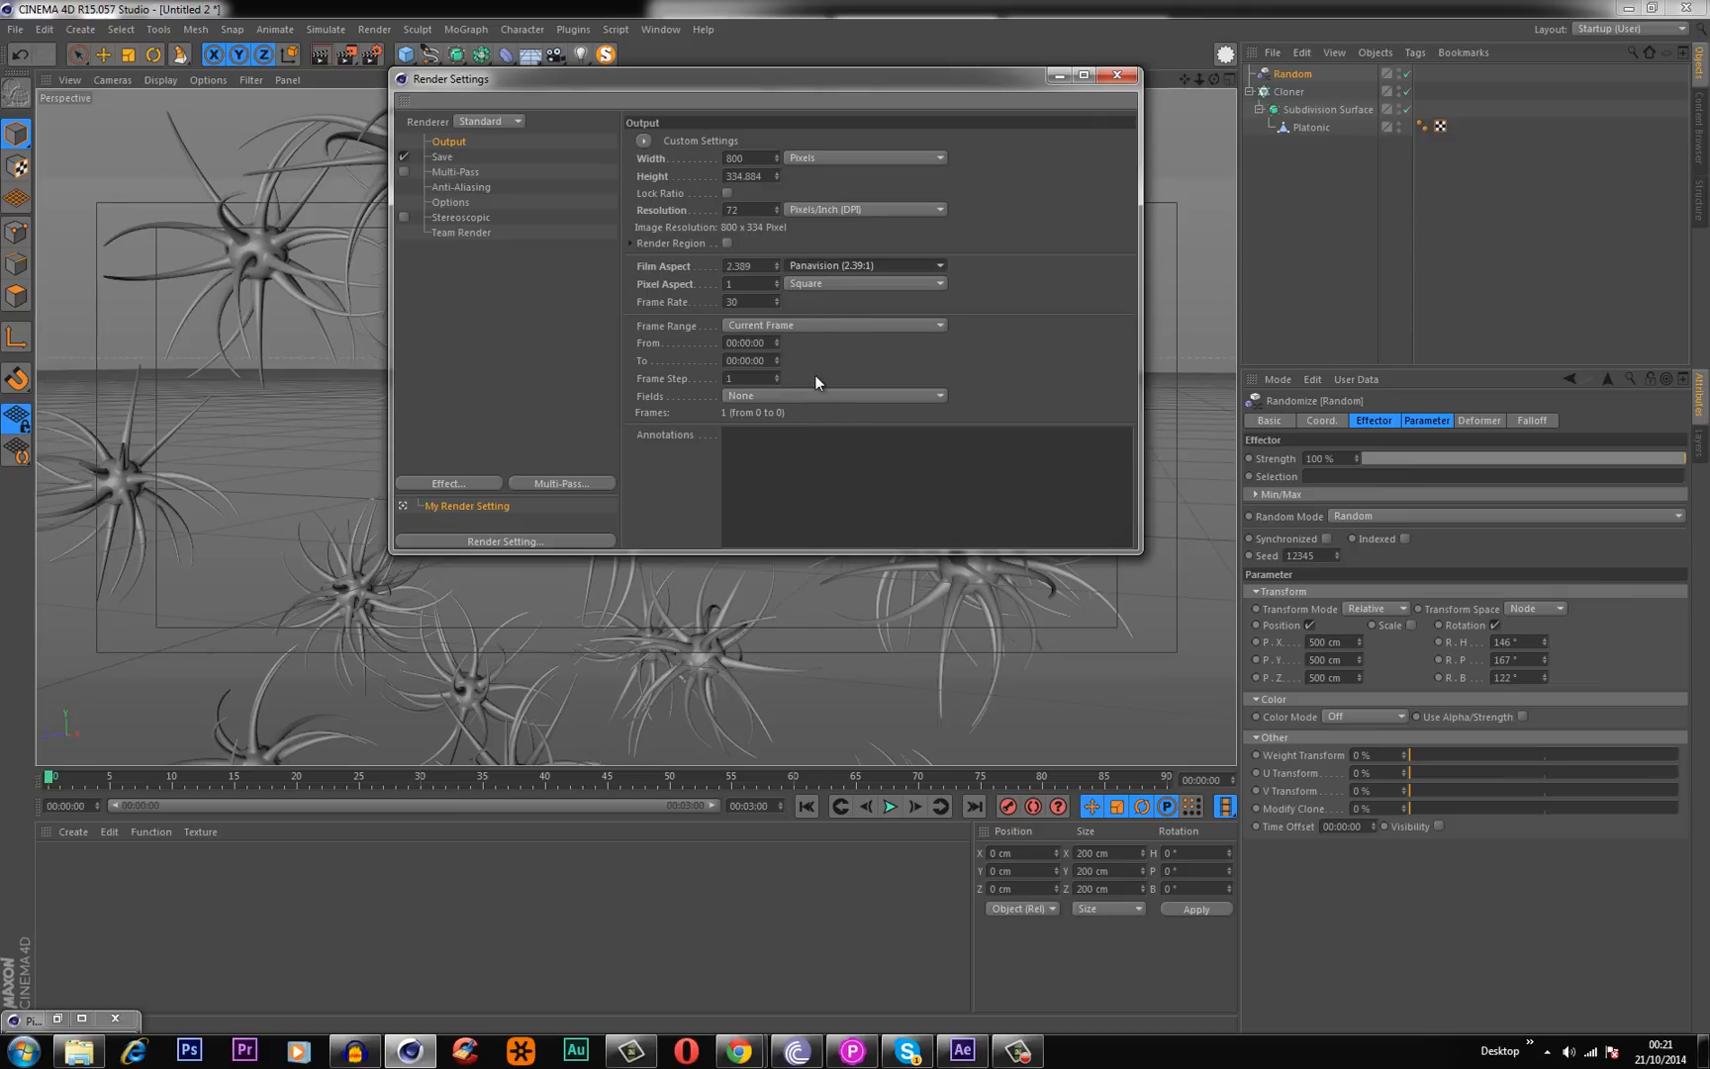
pyautogui.moveTo(781, 330)
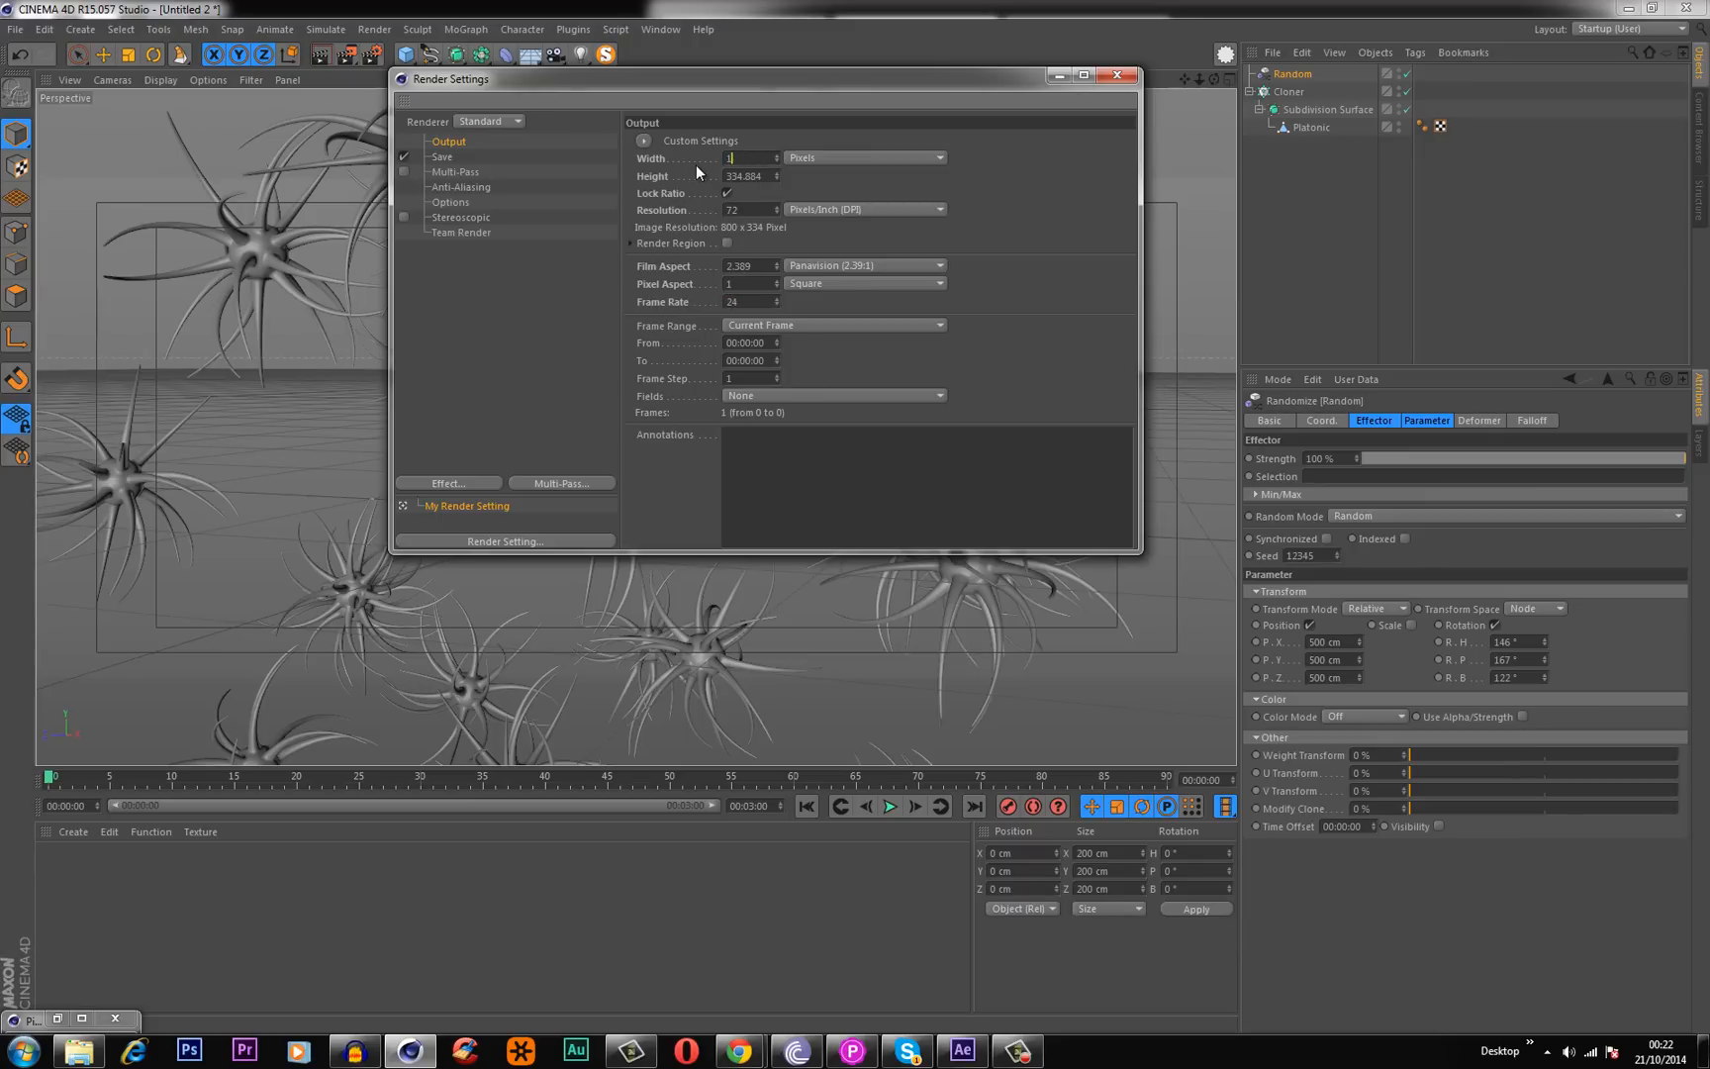
pyautogui.write('1280')
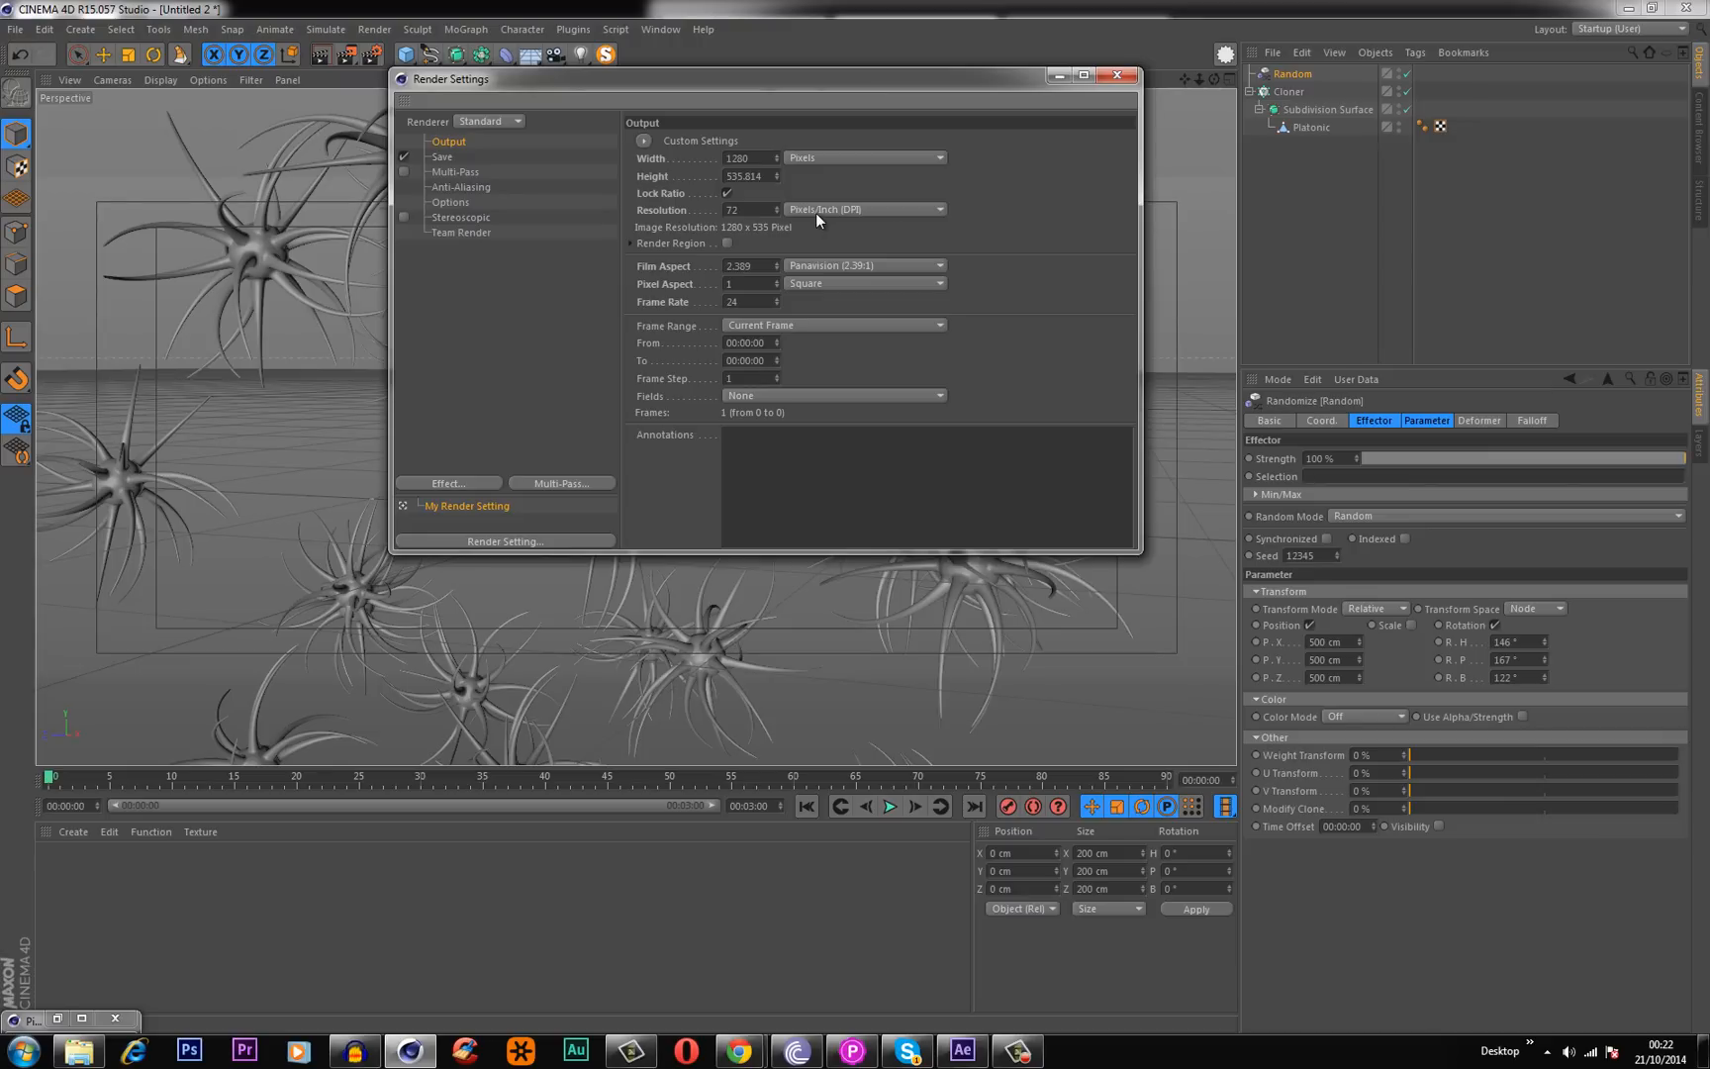
pyautogui.moveTo(825, 93)
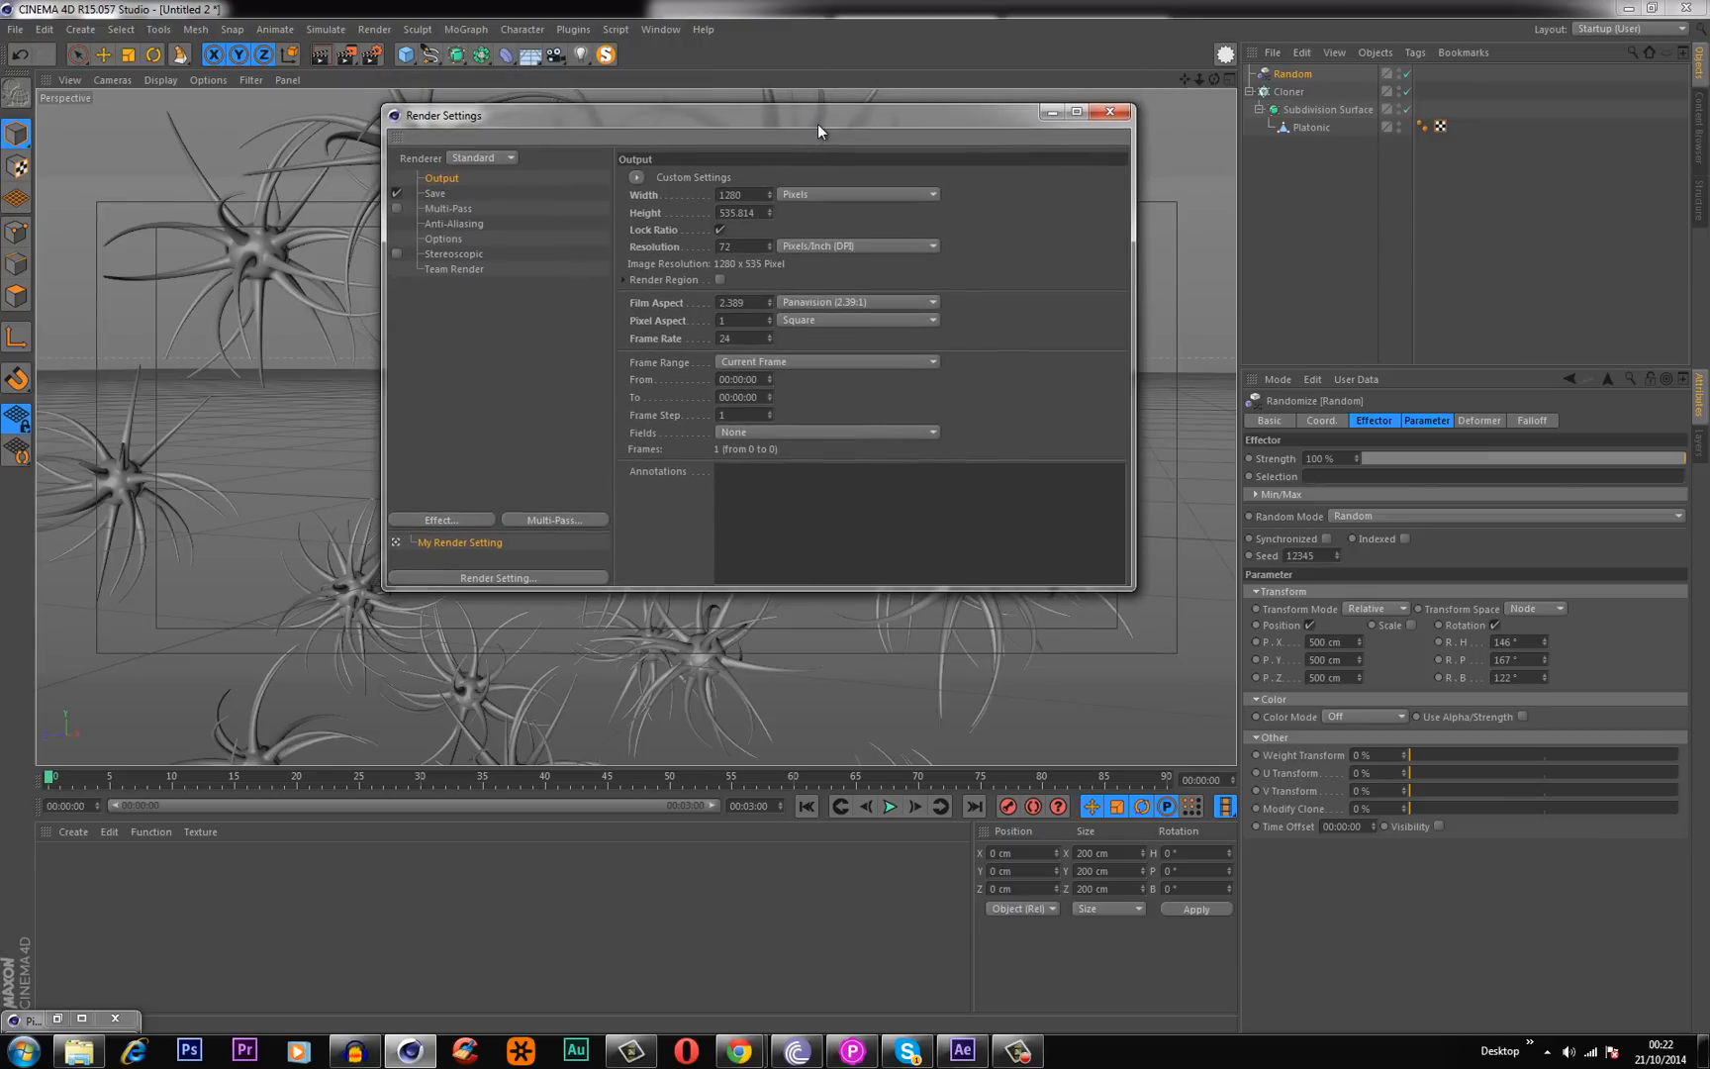
pyautogui.click(1109, 113)
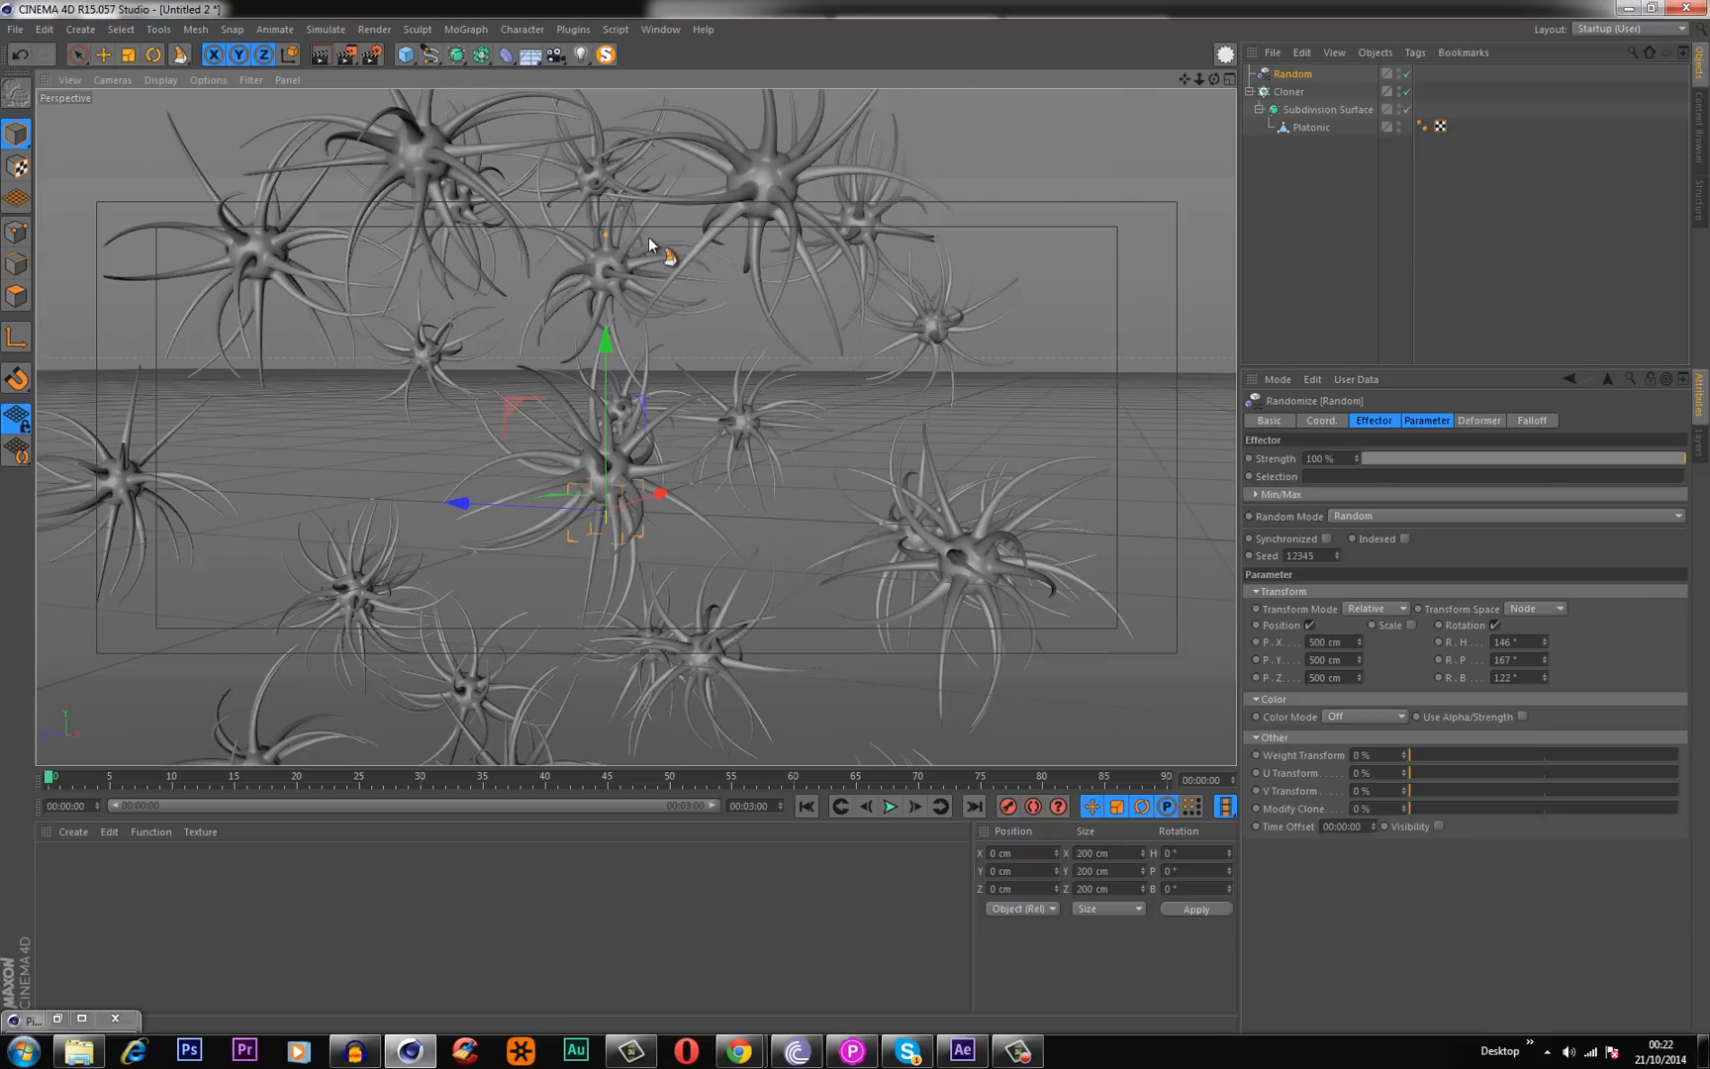
# Add a camera and change its focal length to a 50 mm normal lens.
pyautogui.click(555, 54)
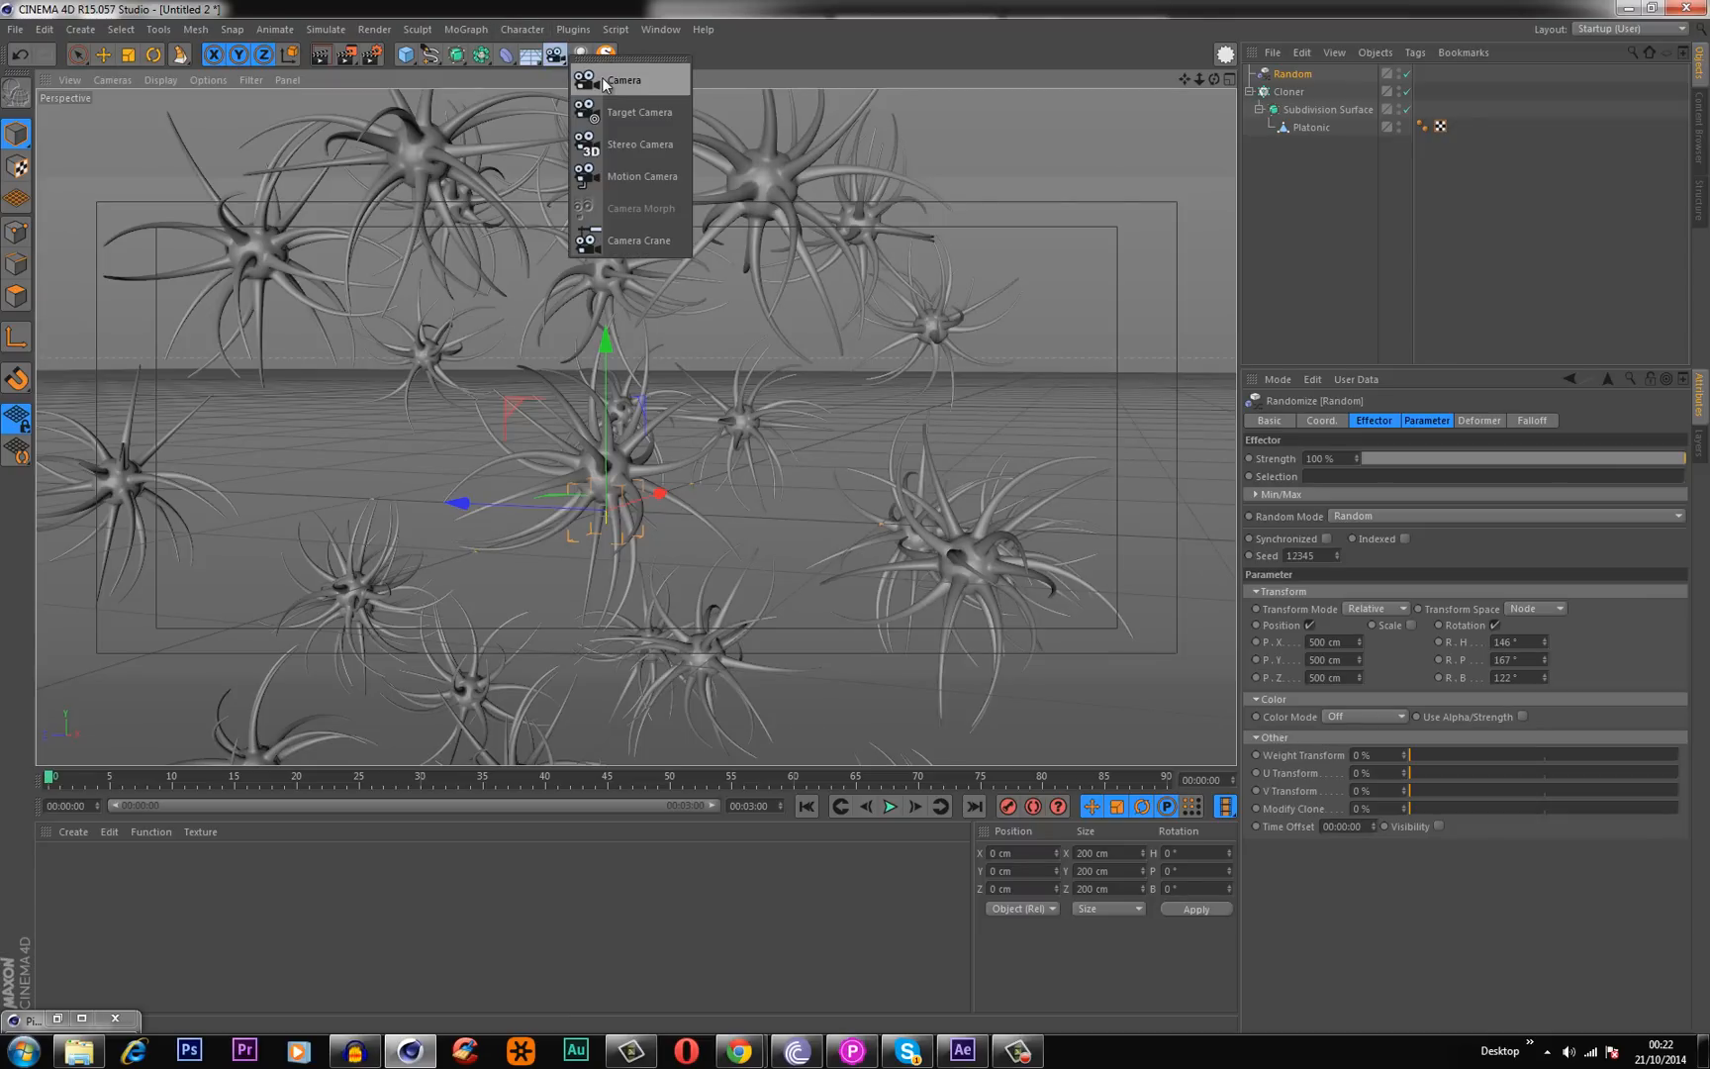
pyautogui.click(623, 78)
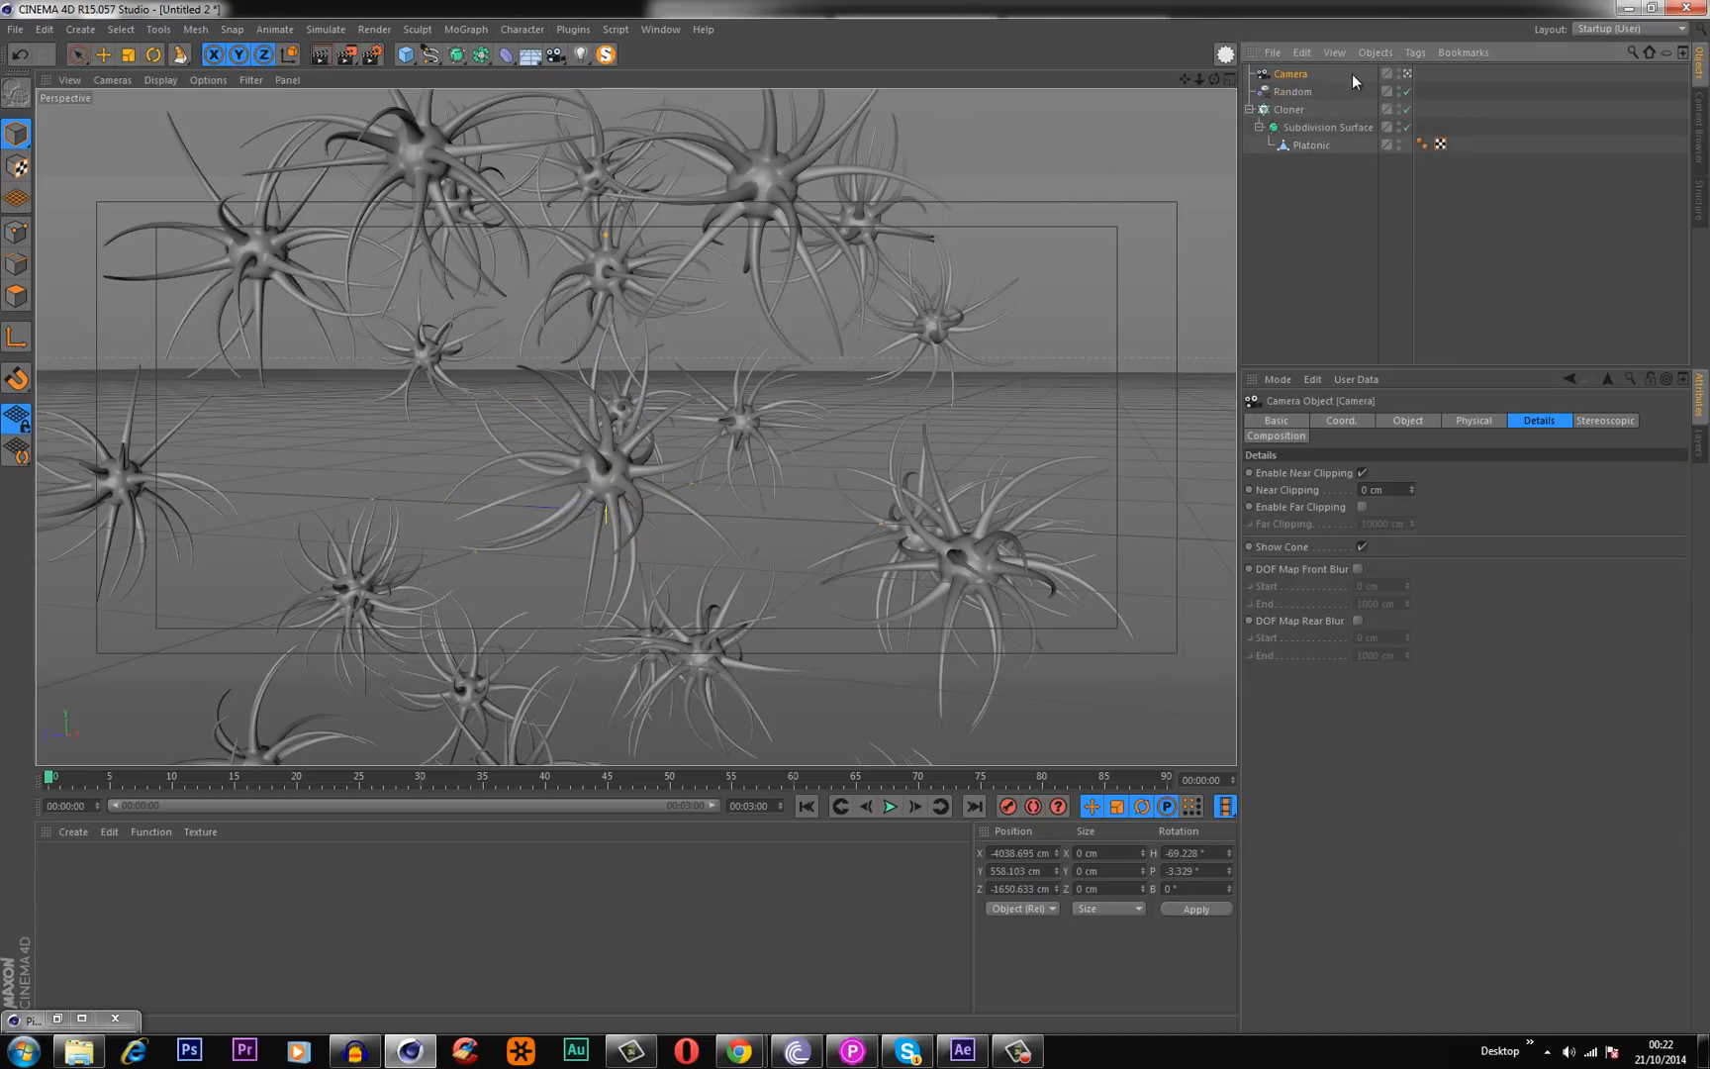
pyautogui.click(1408, 420)
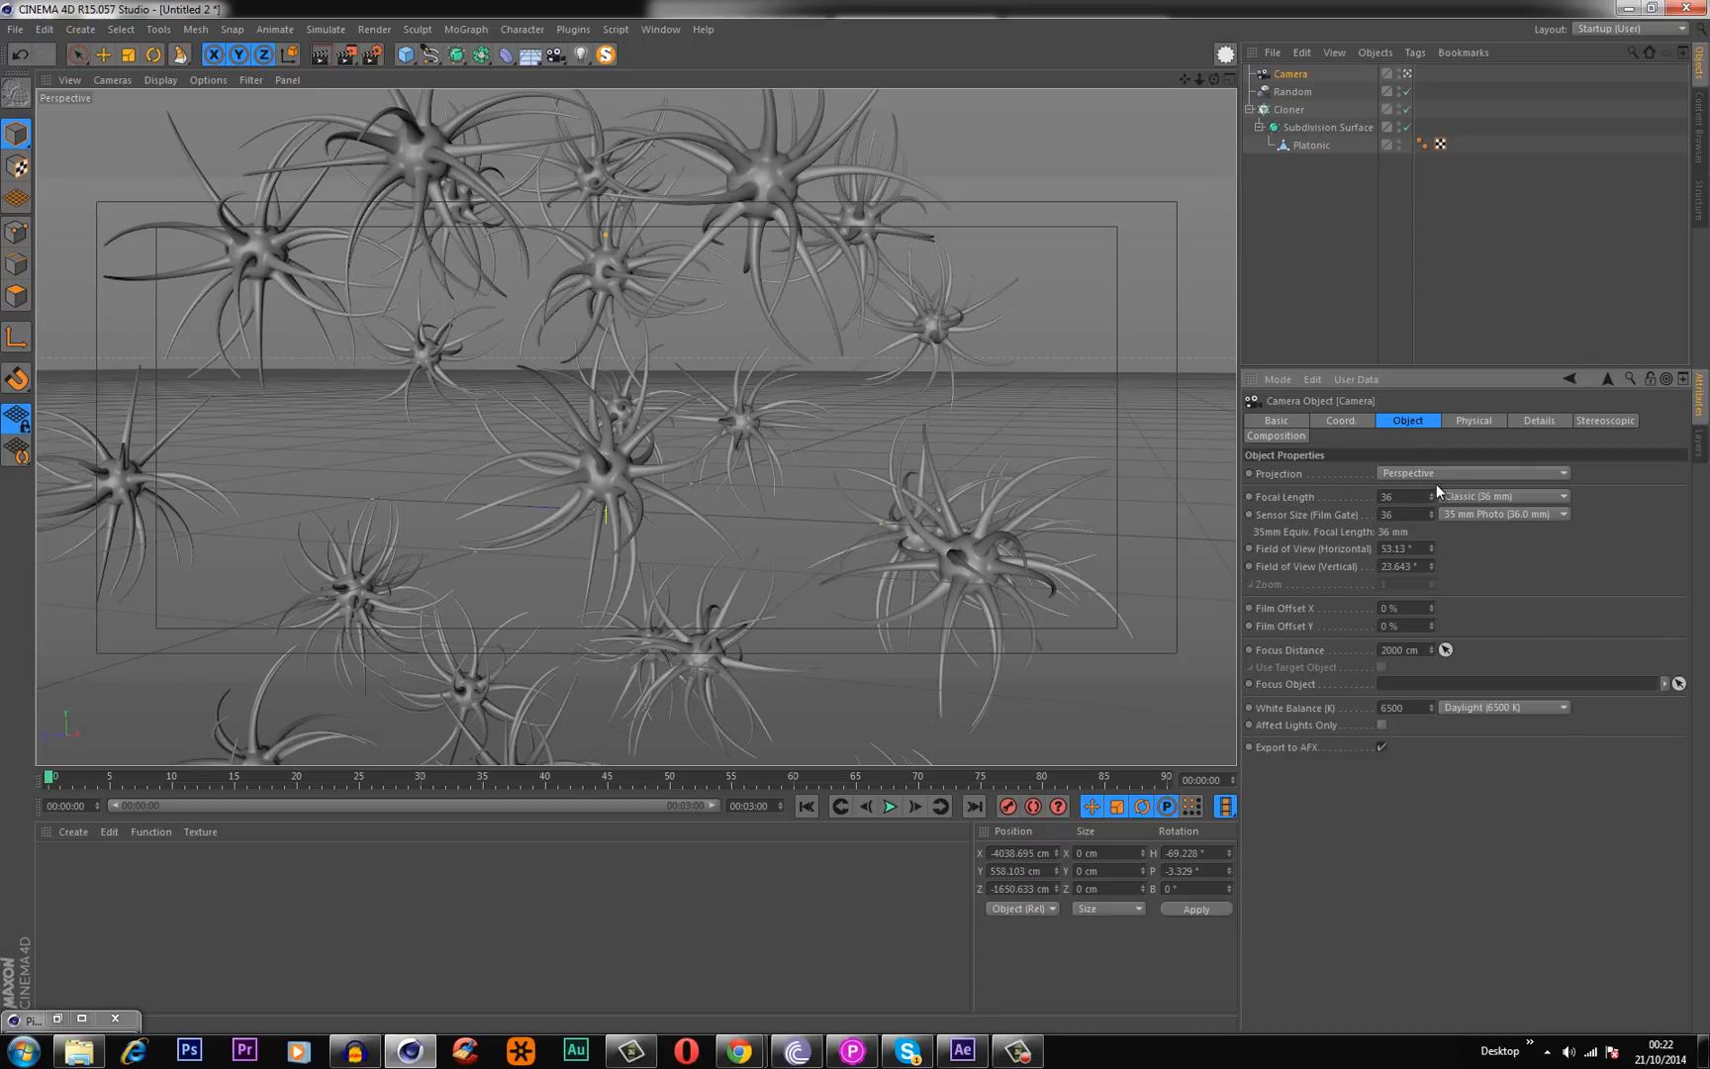
pyautogui.click(1504, 495)
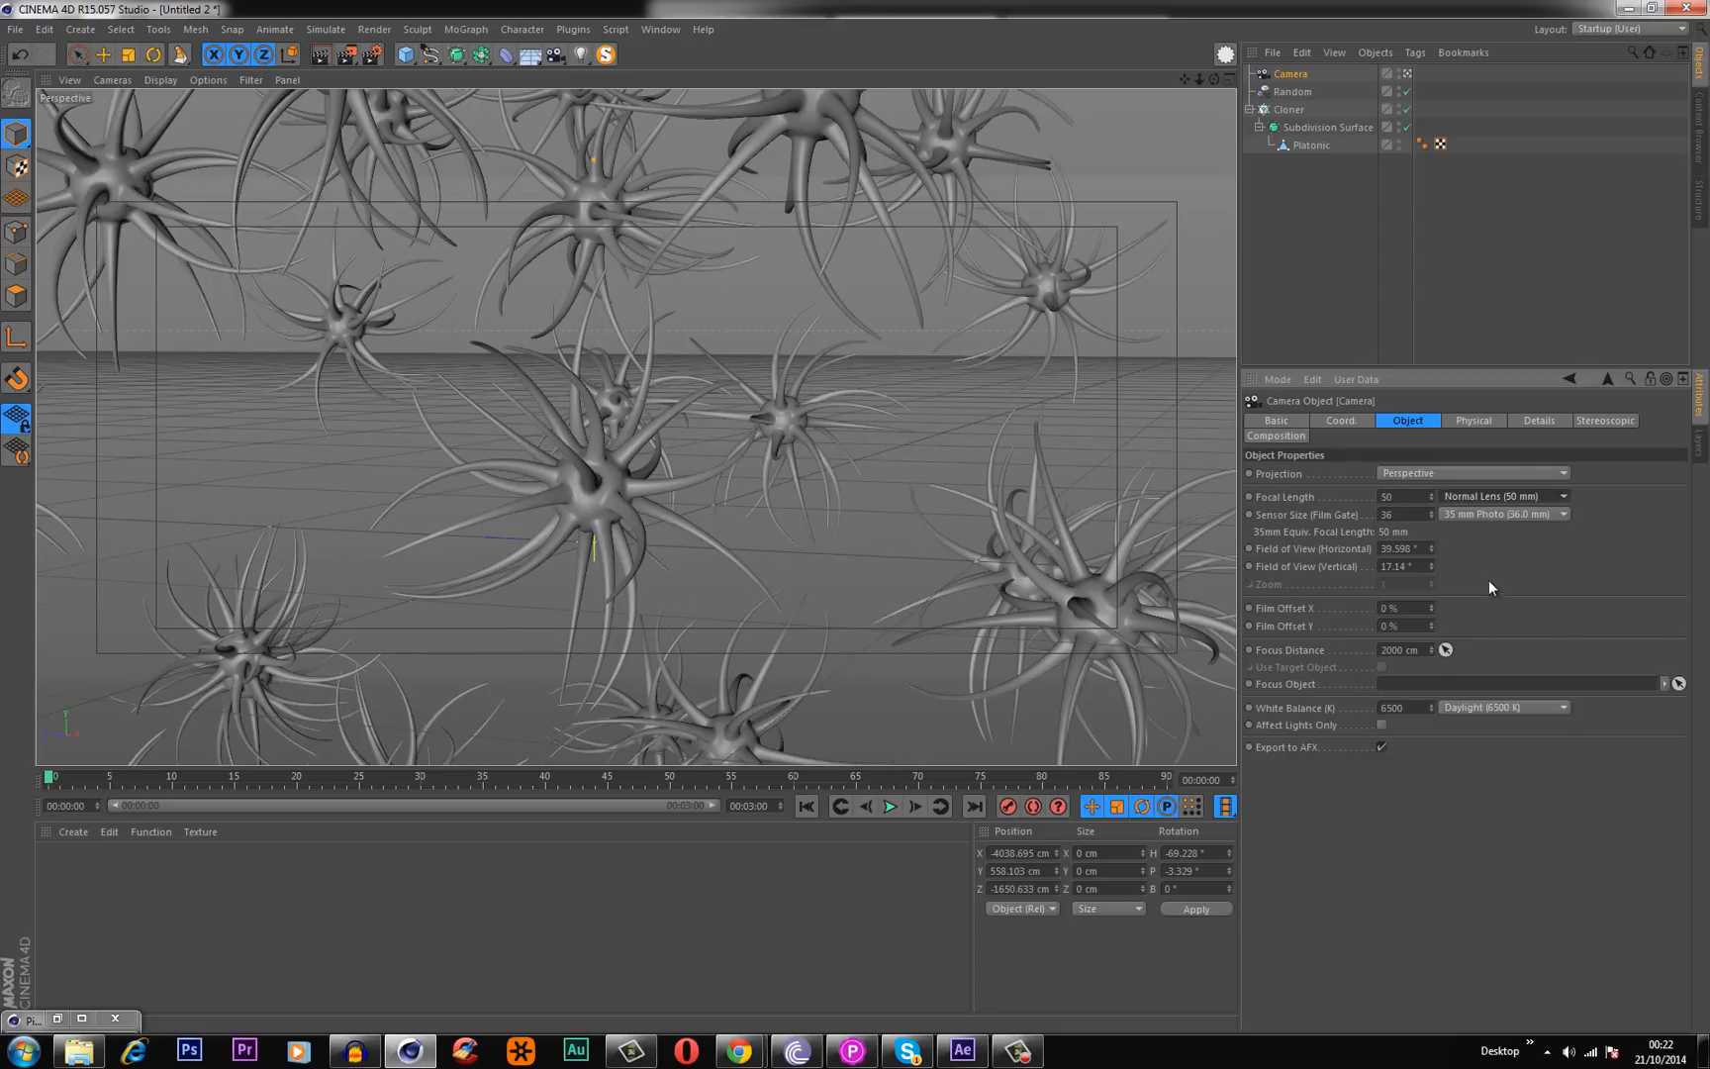
pyautogui.moveTo(76, 54)
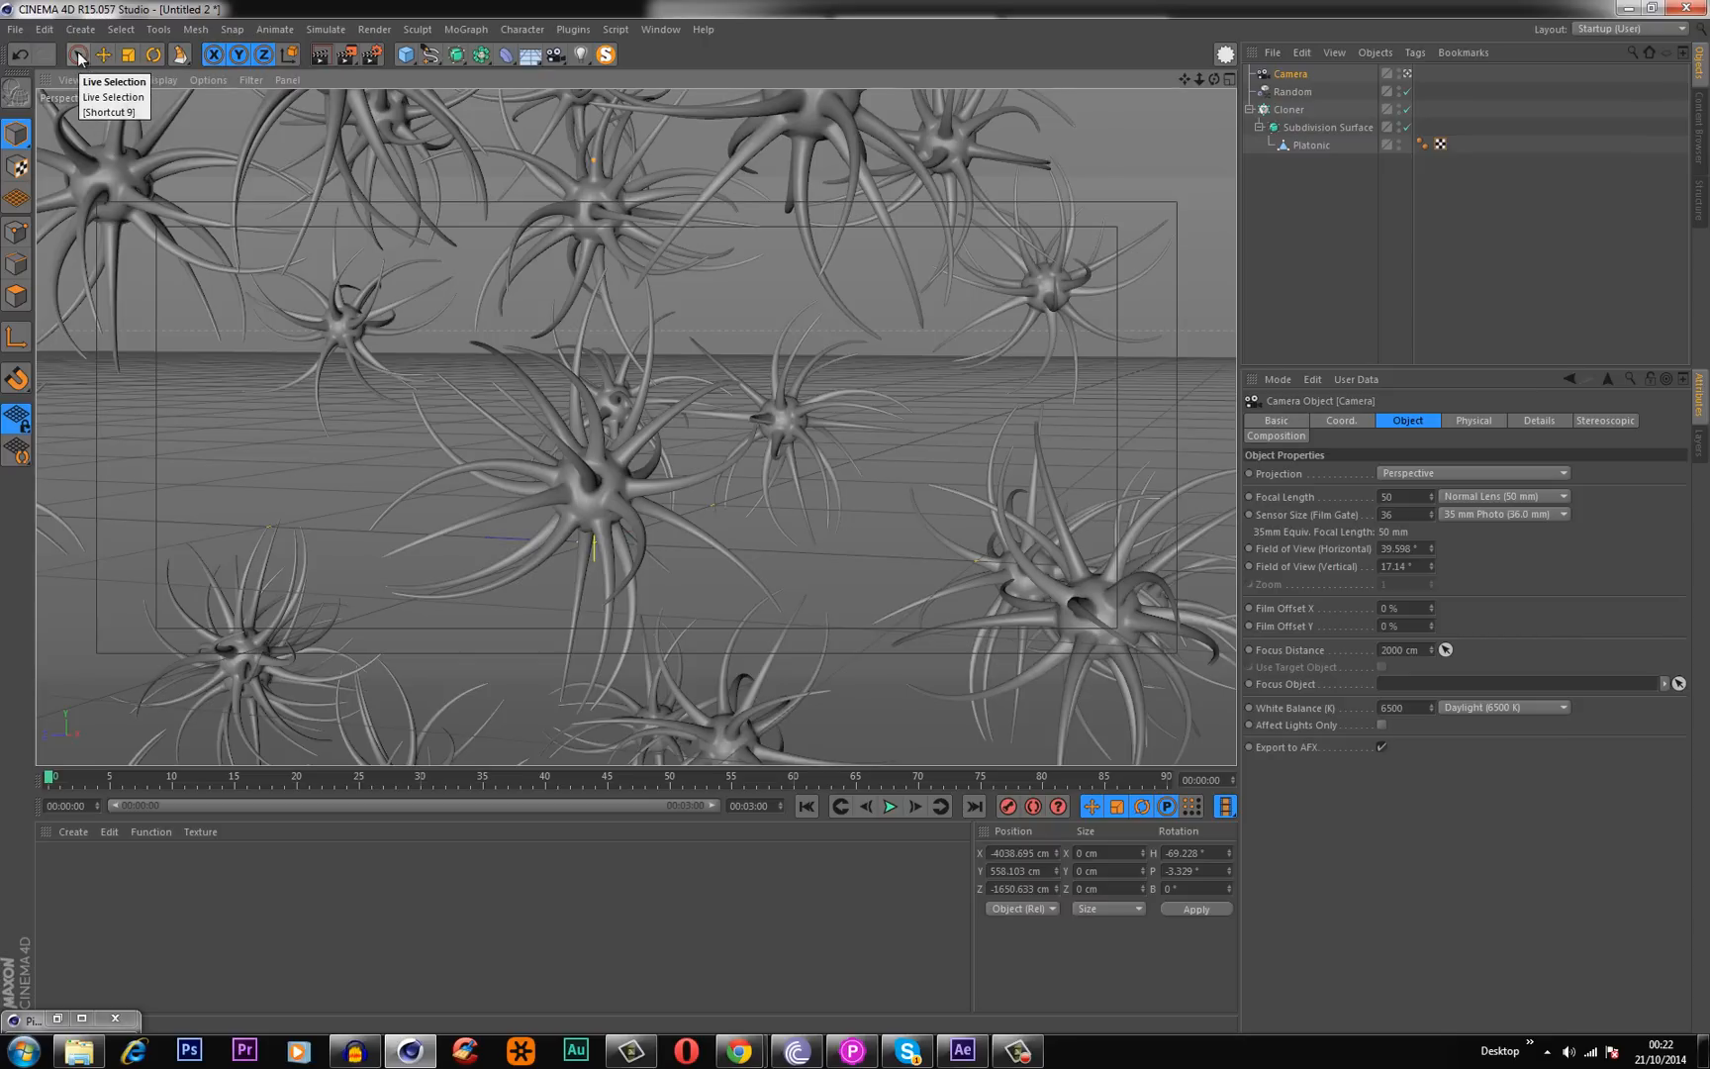
# Position the camera among the neurons and record its keyframes.
pyautogui.click(79, 54)
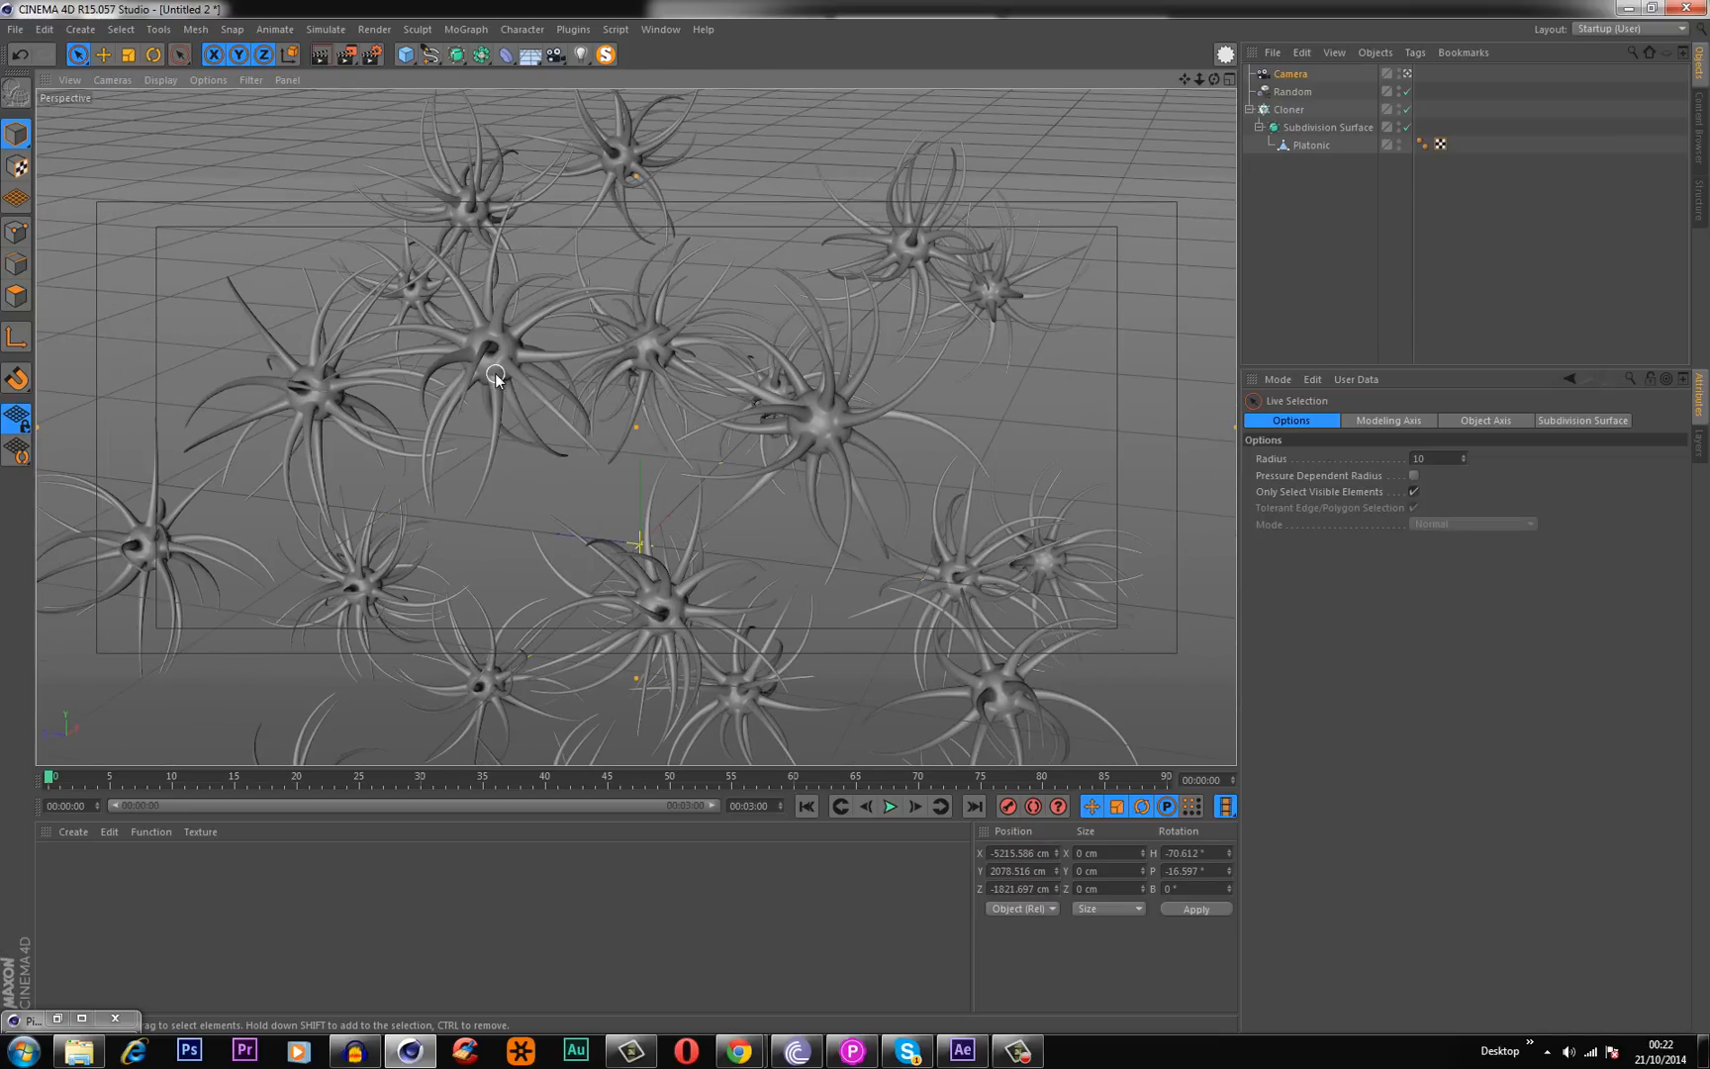
pyautogui.moveTo(849, 414)
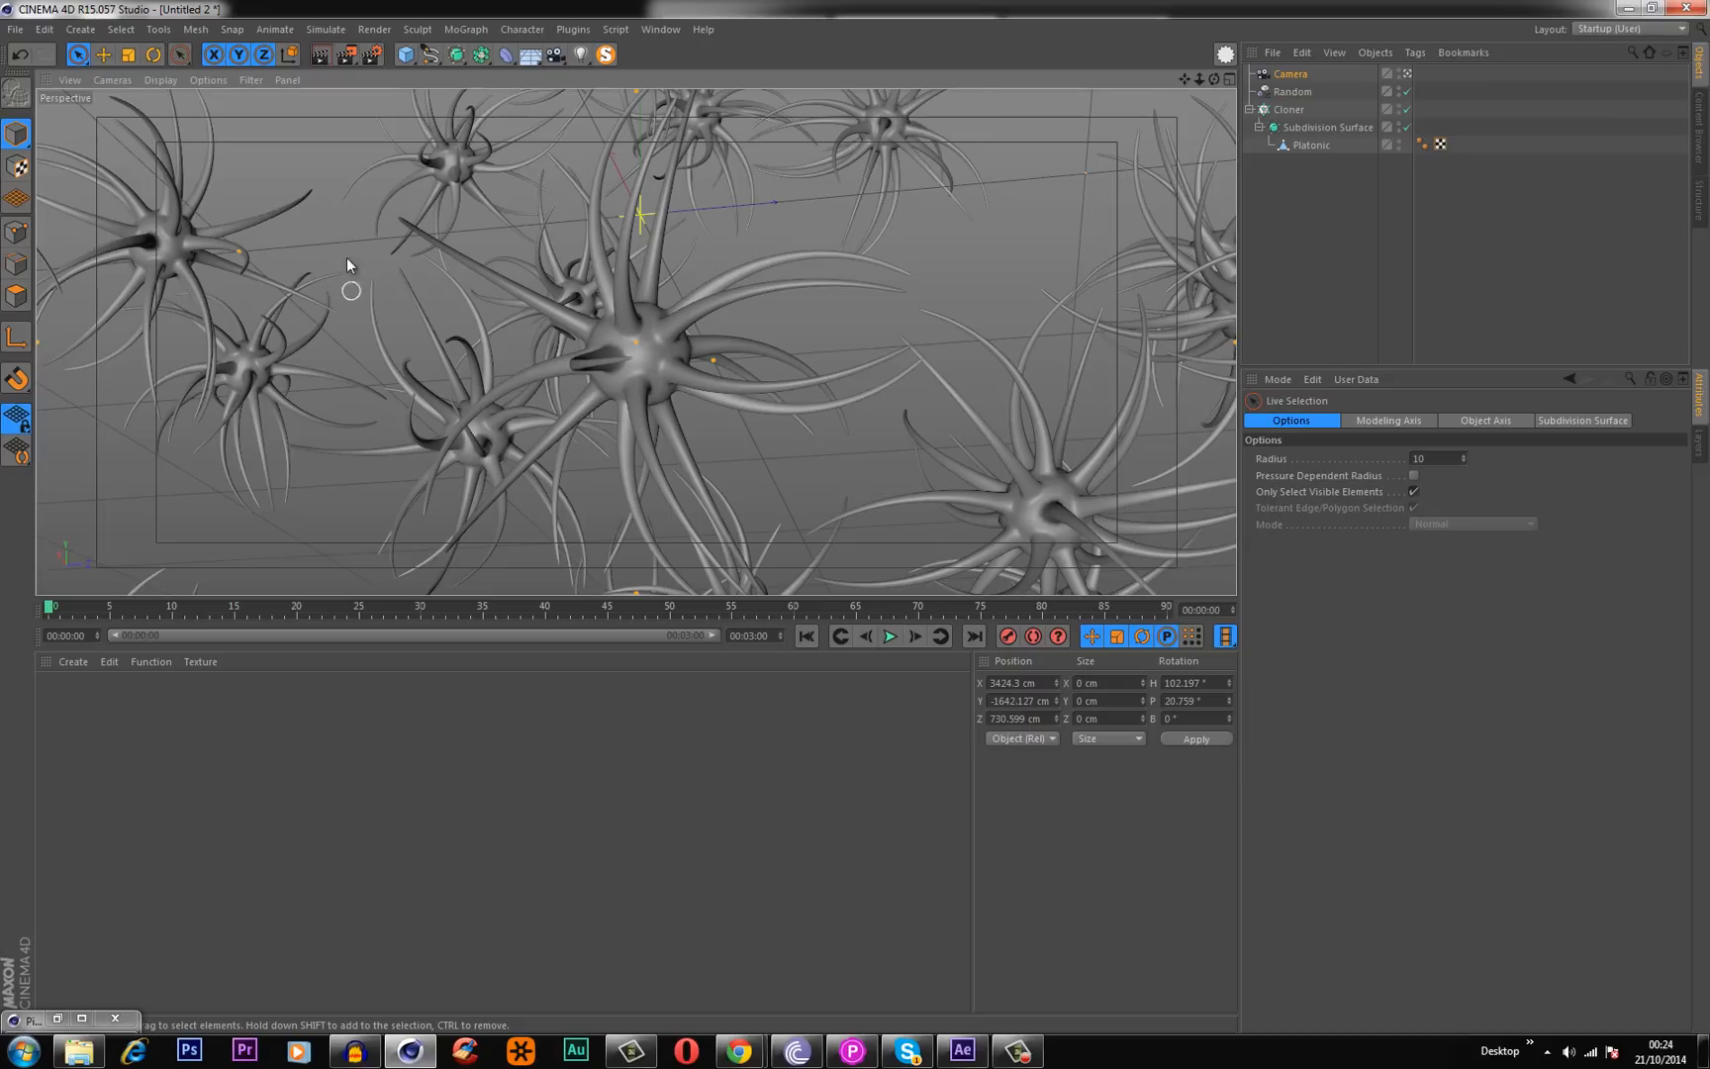
pyautogui.moveTo(709, 104)
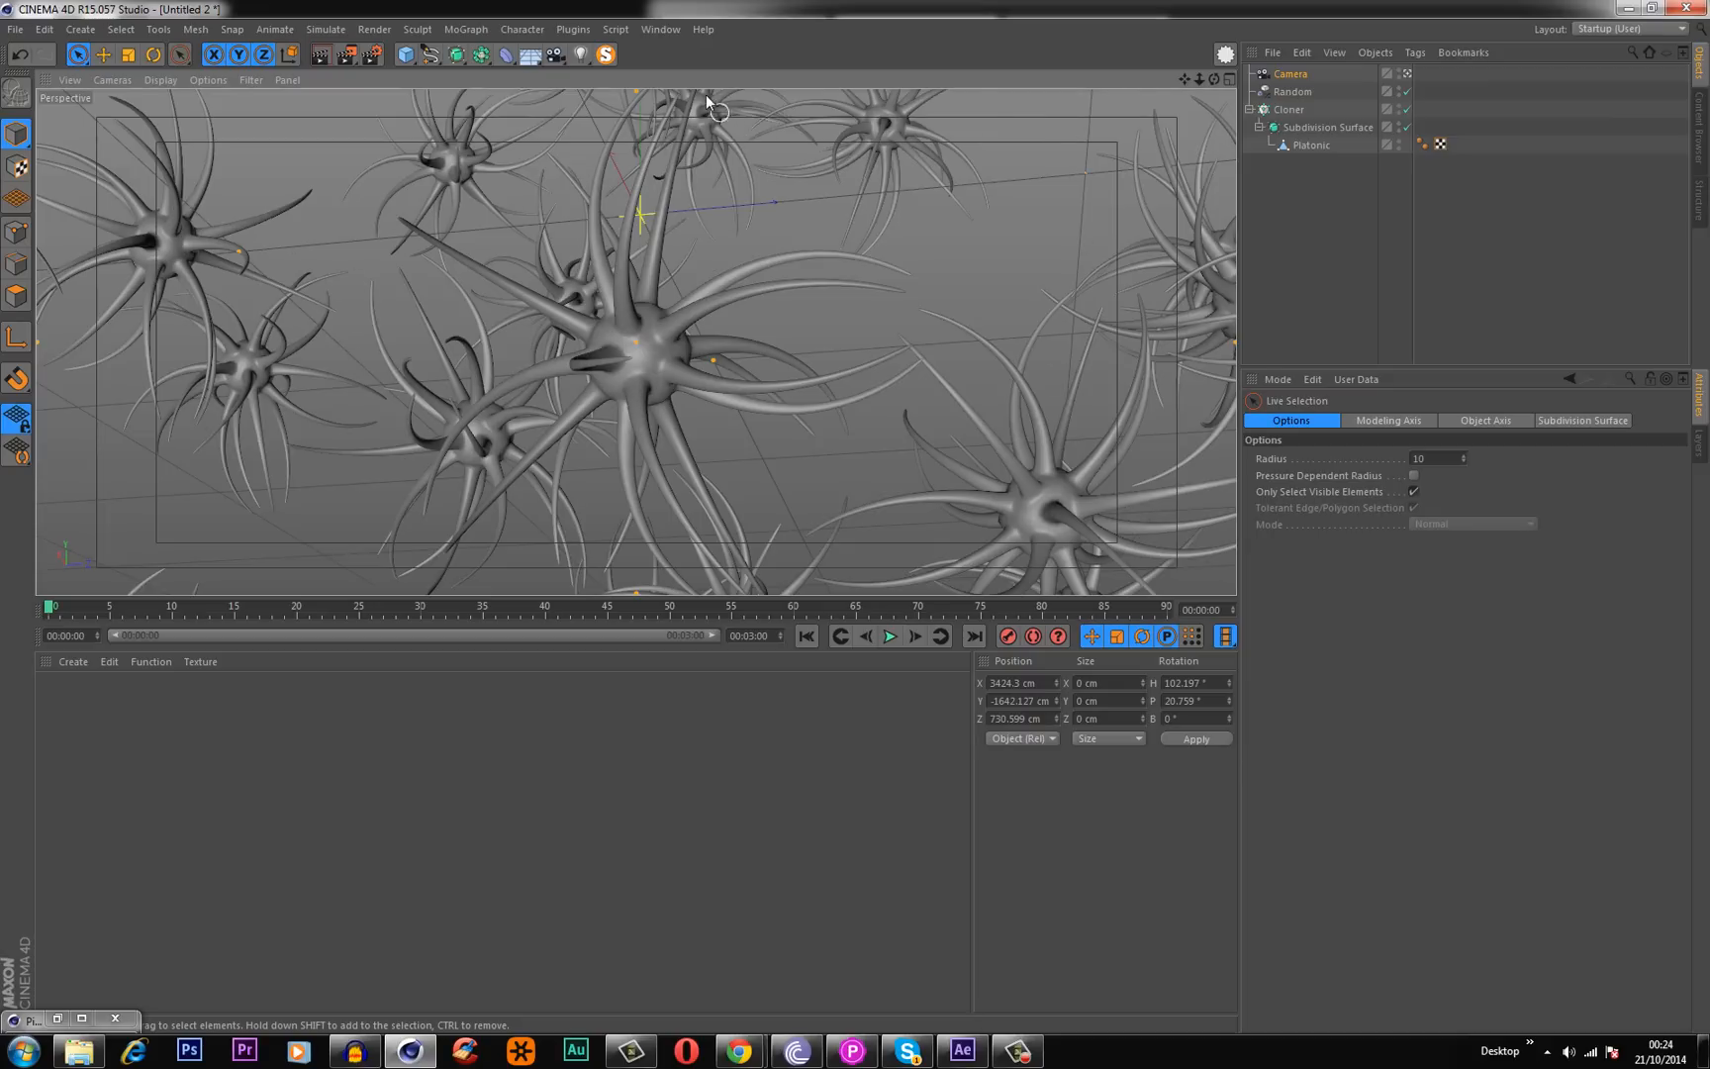
pyautogui.moveTo(897, 326)
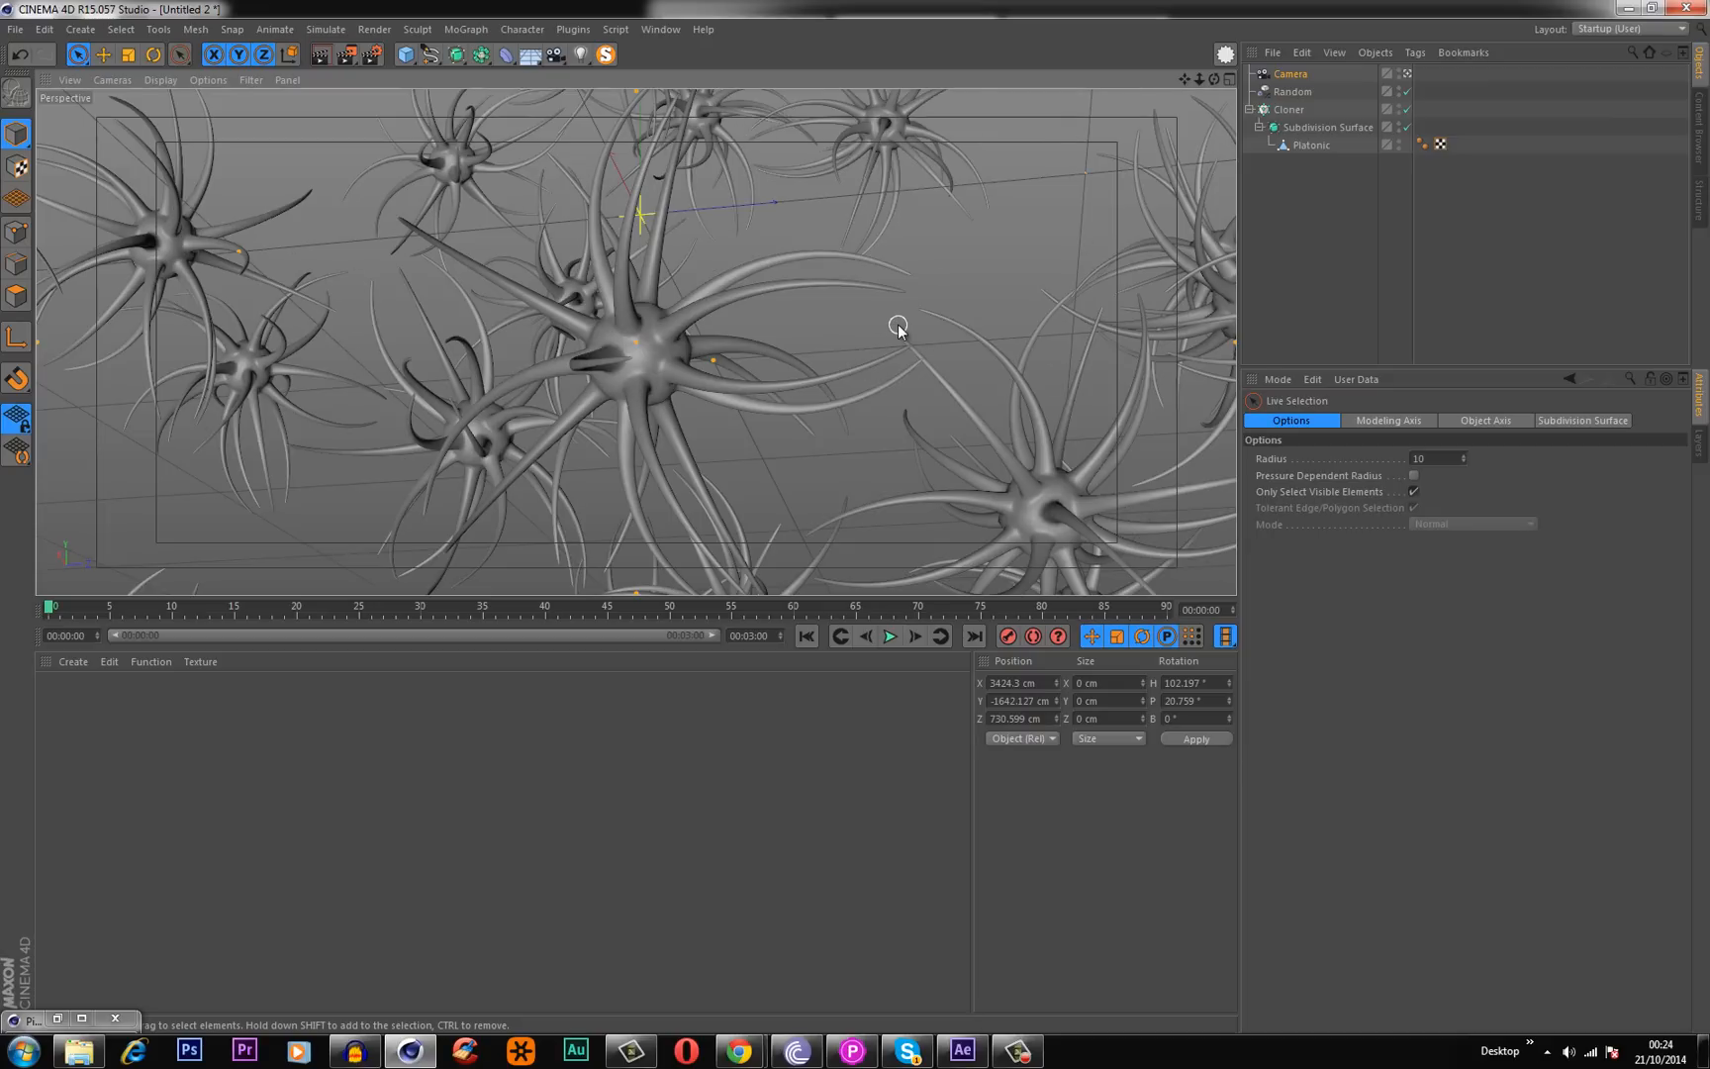
pyautogui.moveTo(1143, 571)
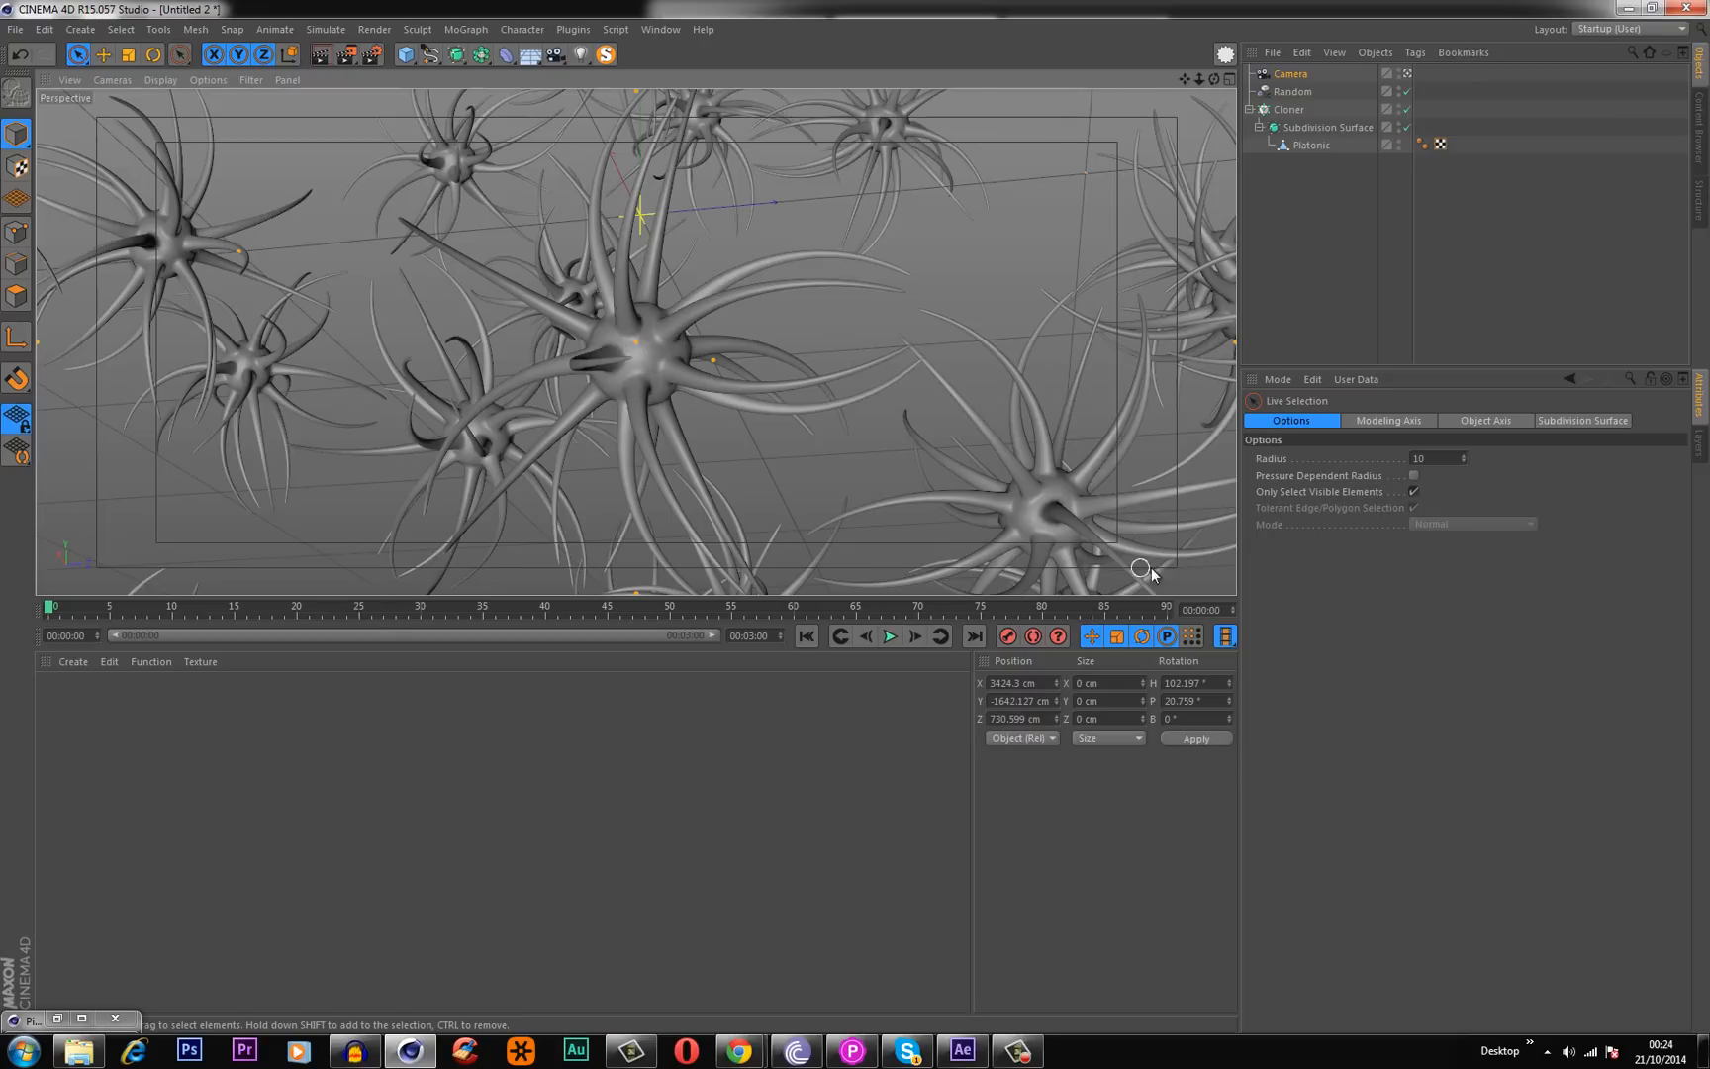
pyautogui.moveTo(1025, 643)
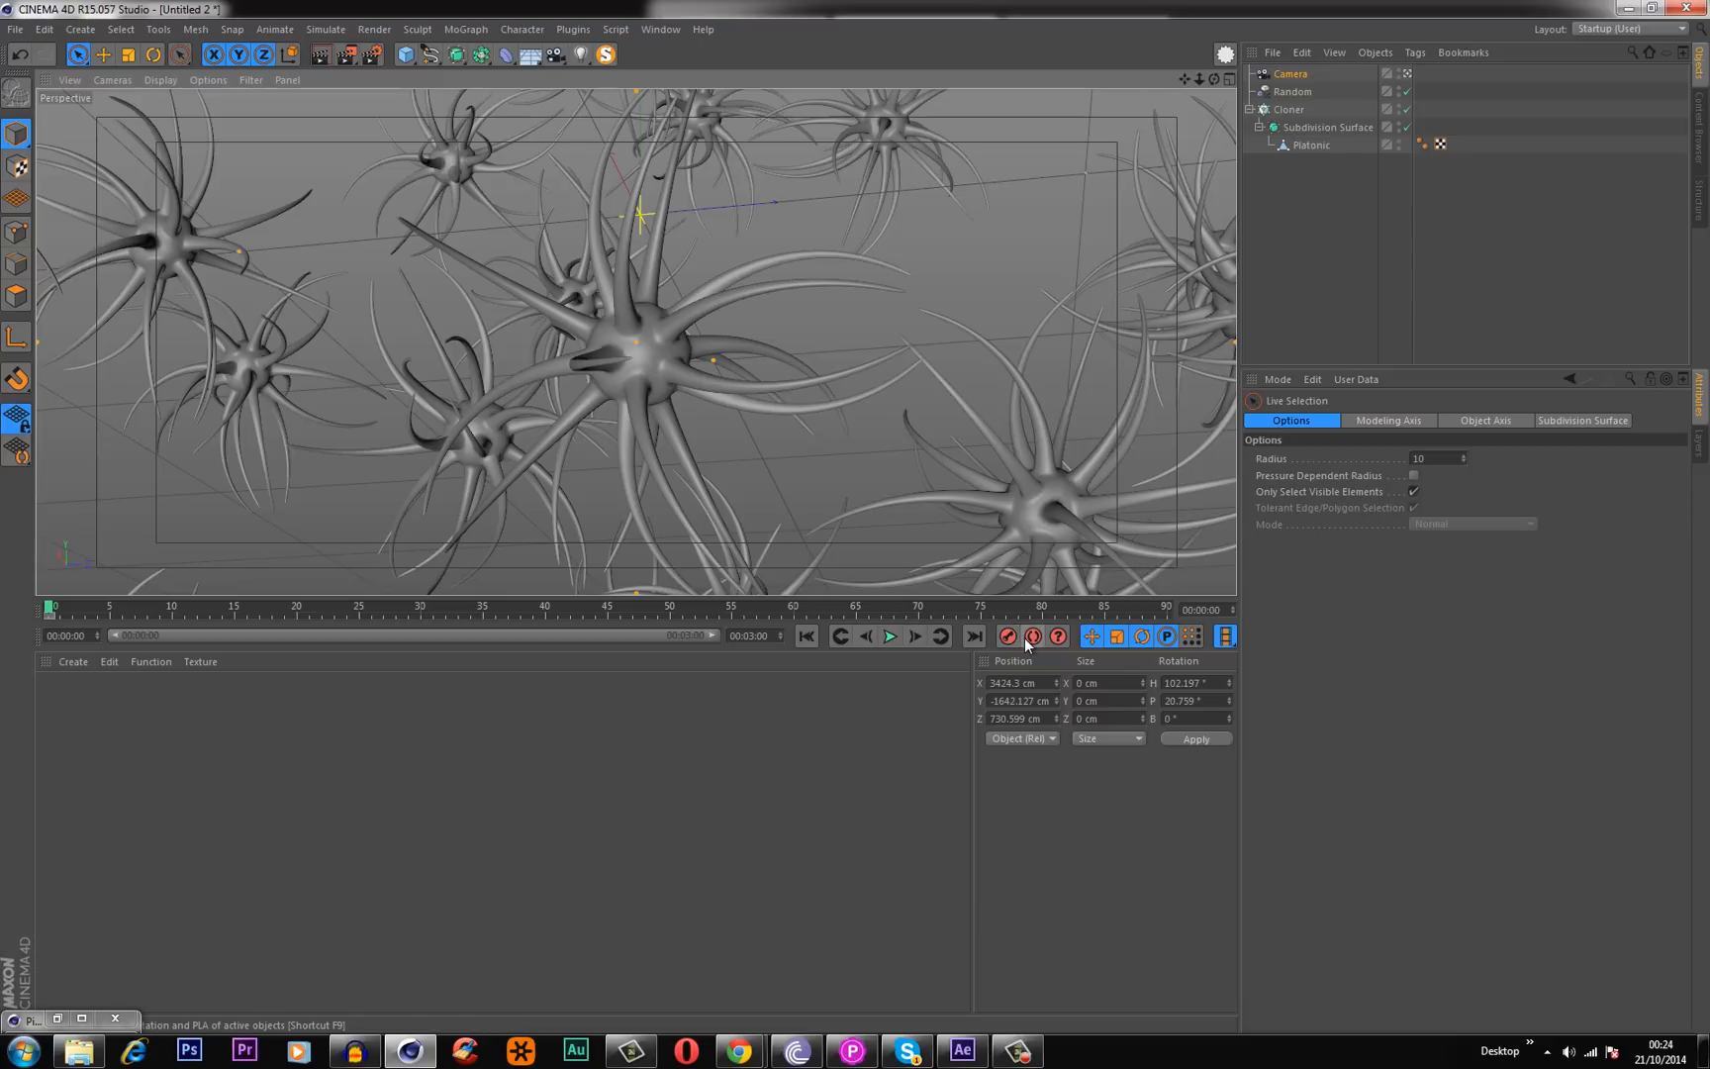
pyautogui.click(60, 607)
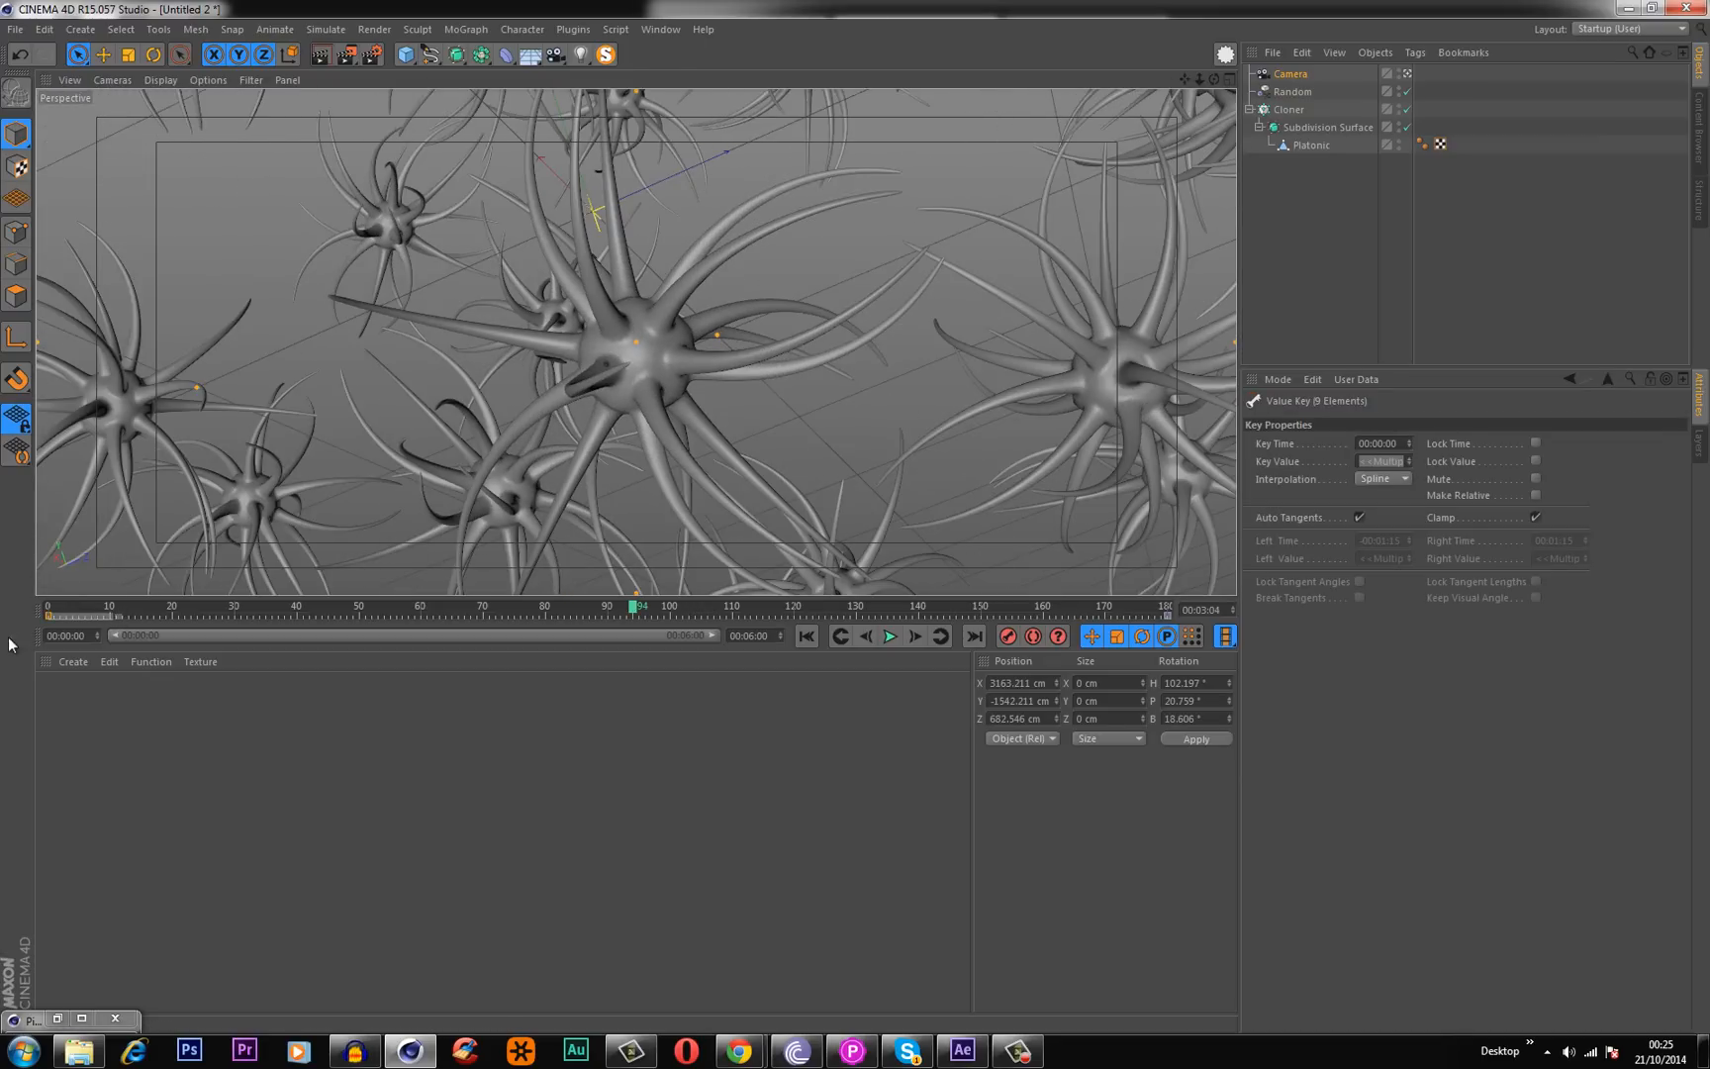
# Set the camera keys to Linear interpolation and preview the fly-through animation.
pyautogui.click(1381, 479)
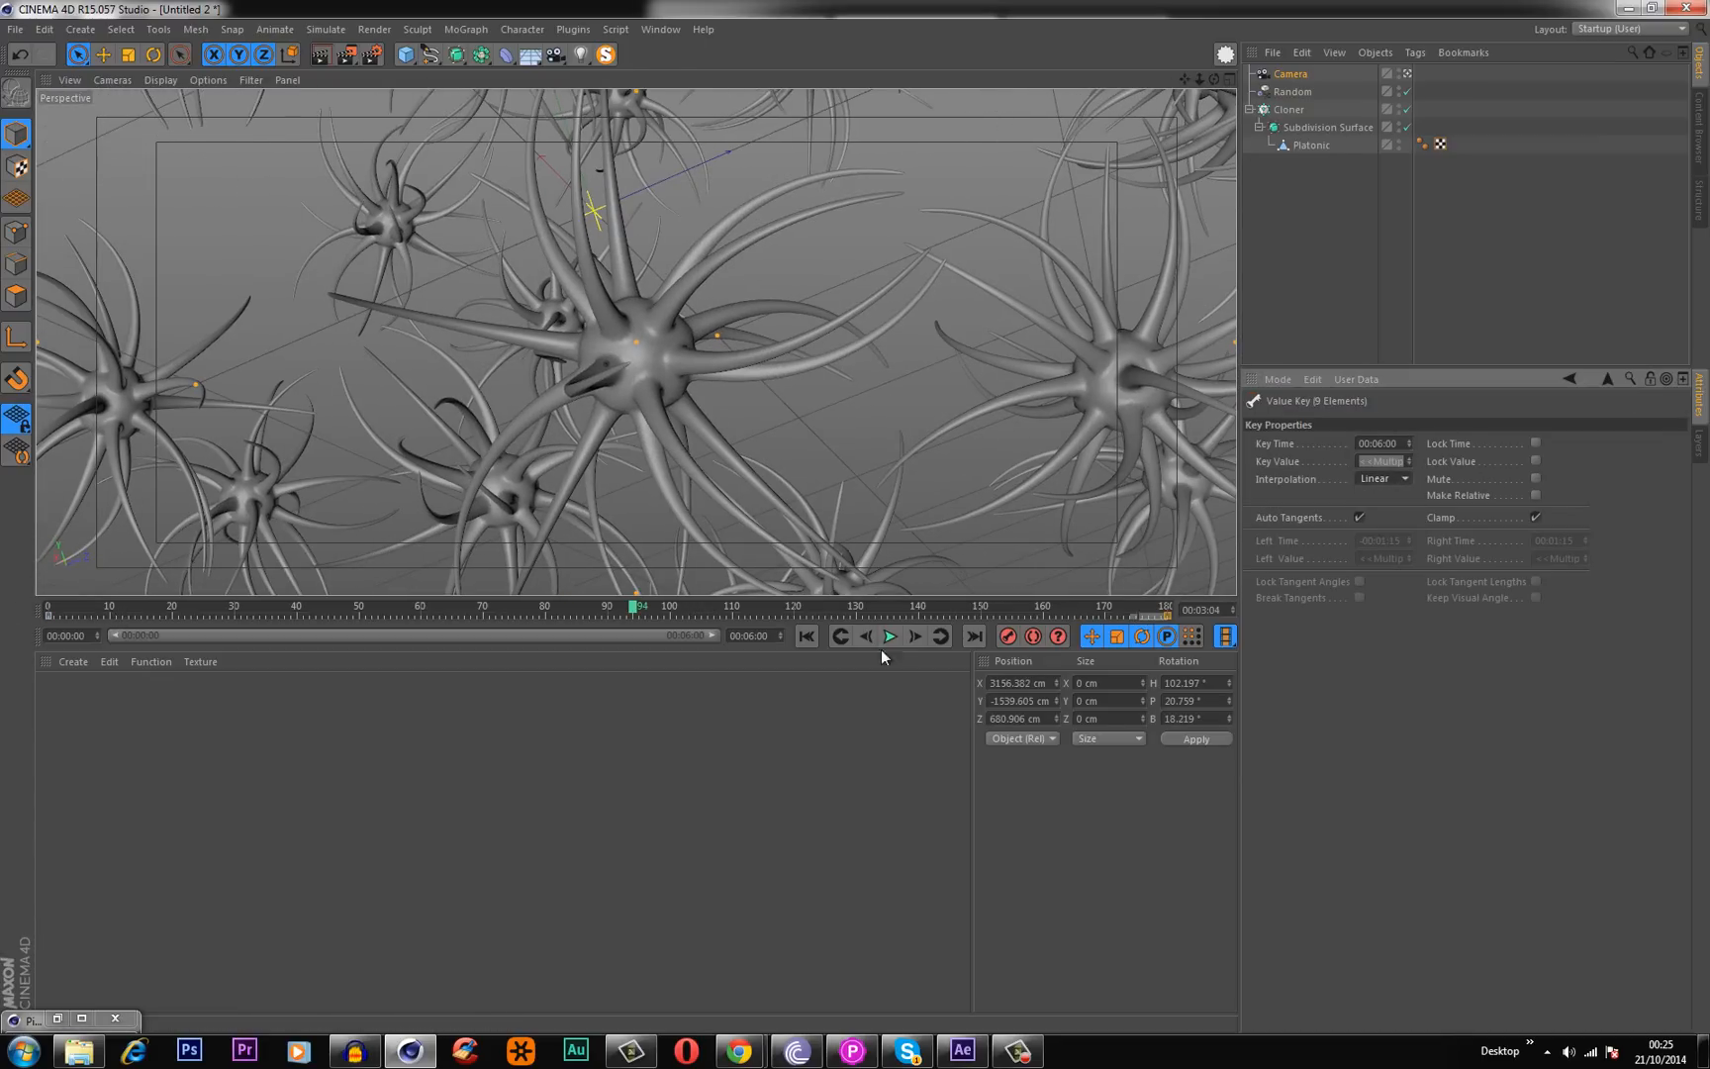
pyautogui.click(890, 635)
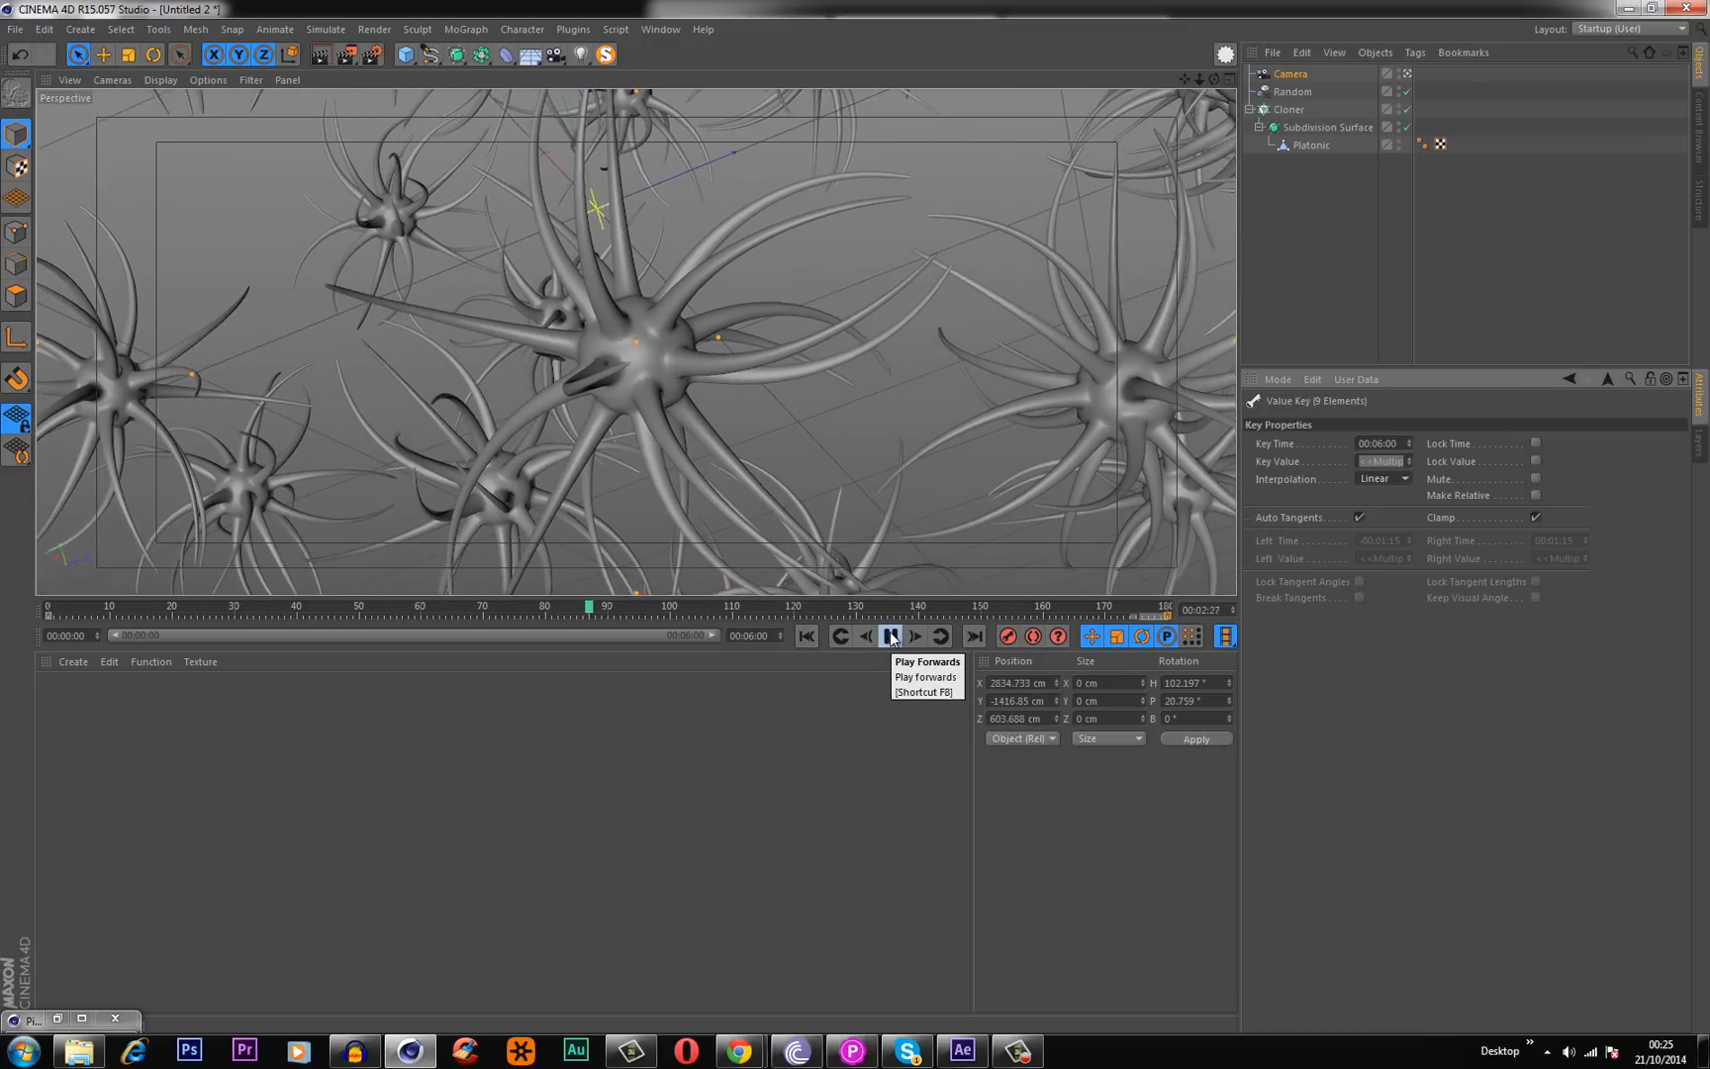
pyautogui.click(888, 635)
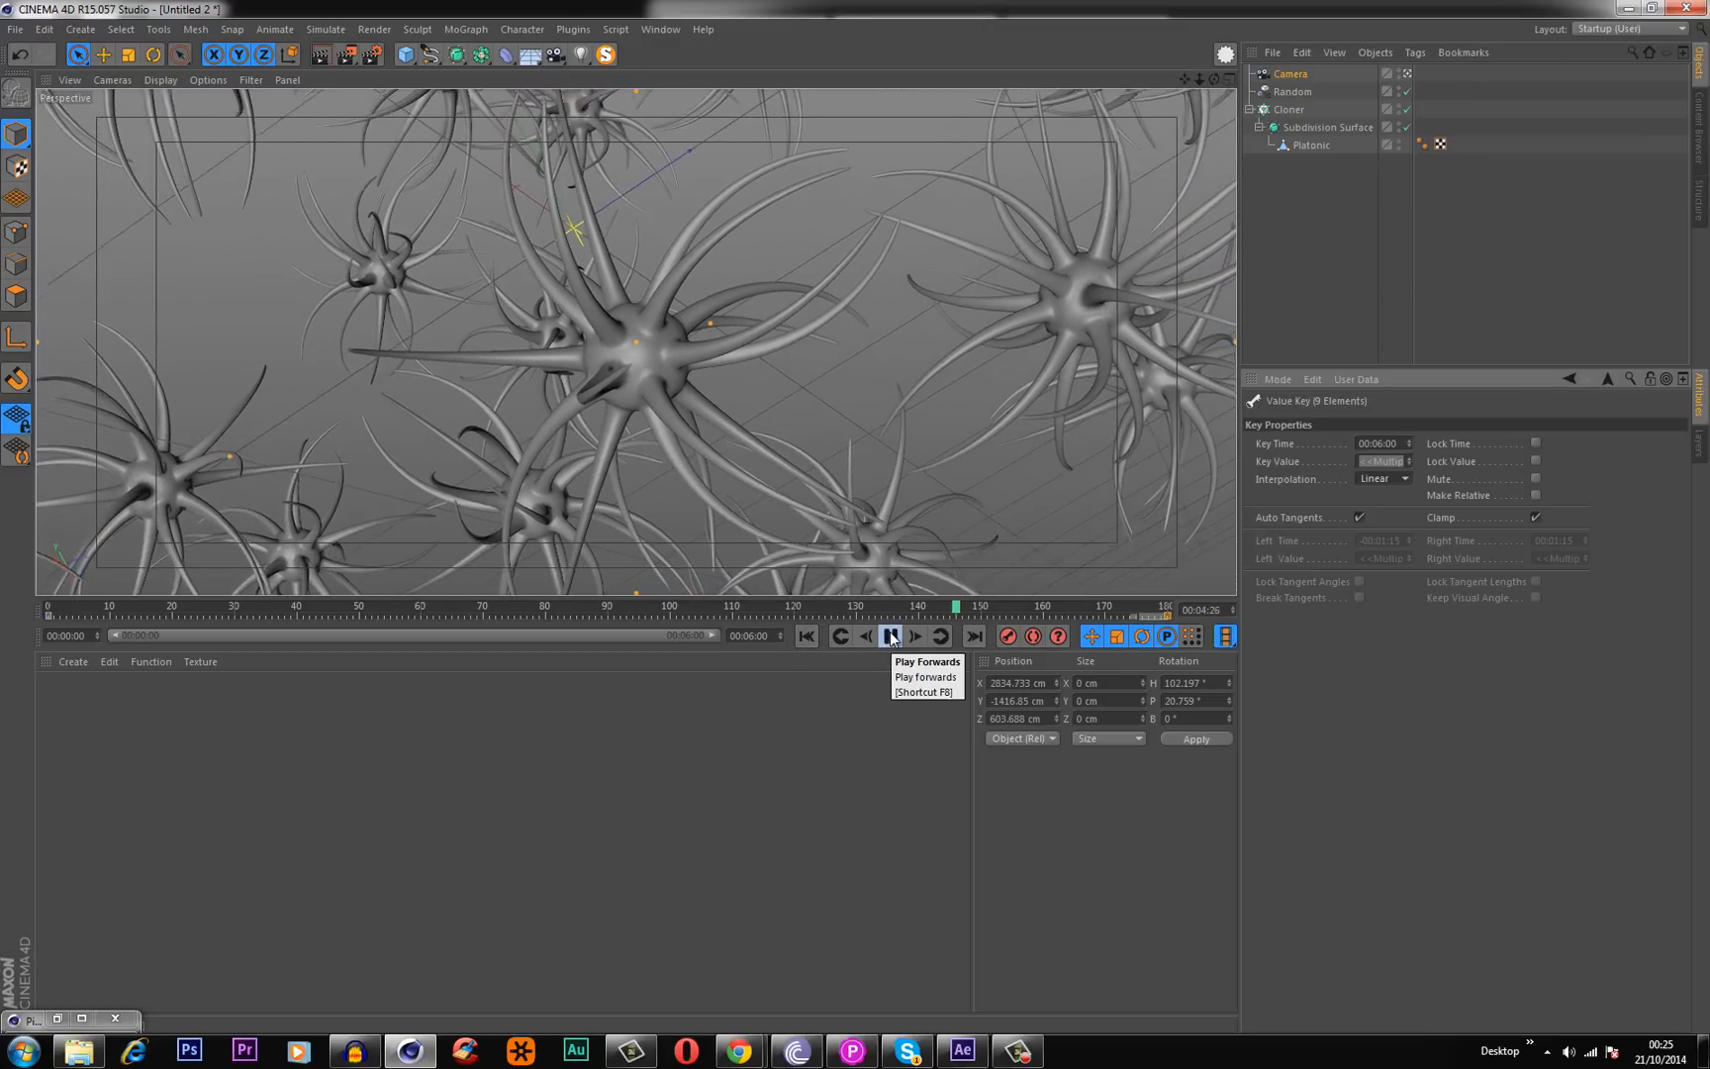
pyautogui.click(889, 635)
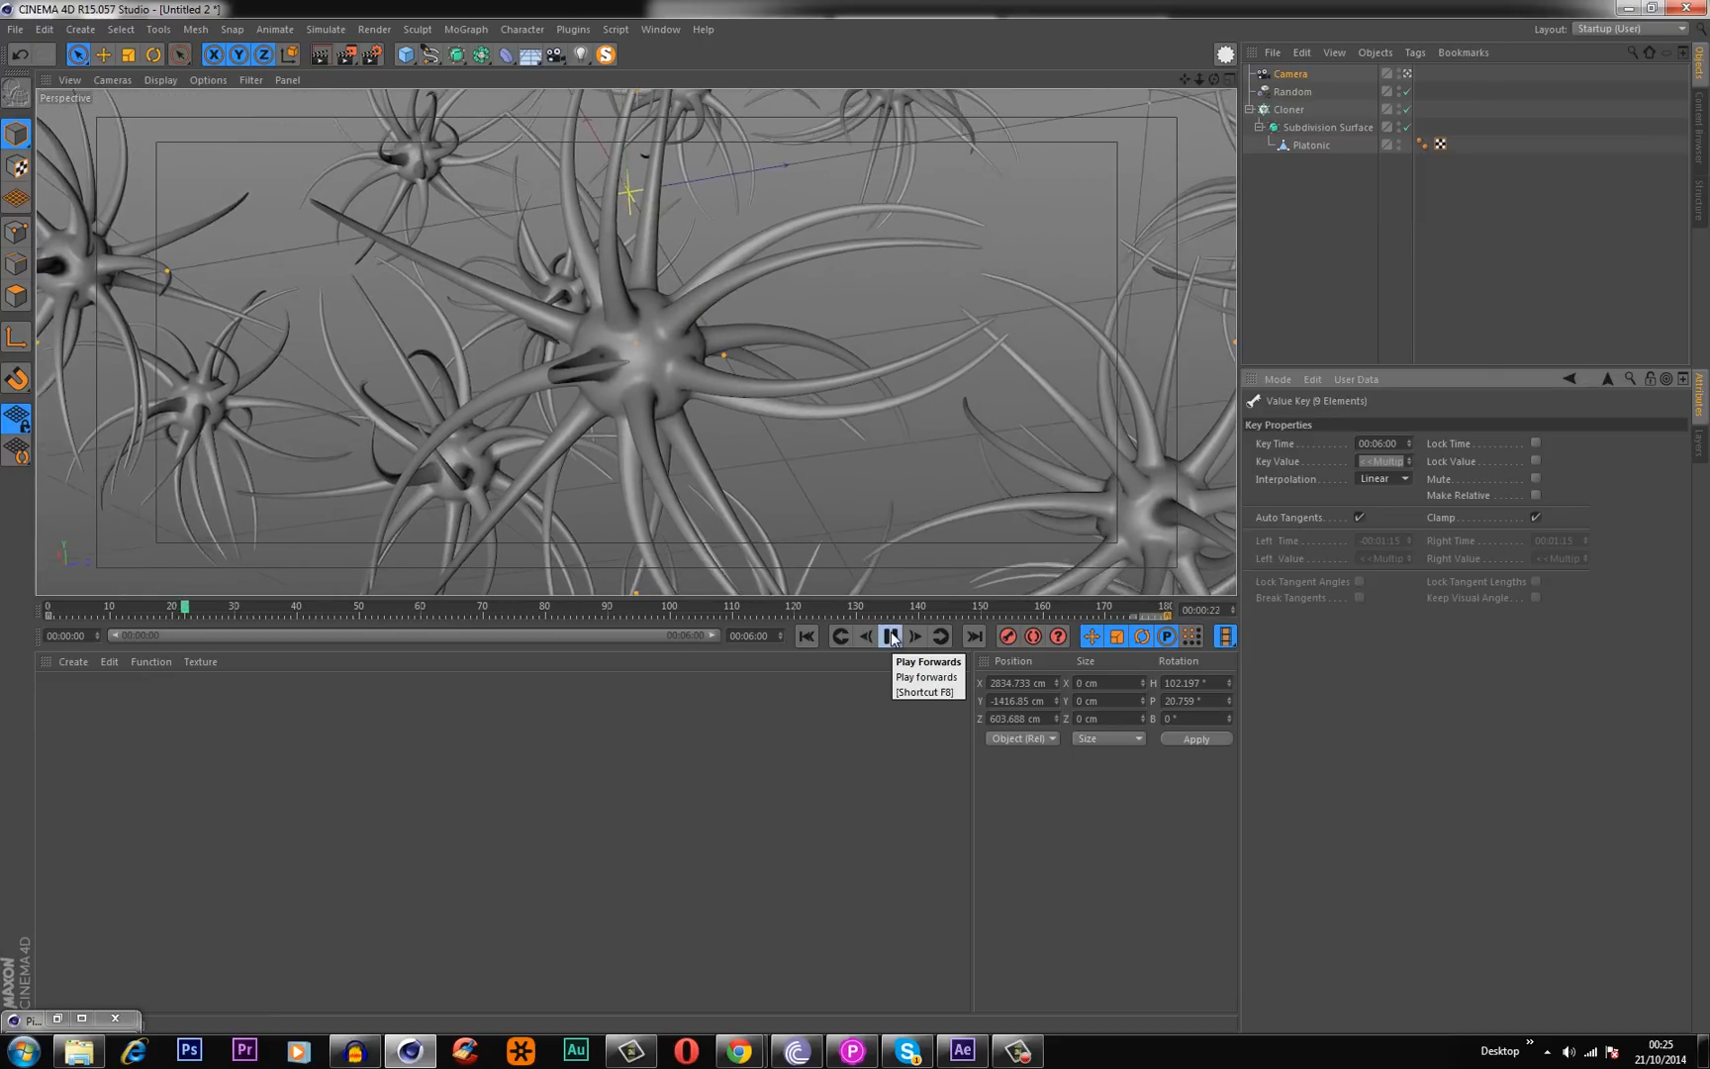
pyautogui.click(890, 636)
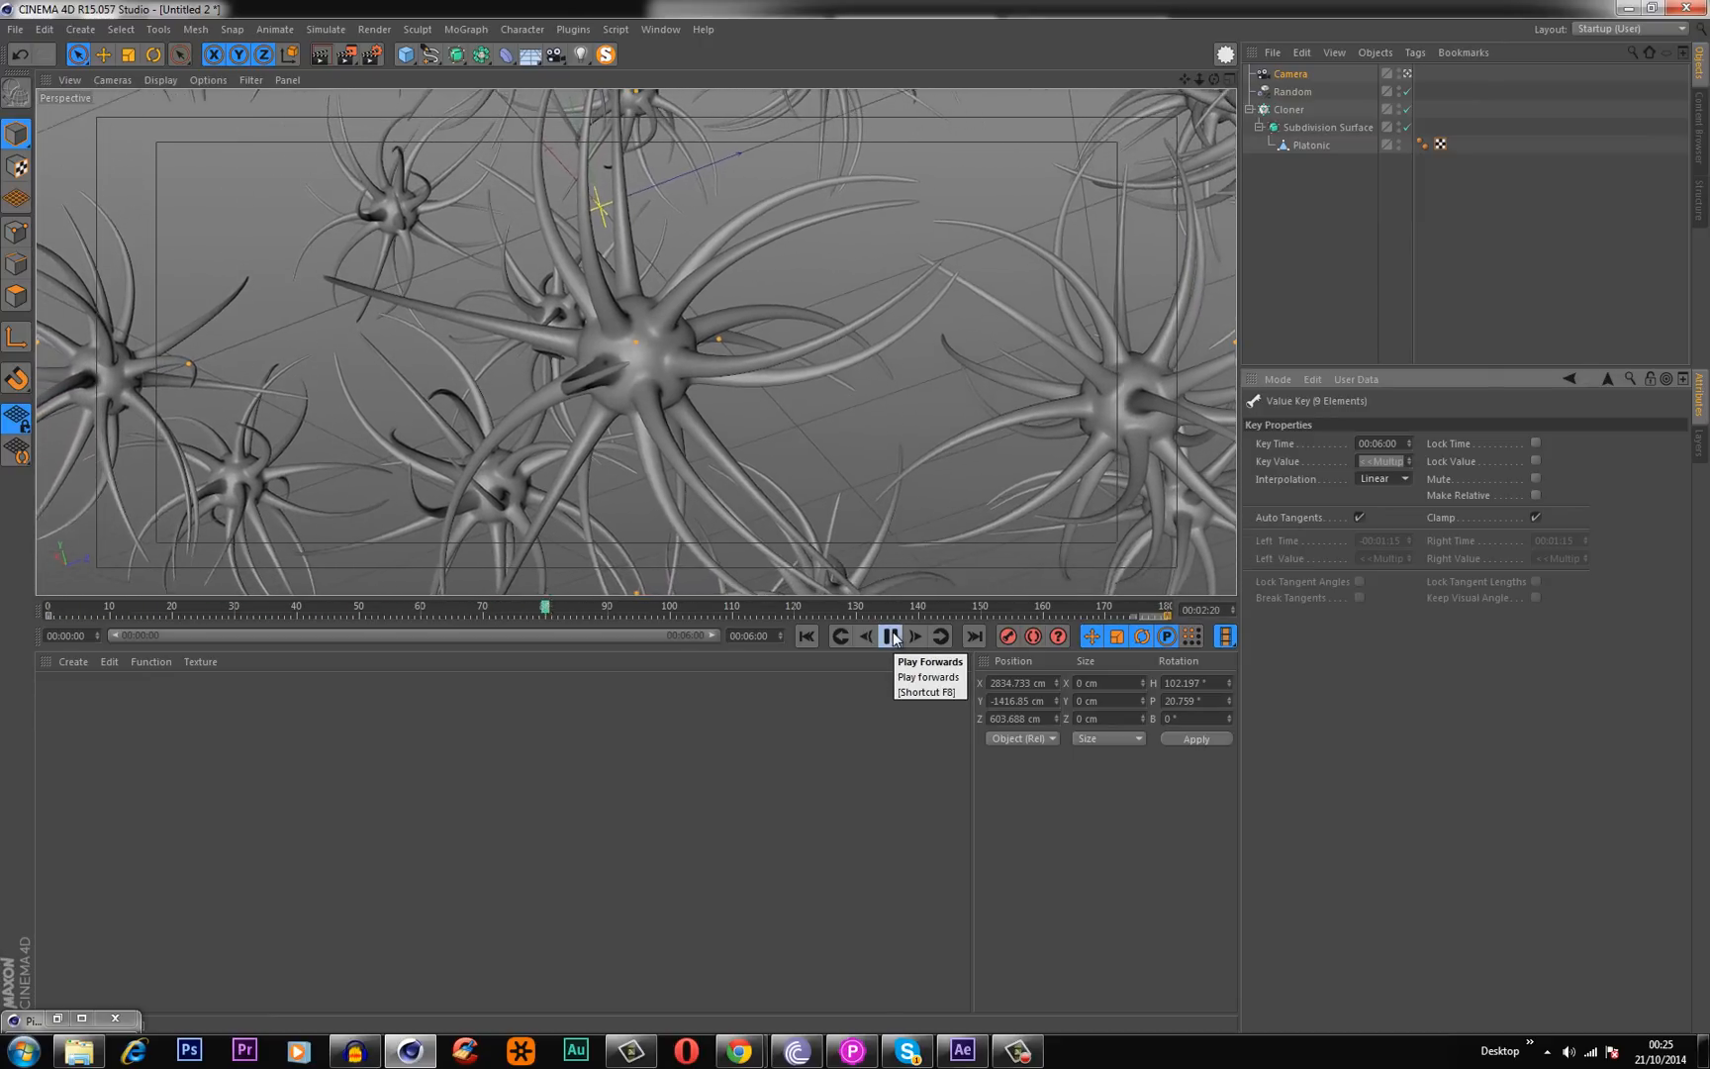
pyautogui.click(892, 635)
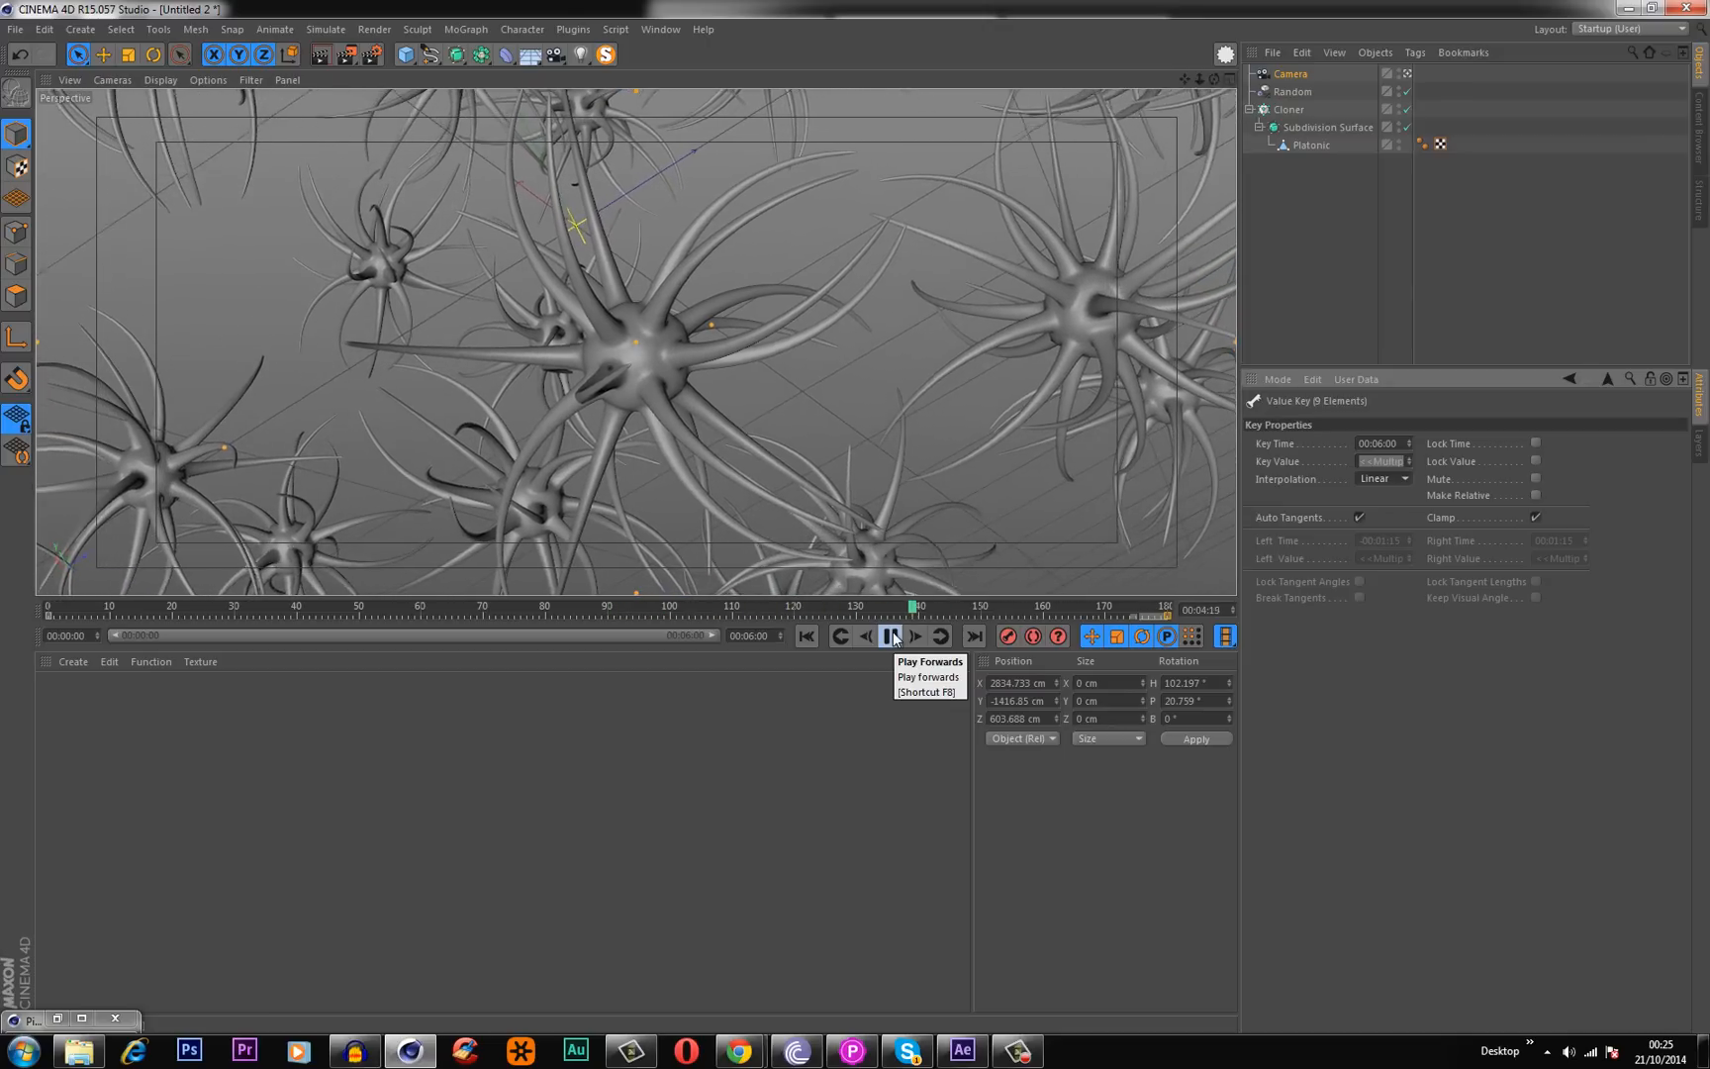
pyautogui.click(889, 635)
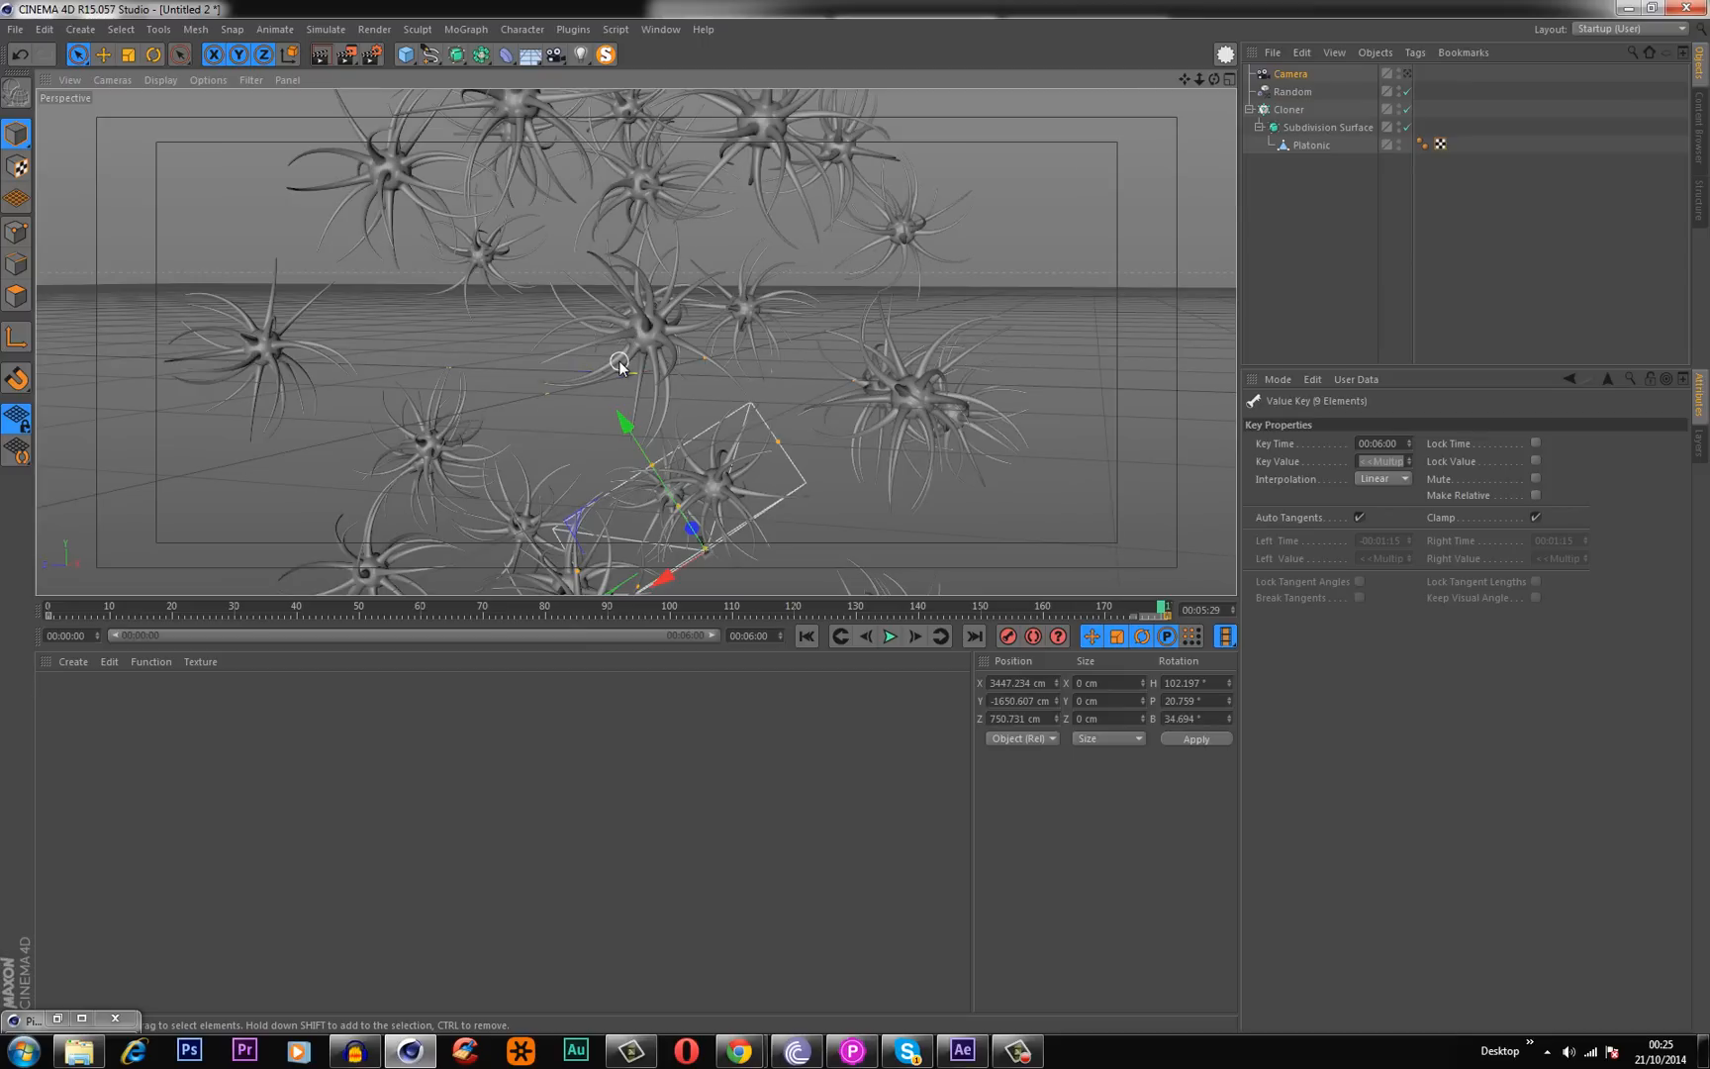
pyautogui.moveTo(665, 338)
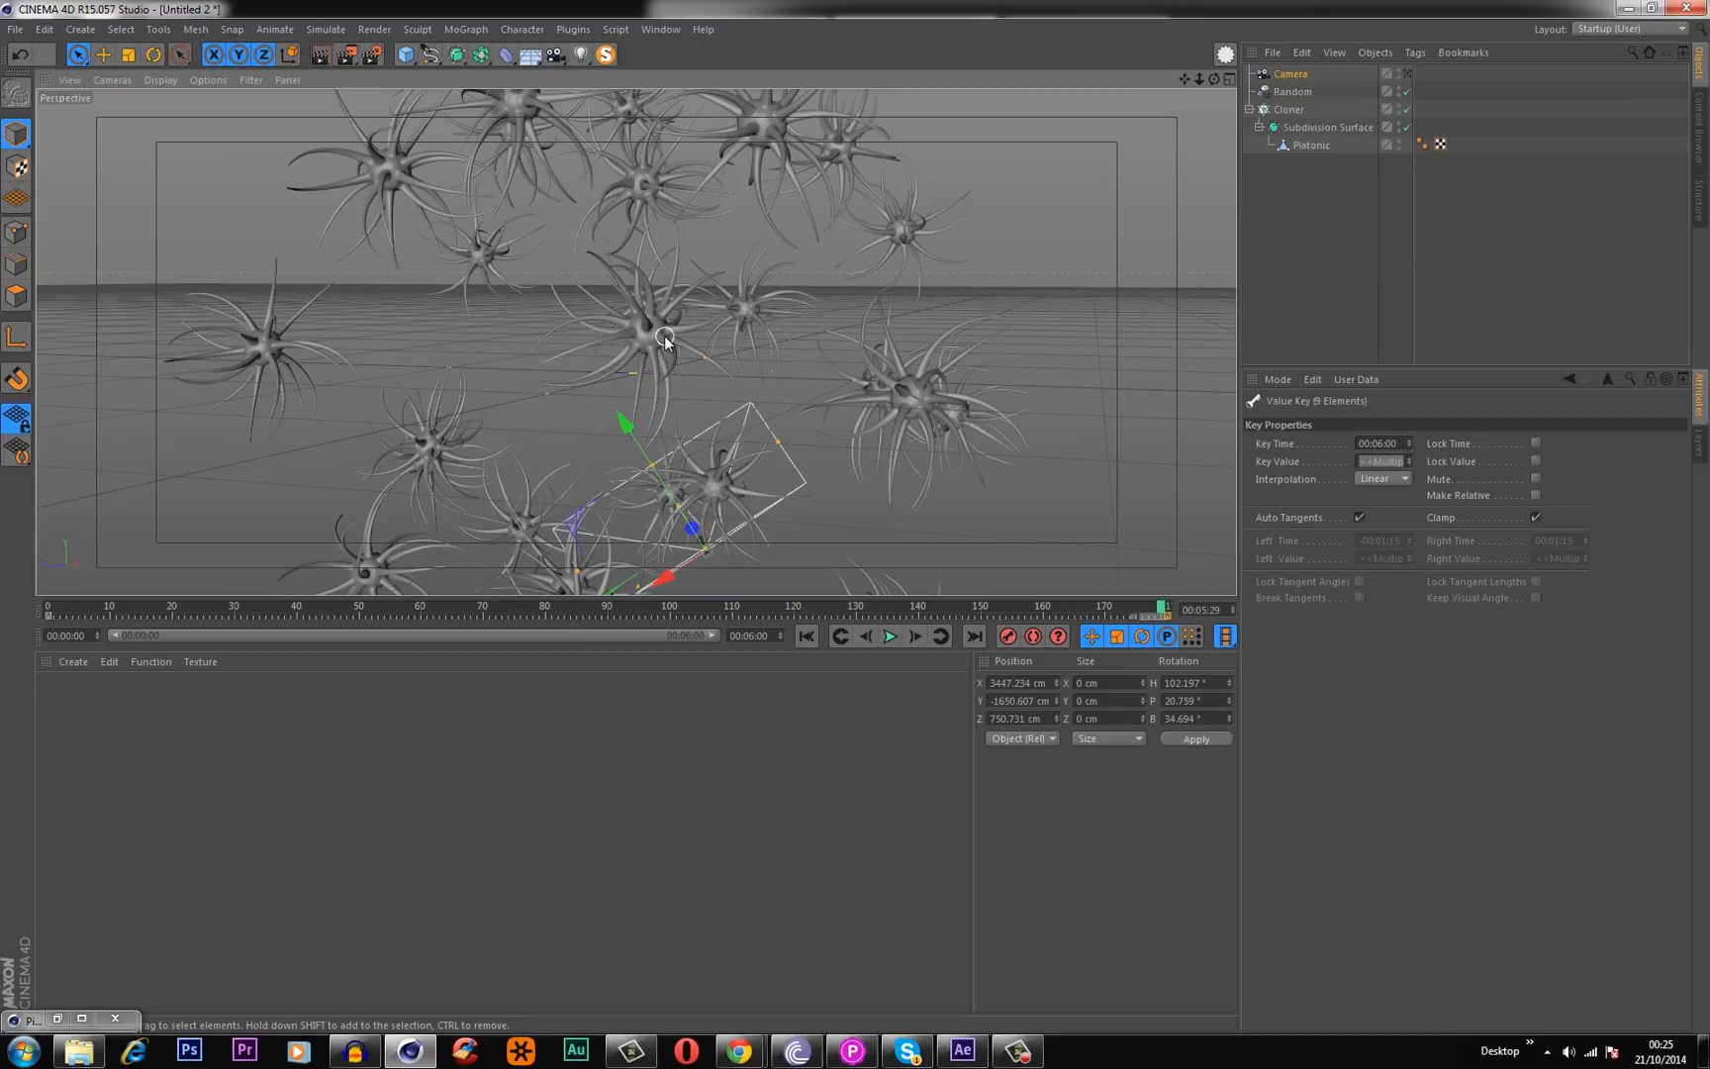
pyautogui.moveTo(652, 332)
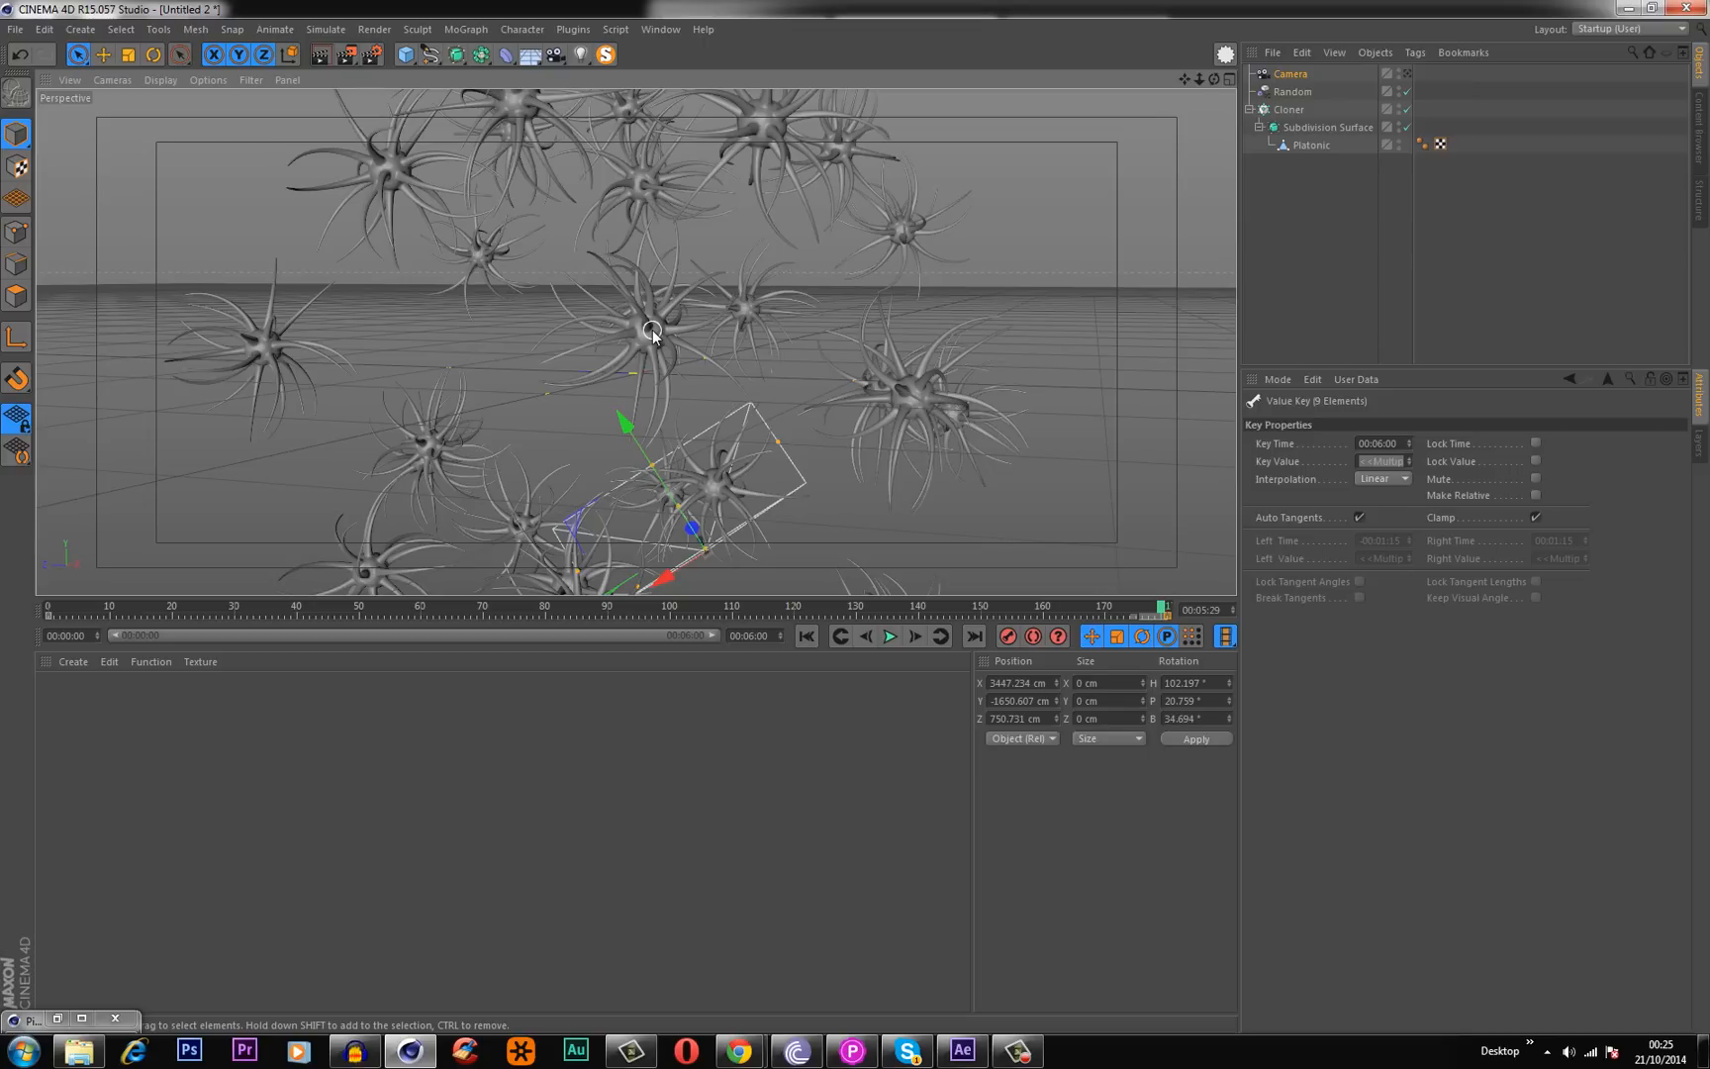
pyautogui.moveTo(1318, 233)
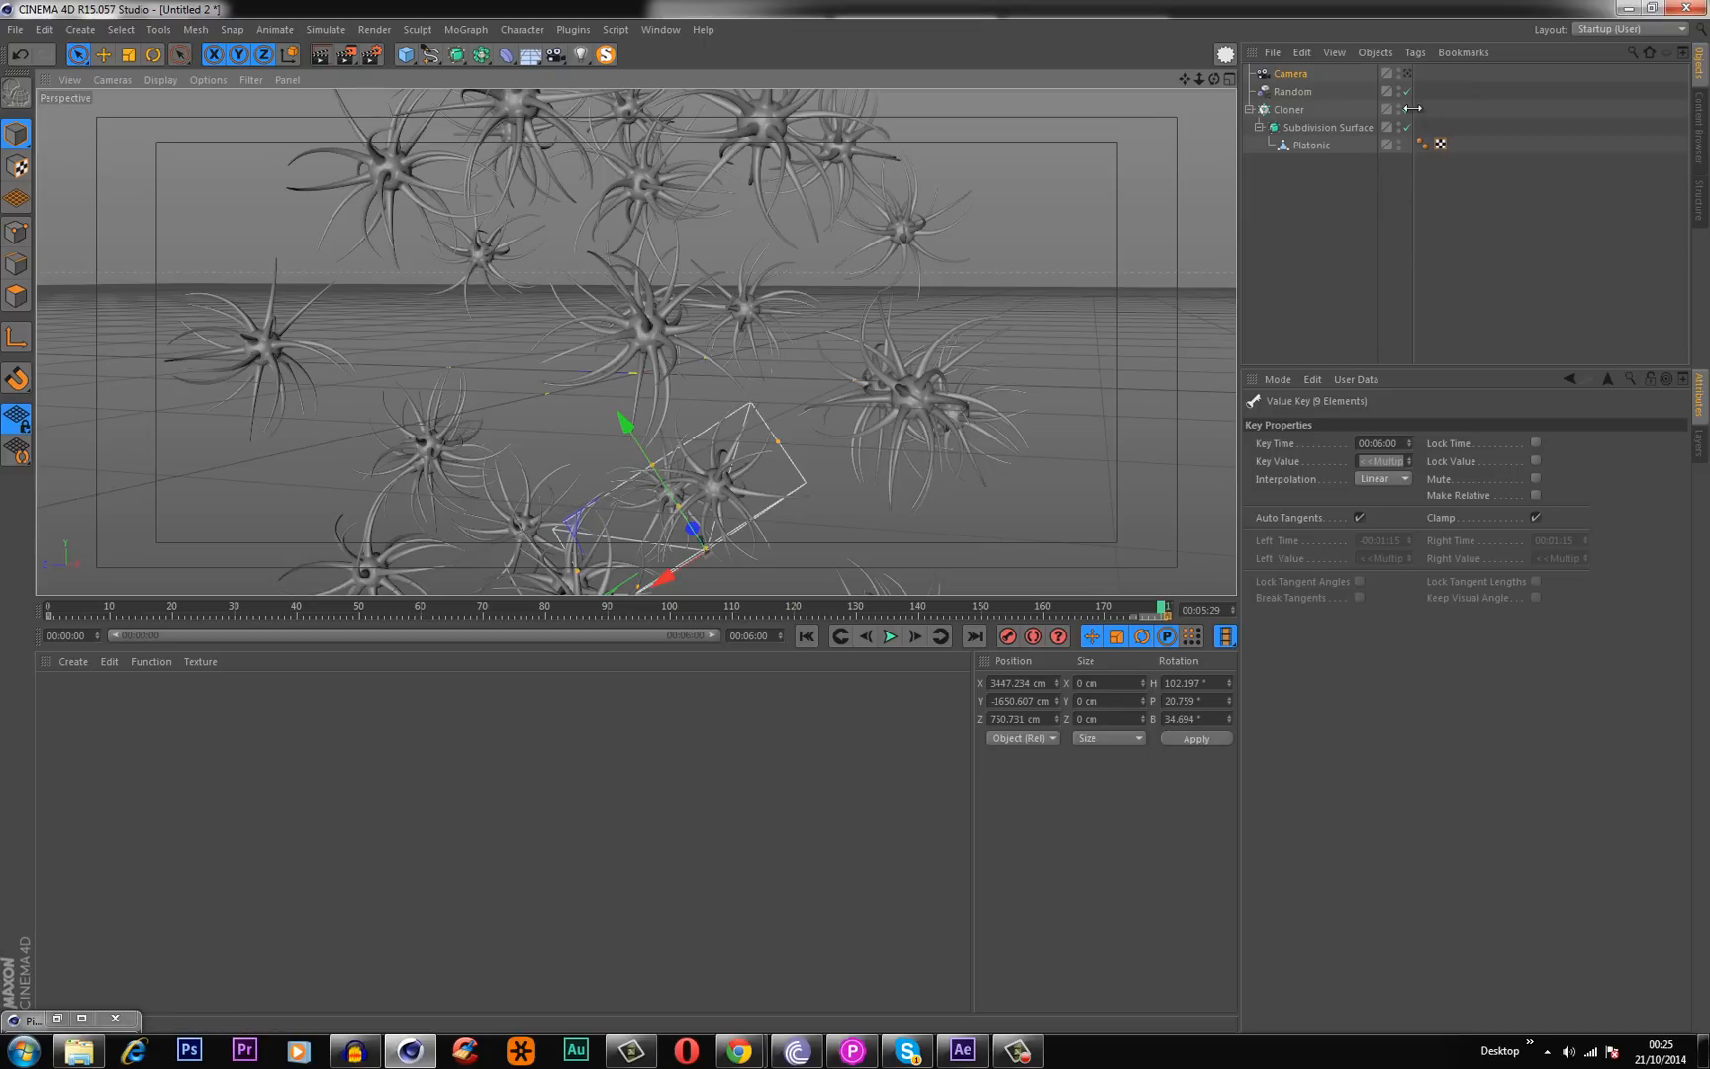
# Disable the Cloner so a single smoothed tentacled neuron remains in view.
pyautogui.click(1407, 109)
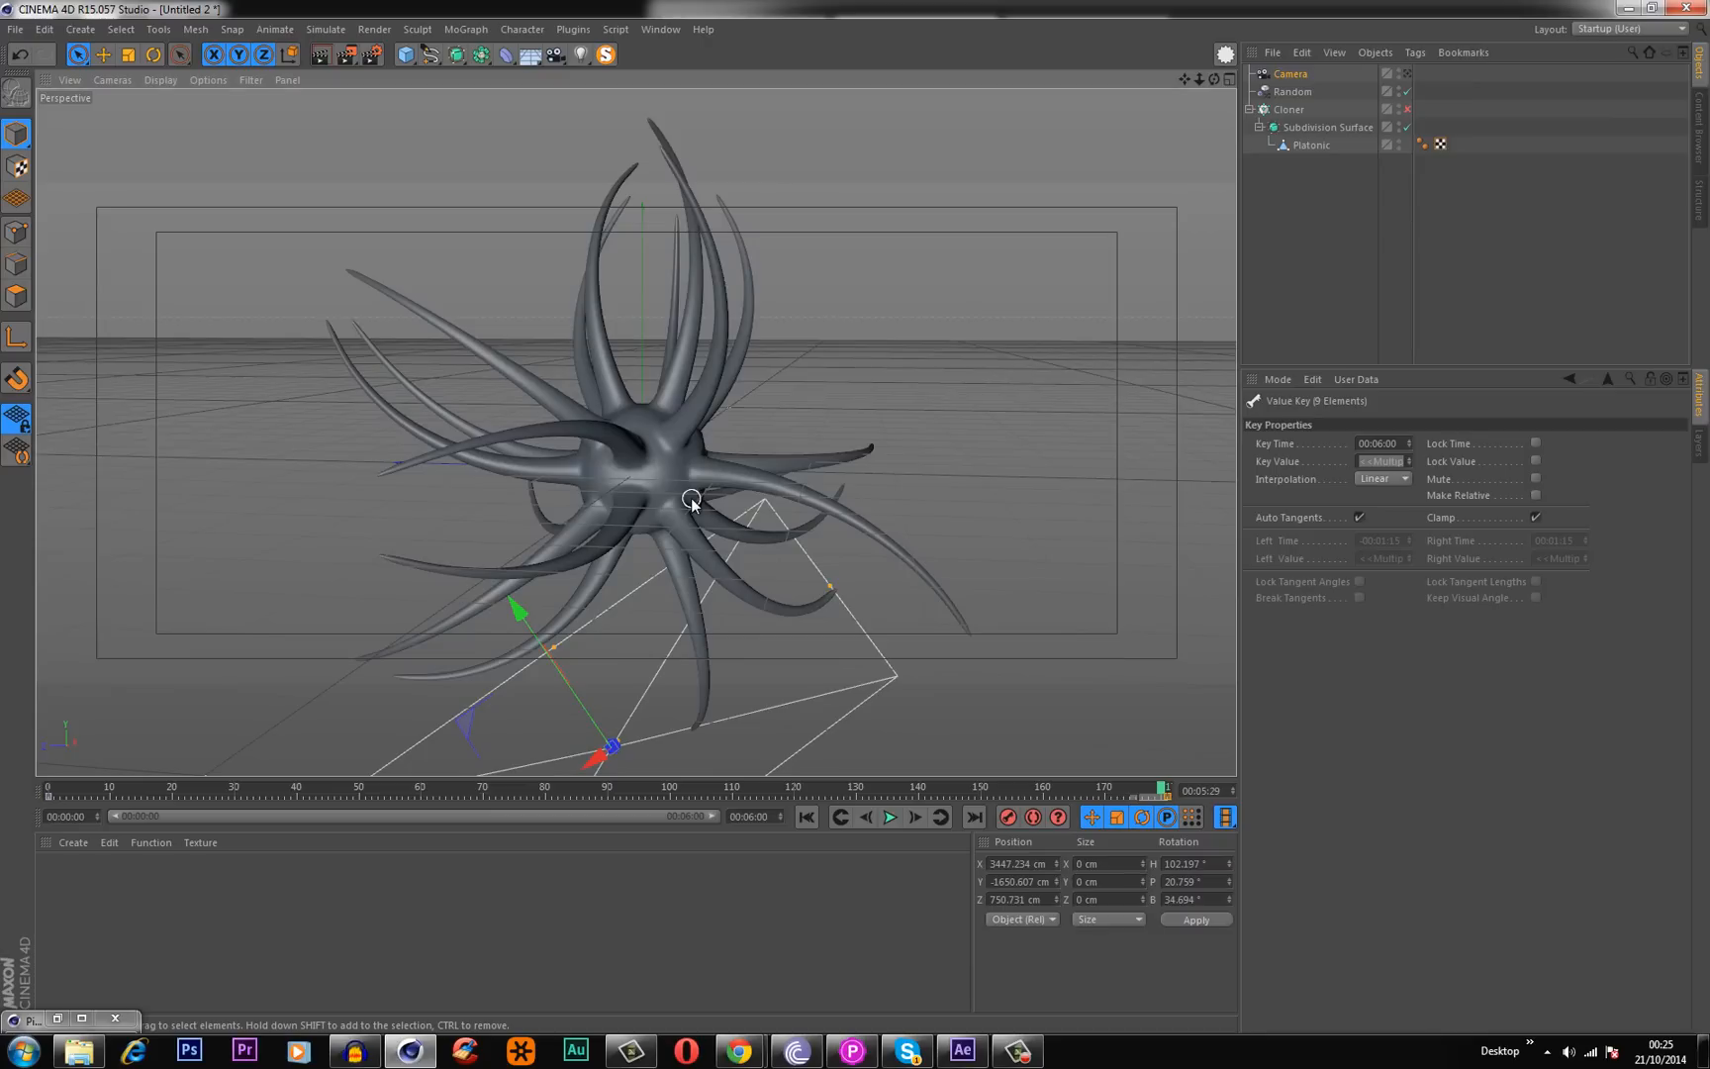
pyautogui.moveTo(109, 891)
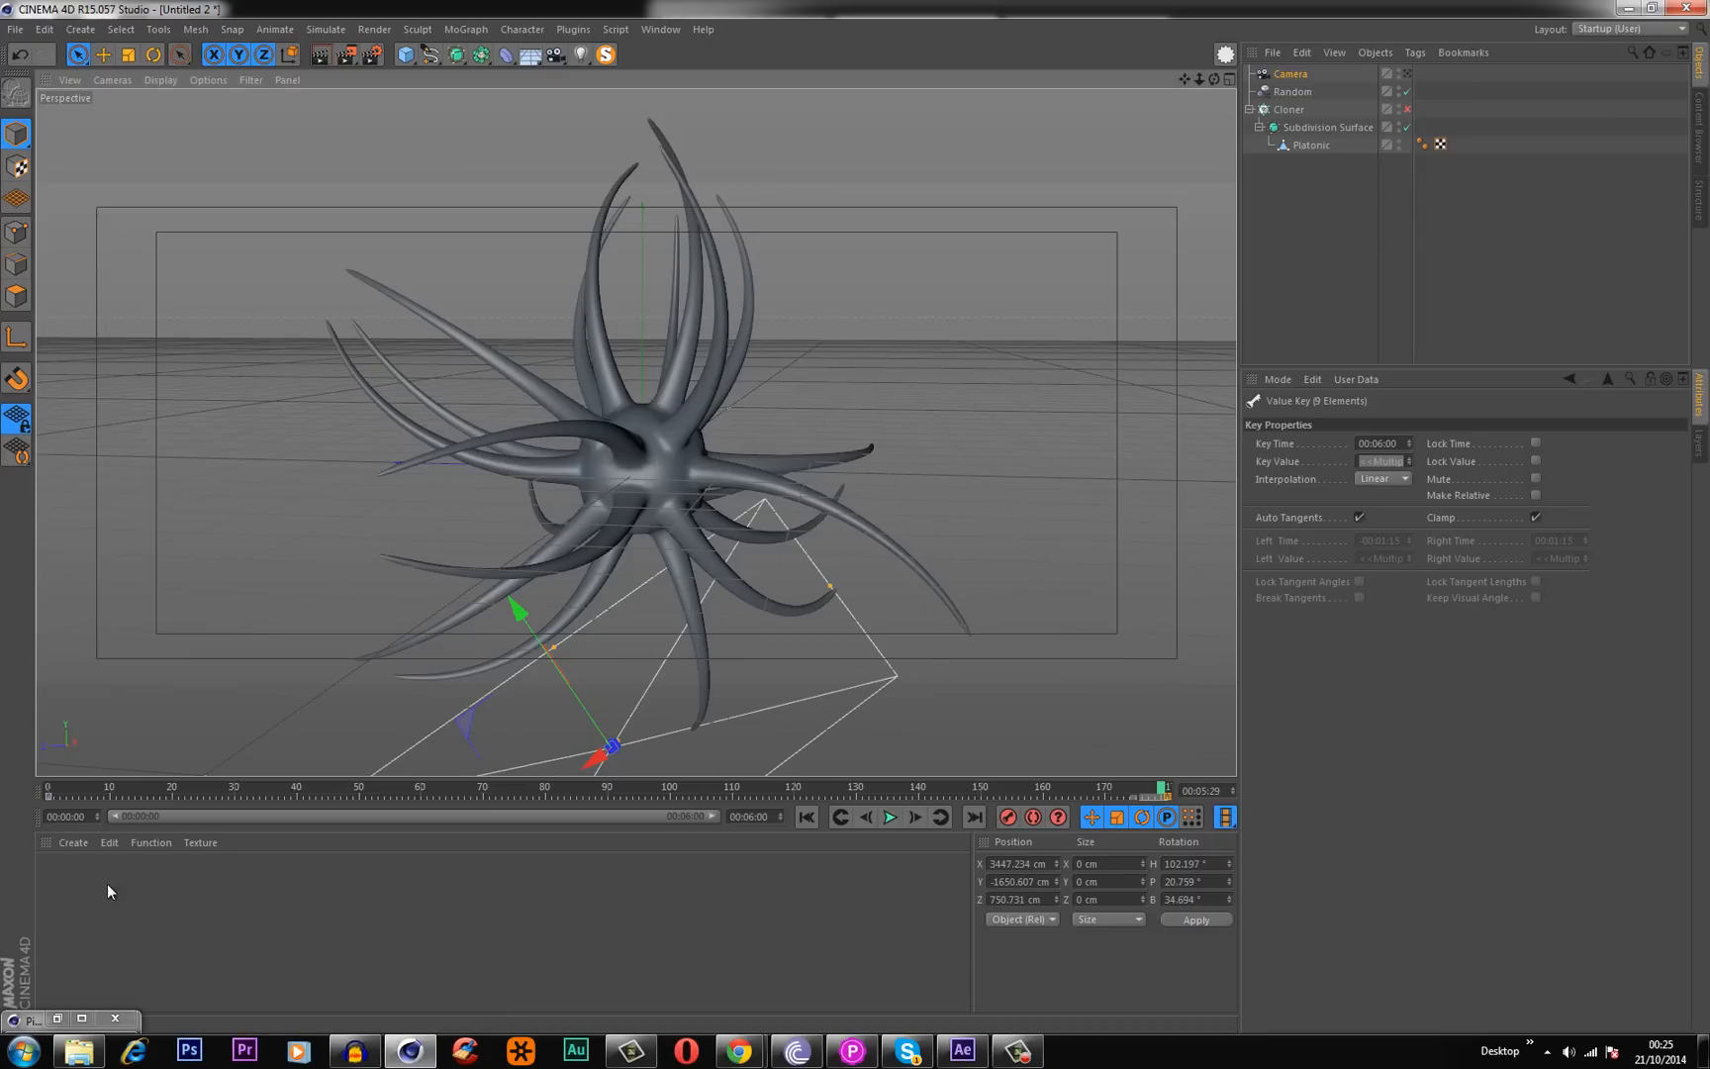
# Create a new material 'Mat' and give its Color channel a dark navy blue.
pyautogui.doubleClick(62, 884)
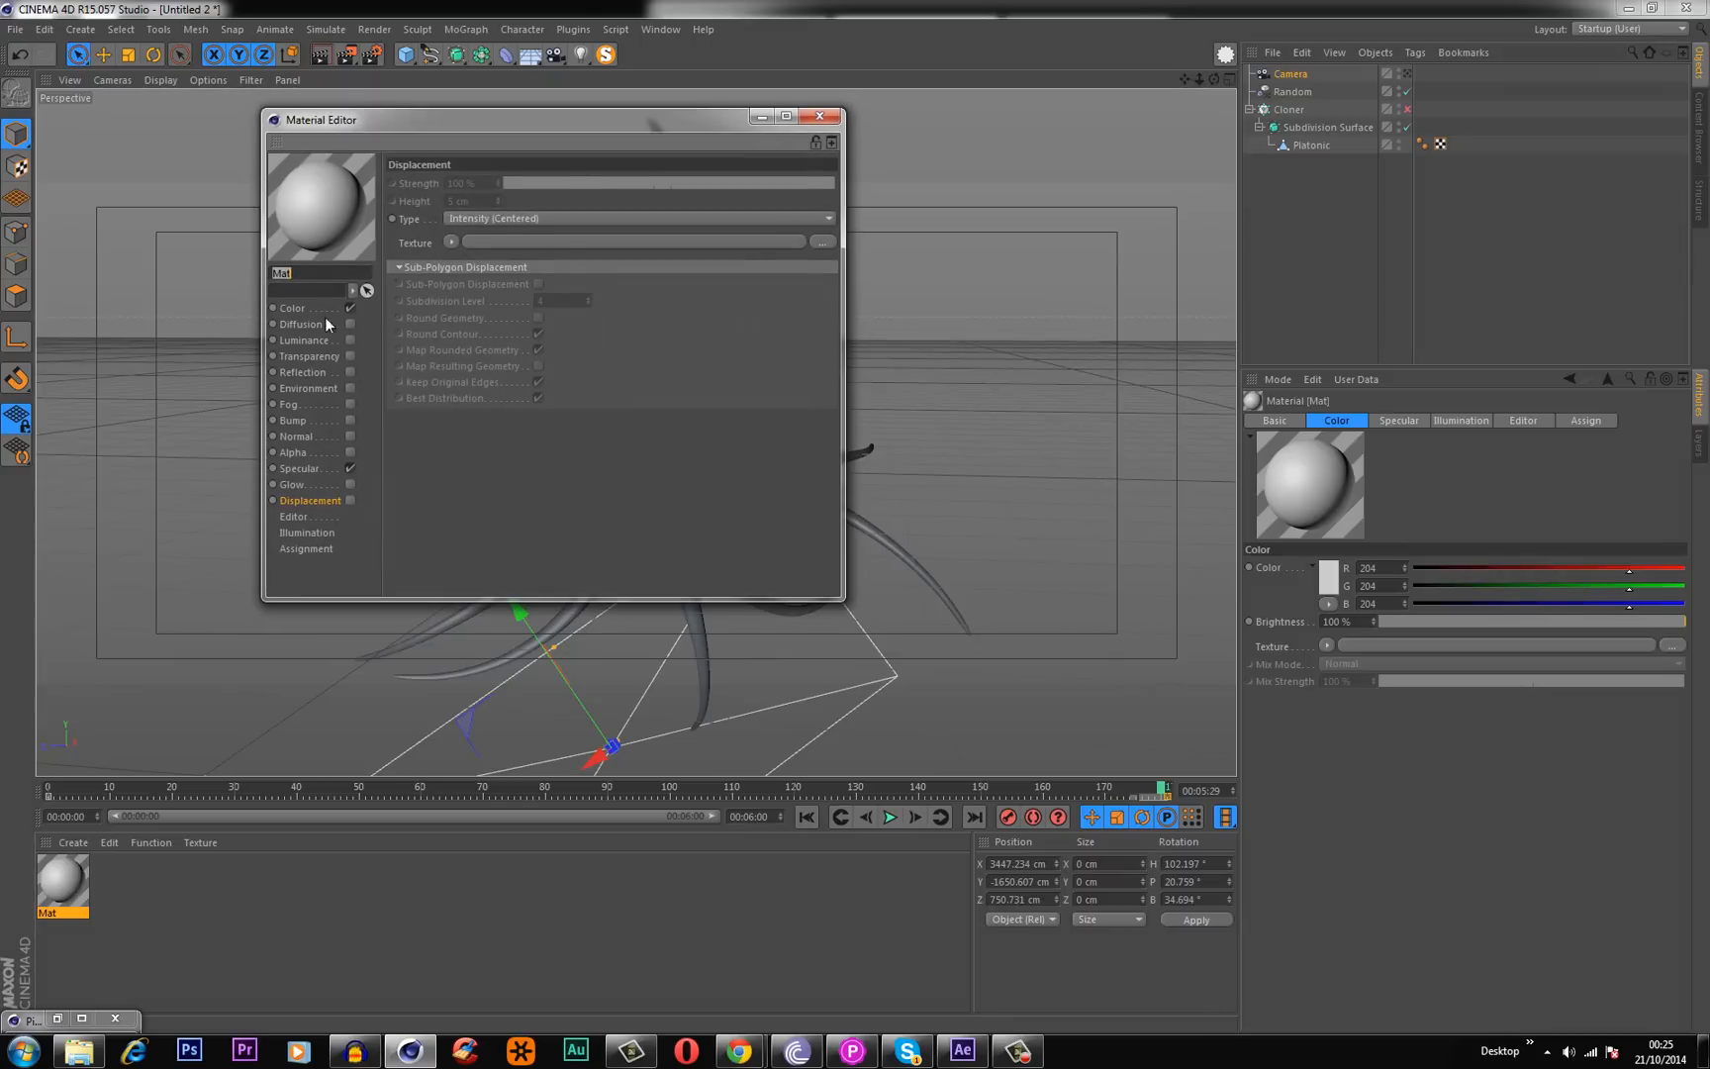
pyautogui.click(293, 419)
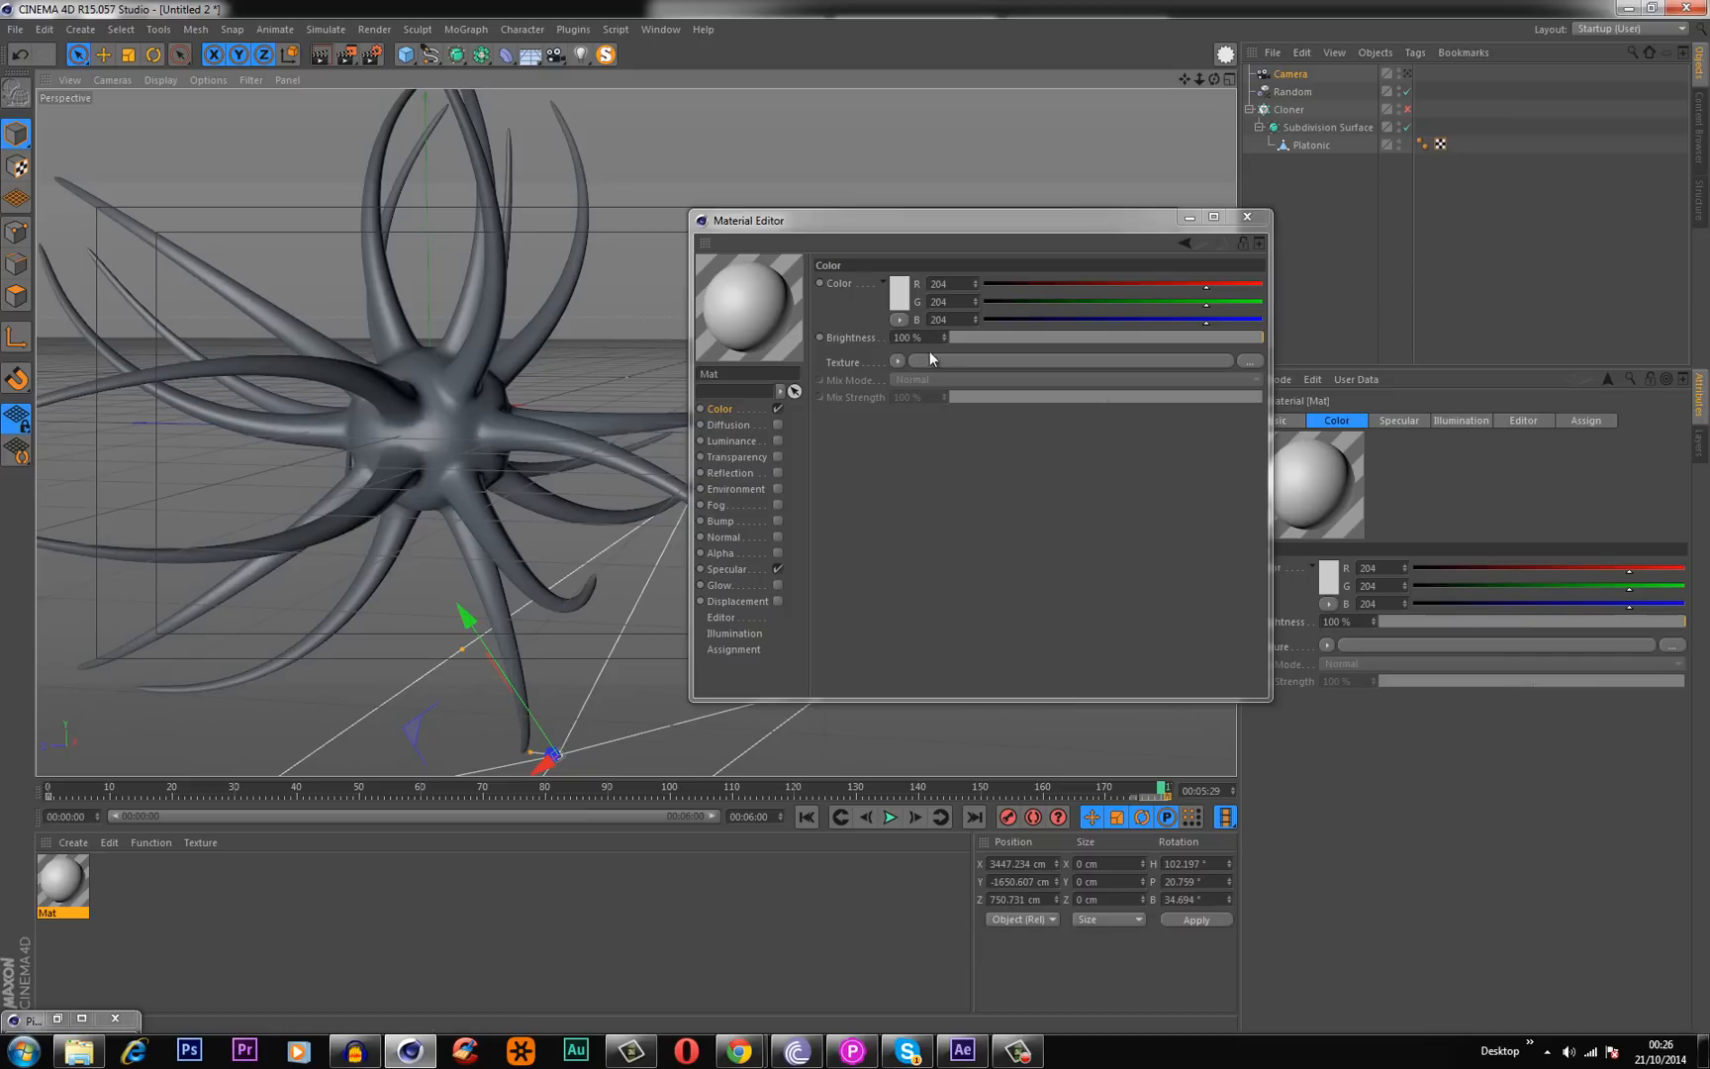
pyautogui.click(897, 292)
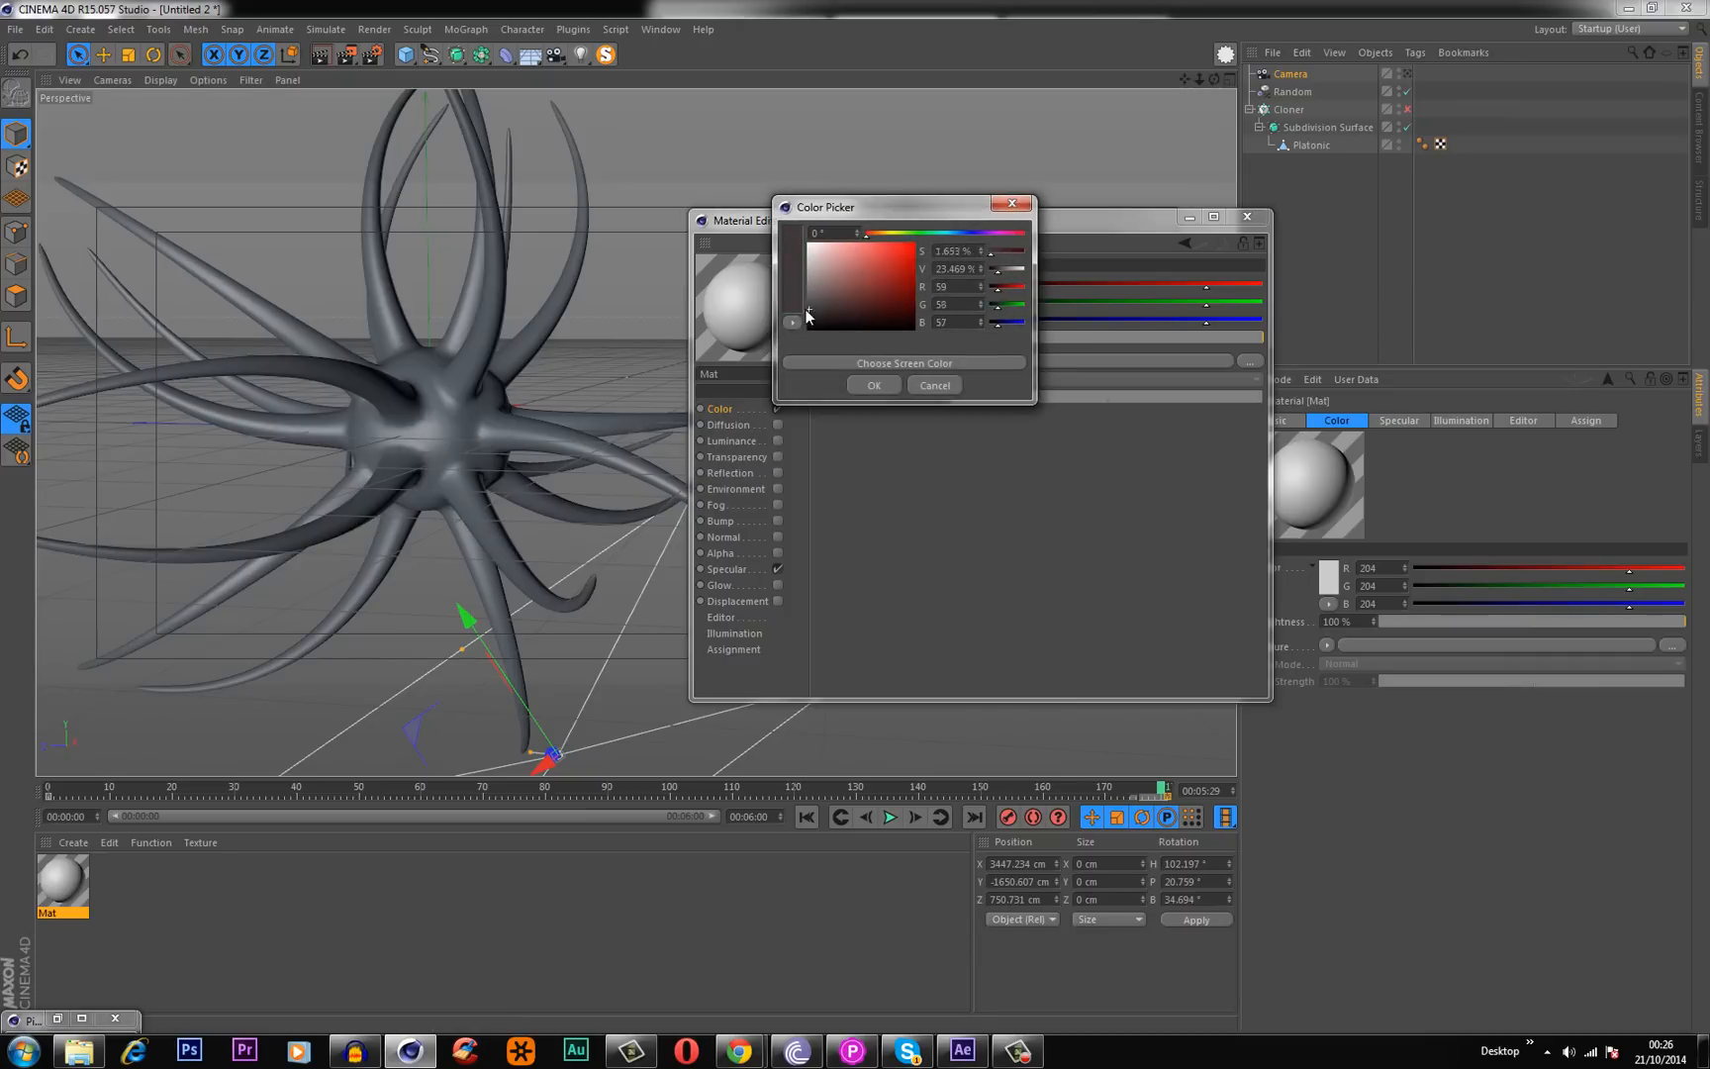
pyautogui.click(905, 362)
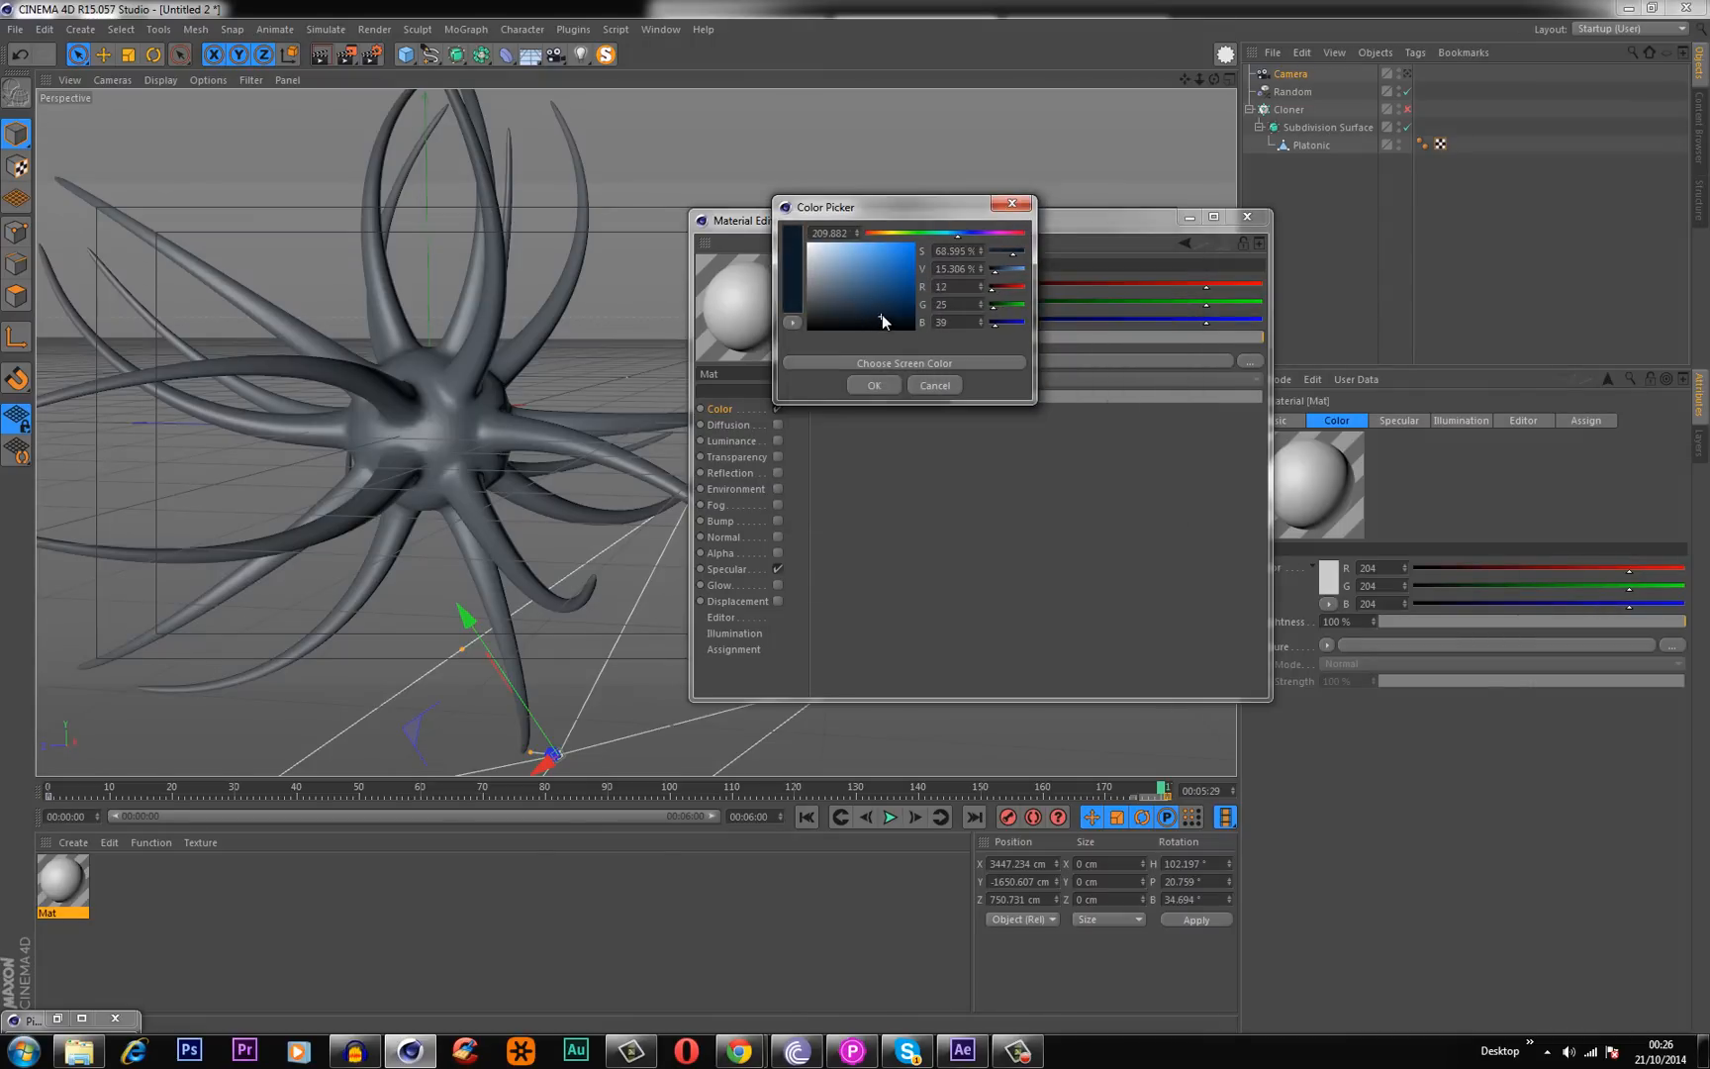
pyautogui.click(883, 320)
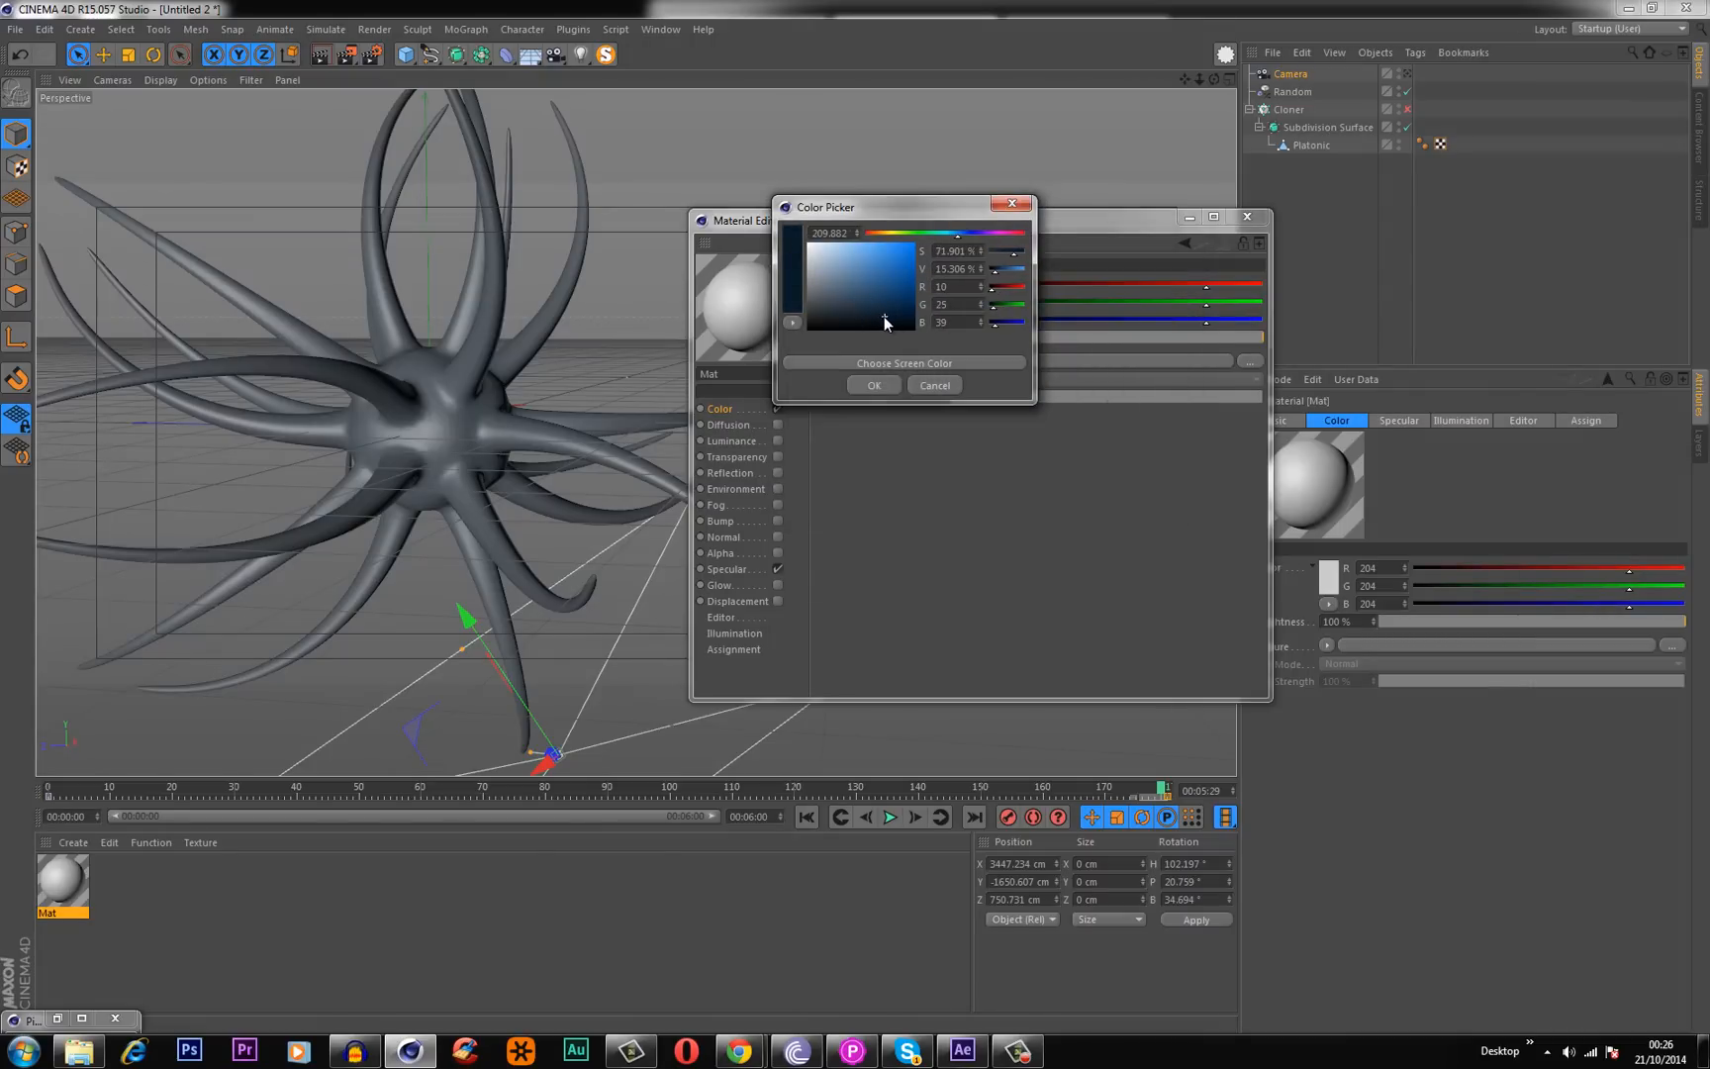
pyautogui.click(873, 385)
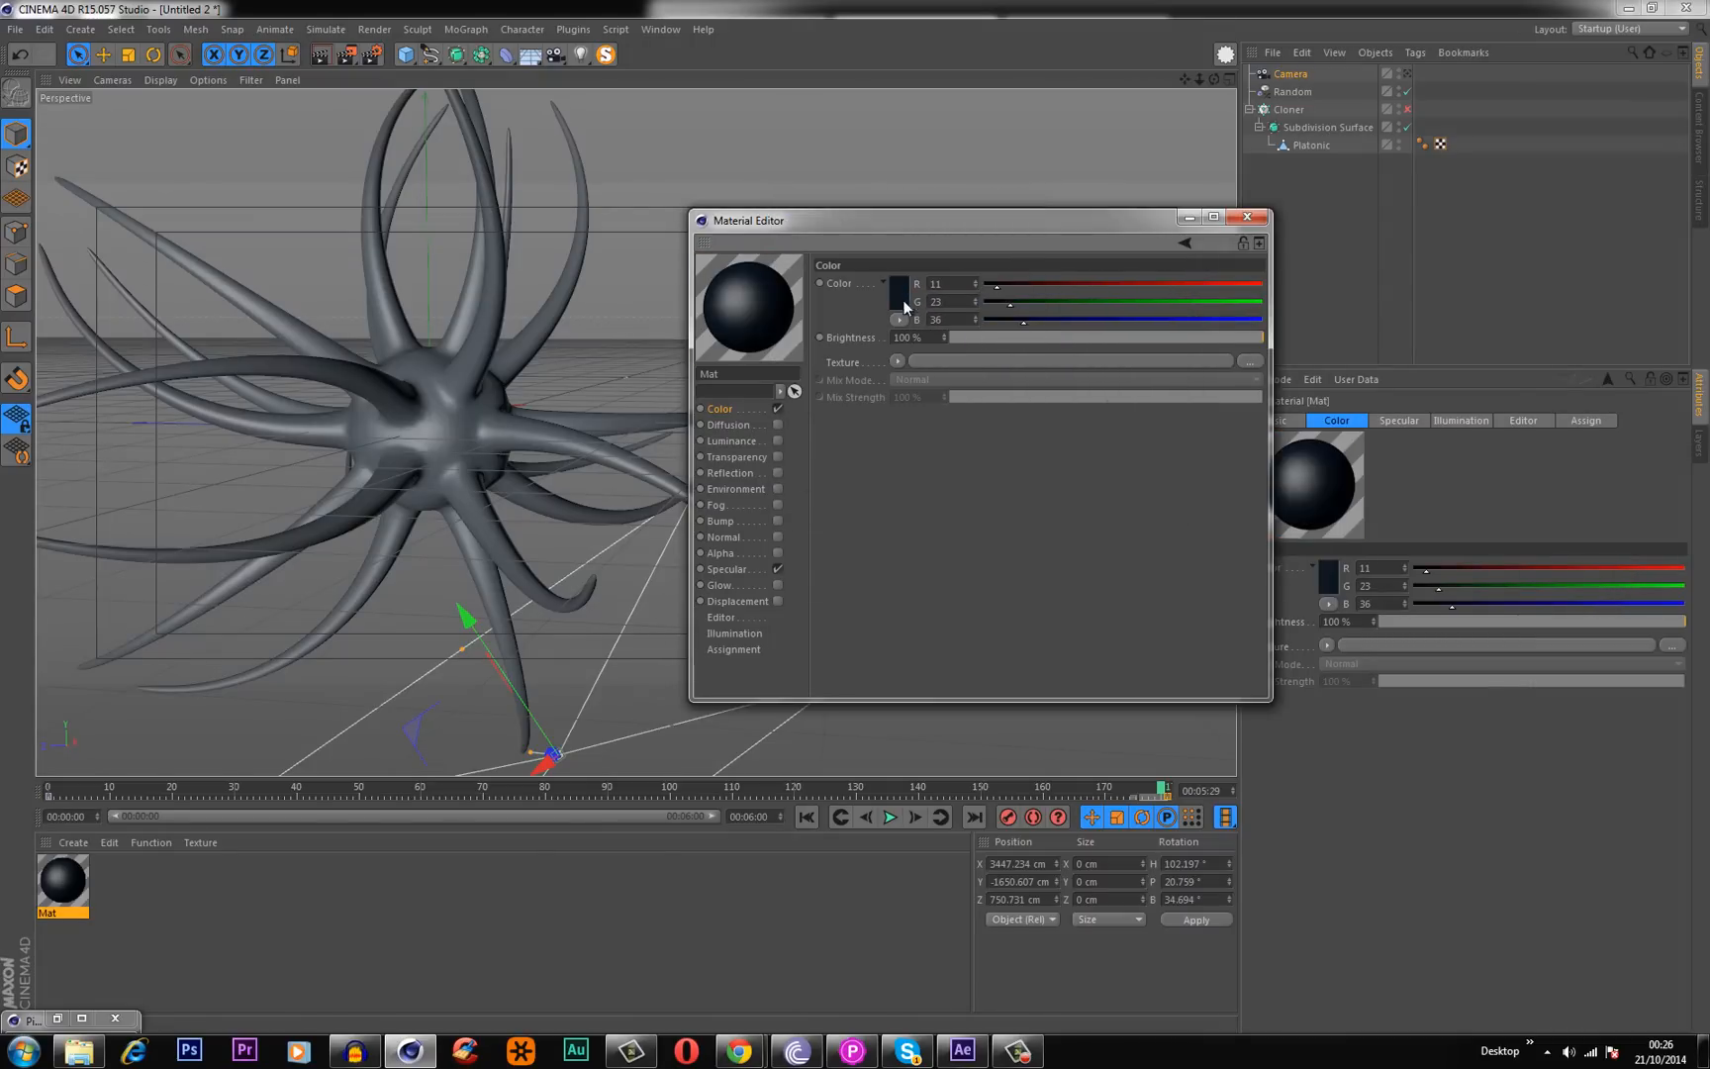
pyautogui.click(900, 295)
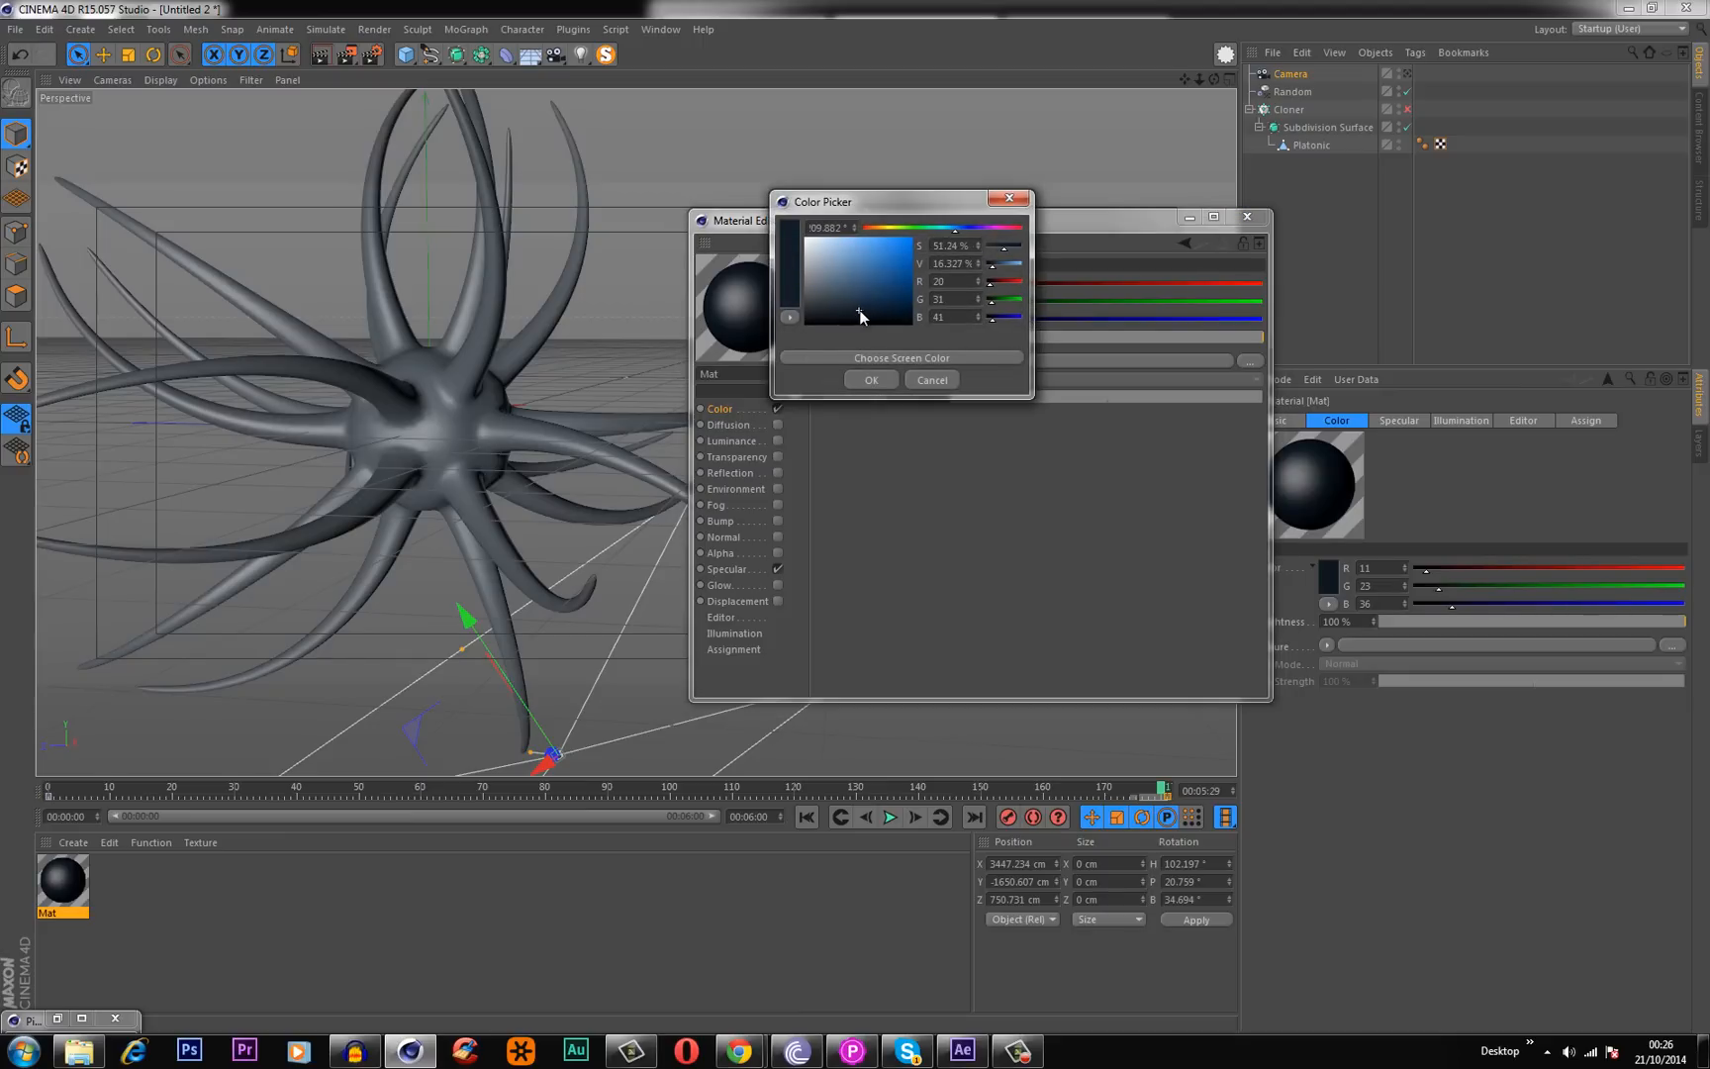
pyautogui.click(869, 380)
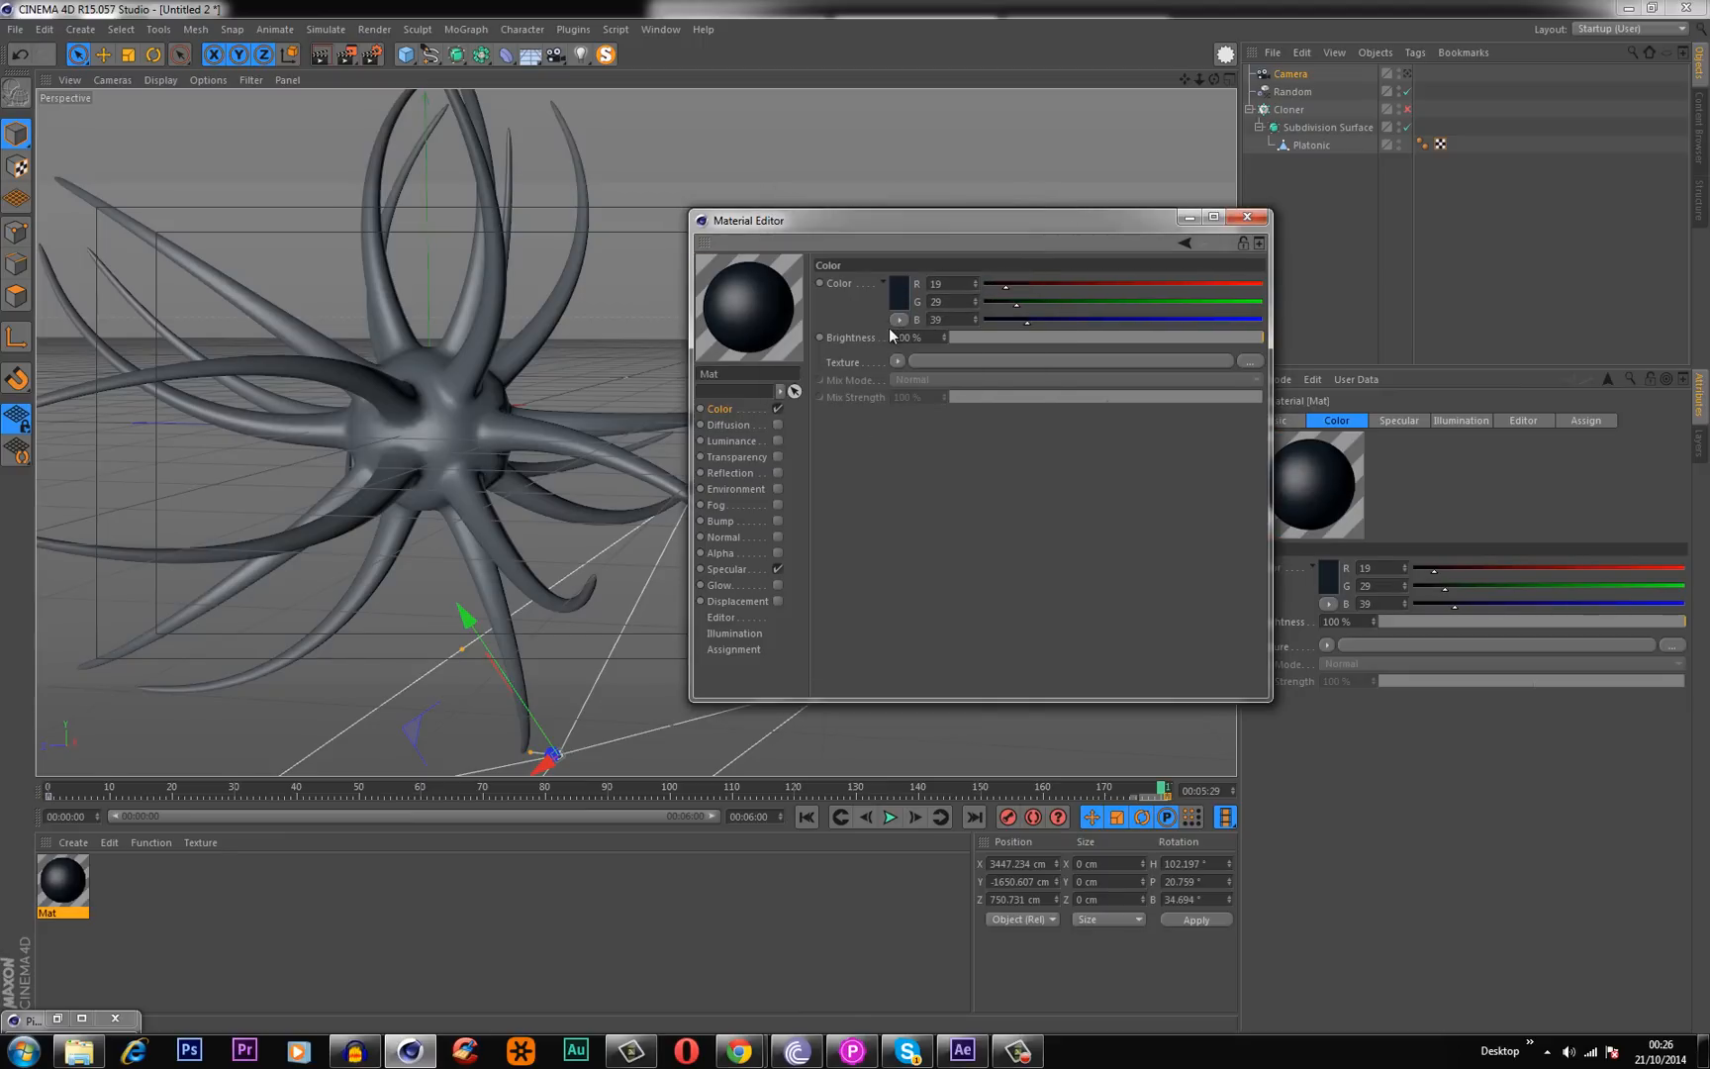
pyautogui.moveTo(779, 579)
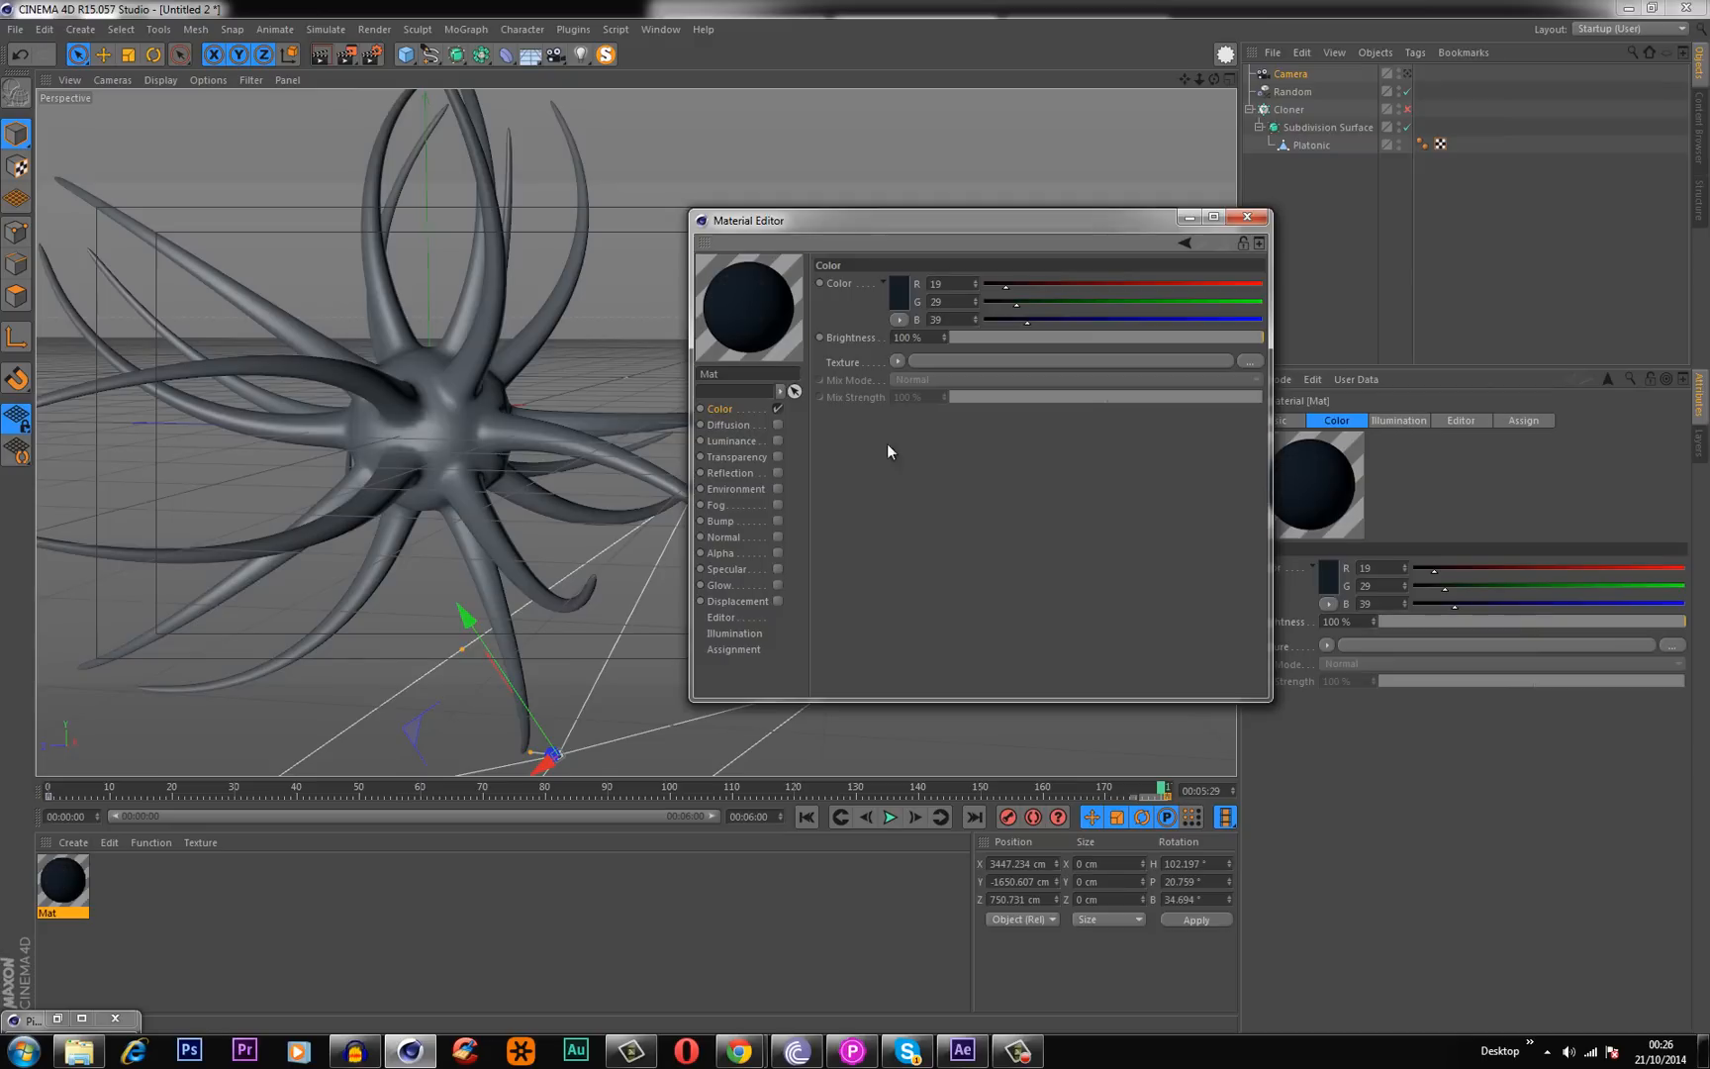
# Enable Luminance with a 3D Spherical Gradient shader: a white knot between black knots.
pyautogui.click(777, 441)
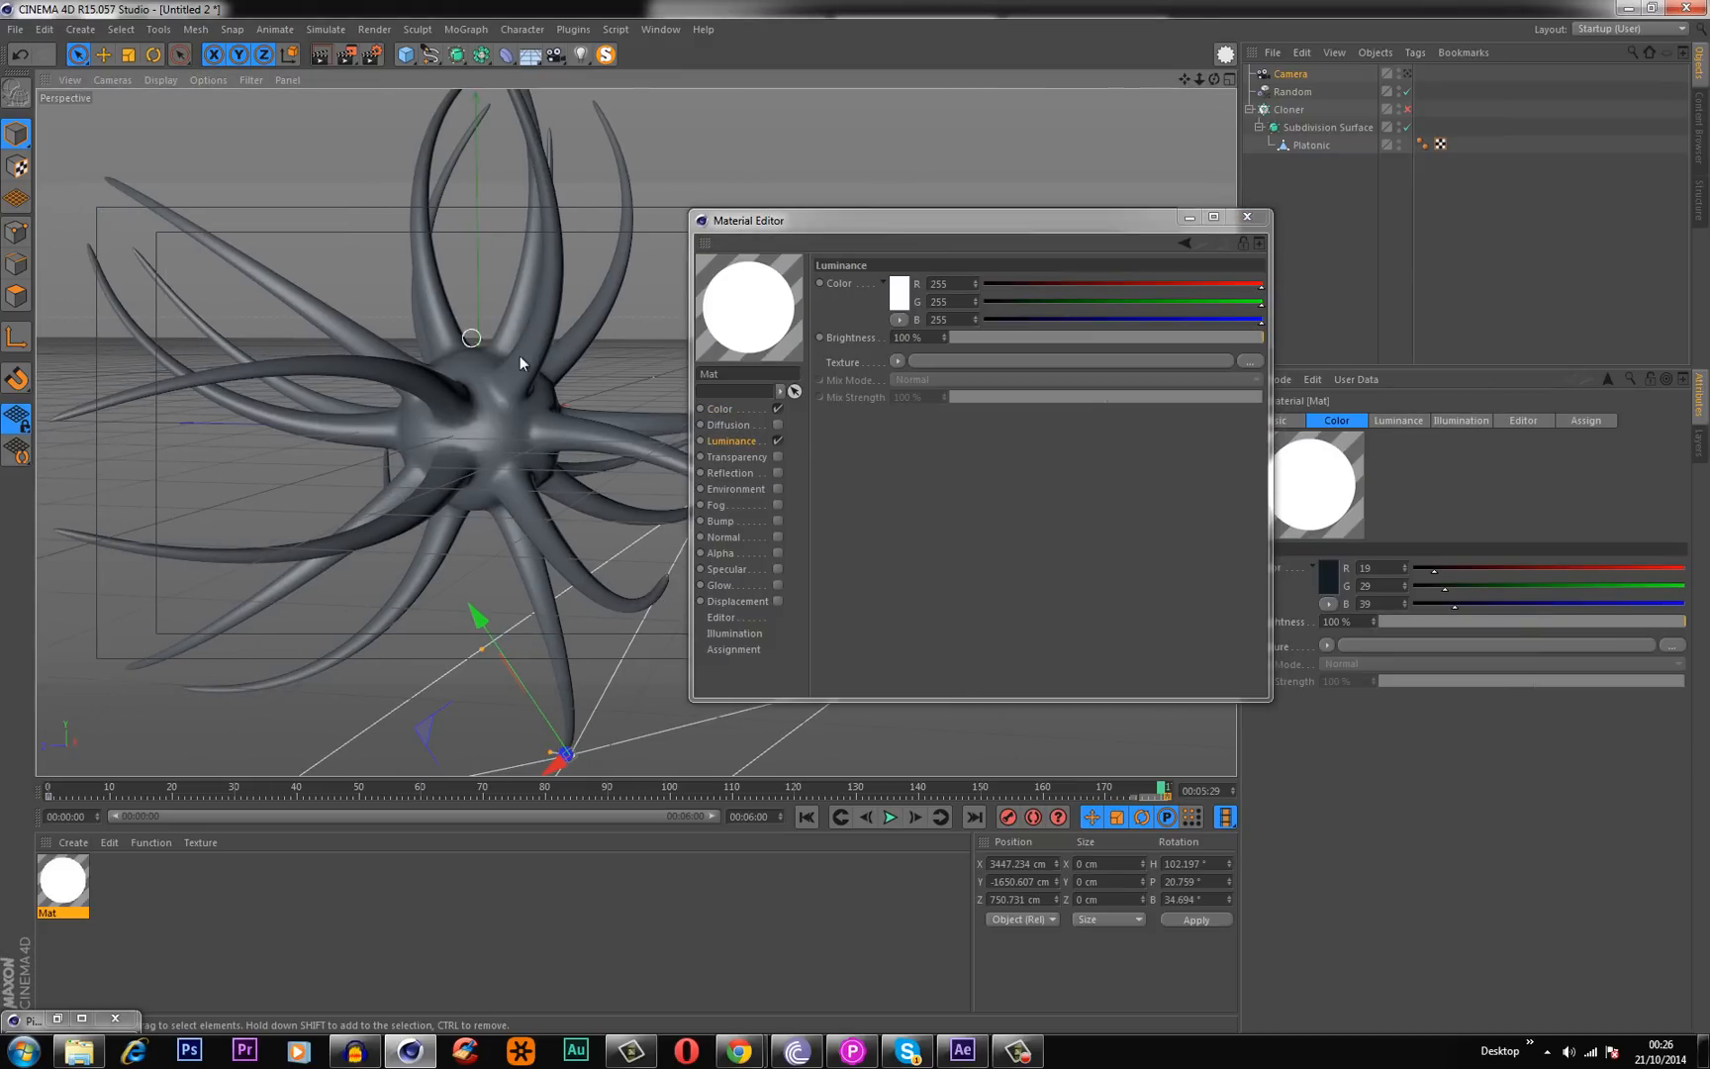
pyautogui.moveTo(586, 402)
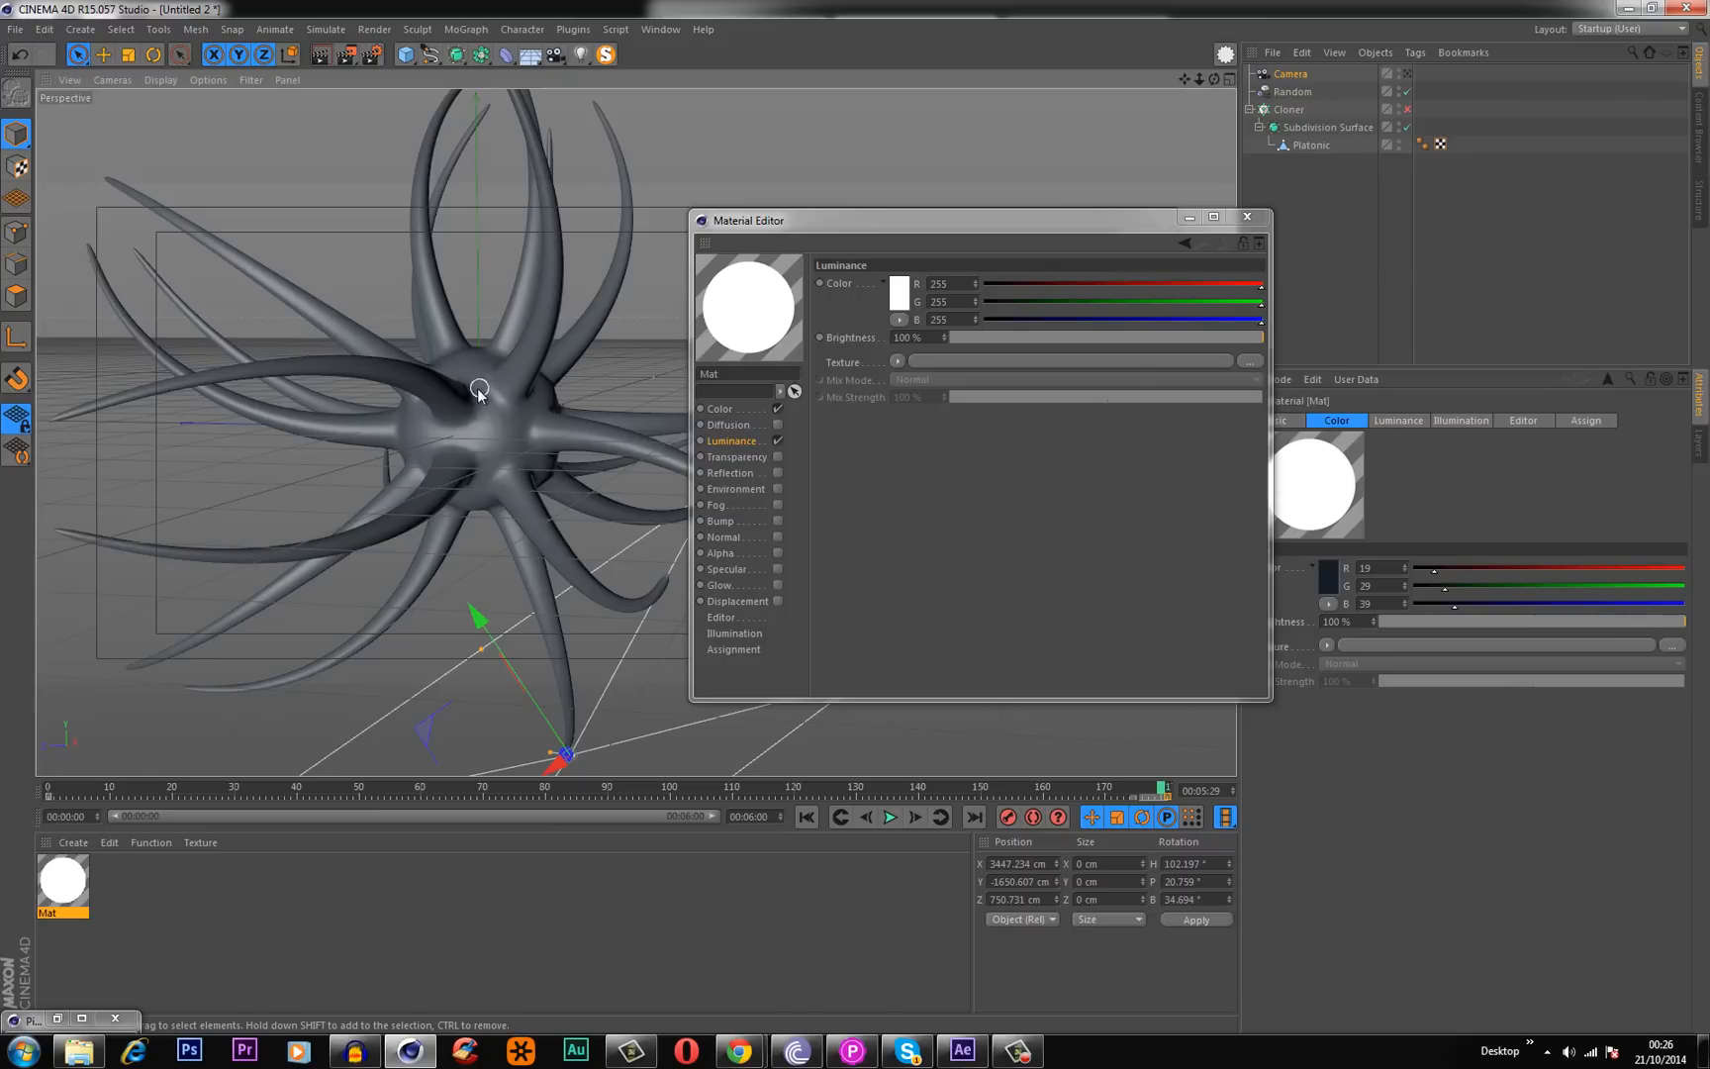
pyautogui.click(896, 363)
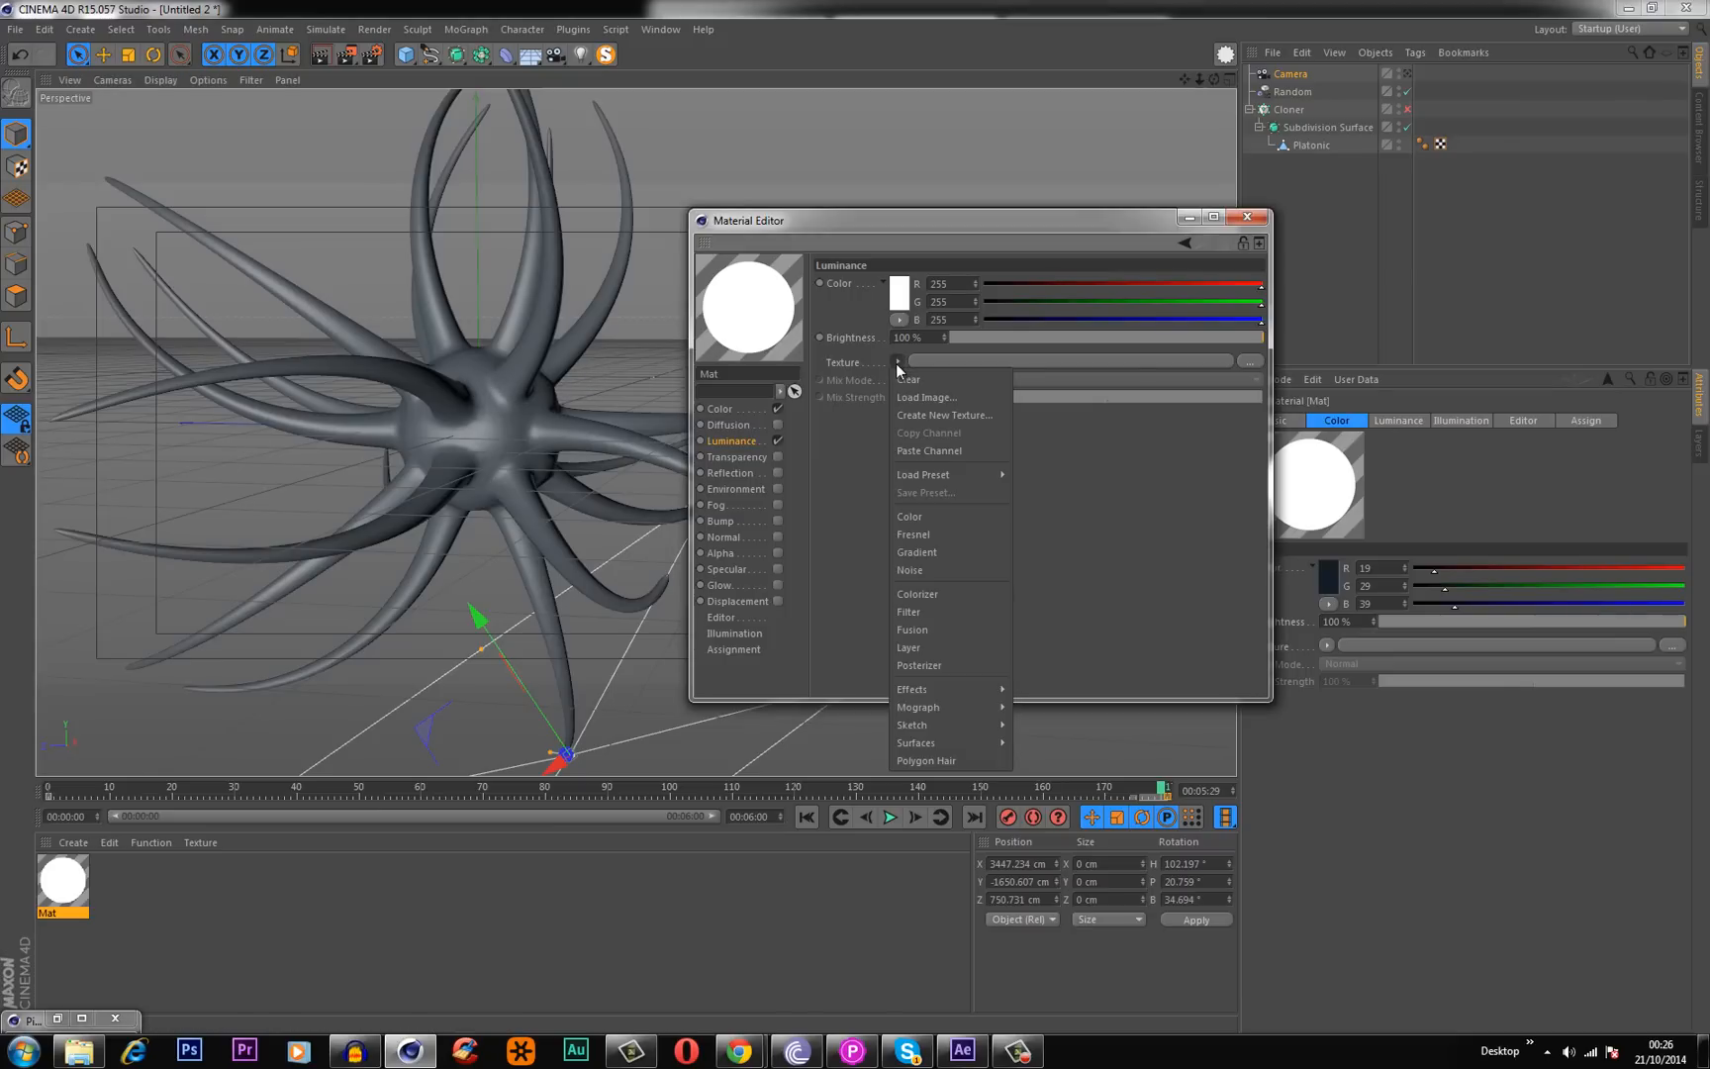
pyautogui.click(916, 553)
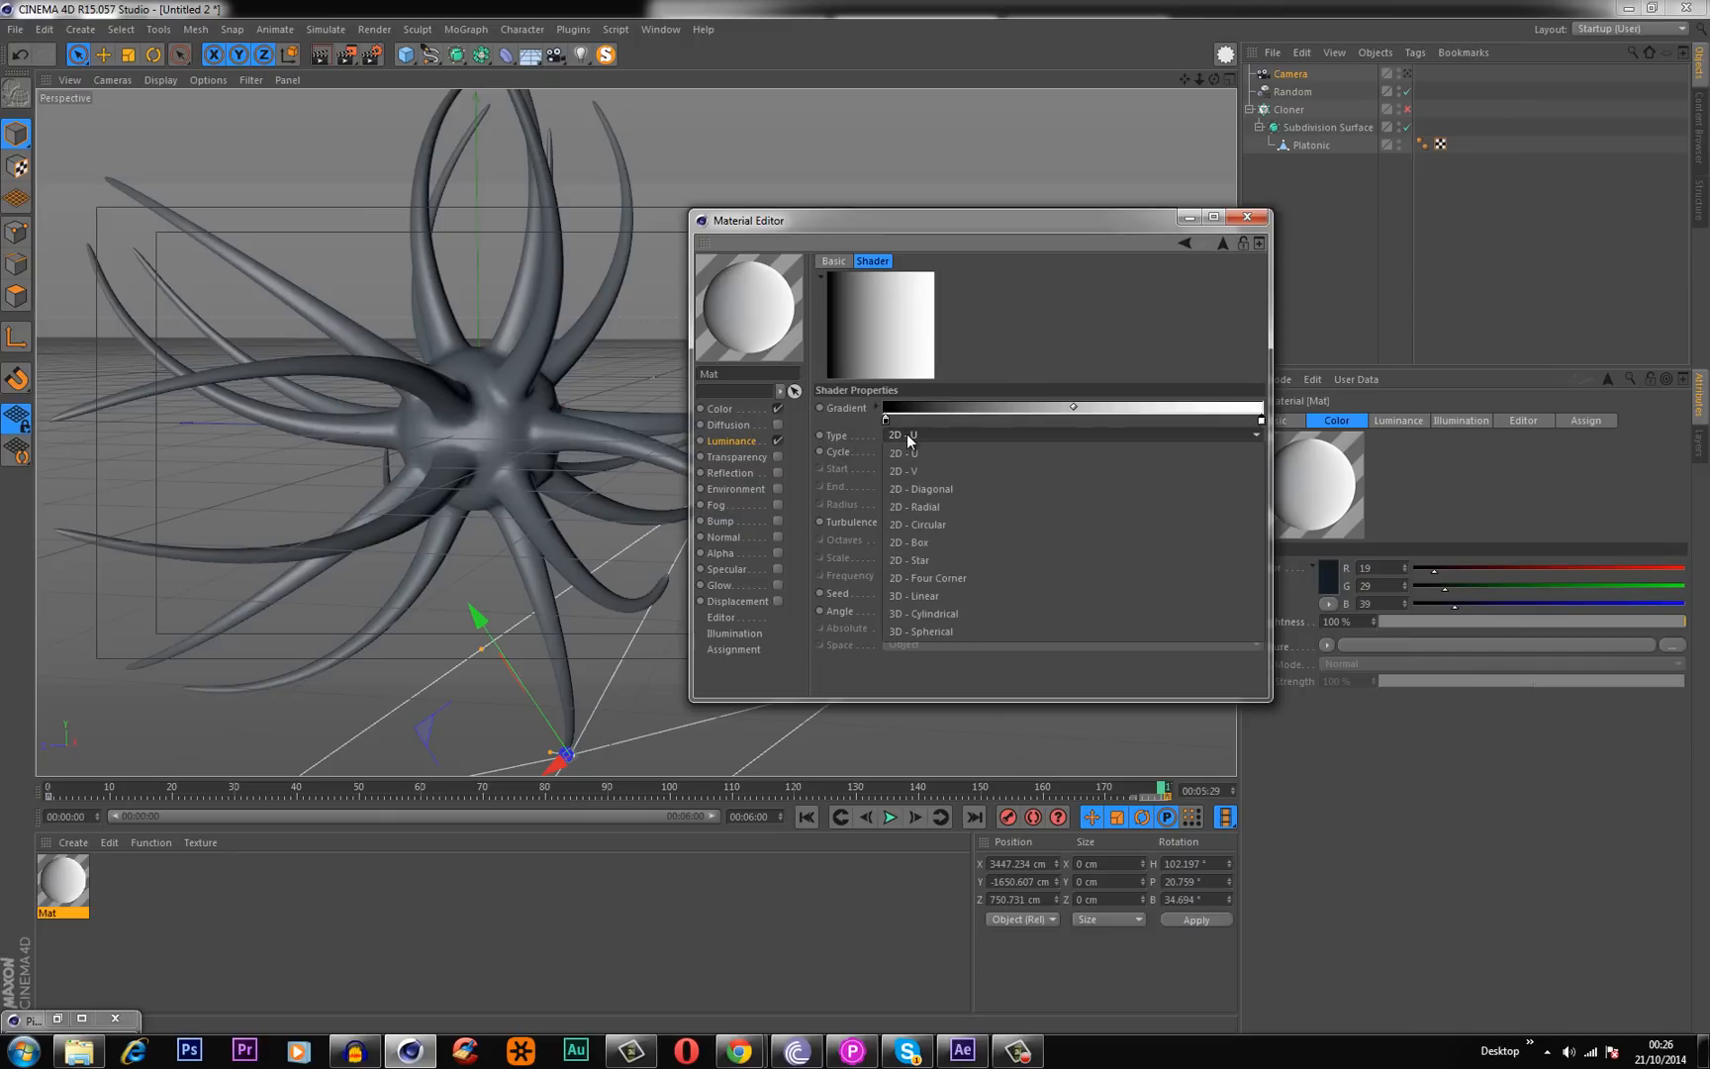
pyautogui.moveTo(960, 578)
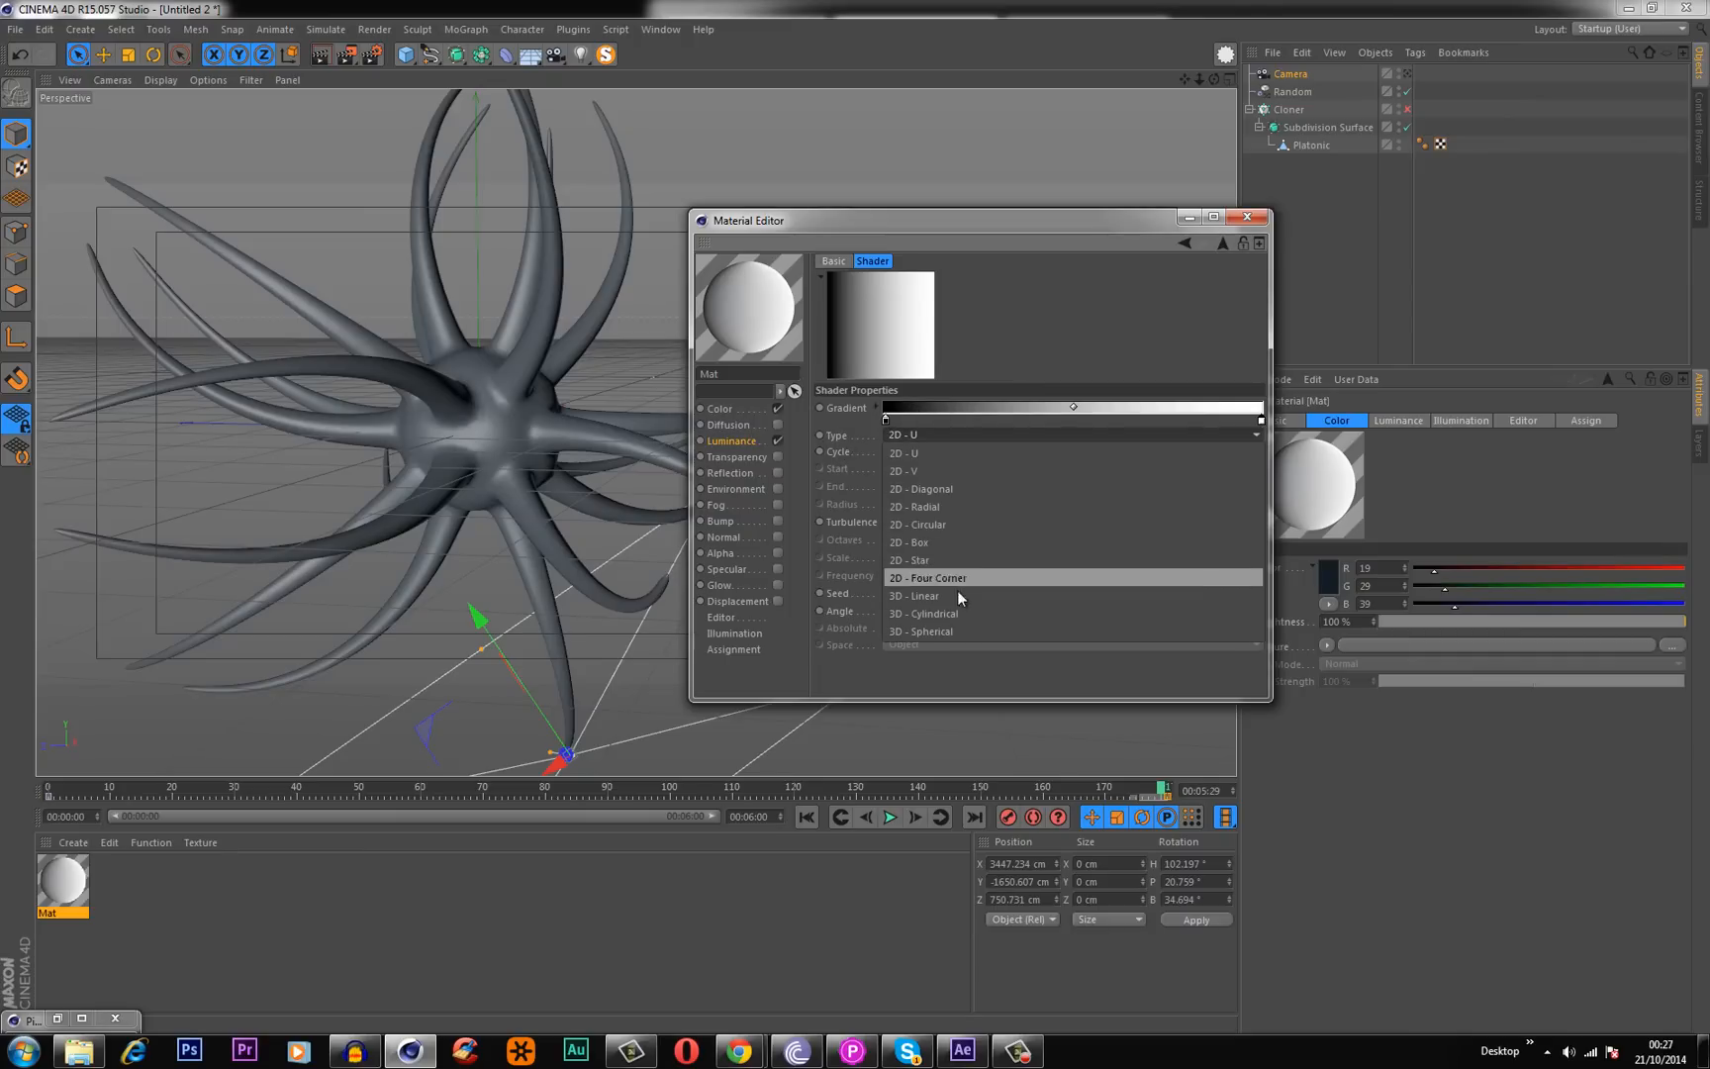
pyautogui.click(921, 630)
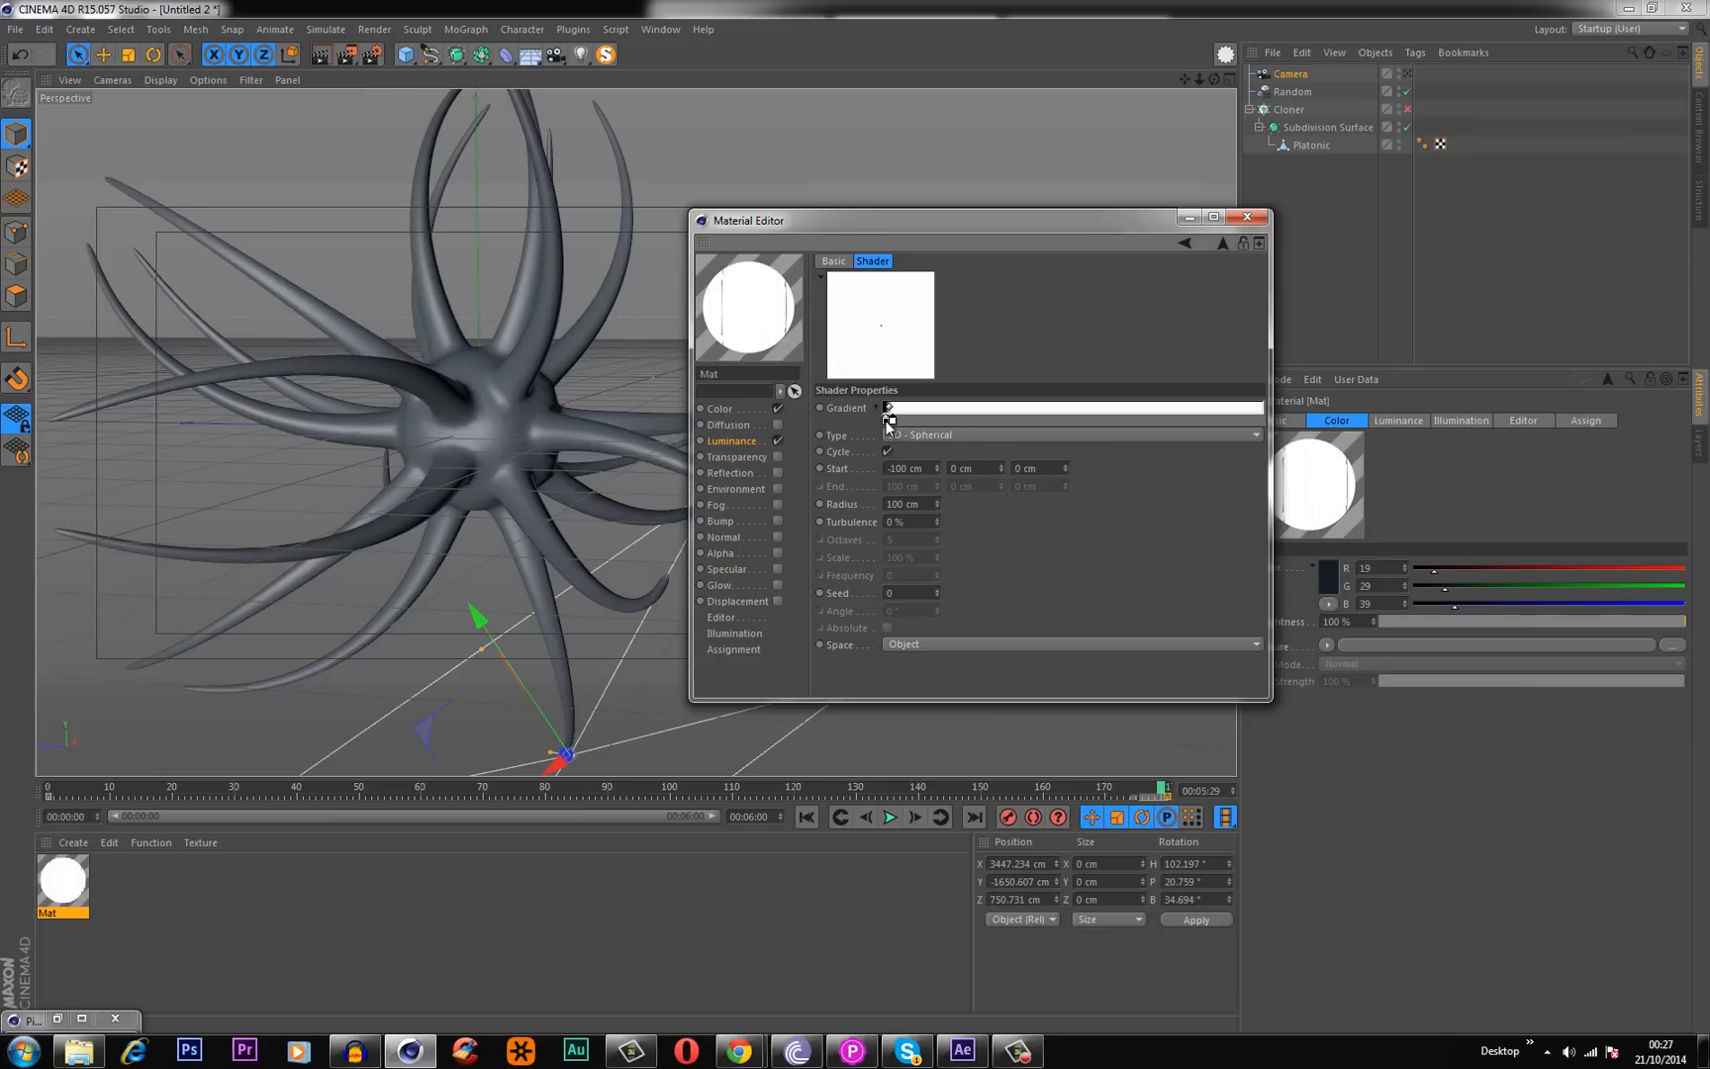
pyautogui.click(888, 415)
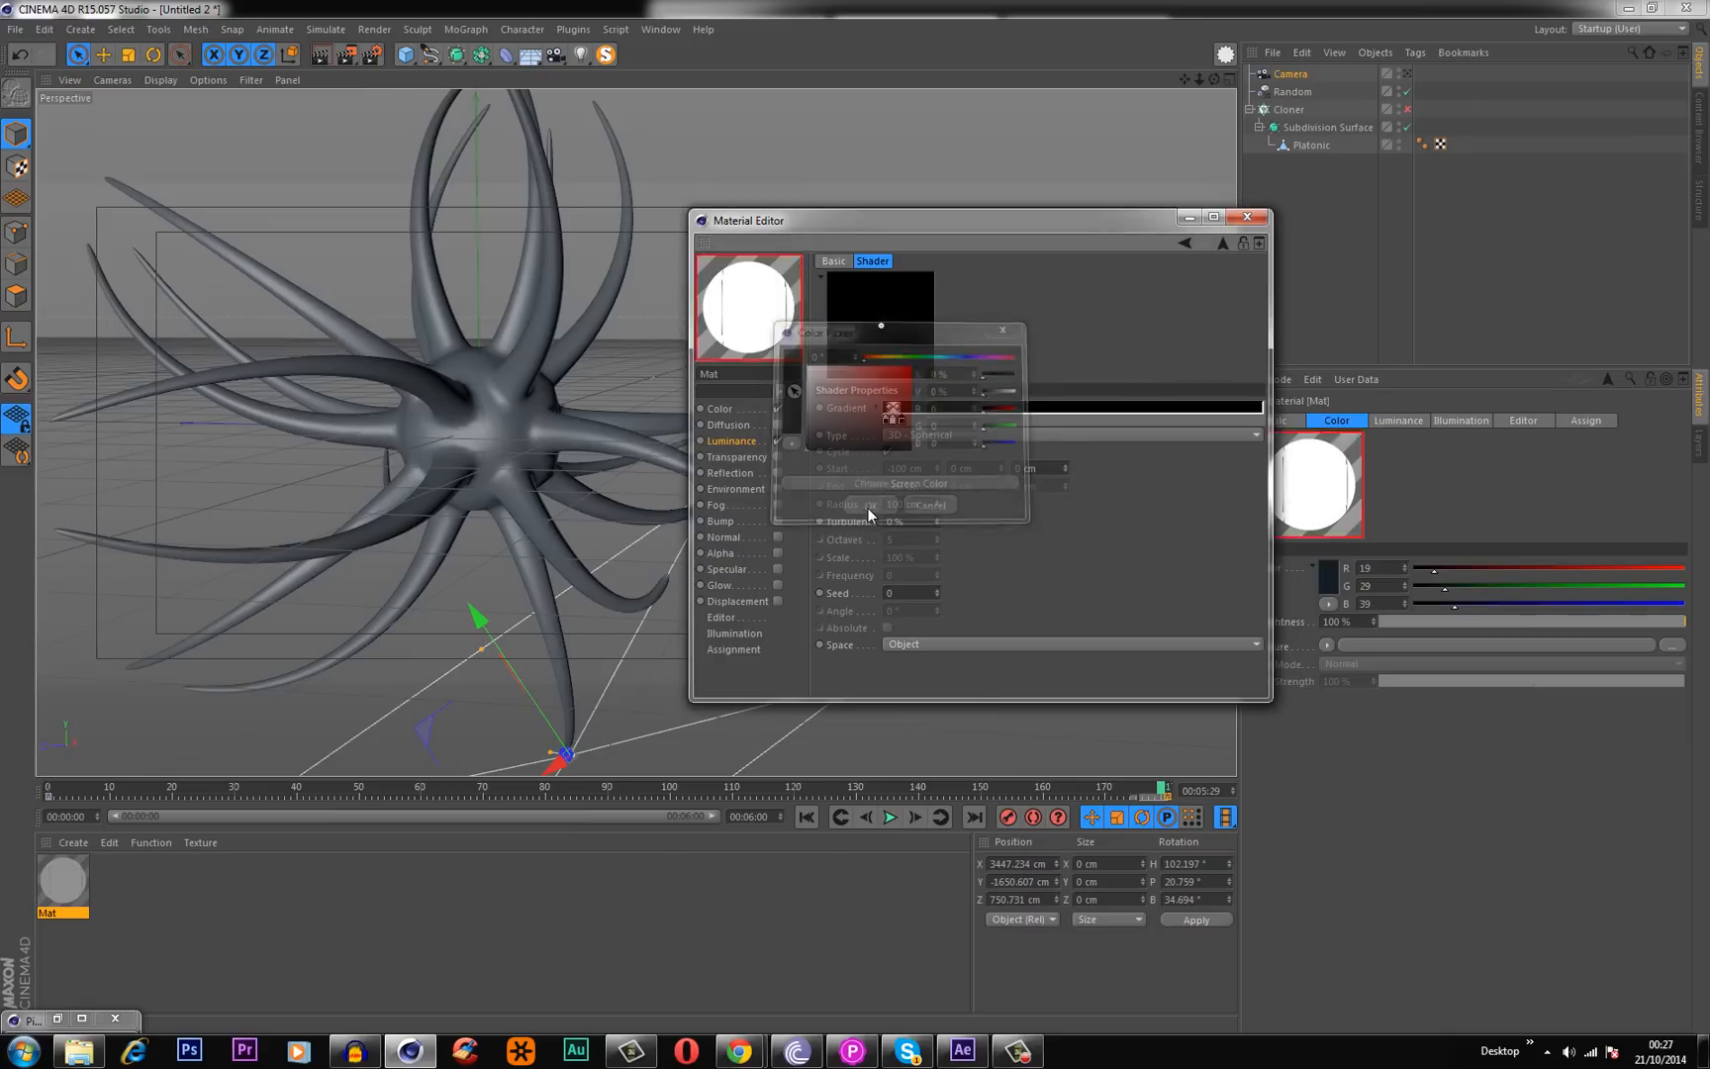
pyautogui.click(930, 504)
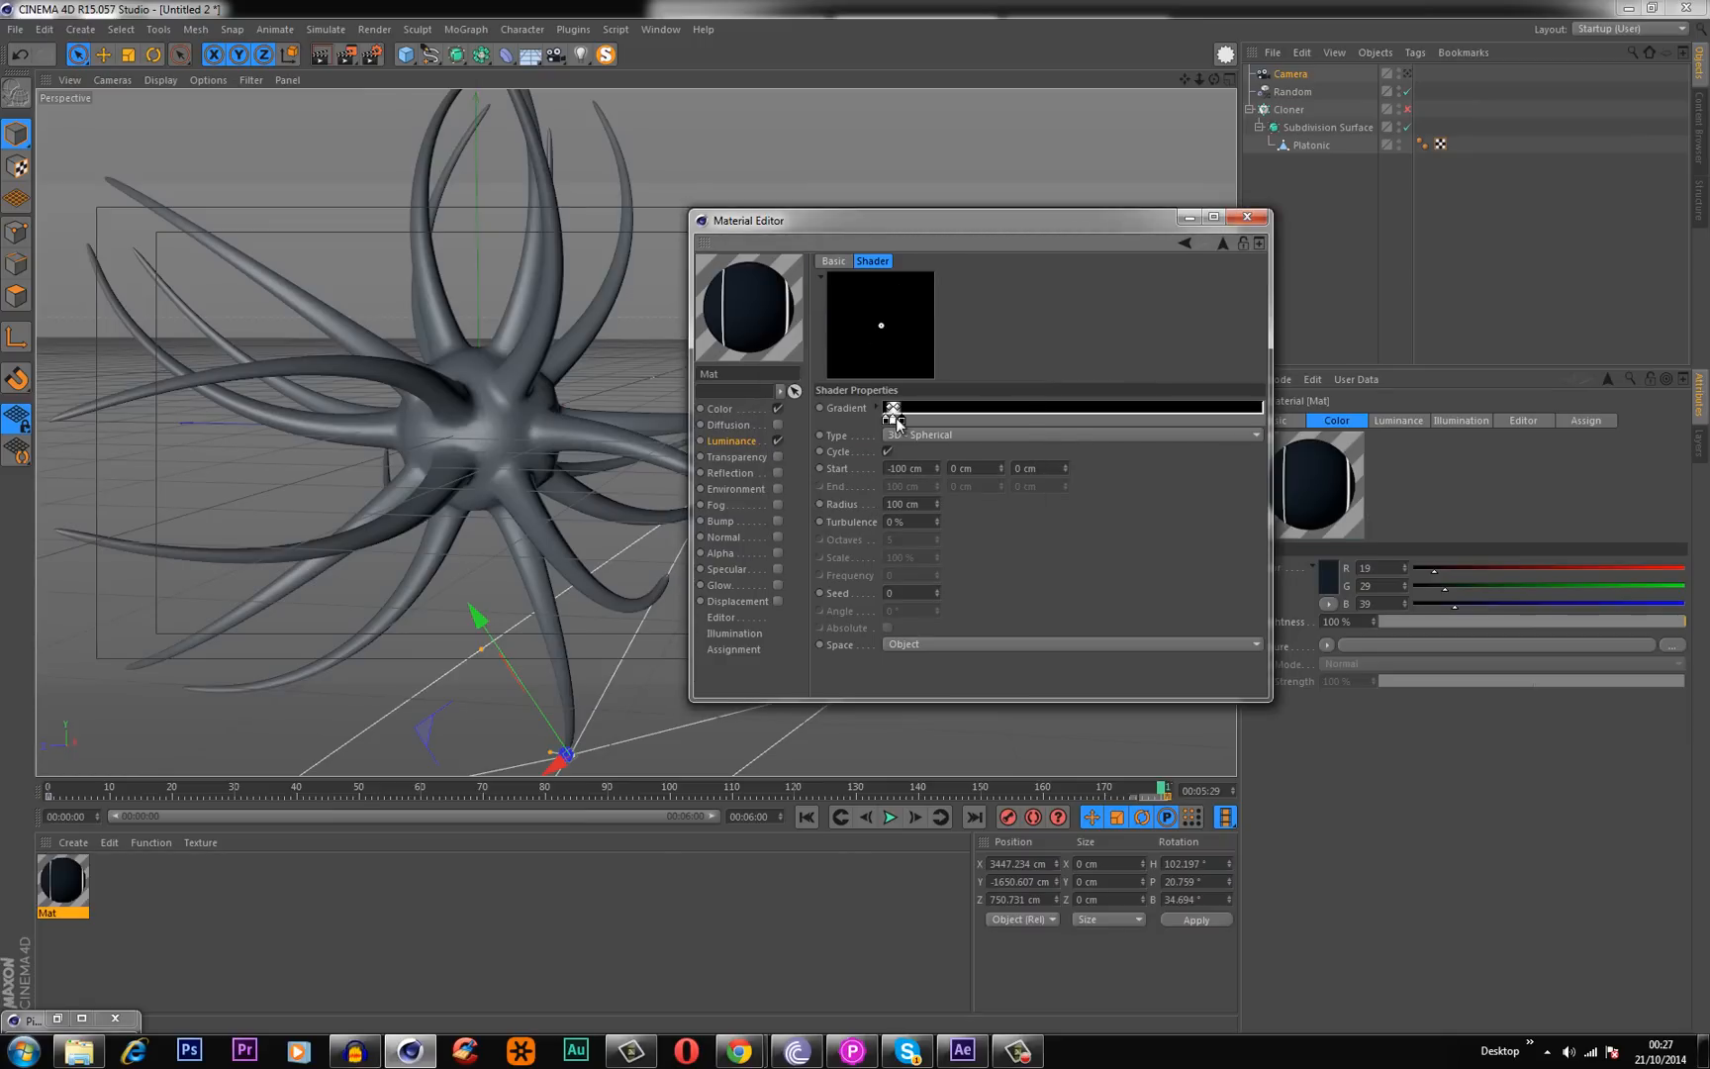
pyautogui.moveTo(737, 502)
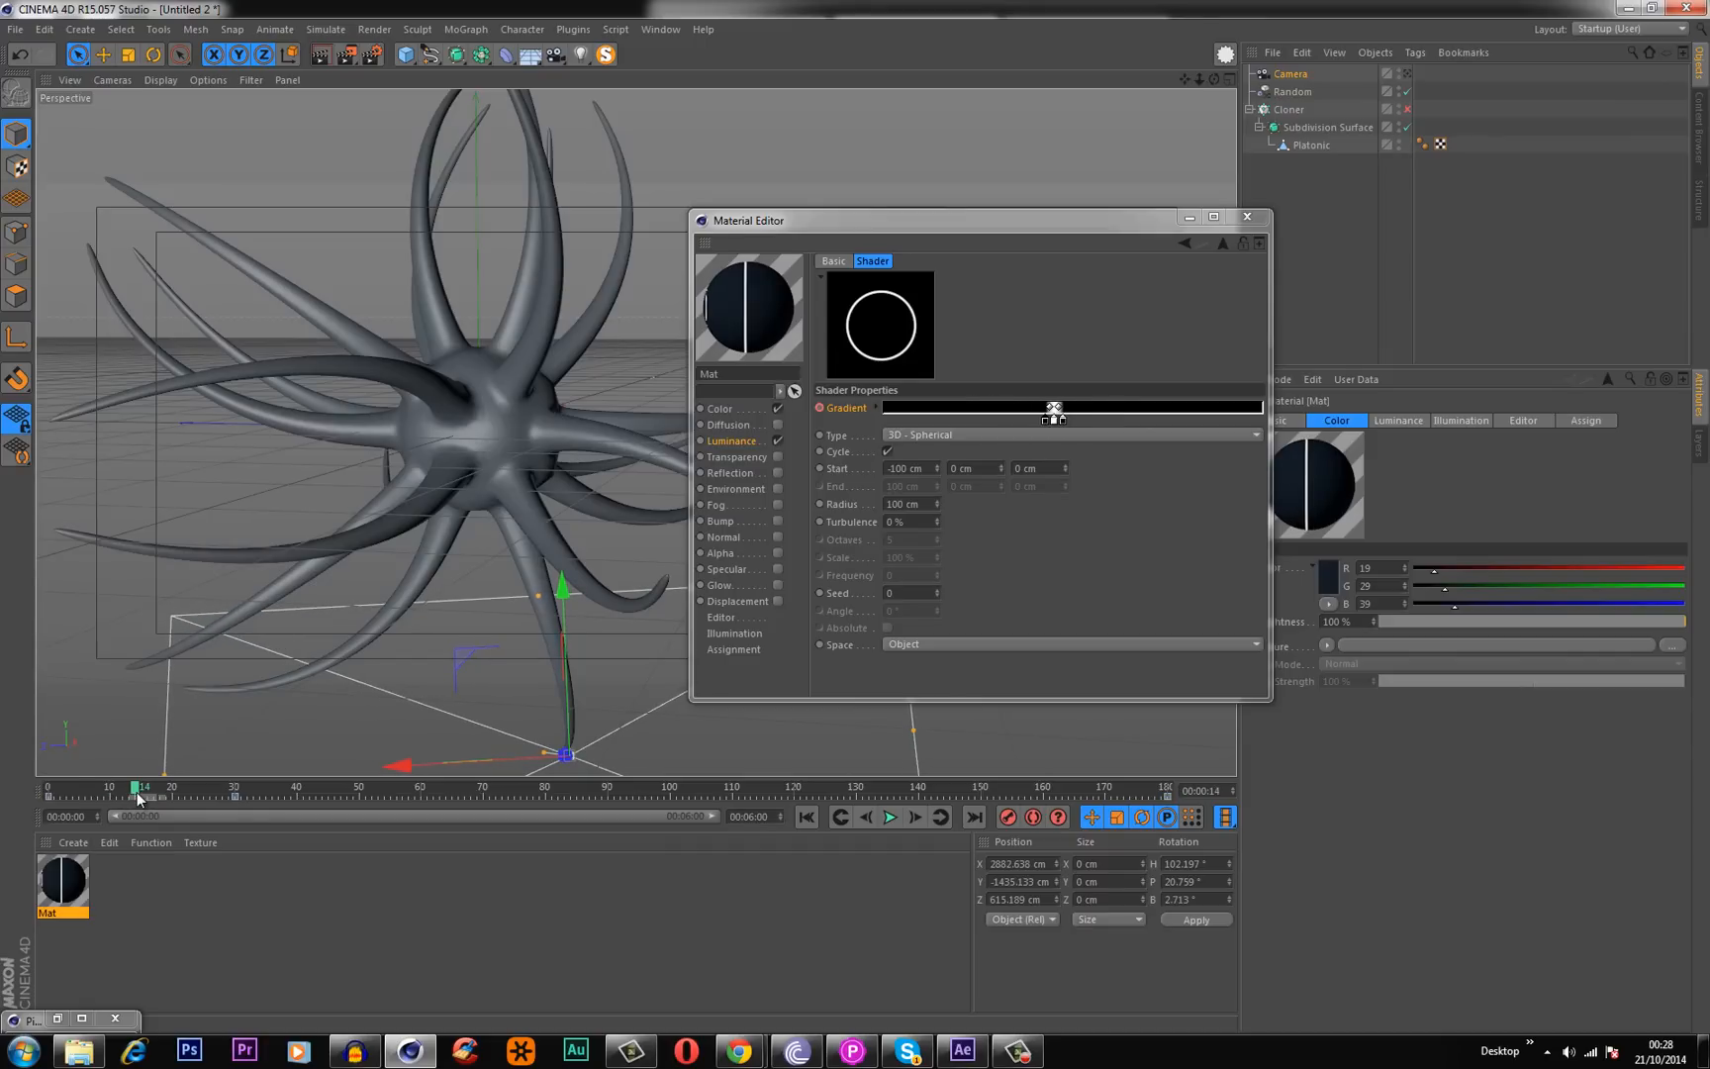
pyautogui.moveTo(845, 449)
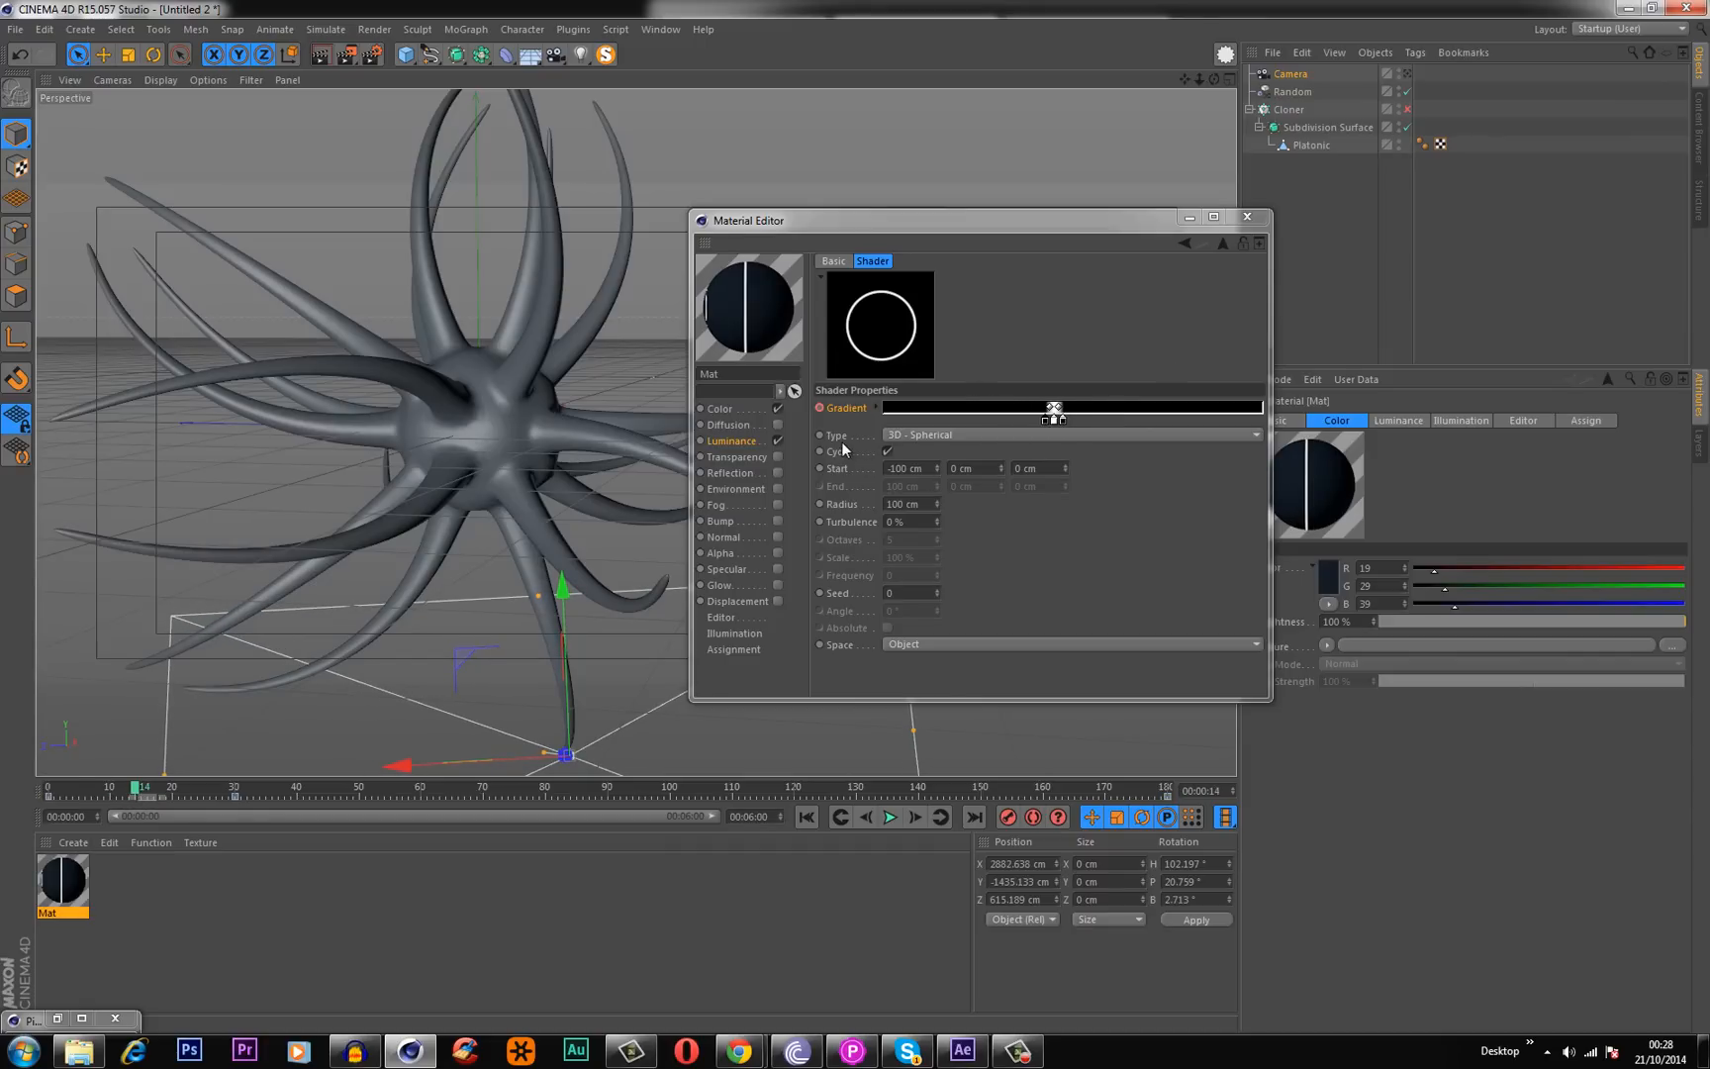
pyautogui.moveTo(905, 444)
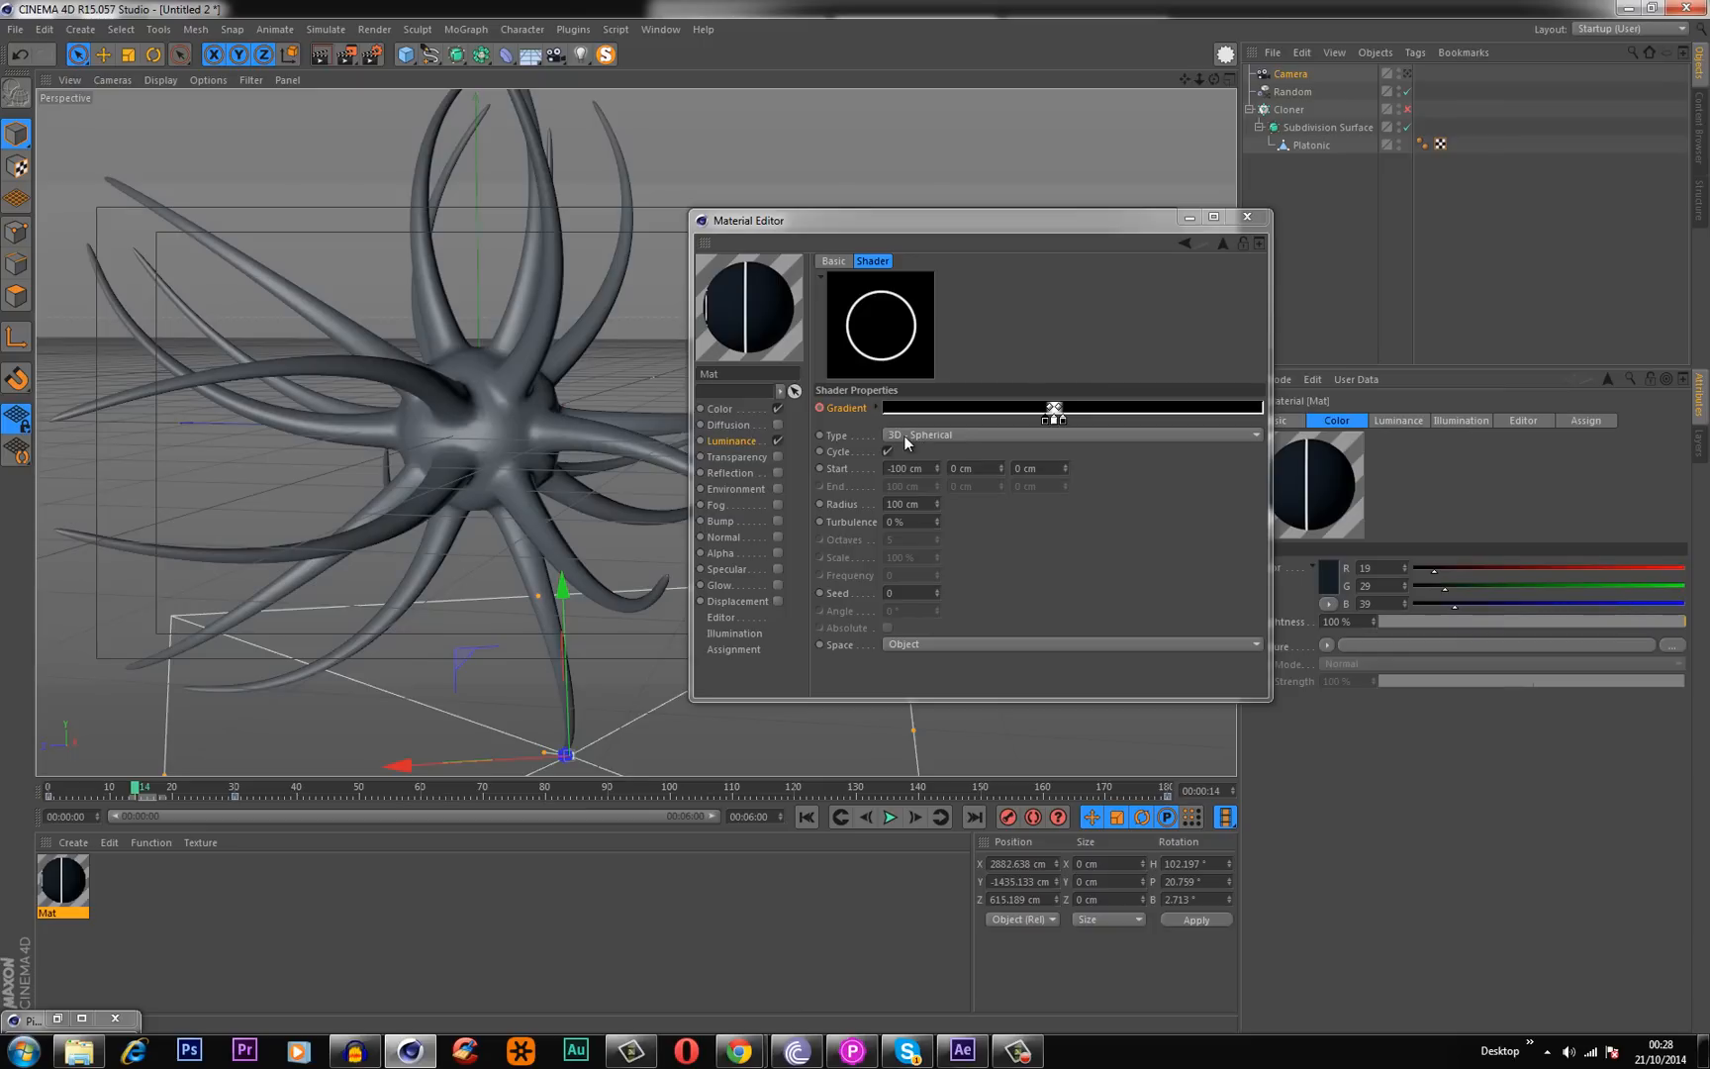
pyautogui.moveTo(1290, 208)
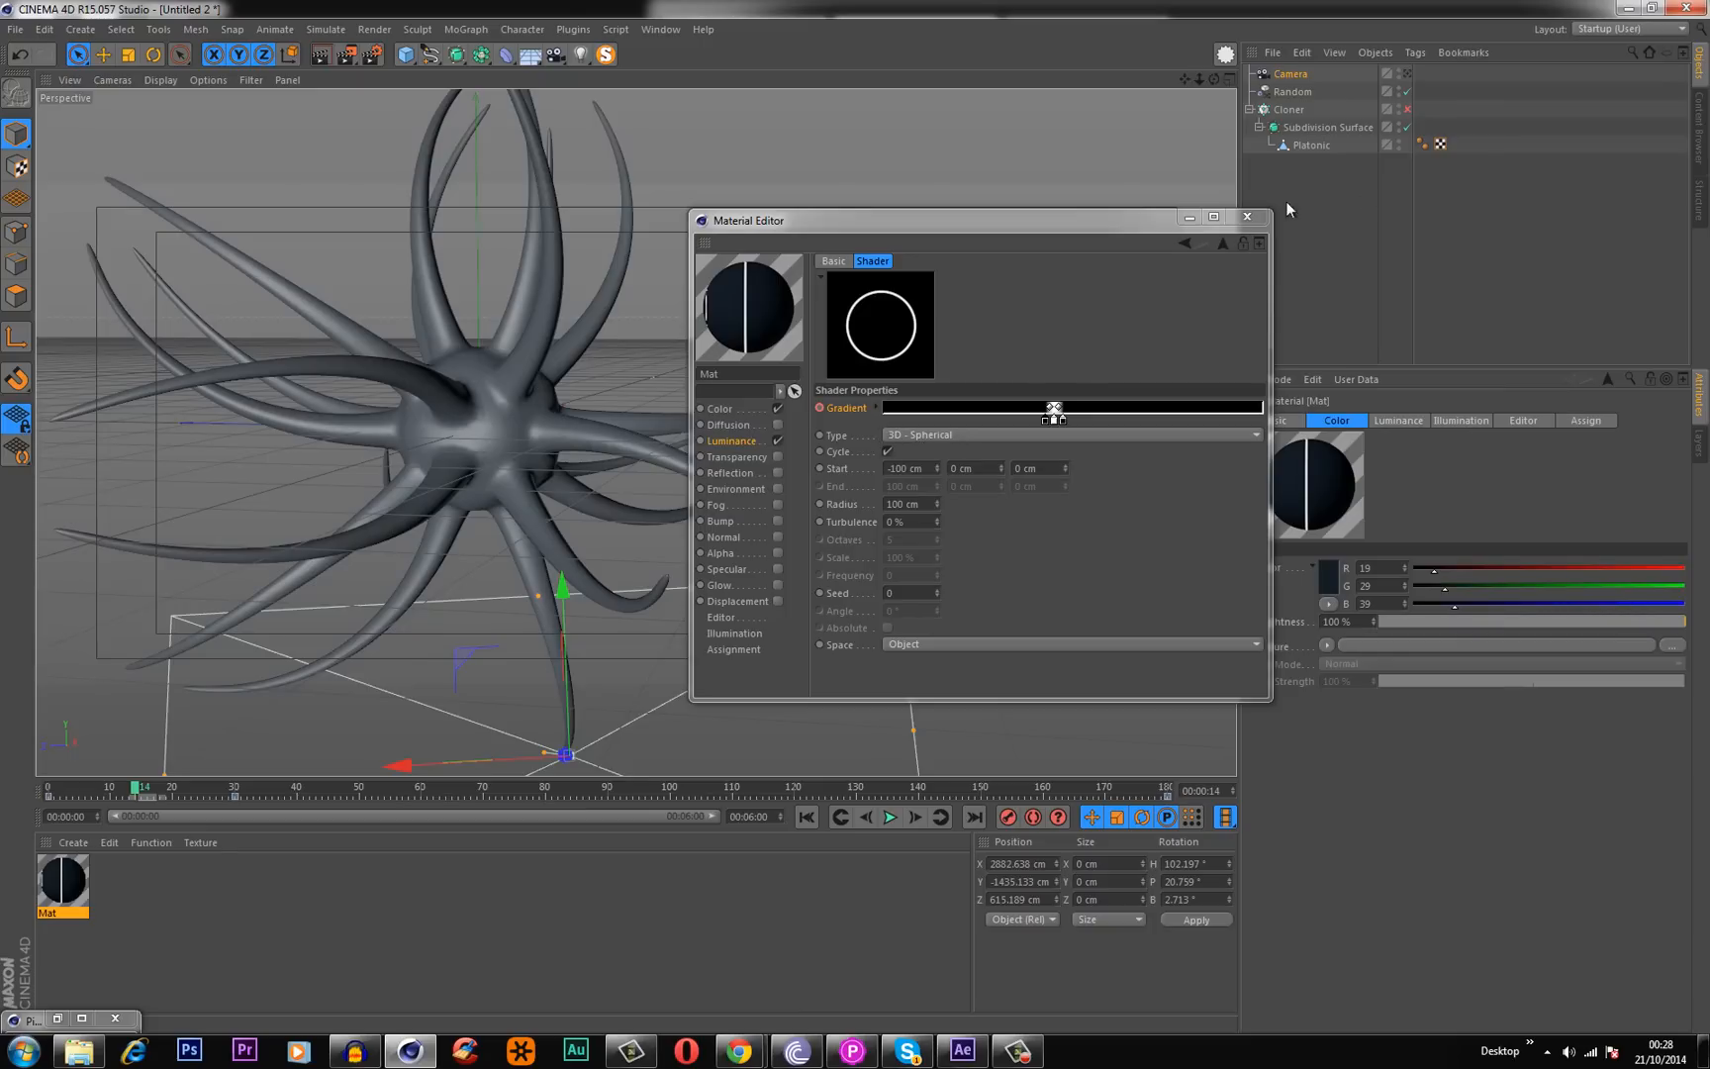
# Close the Material Editor and apply Mat to the Subdivision Surface neuron.
pyautogui.click(1249, 215)
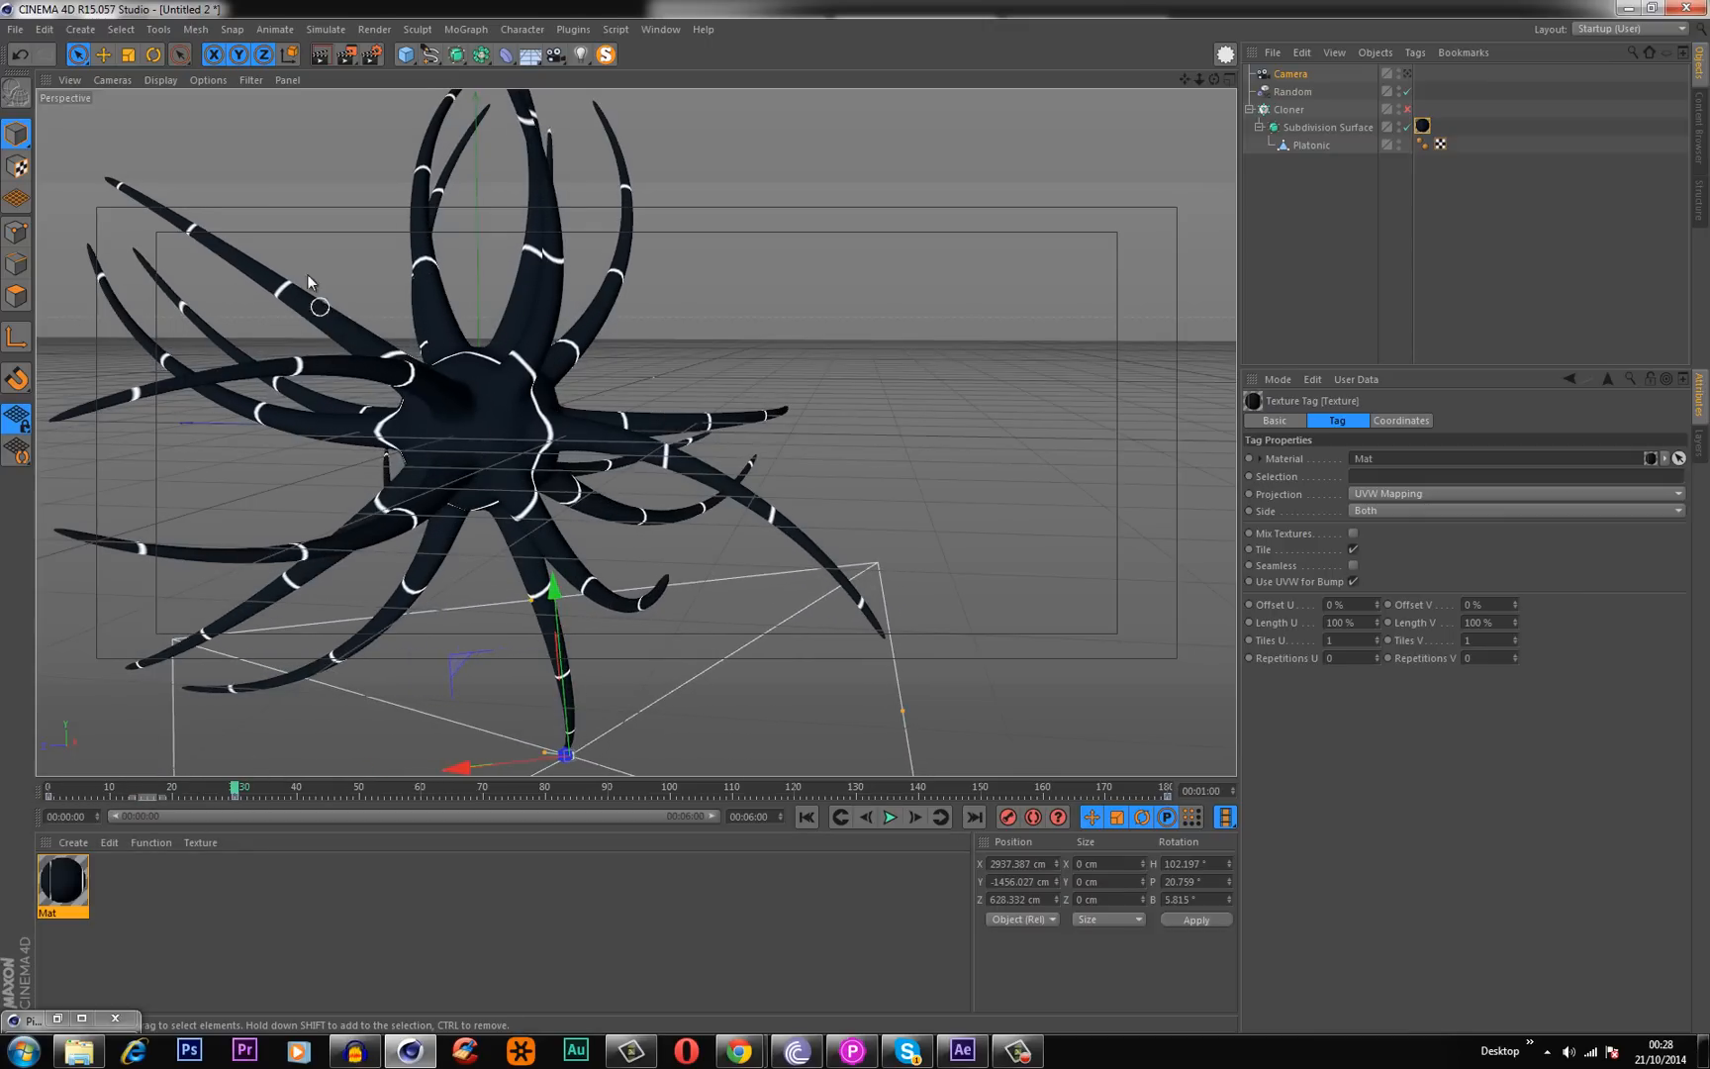
pyautogui.moveTo(409, 378)
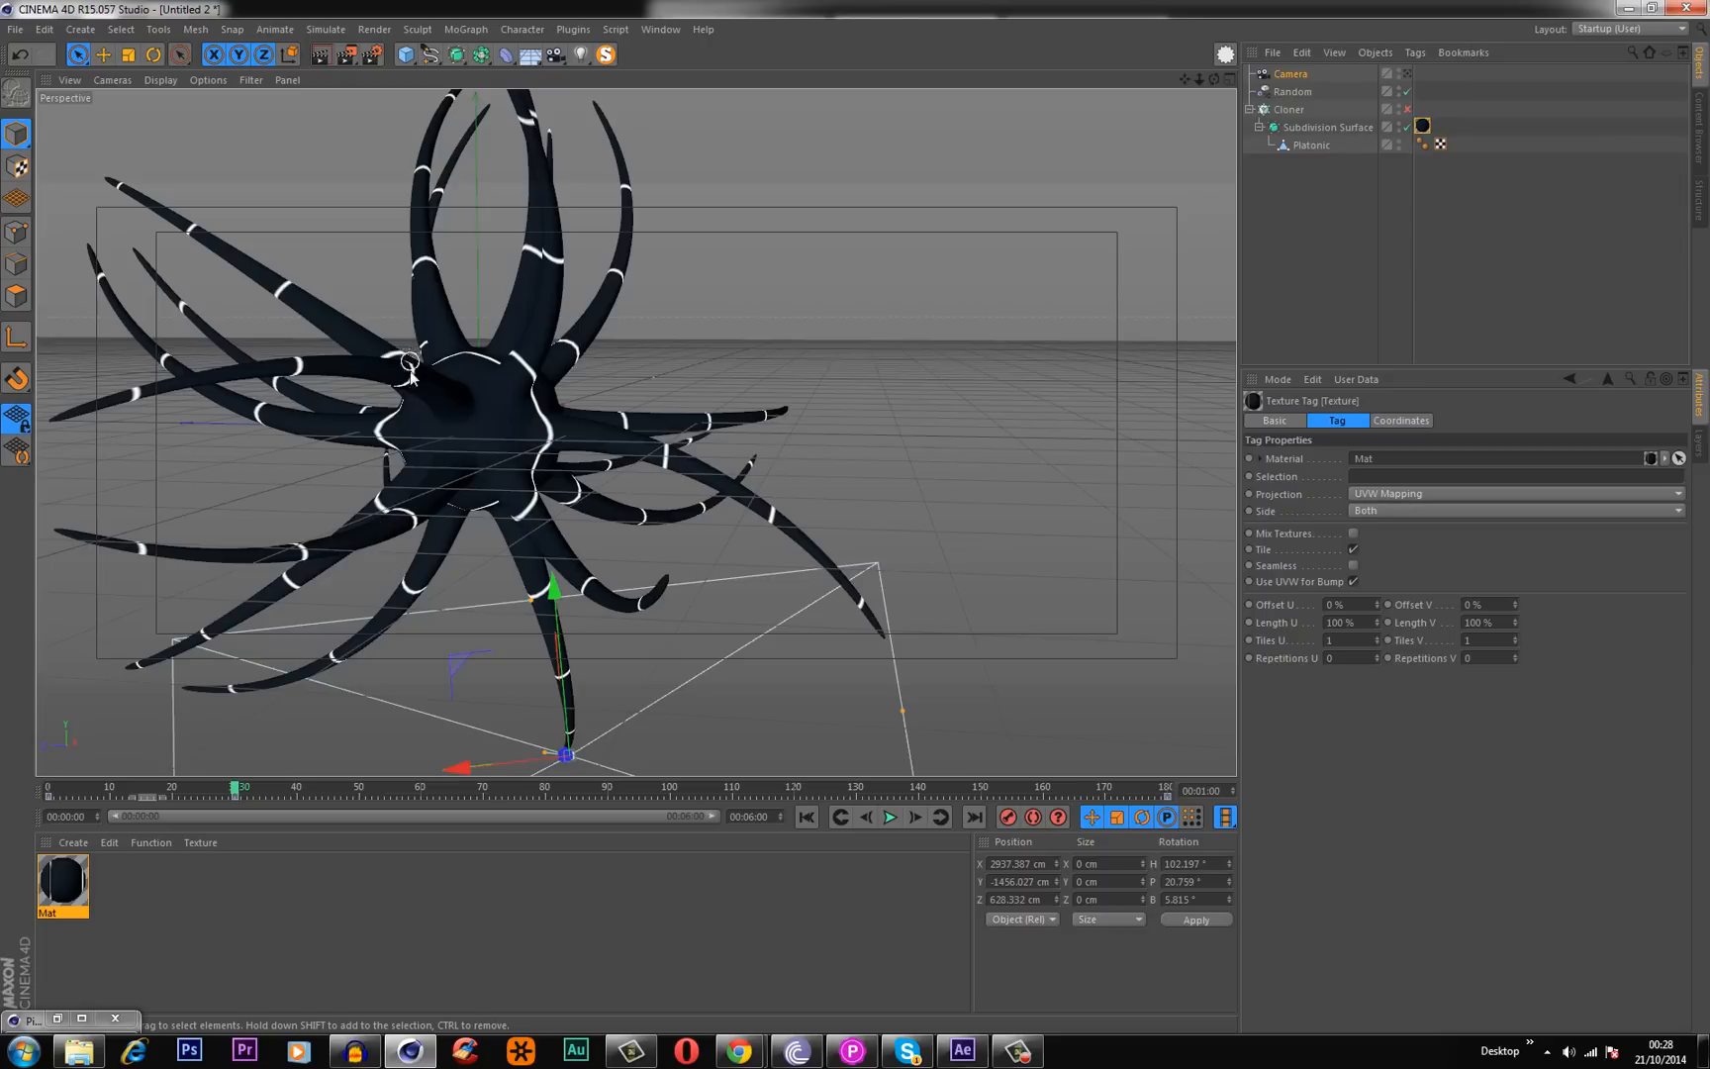
pyautogui.moveTo(281, 367)
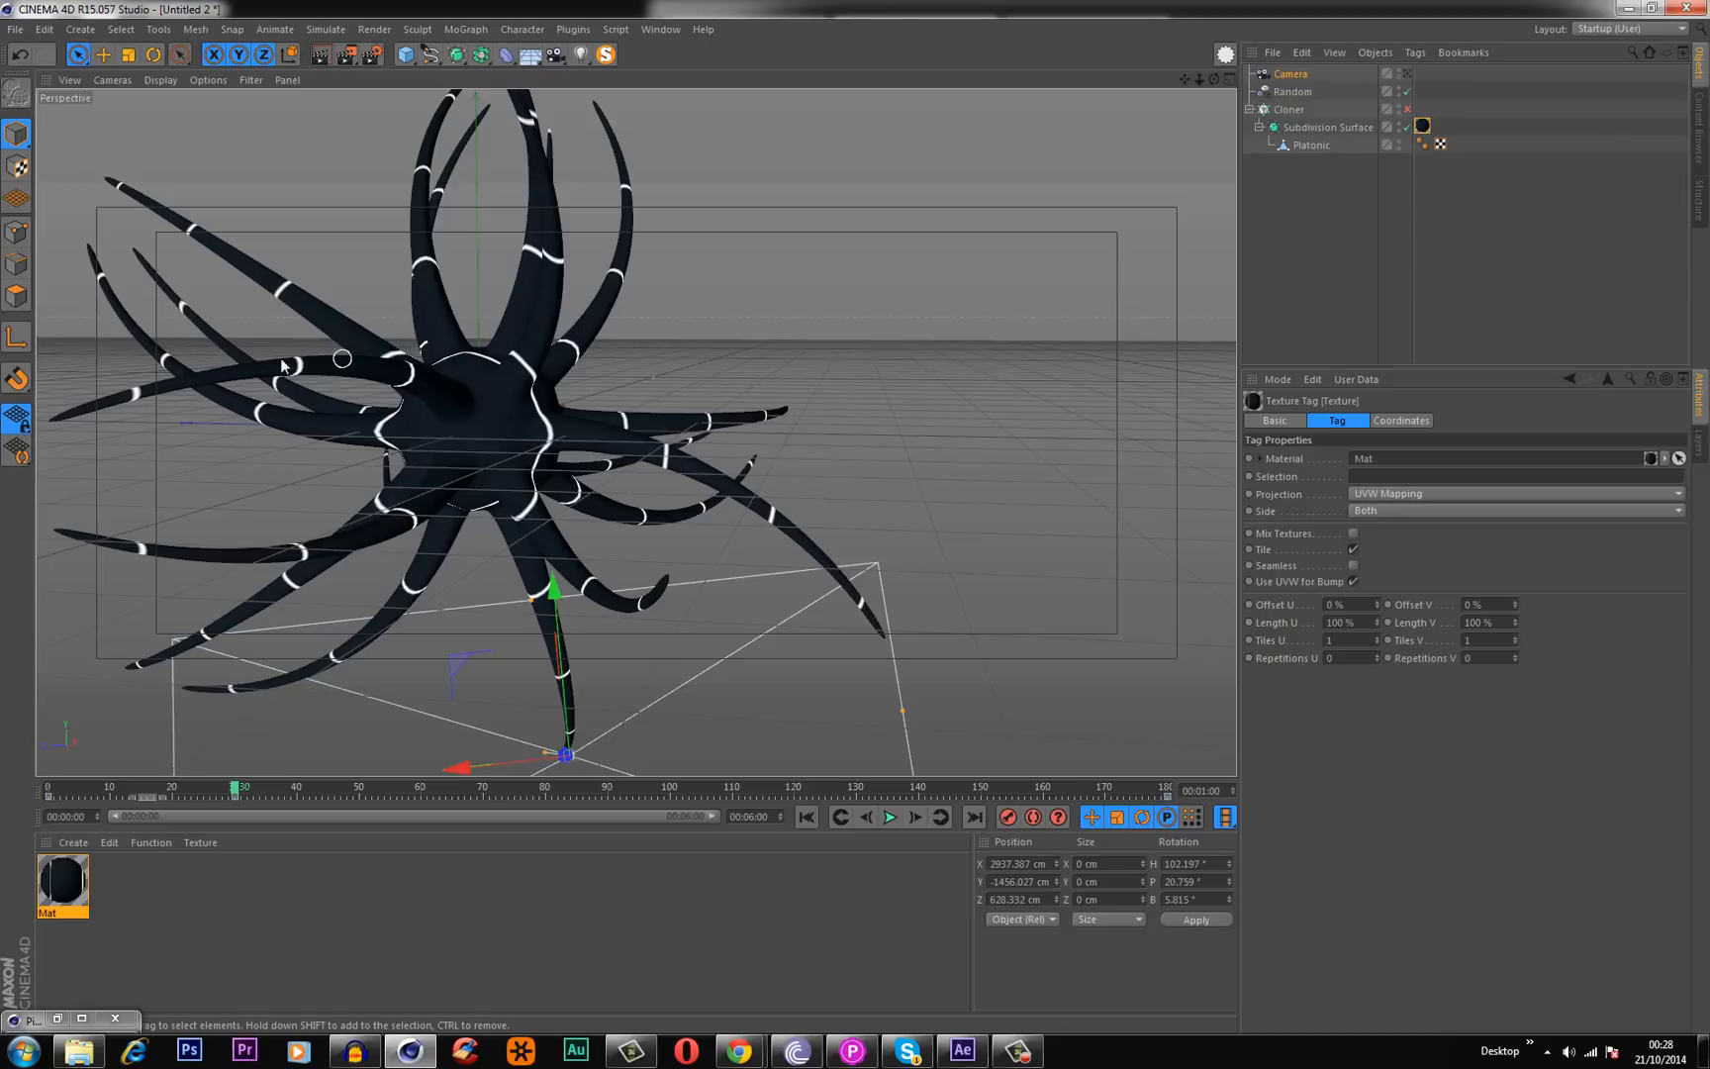
pyautogui.moveTo(491, 343)
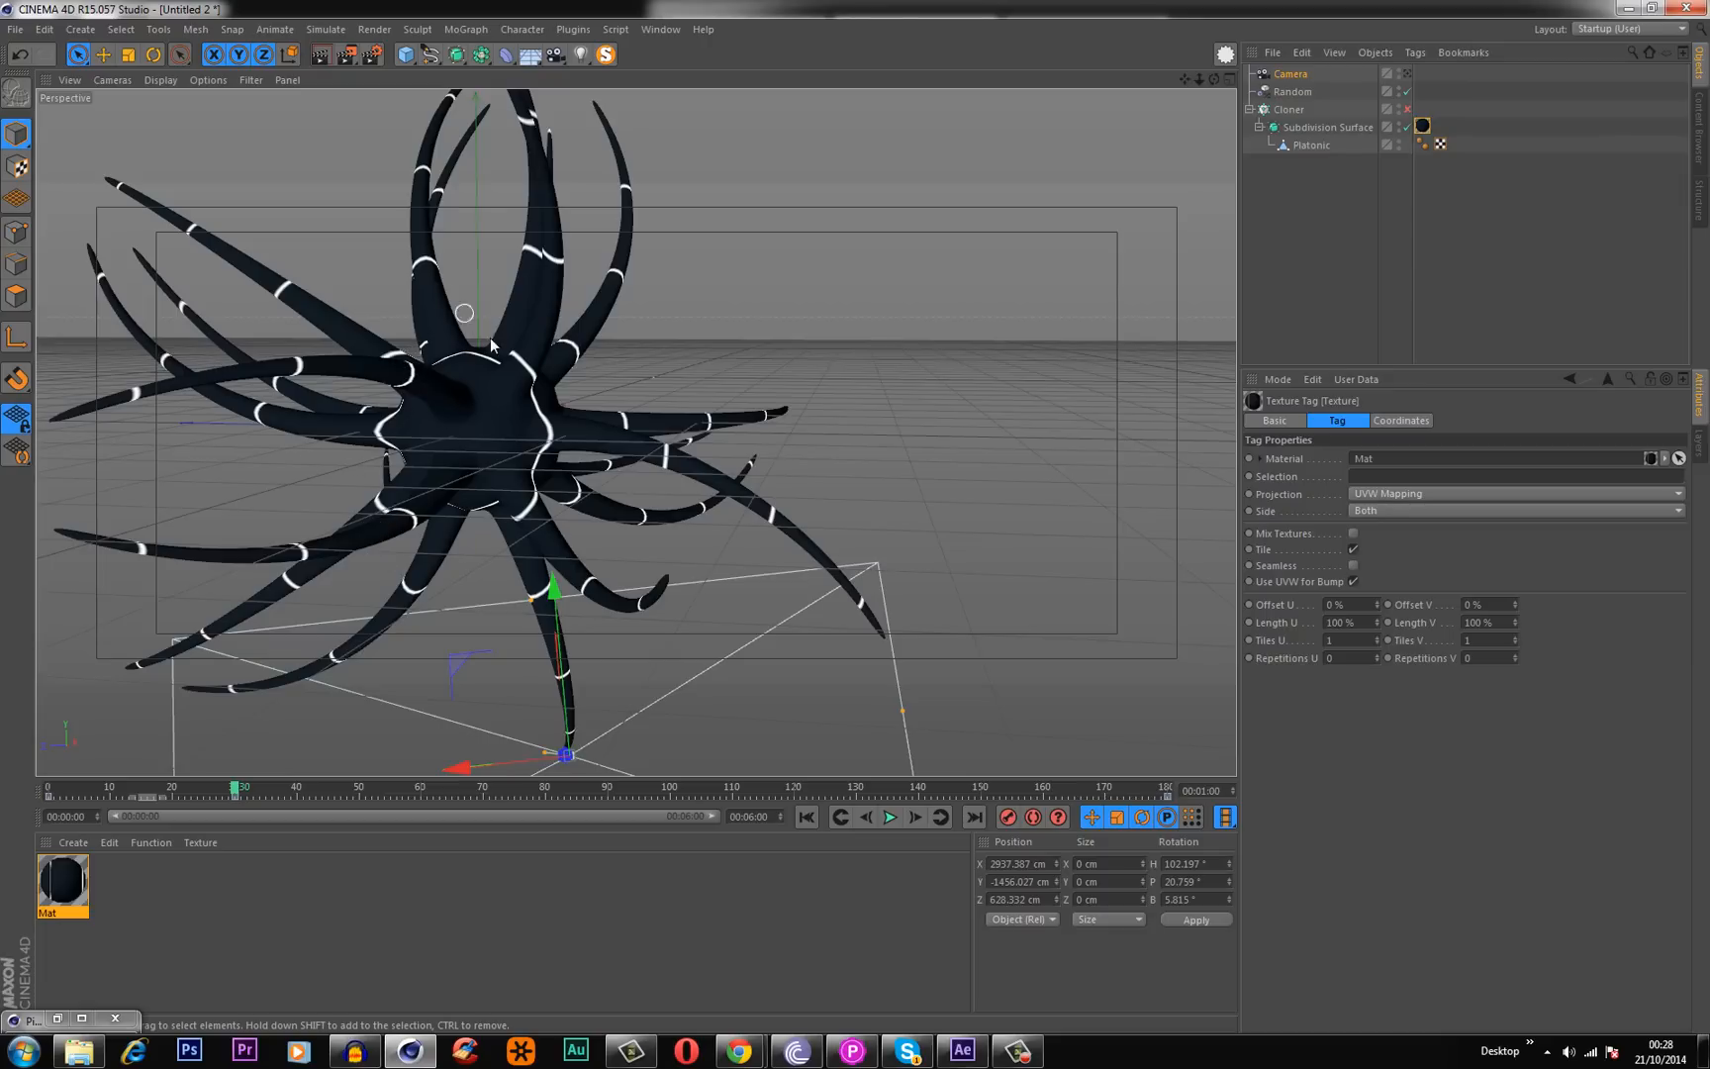
pyautogui.moveTo(243, 400)
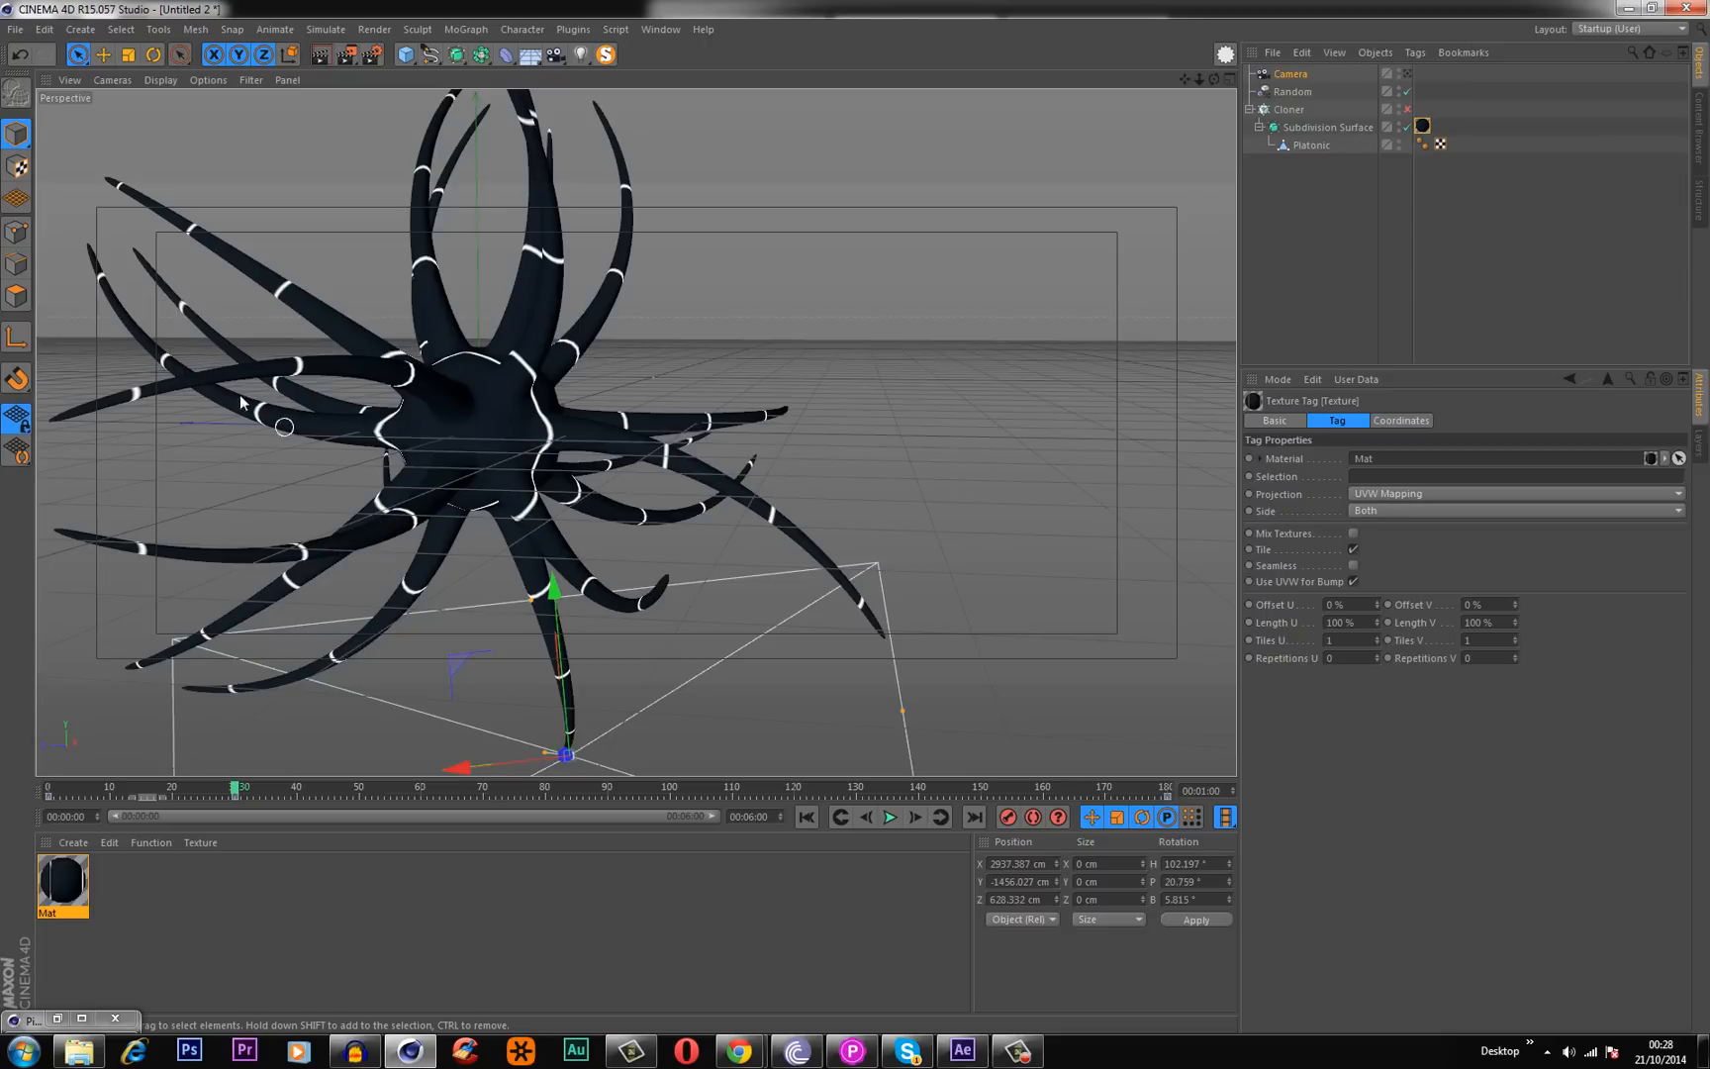
# Reopen Mat and set the spherical gradient Start to 0 cm and Radius to 462 cm.
pyautogui.doubleClick(61, 883)
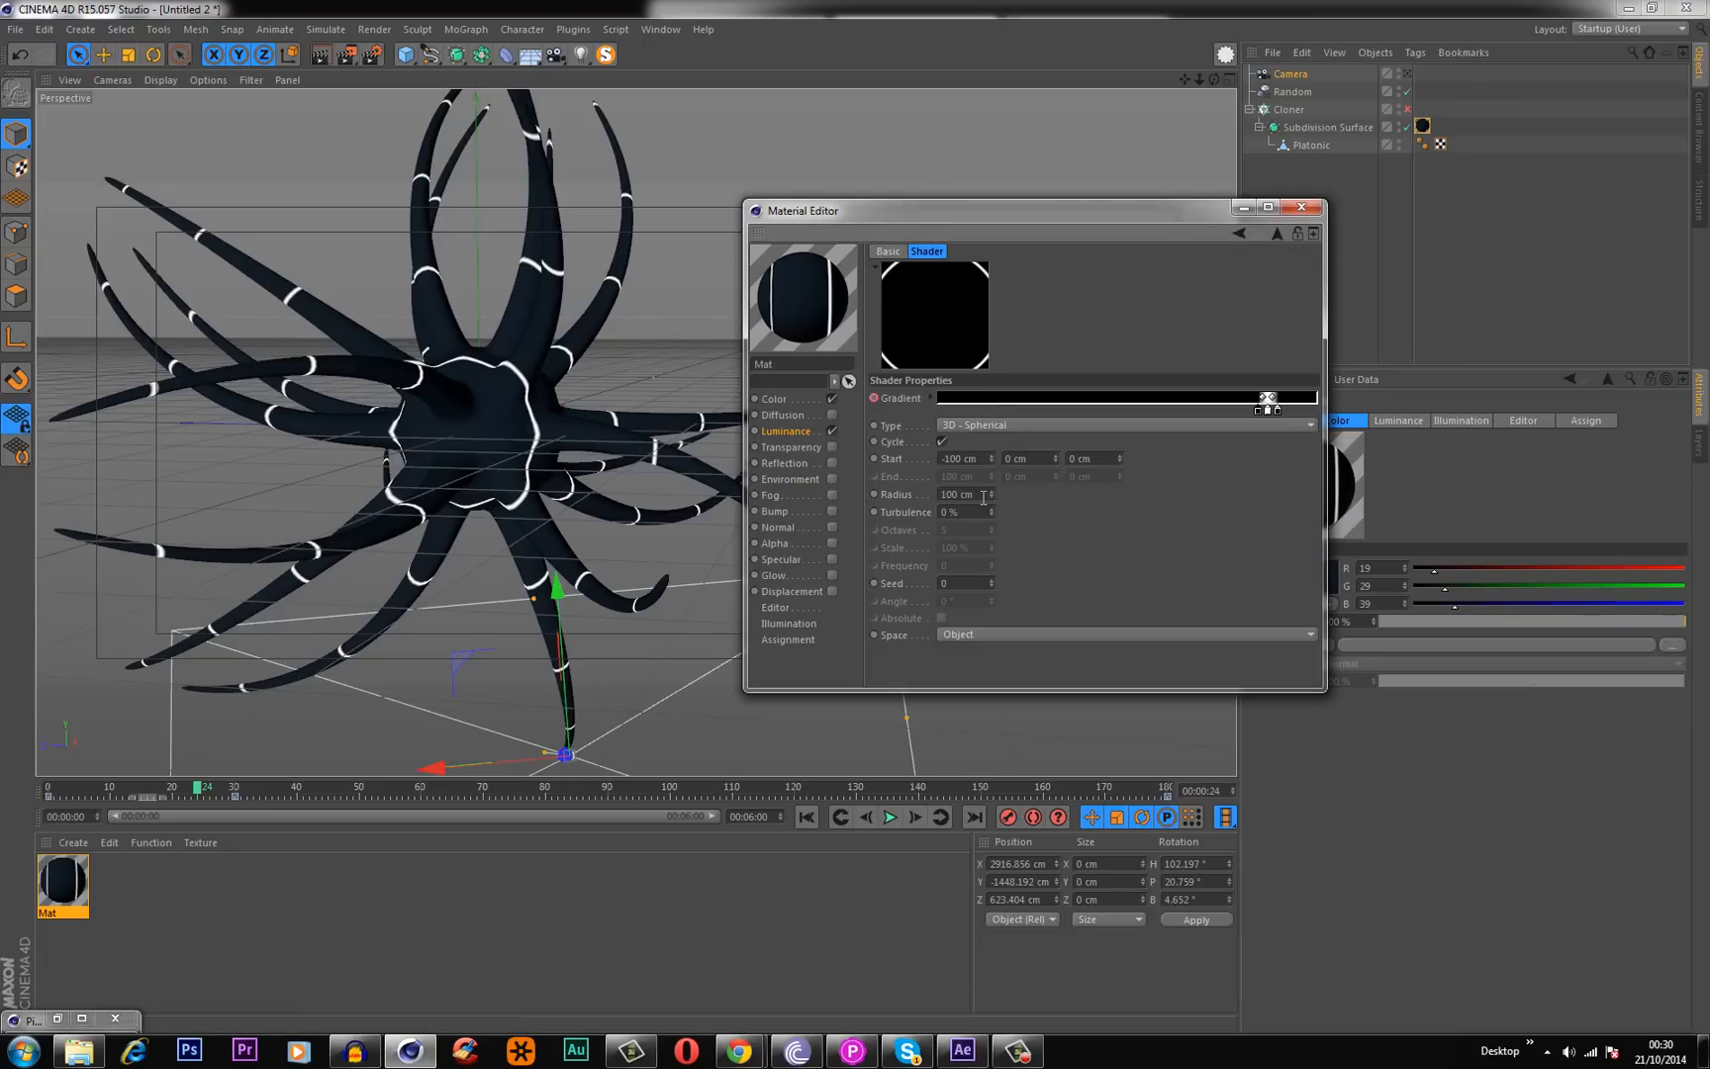
pyautogui.moveTo(813, 529)
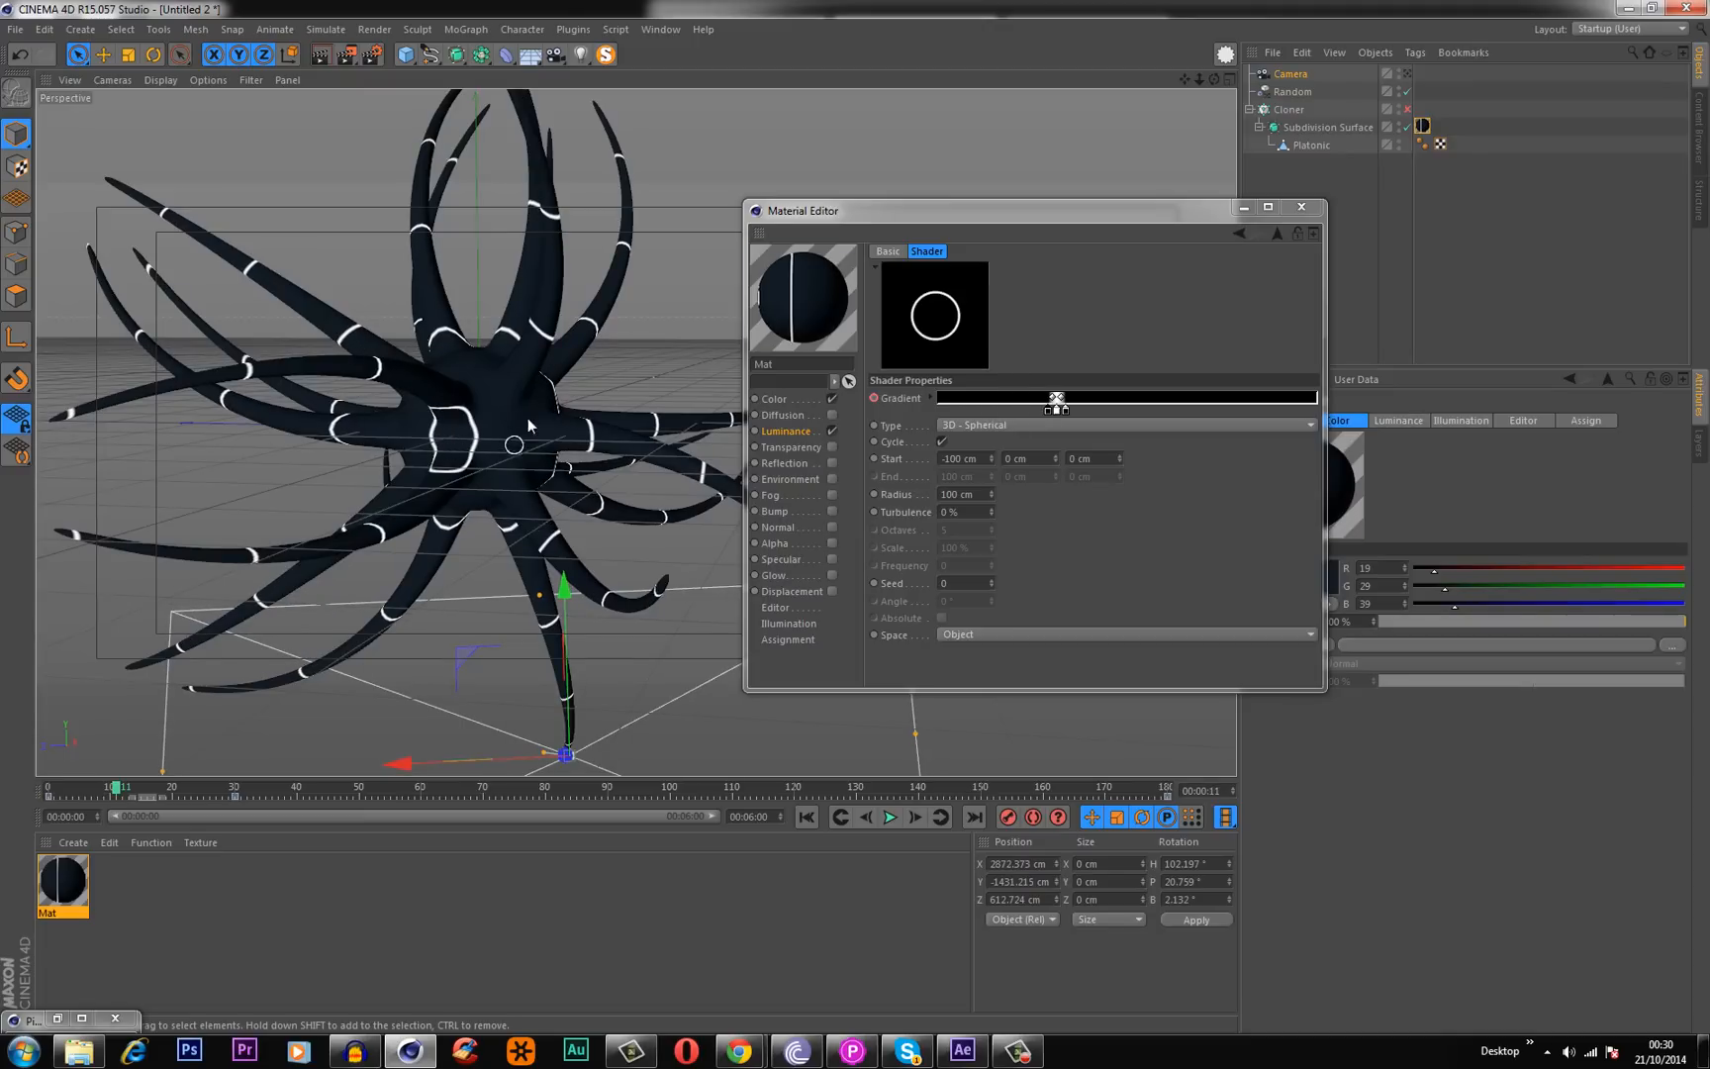
pyautogui.moveTo(962, 488)
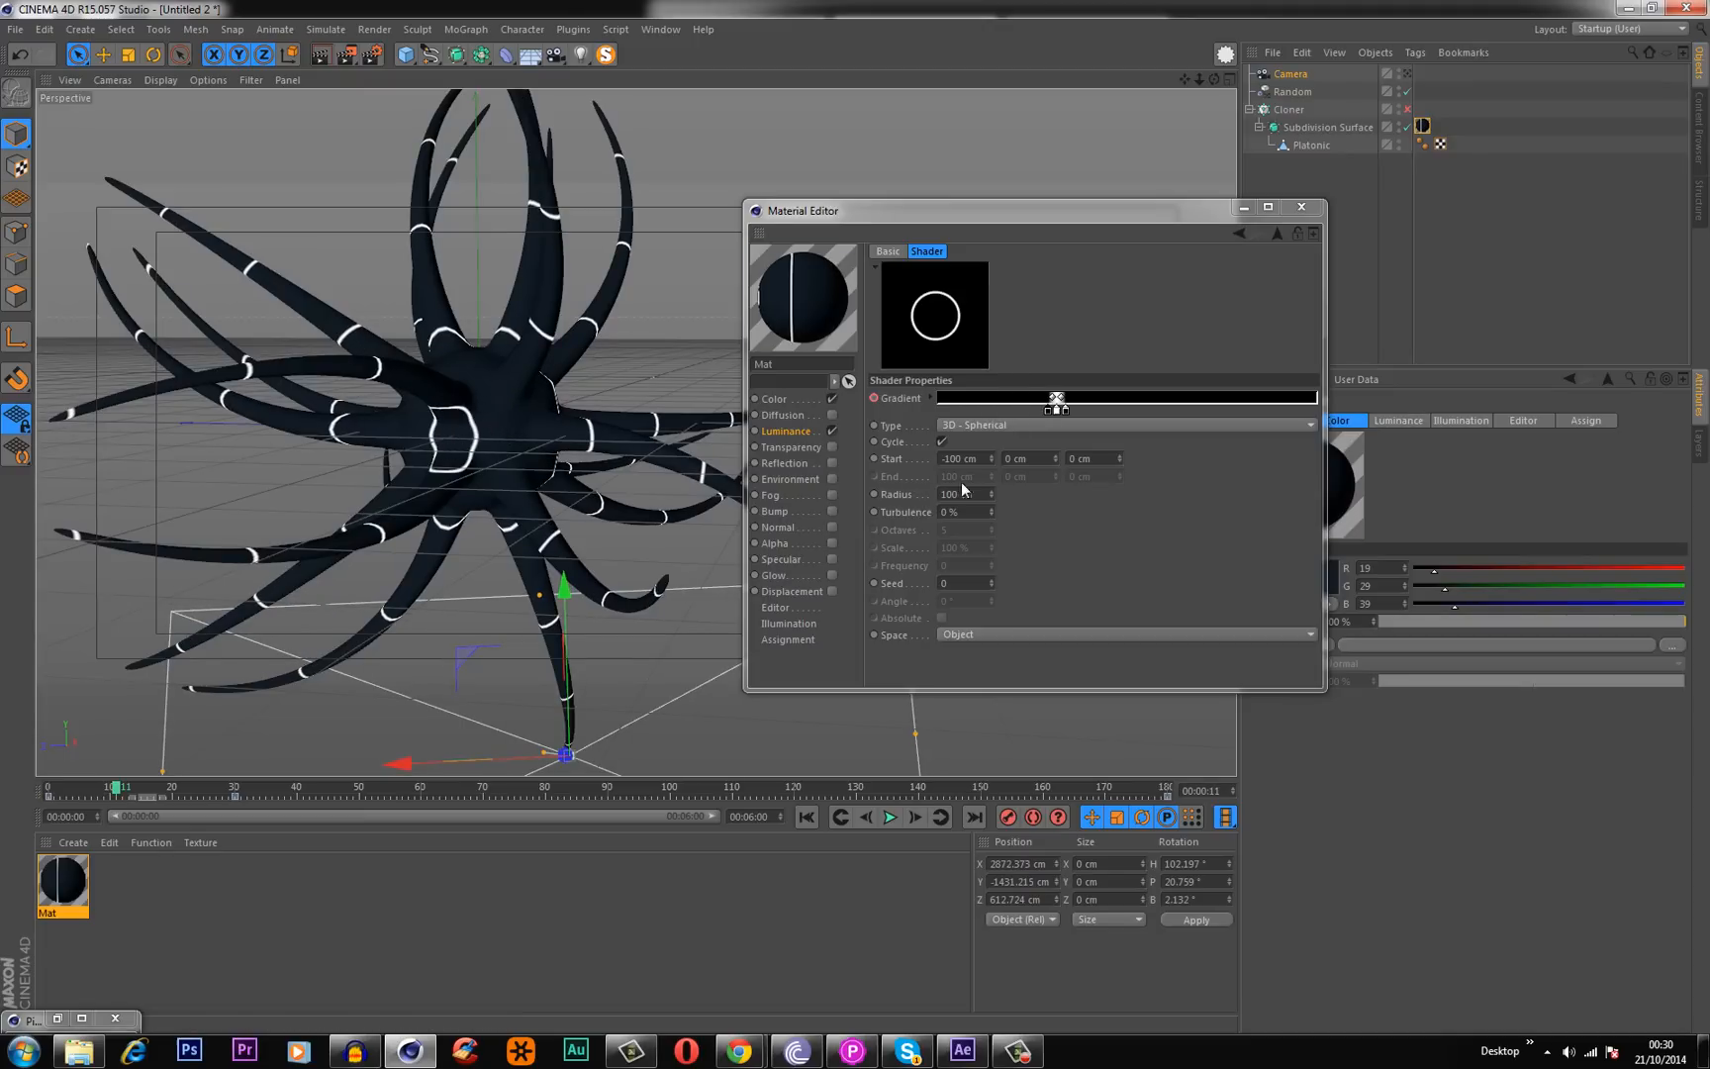
pyautogui.tripleClick(958, 458)
pyautogui.write('0')
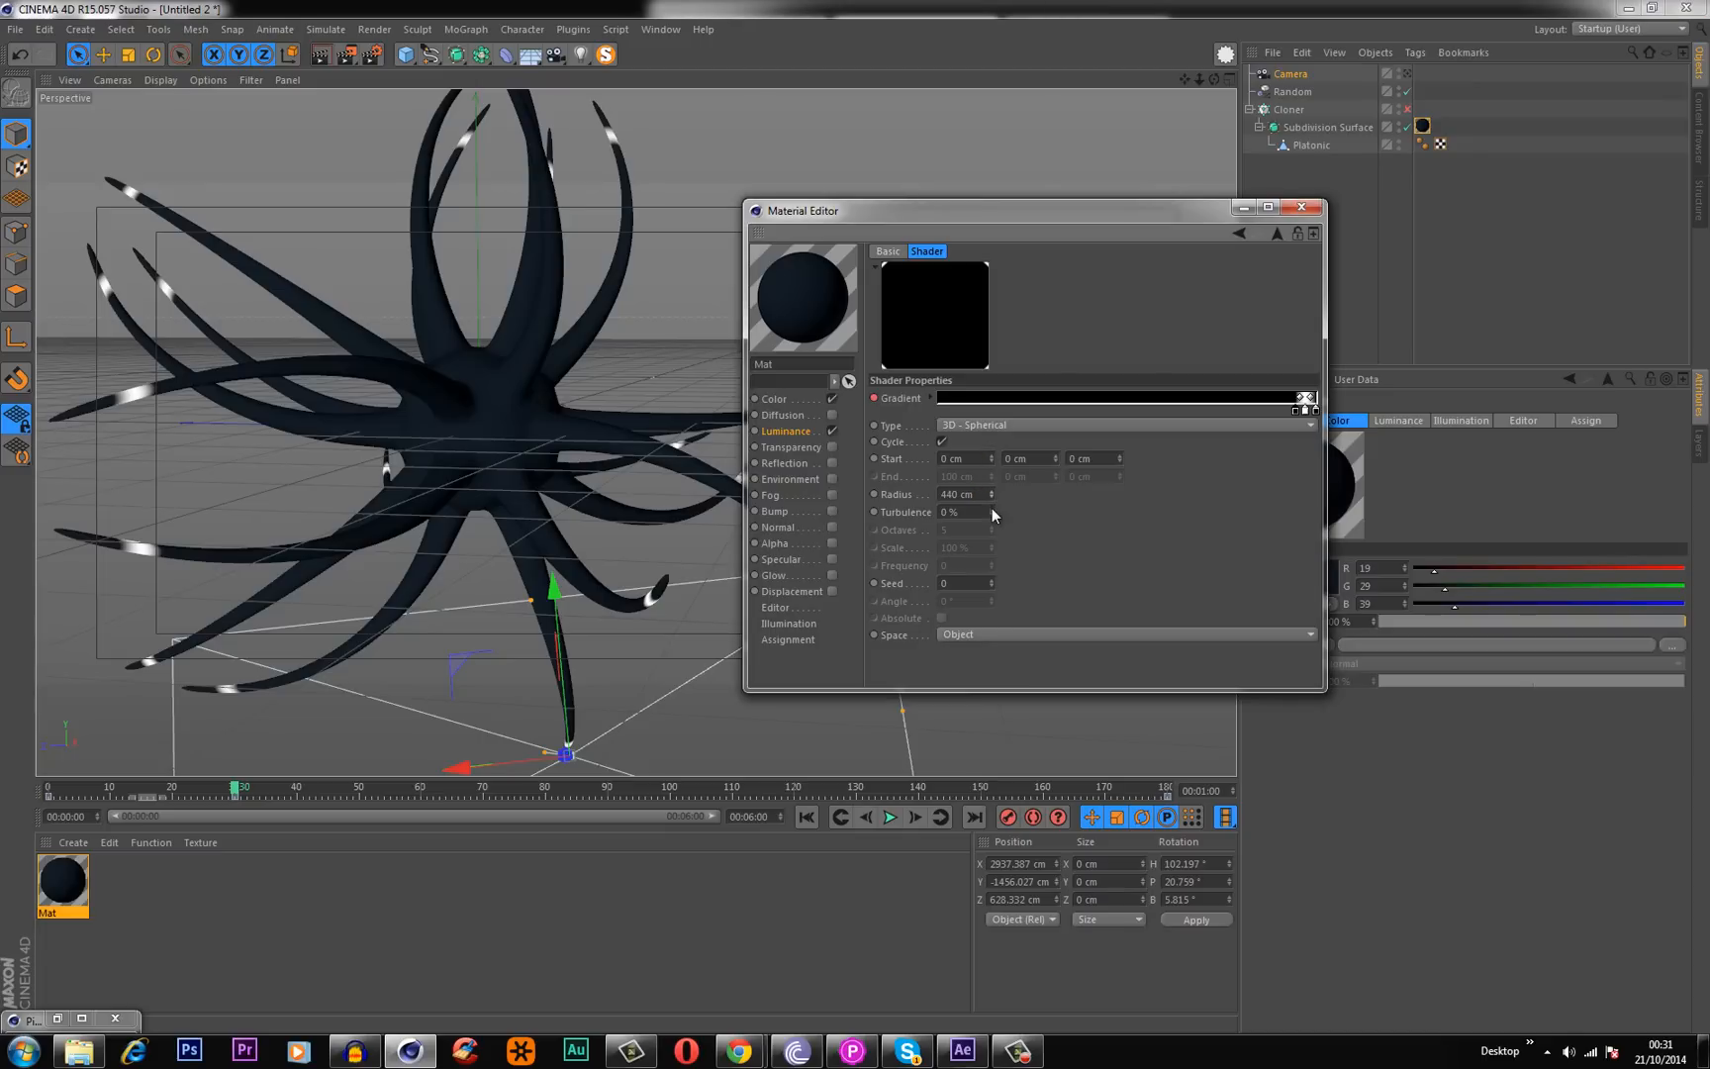
pyautogui.click(991, 511)
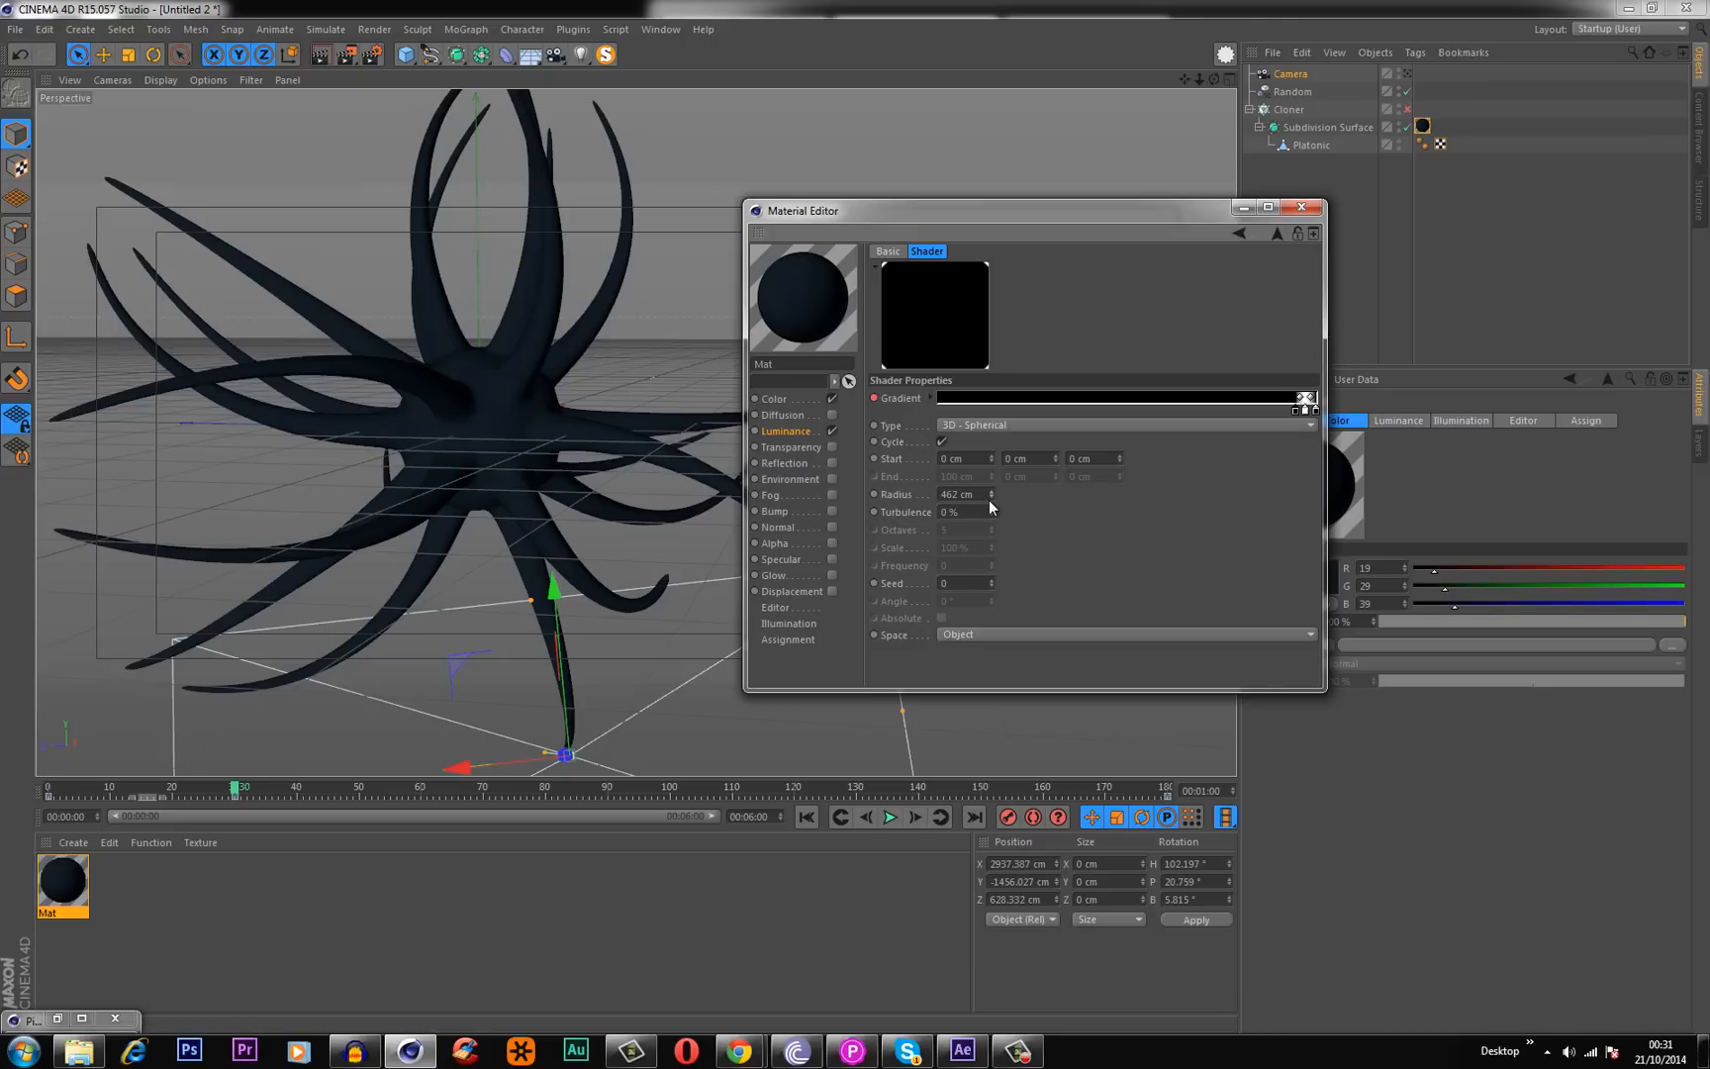
pyautogui.moveTo(993, 499)
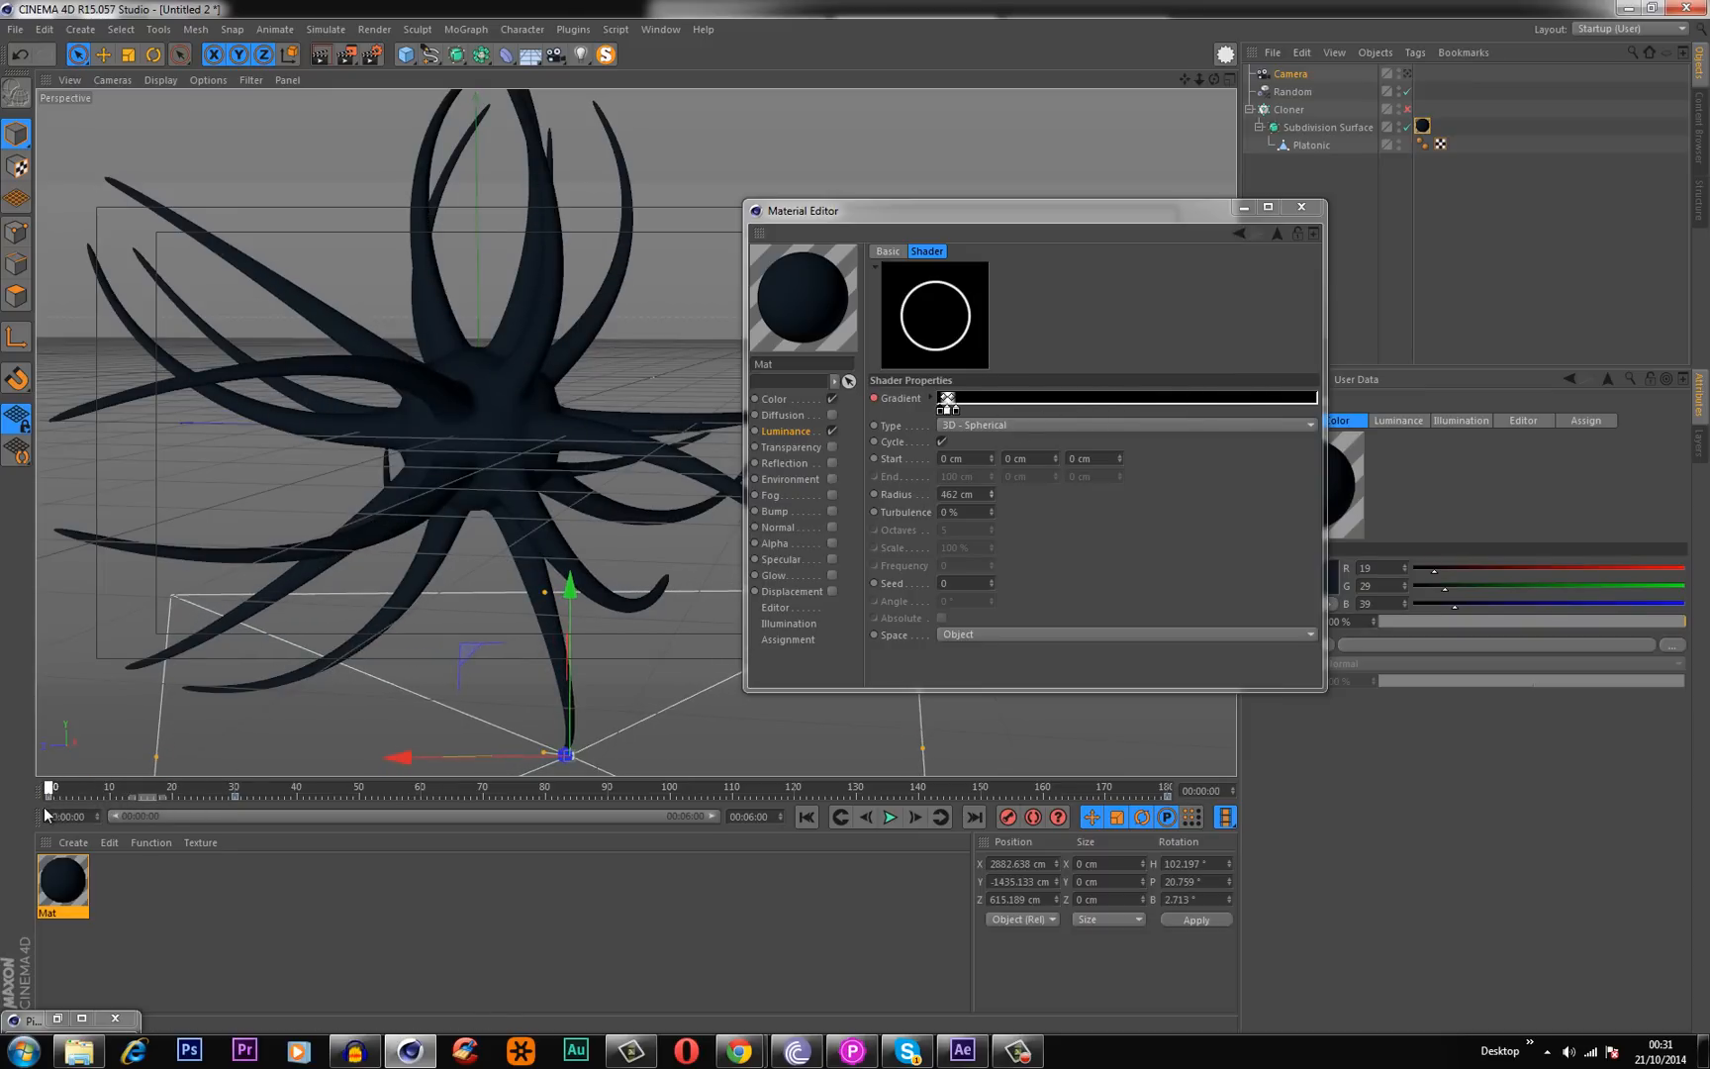
# Change the white gradient knot to a fully saturated red, producing red tentacle bands.
pyautogui.click(948, 398)
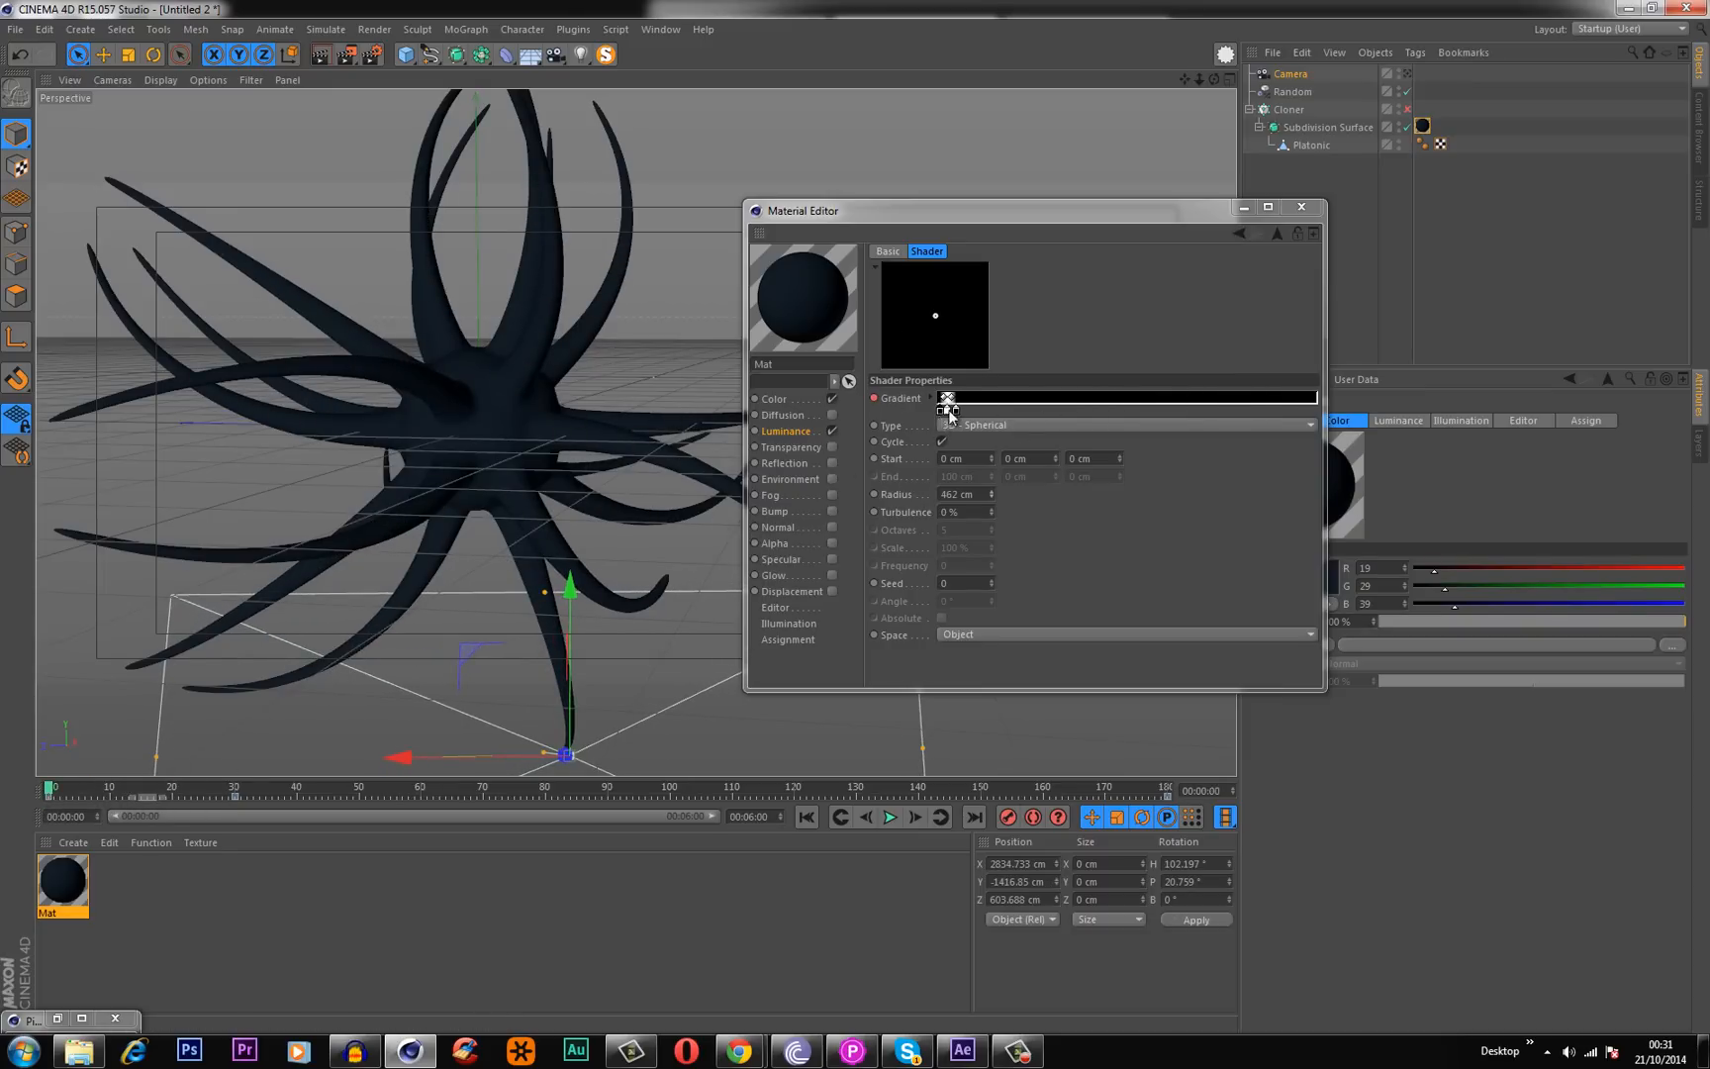
pyautogui.click(948, 398)
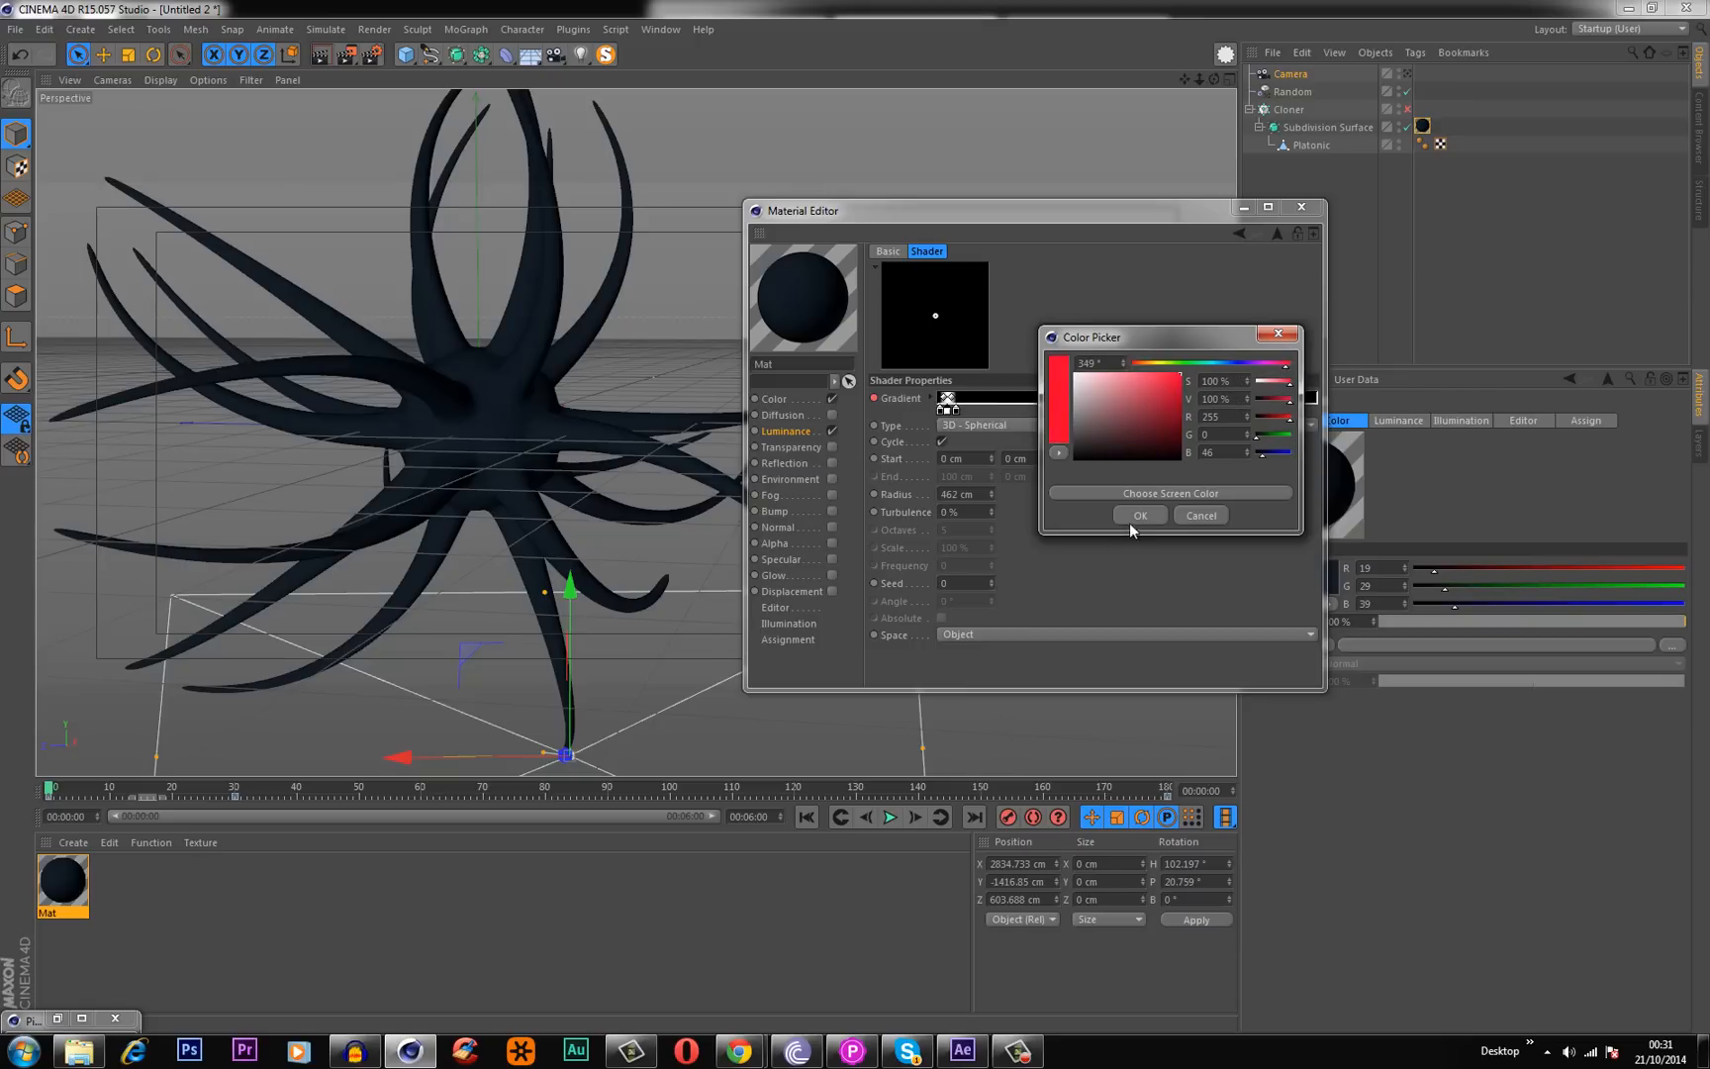
pyautogui.click(1139, 514)
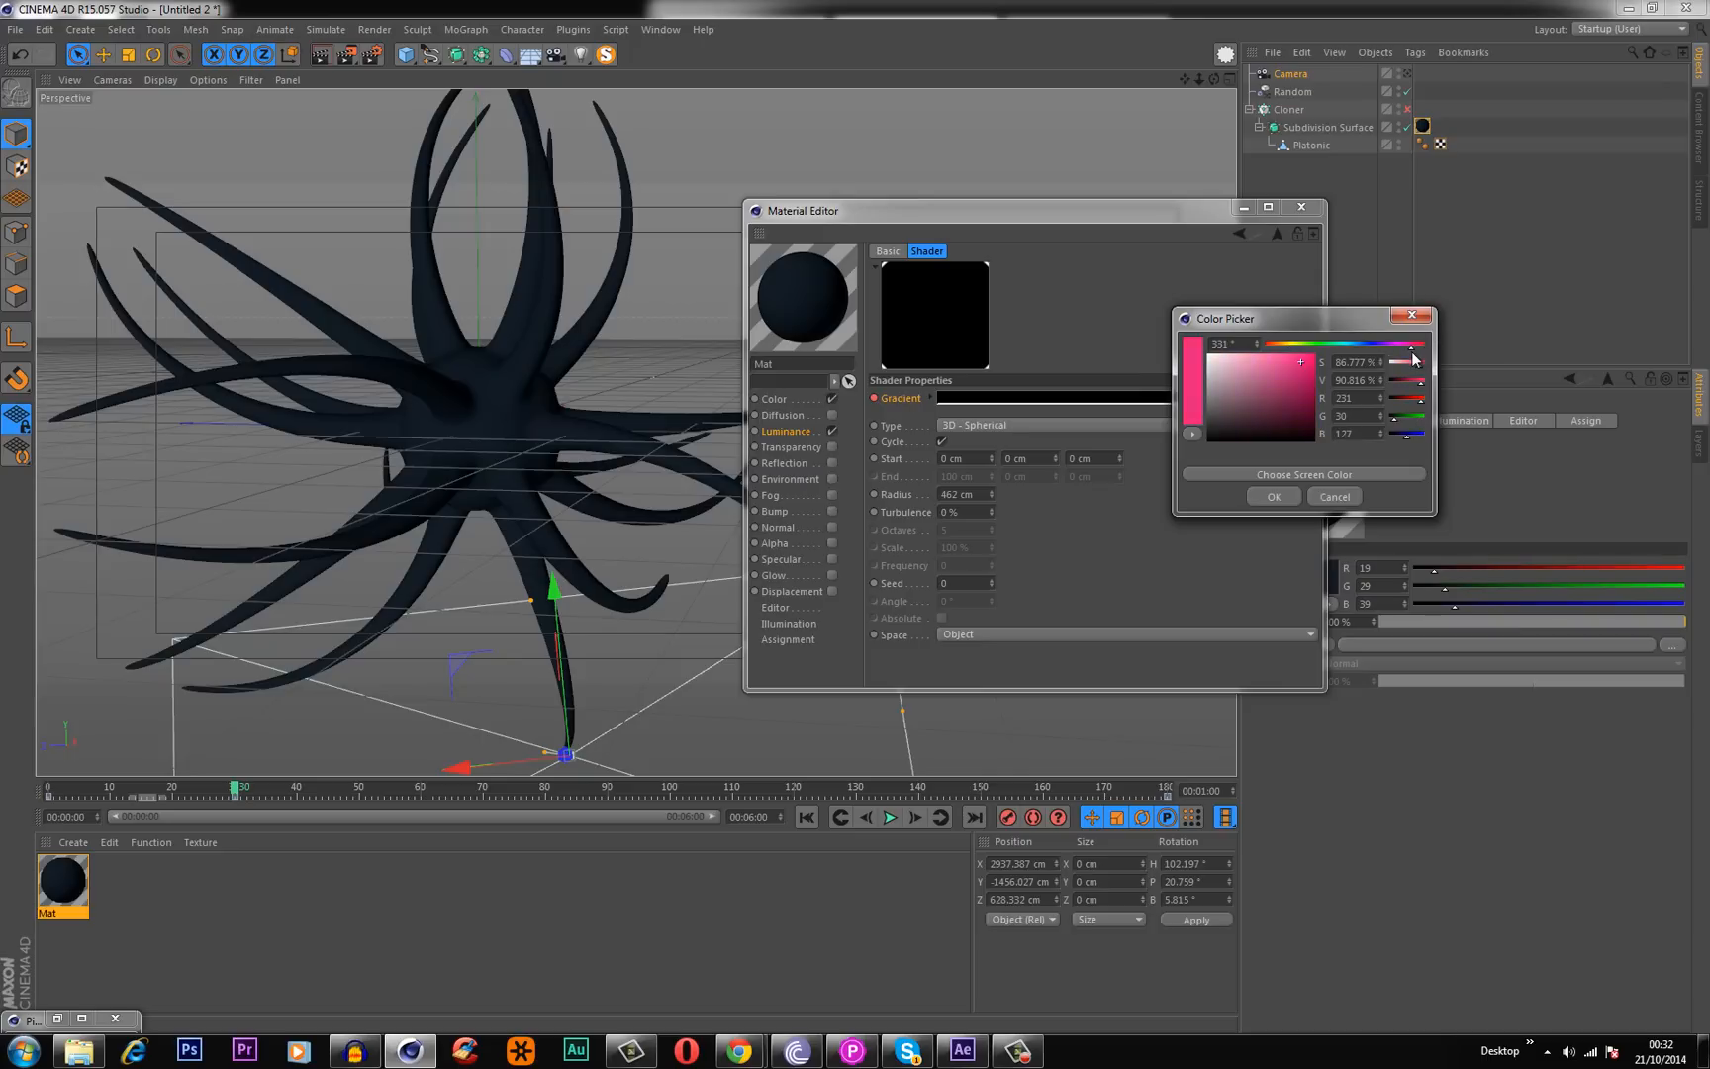
pyautogui.click(1417, 346)
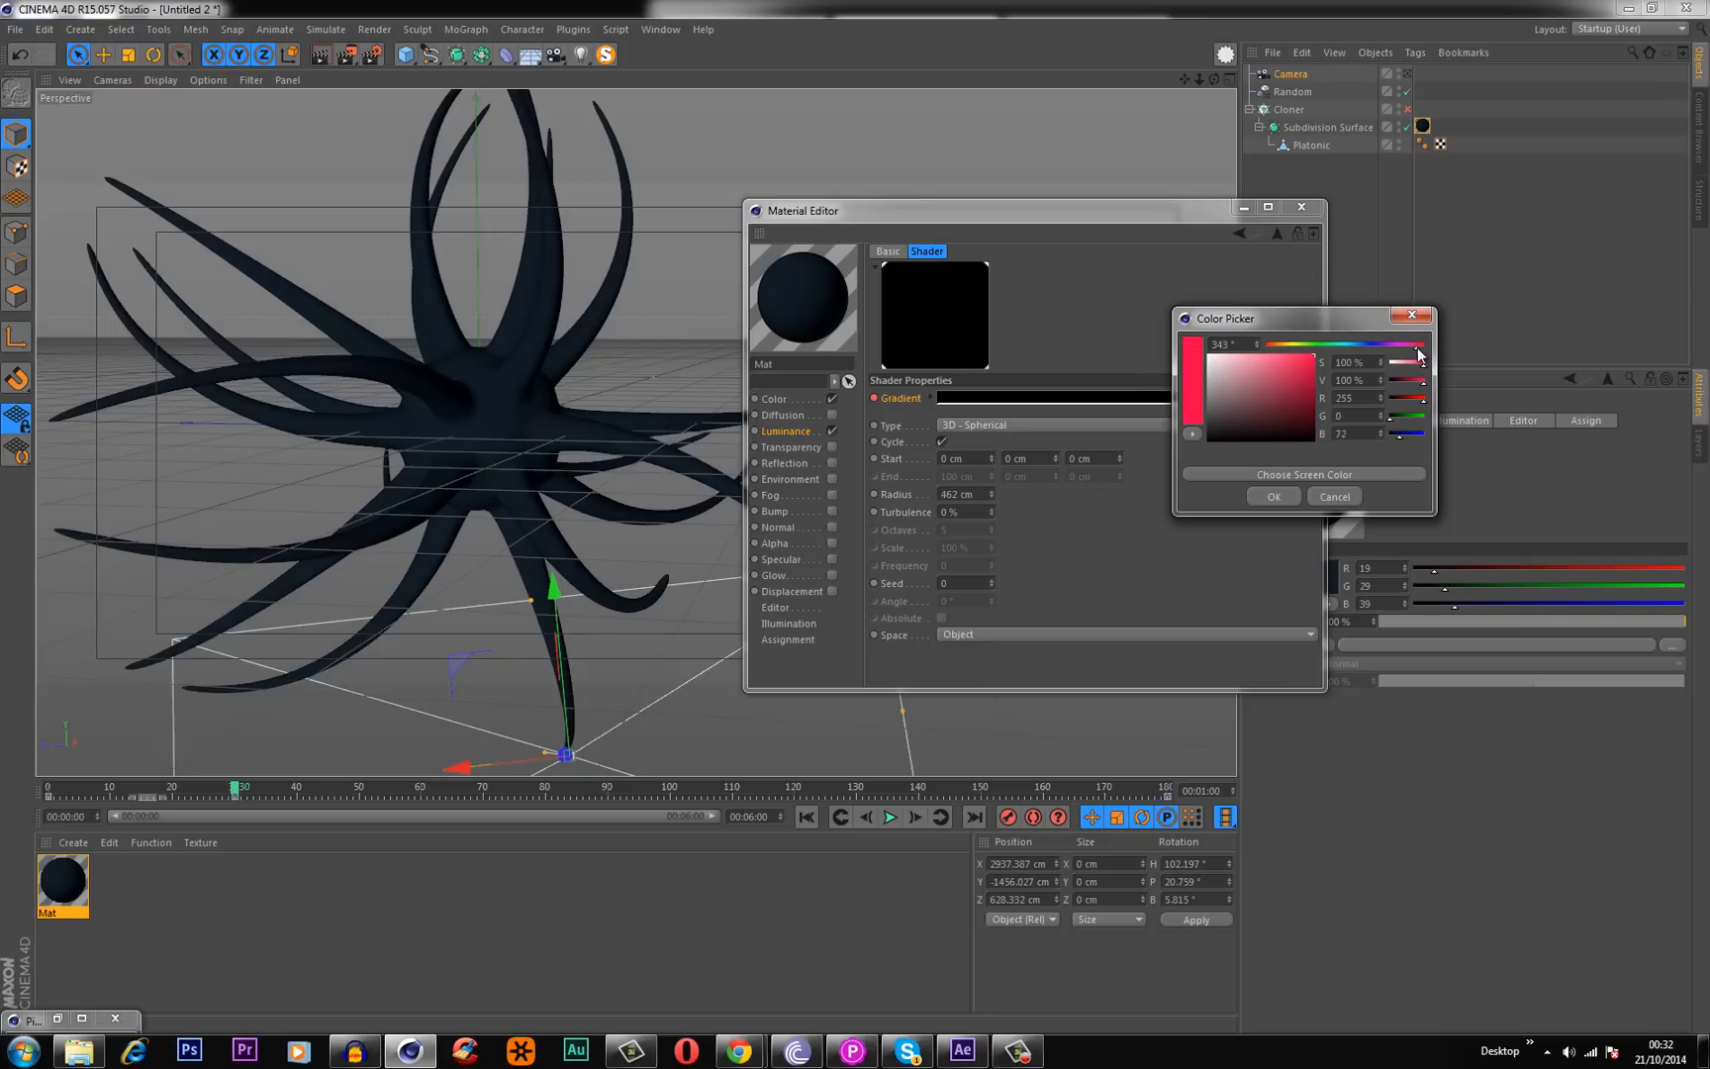
pyautogui.click(1424, 317)
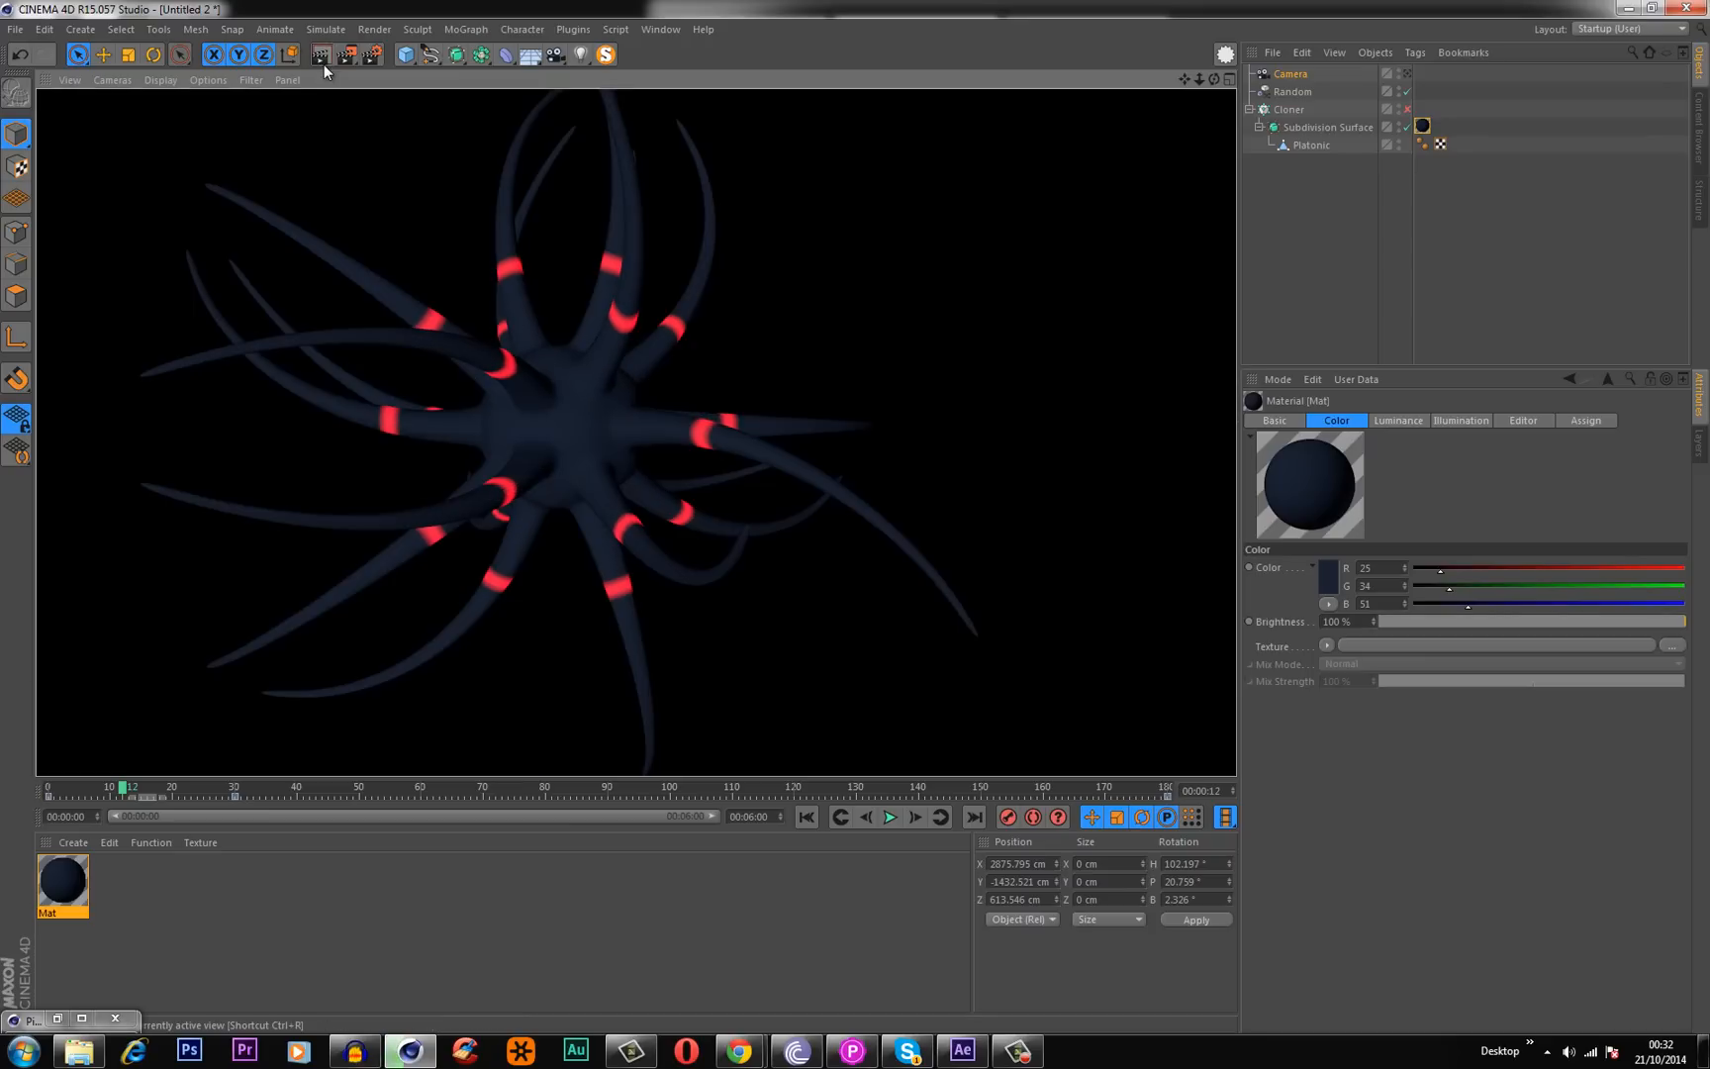
pyautogui.doubleClick(62, 883)
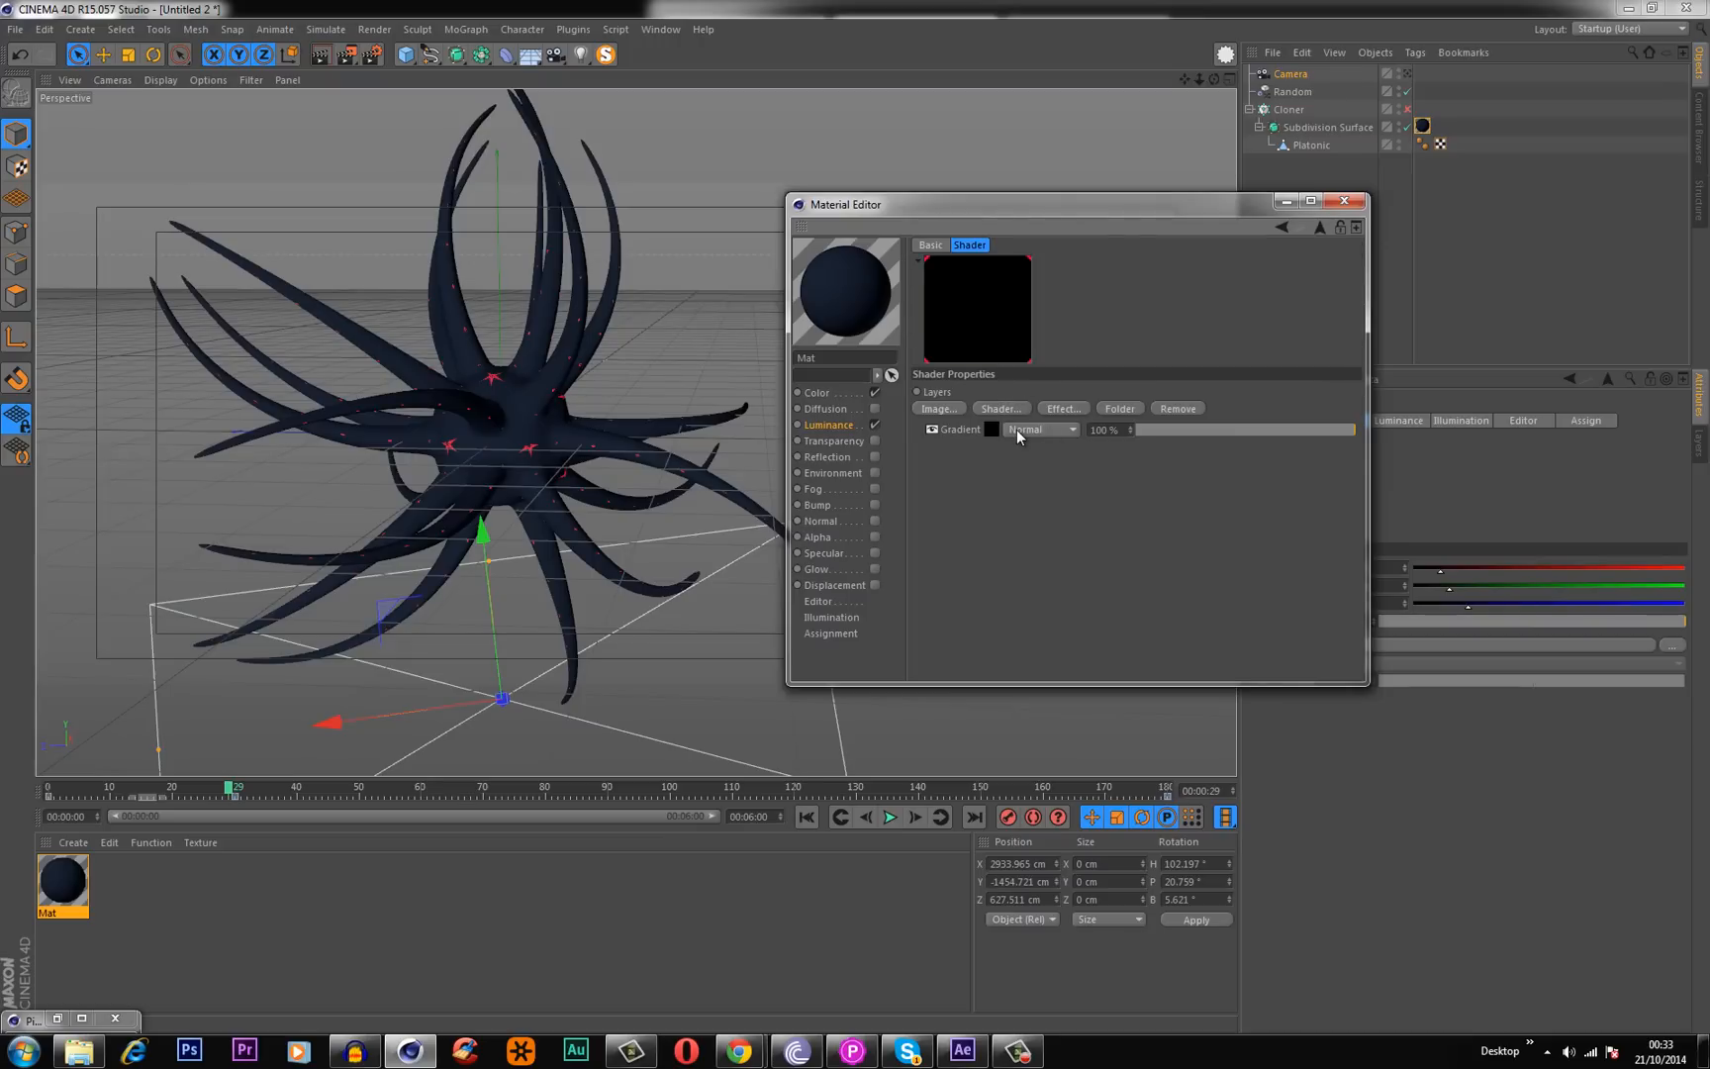
# Add a Fresnel layer to the luminance Layer shader and colour it blue.
pyautogui.click(997, 407)
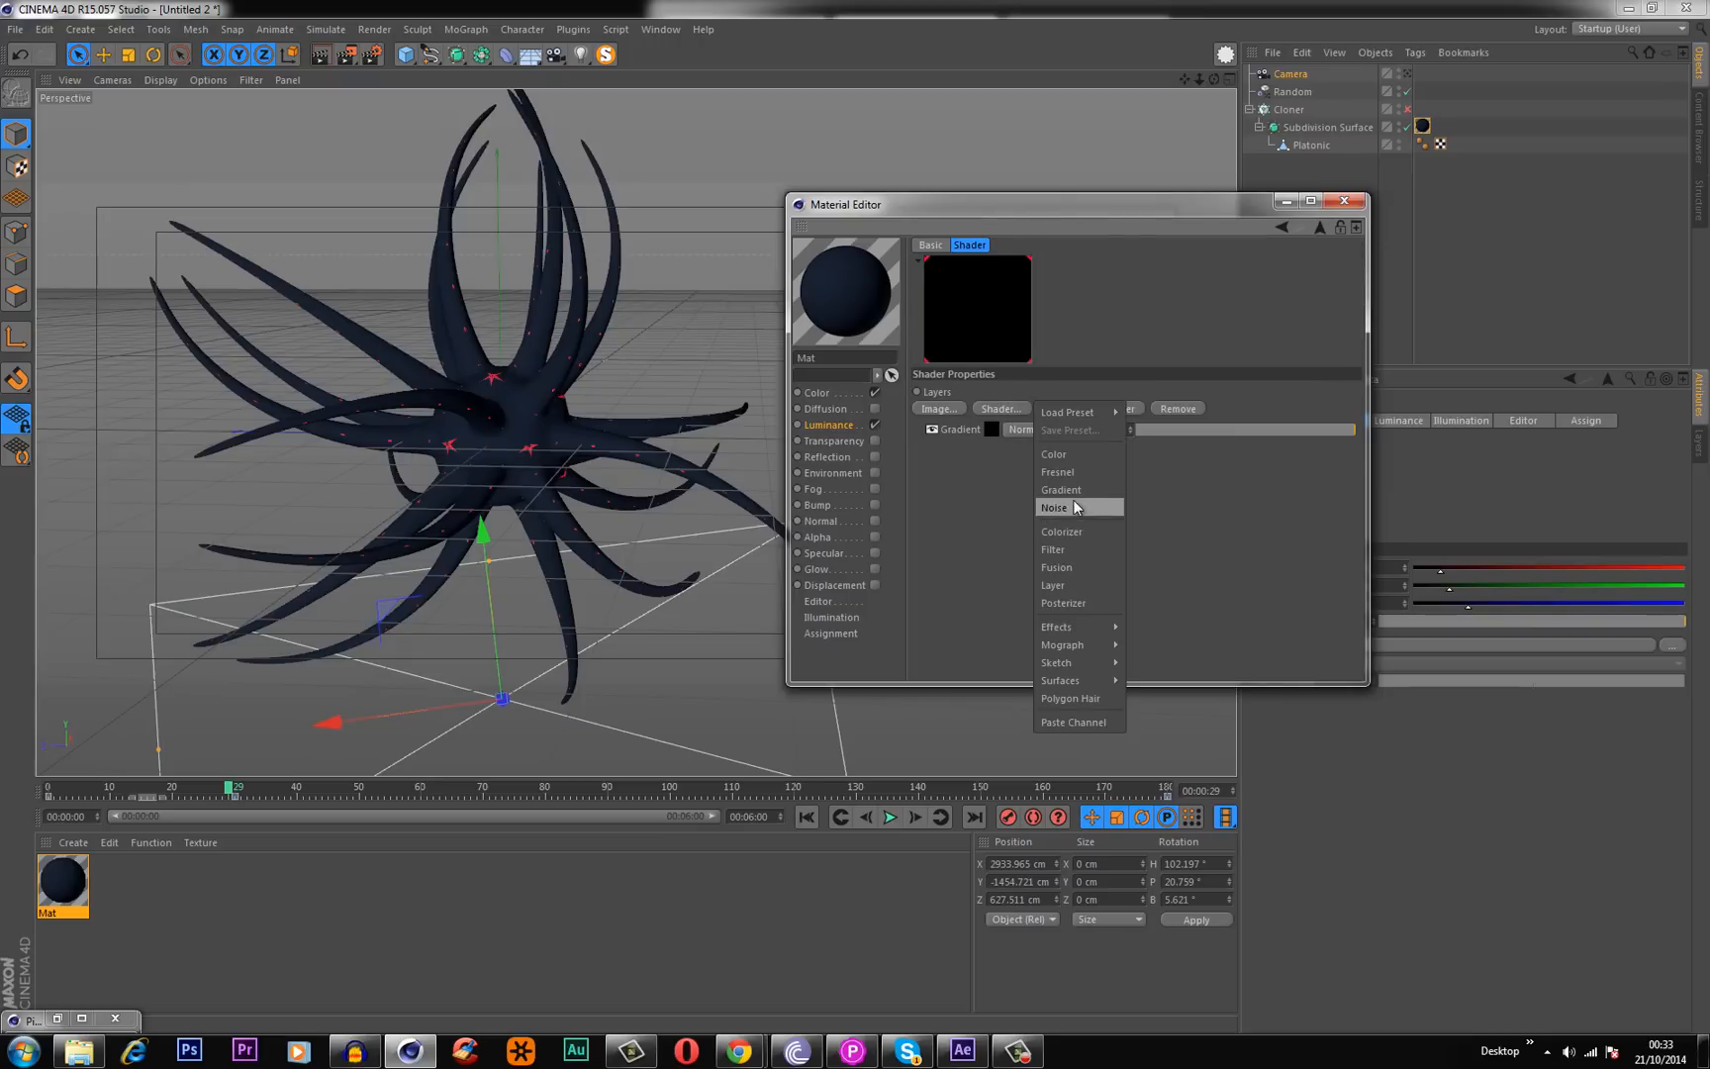
pyautogui.click(1056, 471)
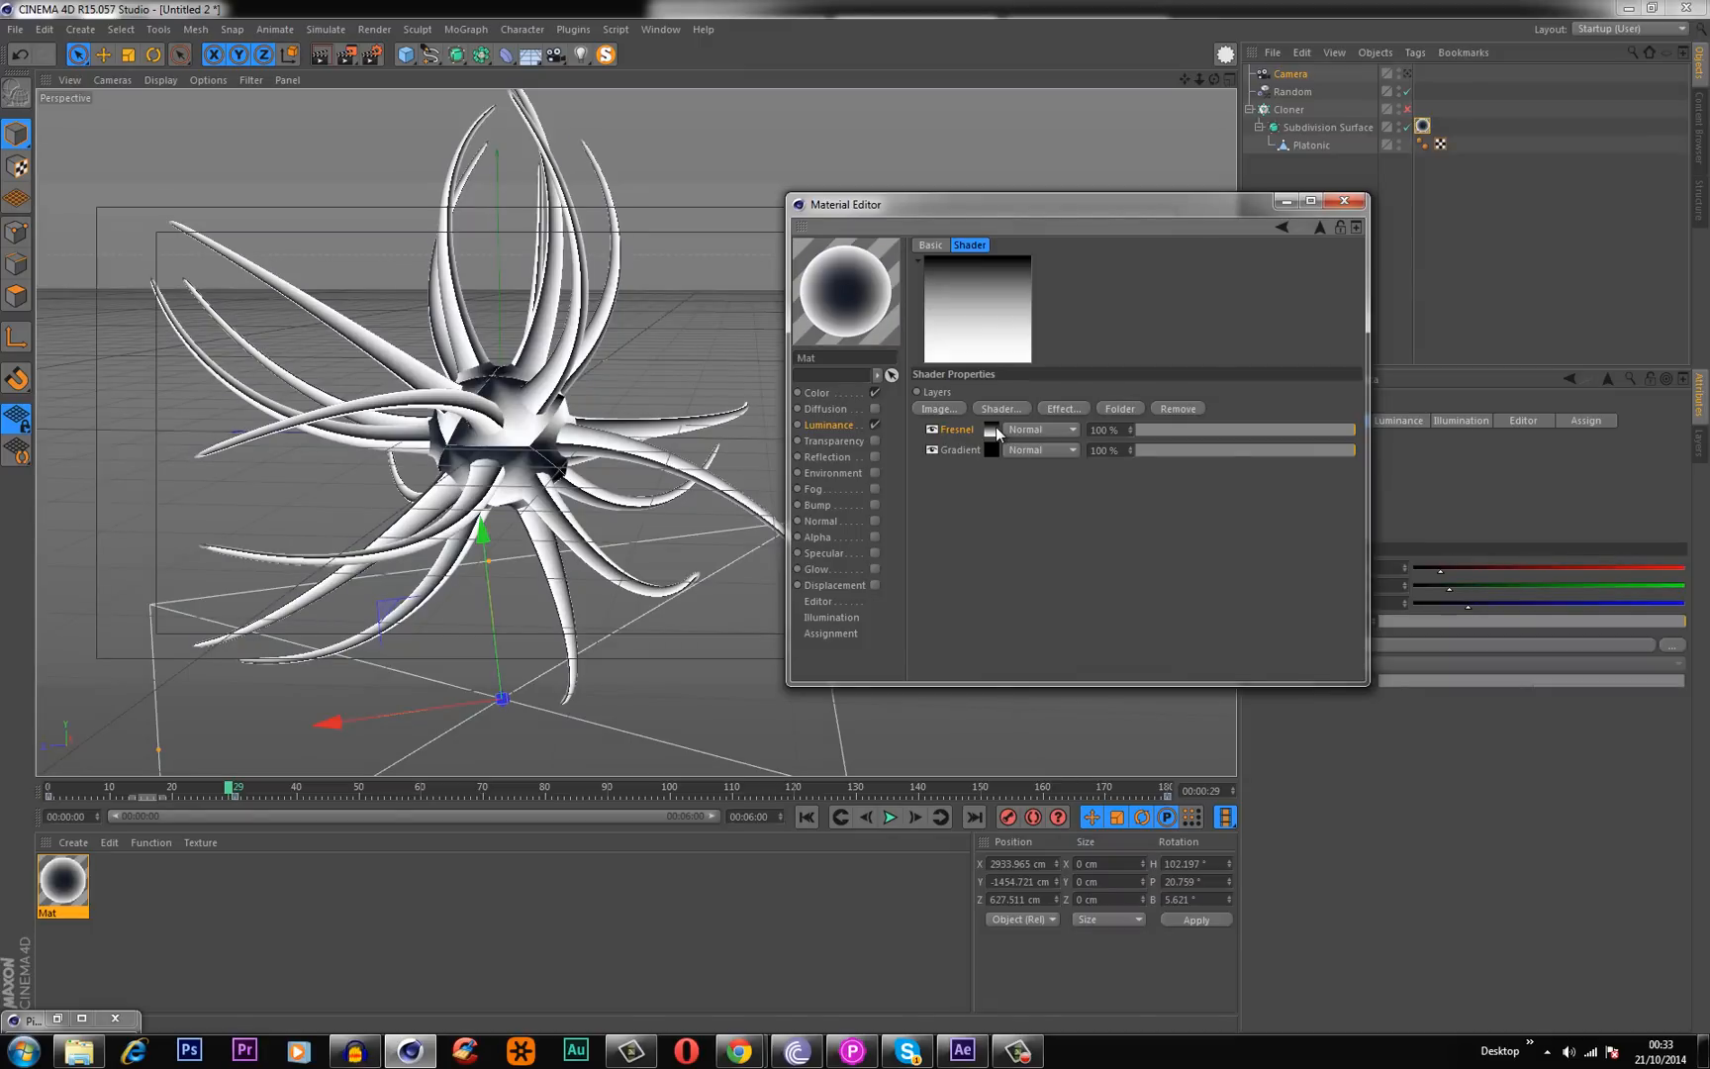
pyautogui.click(956, 429)
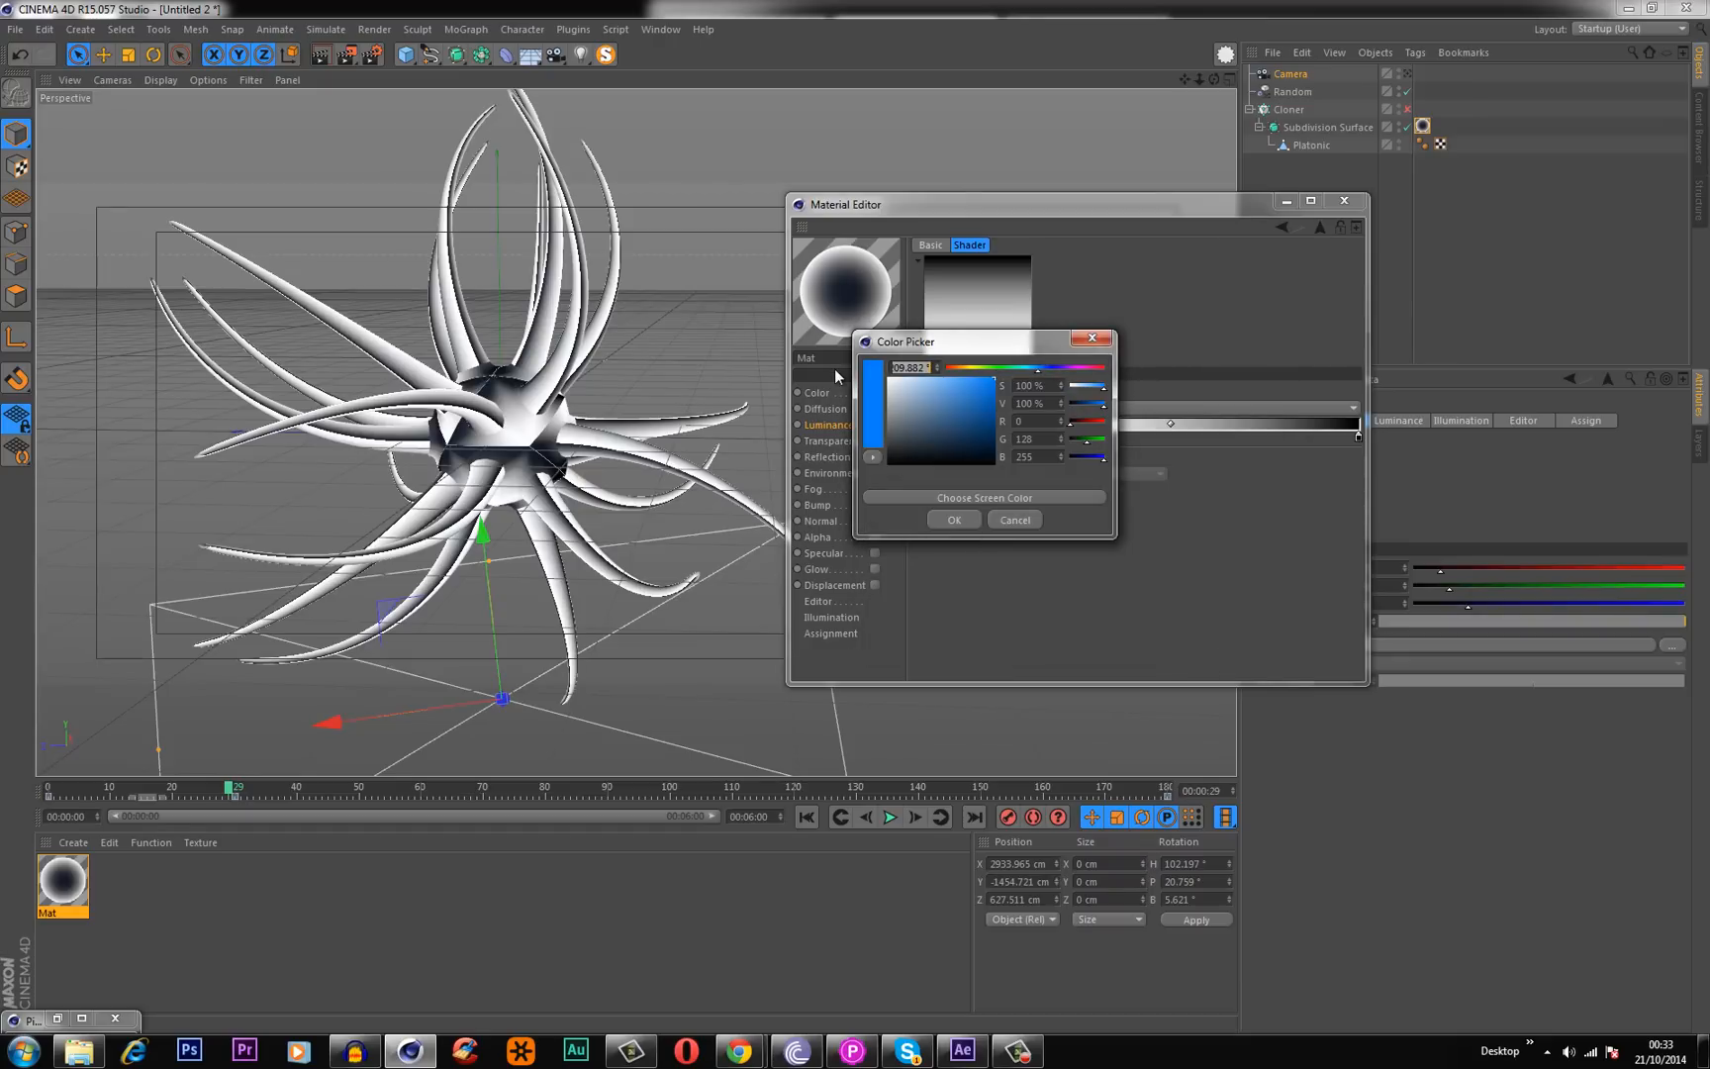
pyautogui.tripleClick(912, 366)
pyautogui.write('220')
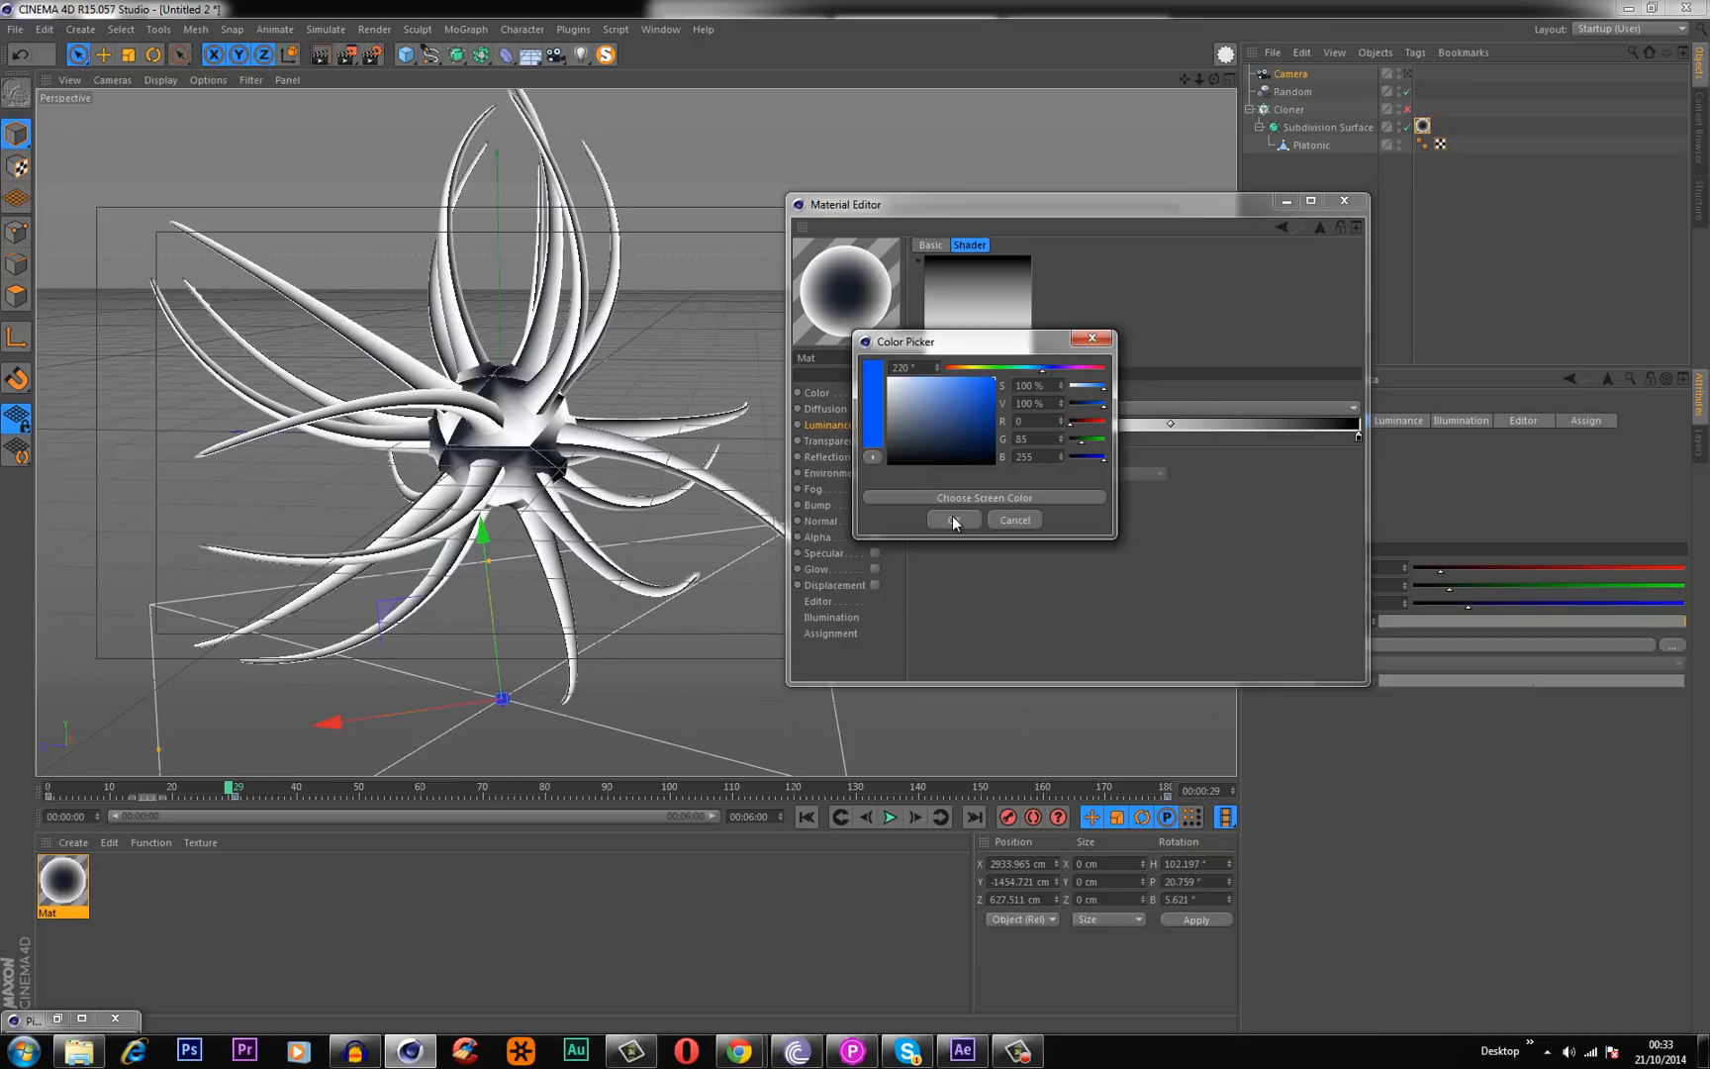
pyautogui.click(954, 521)
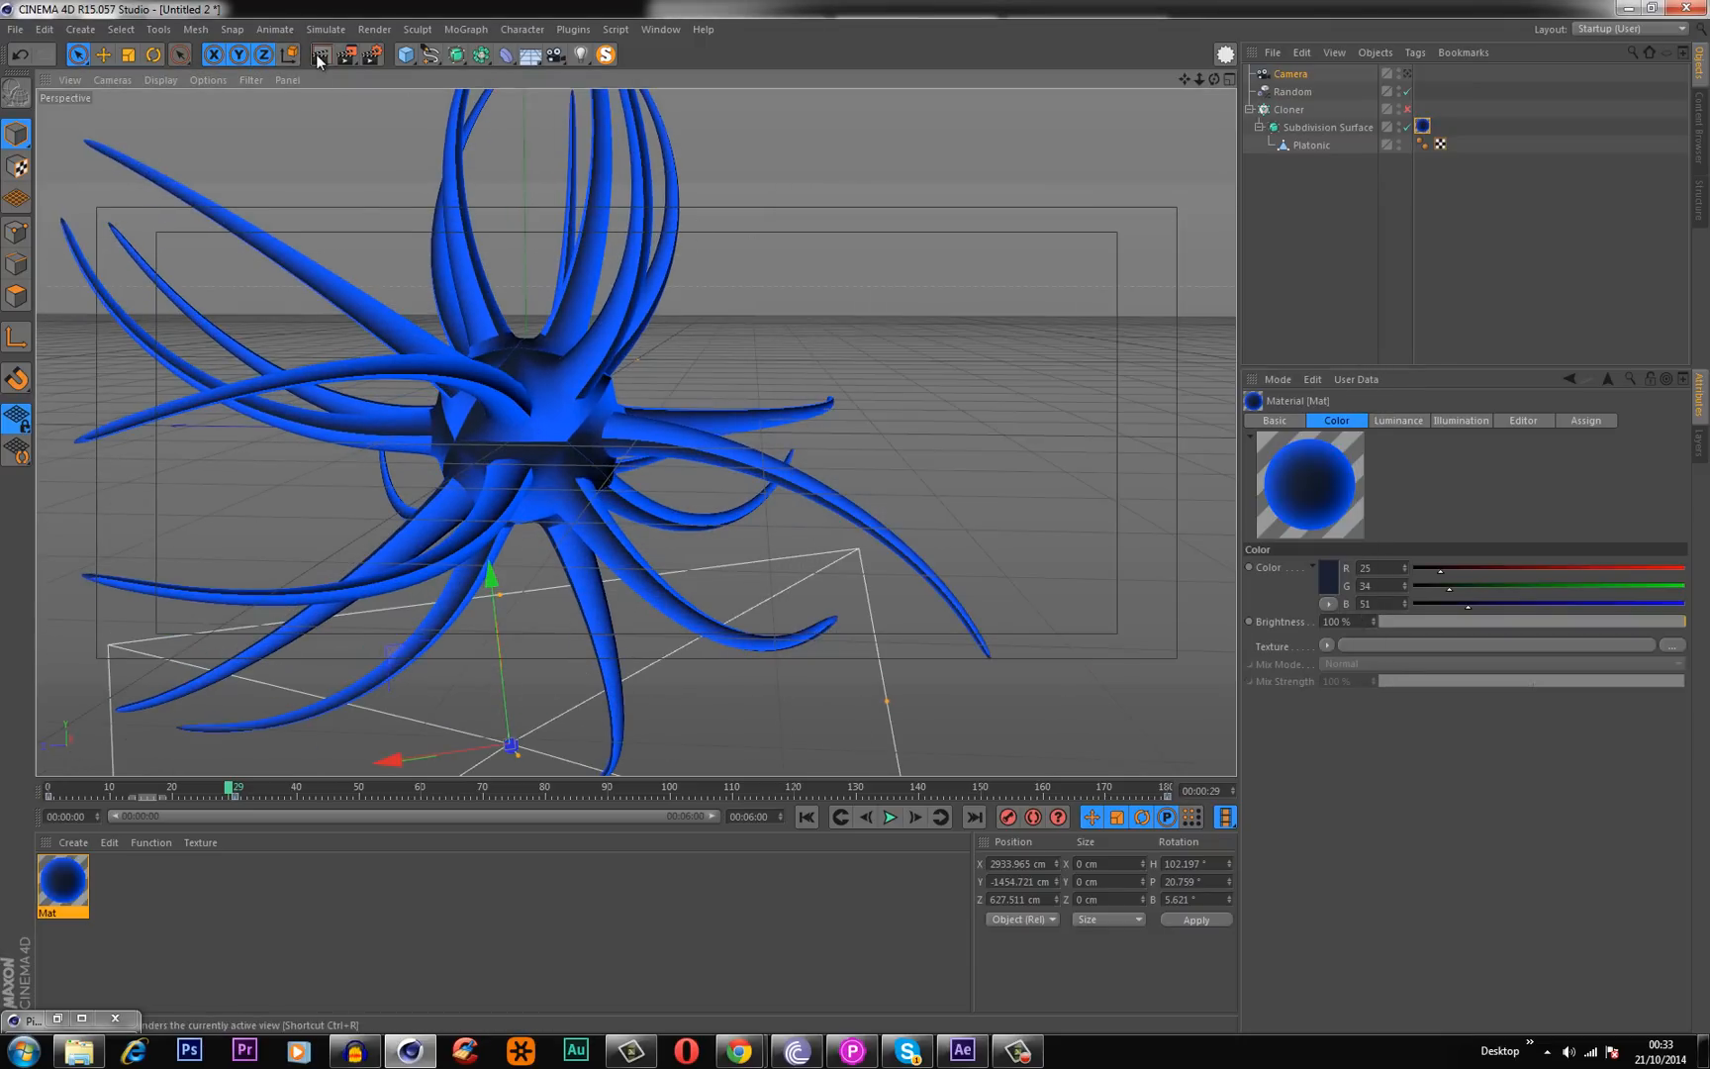
# Set Mat's base colour to near-black RGB 6, 8, 12 and re-render the view.
pyautogui.click(318, 55)
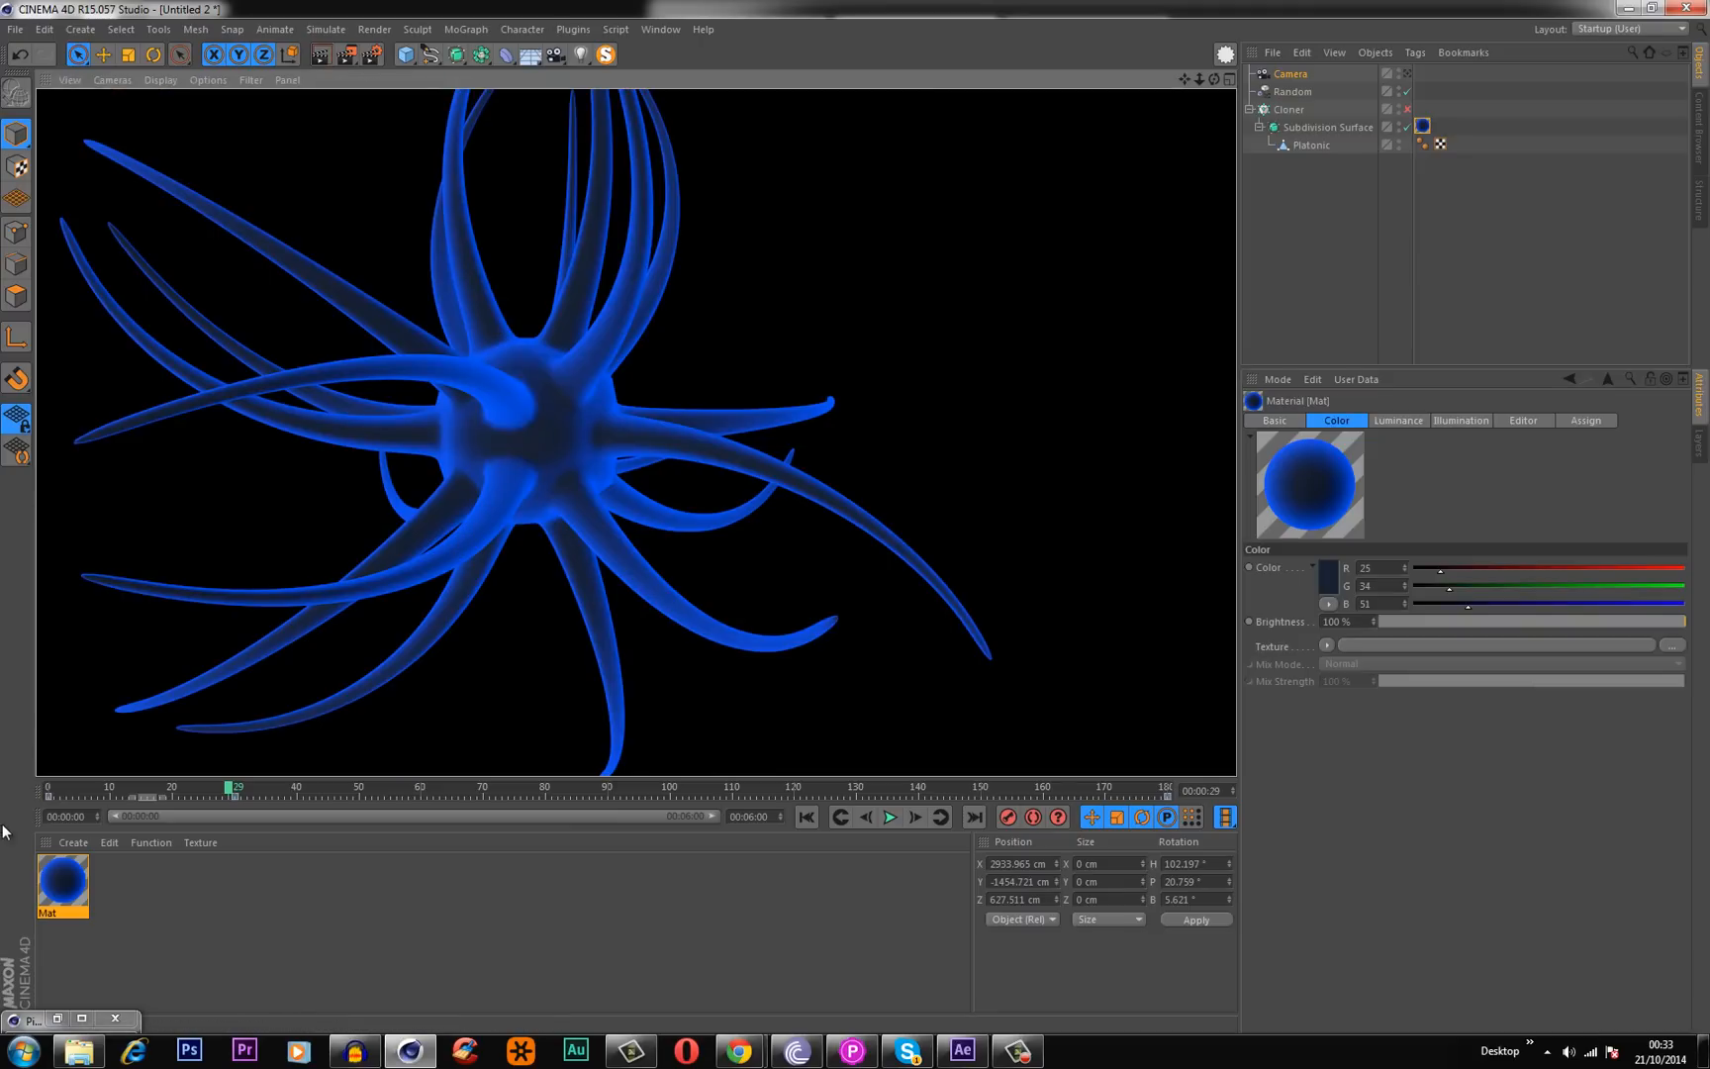
pyautogui.doubleClick(62, 884)
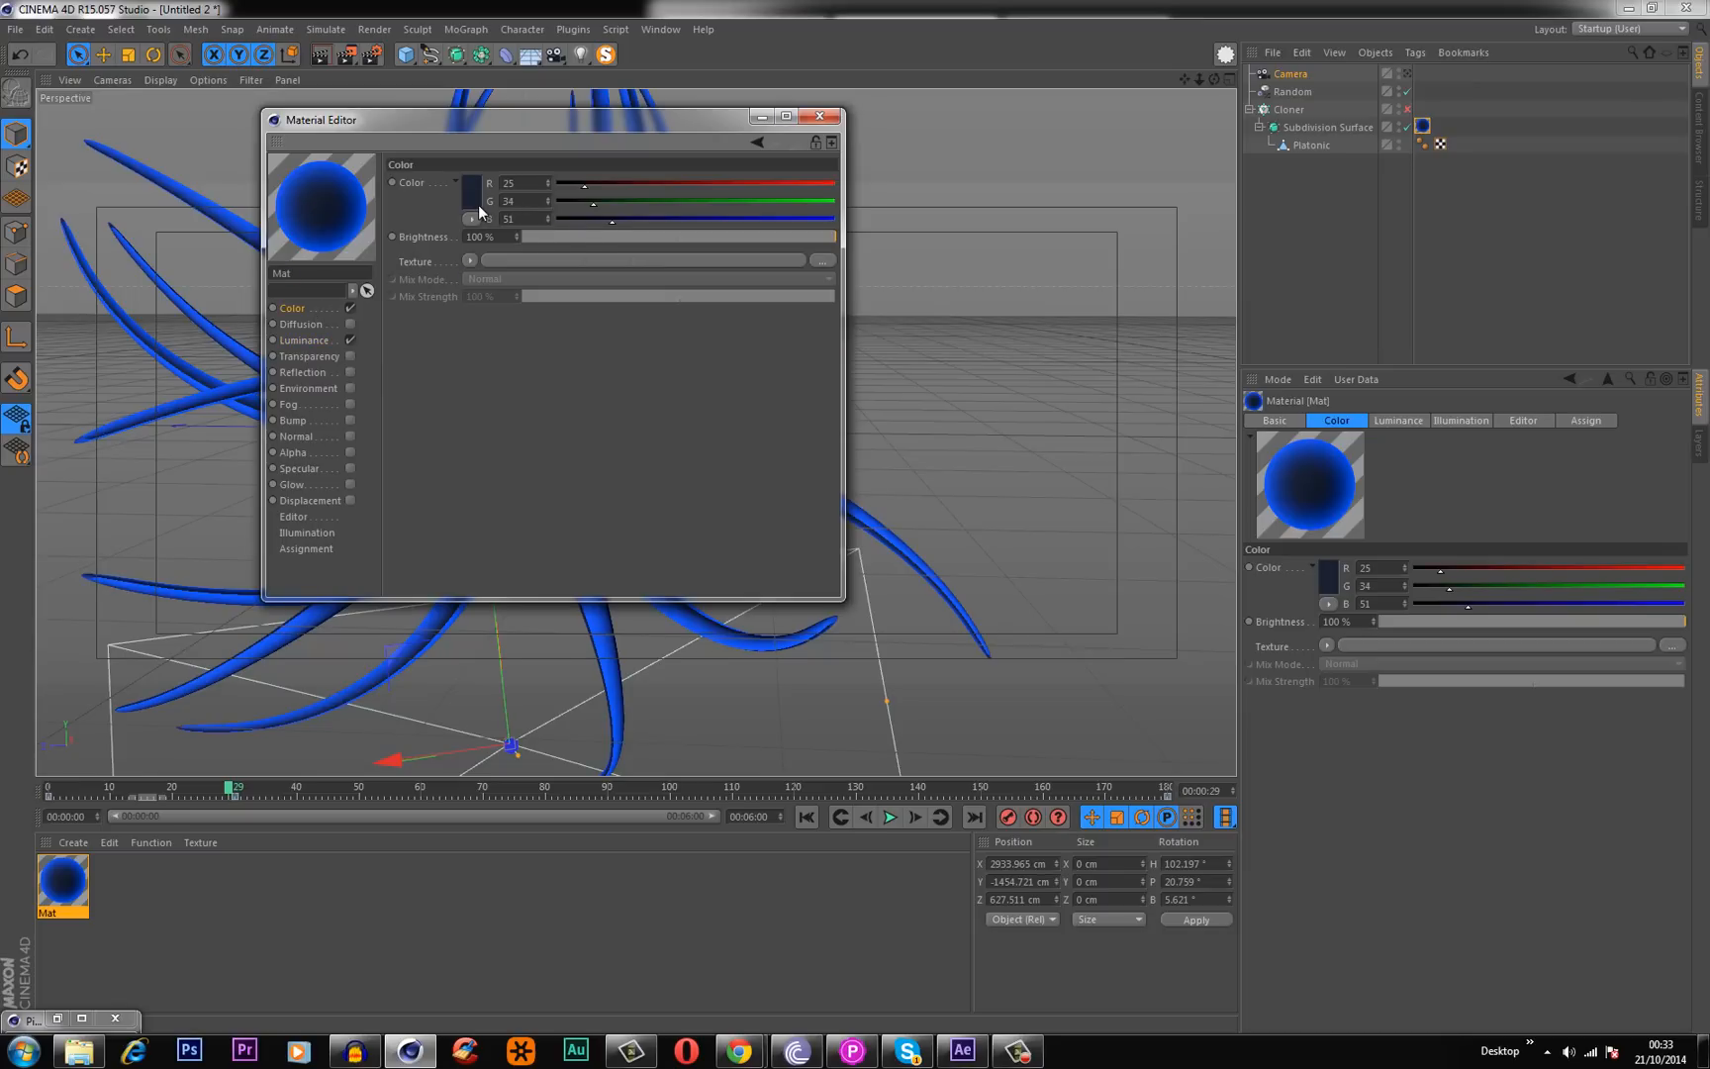
pyautogui.click(471, 201)
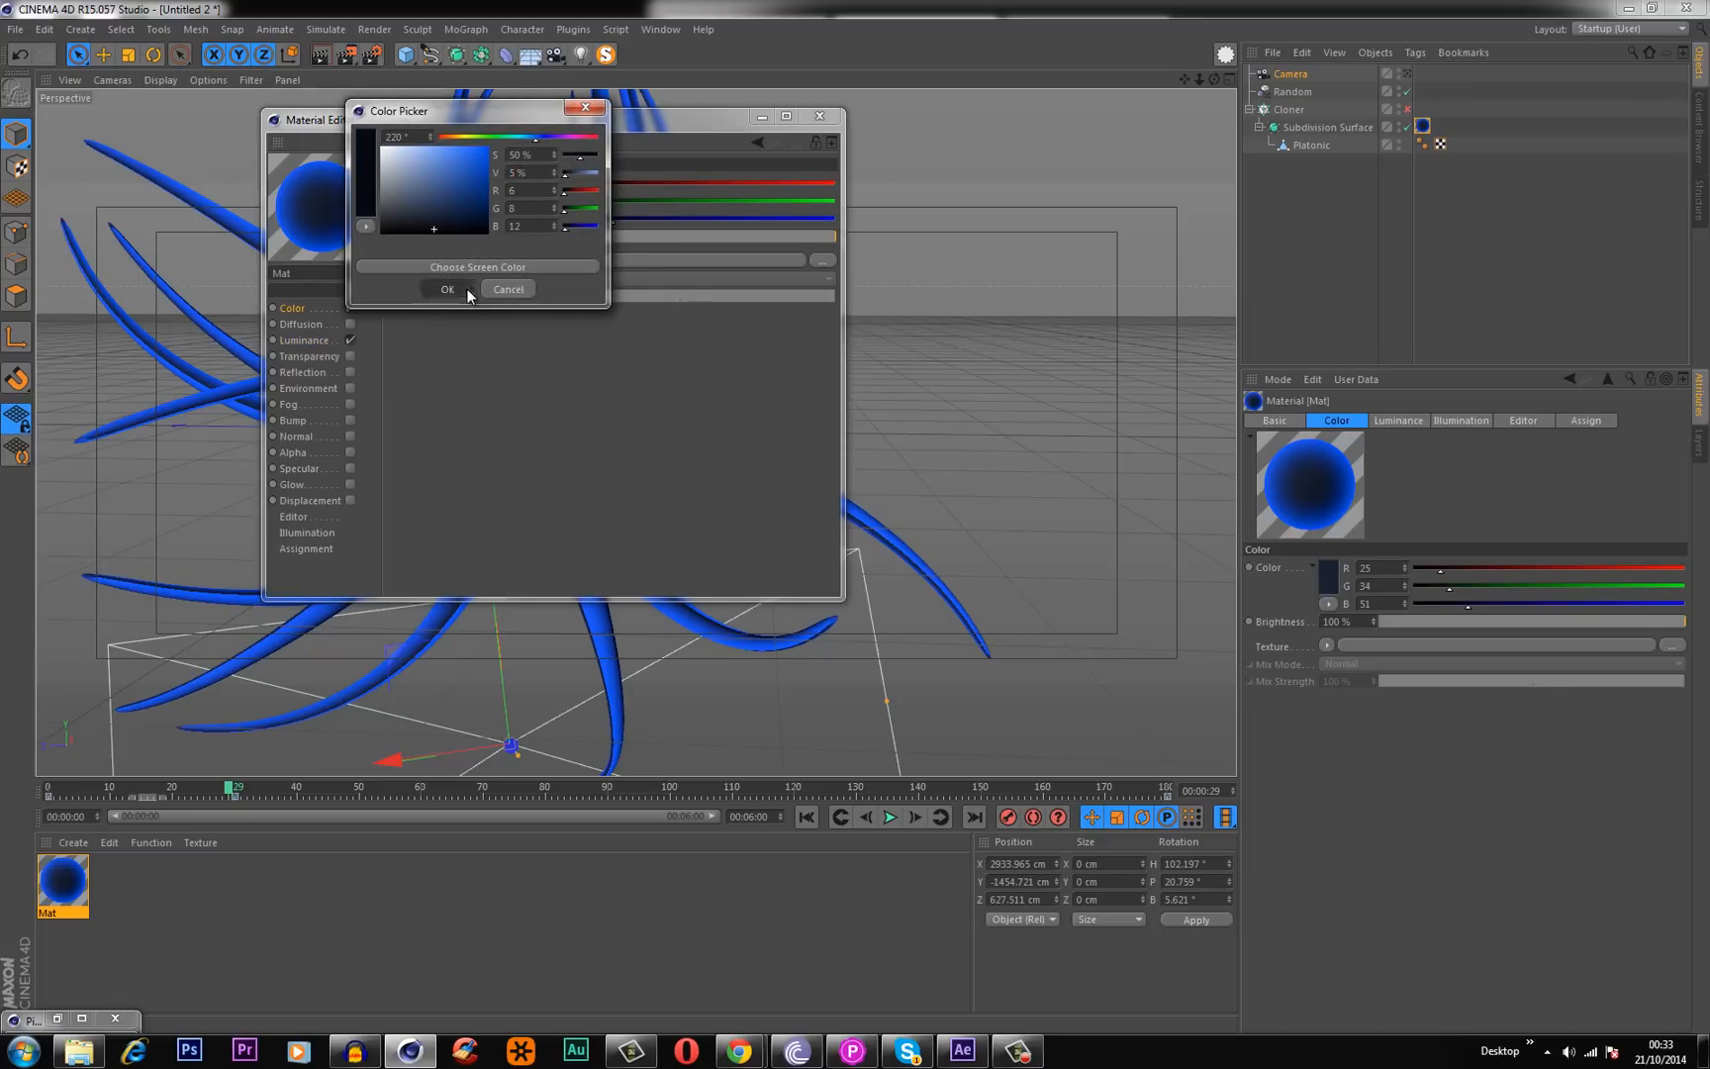
pyautogui.click(447, 289)
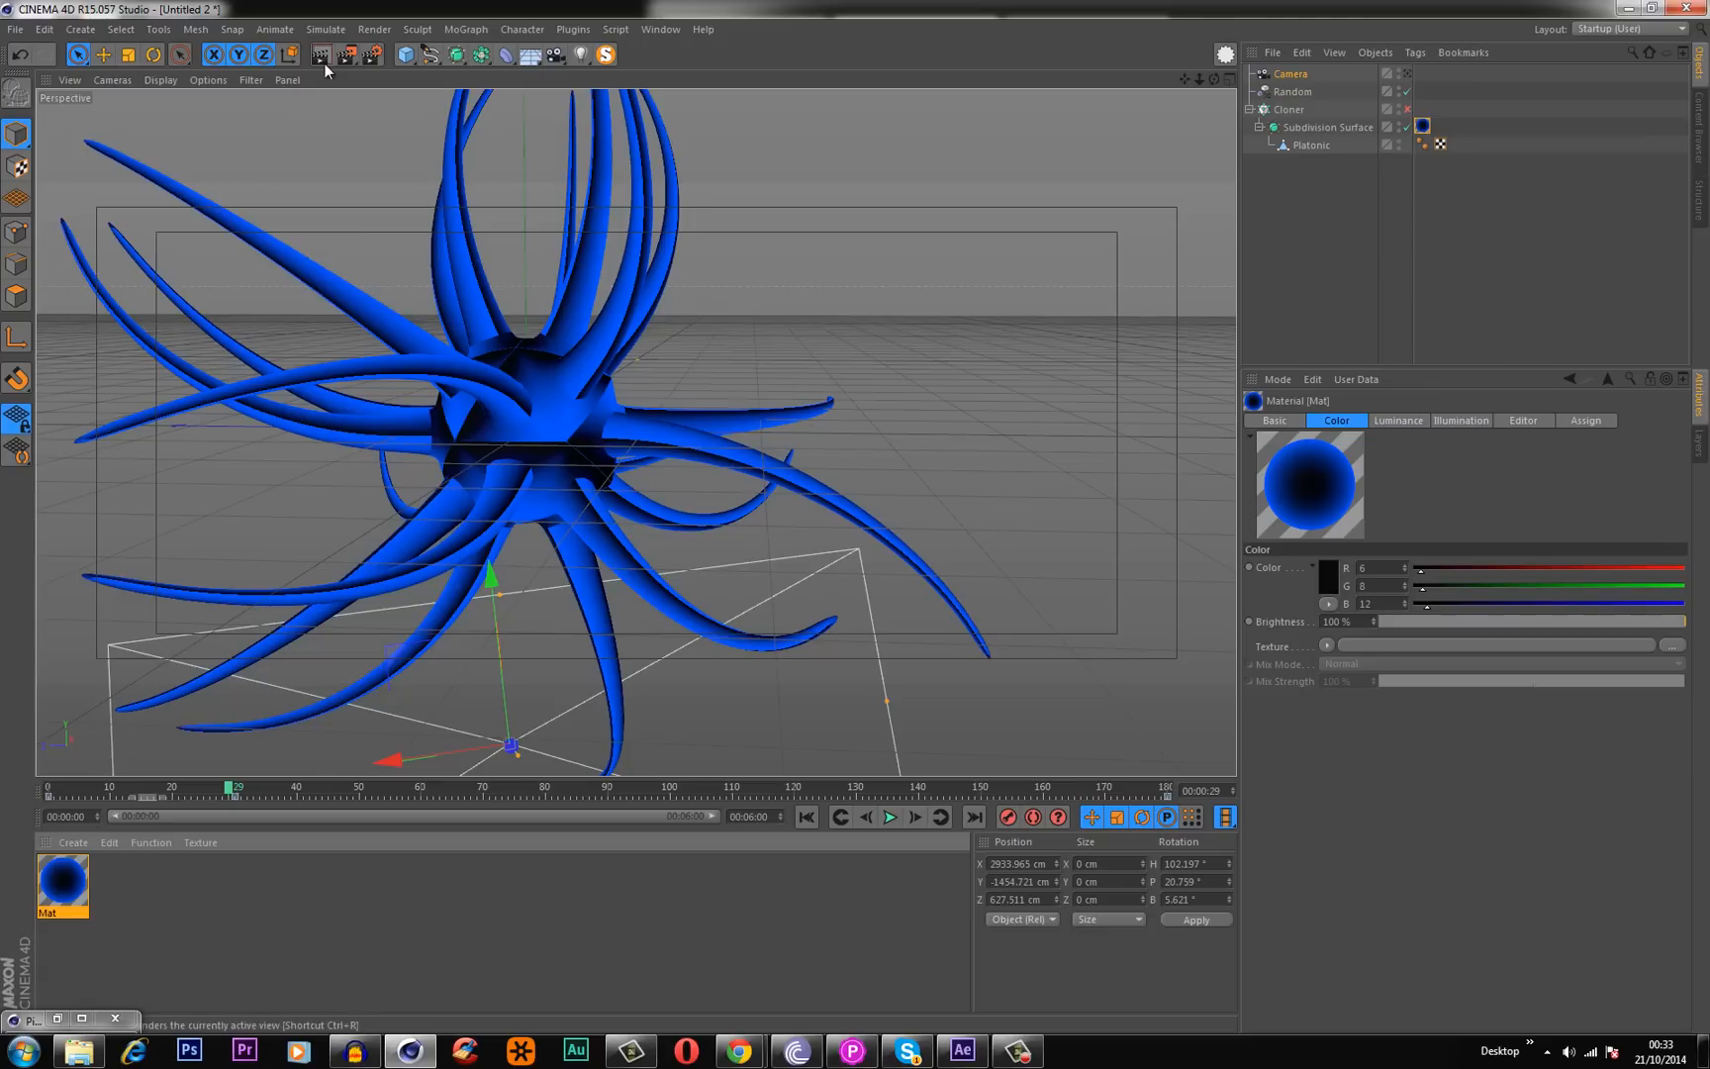
pyautogui.click(318, 54)
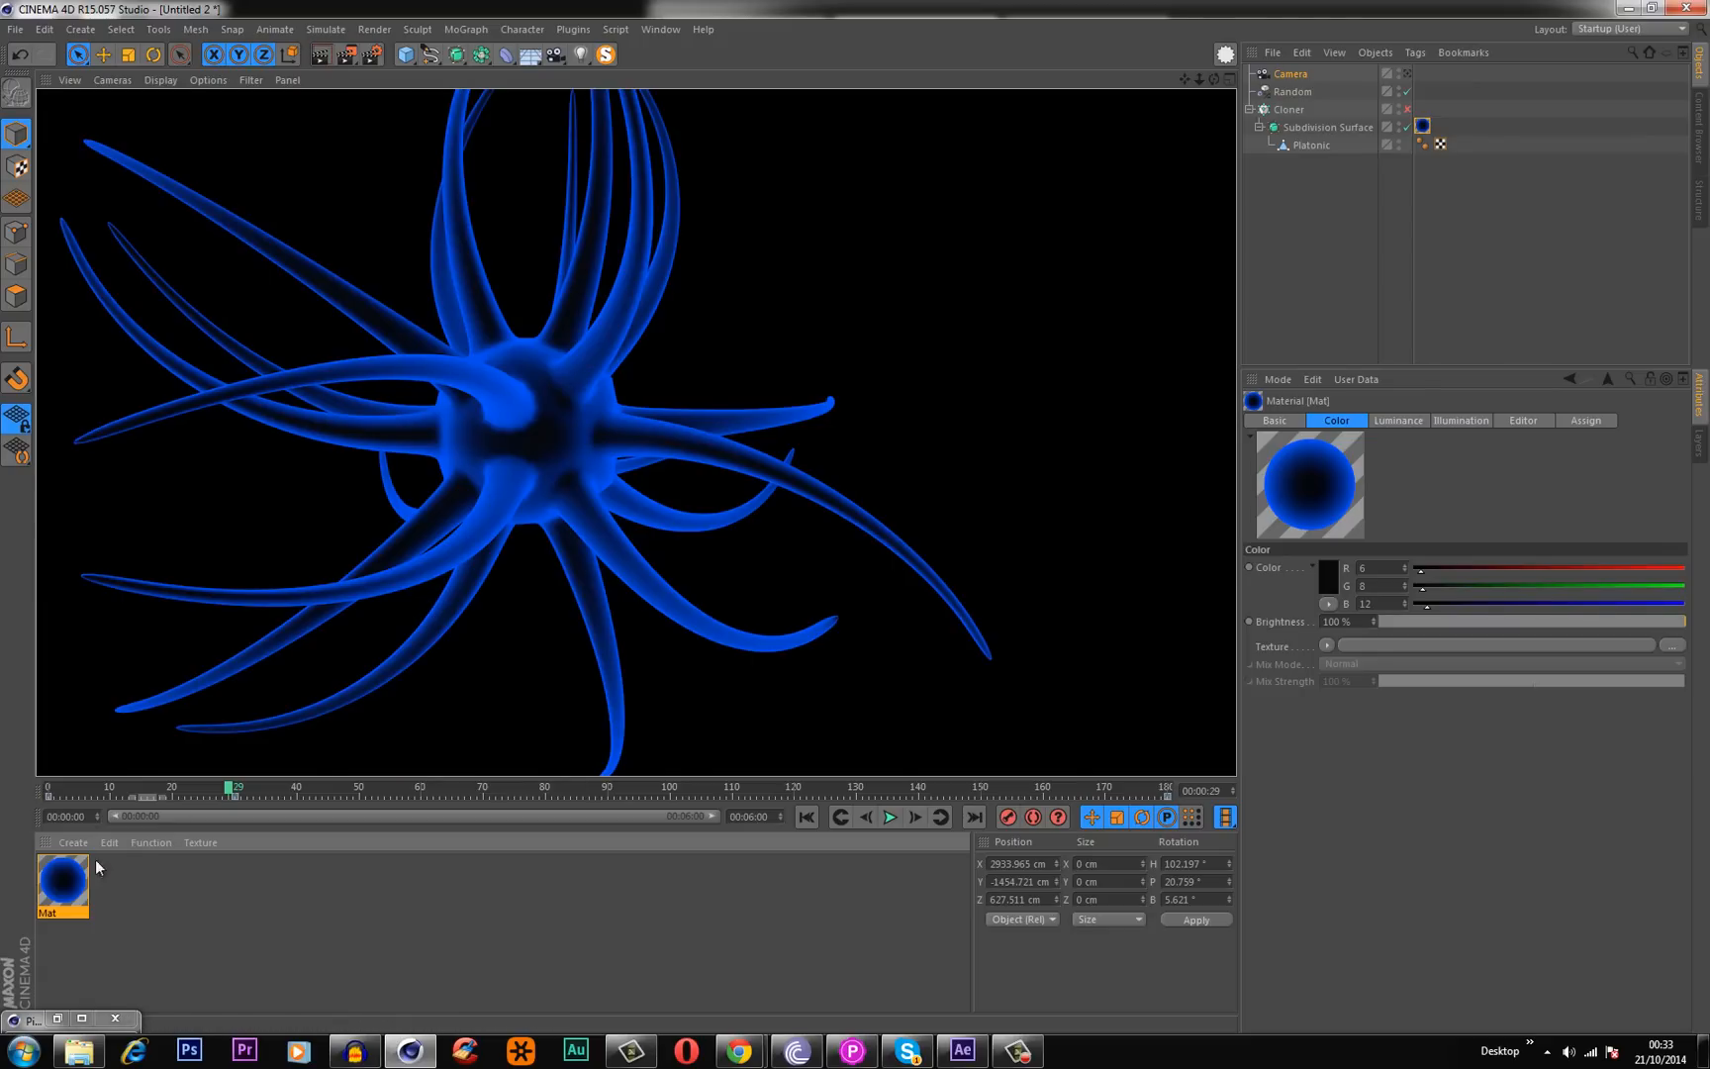
pyautogui.doubleClick(62, 873)
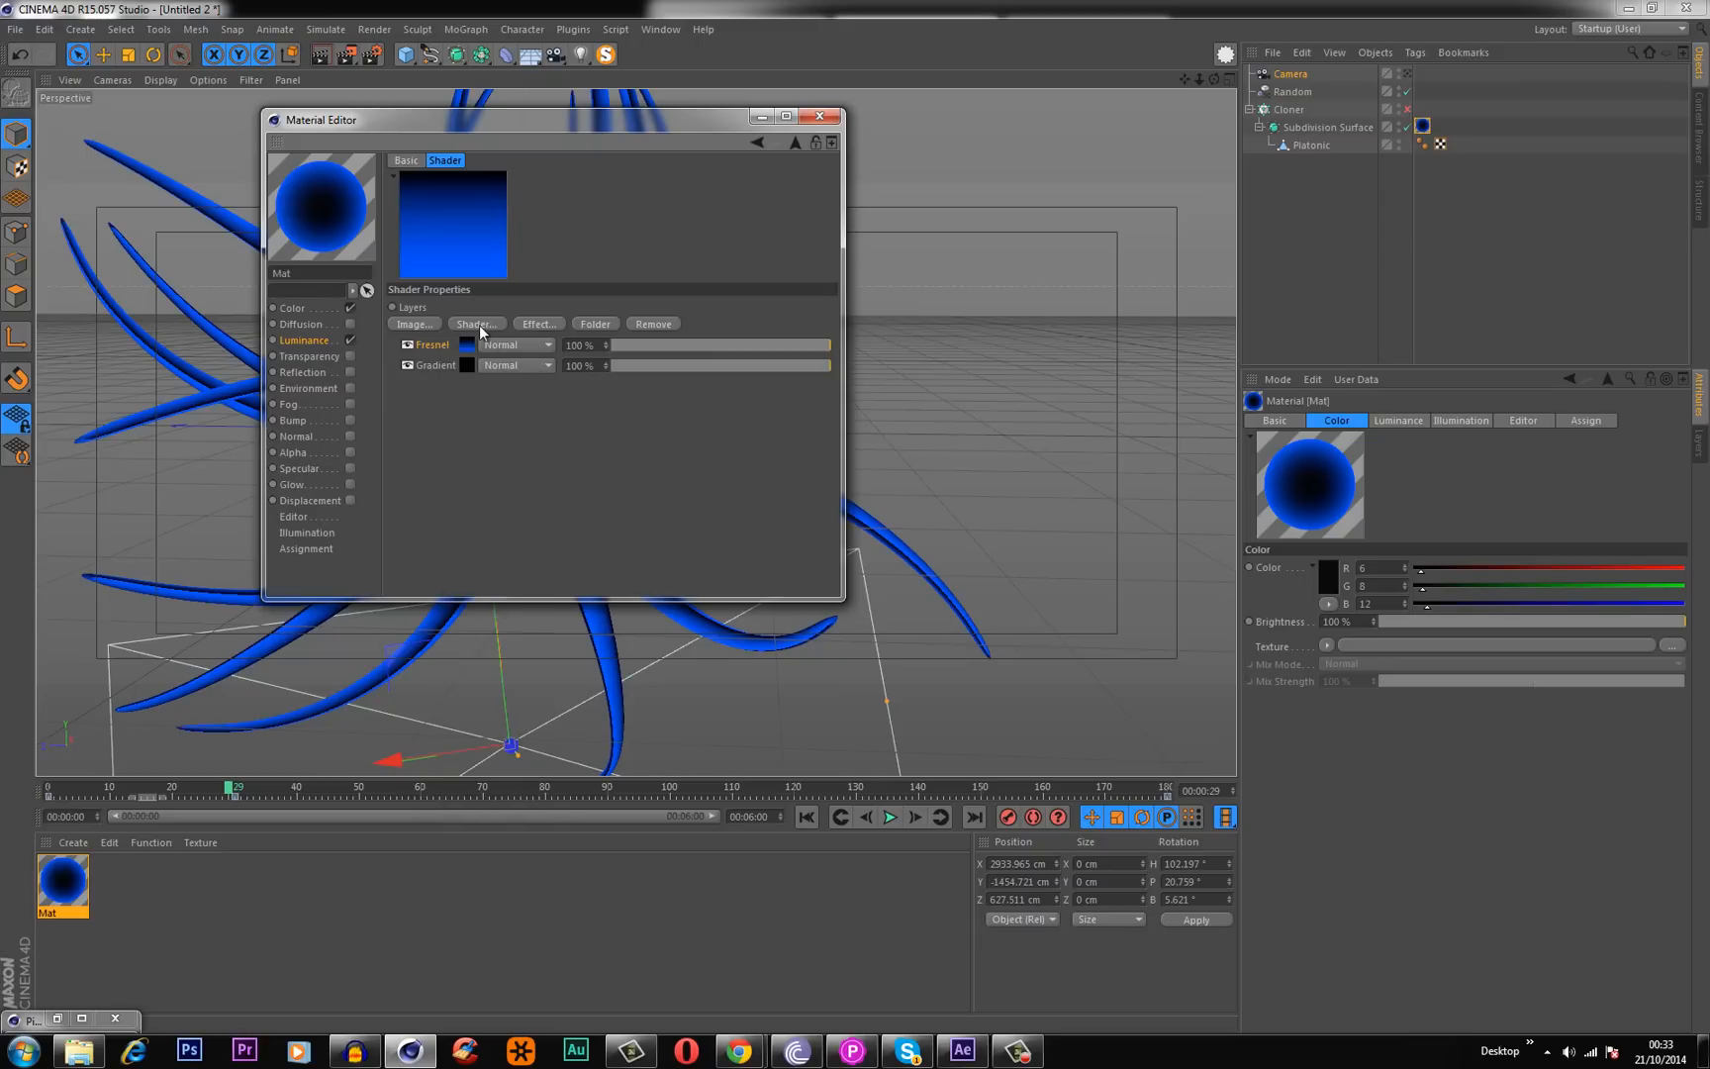
# Add a second Fresnel layer and set the Fresnel and Gradient layers to Screen blend.
pyautogui.click(477, 322)
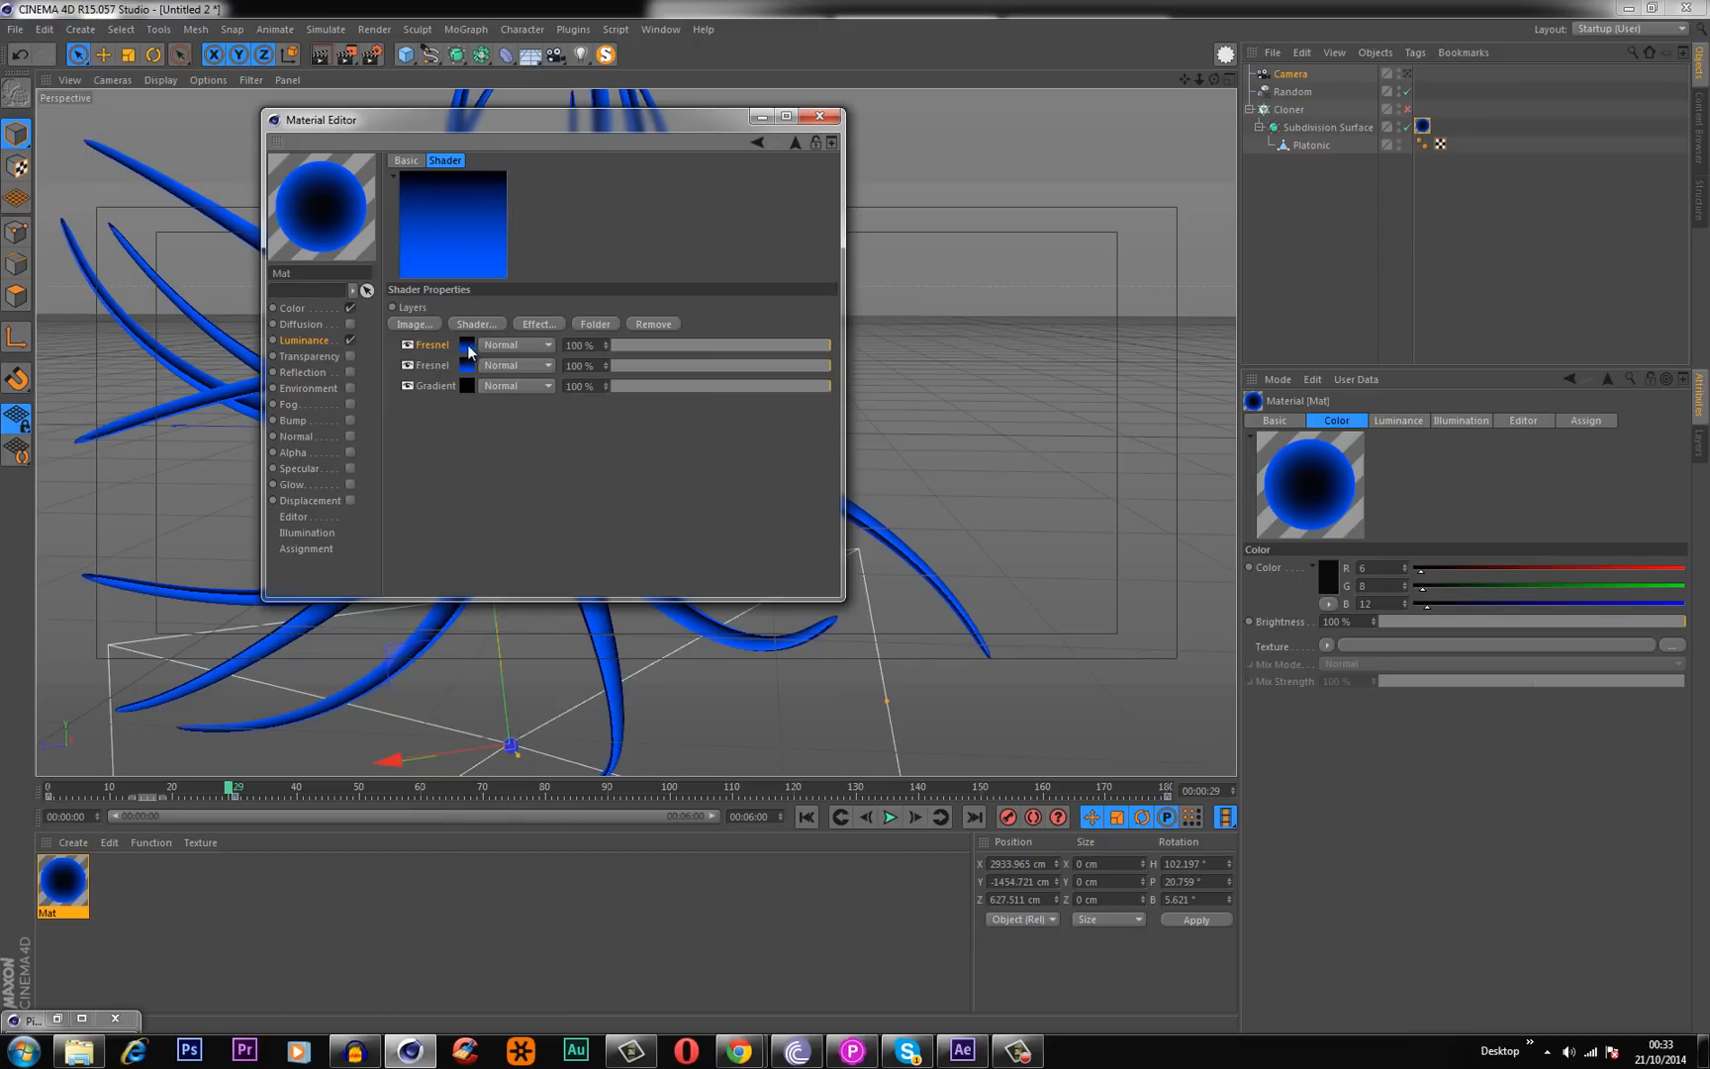
pyautogui.click(468, 345)
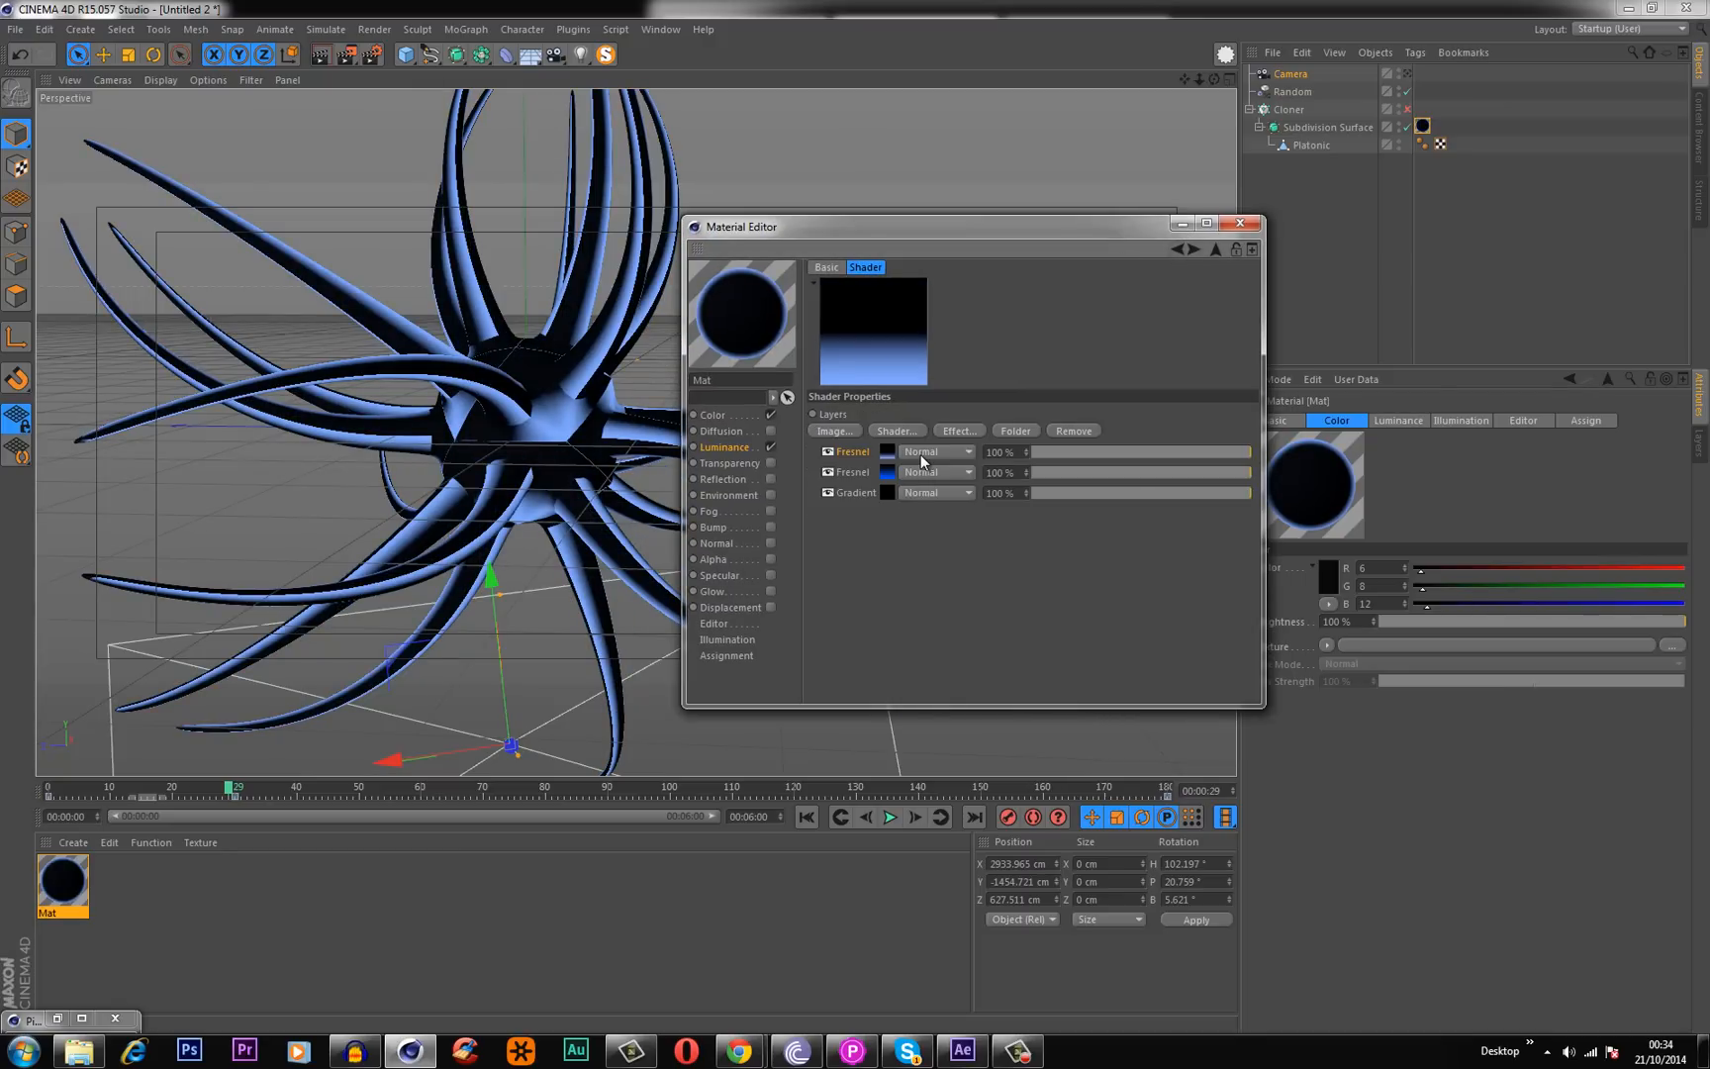
pyautogui.click(933, 451)
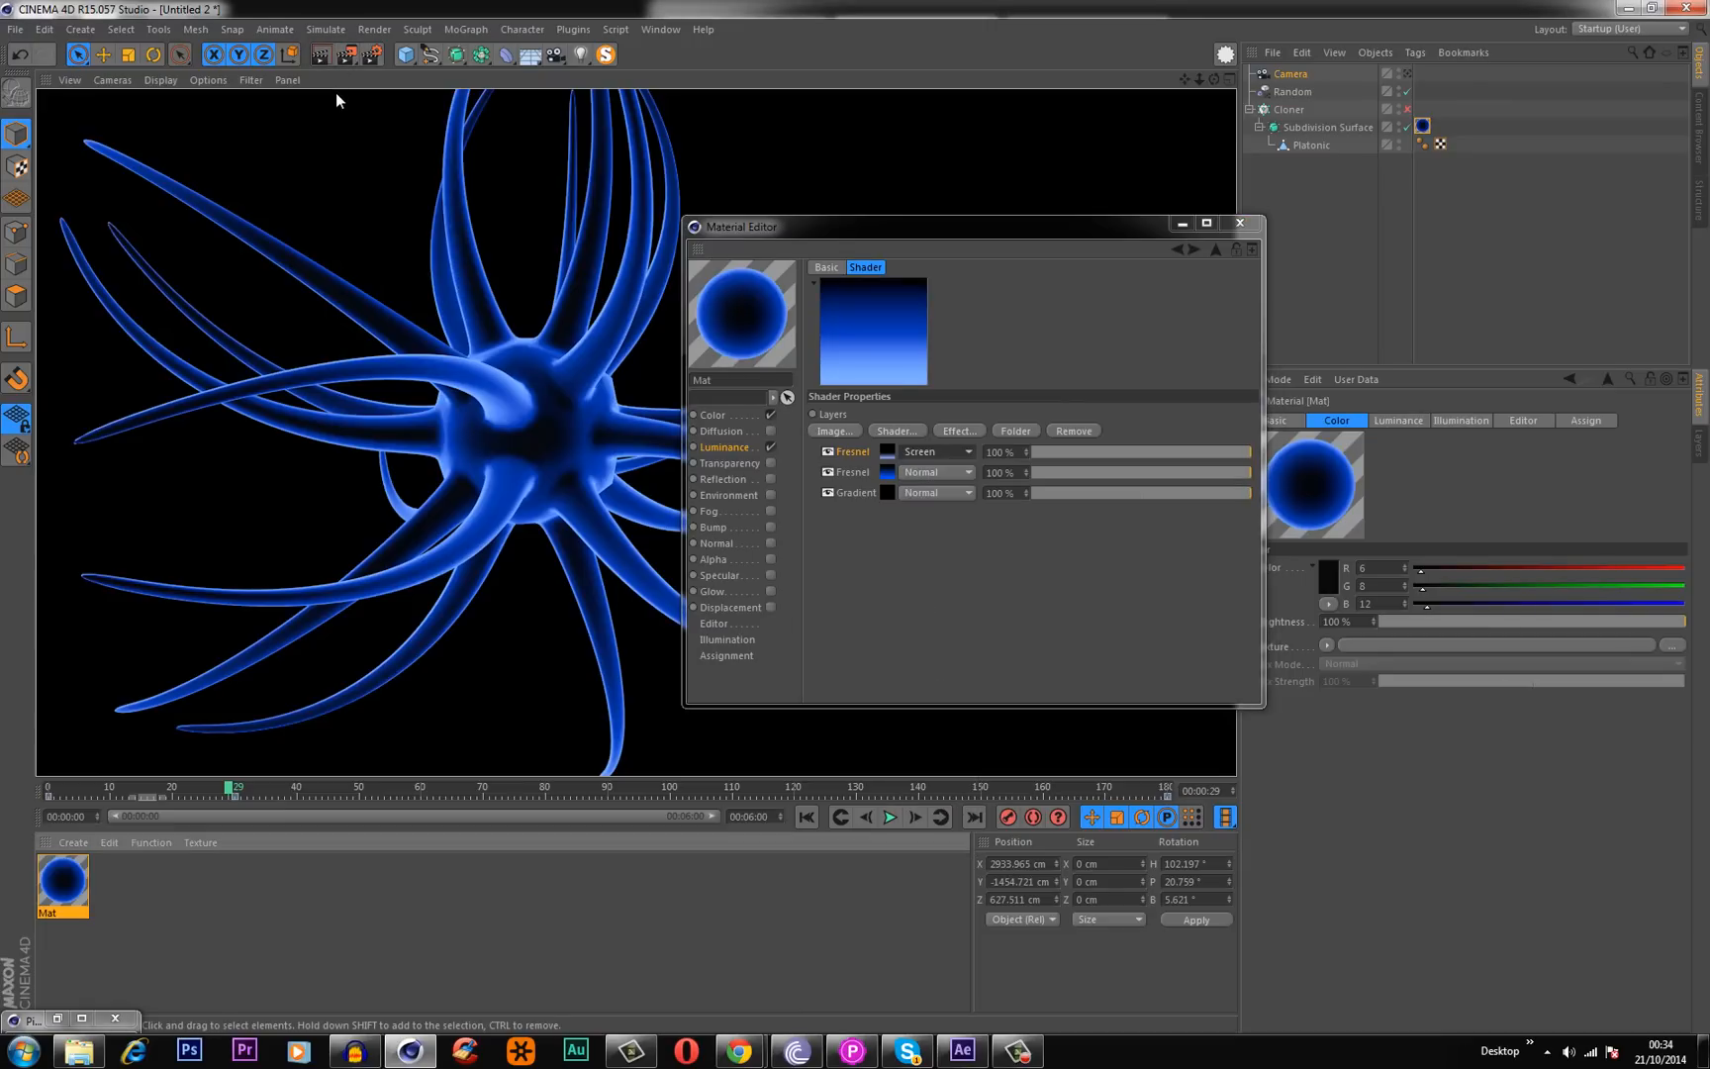
pyautogui.moveTo(491, 512)
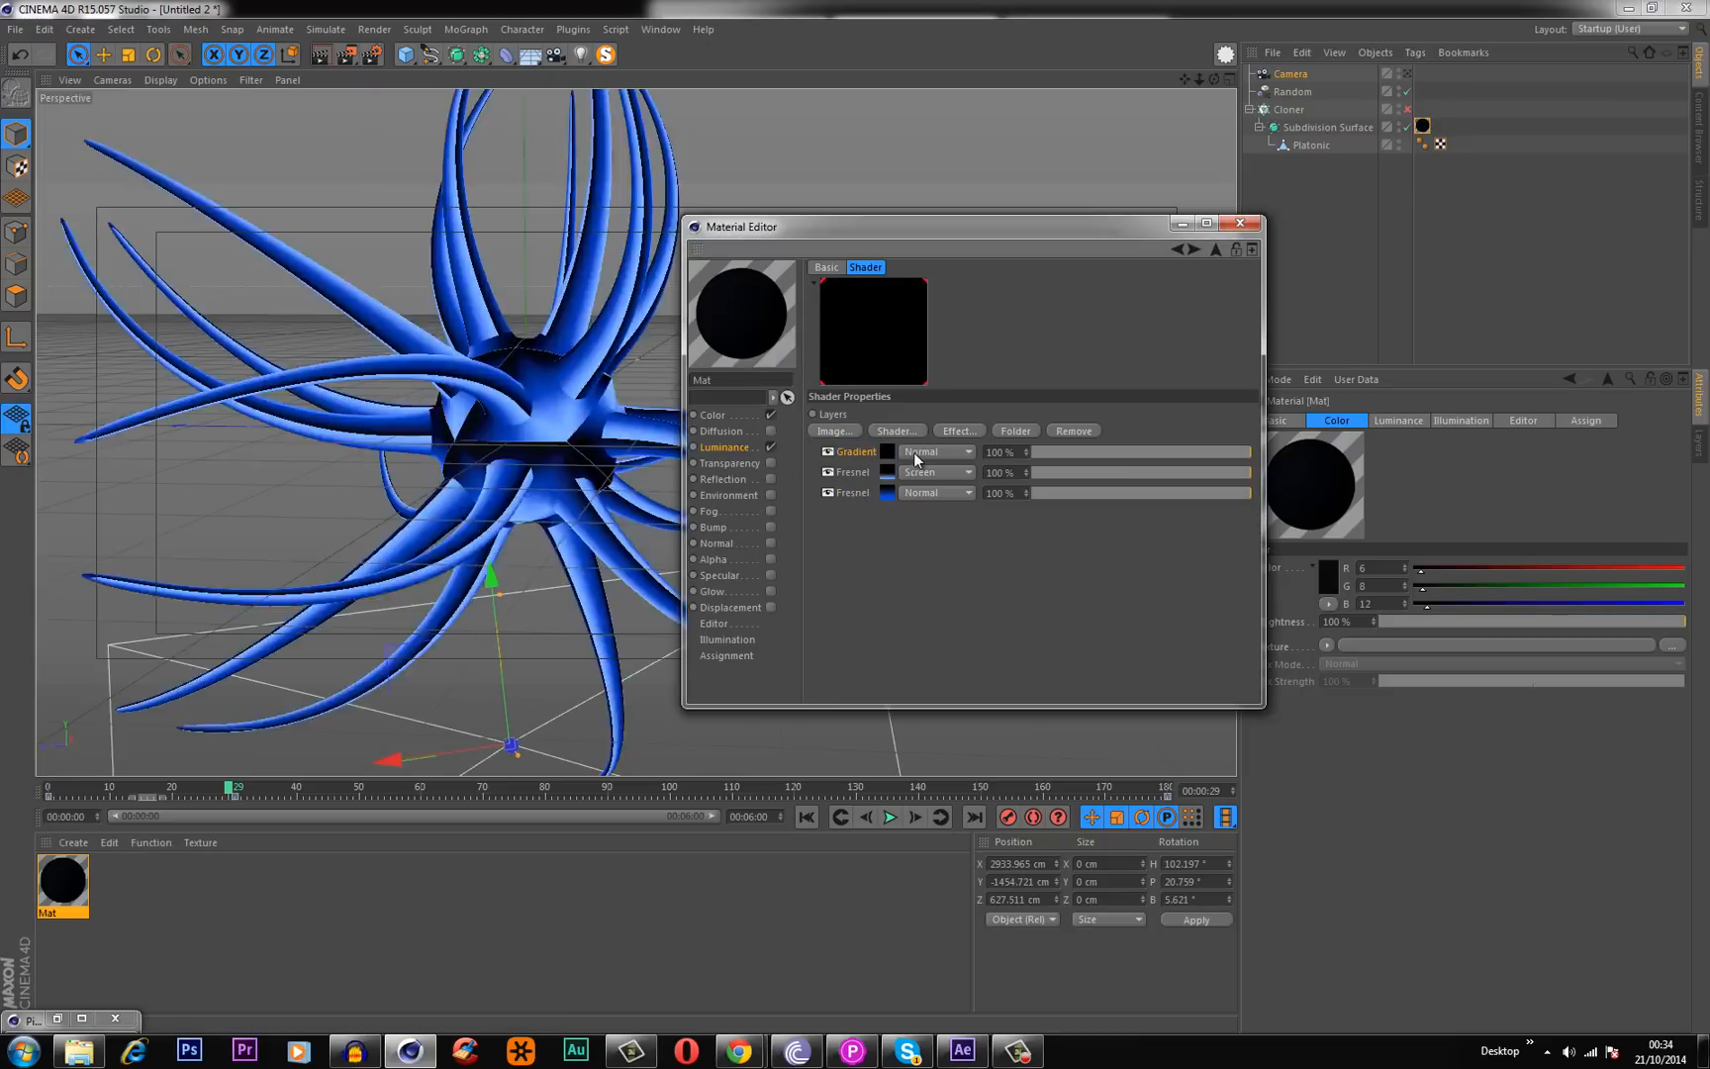
pyautogui.click(932, 451)
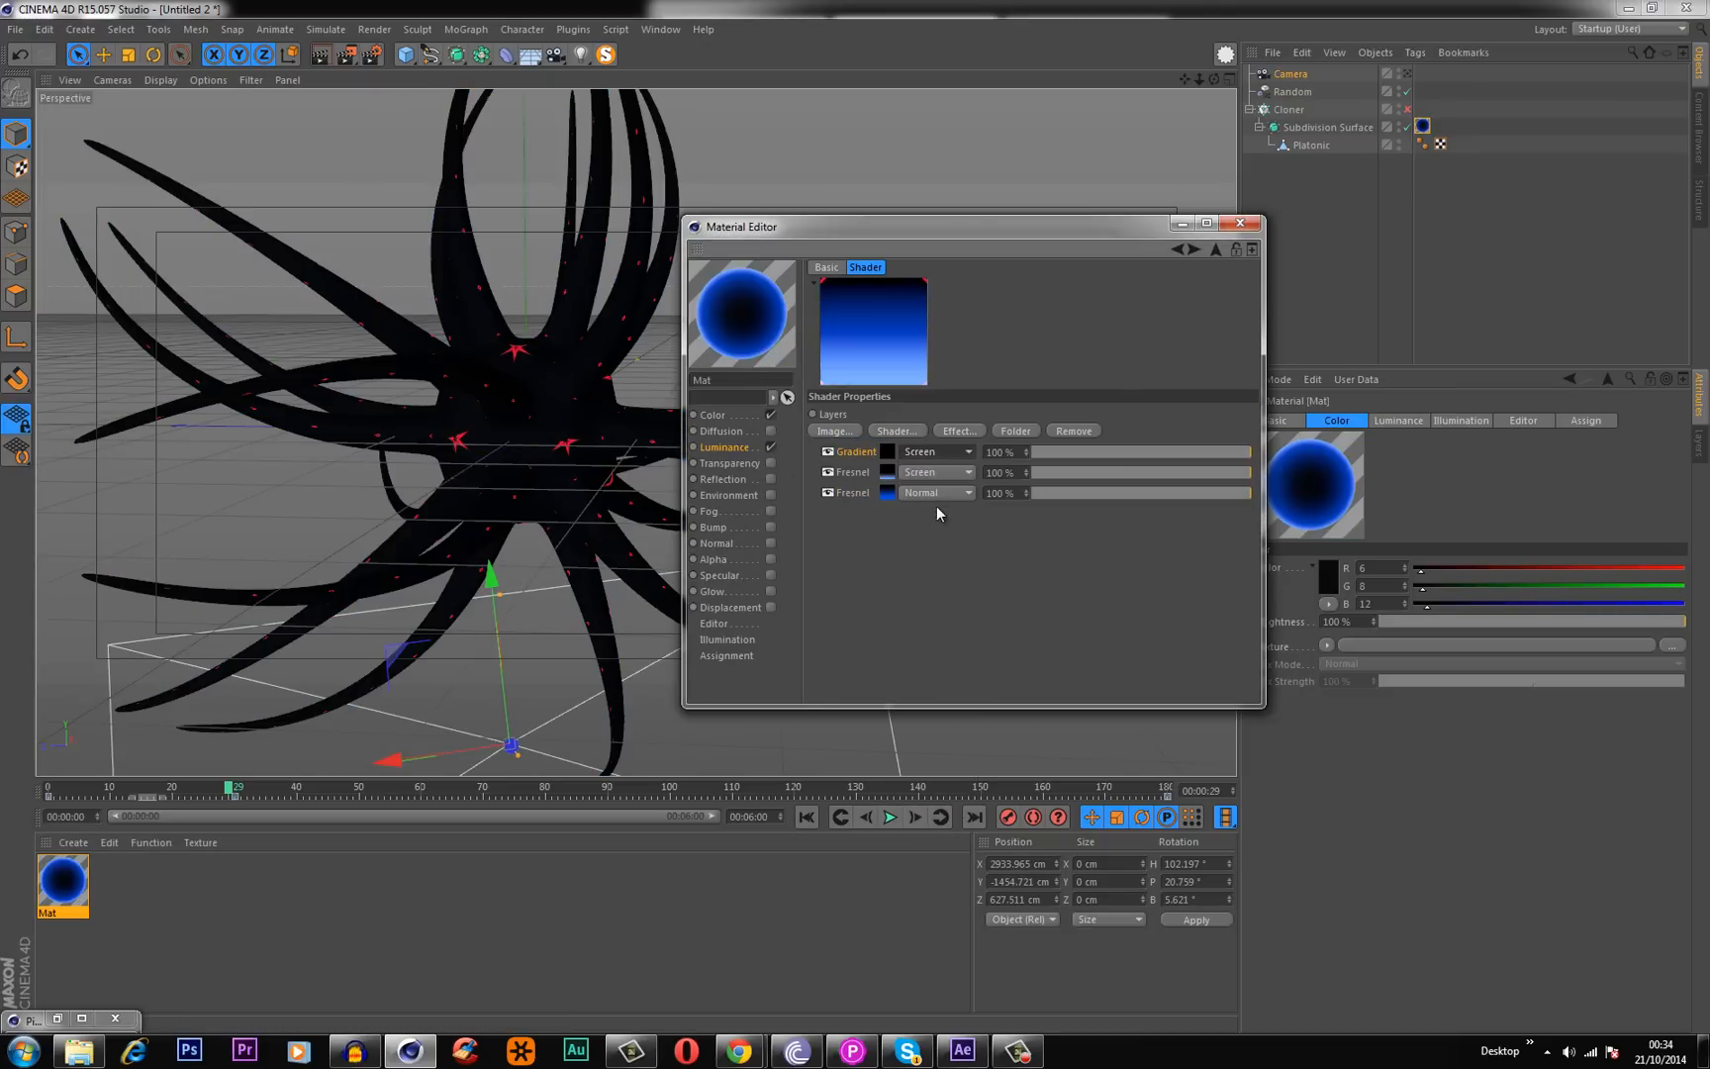
pyautogui.click(933, 472)
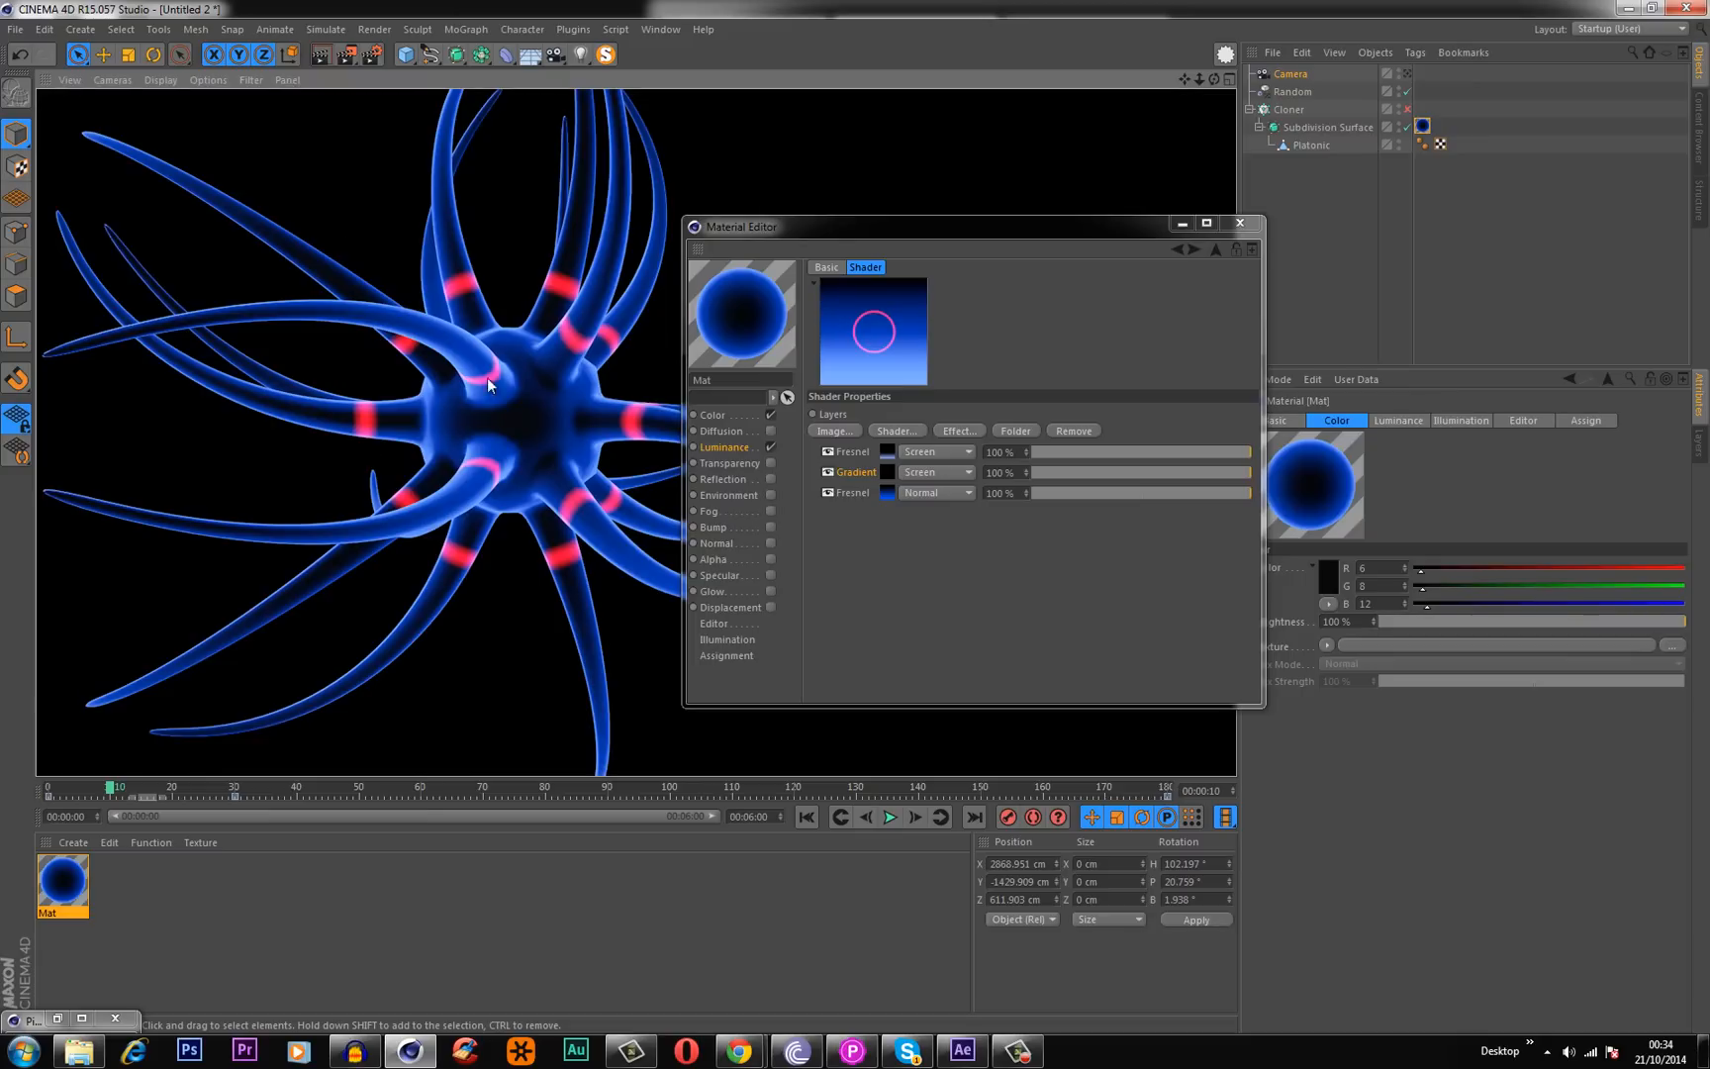
pyautogui.moveTo(865, 620)
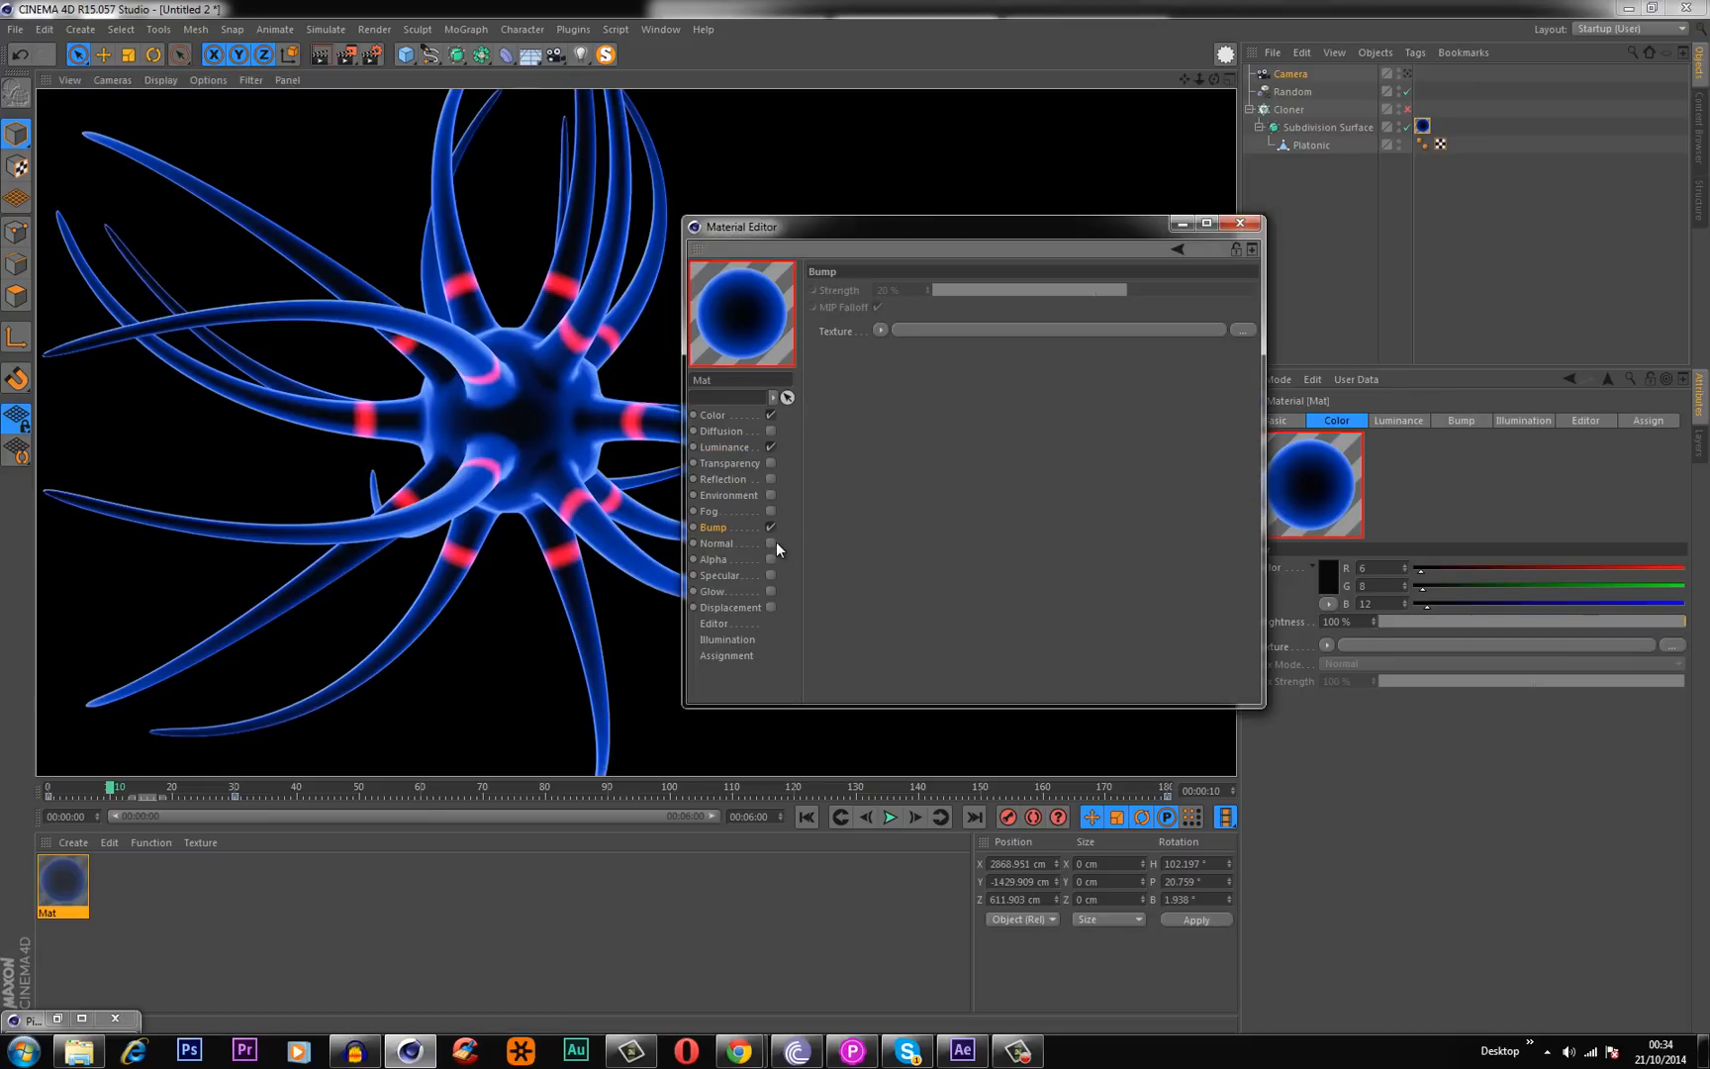
# Load a Noise shader into the Bump channel with Space set to UV (2D).
pyautogui.click(1242, 329)
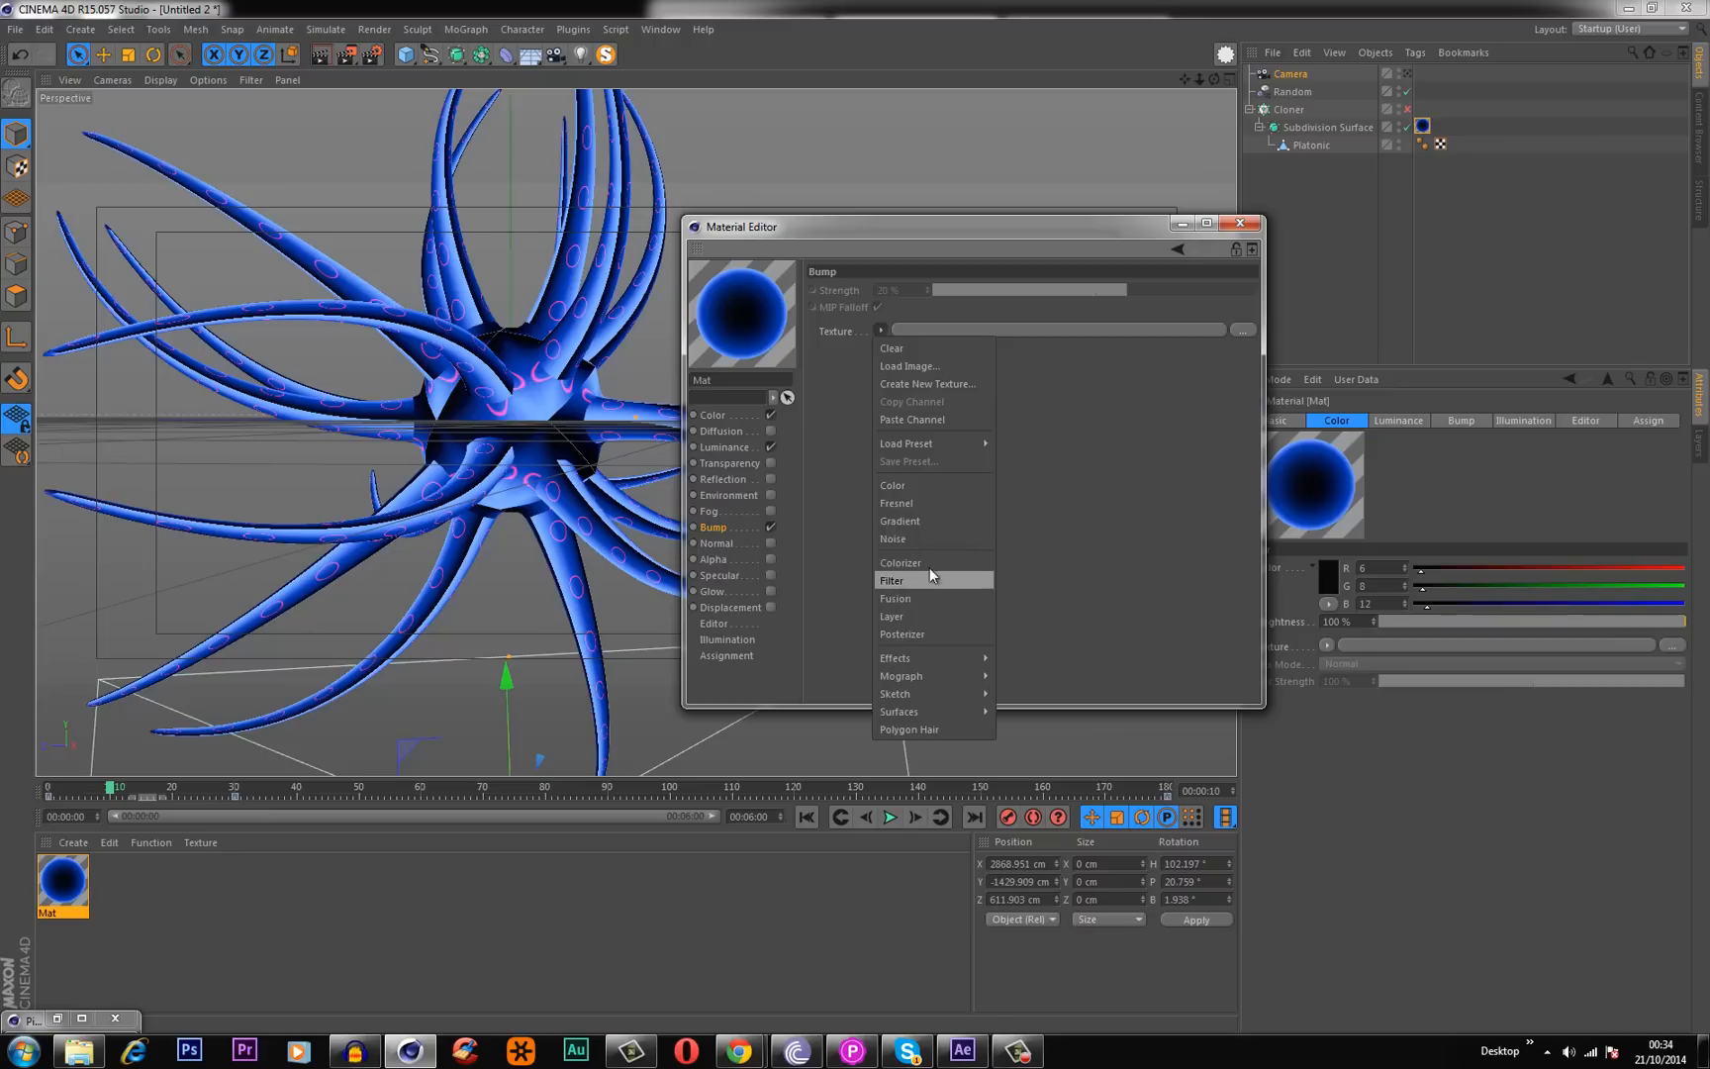
pyautogui.click(892, 538)
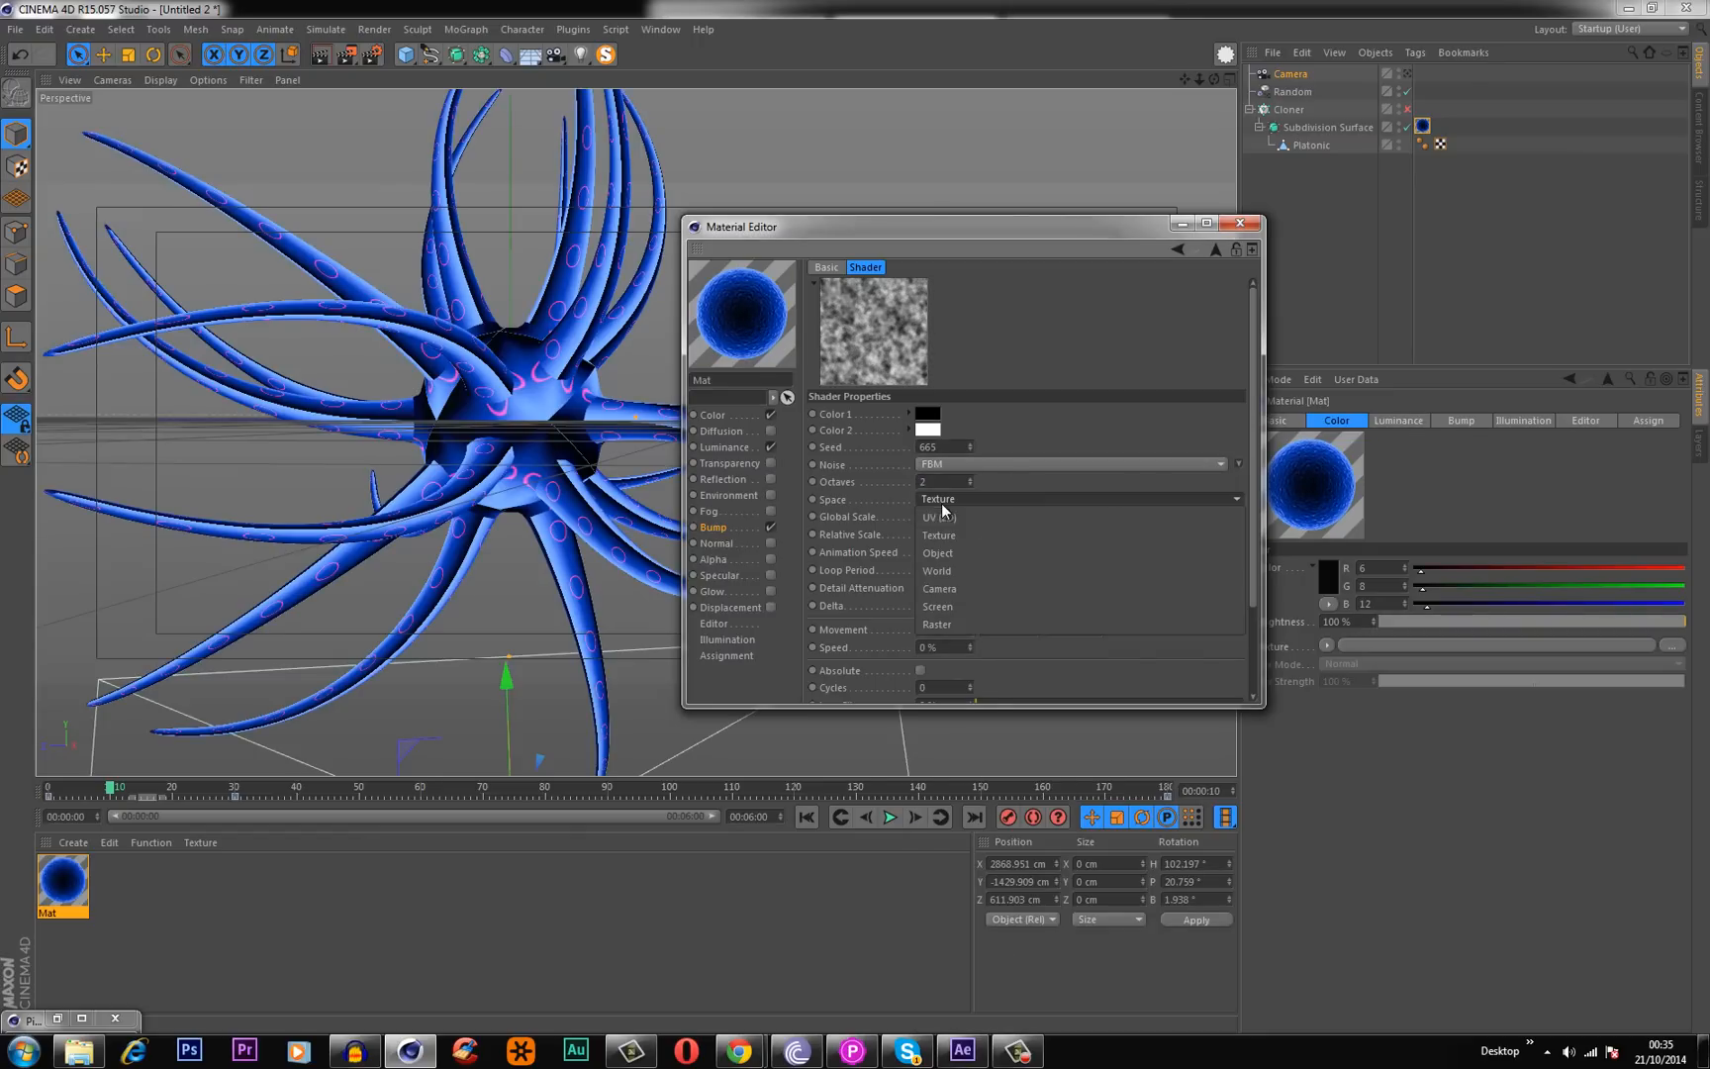
pyautogui.click(940, 517)
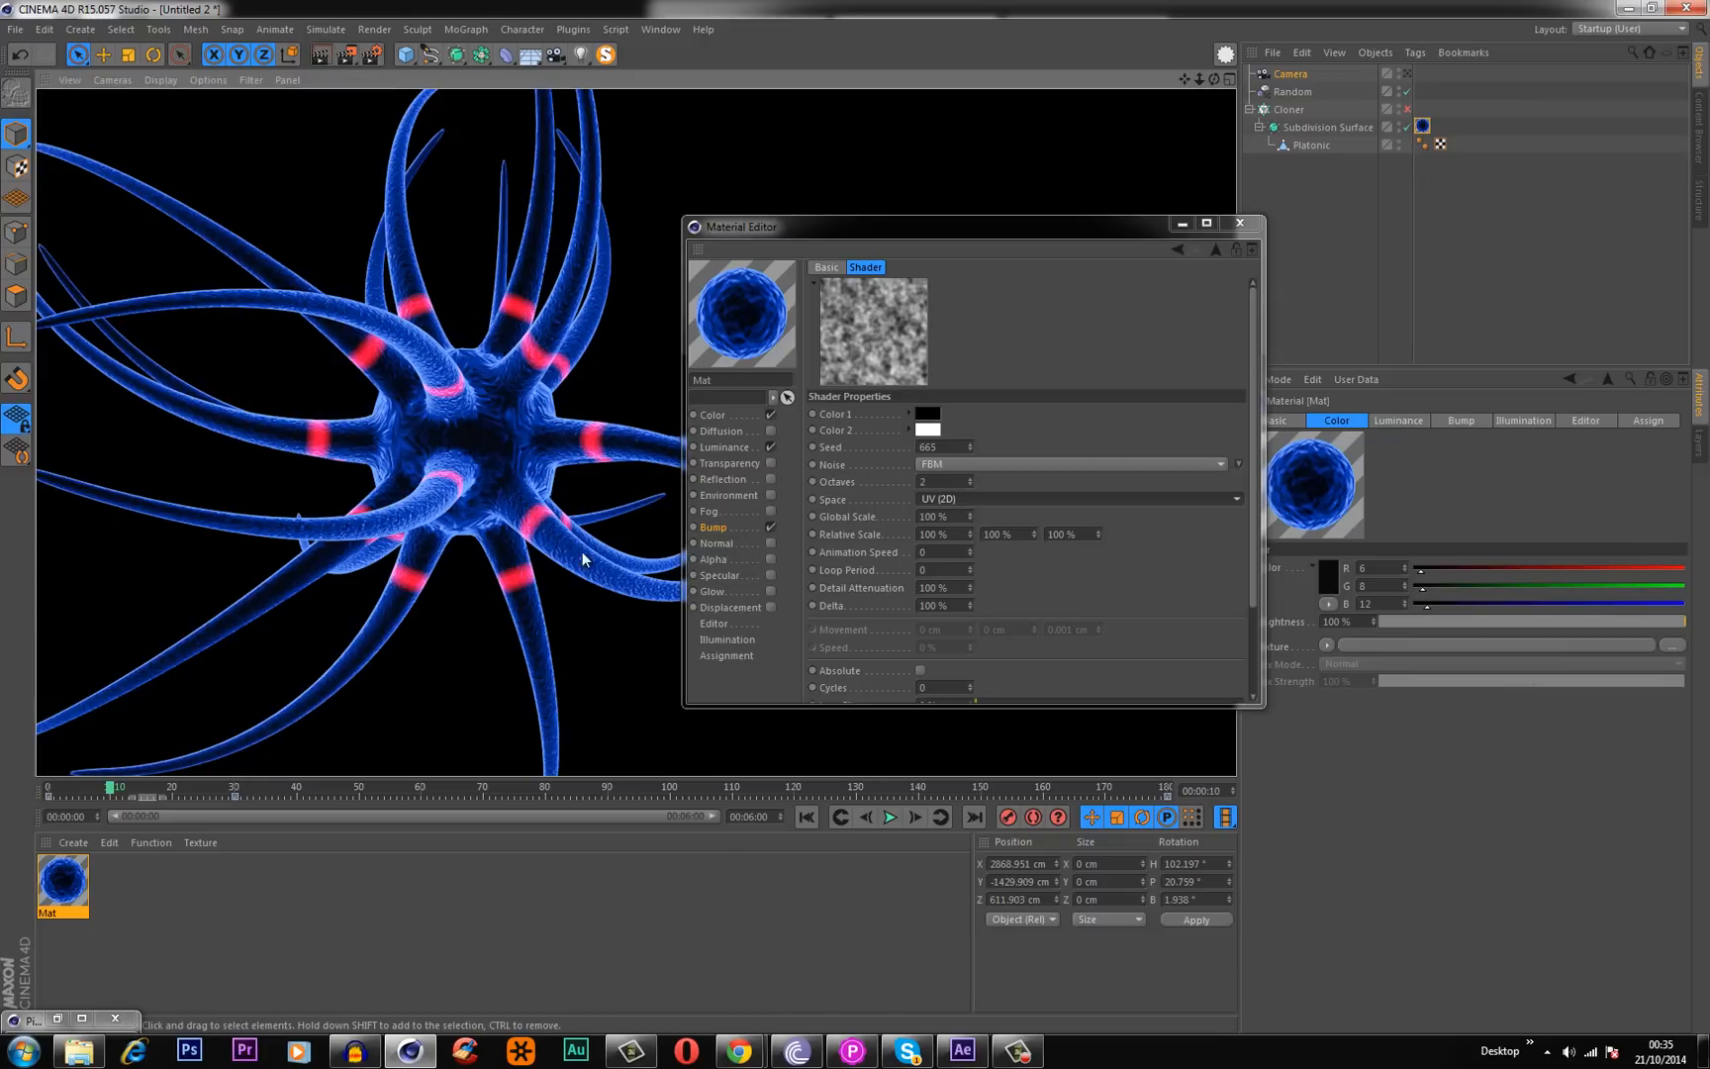
pyautogui.moveTo(580, 395)
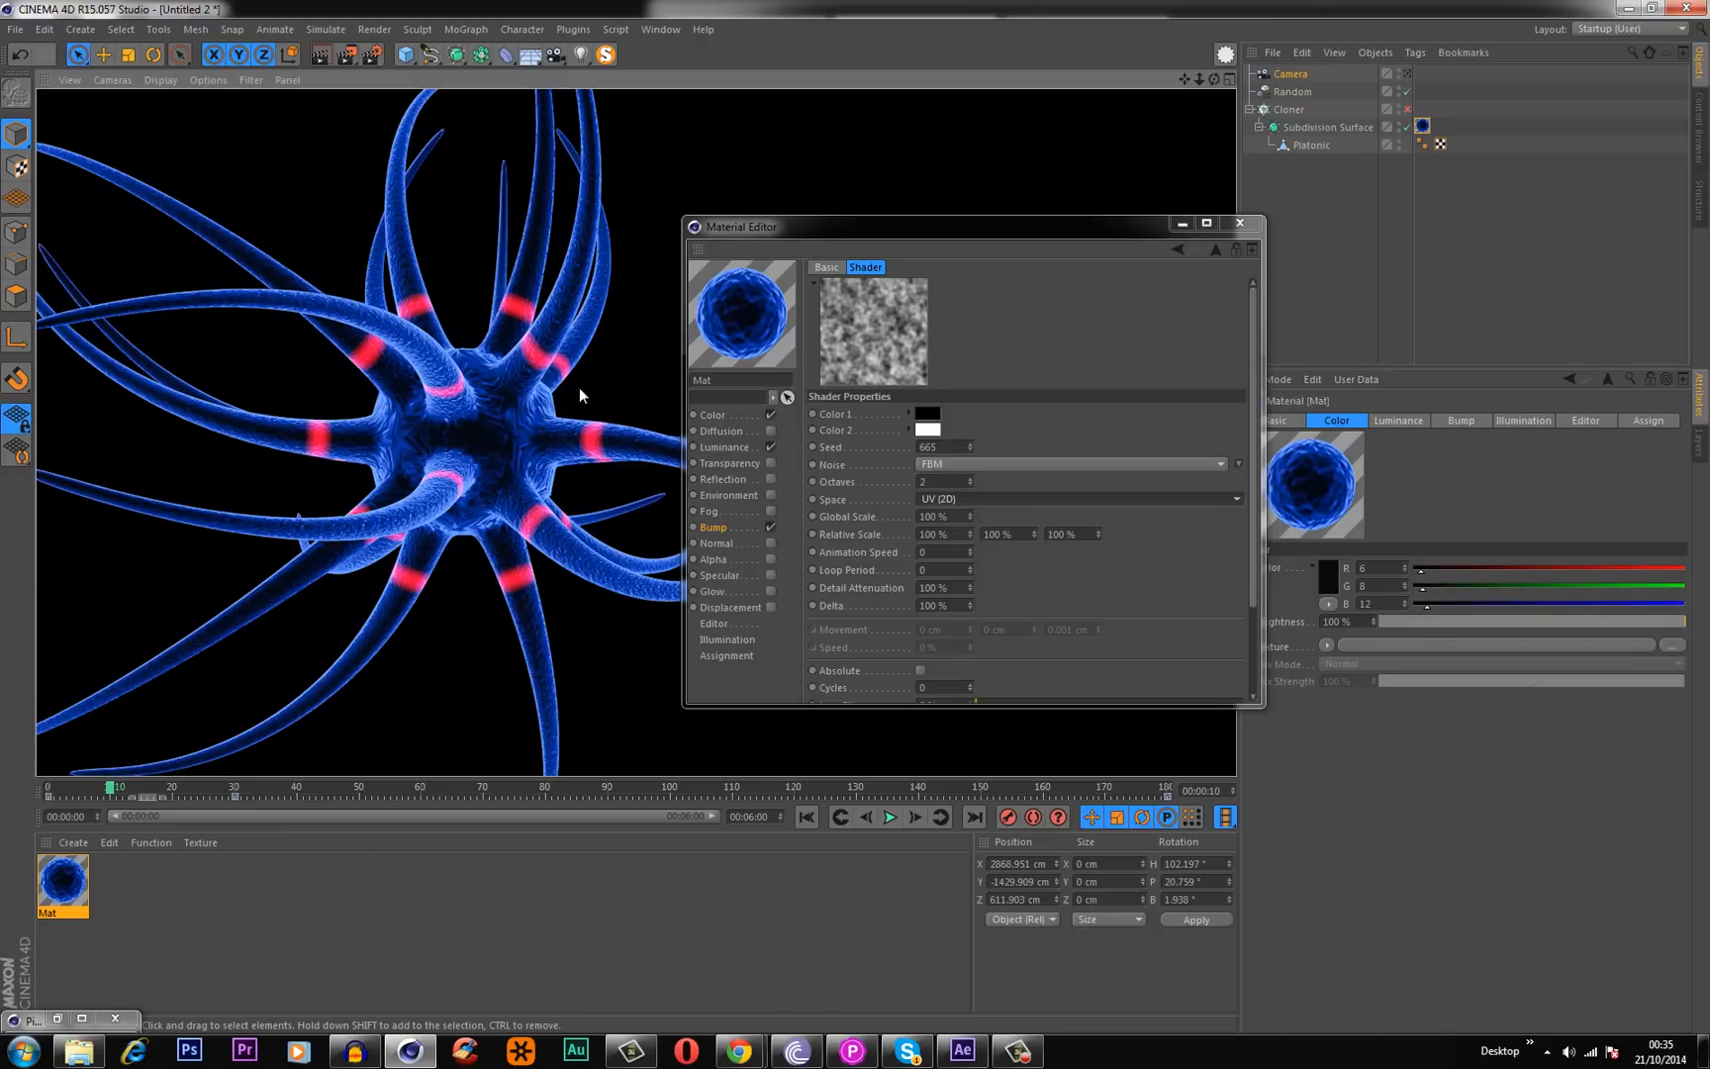
pyautogui.moveTo(551, 451)
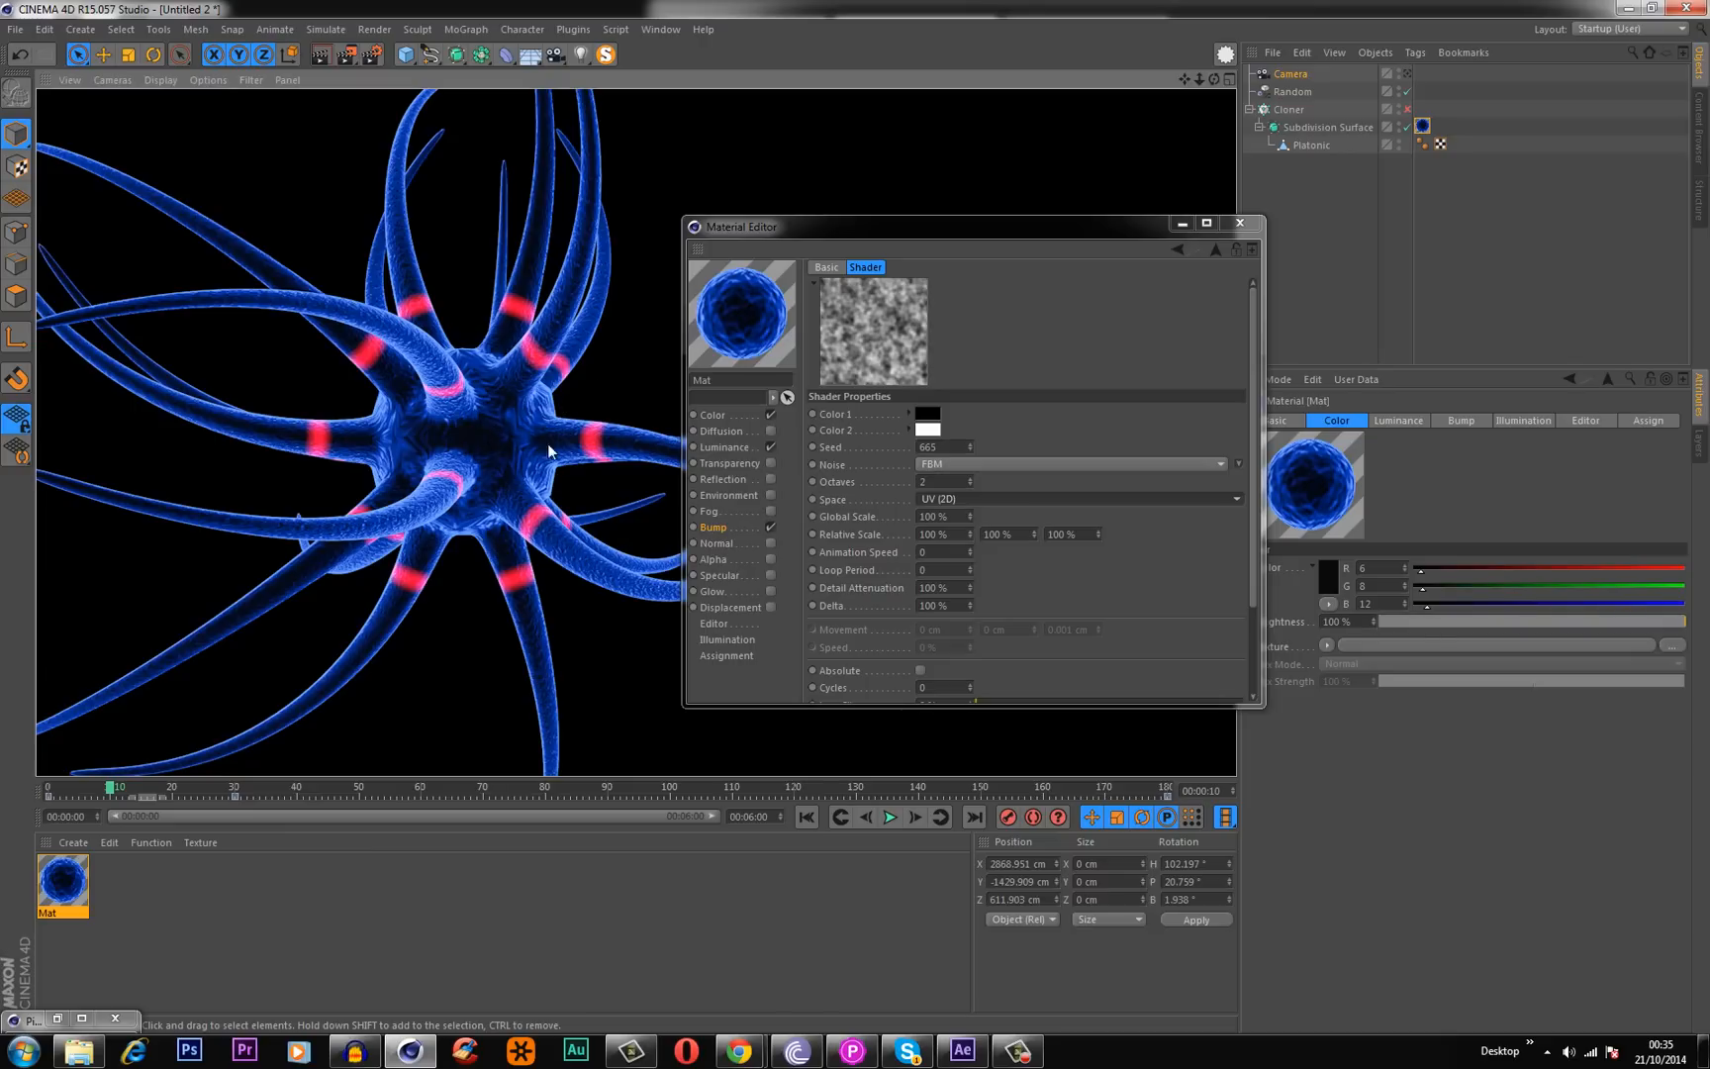
pyautogui.moveTo(719, 494)
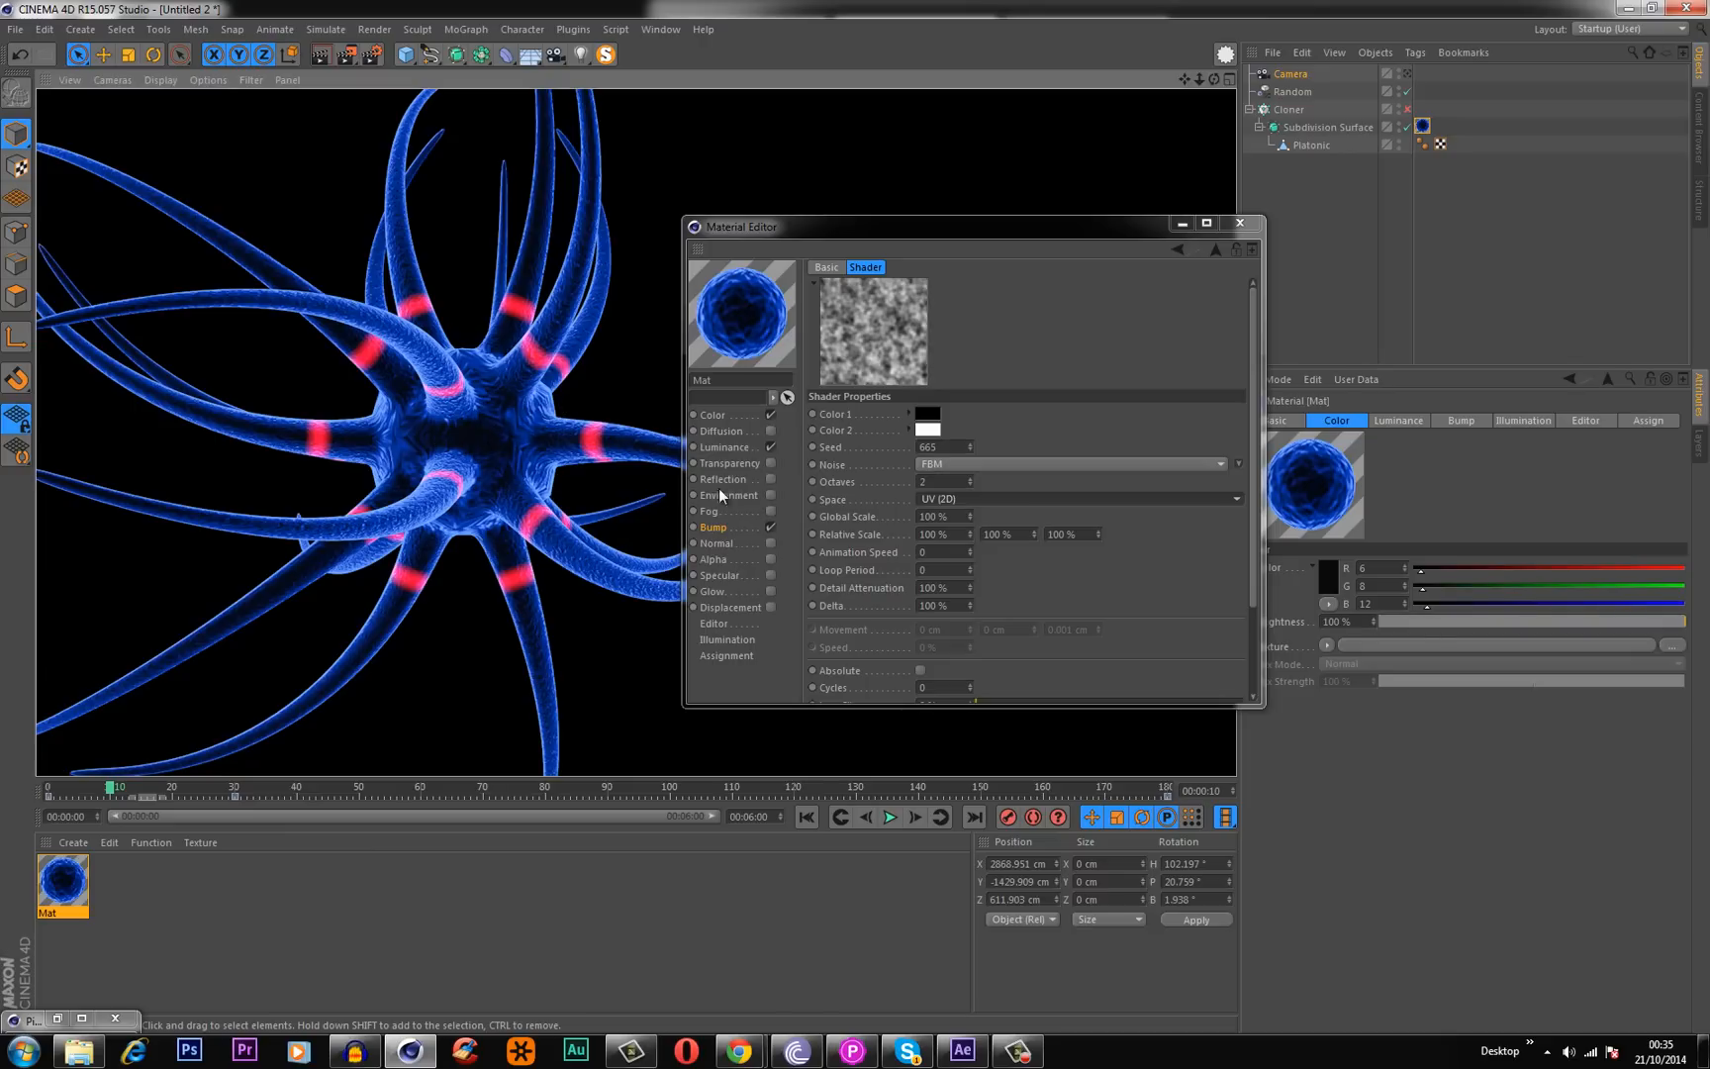
pyautogui.moveTo(753, 428)
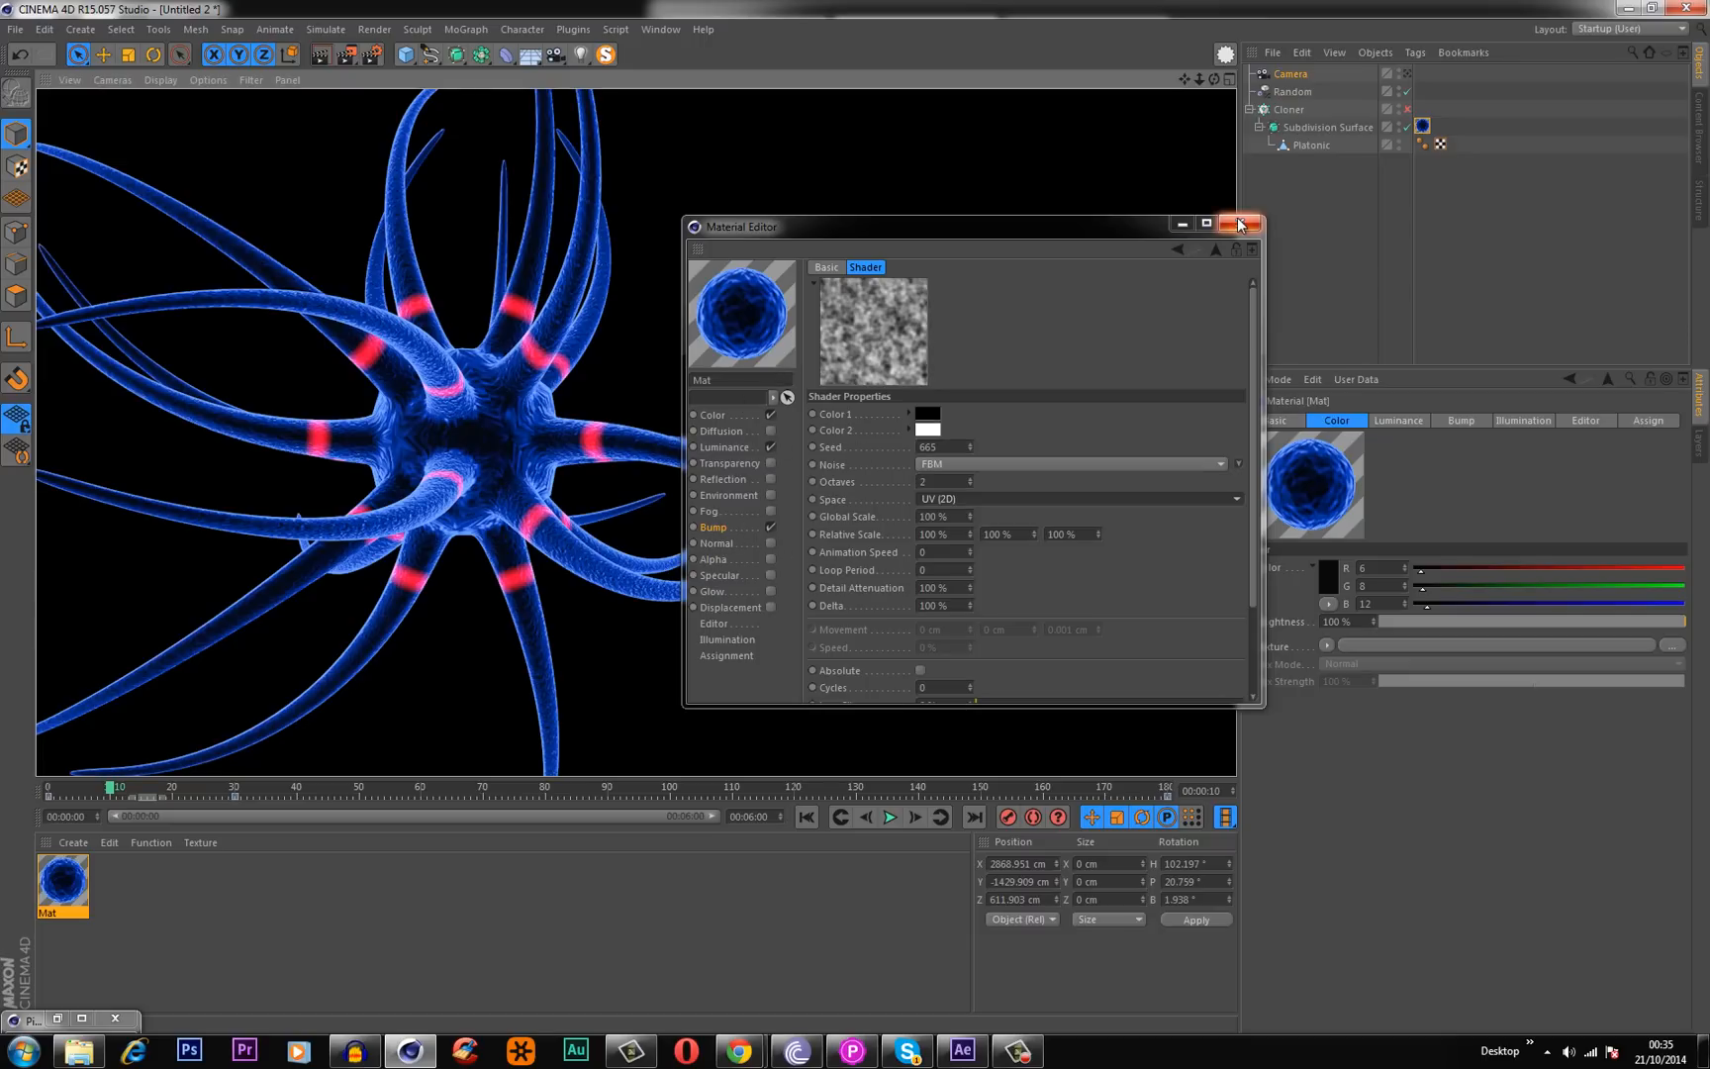
pyautogui.moveTo(1238, 224)
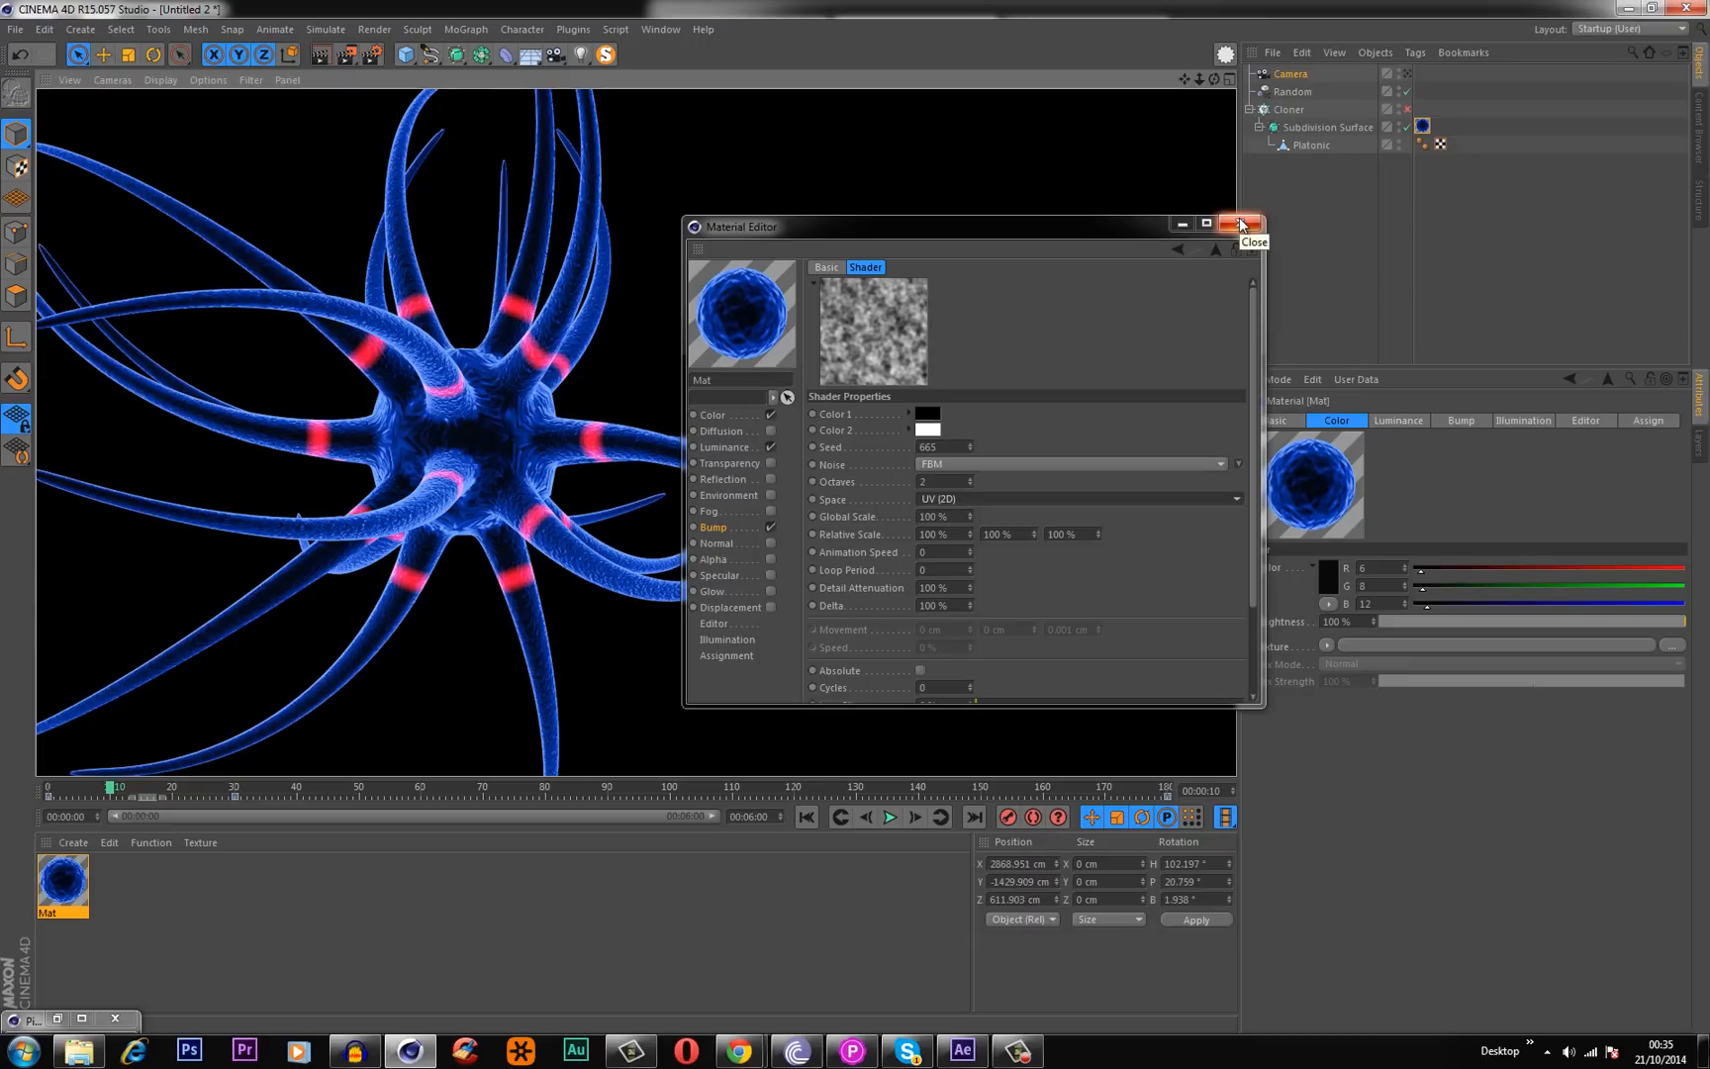
# Close the Material Editor to return to the cloned blue neuron scene for rendering.
pyautogui.click(1238, 223)
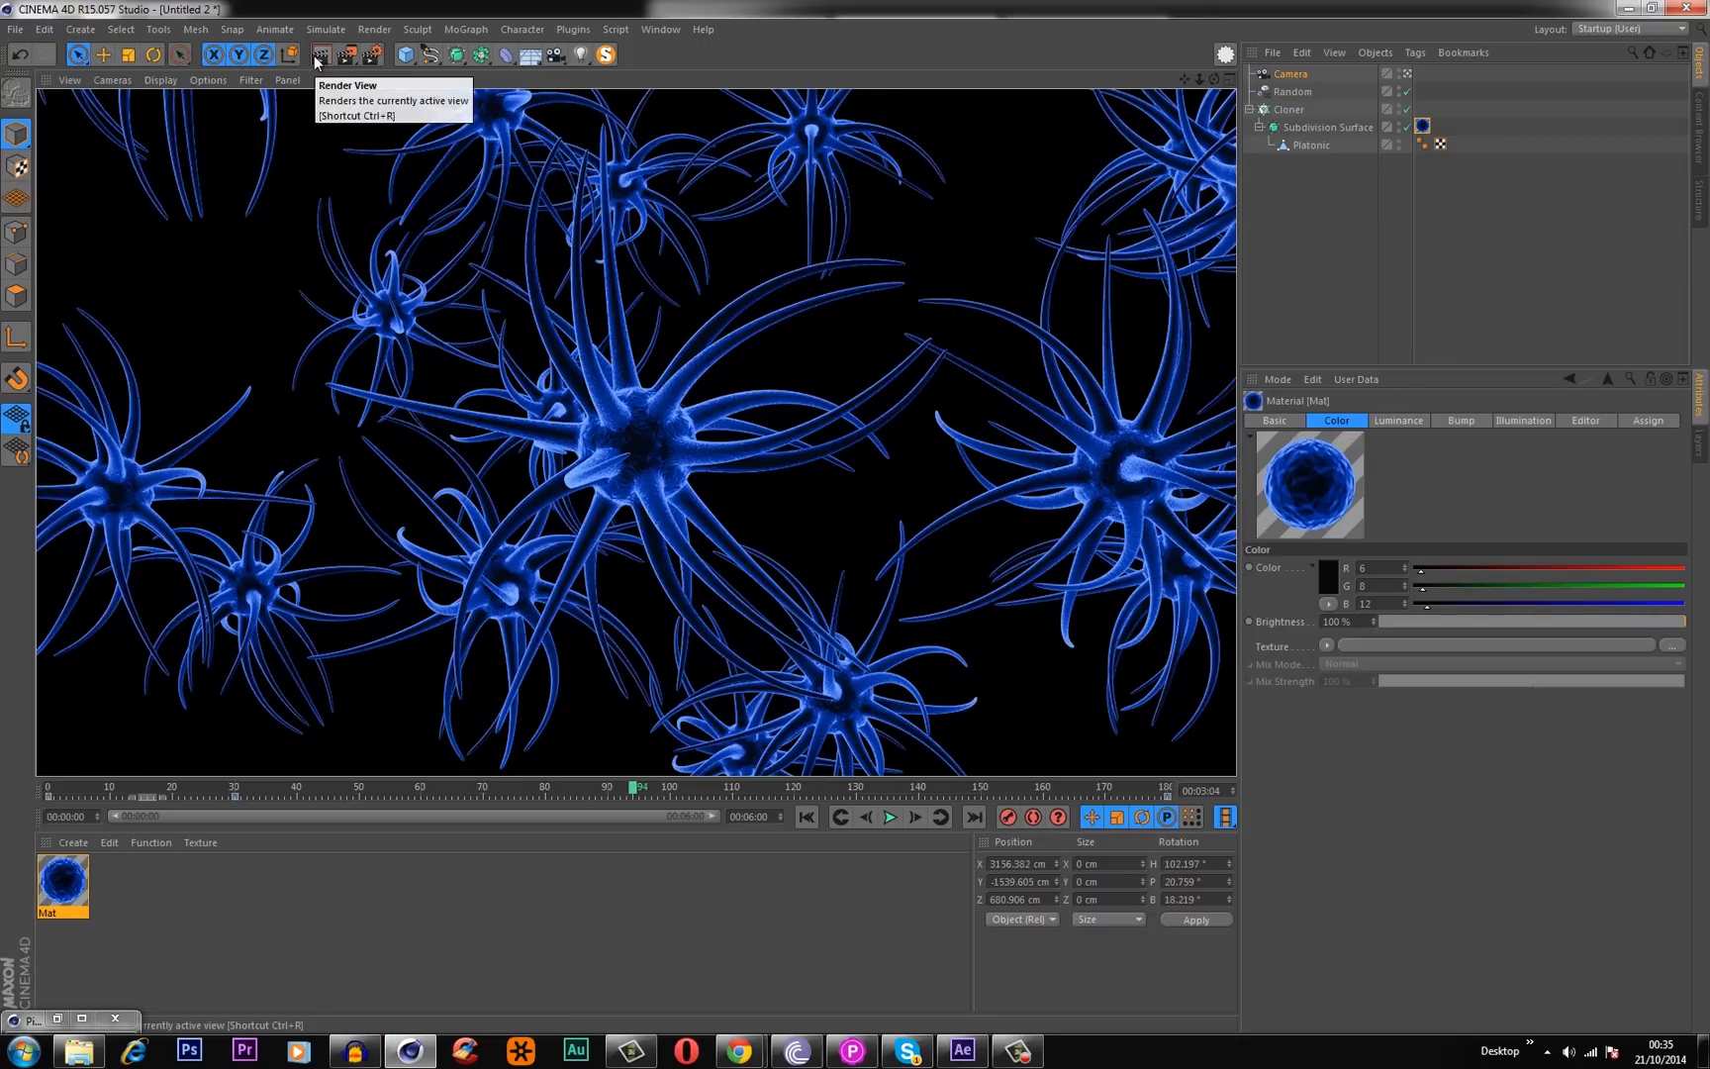
pyautogui.moveTo(729, 766)
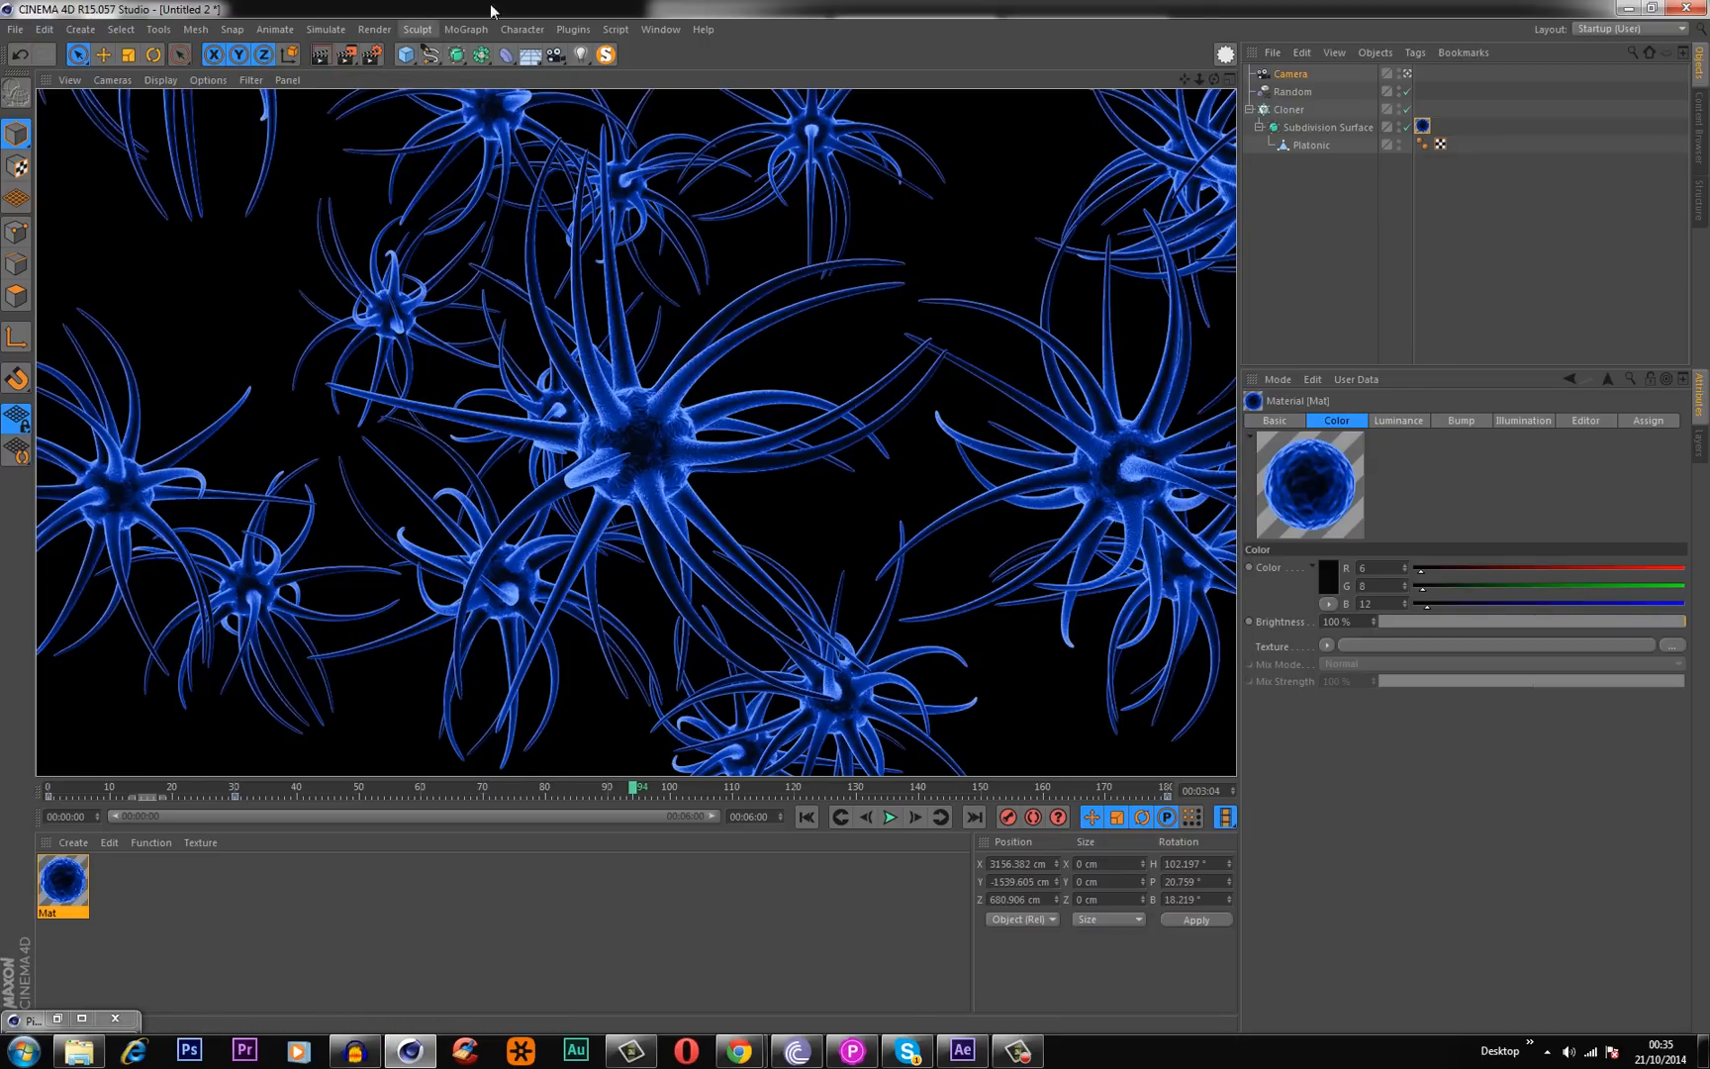
# Add a Depth of Field effect to the render settings, with distance blur at 5% strength.
pyautogui.click(372, 55)
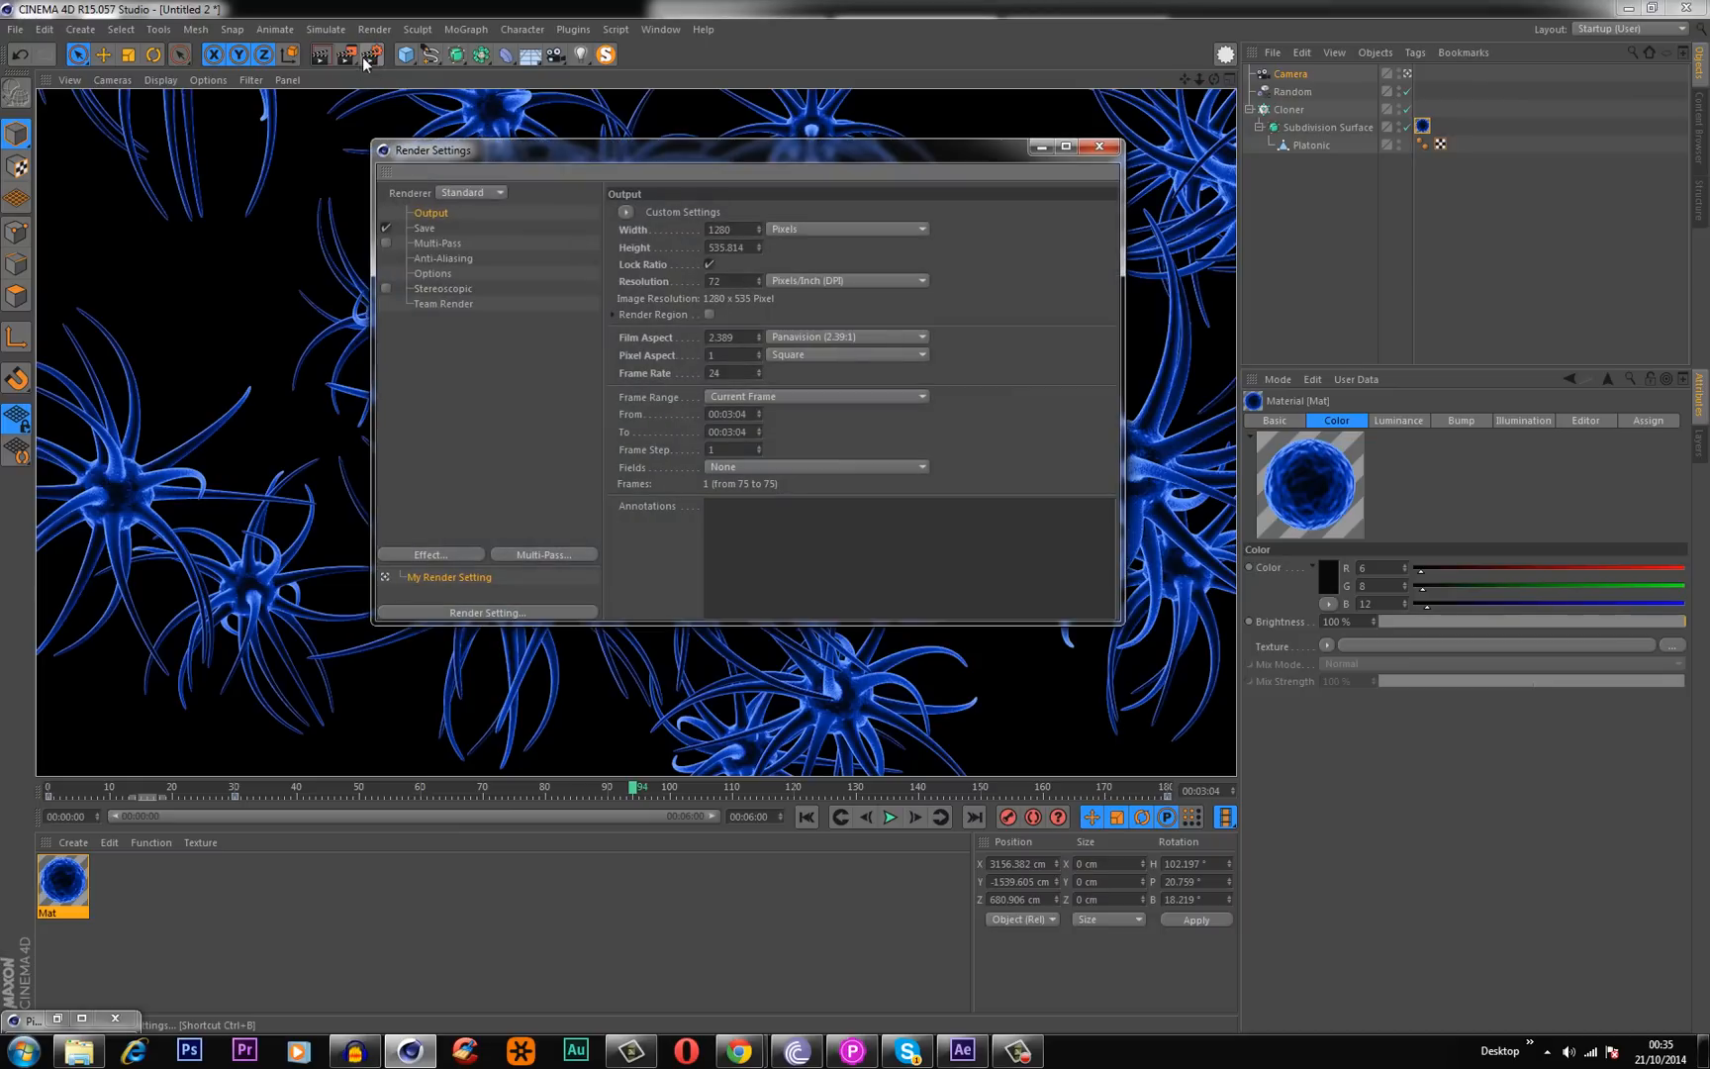
pyautogui.click(430, 554)
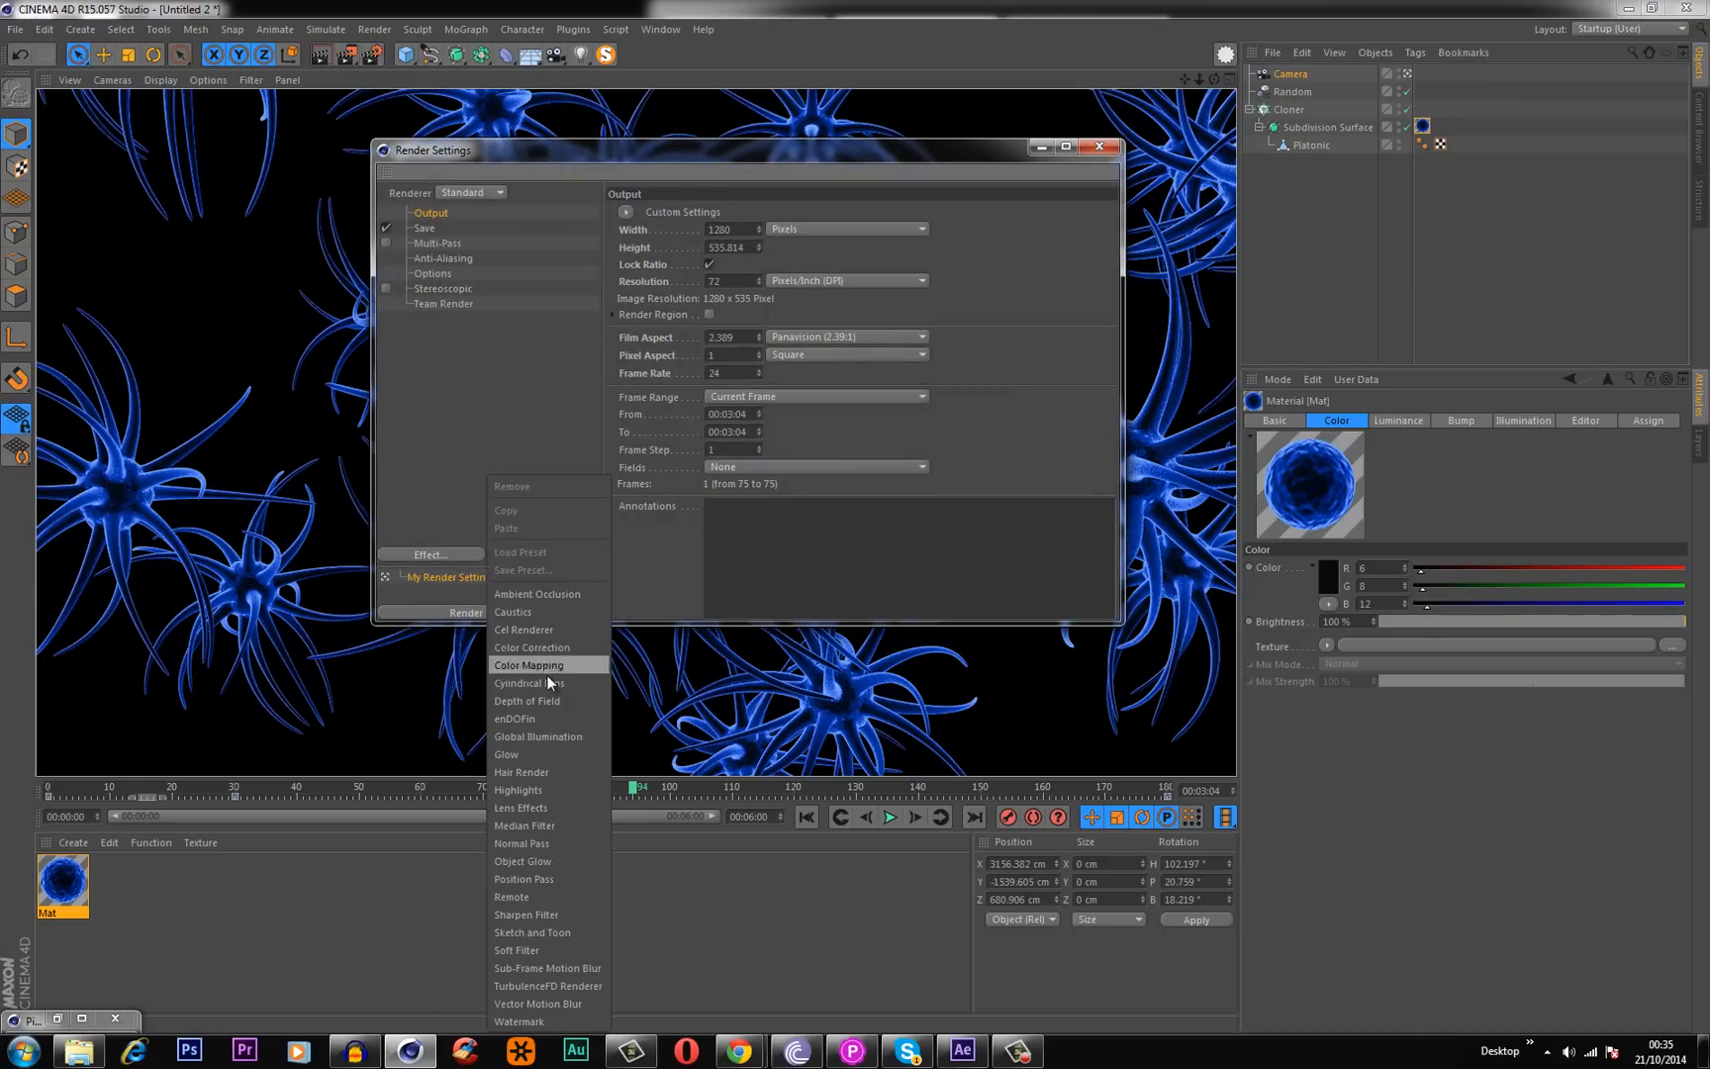
pyautogui.click(527, 701)
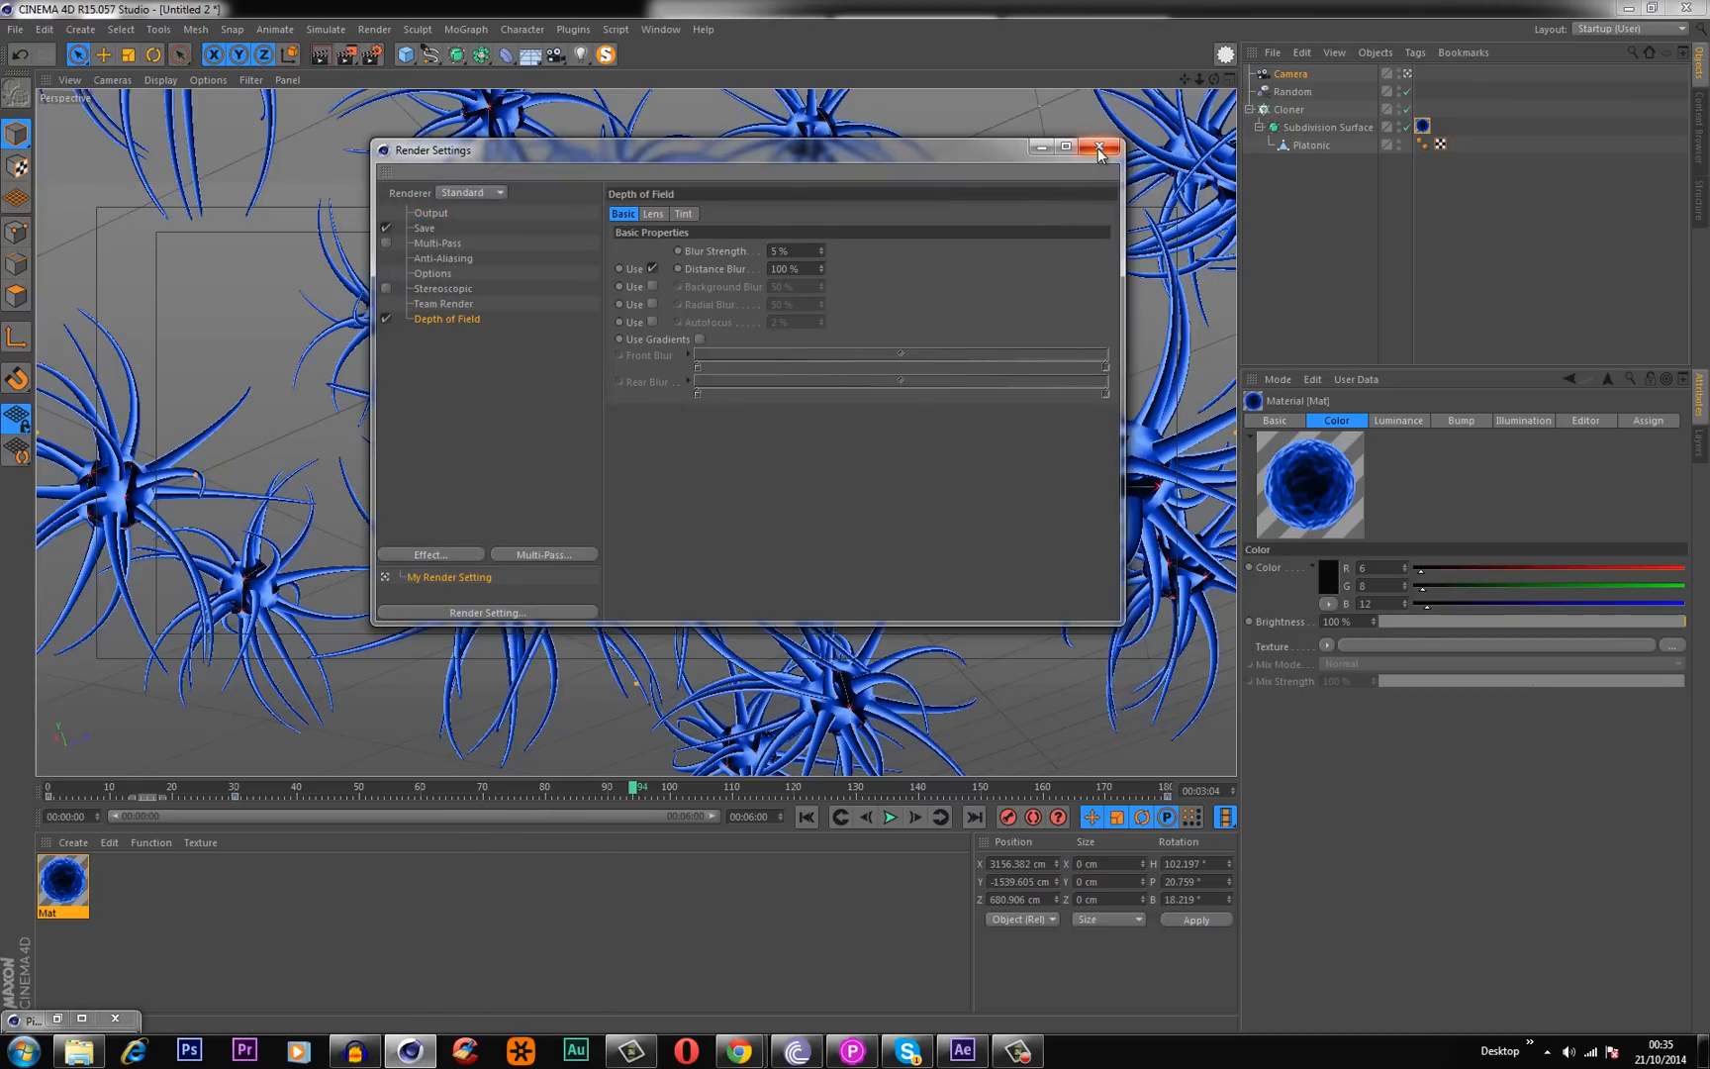
pyautogui.click(1098, 148)
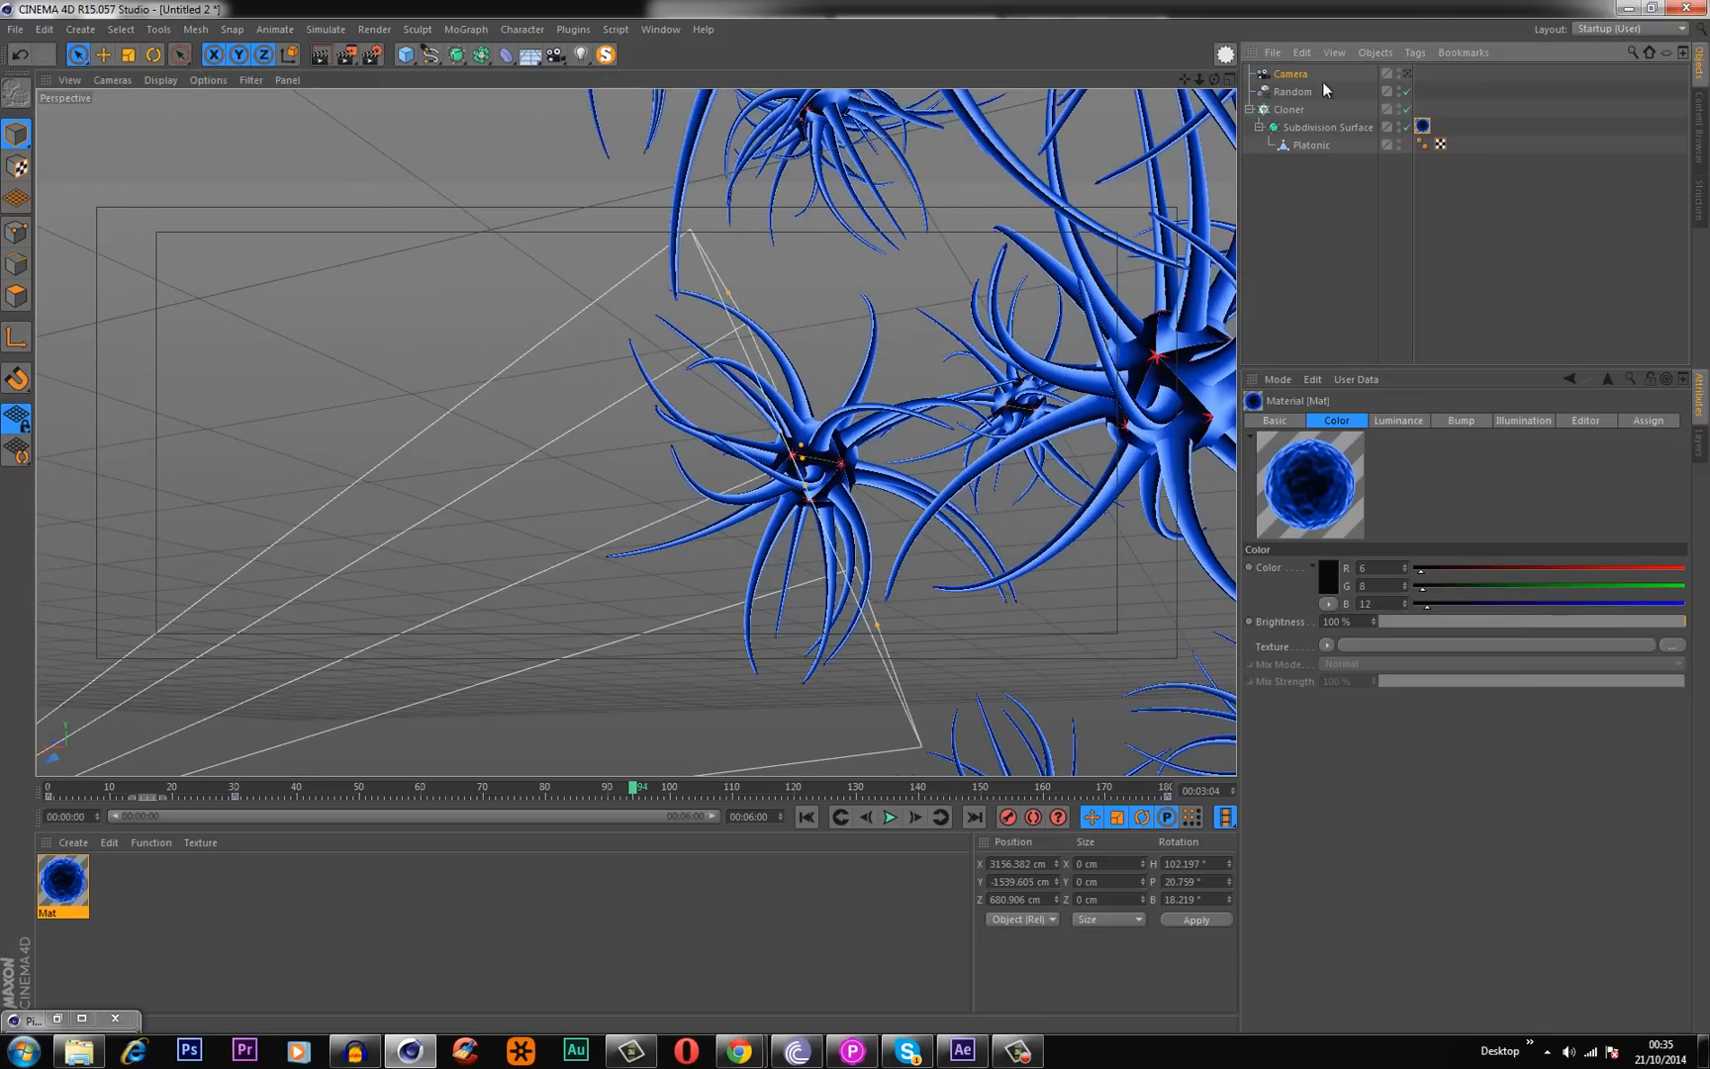
# Enable DOF Map Rear Blur on the camera and render the view to preview the blur.
pyautogui.click(1291, 73)
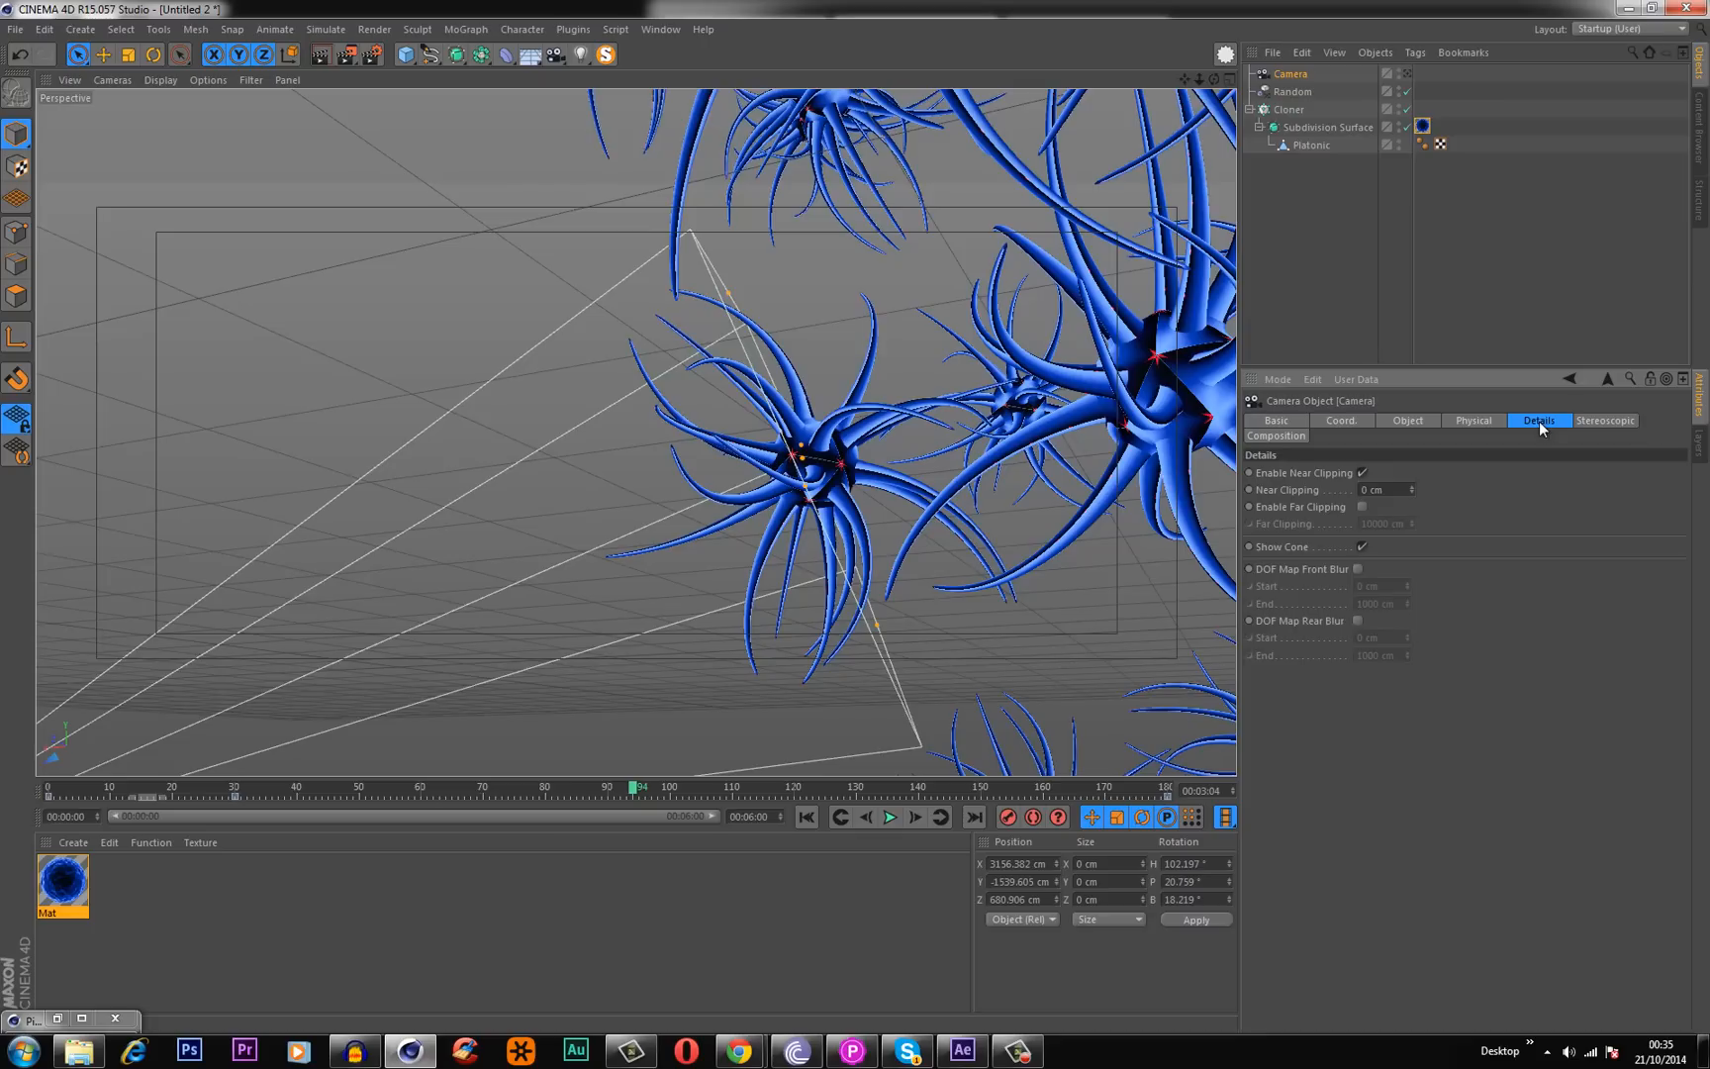
pyautogui.moveTo(1360, 630)
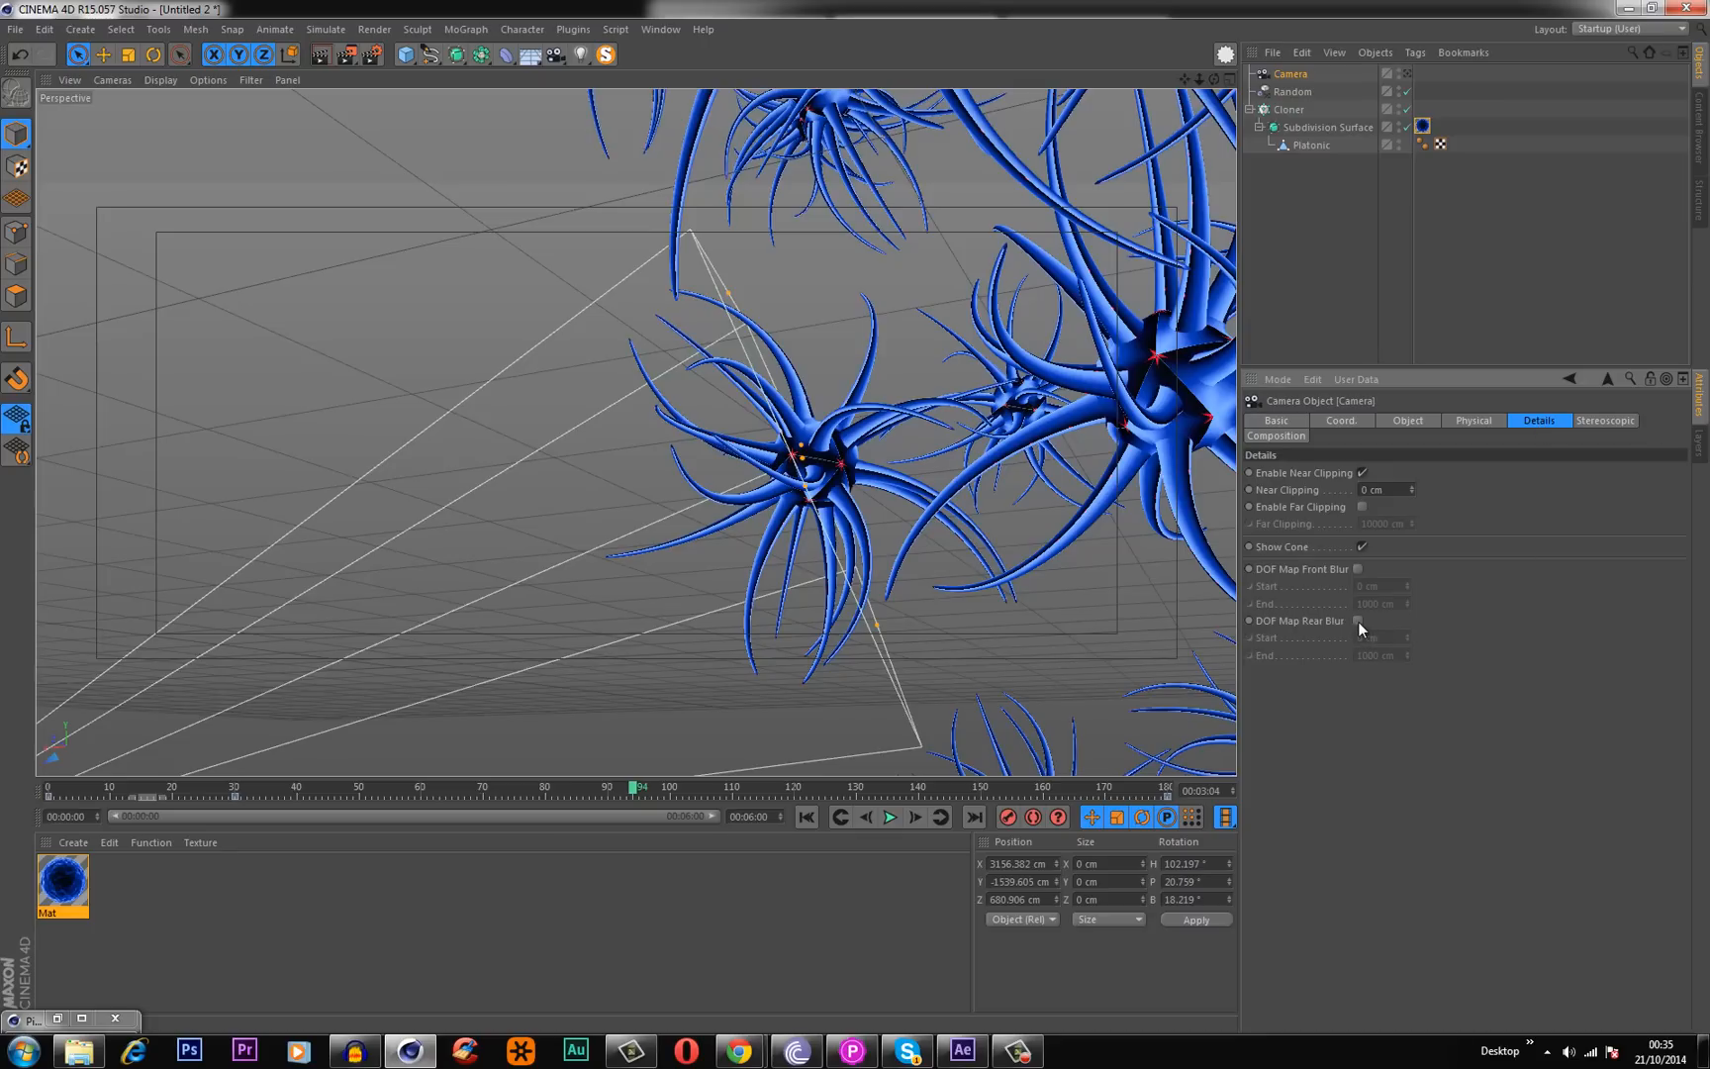
pyautogui.click(1359, 619)
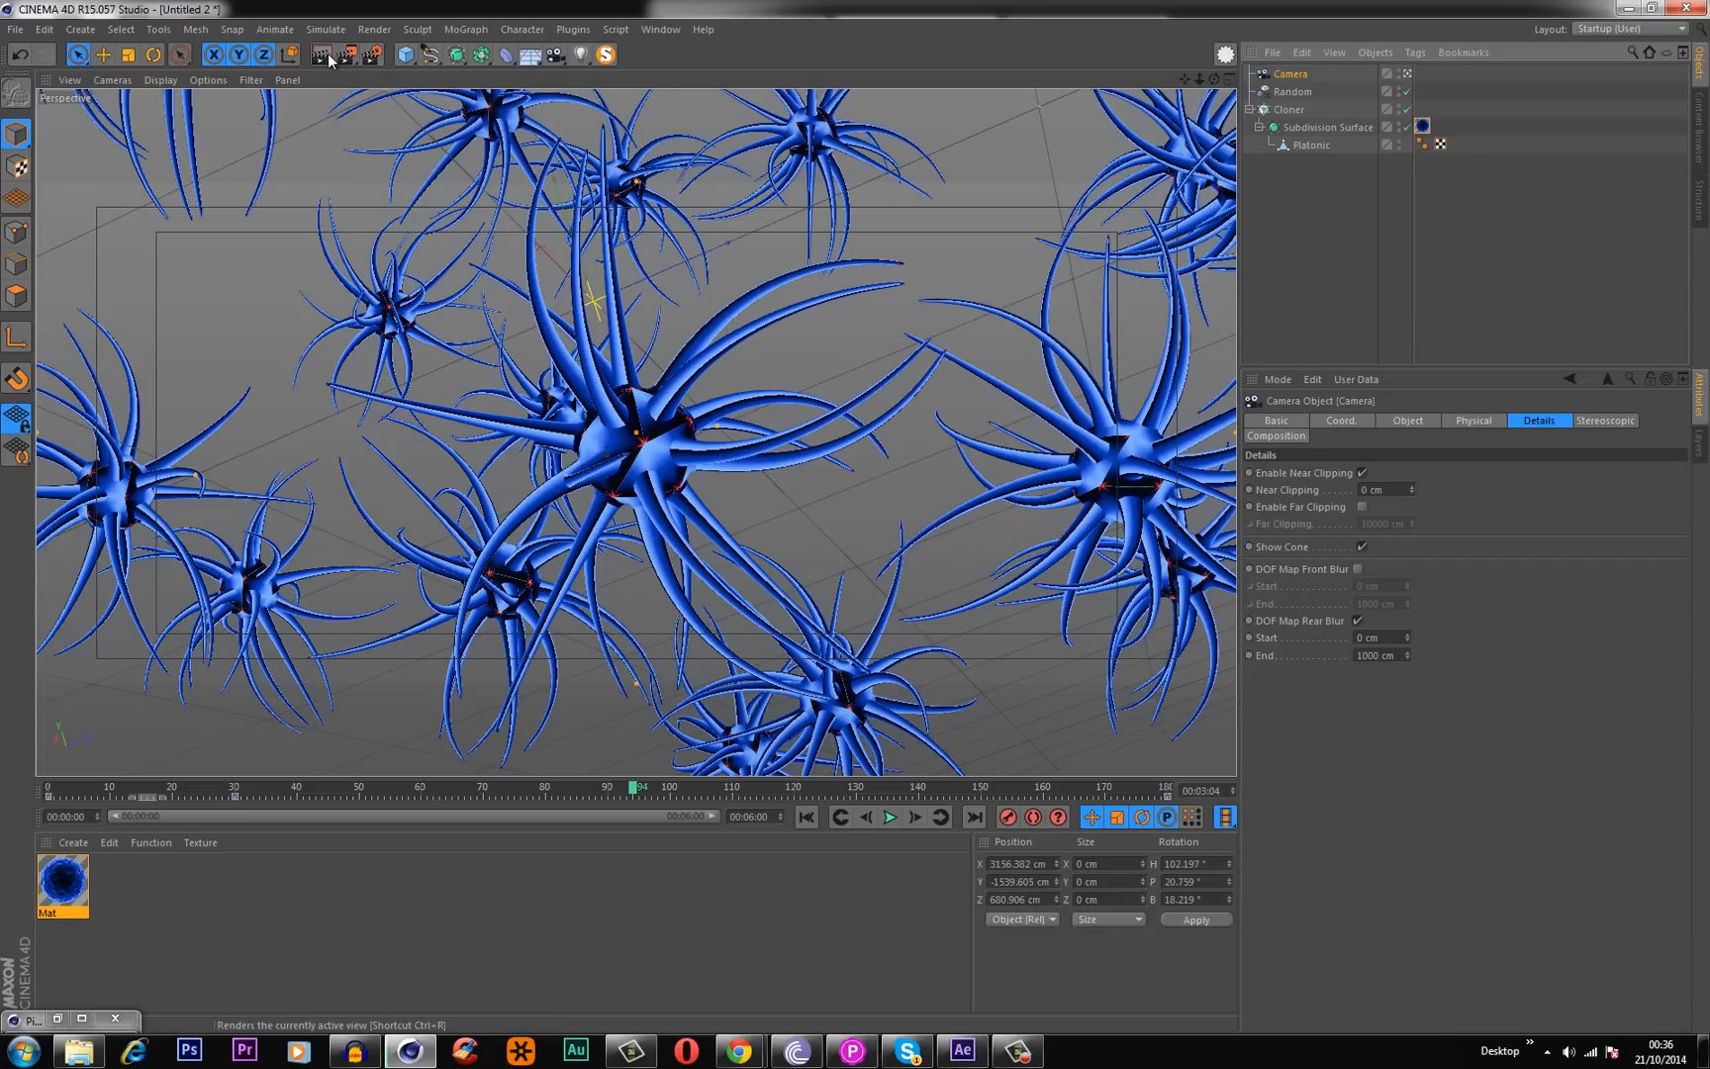
pyautogui.click(329, 54)
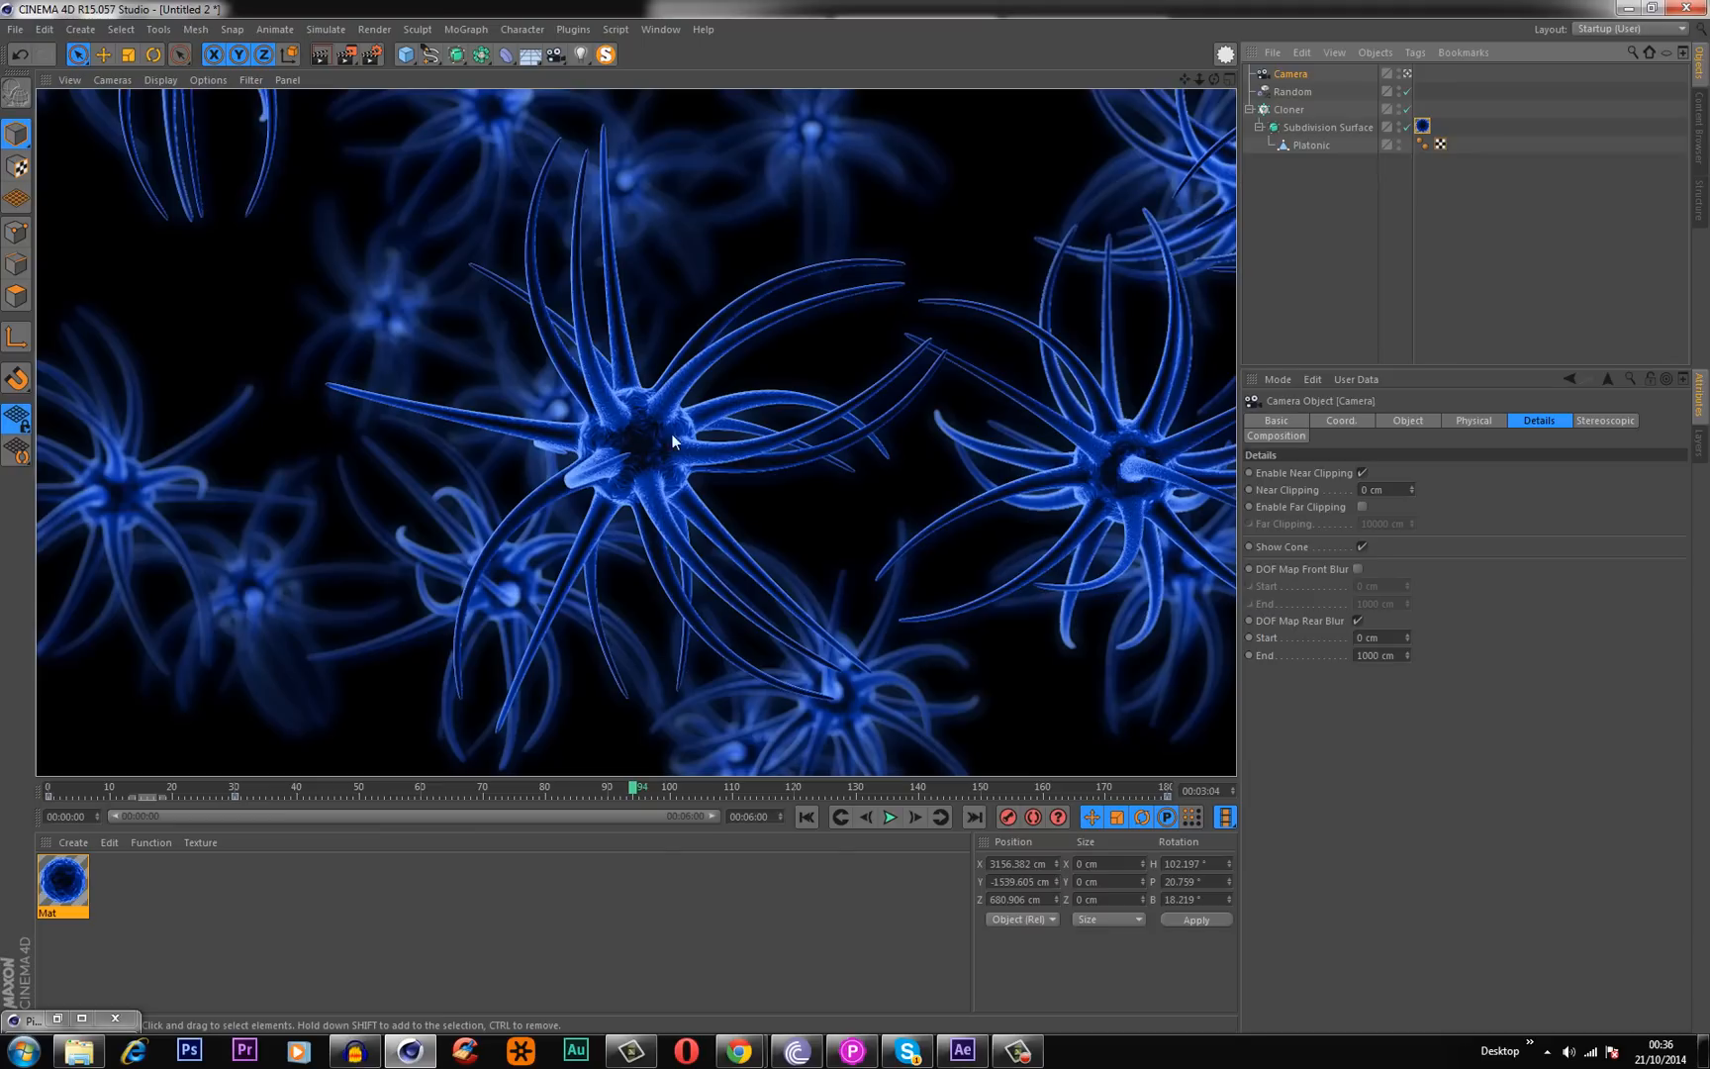
pyautogui.moveTo(90, 328)
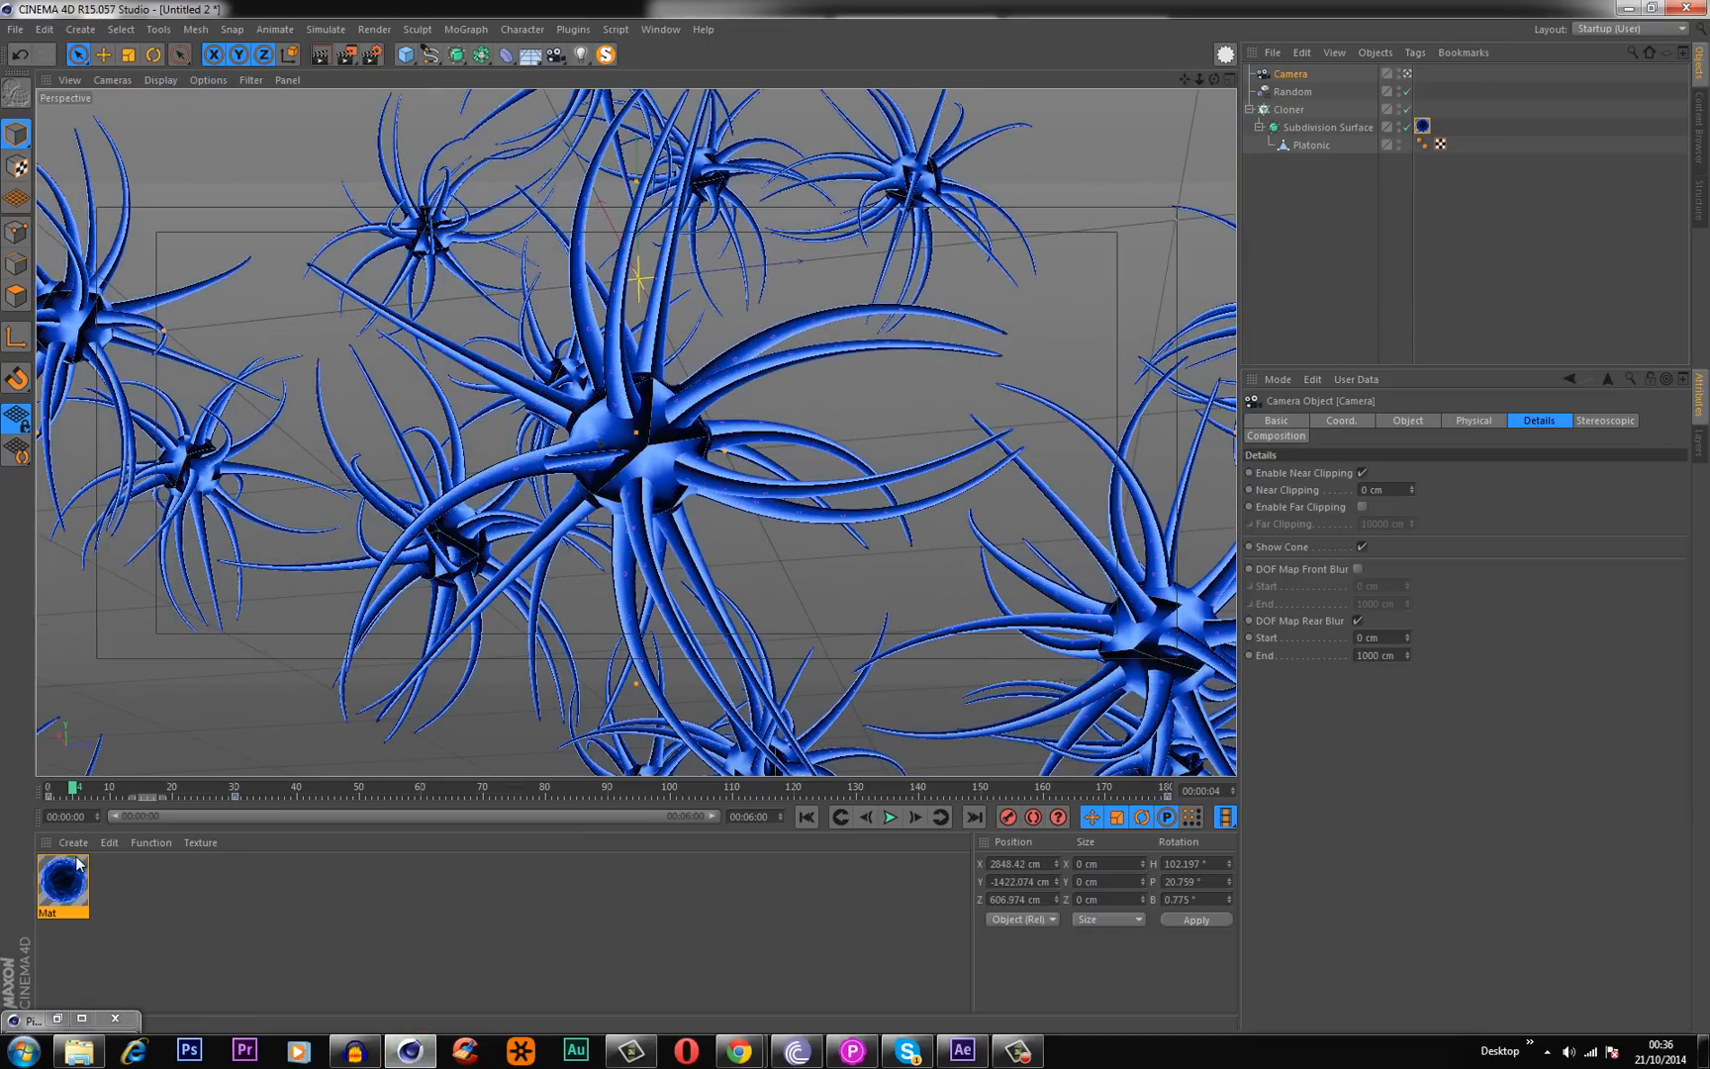
pyautogui.moveTo(71, 888)
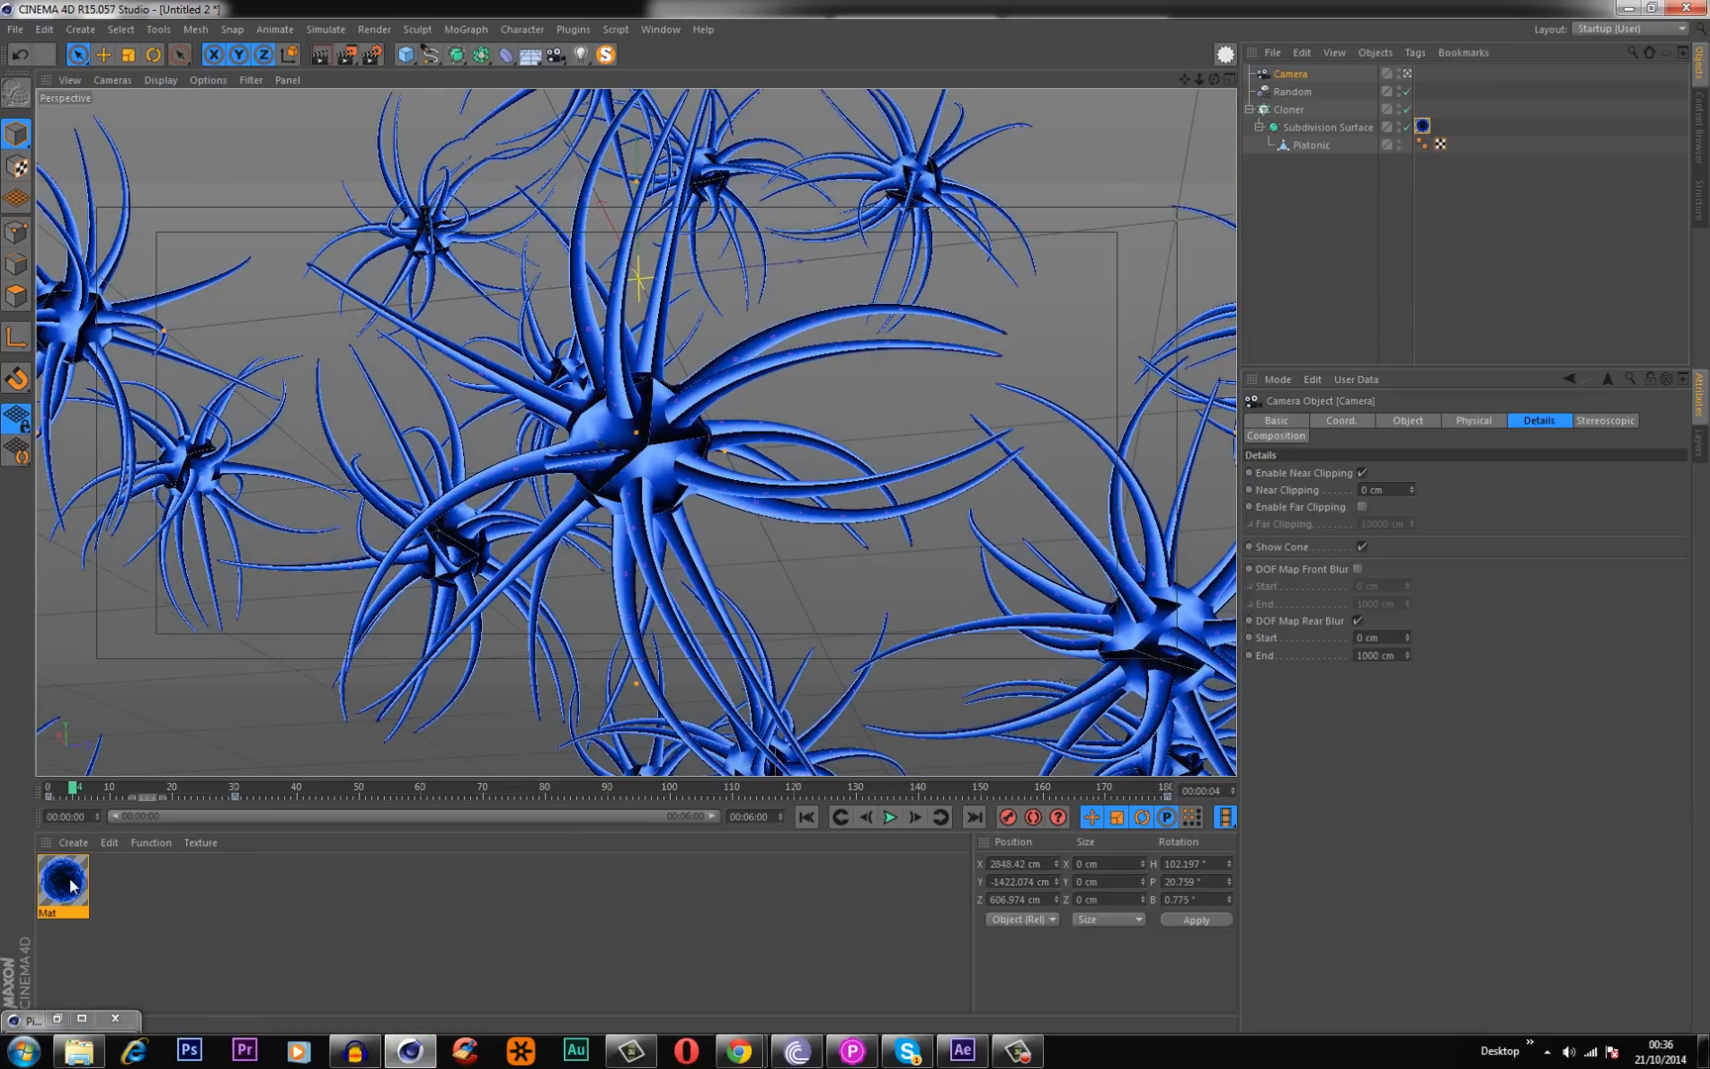
pyautogui.moveTo(67, 891)
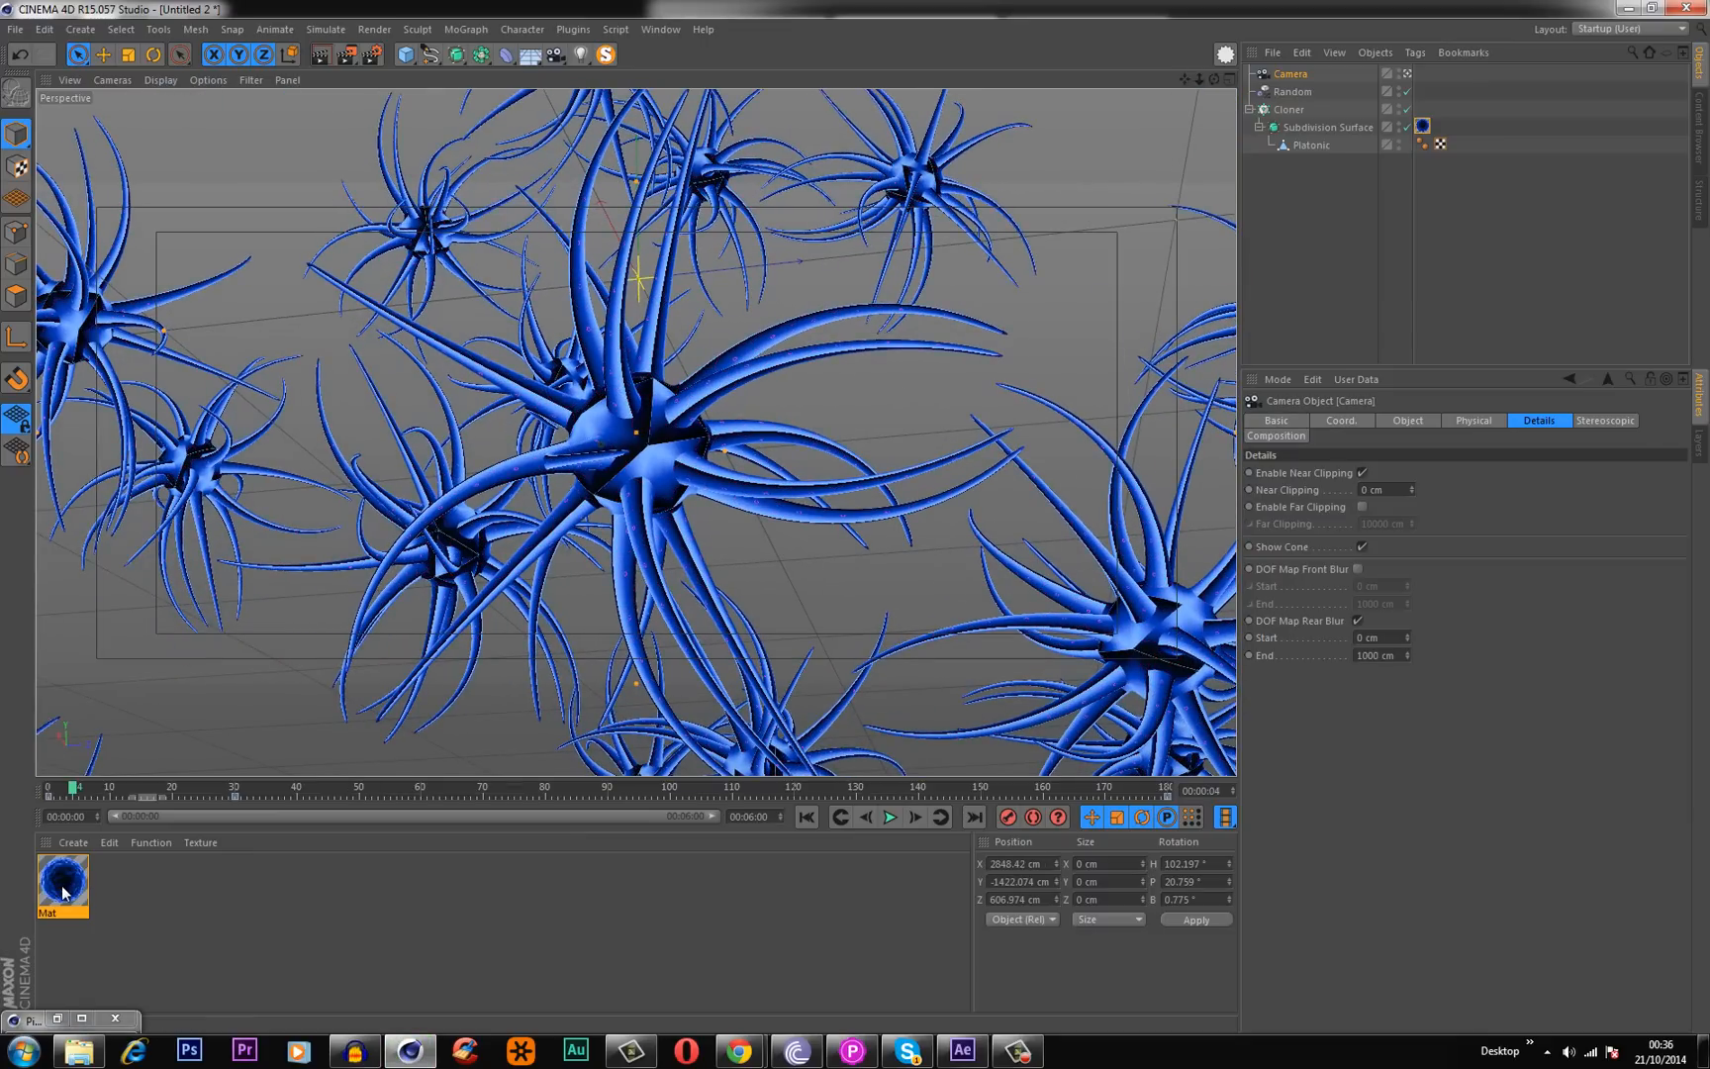
pyautogui.moveTo(192, 817)
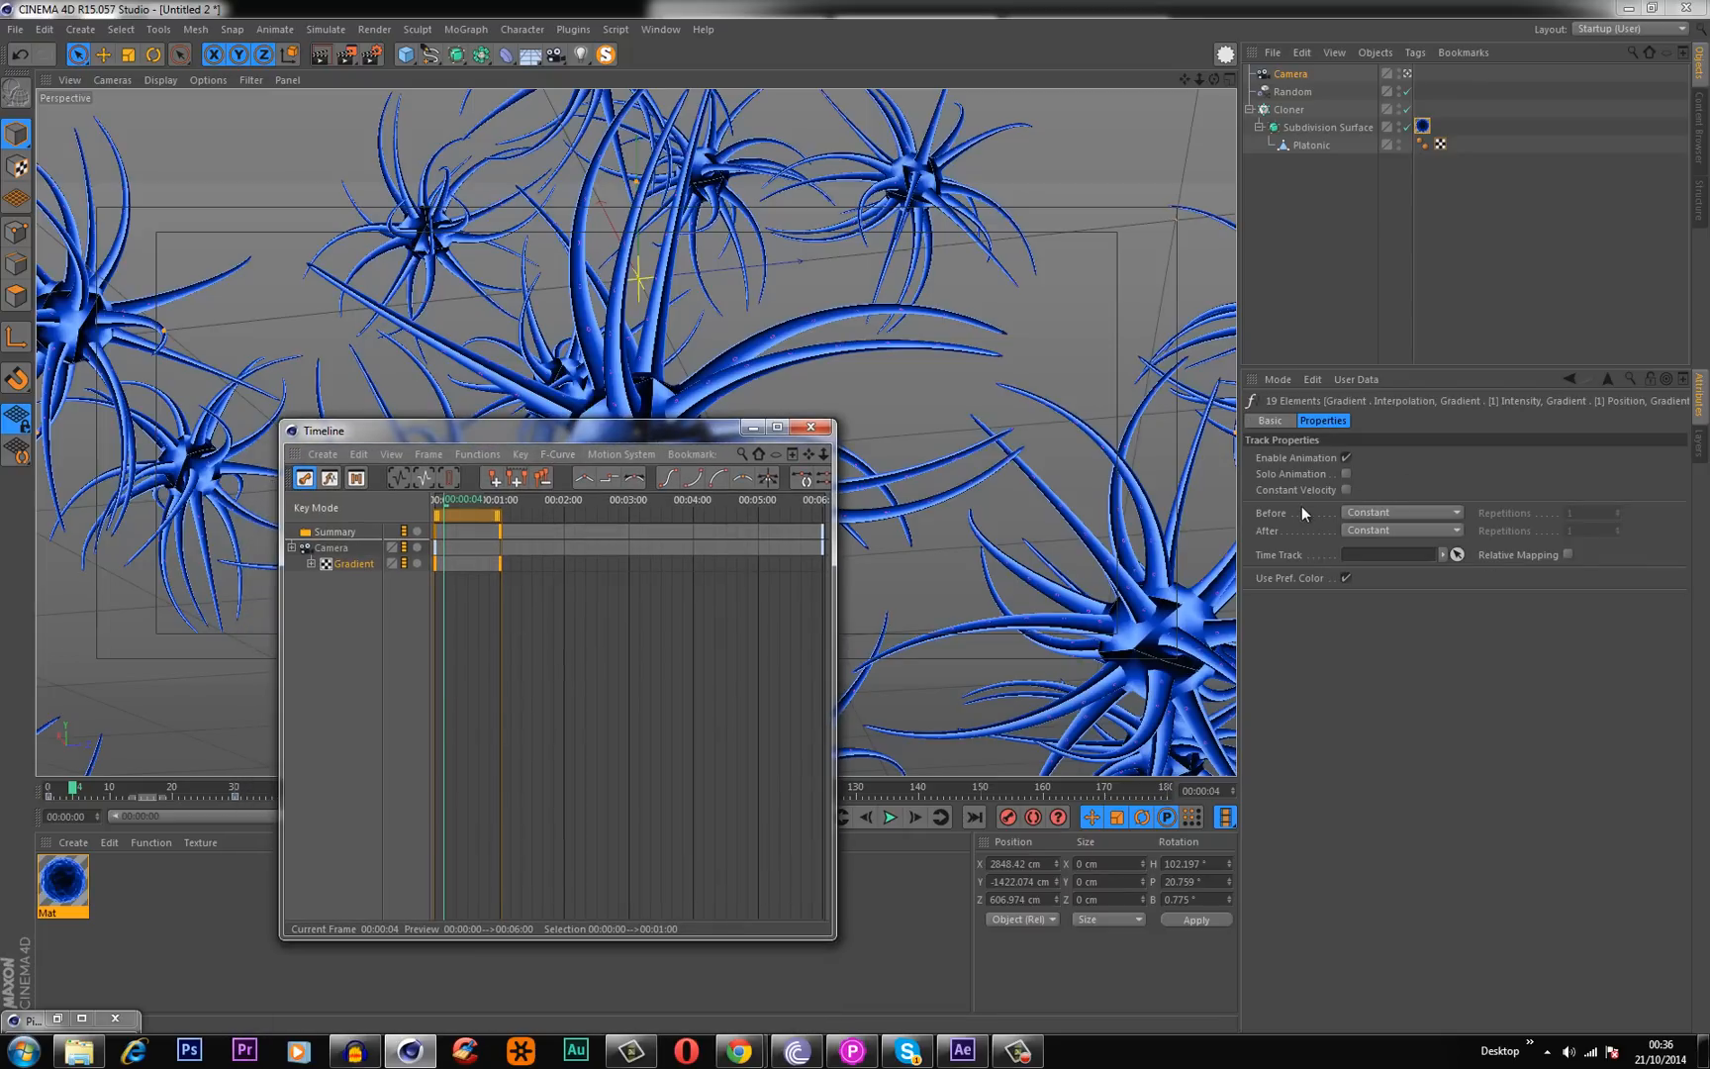
pyautogui.moveTo(1268, 527)
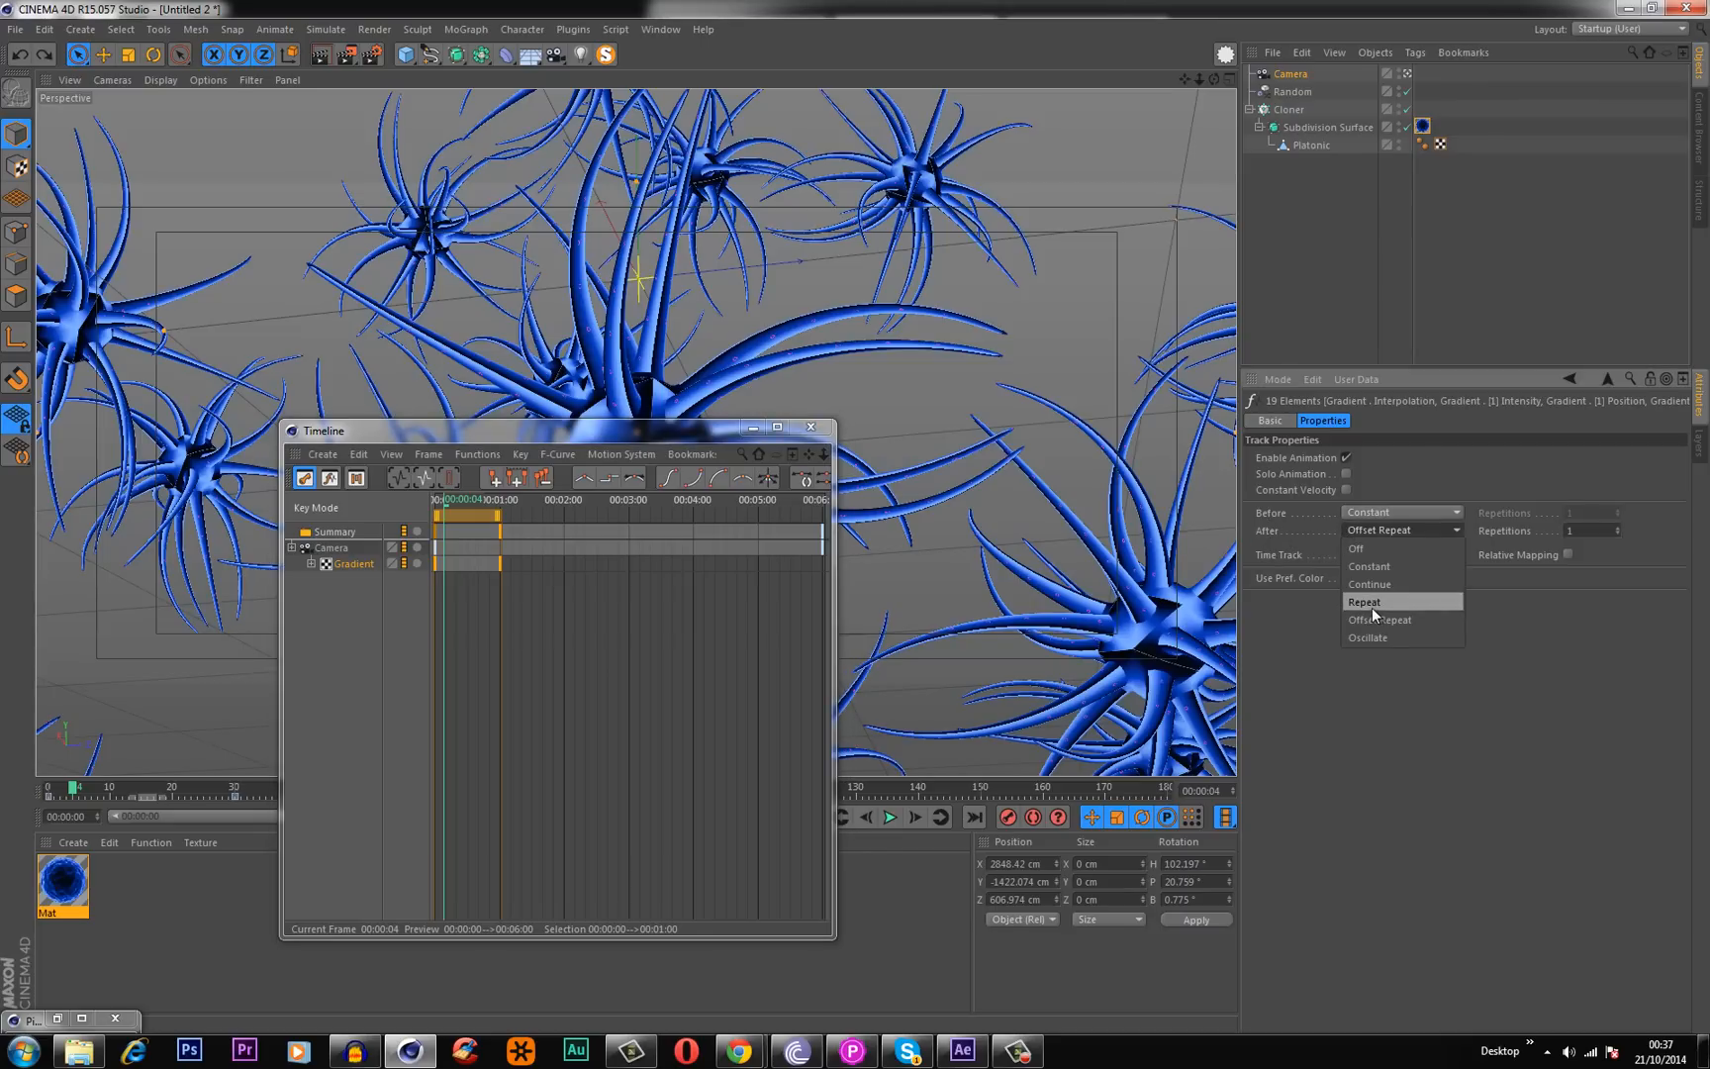
# Set the Gradient track to Repeat after its last key, with 154 repetitions.
pyautogui.click(1364, 601)
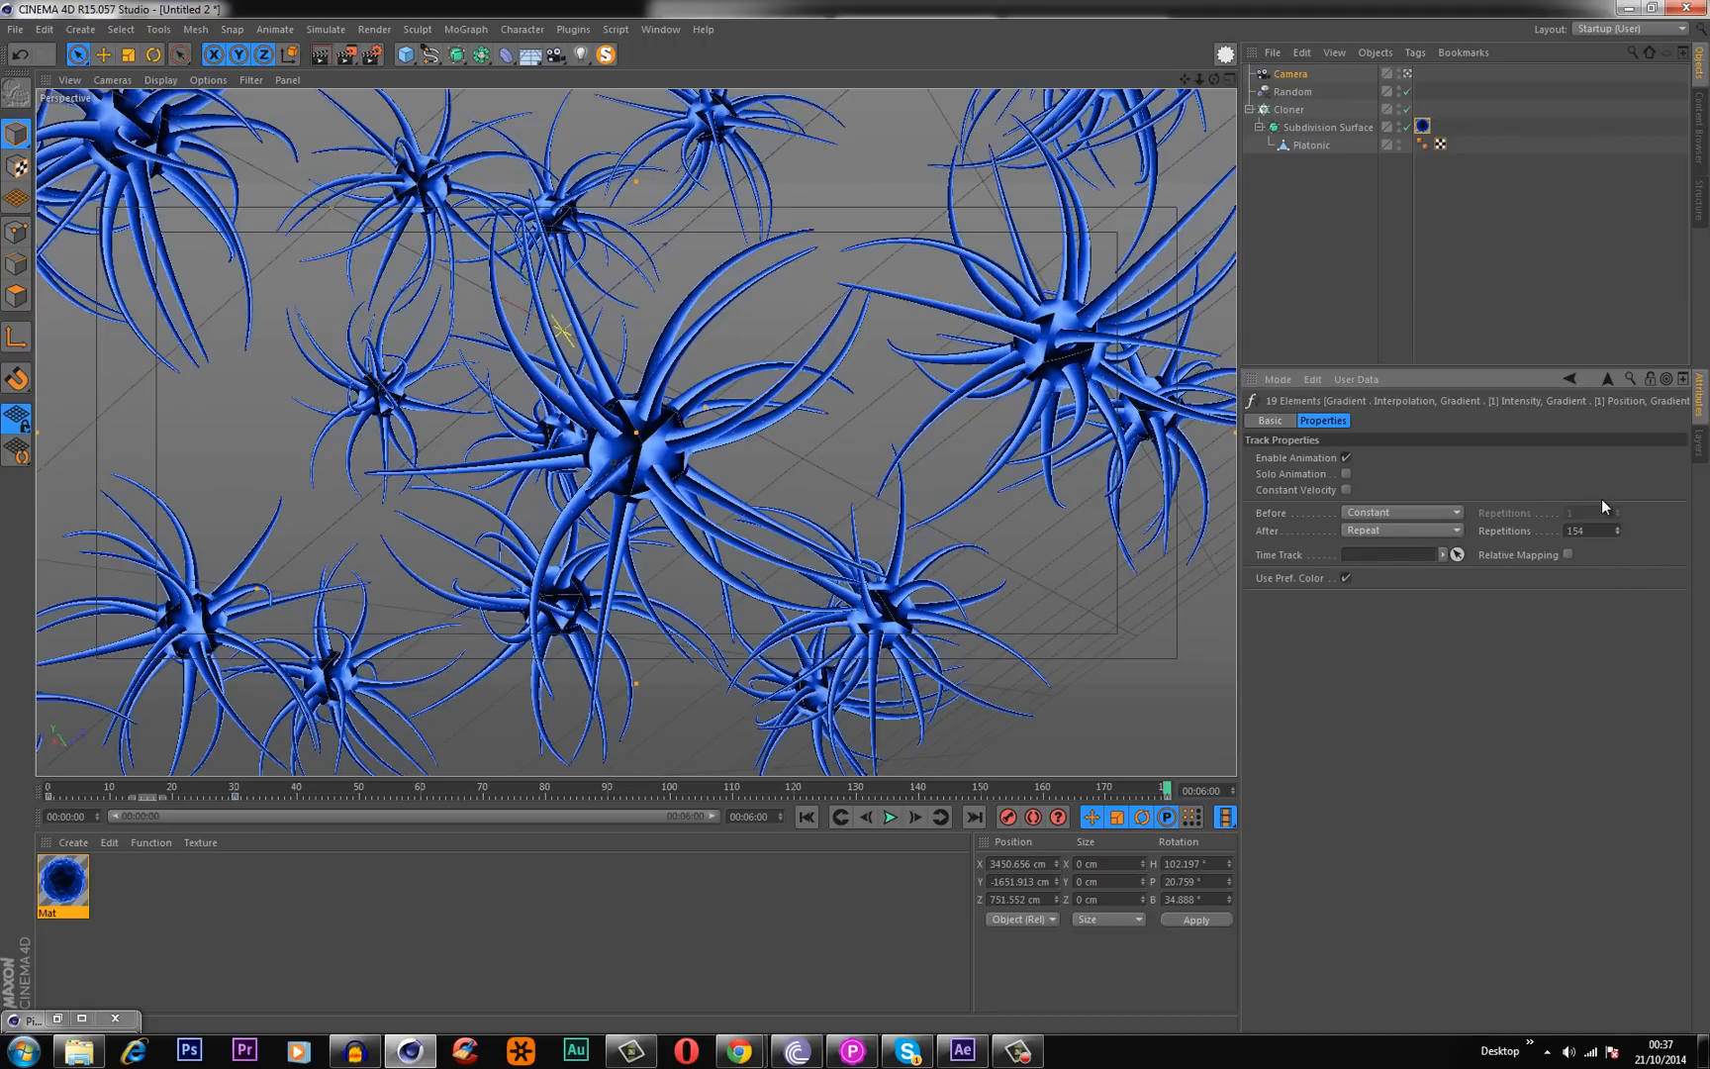
pyautogui.moveTo(1587, 520)
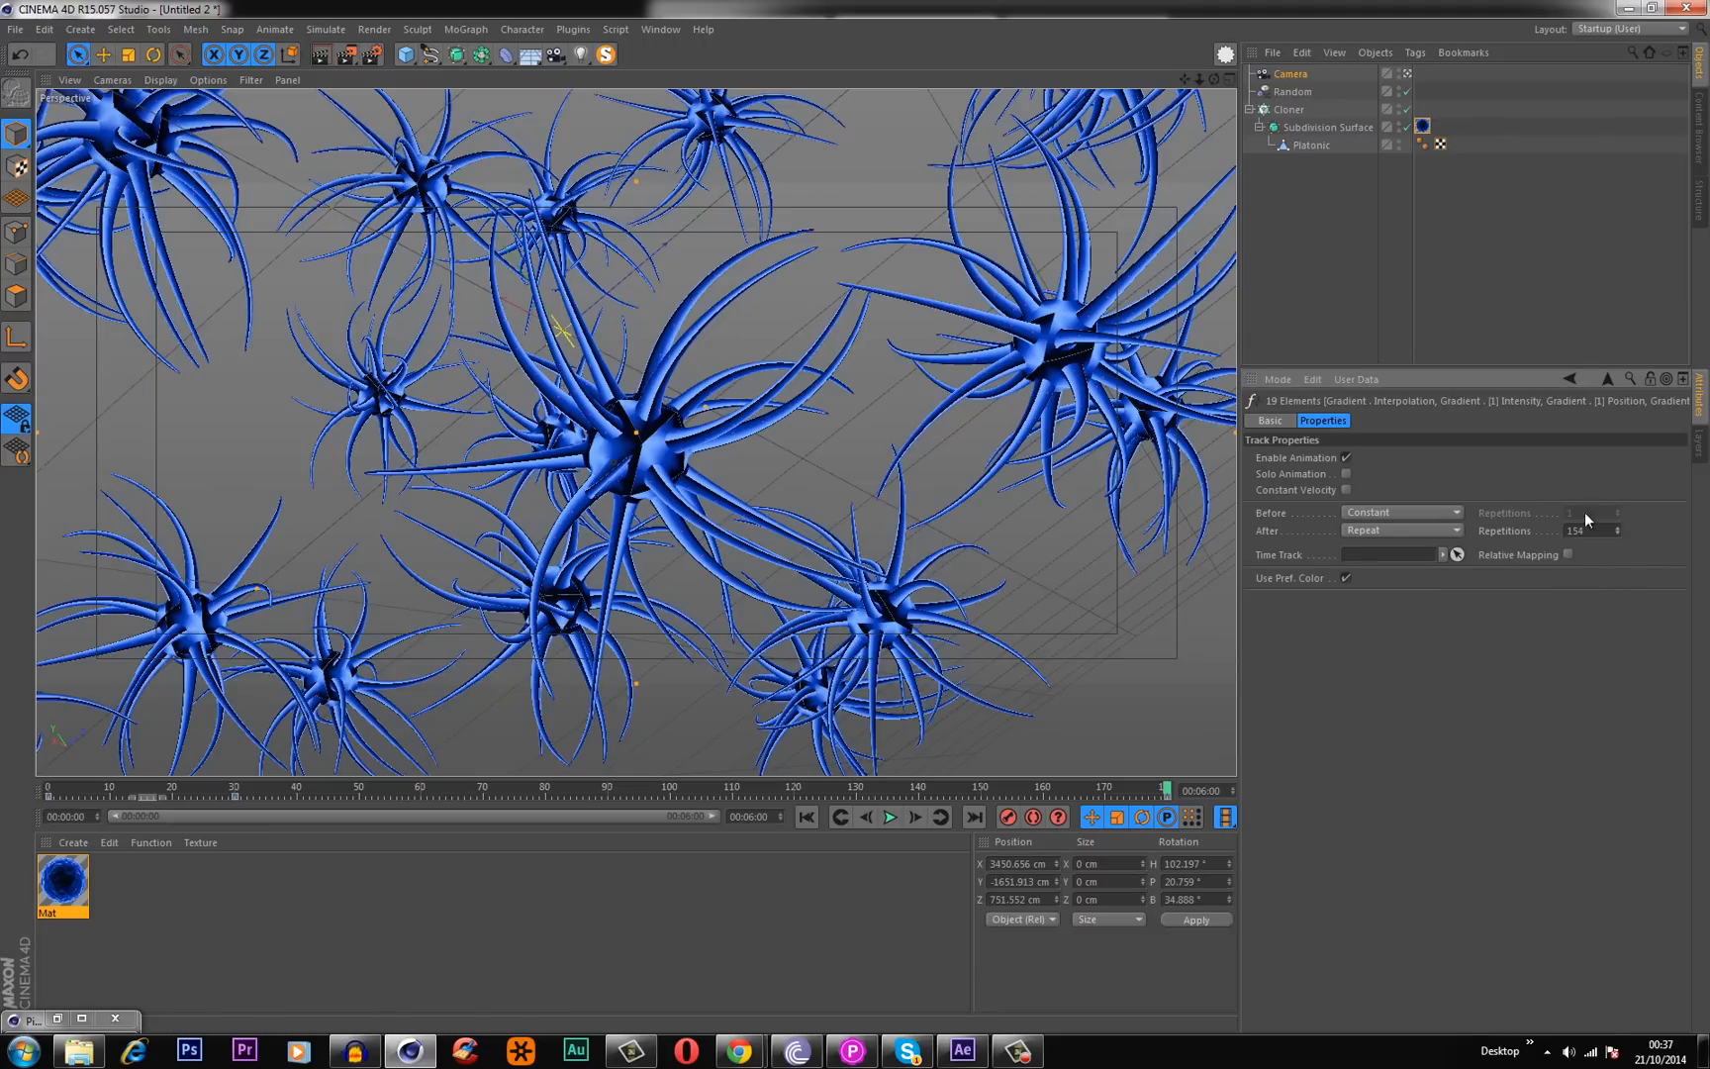
pyautogui.tripleClick(1584, 531)
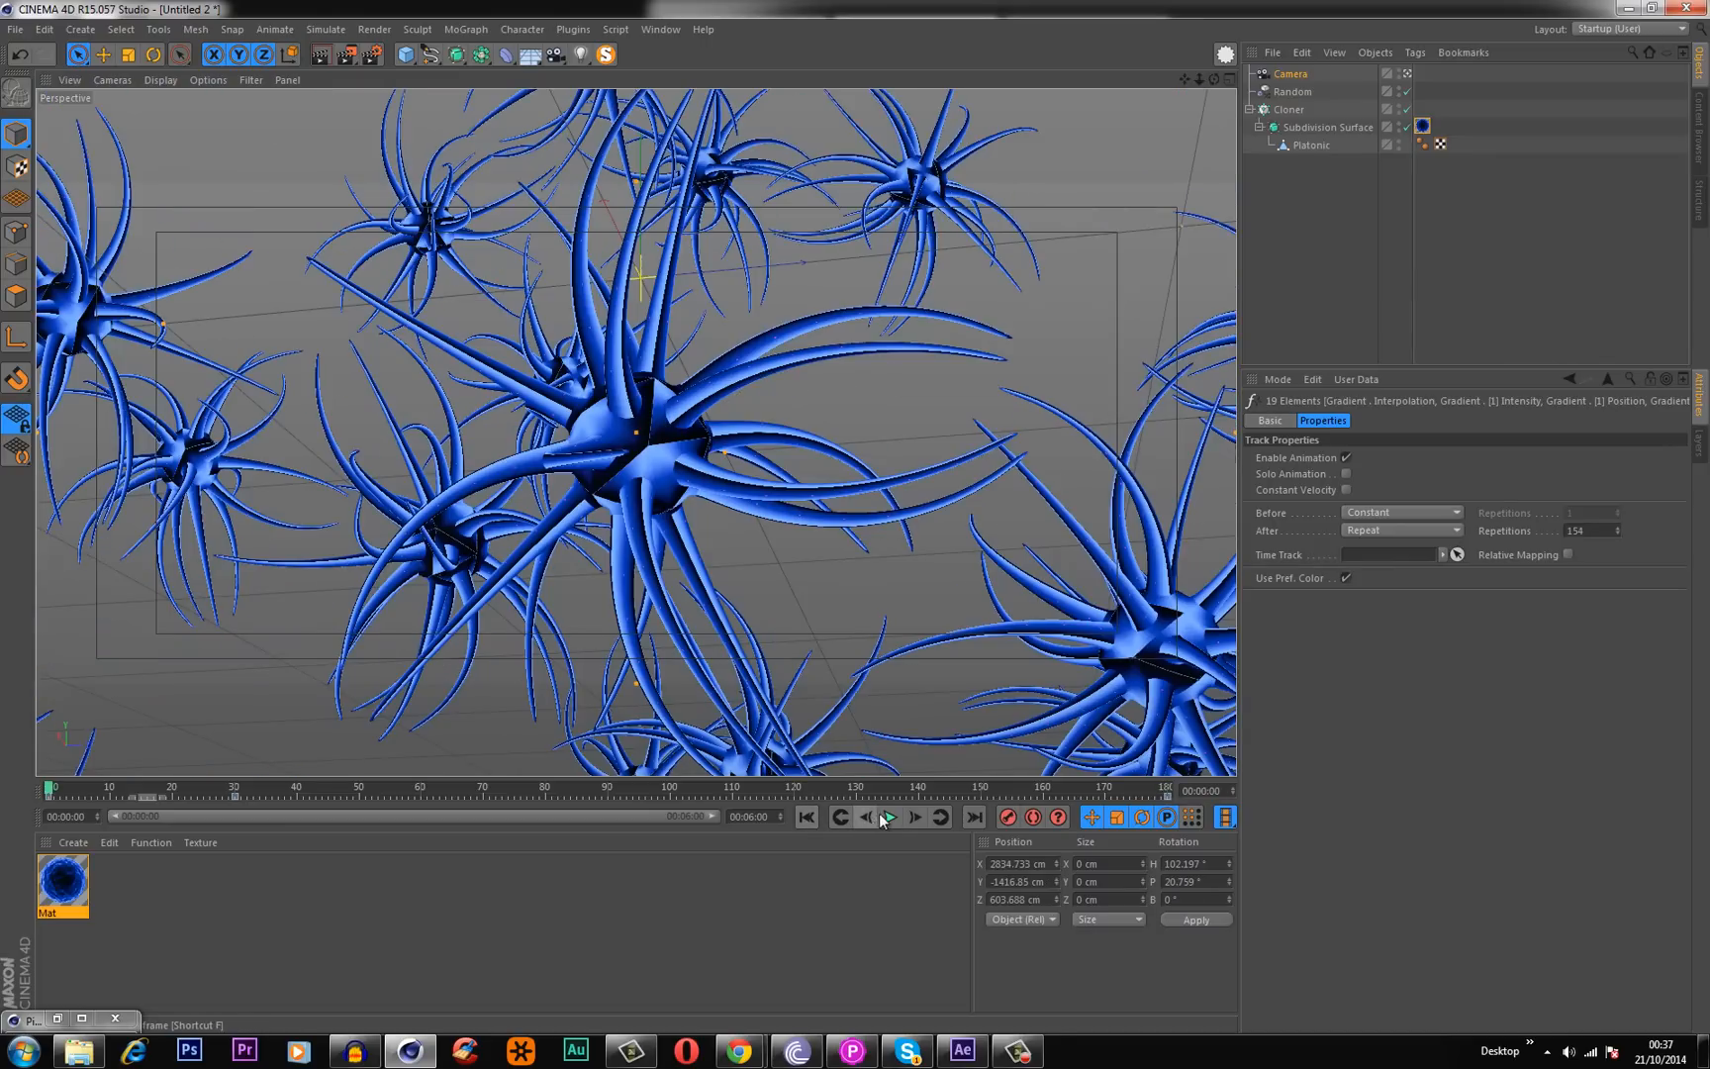
pyautogui.click(888, 817)
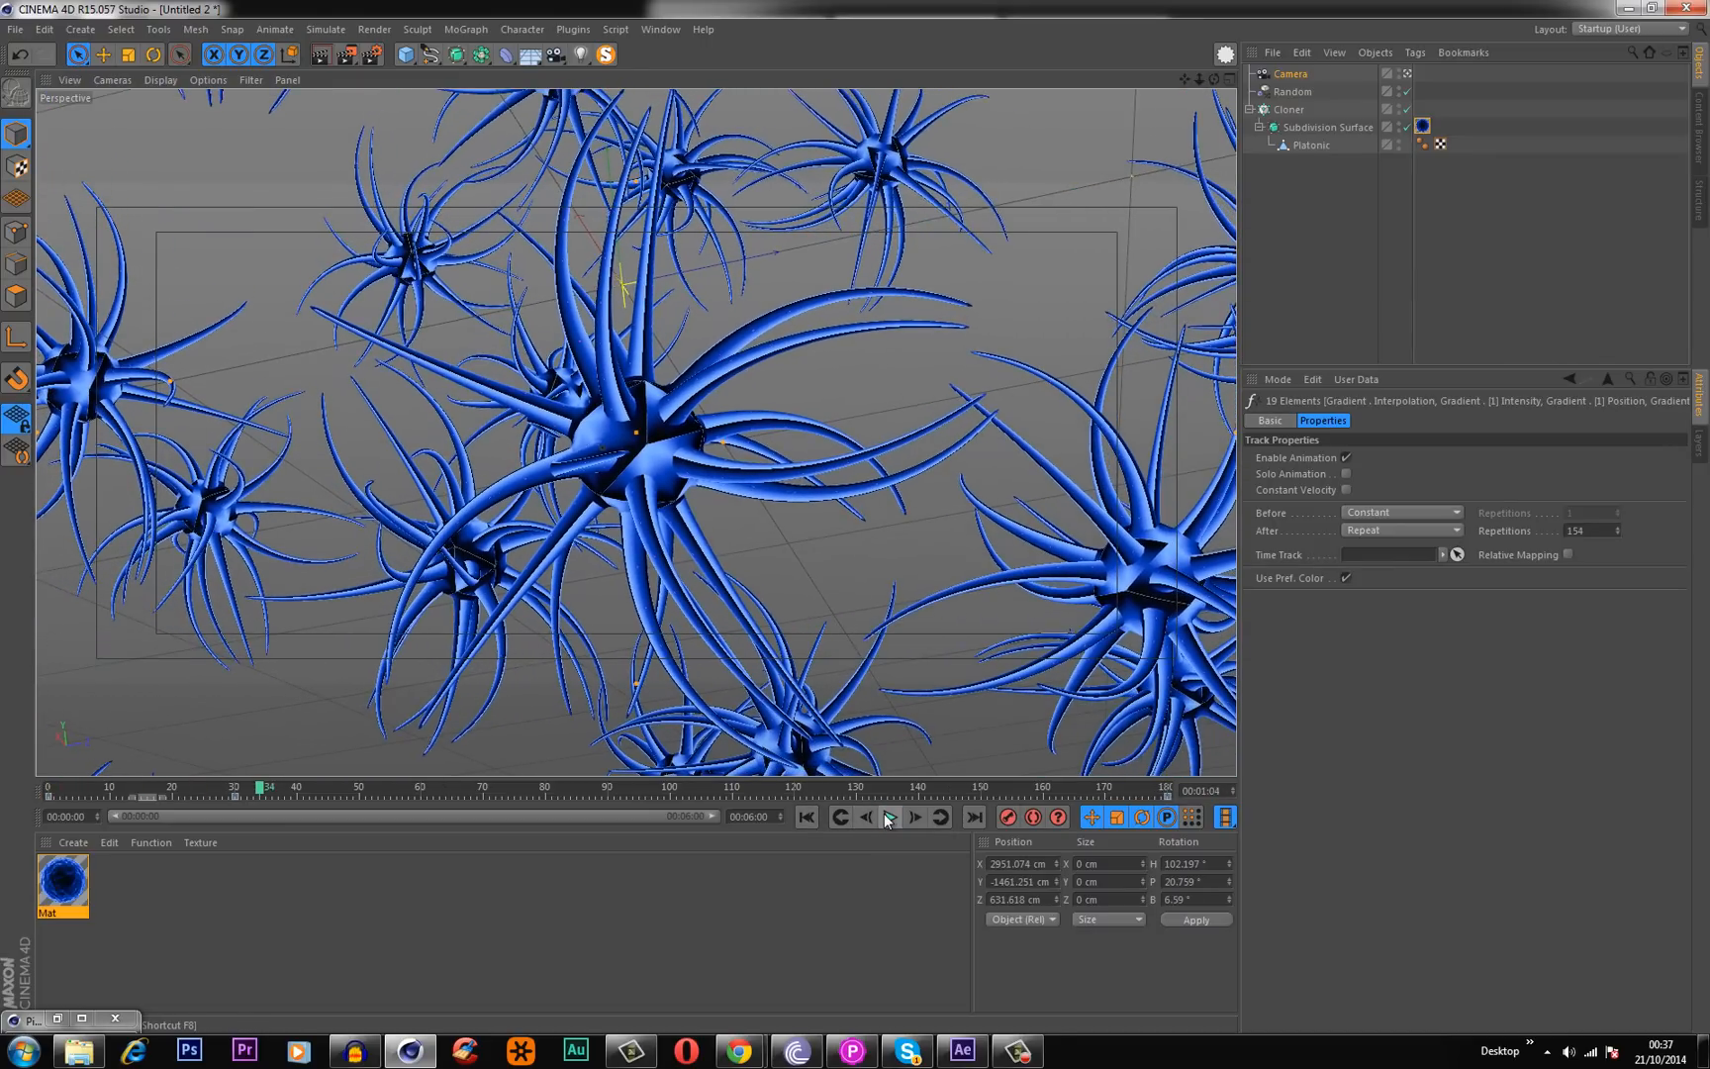
pyautogui.click(888, 815)
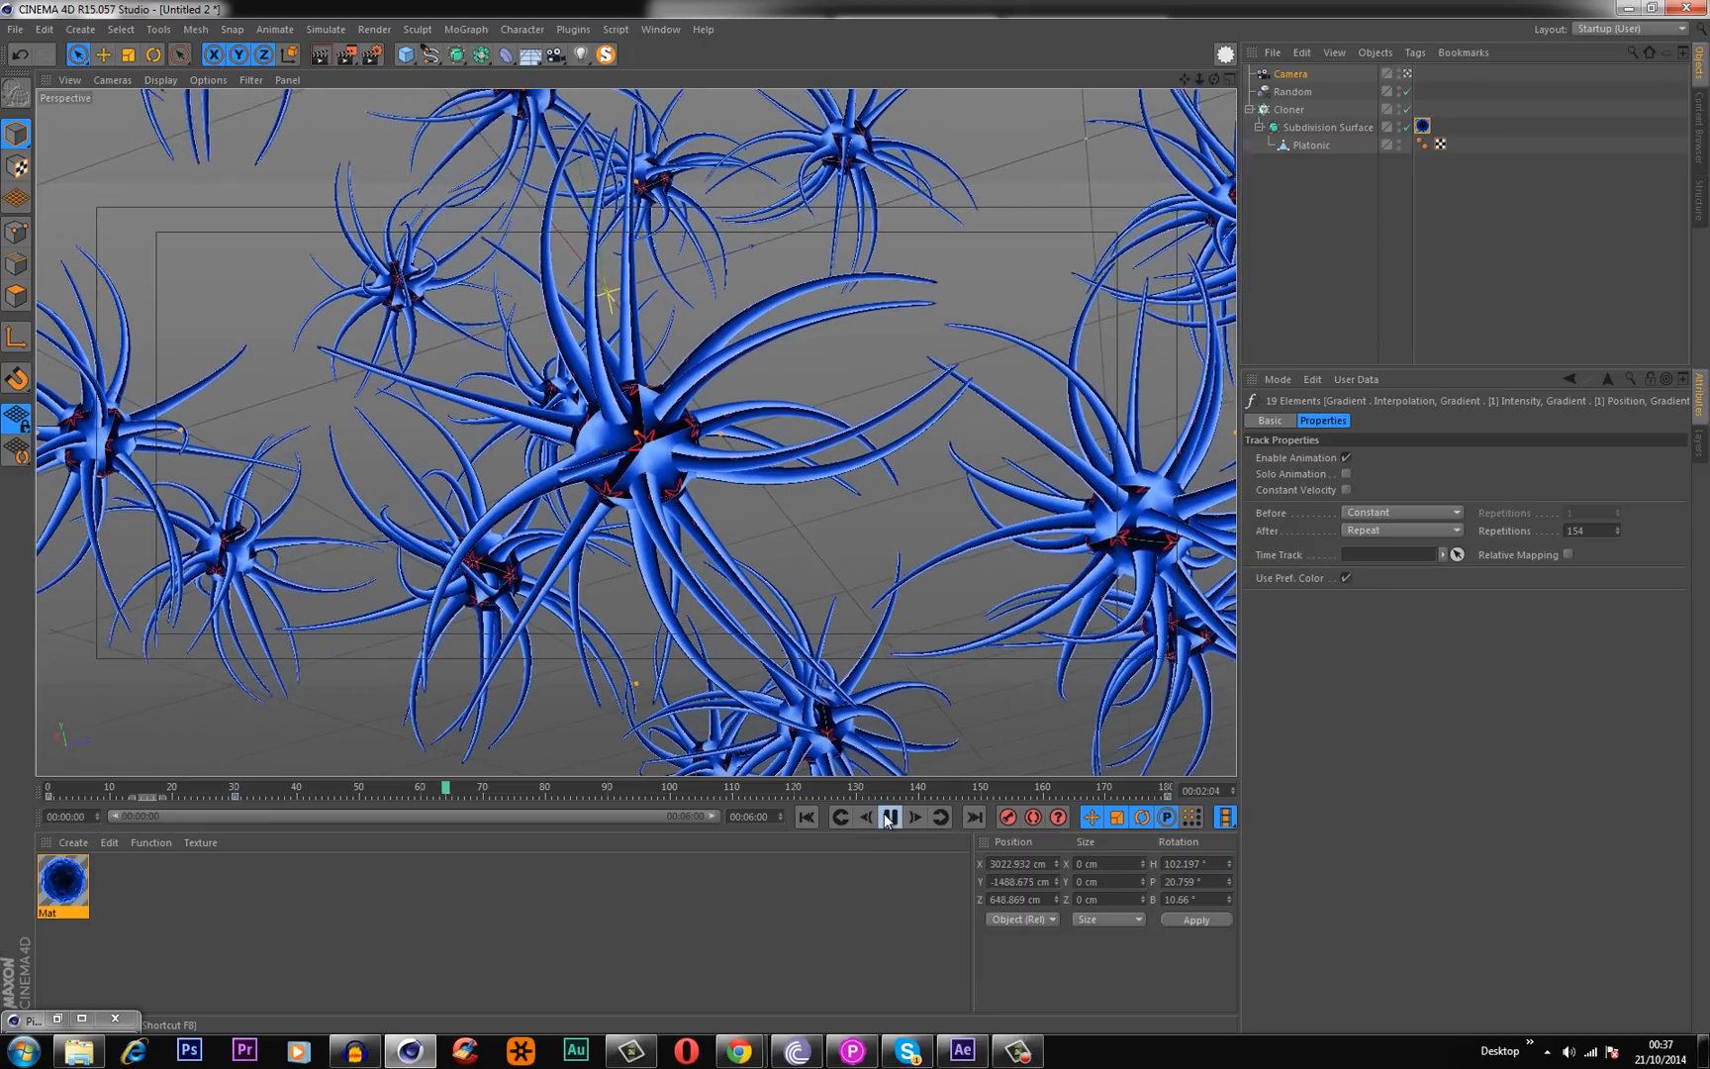
pyautogui.click(887, 816)
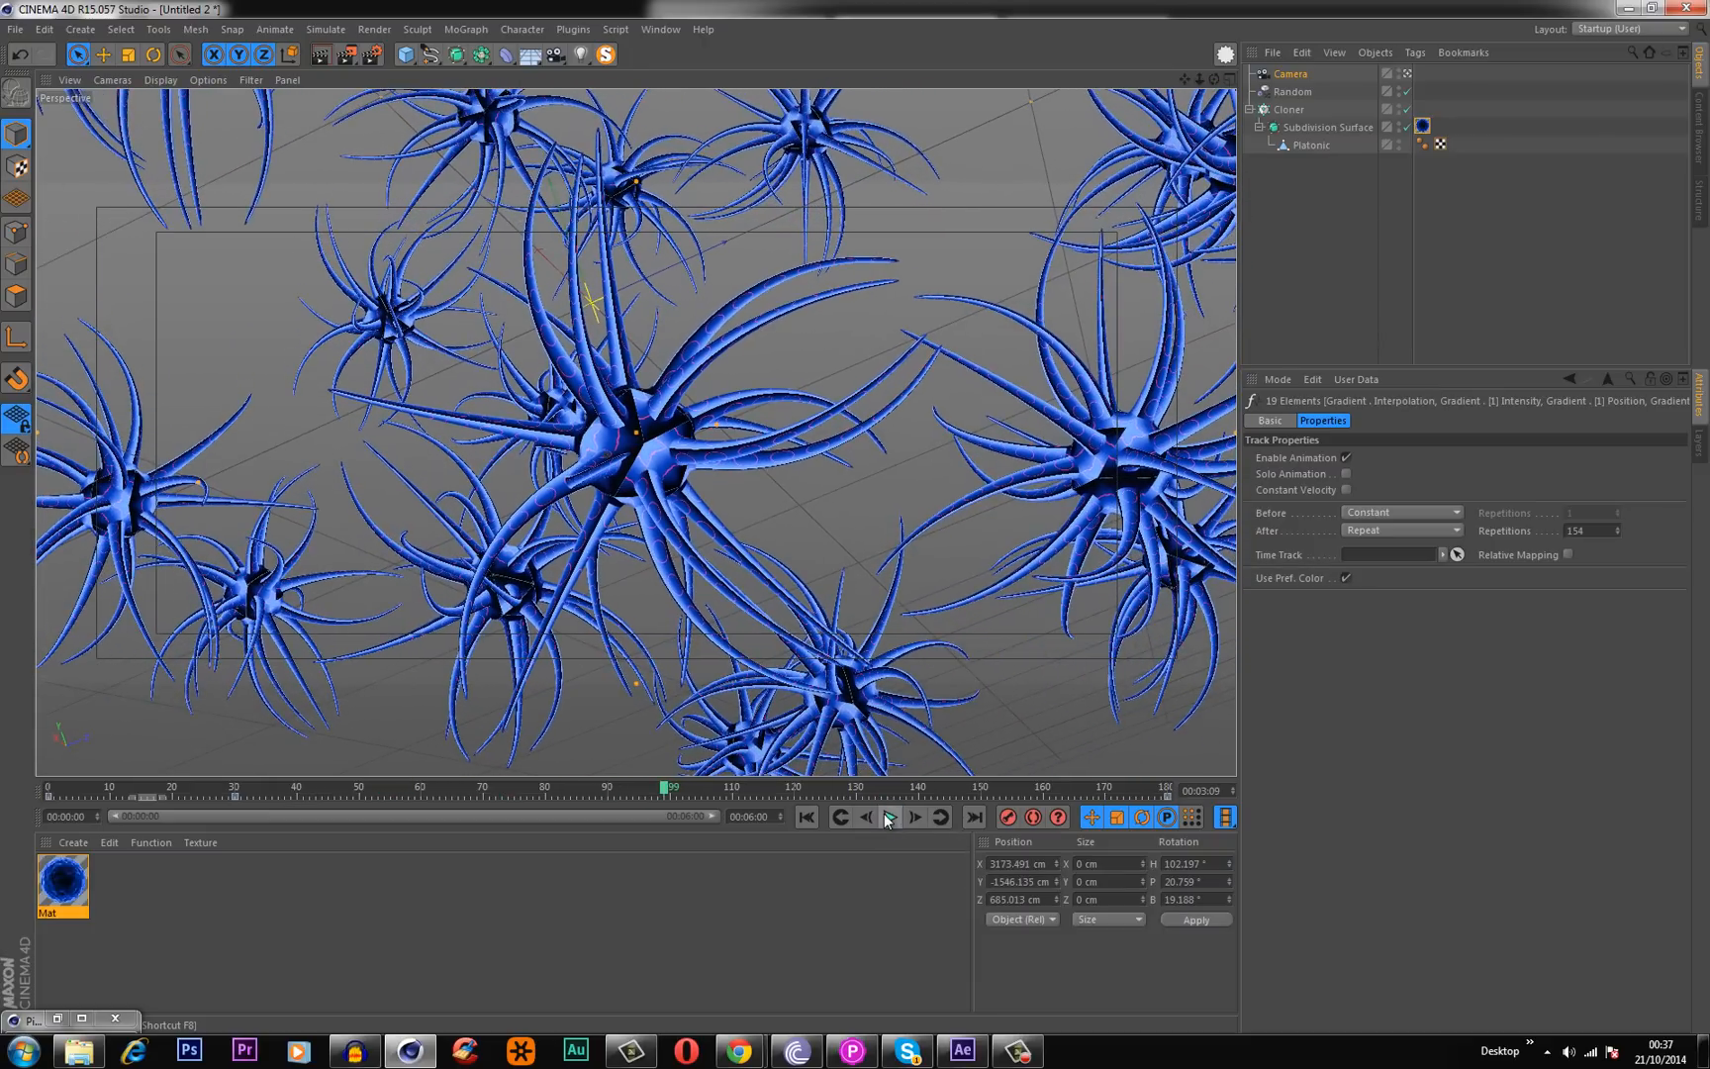
pyautogui.moveTo(888, 816)
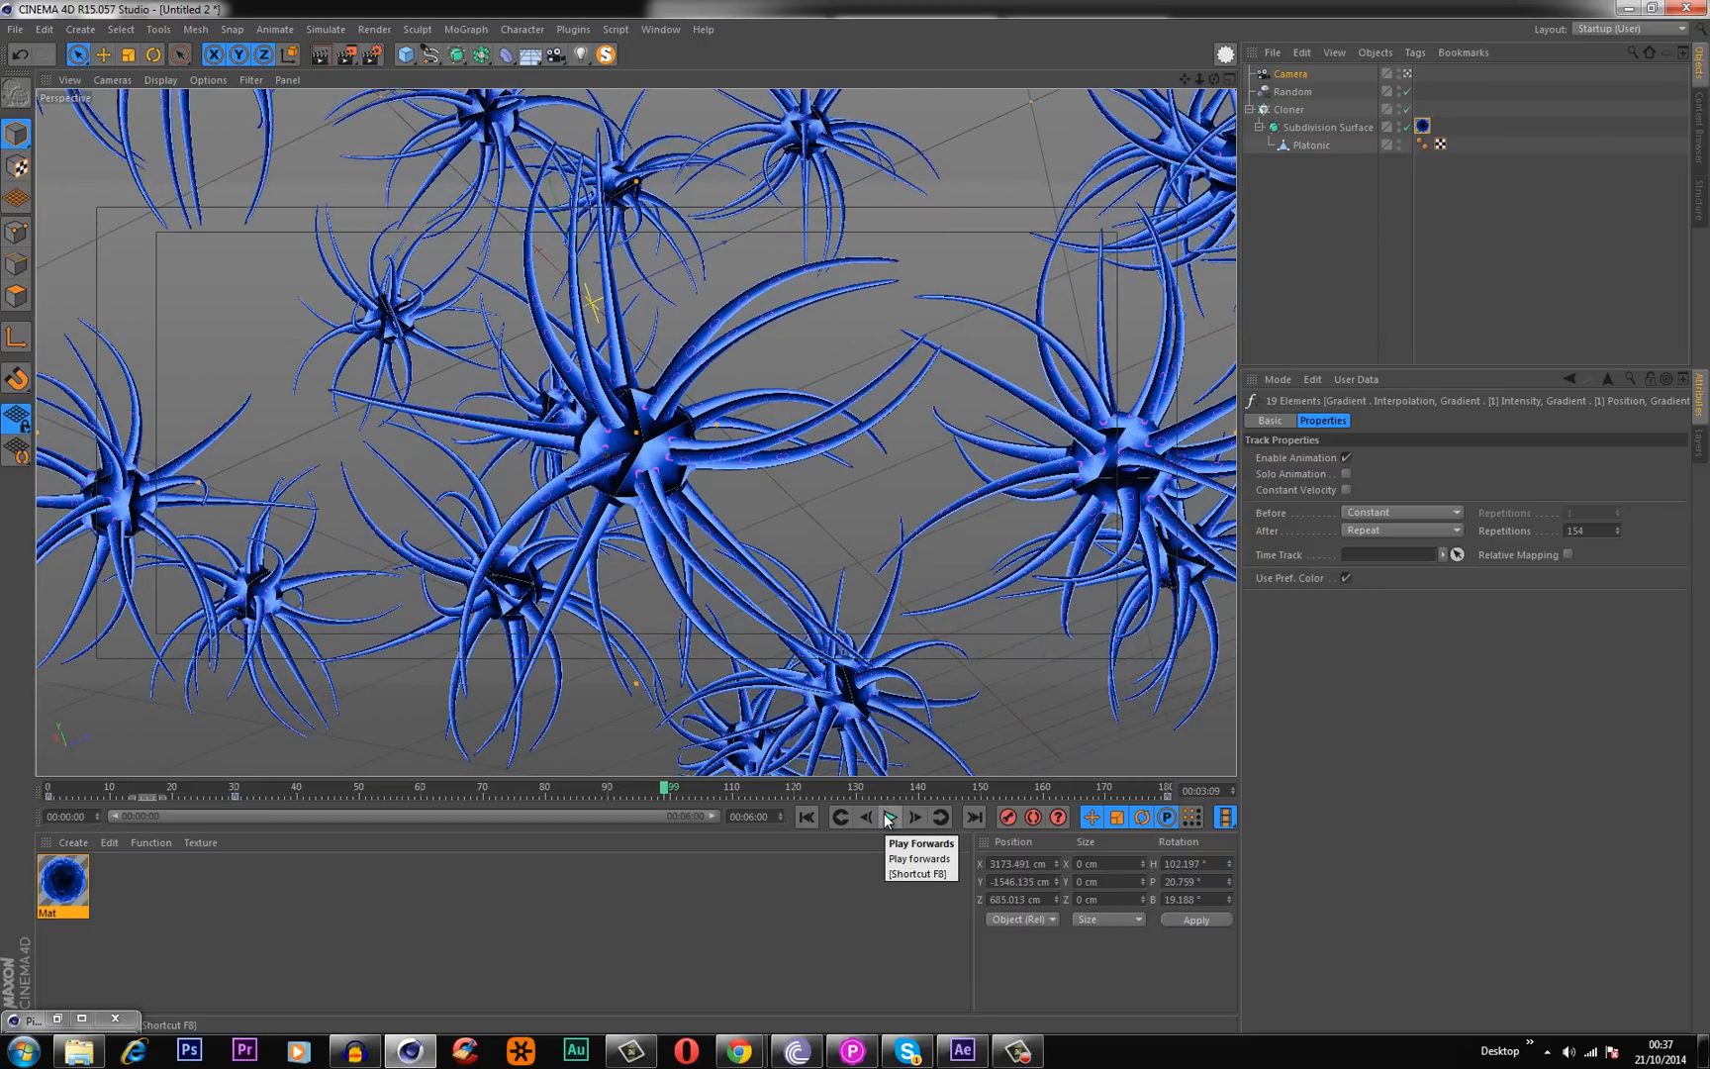
pyautogui.click(961, 1050)
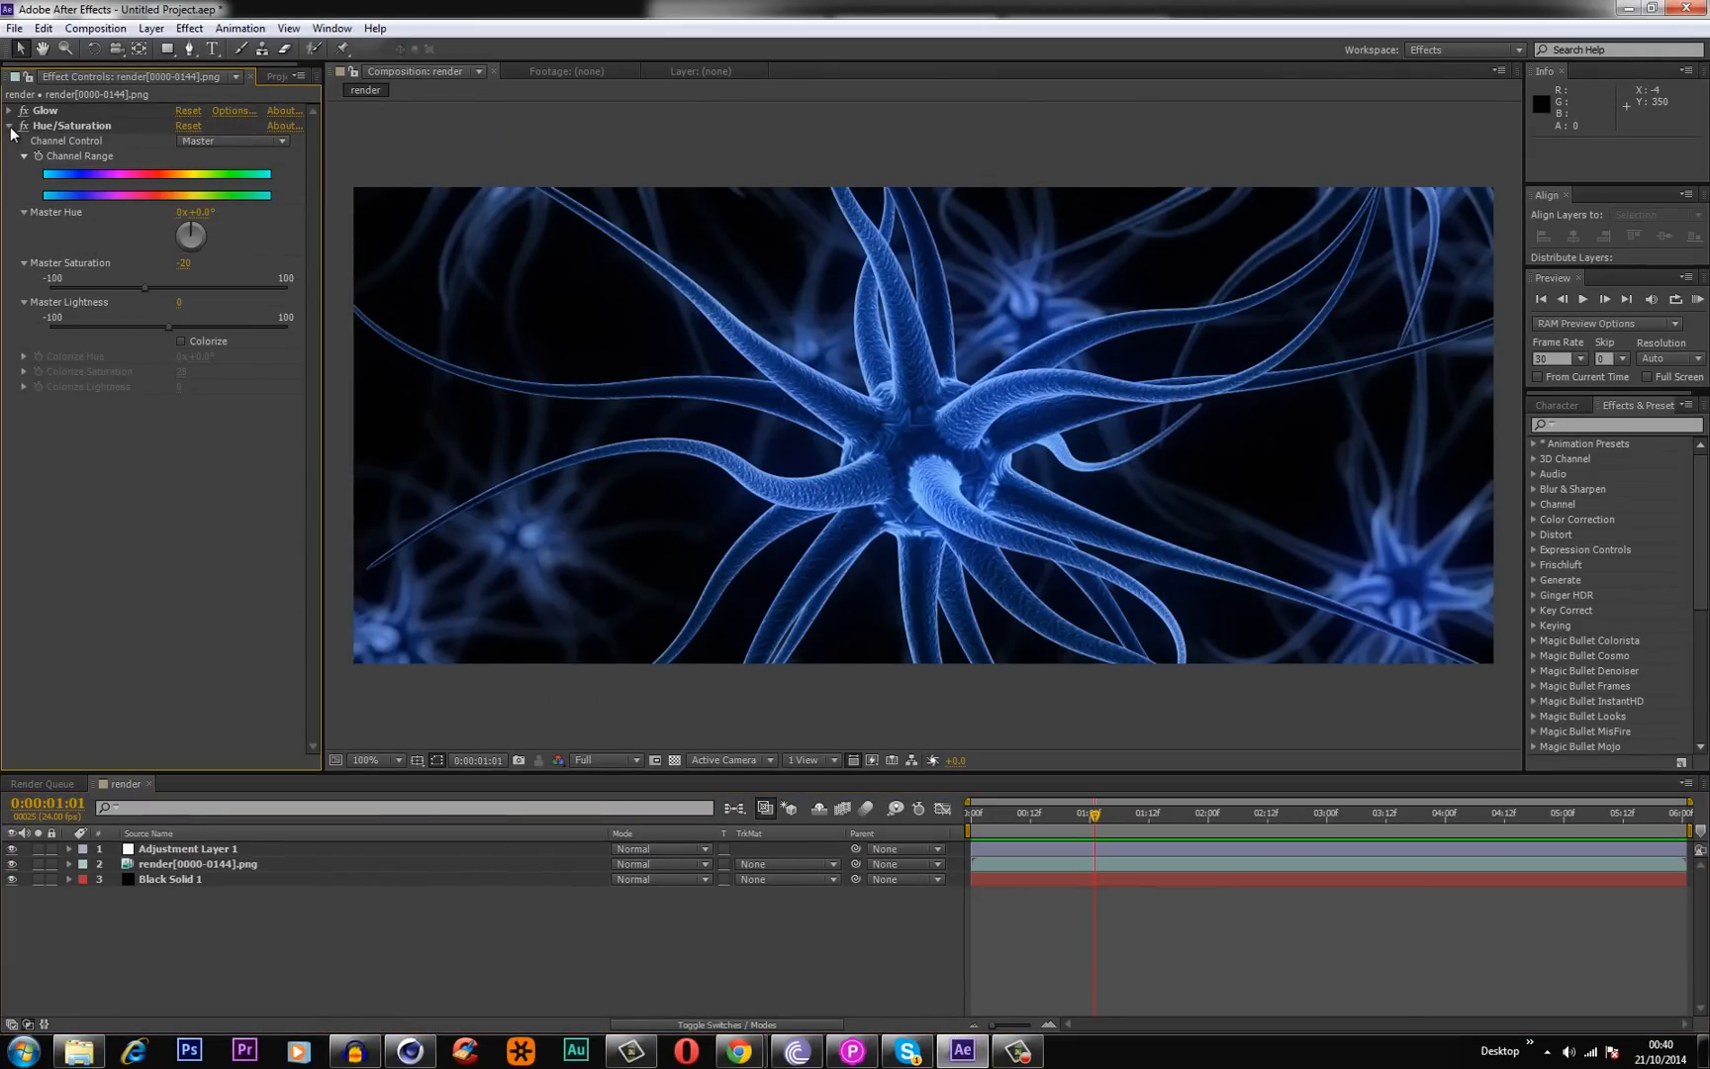
# Create comp 'render 2' from the raw PNG sequence and scrub through it.
pyautogui.click(281, 75)
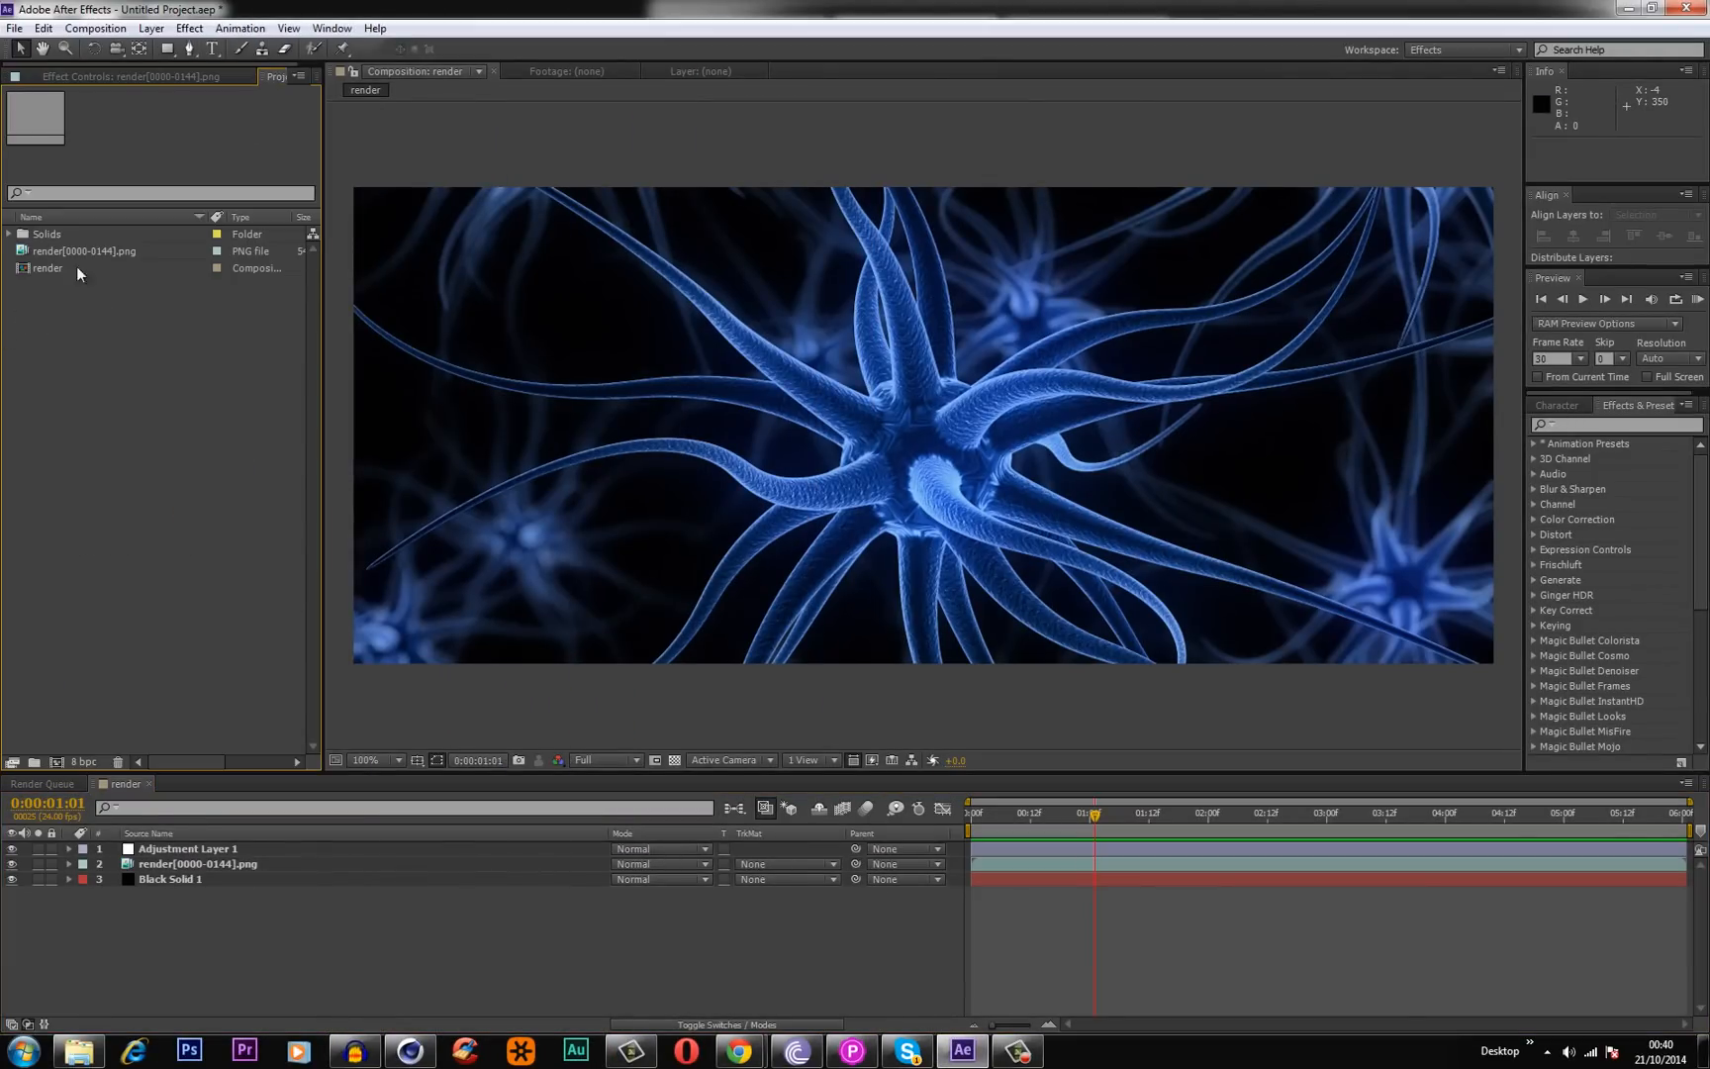
pyautogui.click(82, 250)
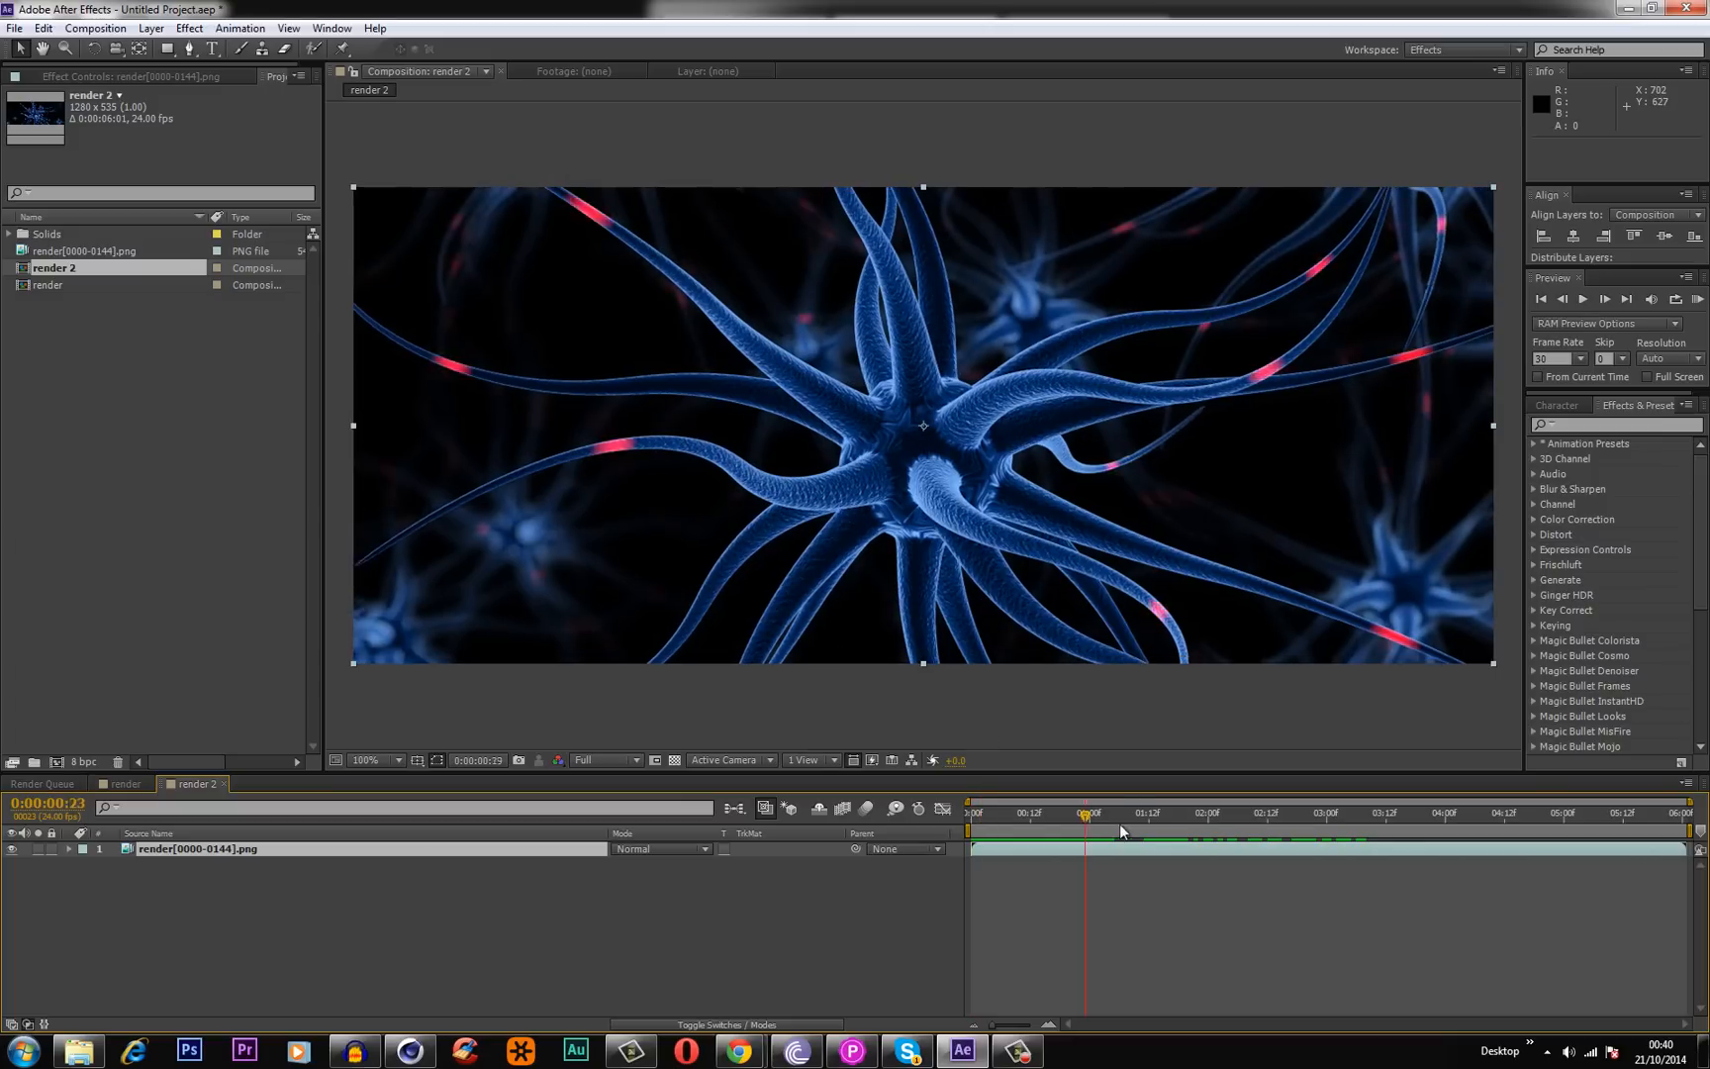
pyautogui.click(1068, 813)
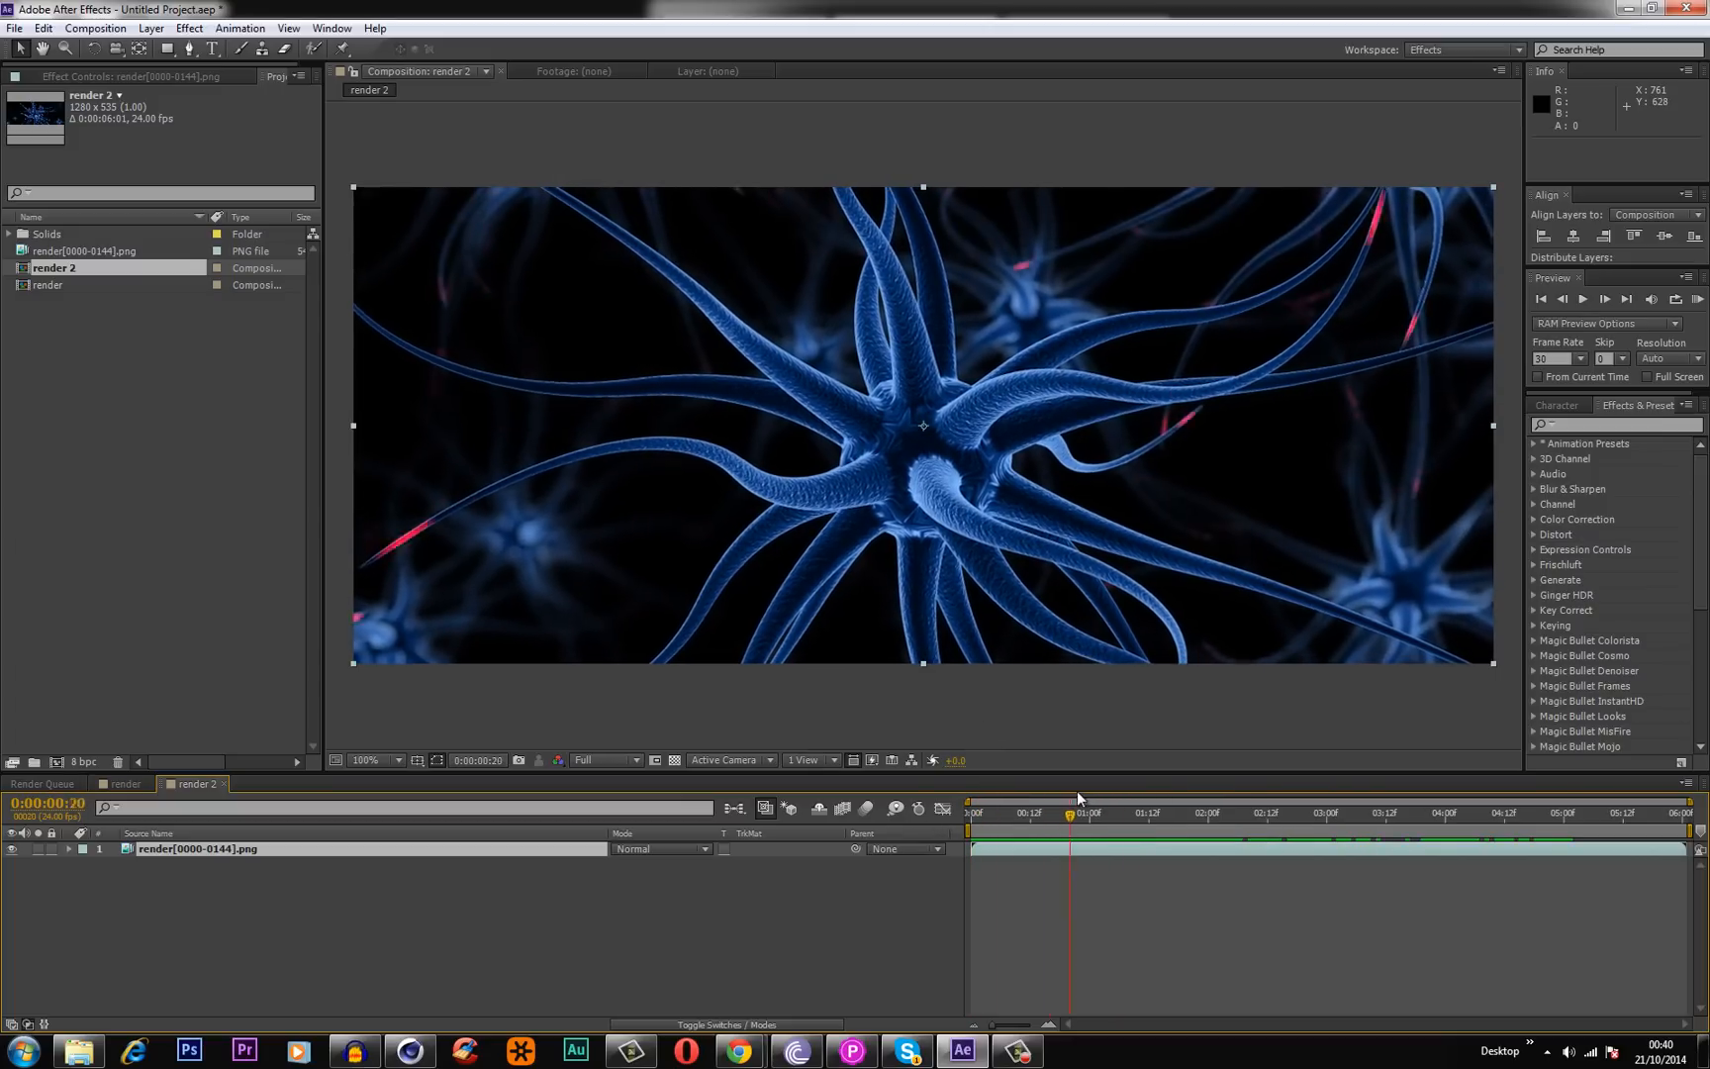
pyautogui.click(1451, 812)
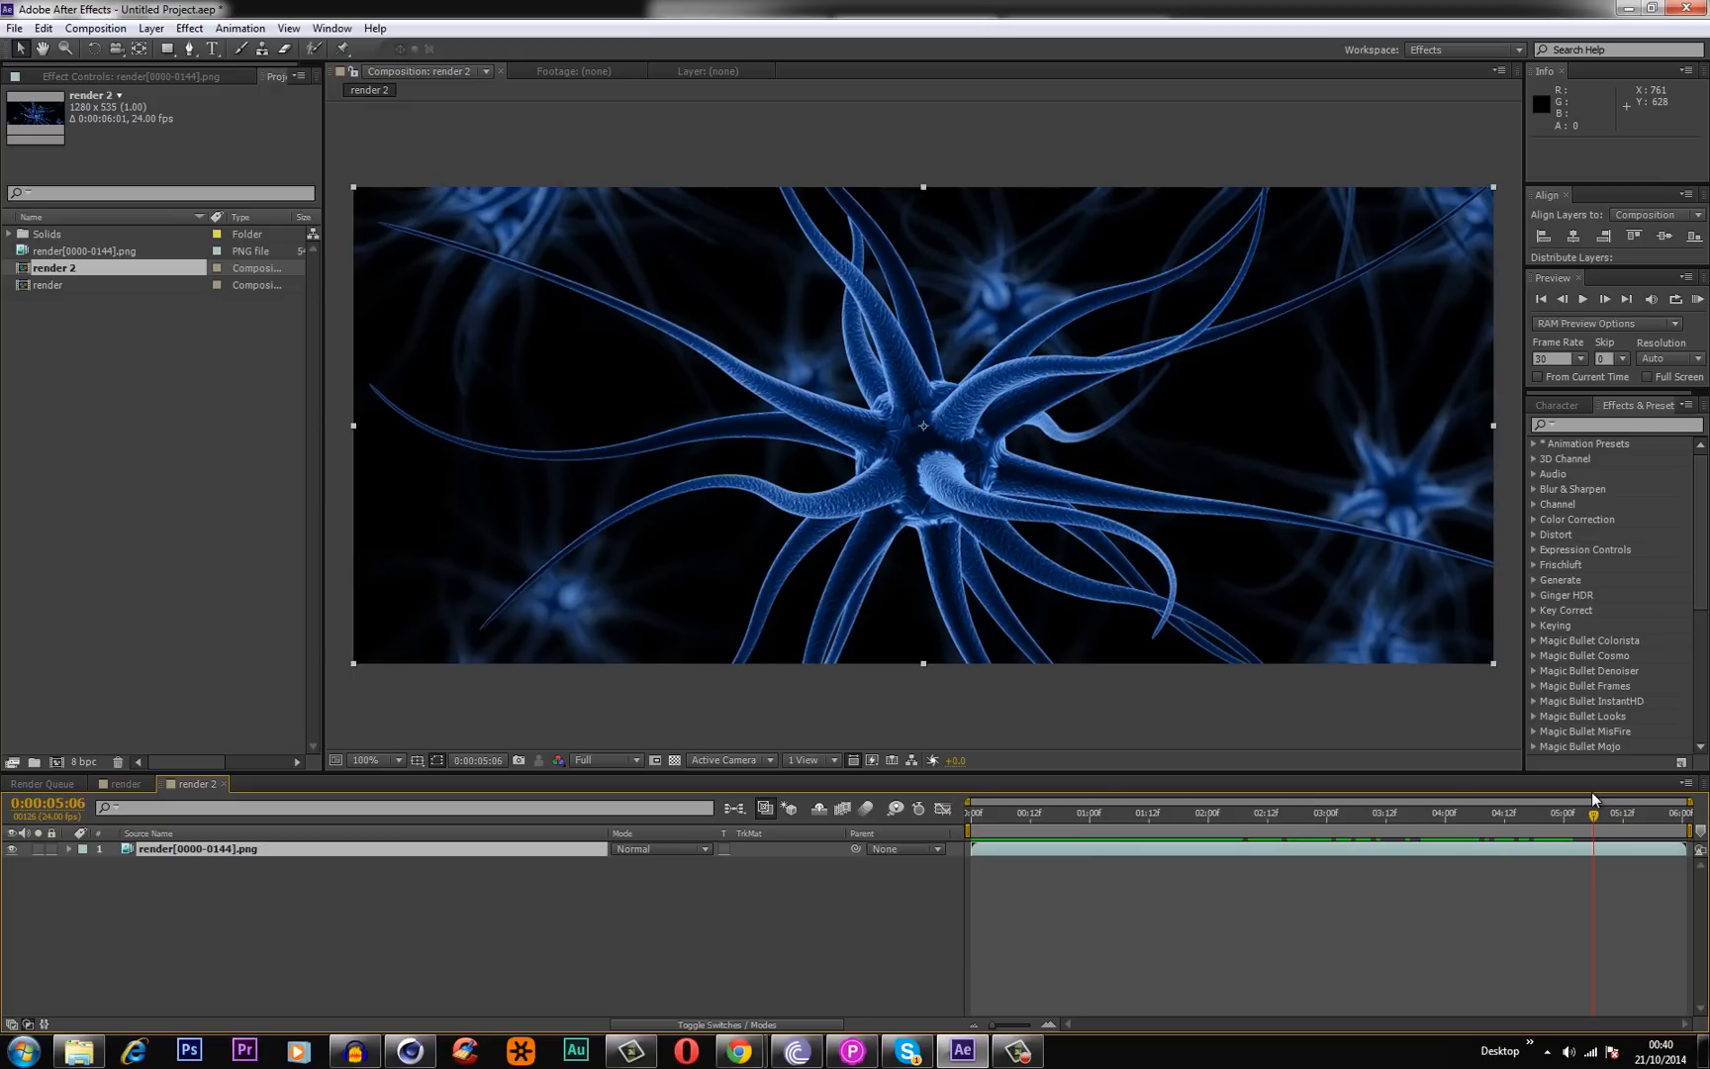
pyautogui.moveTo(1308, 671)
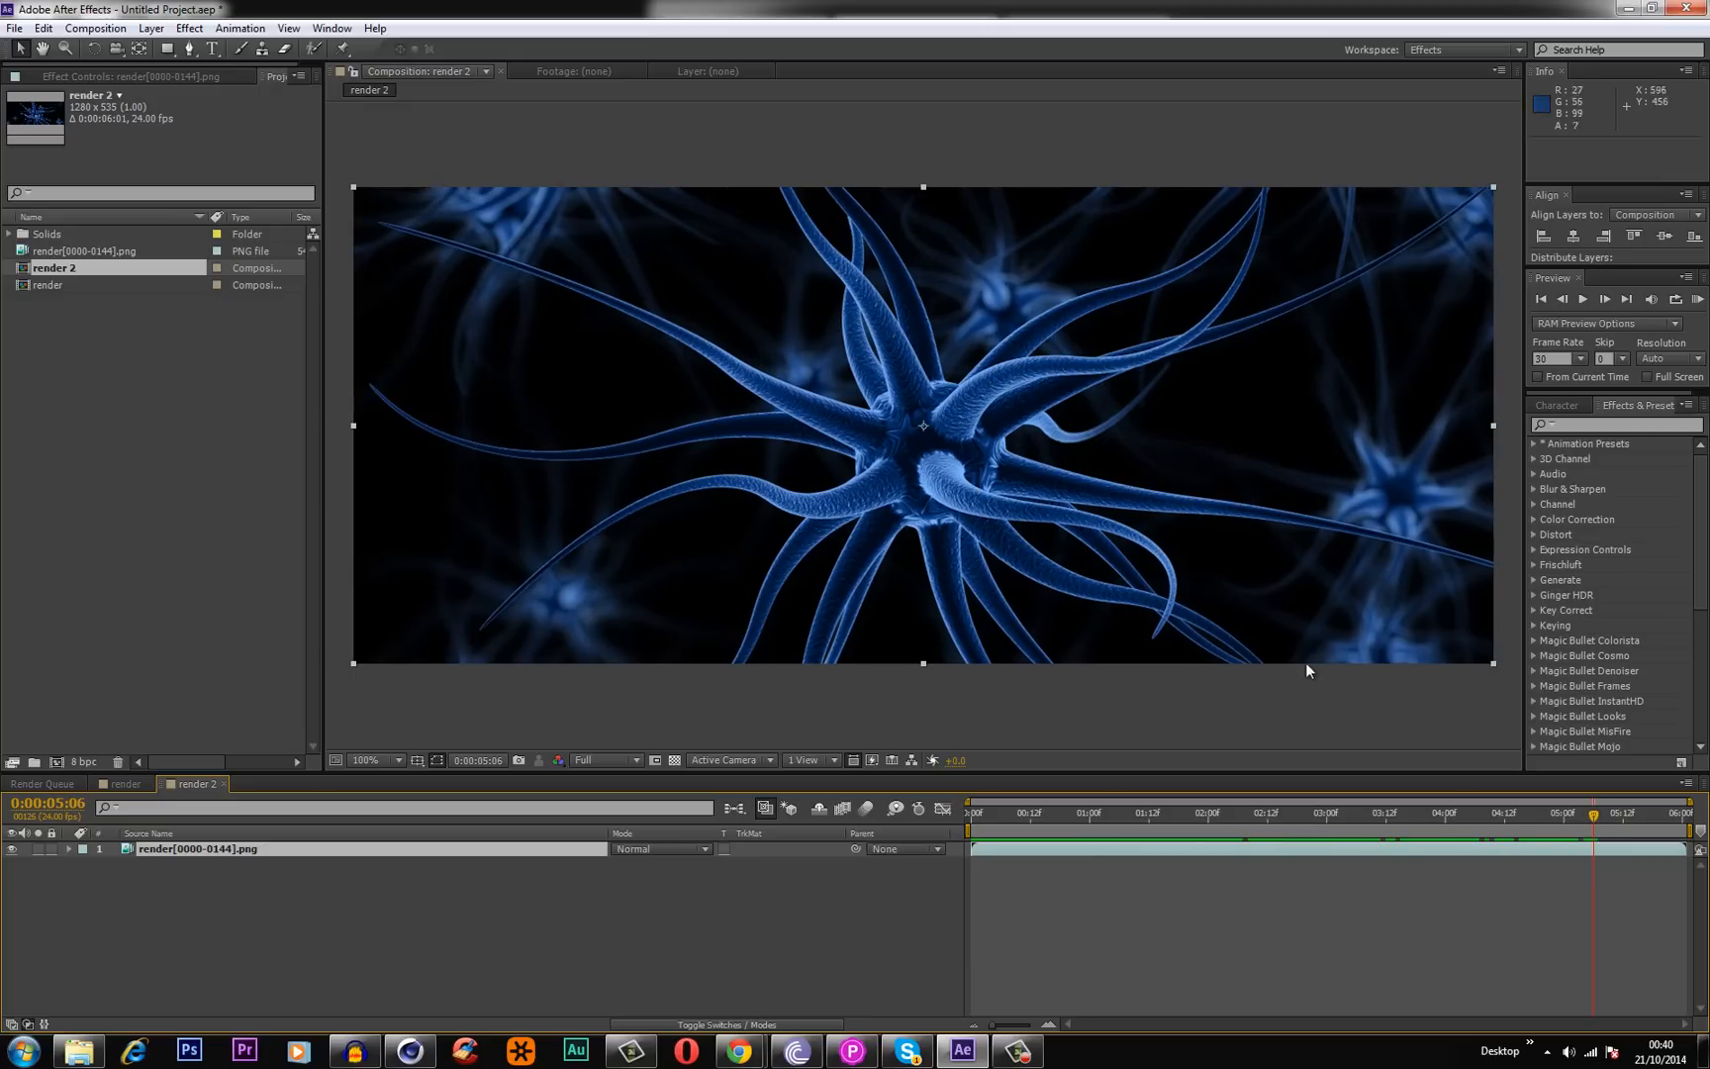
# Return to the graded render comp, select Adjustment Layer 1, and RAM Preview the composite.
pyautogui.click(123, 783)
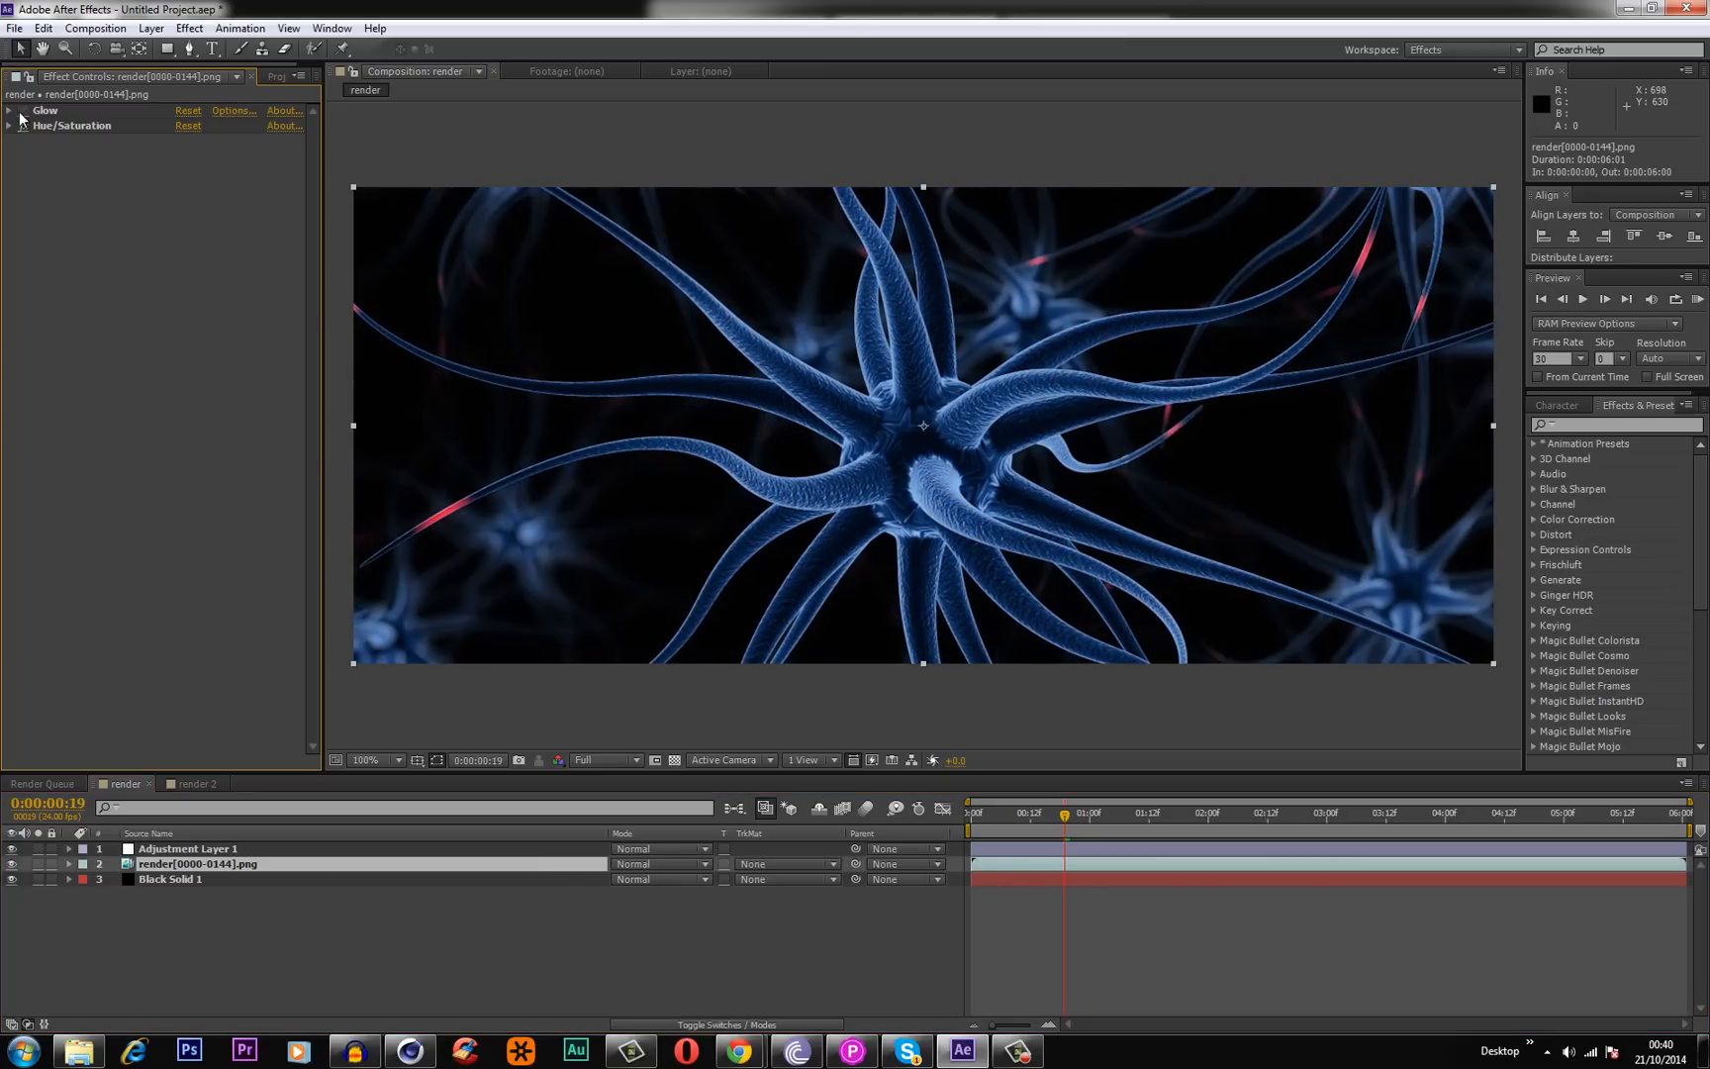
pyautogui.click(21, 110)
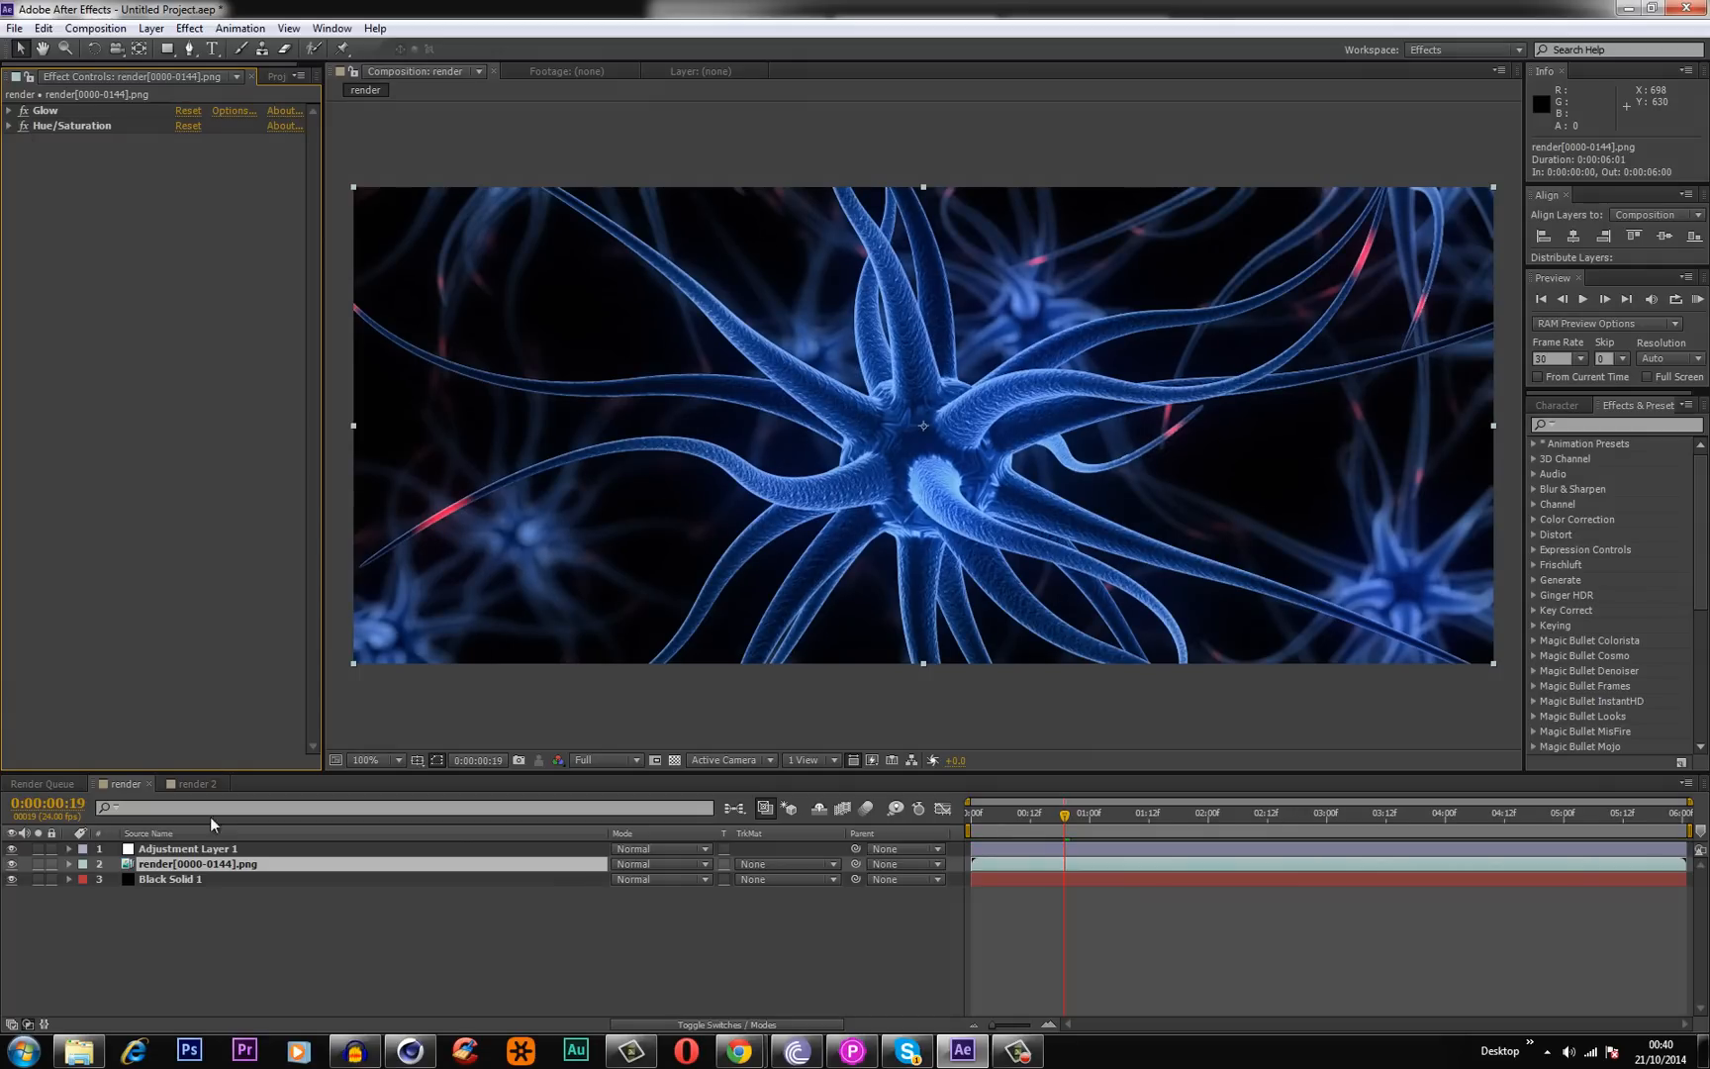
pyautogui.click(186, 848)
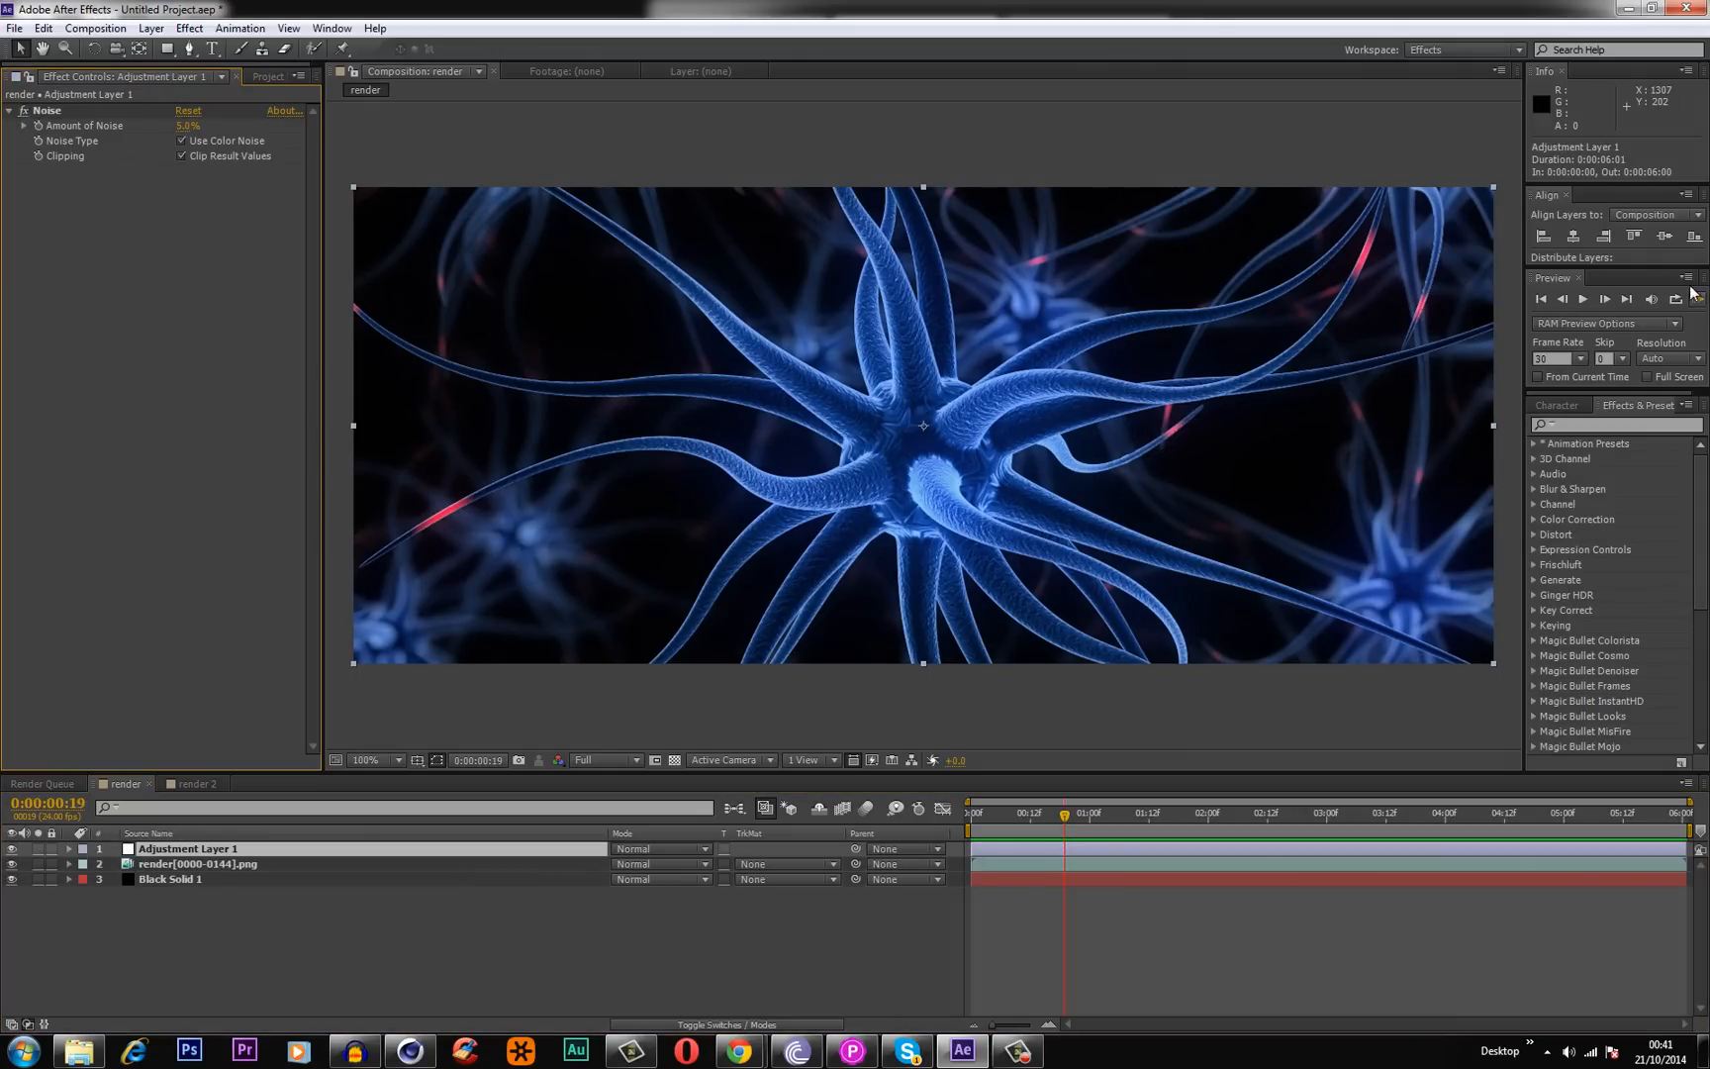
pyautogui.click(1692, 298)
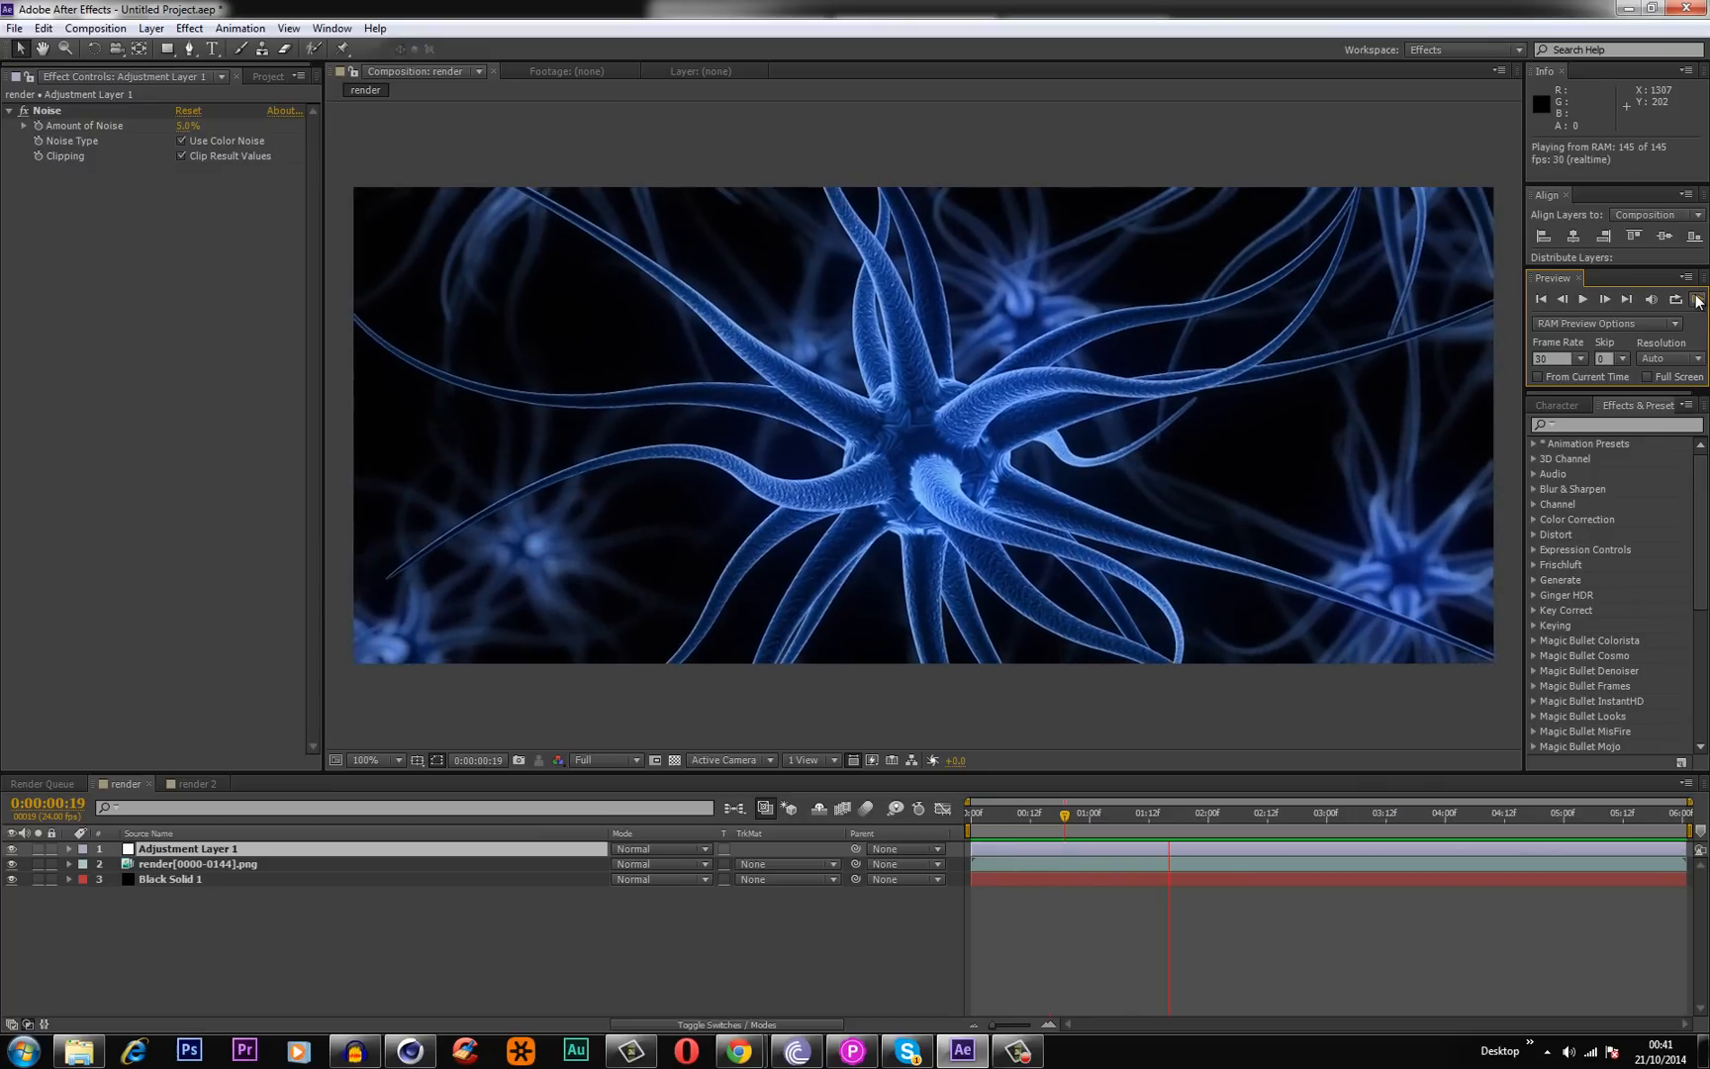